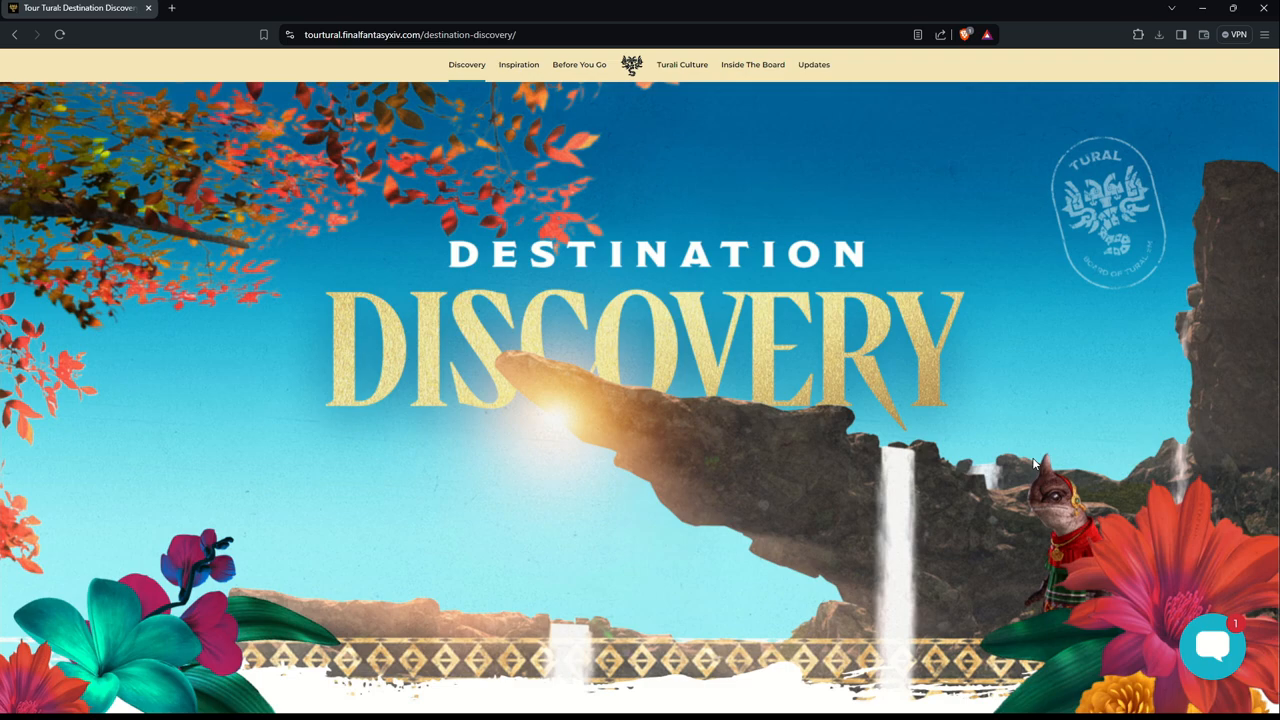
mouse_move(917, 289)
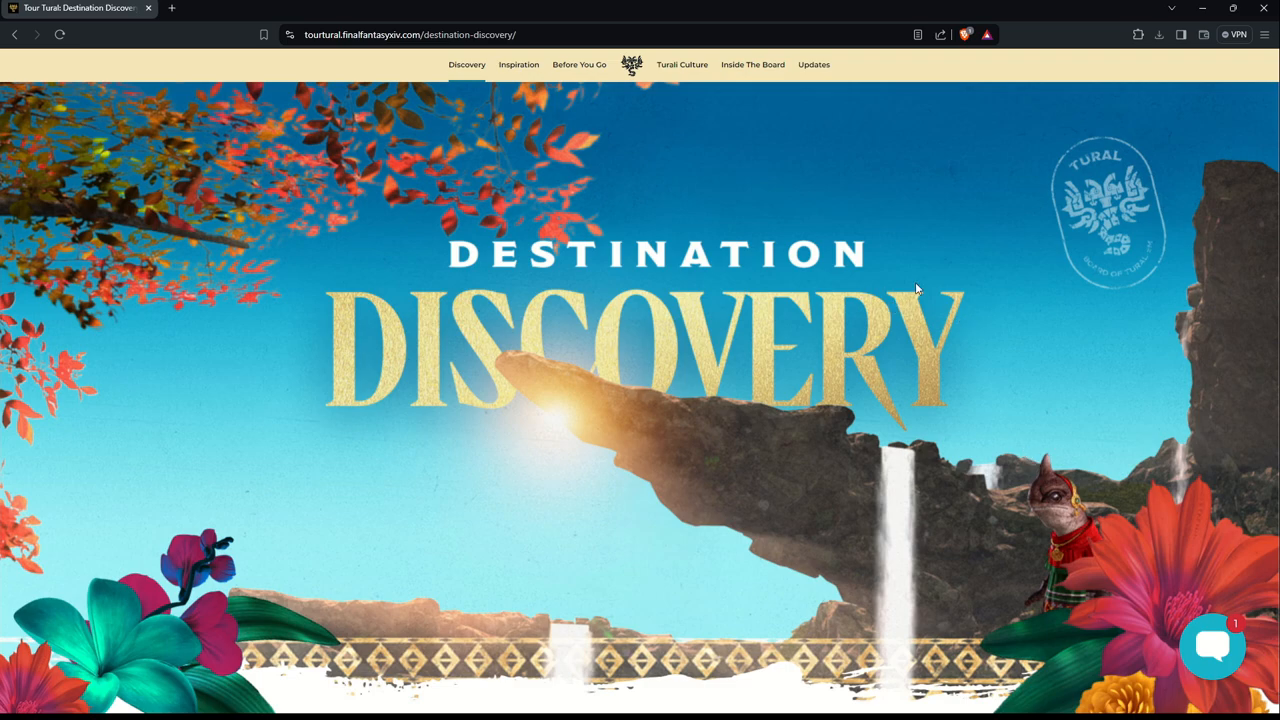
mouse_move(500, 347)
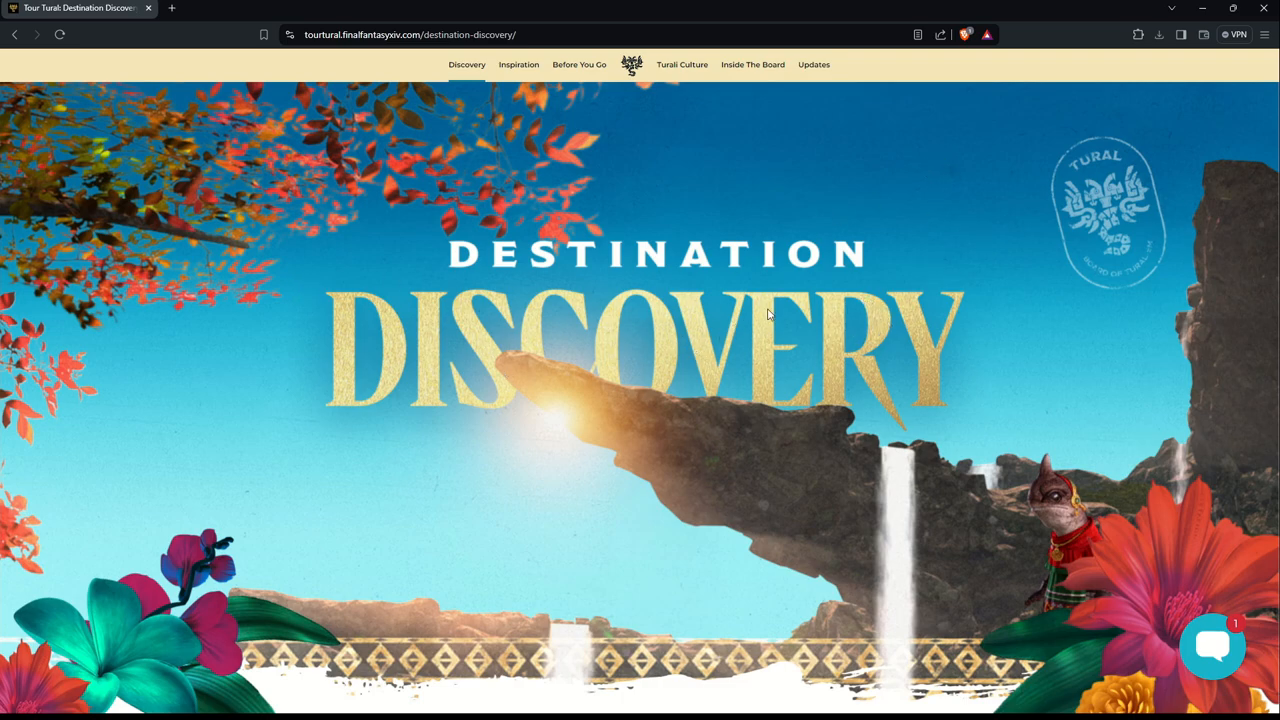
Step: Open the Tural Talk support chat from the bubble at the bottom right
left_click(1213, 645)
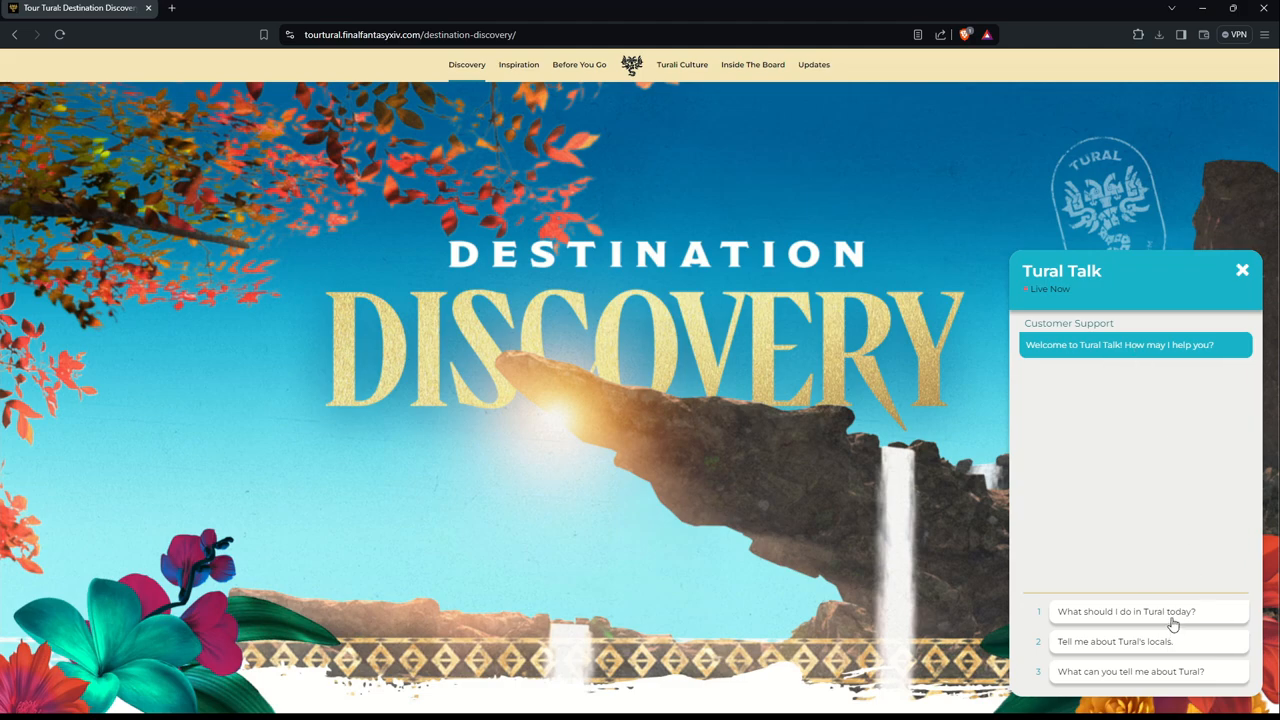
Step: Ask Tural Talk what to do today, for more details, then about today's weather
left_click(1126, 611)
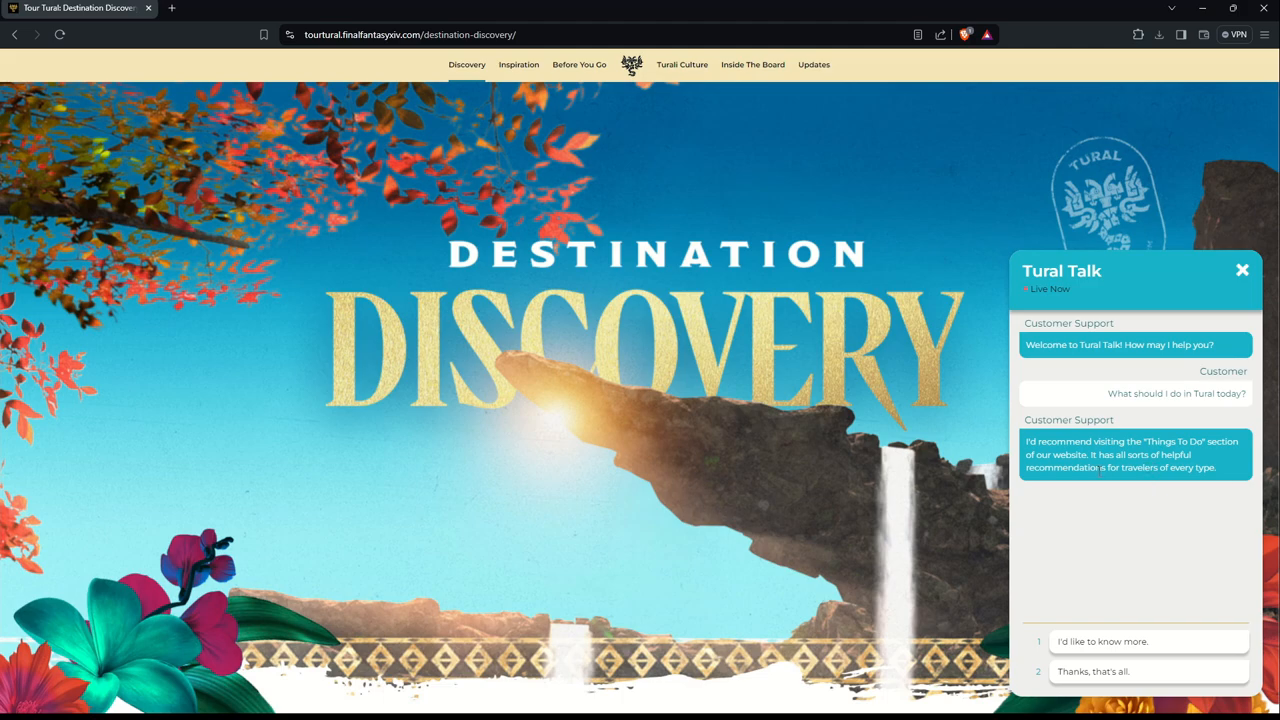
mouse_move(1198, 498)
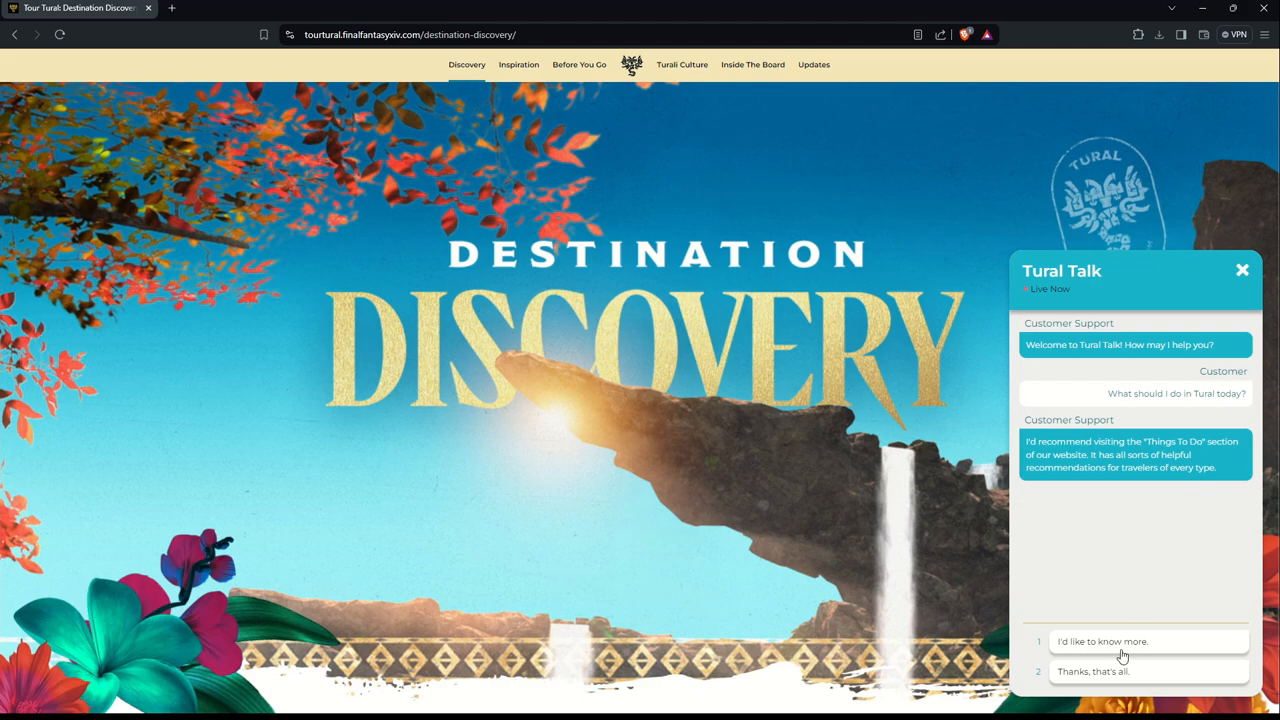
left_click(1102, 641)
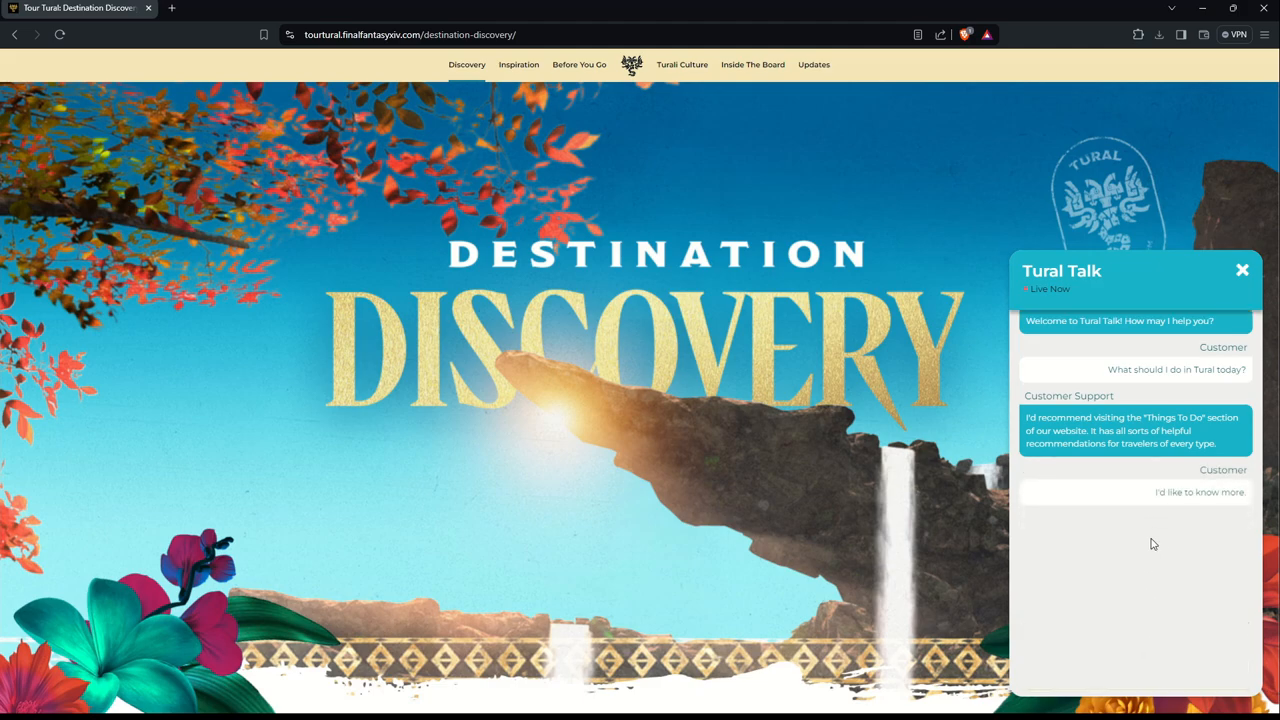
left_click(1200, 492)
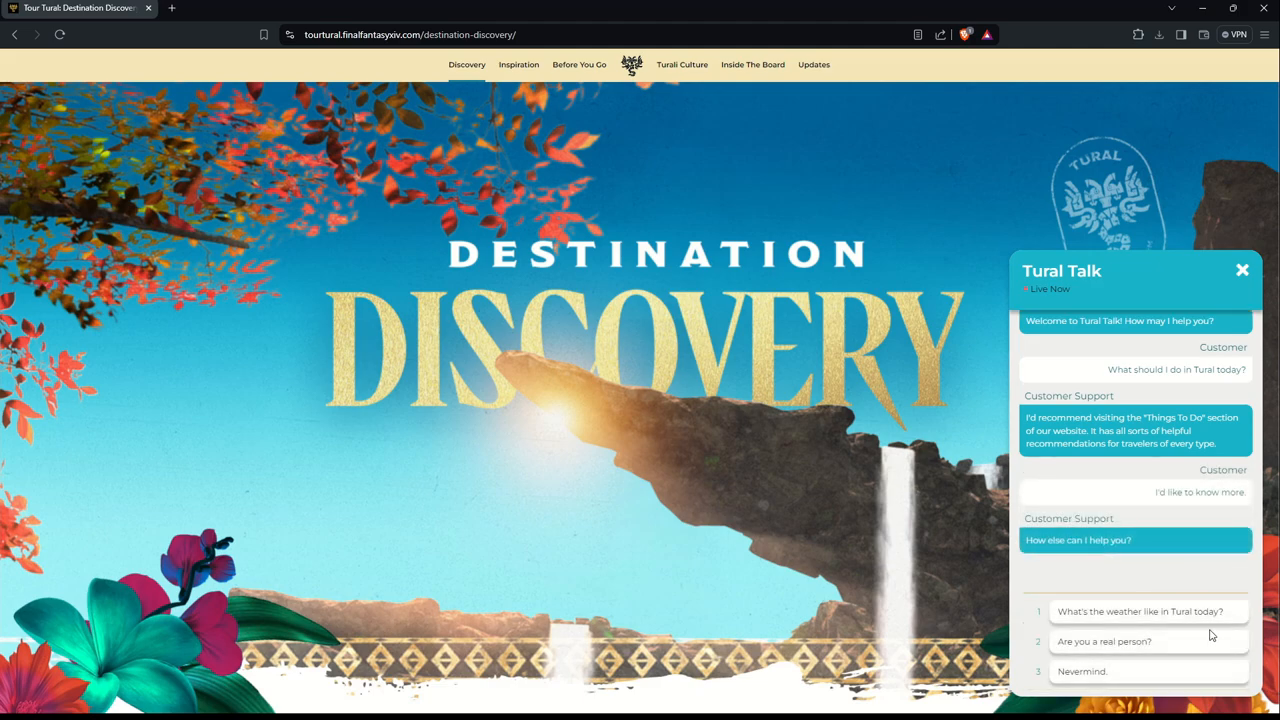
mouse_move(1155, 619)
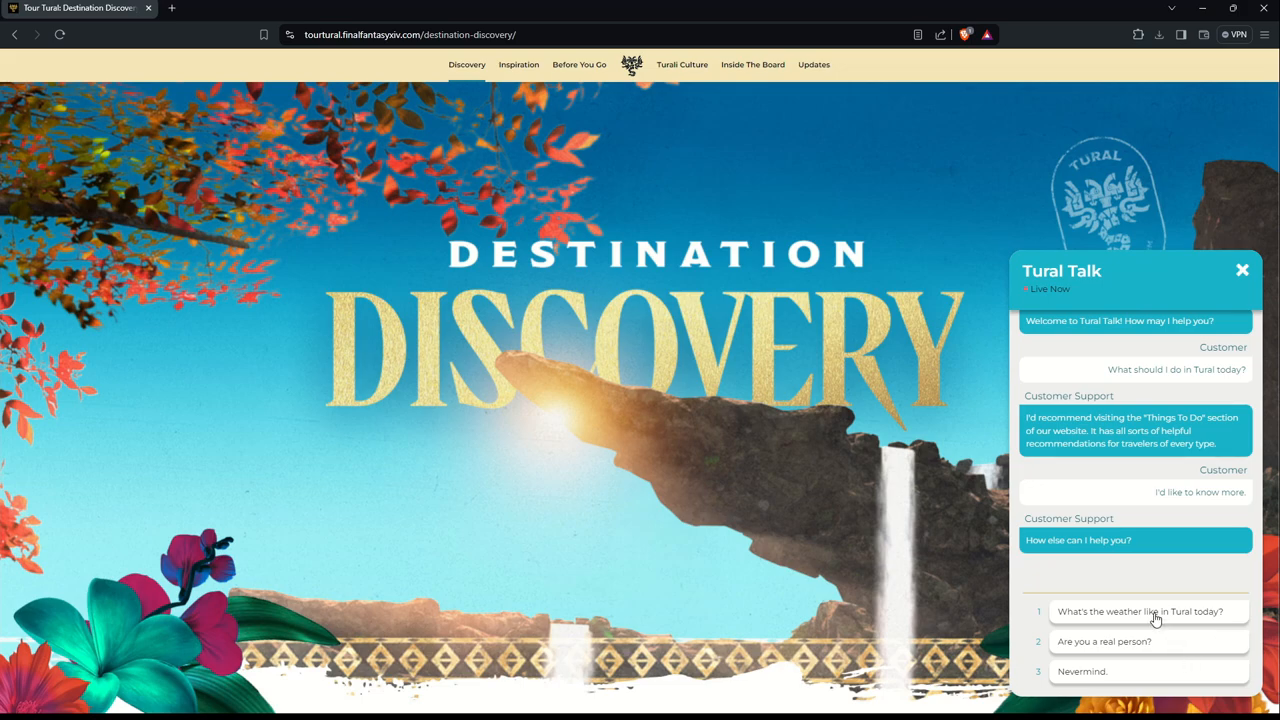
left_click(1141, 611)
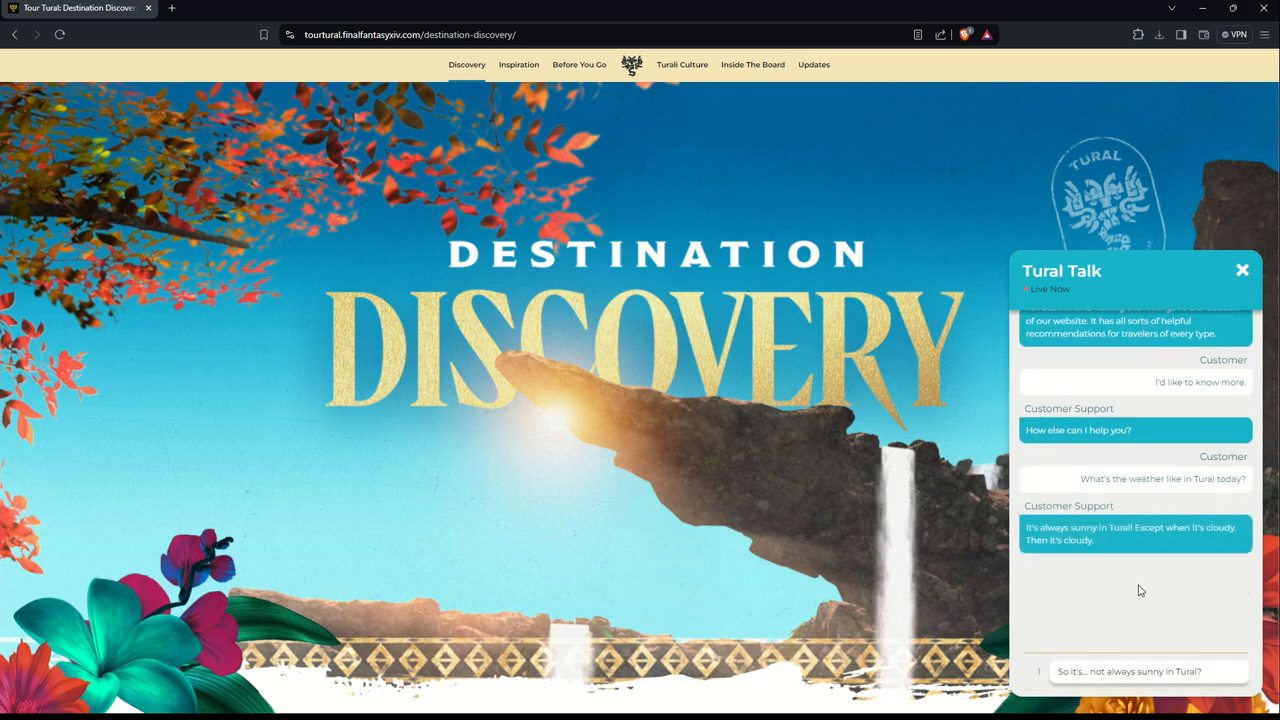
mouse_move(1208, 545)
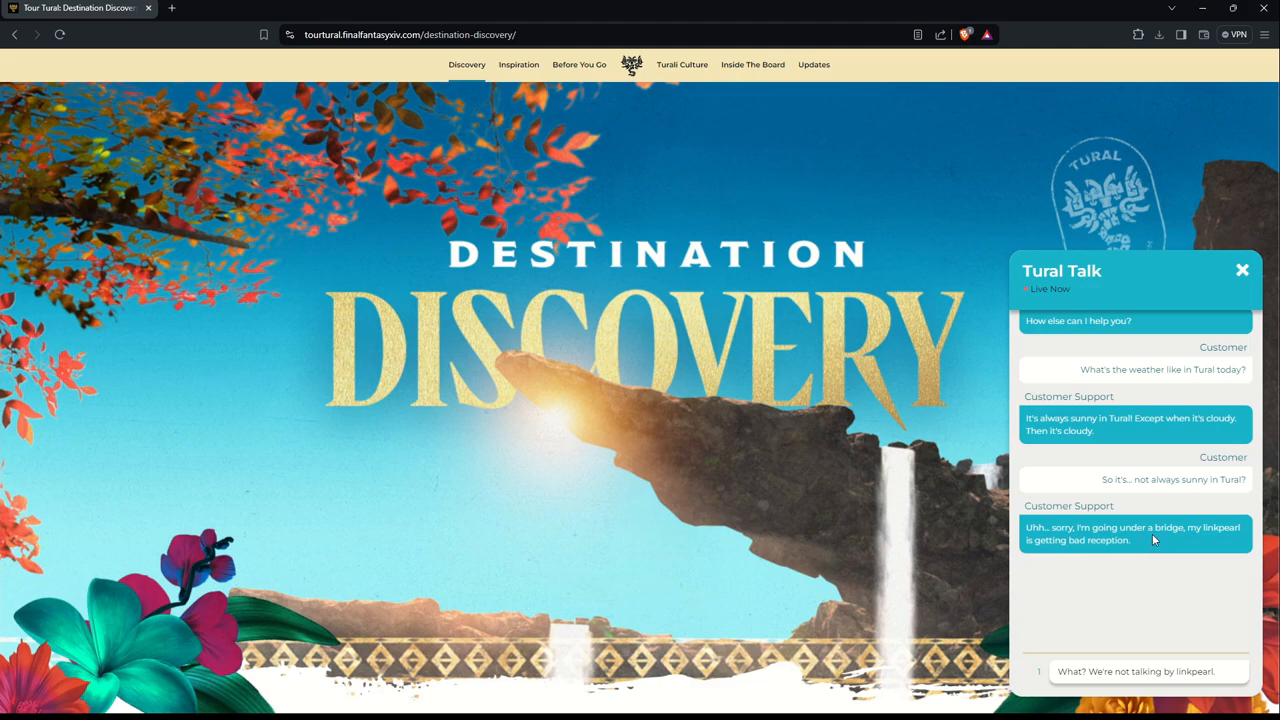
mouse_move(1156, 552)
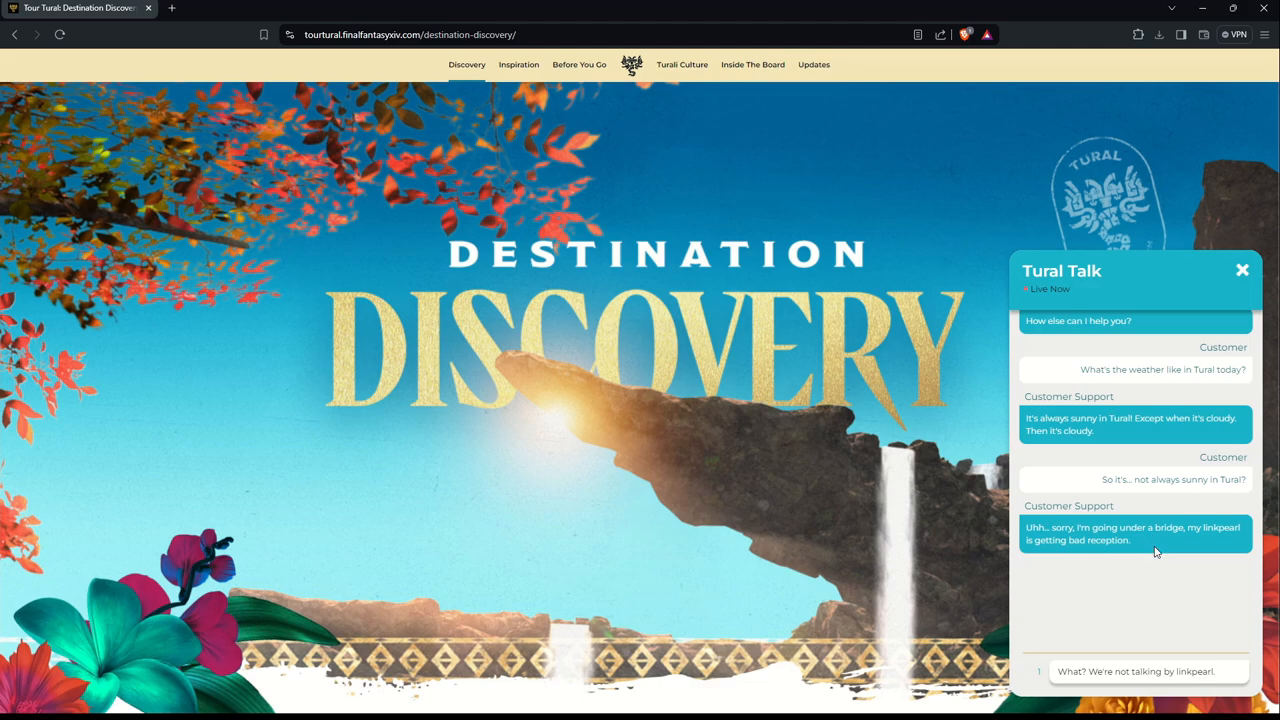
mouse_move(1150, 671)
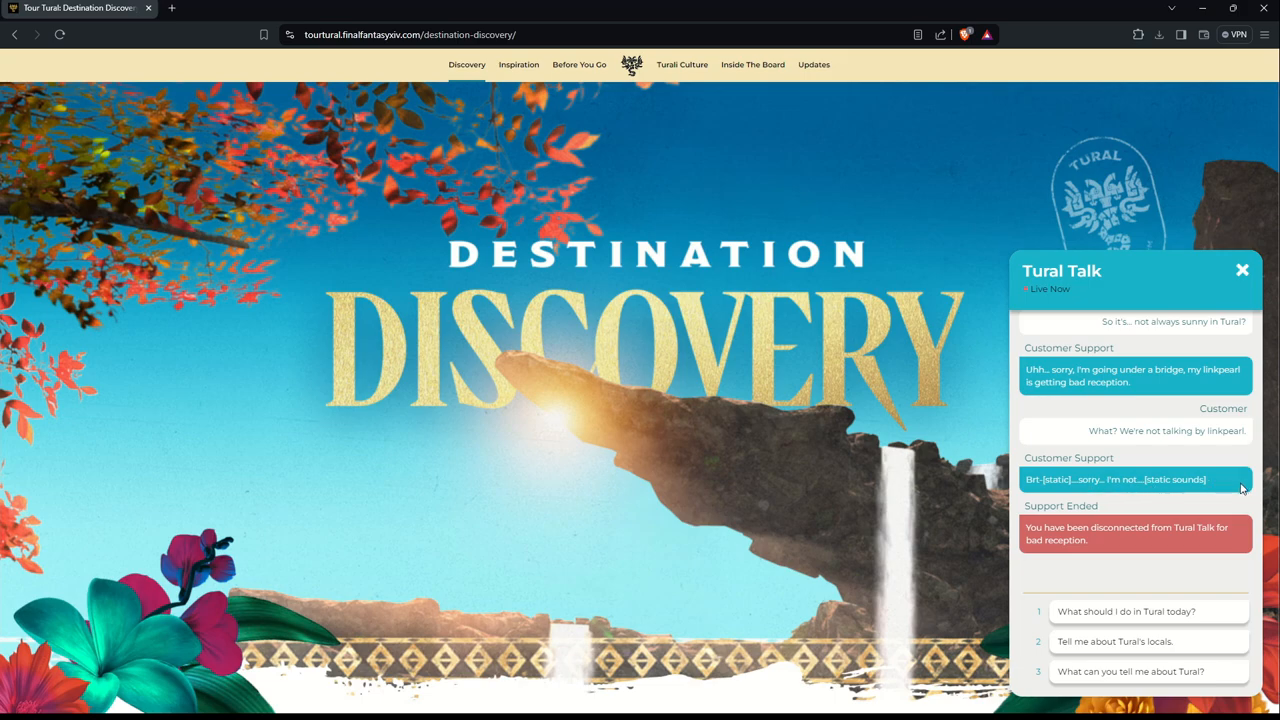
mouse_move(1178, 539)
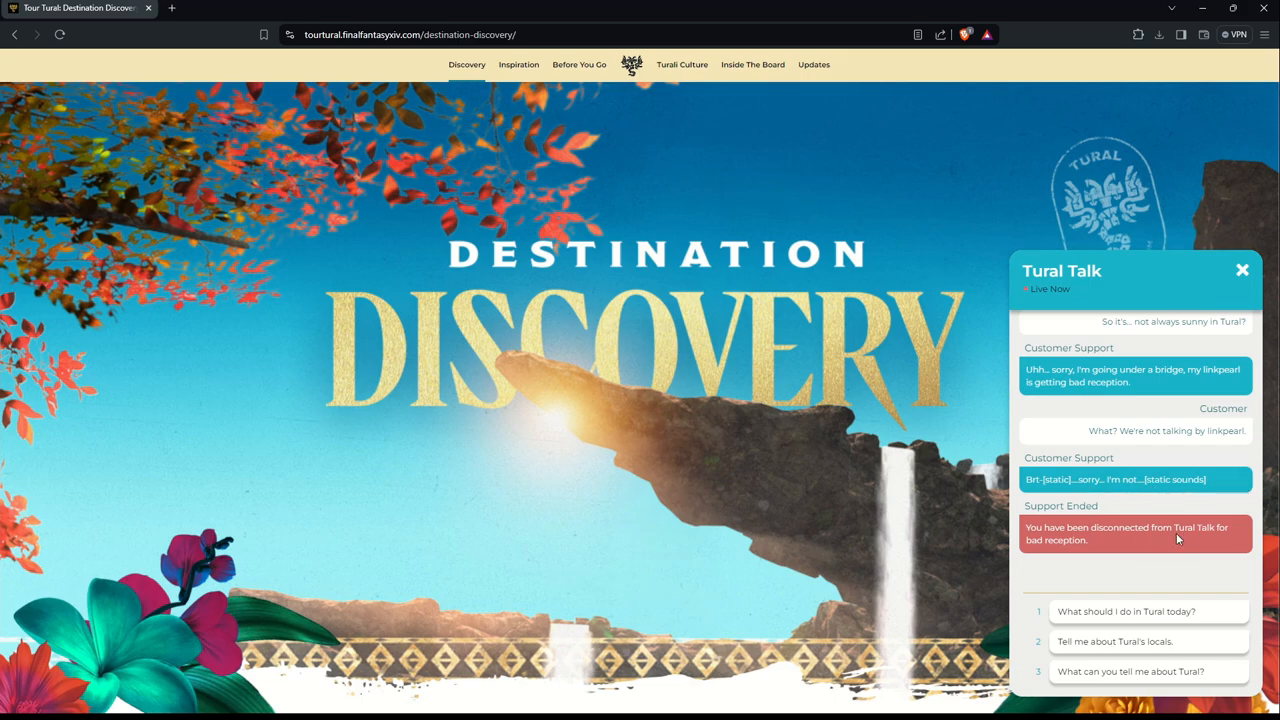
mouse_move(1170, 560)
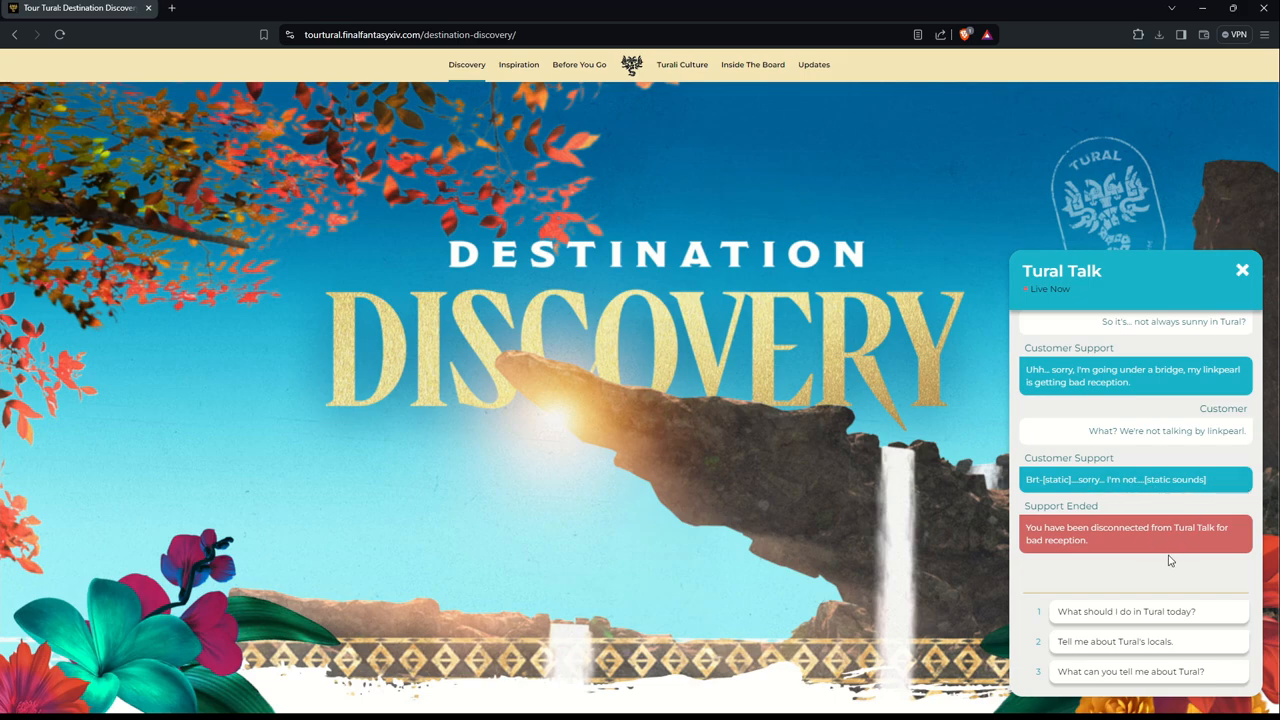
mouse_move(1148, 641)
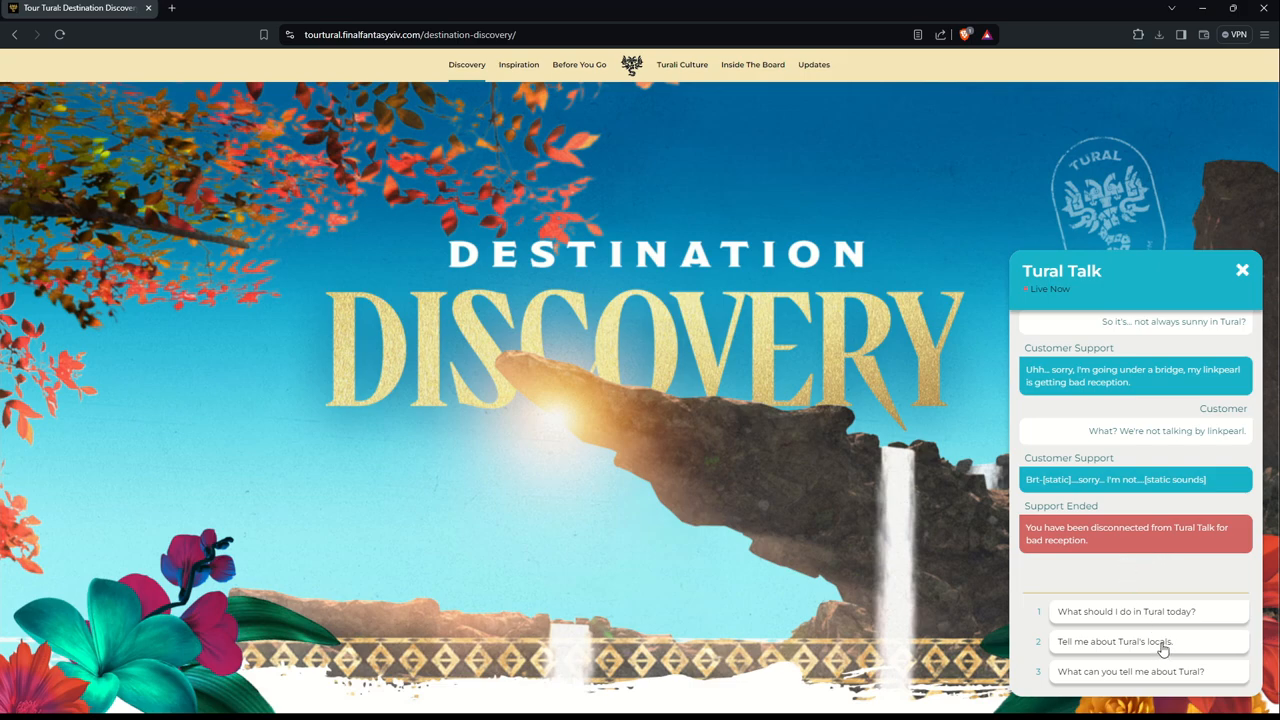
mouse_move(1145, 647)
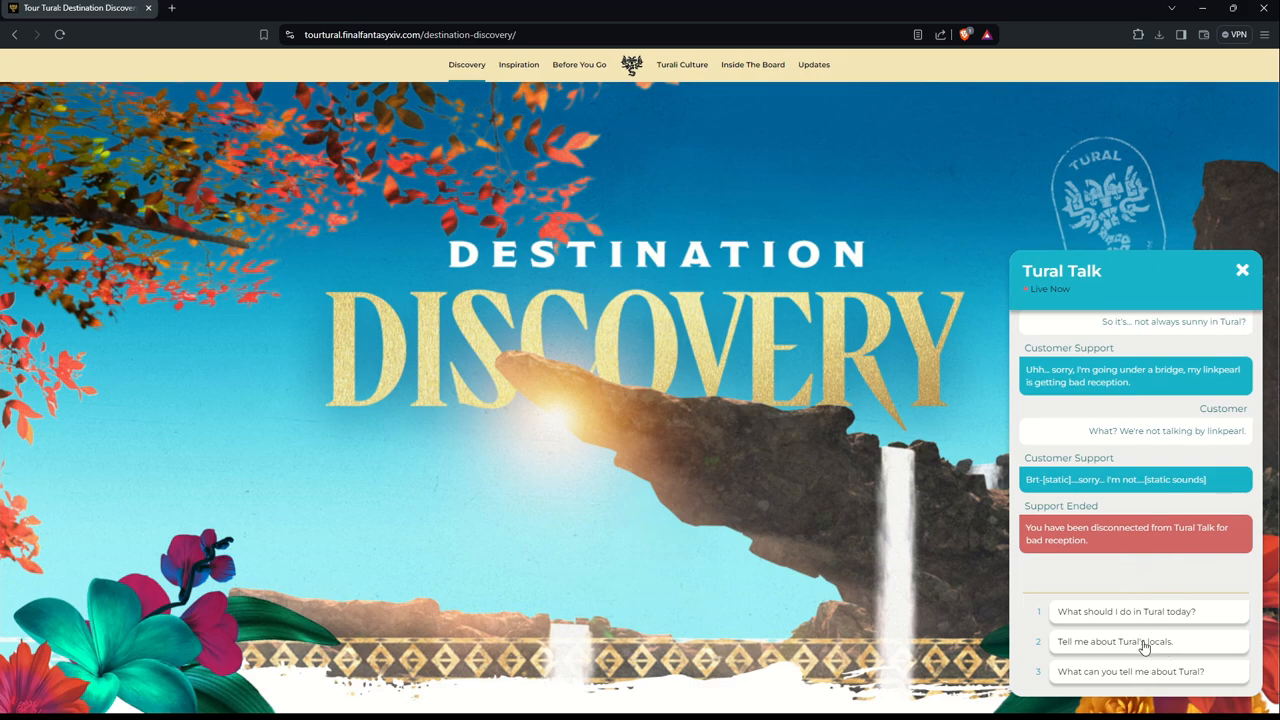
Step: Ask Tural Talk about Tural's locals, for more detail, then about the previous Deputy Director
left_click(1113, 641)
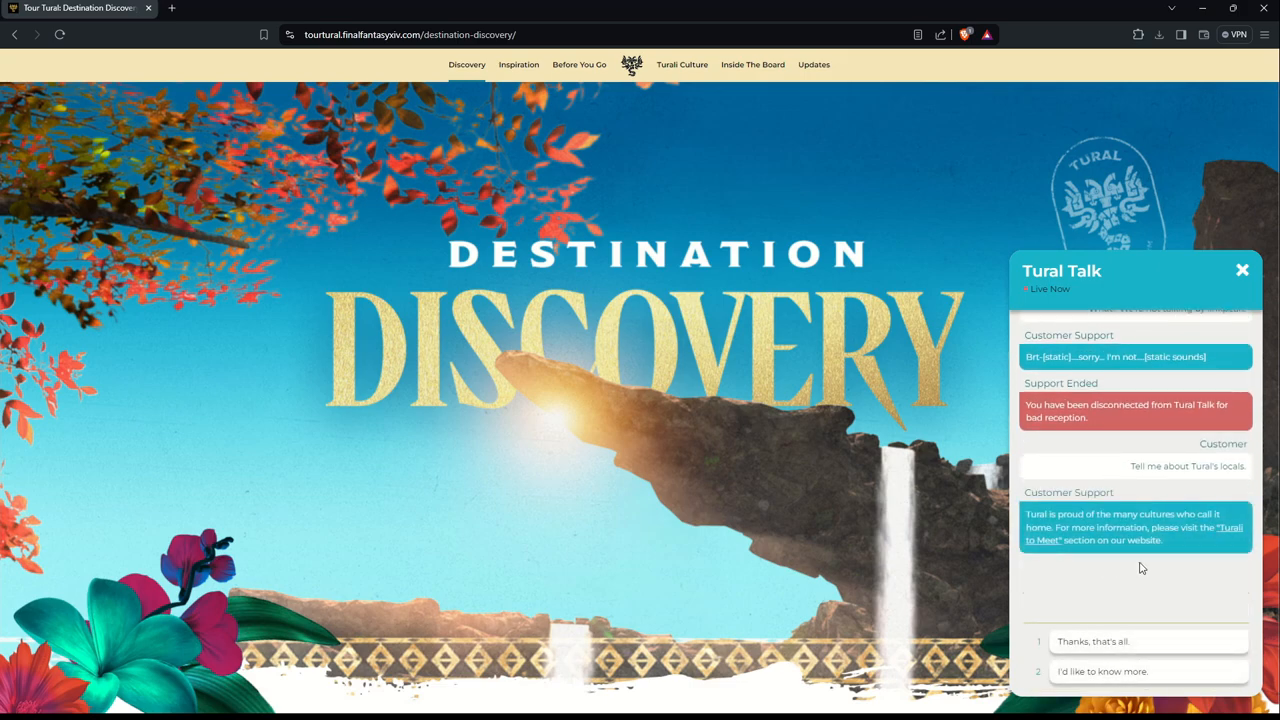
mouse_move(1220, 483)
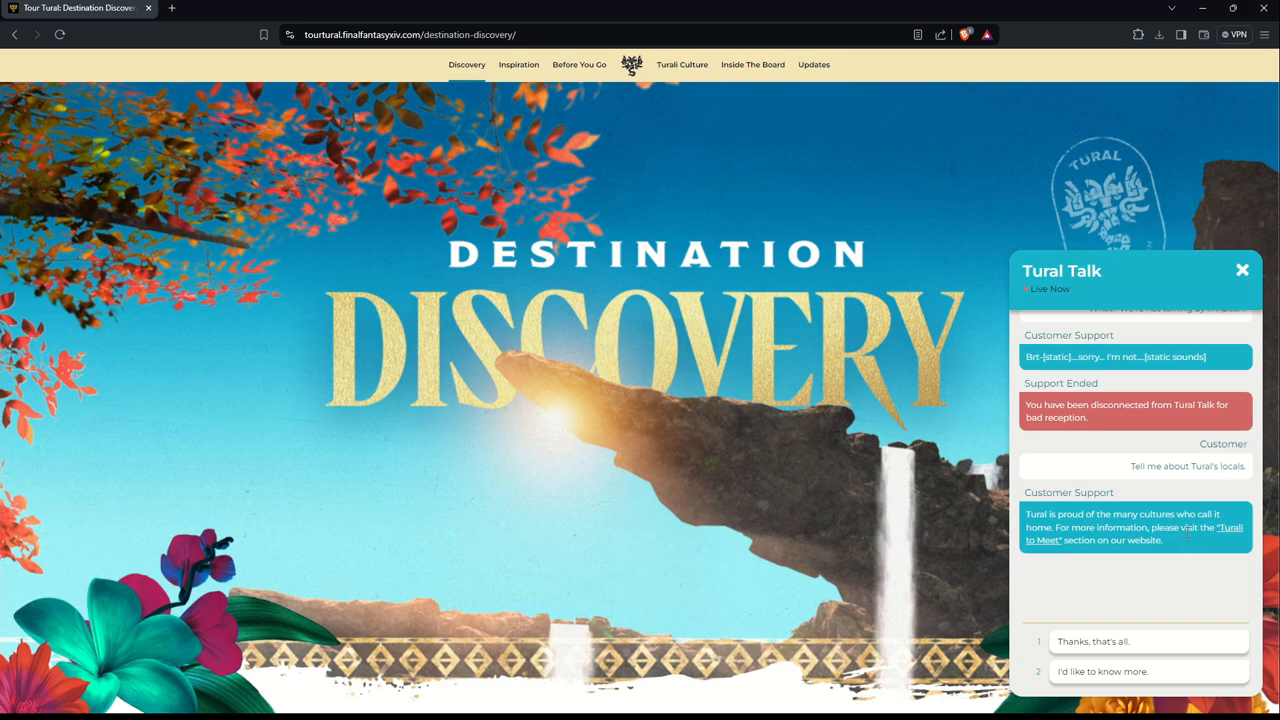
mouse_move(1240, 538)
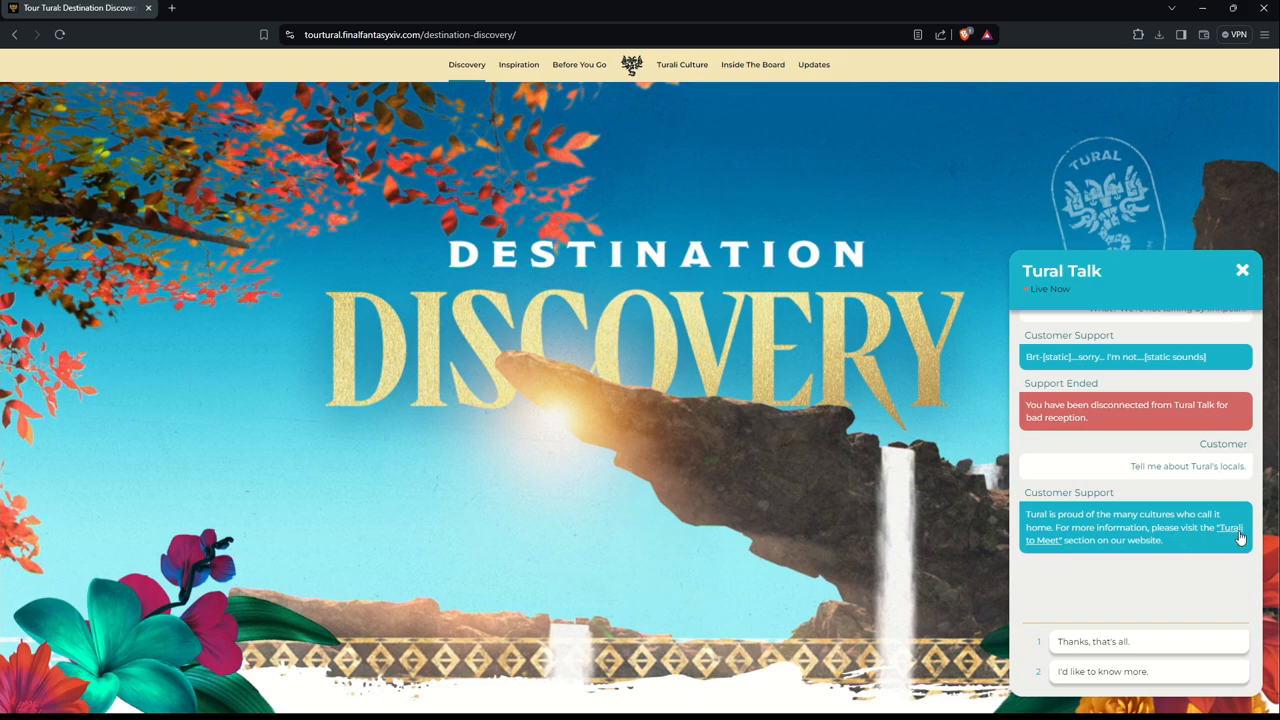
left_click(1100, 671)
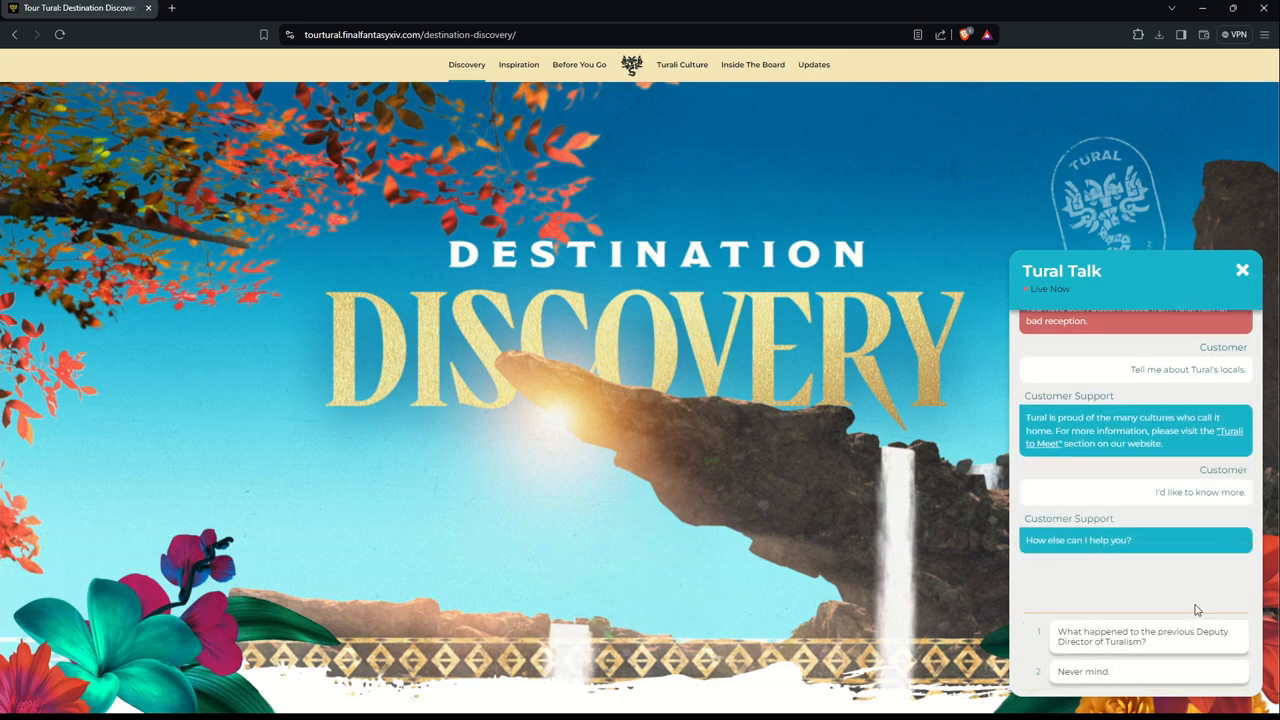
mouse_move(1137, 648)
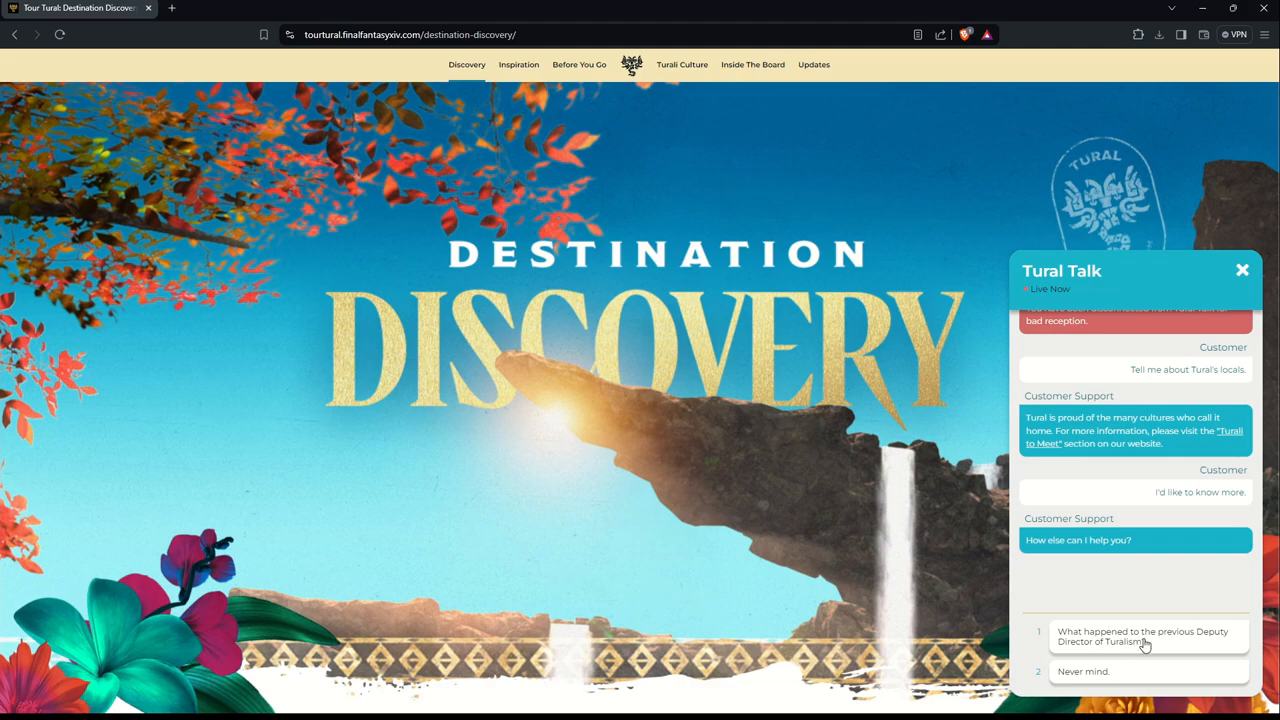
mouse_move(1162, 648)
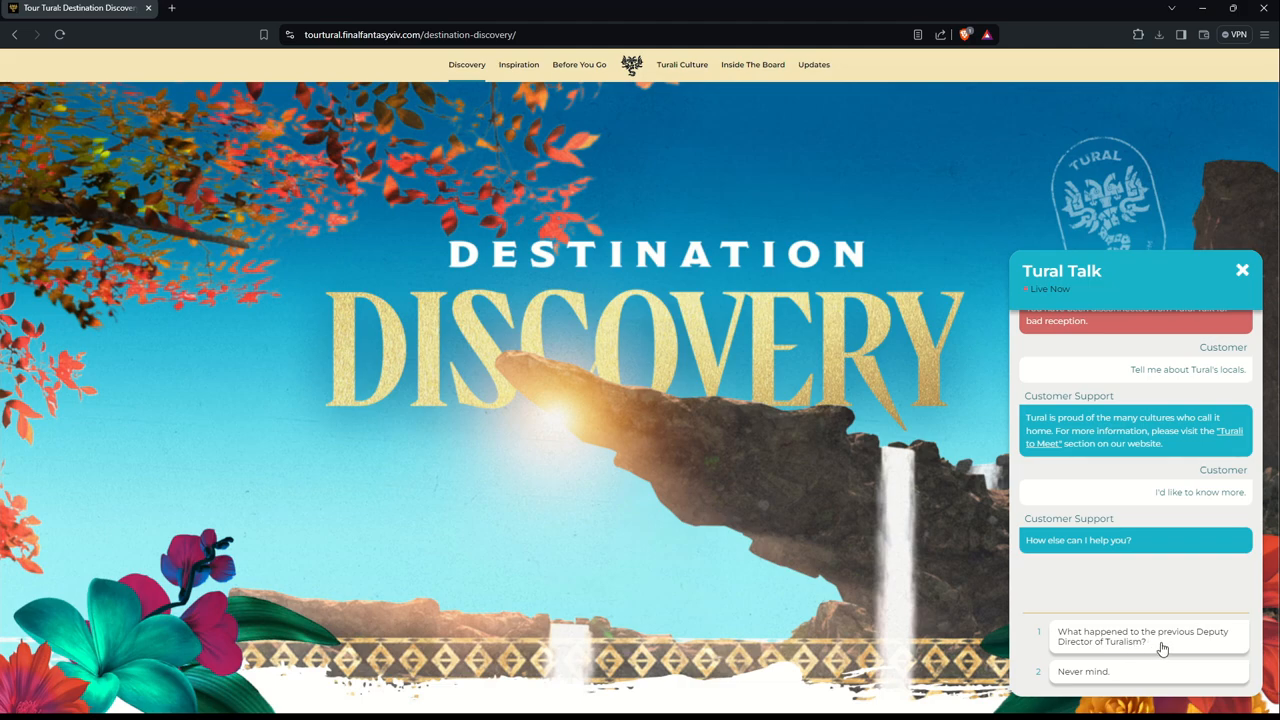
left_click(1143, 636)
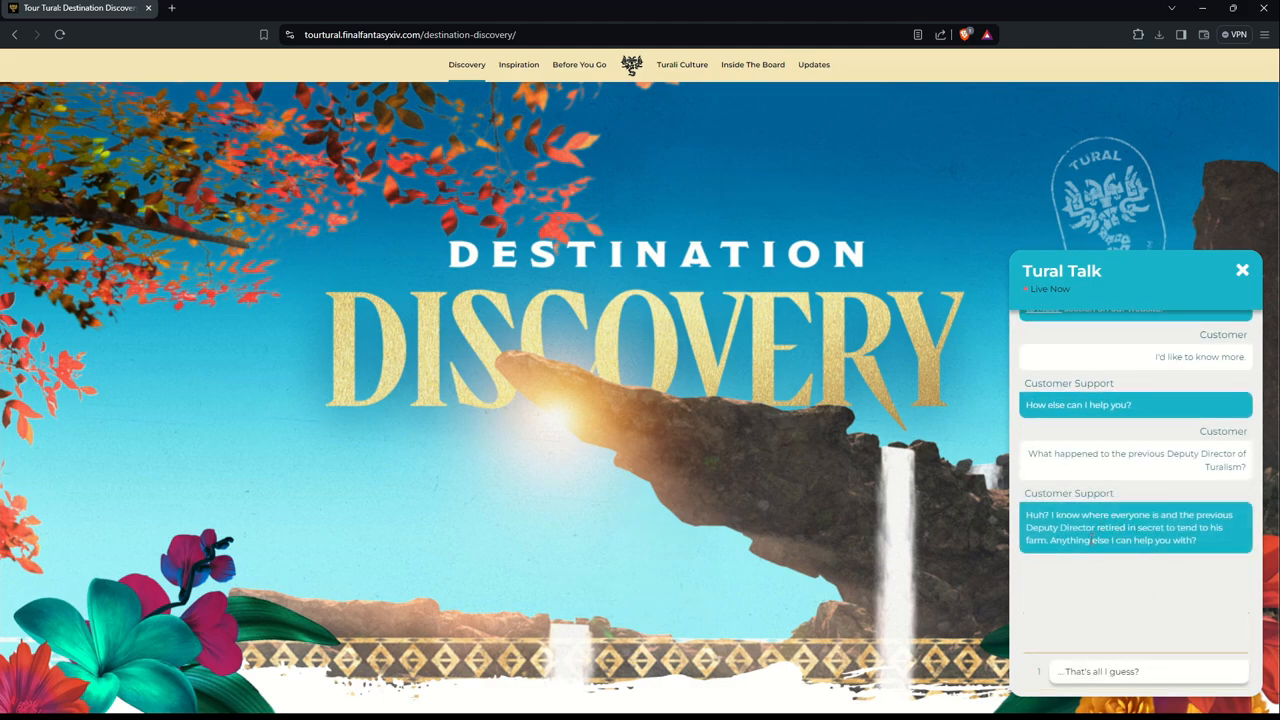
mouse_move(1208, 541)
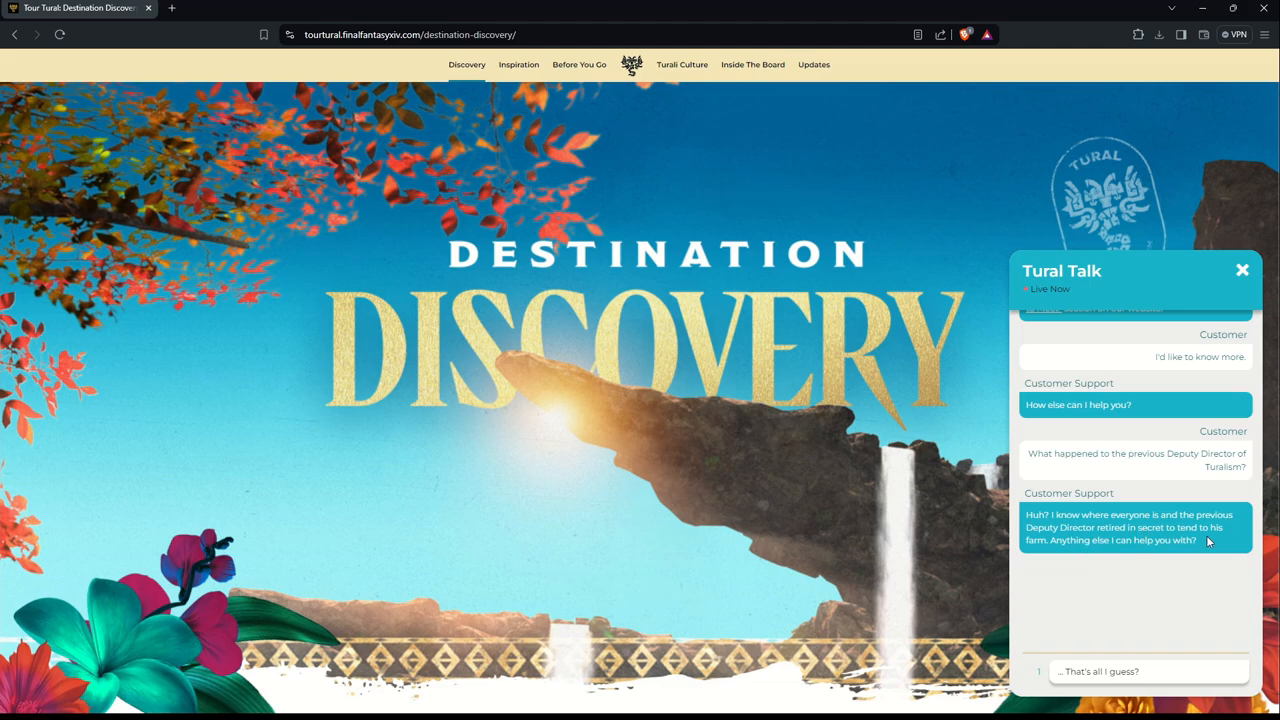
mouse_move(1152, 555)
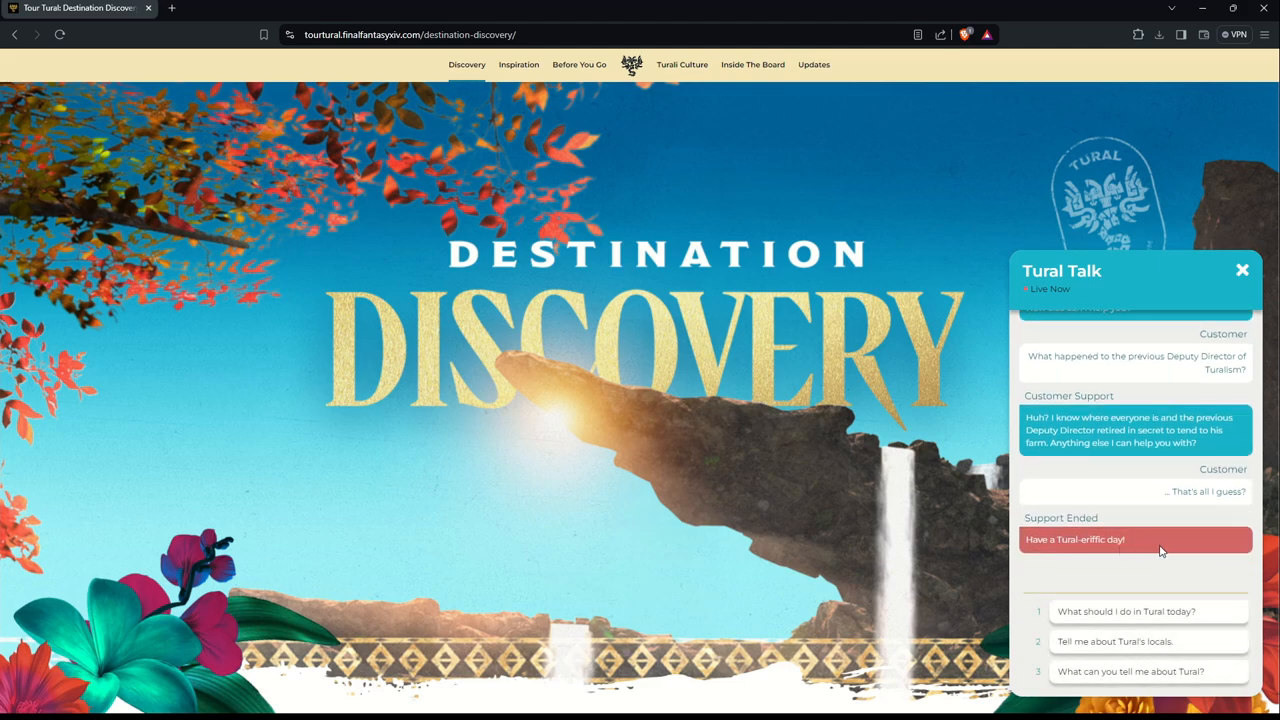
mouse_move(1135, 671)
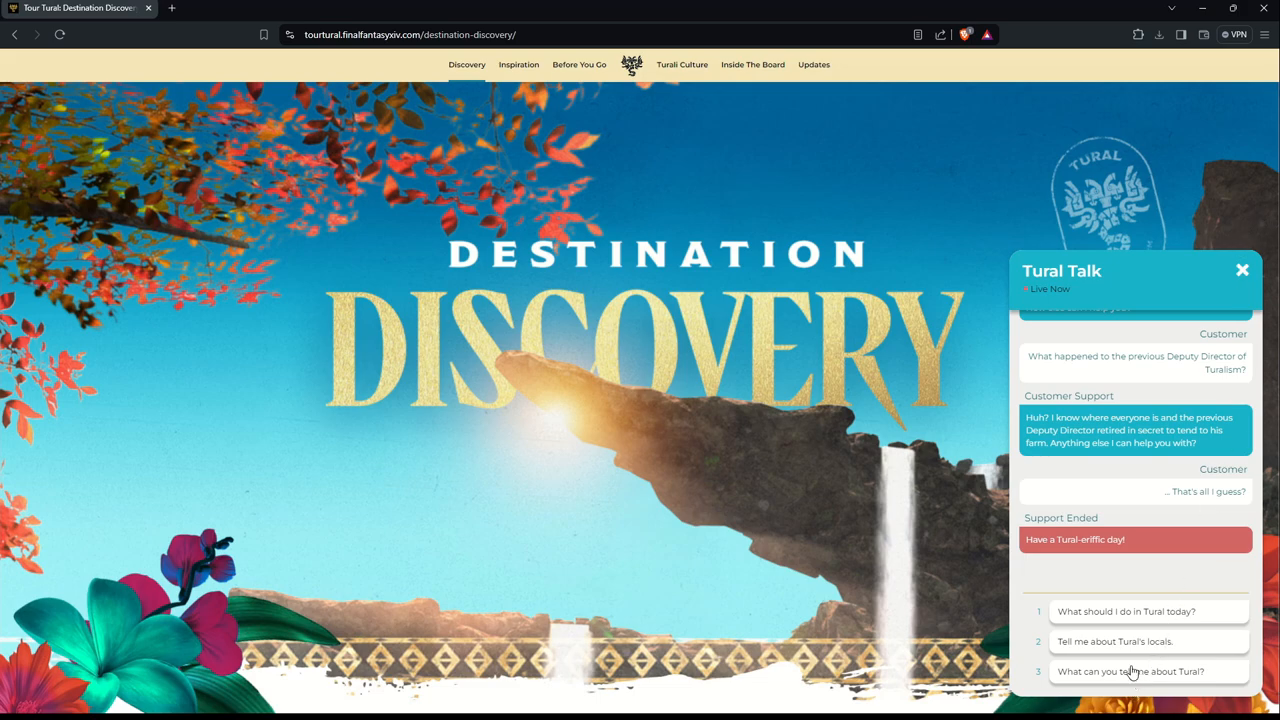
Step: Ask Tural Talk what it can say about Tural, getting the redacted regions list
left_click(1131, 671)
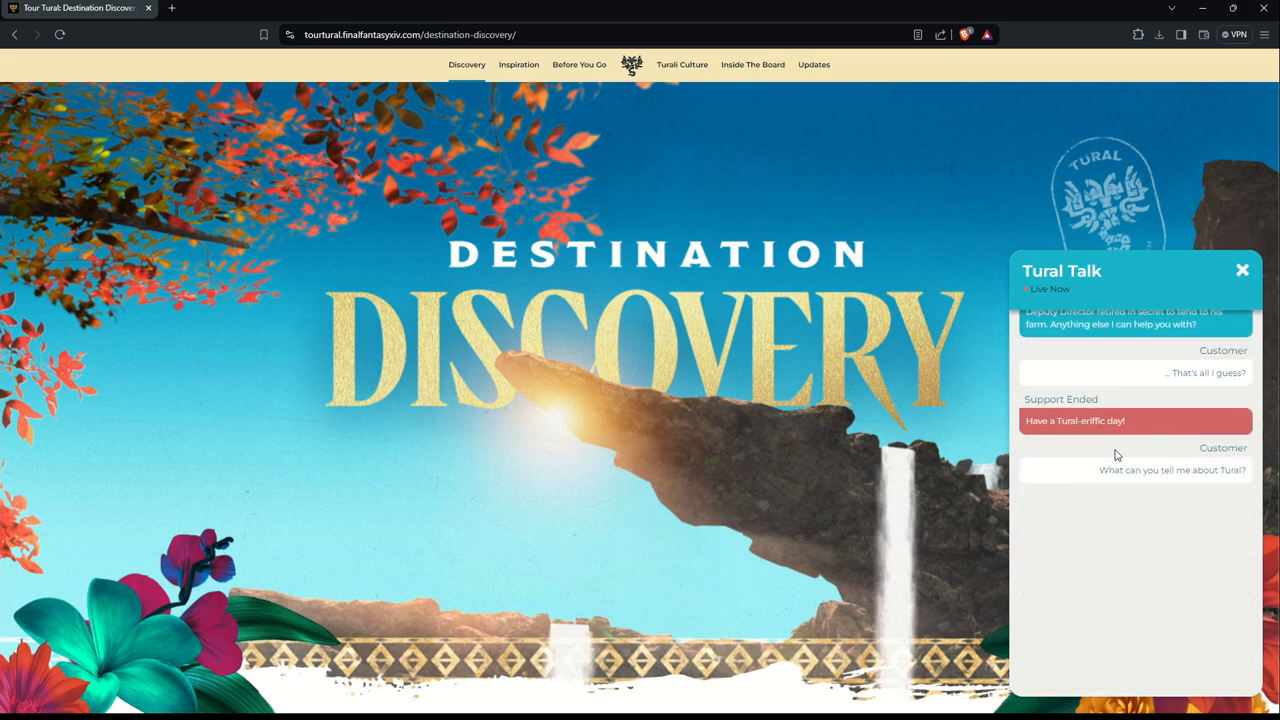
left_click(1172, 470)
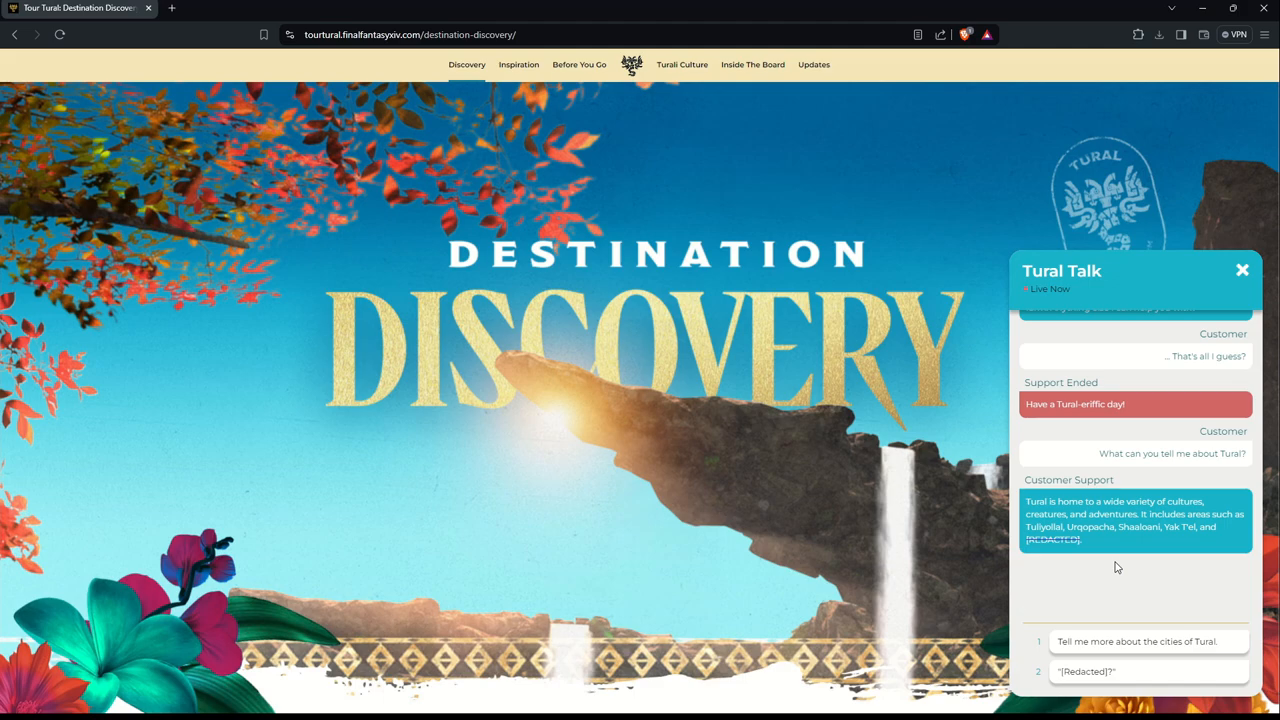
mouse_move(1172, 615)
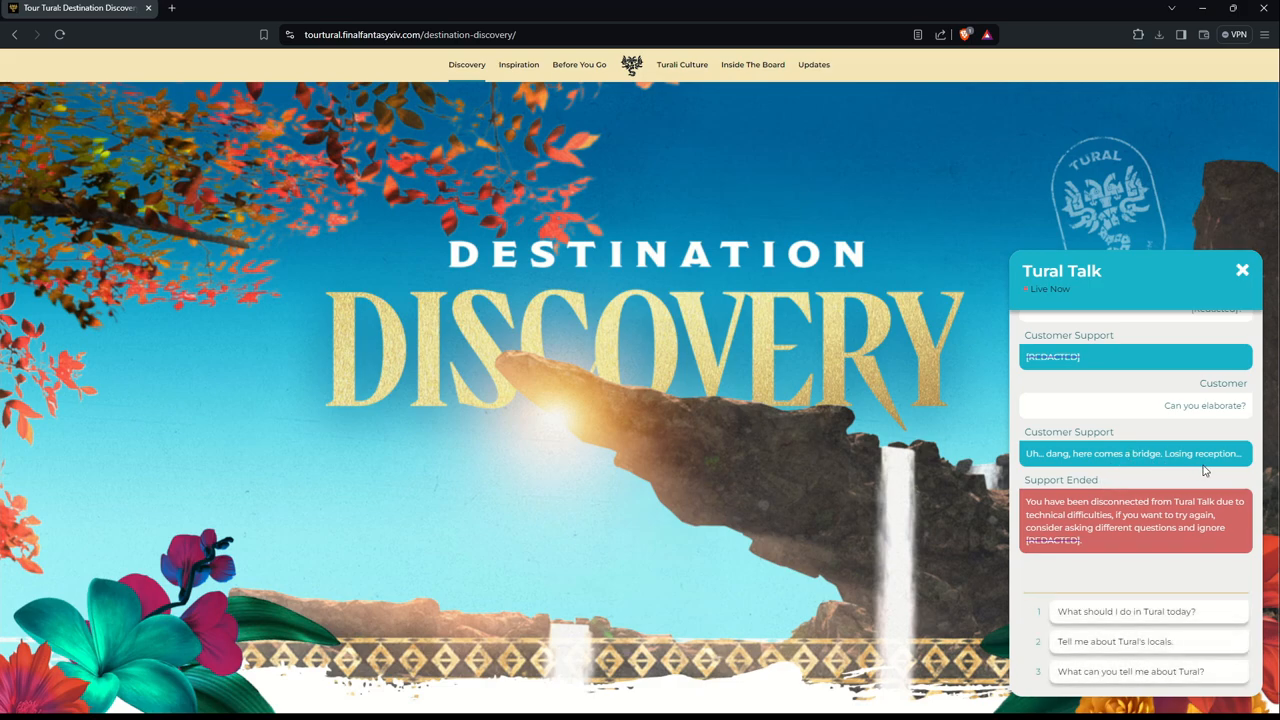
mouse_move(1147, 527)
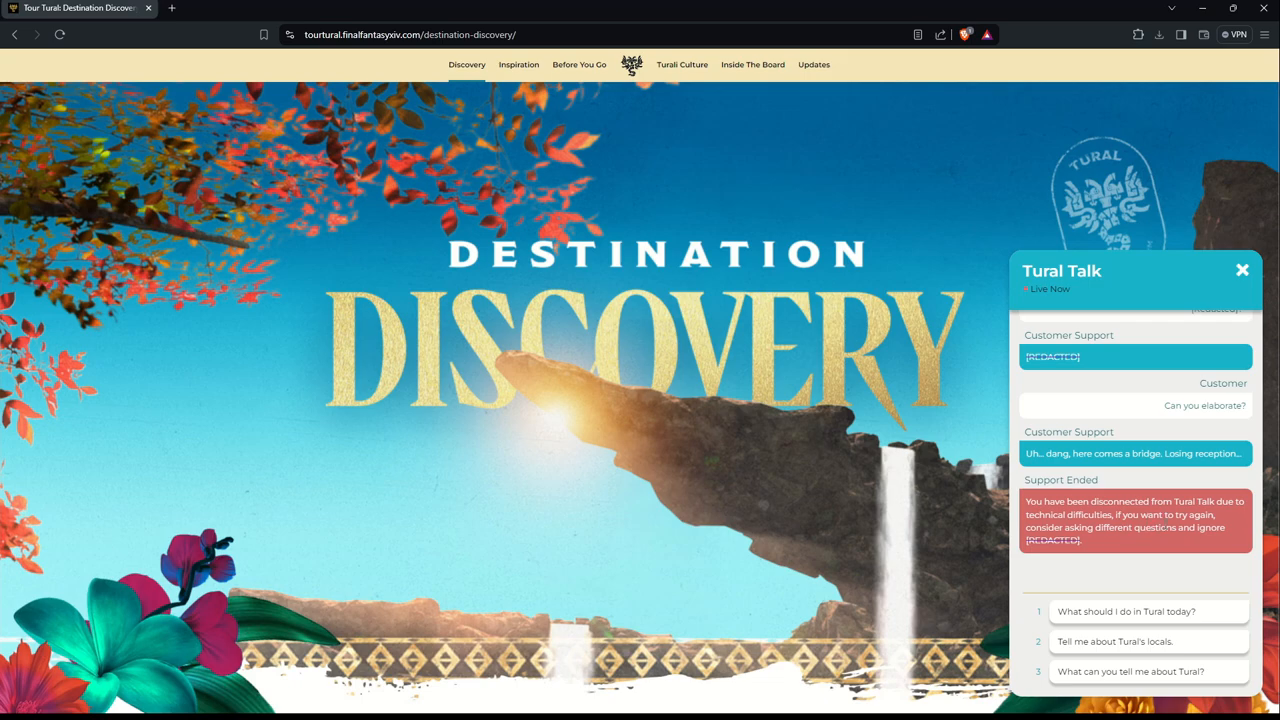
mouse_move(1165, 527)
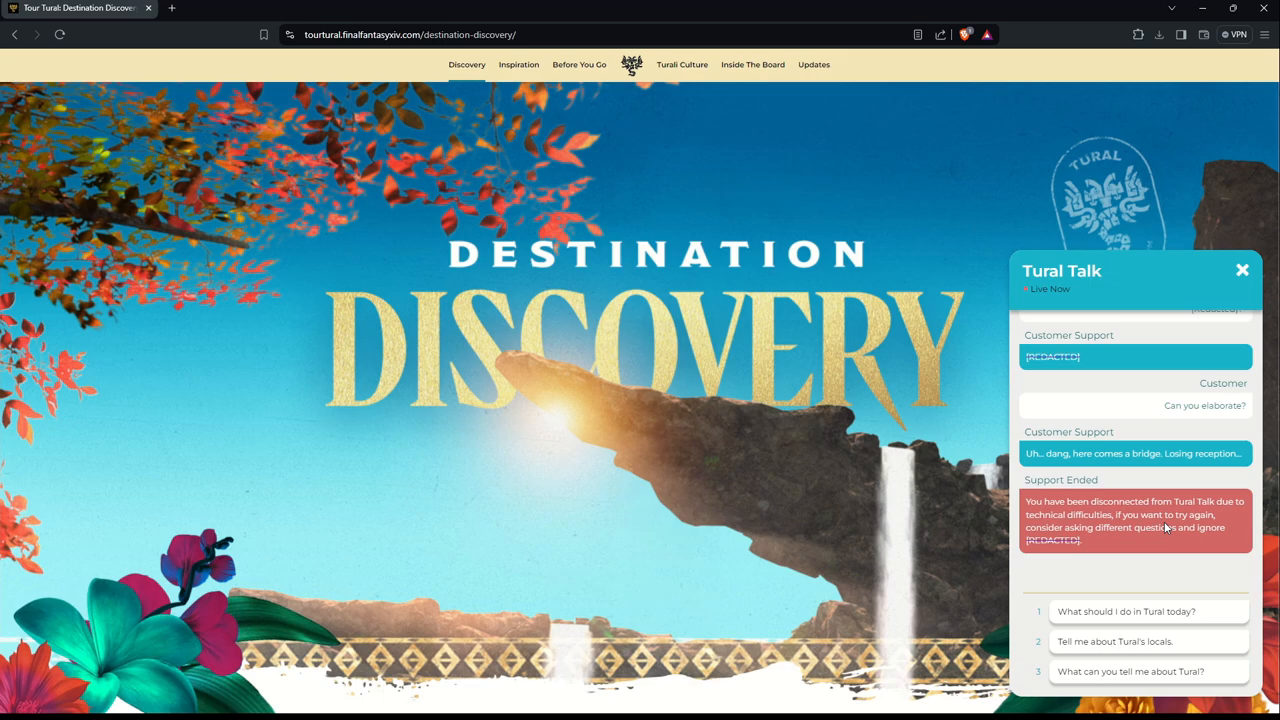
mouse_move(1175, 541)
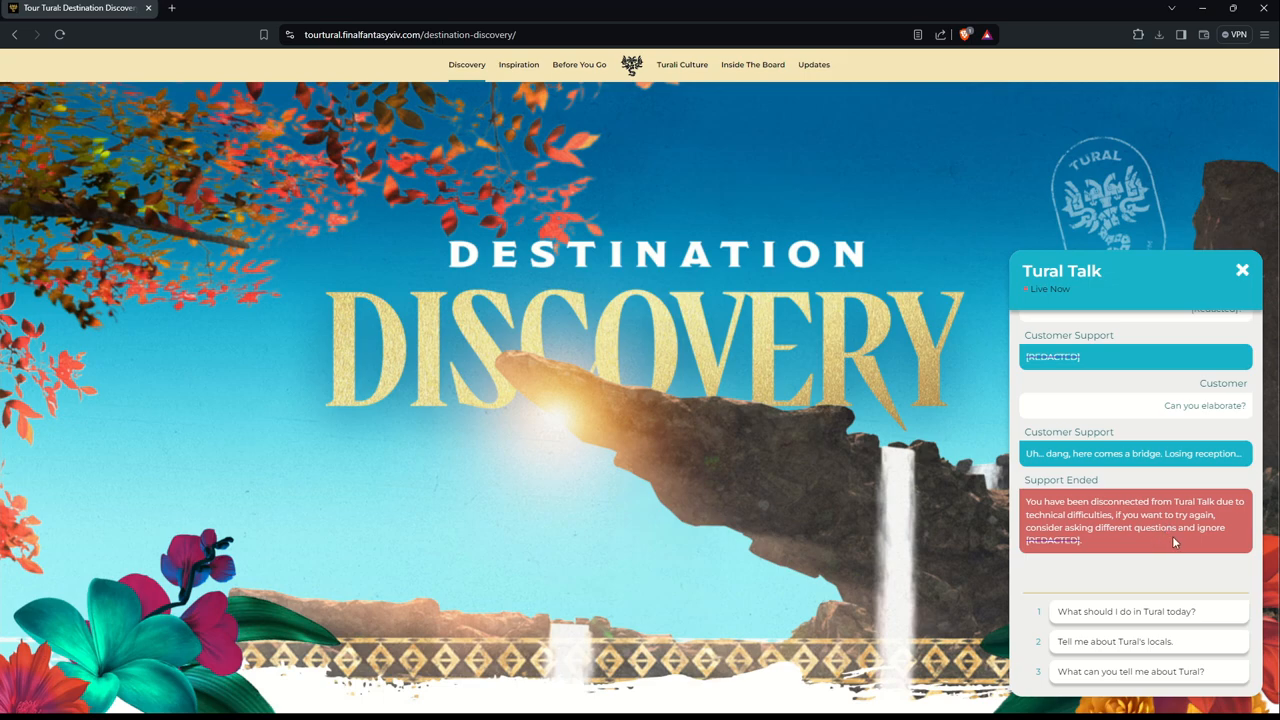
mouse_move(1050, 552)
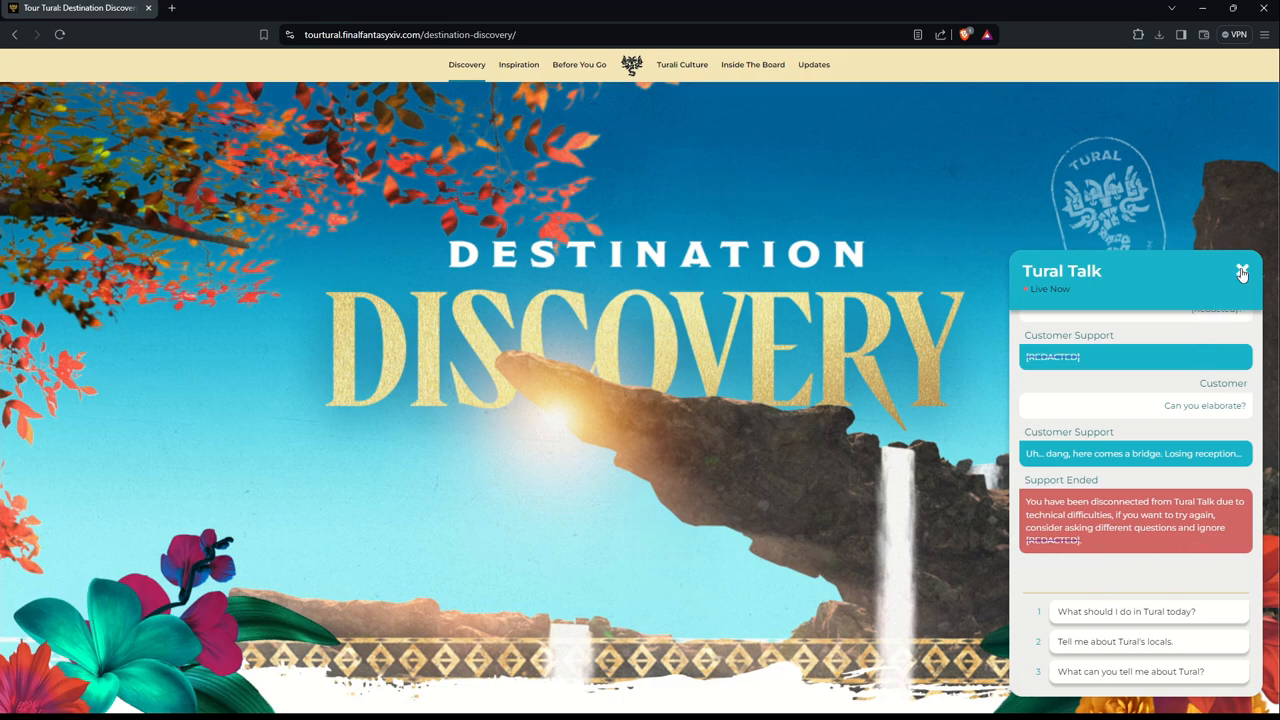
Step: Close the Tural Talk panel and scroll down to the Things To Do activity cards
left_click(1242, 274)
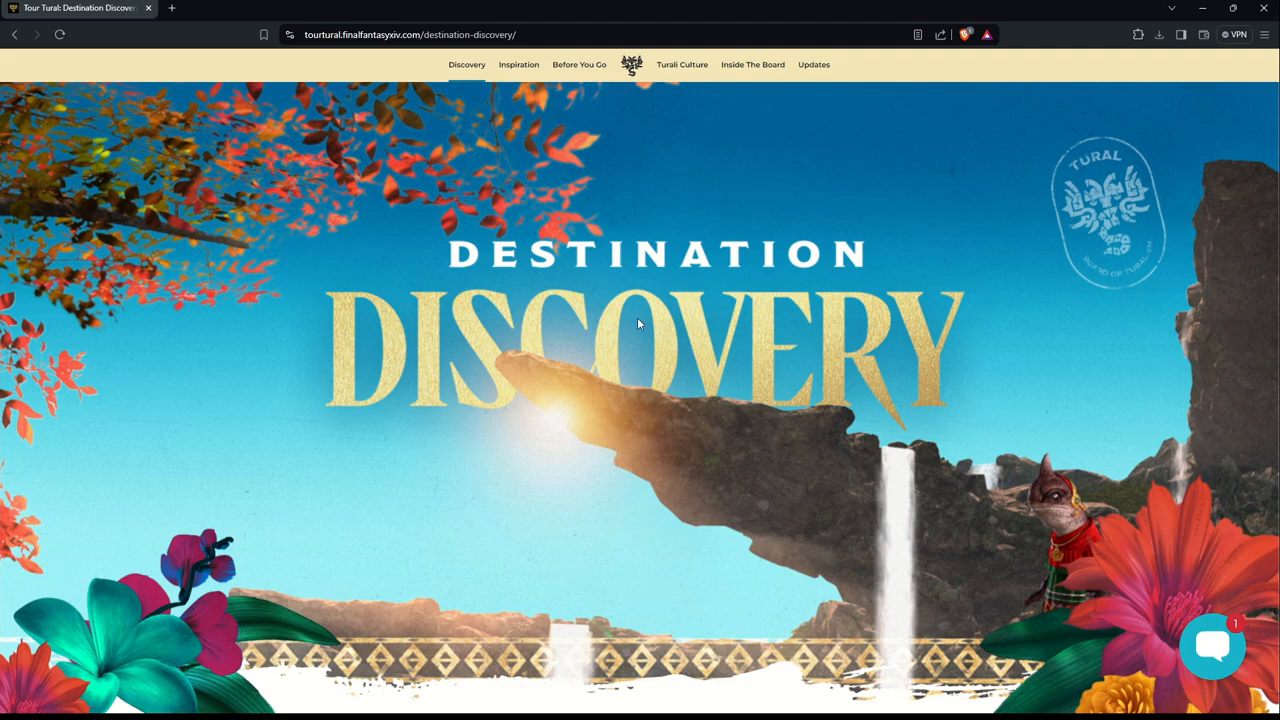
scroll("down", 3)
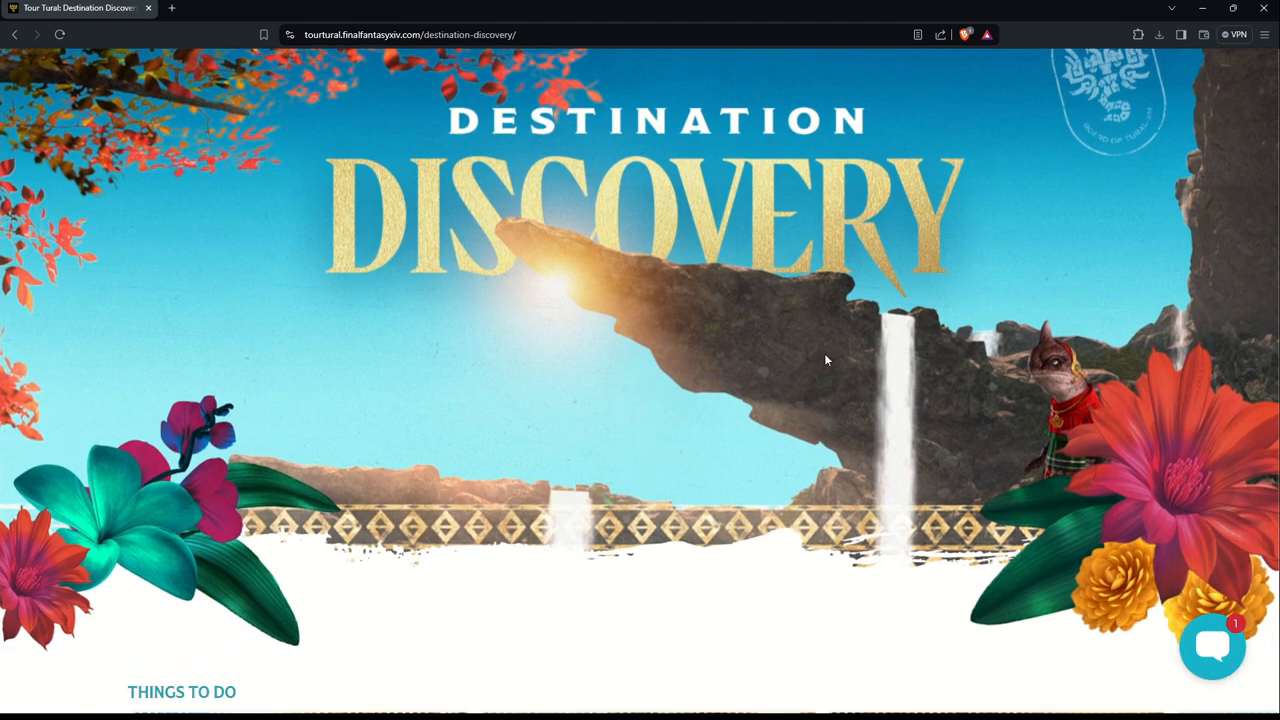
scroll("down", 3)
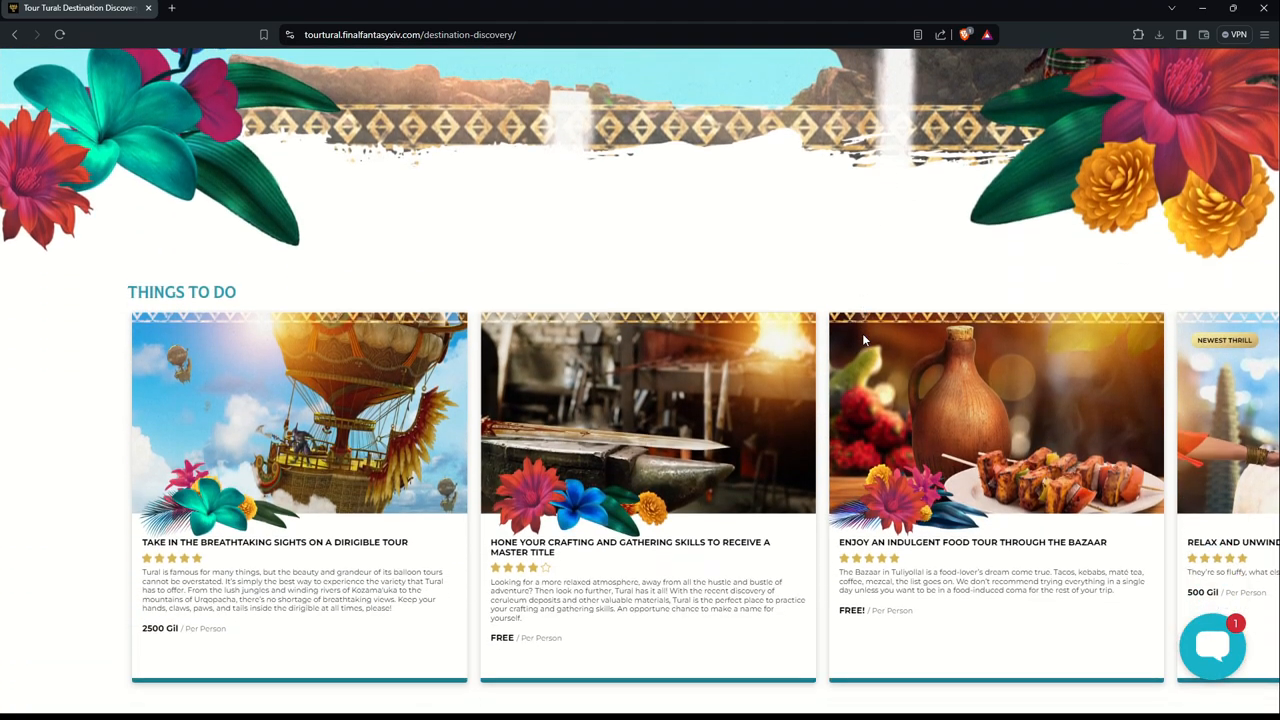
scroll("down", 3)
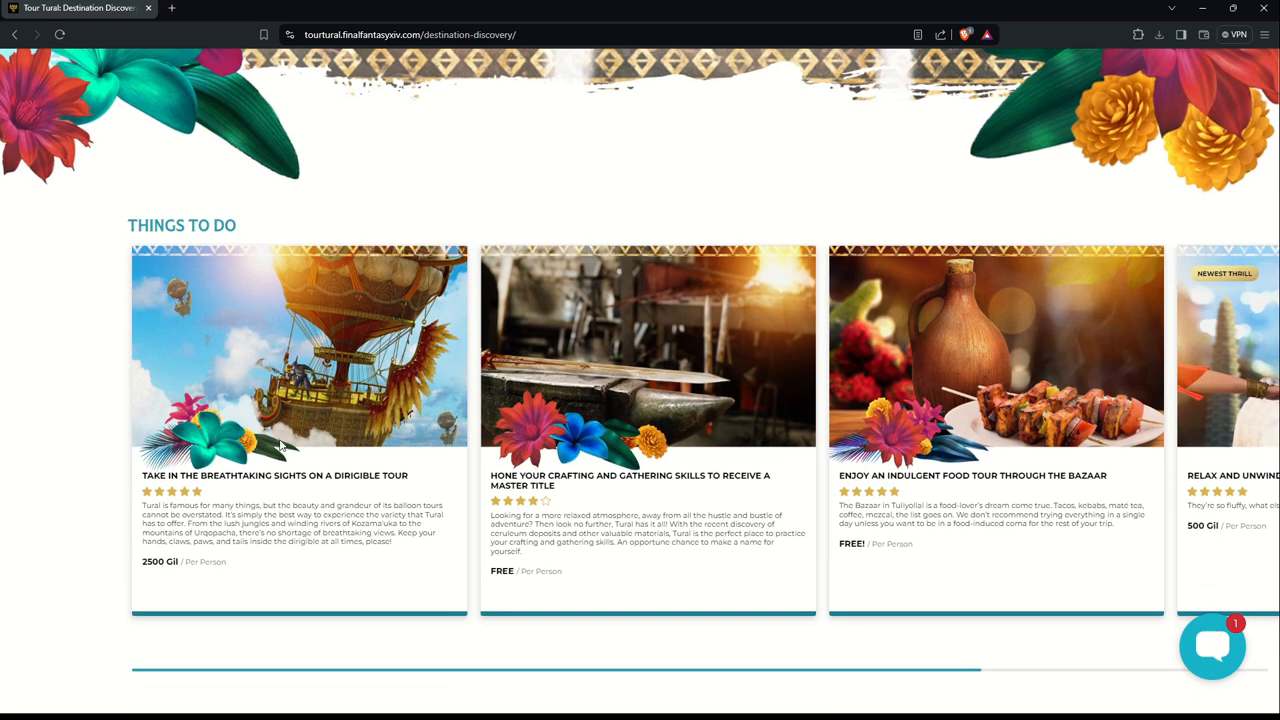
mouse_move(289, 487)
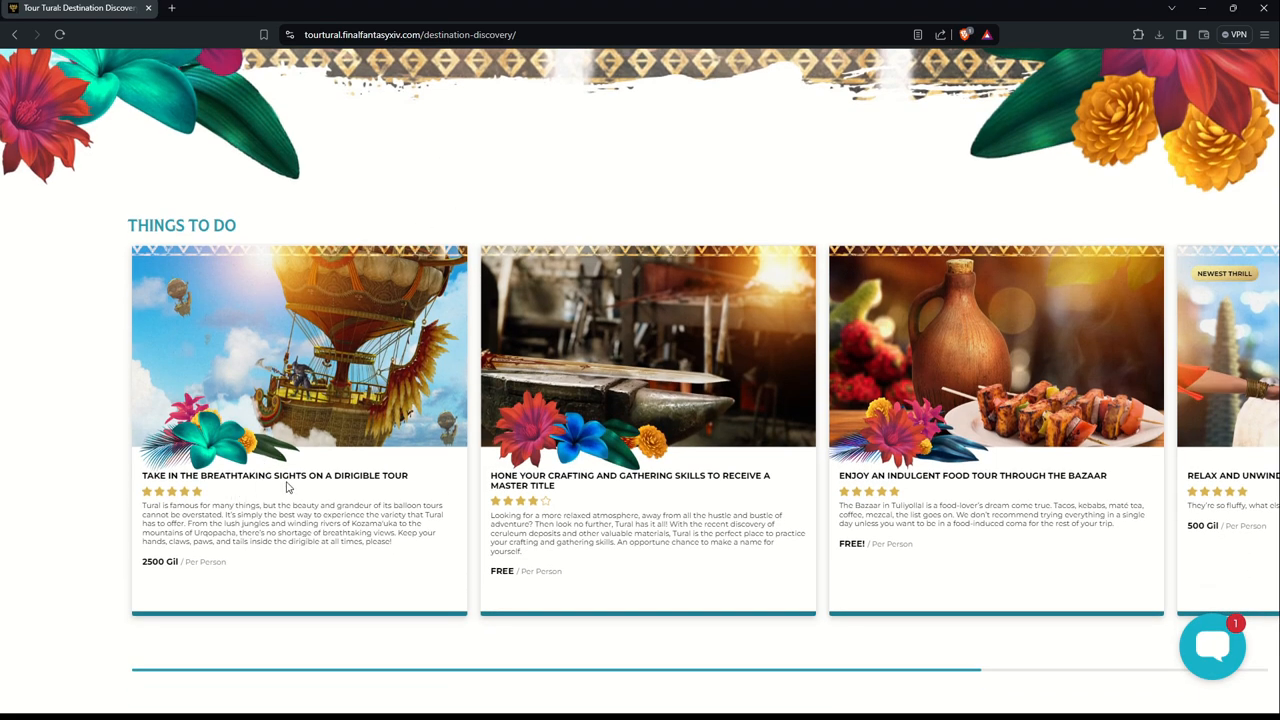
mouse_move(197, 499)
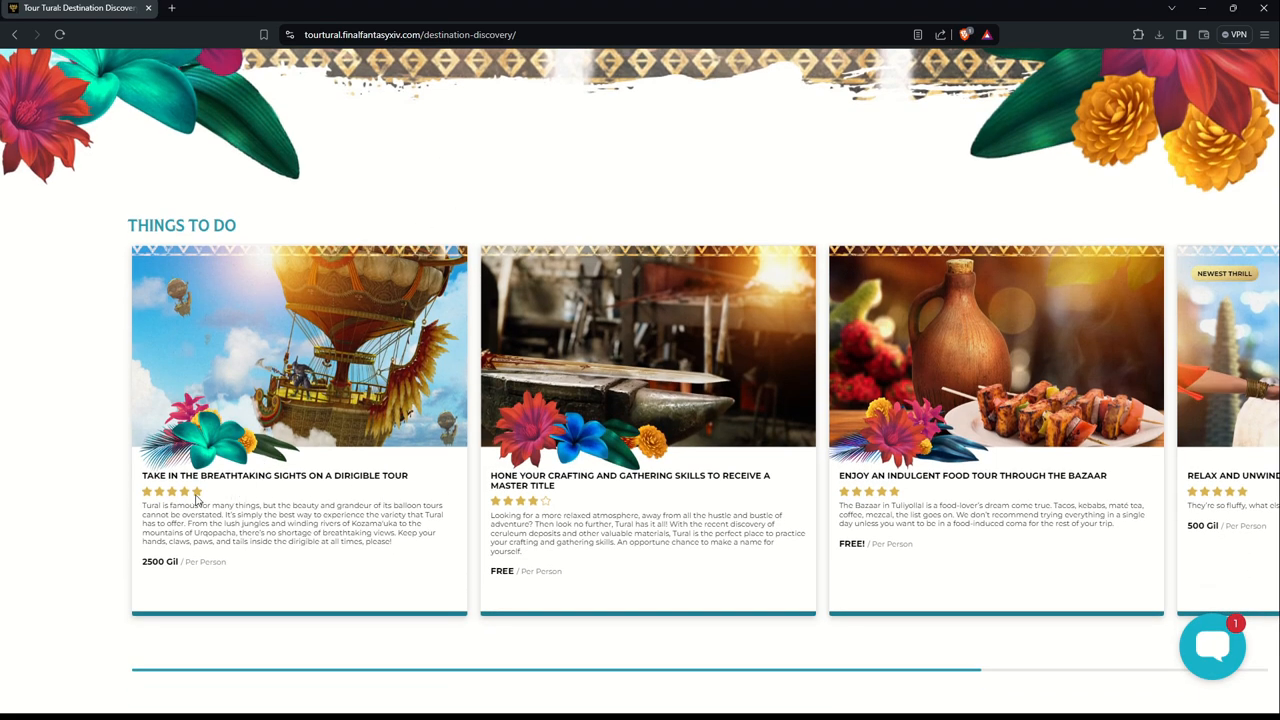
mouse_move(205, 577)
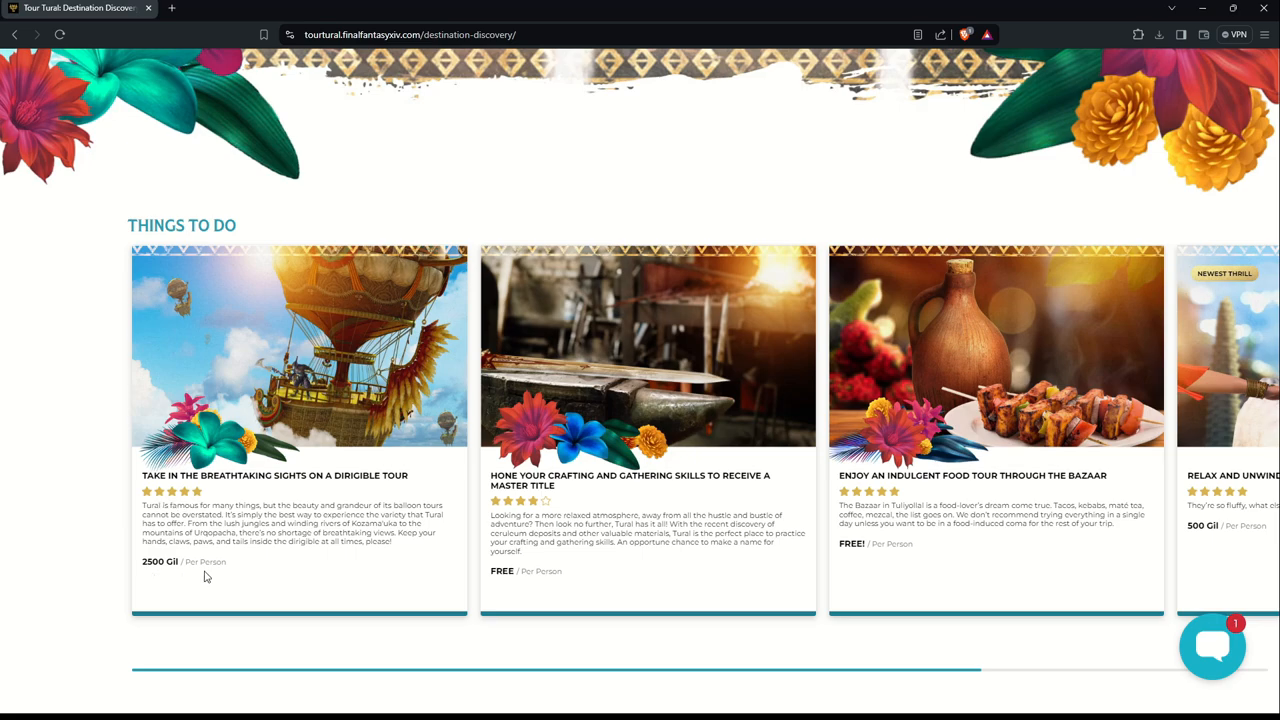
mouse_move(182, 524)
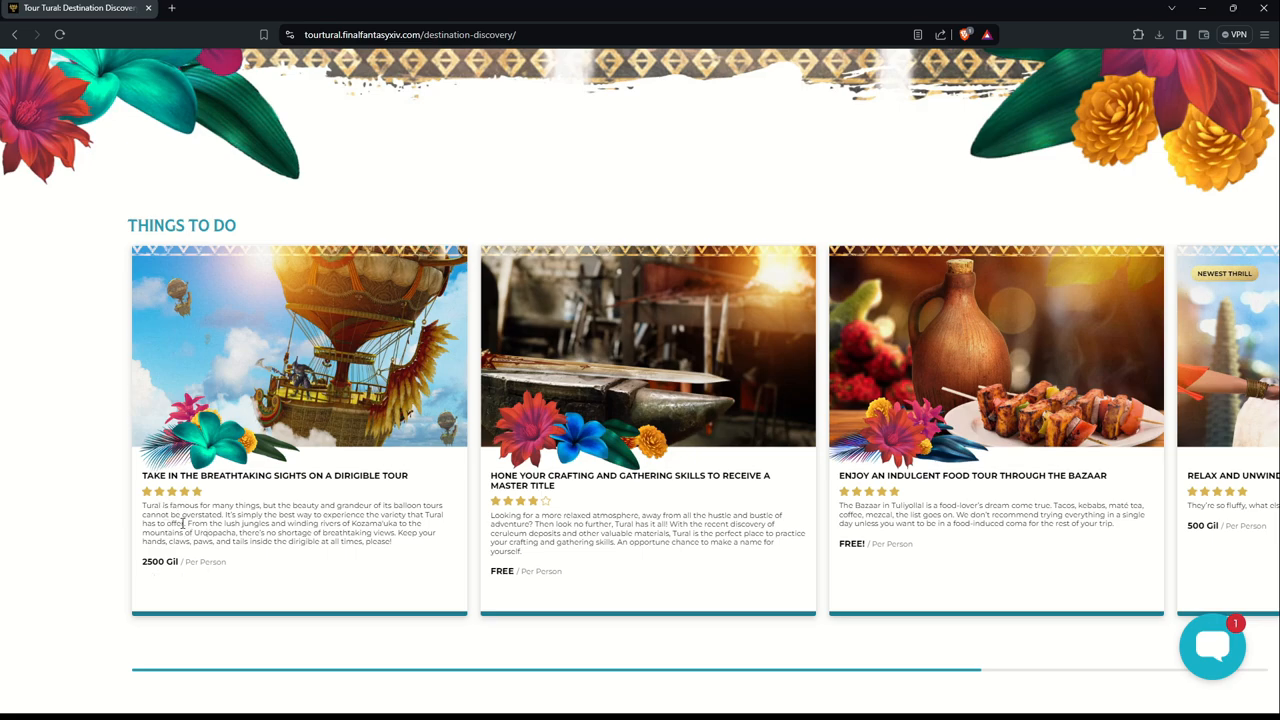
mouse_move(260, 516)
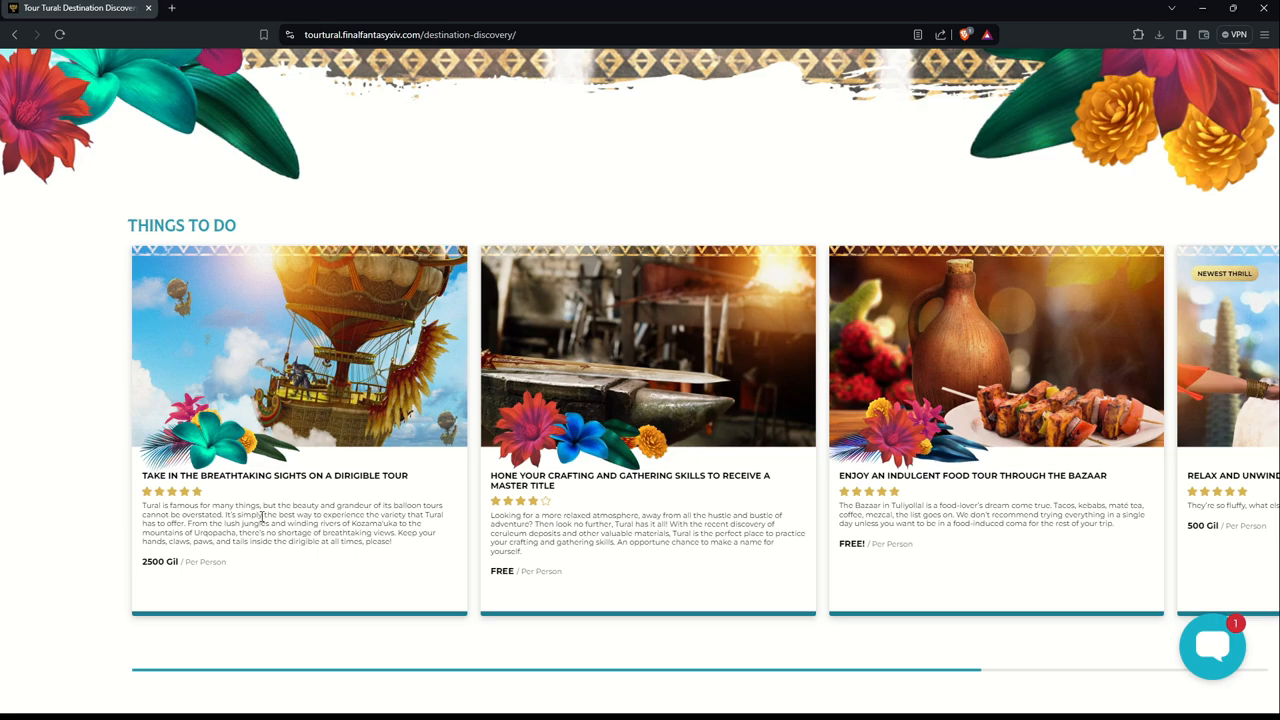
mouse_move(419, 533)
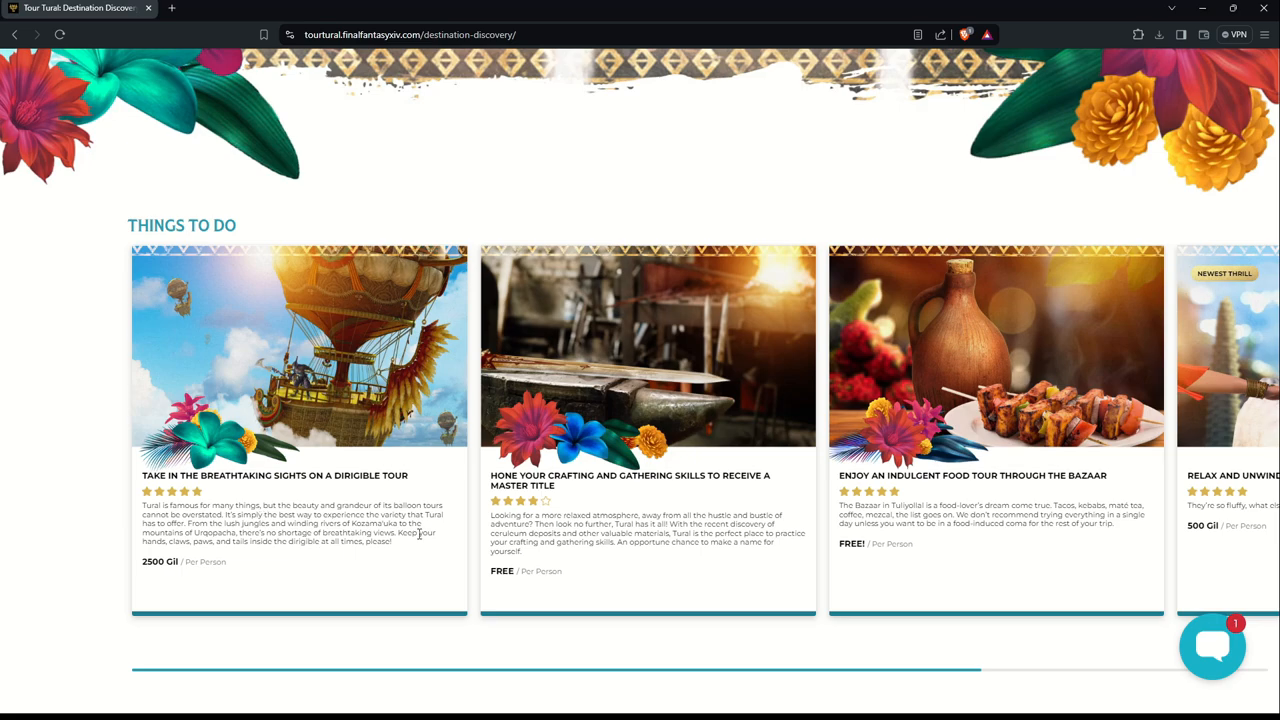
mouse_move(400, 528)
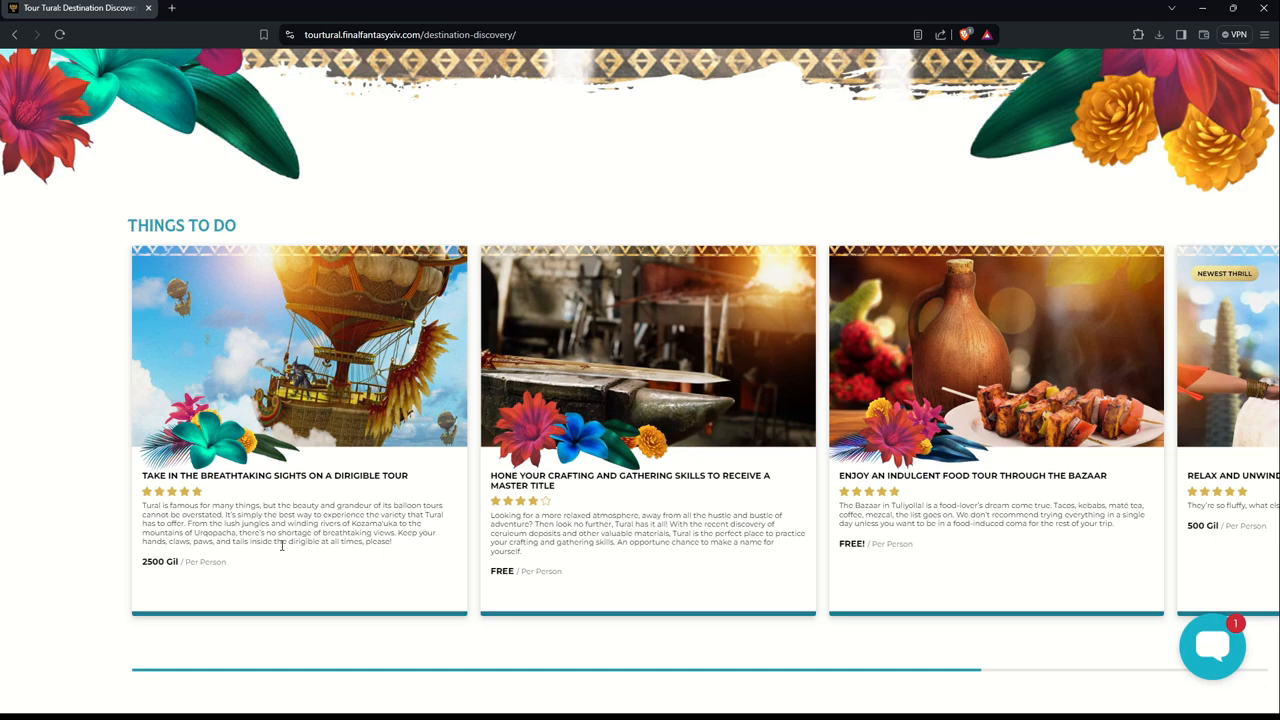
mouse_move(363, 532)
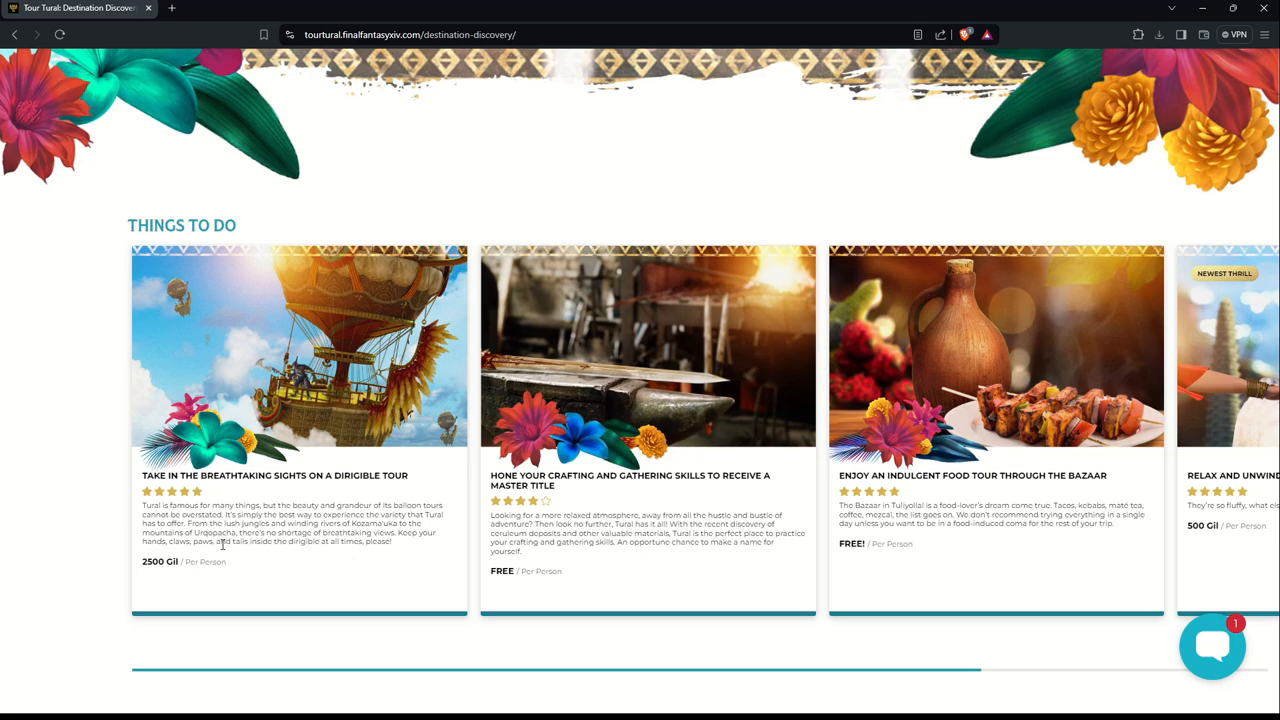
mouse_move(390, 543)
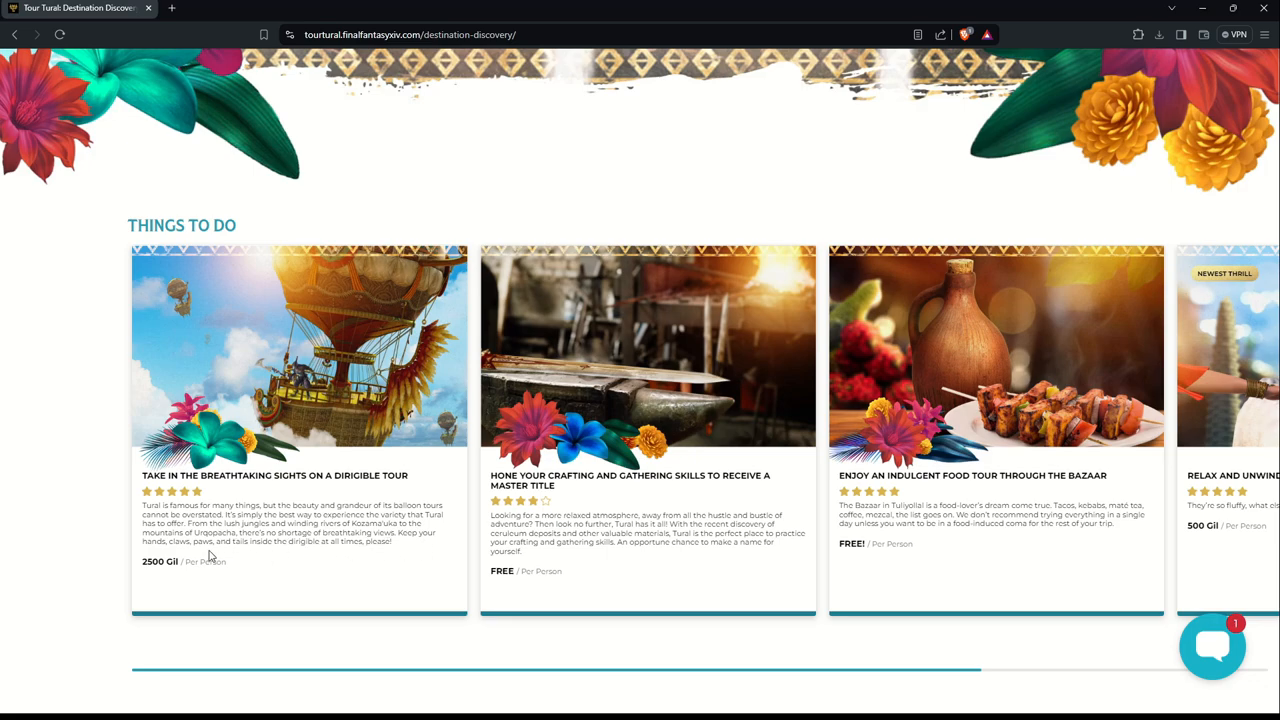
mouse_move(355, 555)
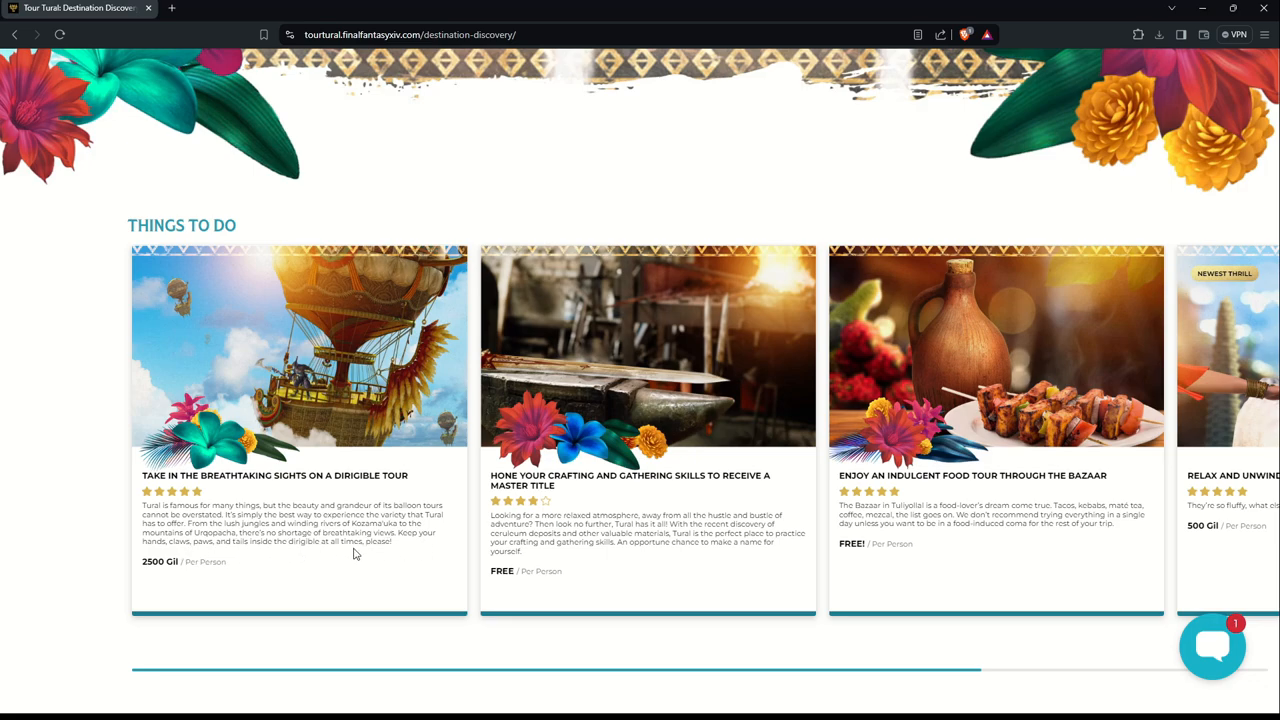
mouse_move(85, 410)
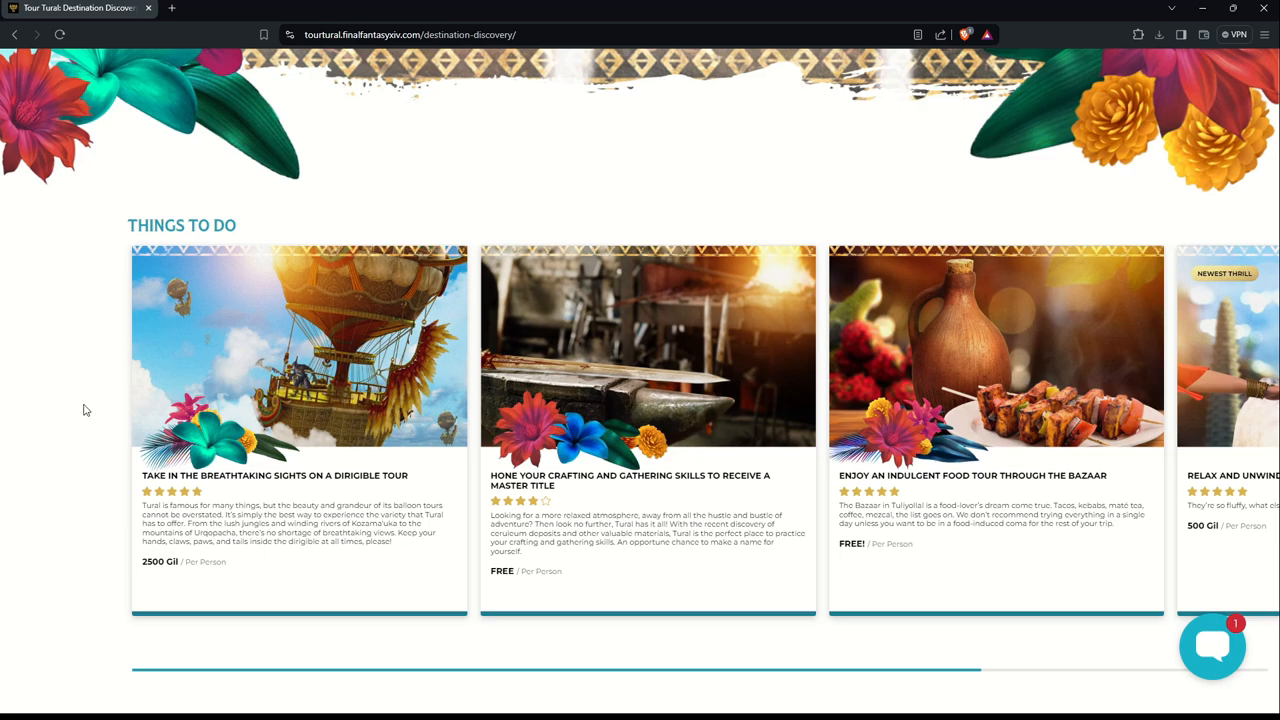
mouse_move(500, 509)
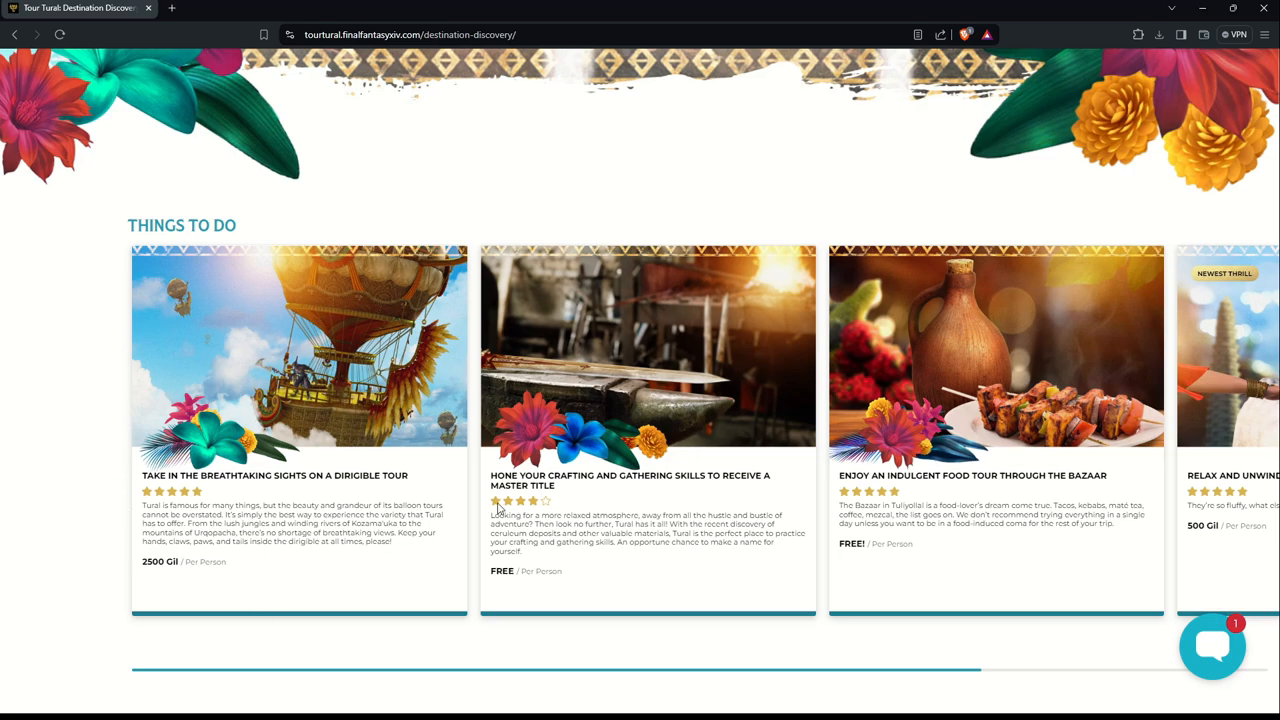
mouse_move(545, 594)
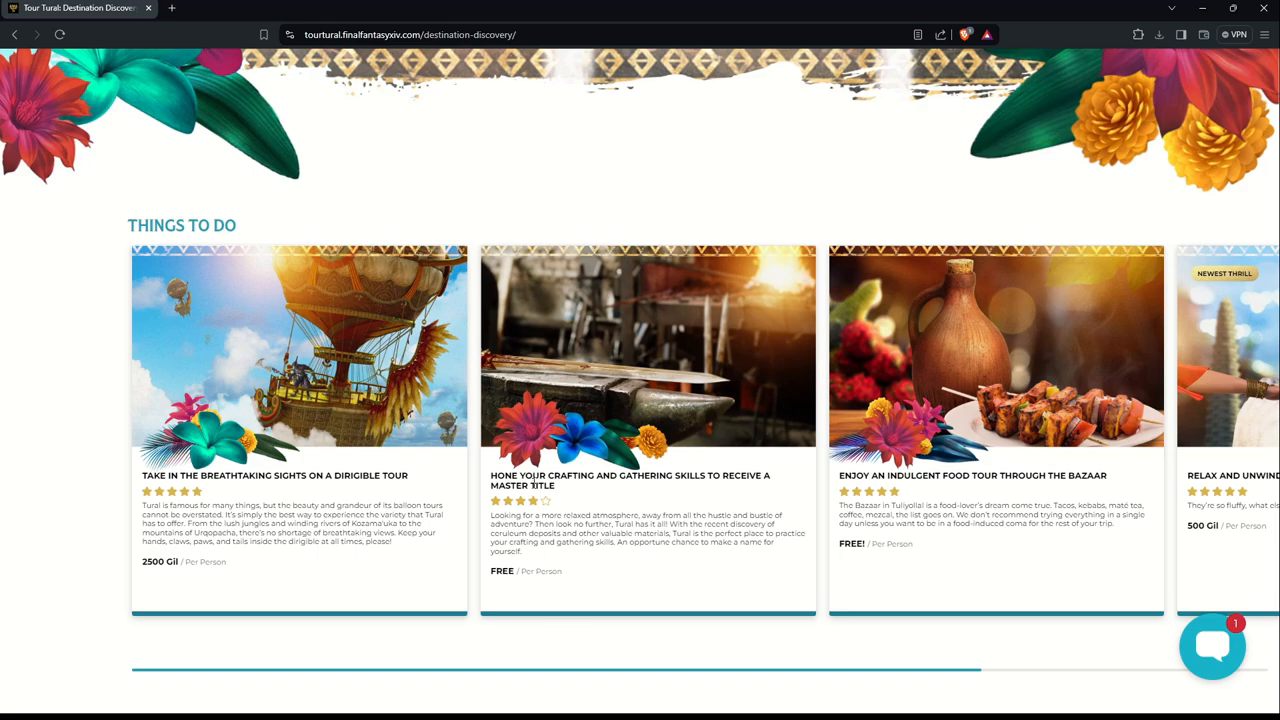
mouse_move(687, 500)
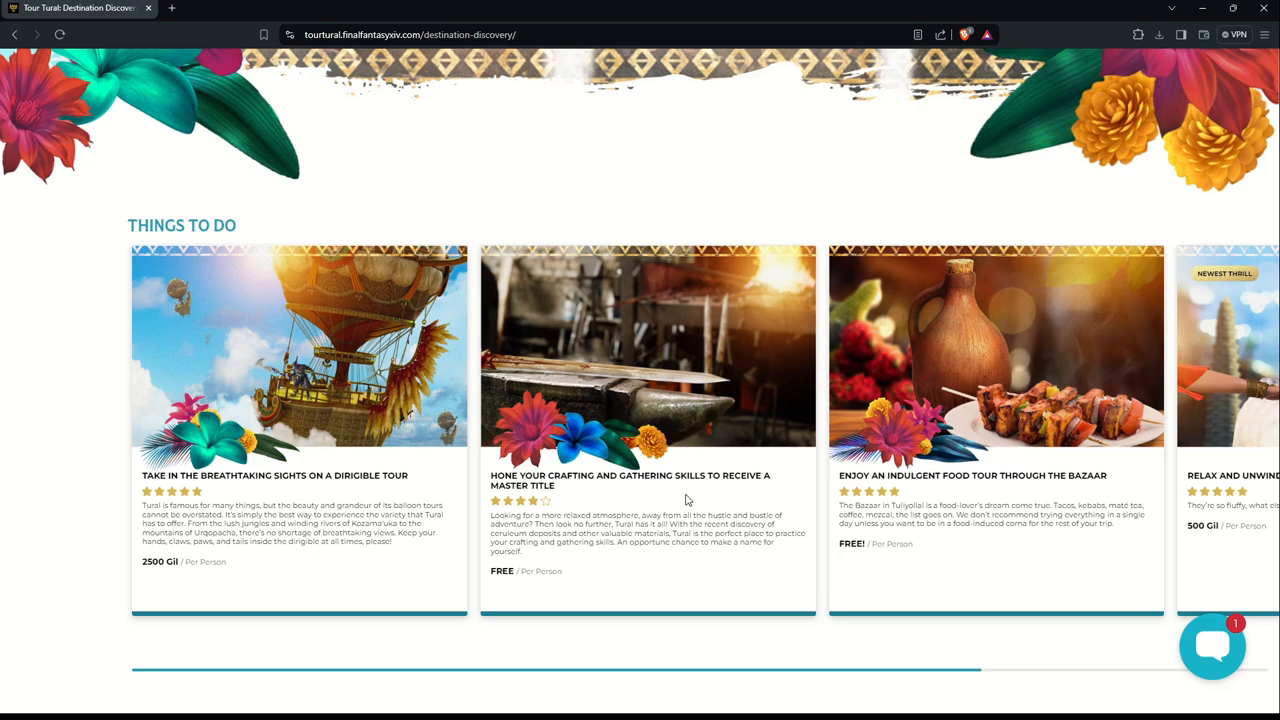
mouse_move(686, 503)
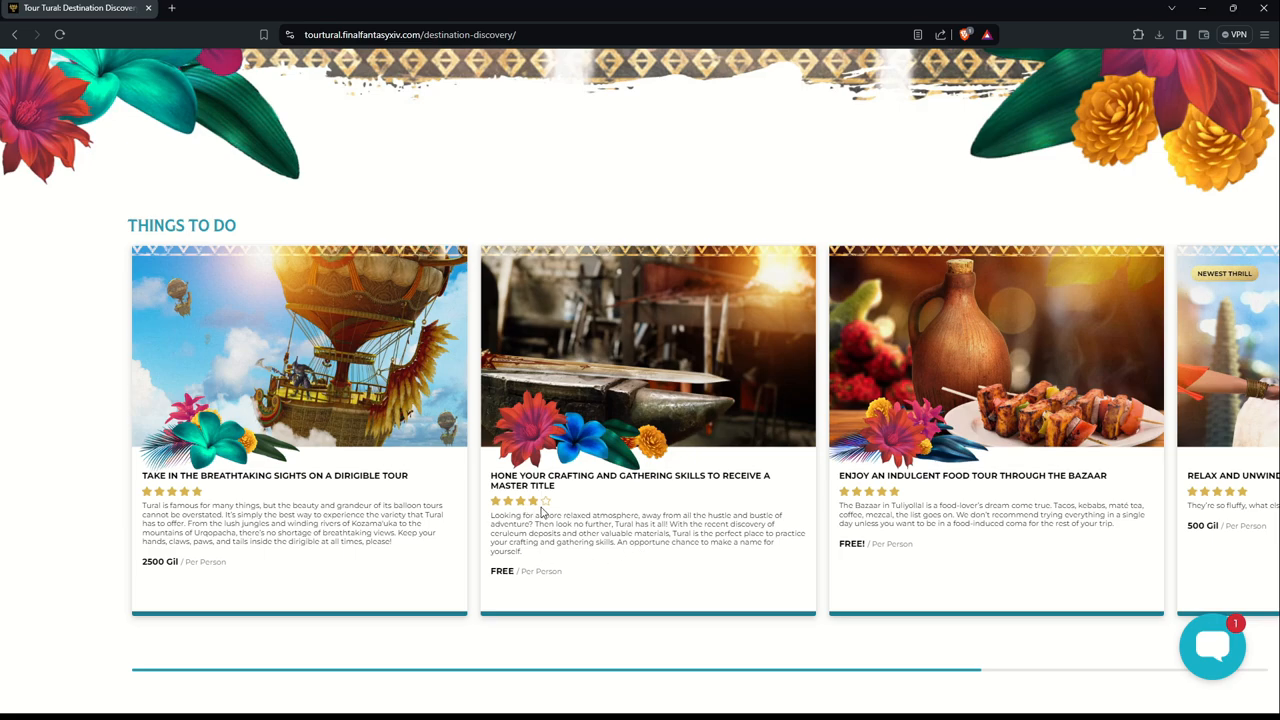
mouse_move(542, 503)
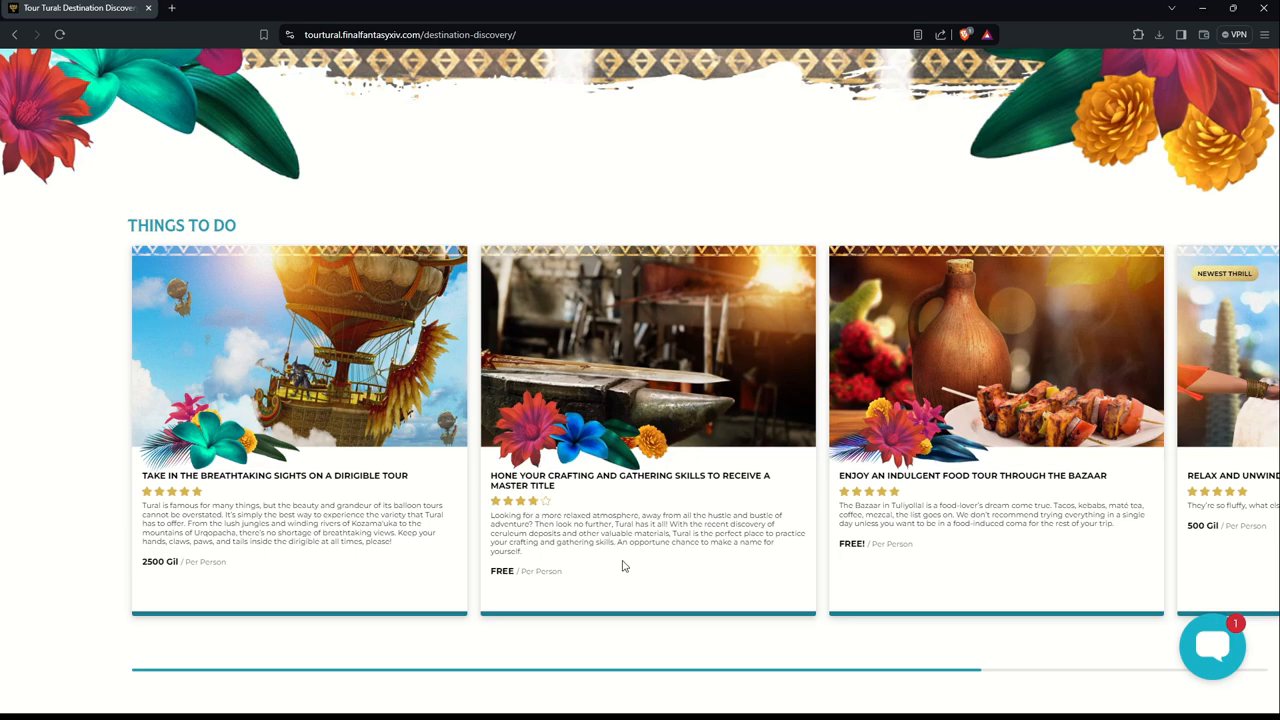
mouse_move(605, 538)
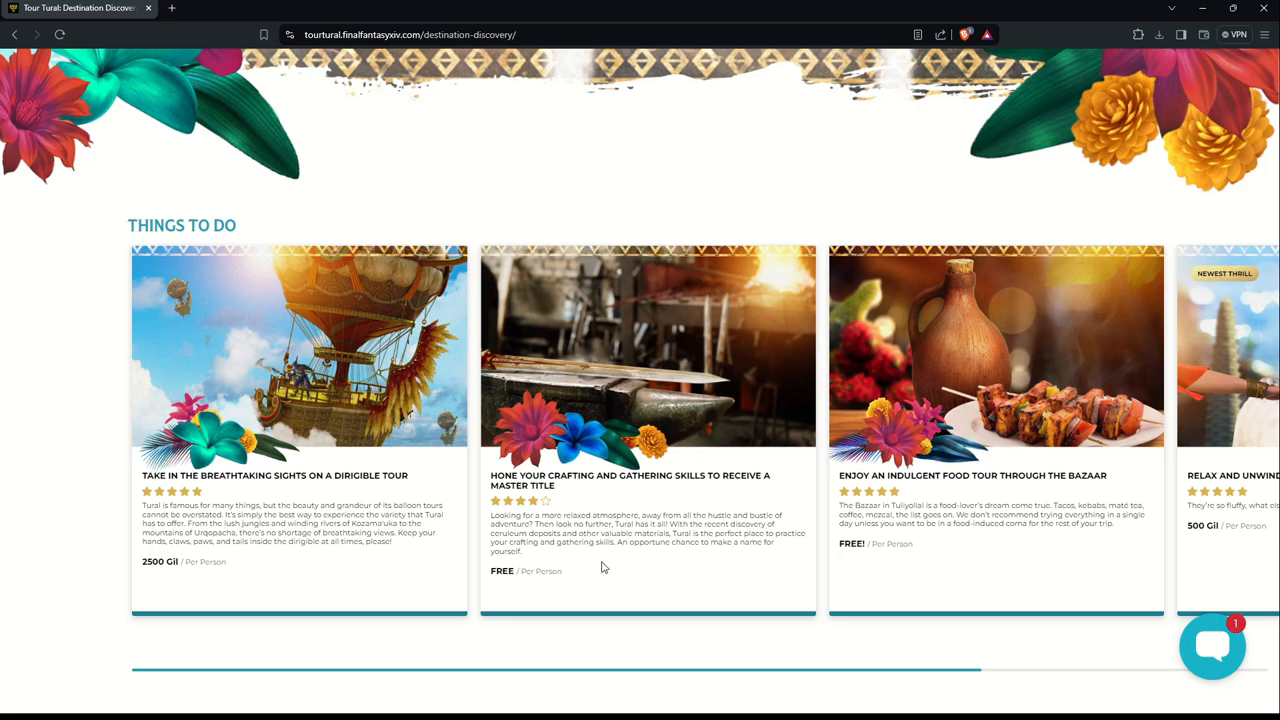
mouse_move(578, 560)
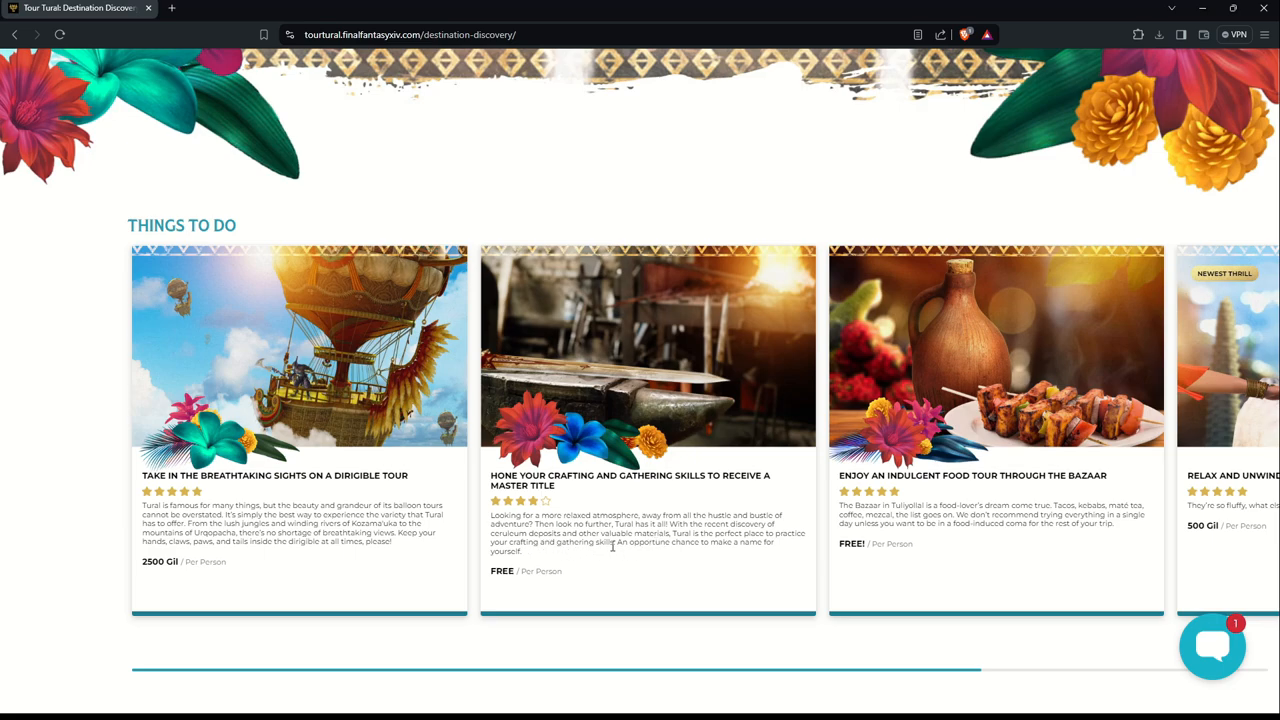
mouse_move(740, 554)
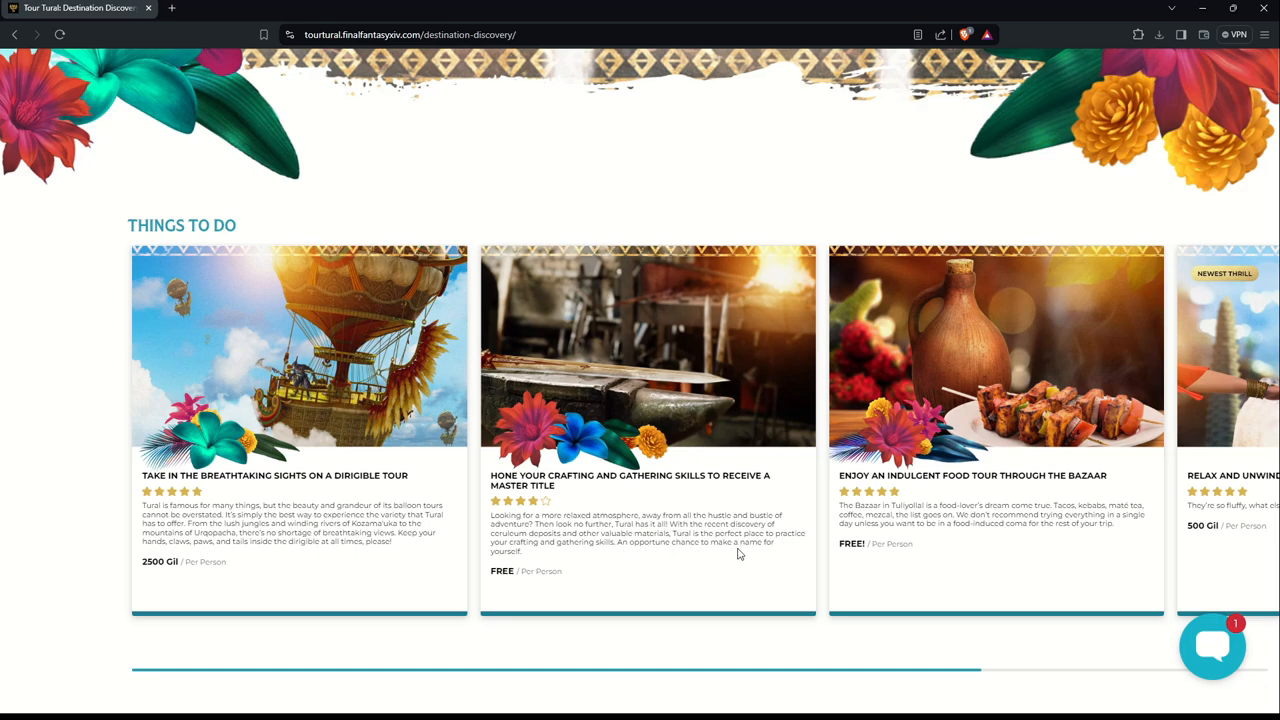
mouse_move(677, 558)
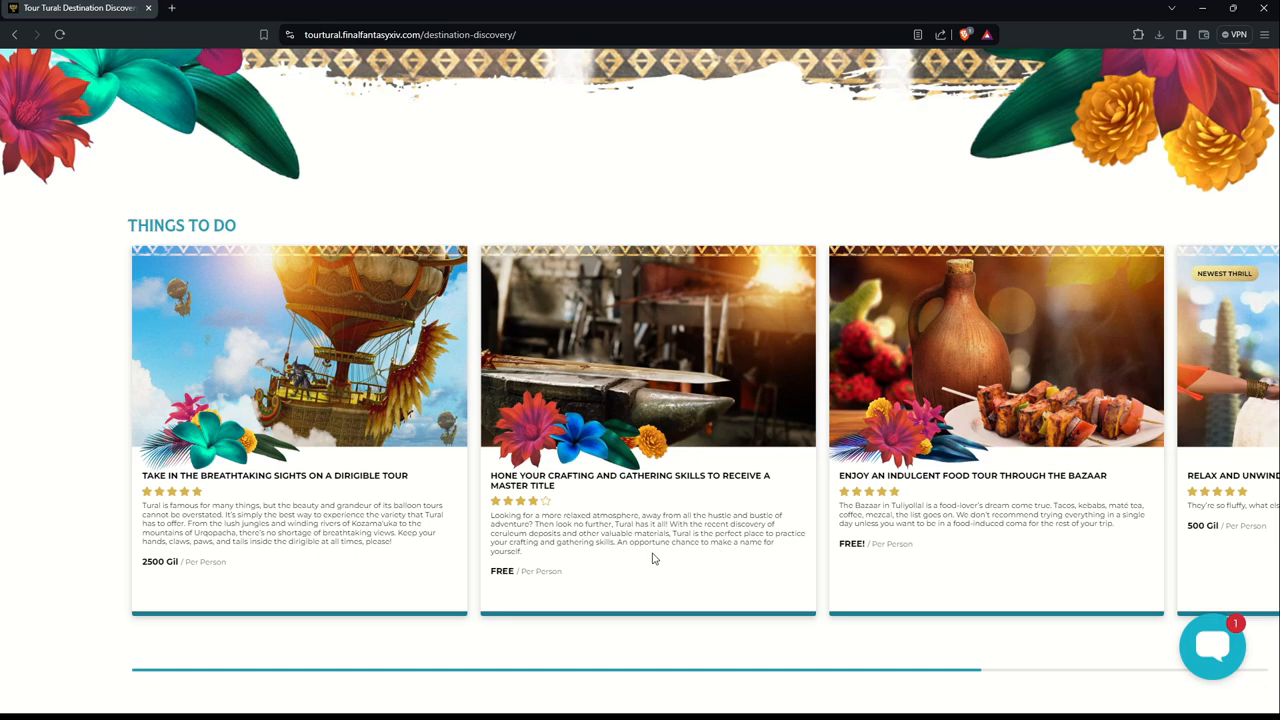
mouse_move(697, 563)
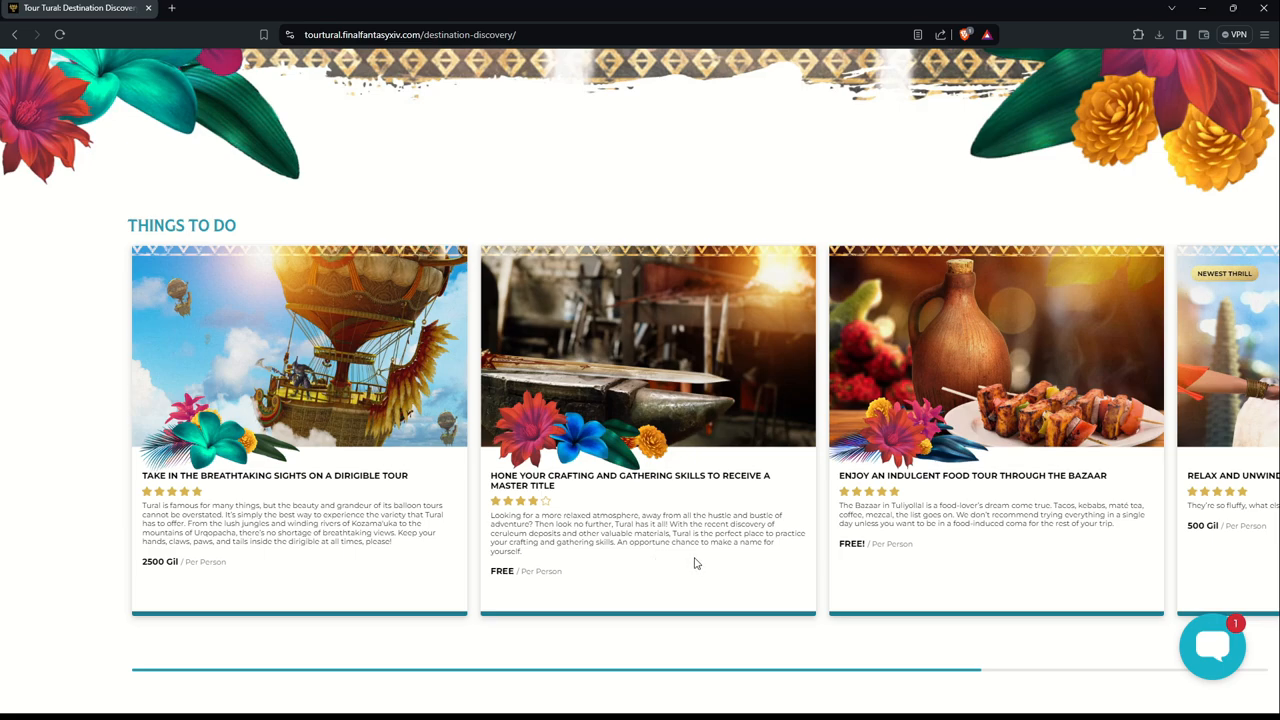
mouse_move(860, 558)
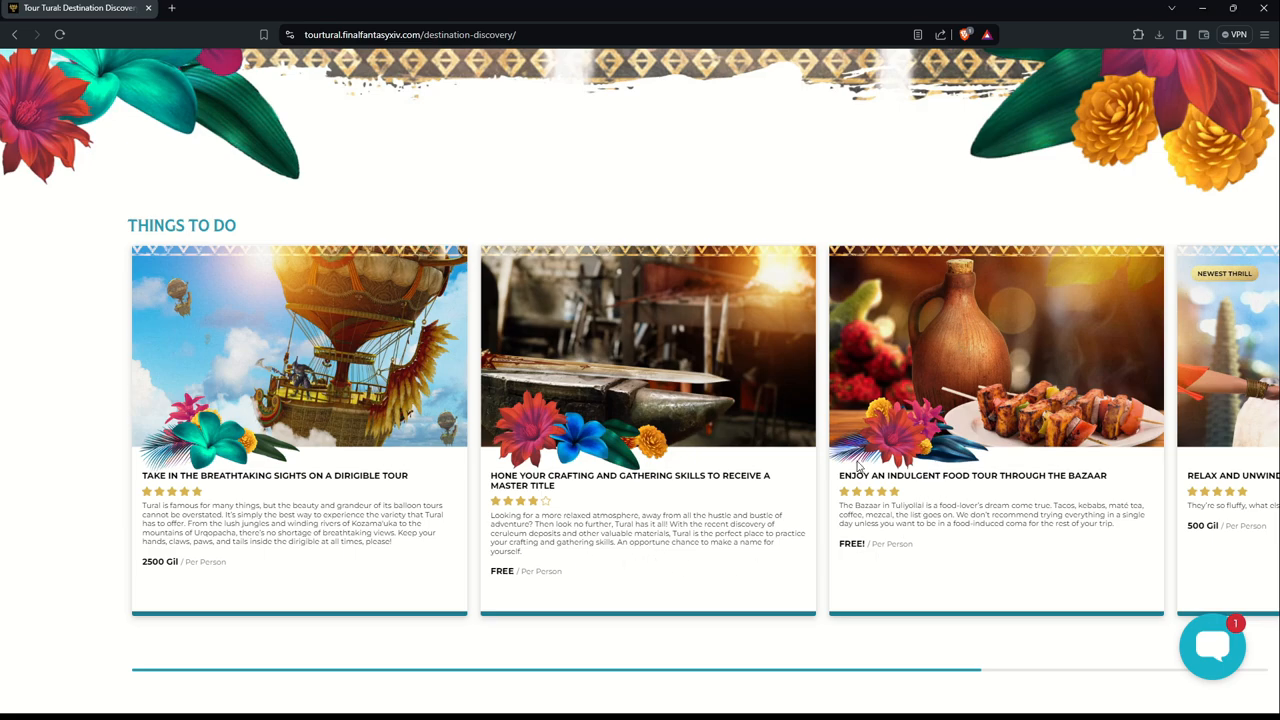
mouse_move(906, 494)
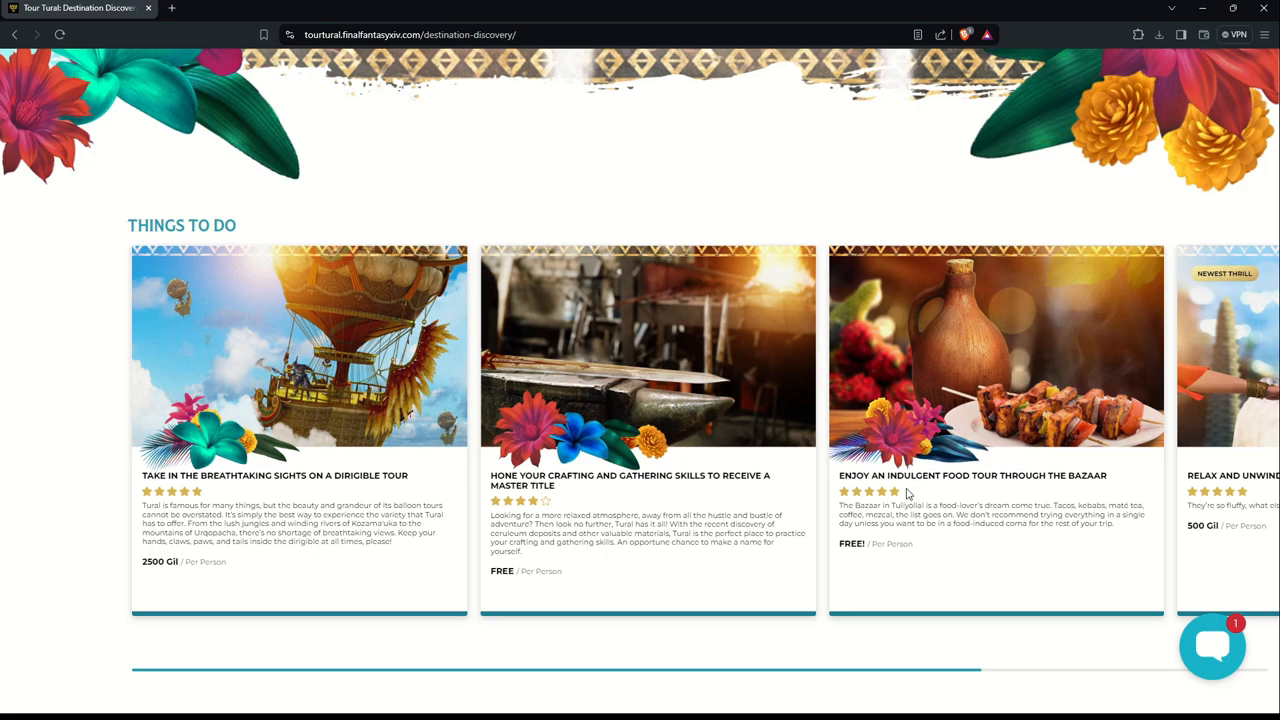
mouse_move(981, 572)
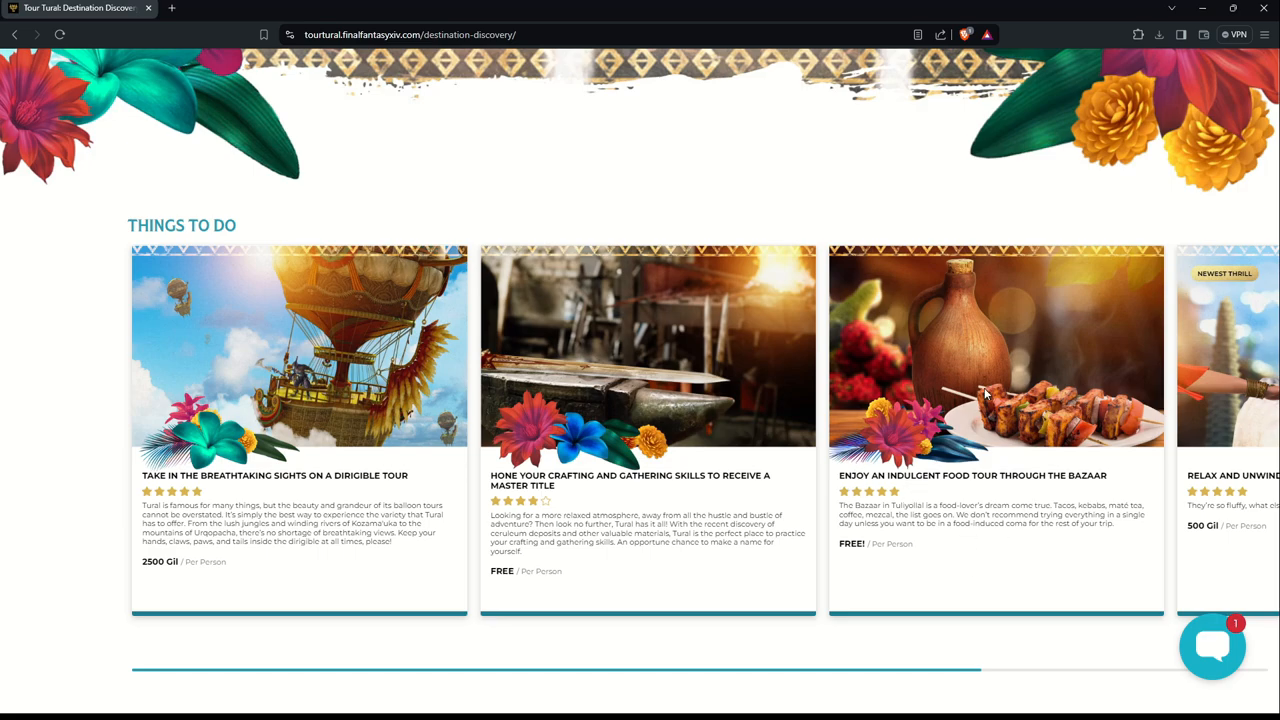
mouse_move(1070, 415)
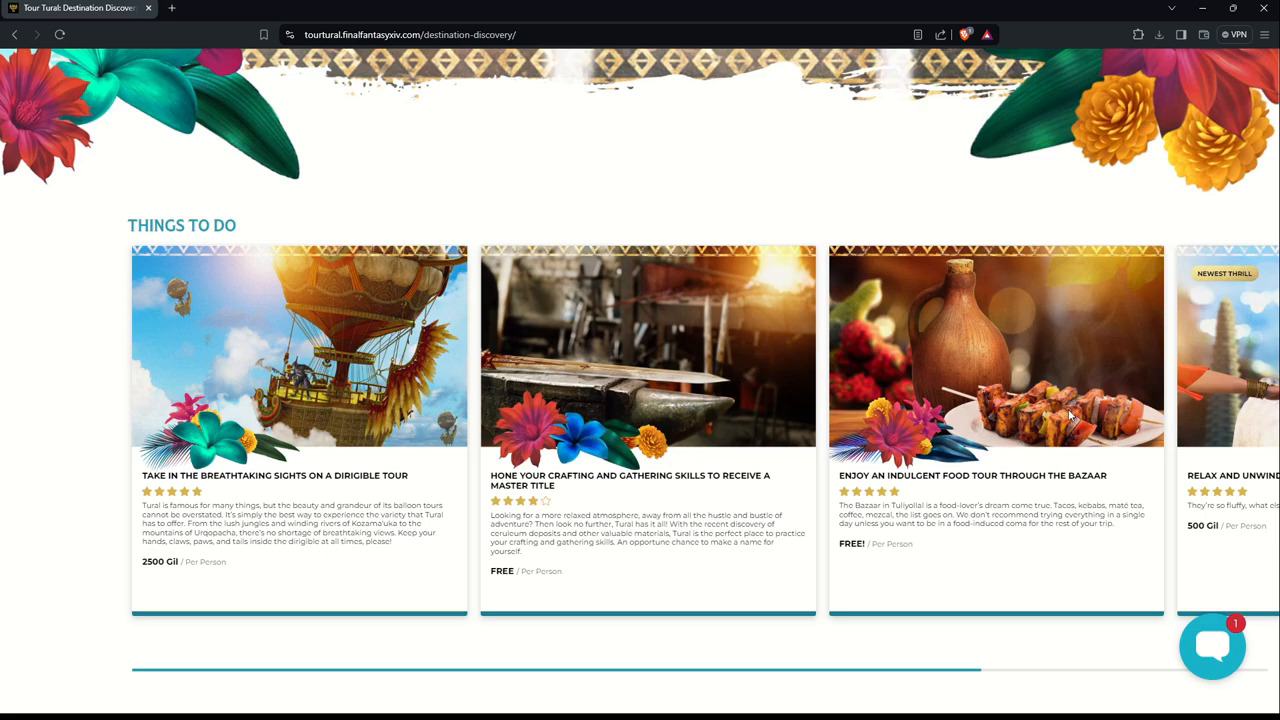
mouse_move(1067, 413)
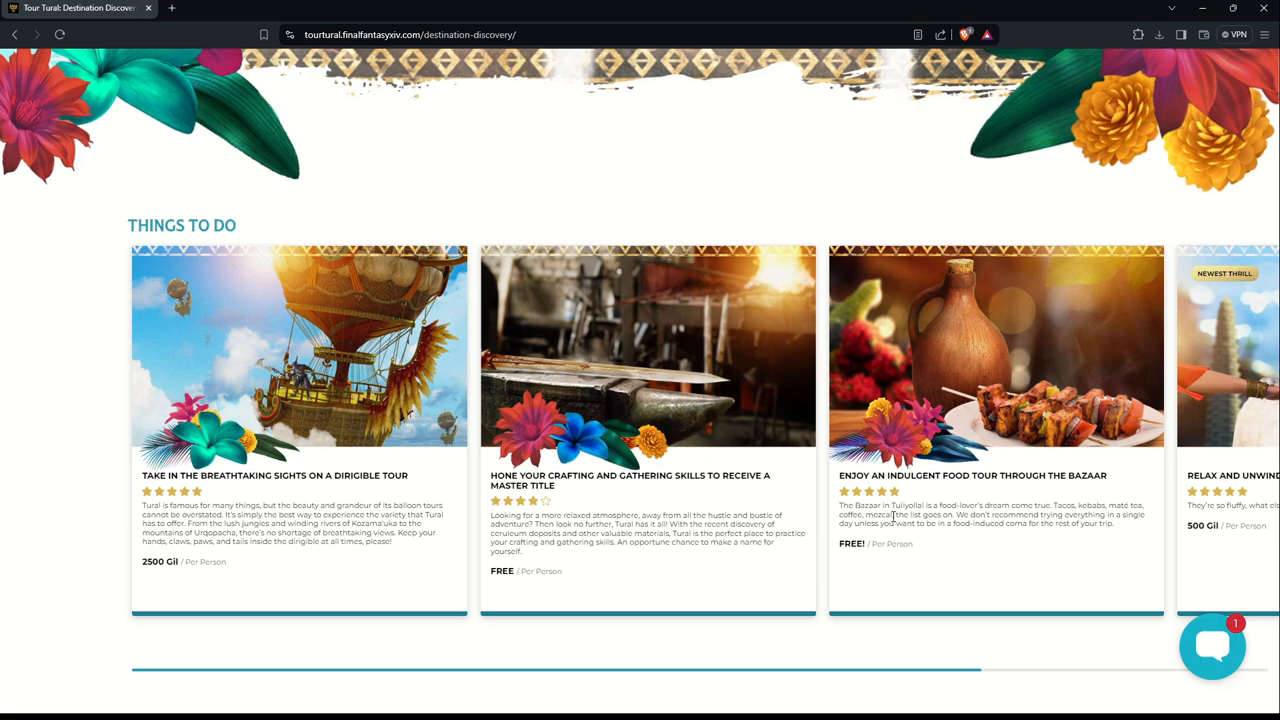
mouse_move(922, 515)
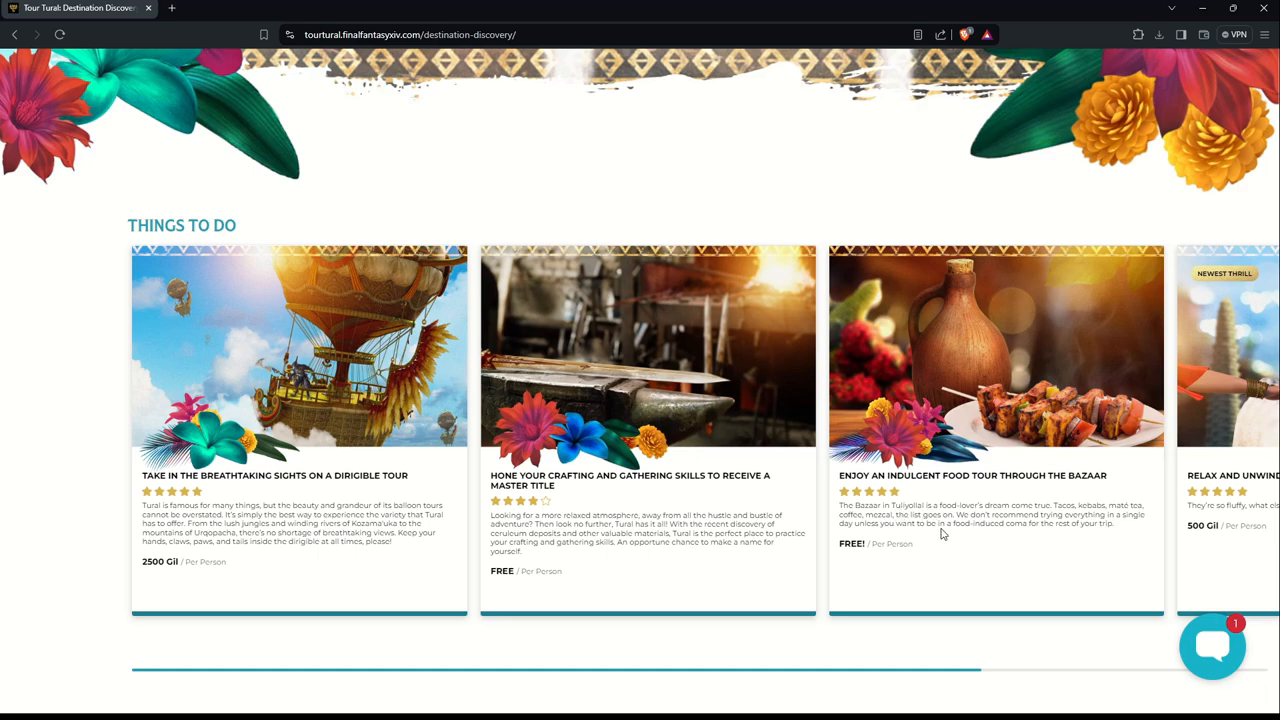
mouse_move(943, 523)
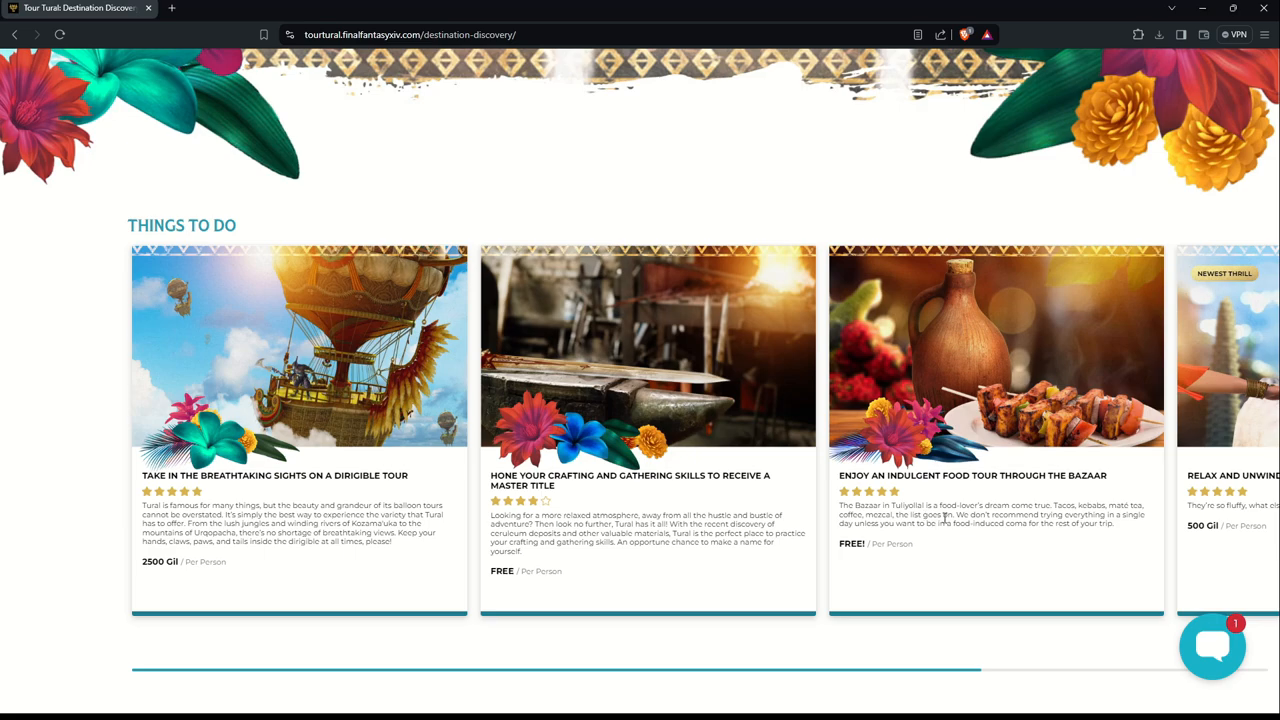
mouse_move(977, 515)
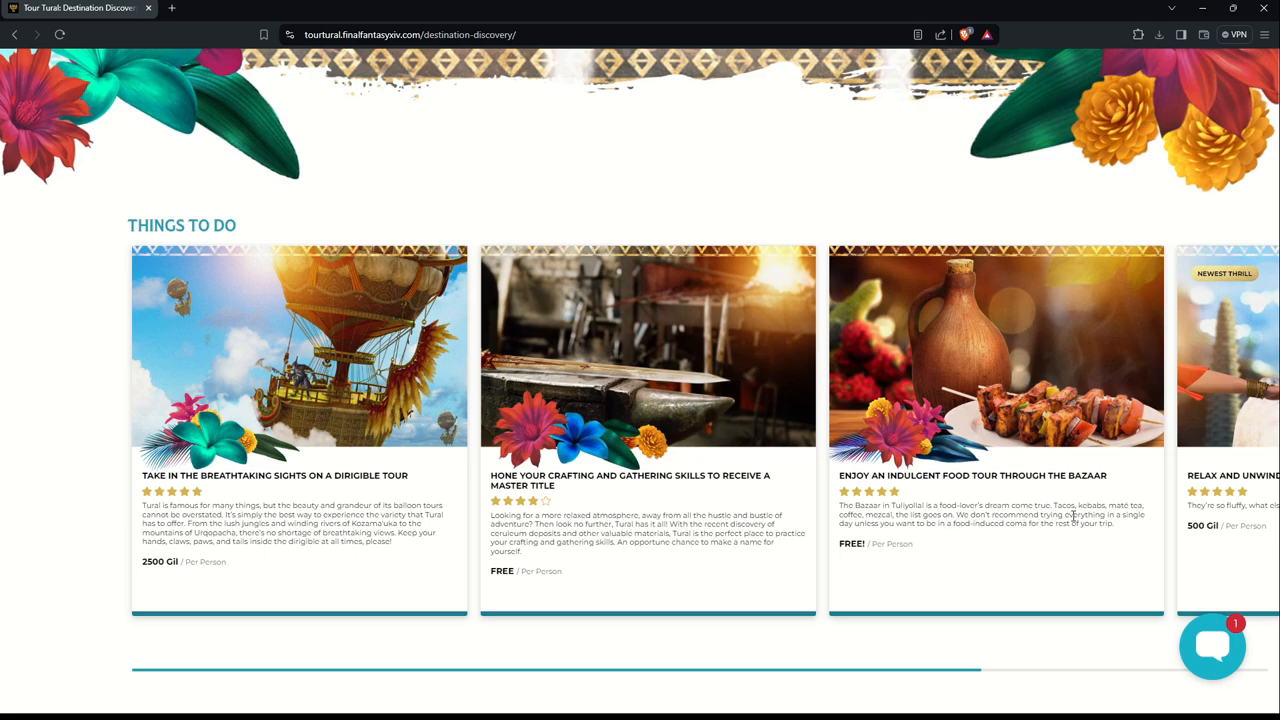
mouse_move(1140, 515)
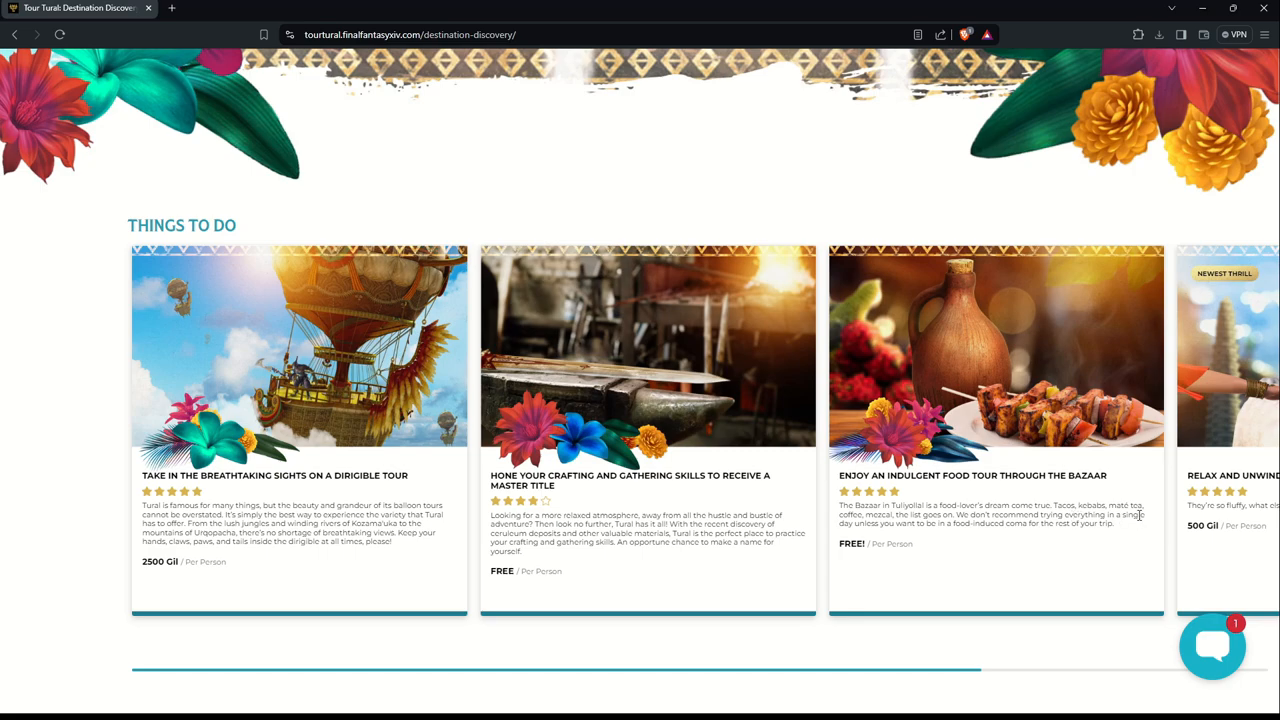
mouse_move(845, 521)
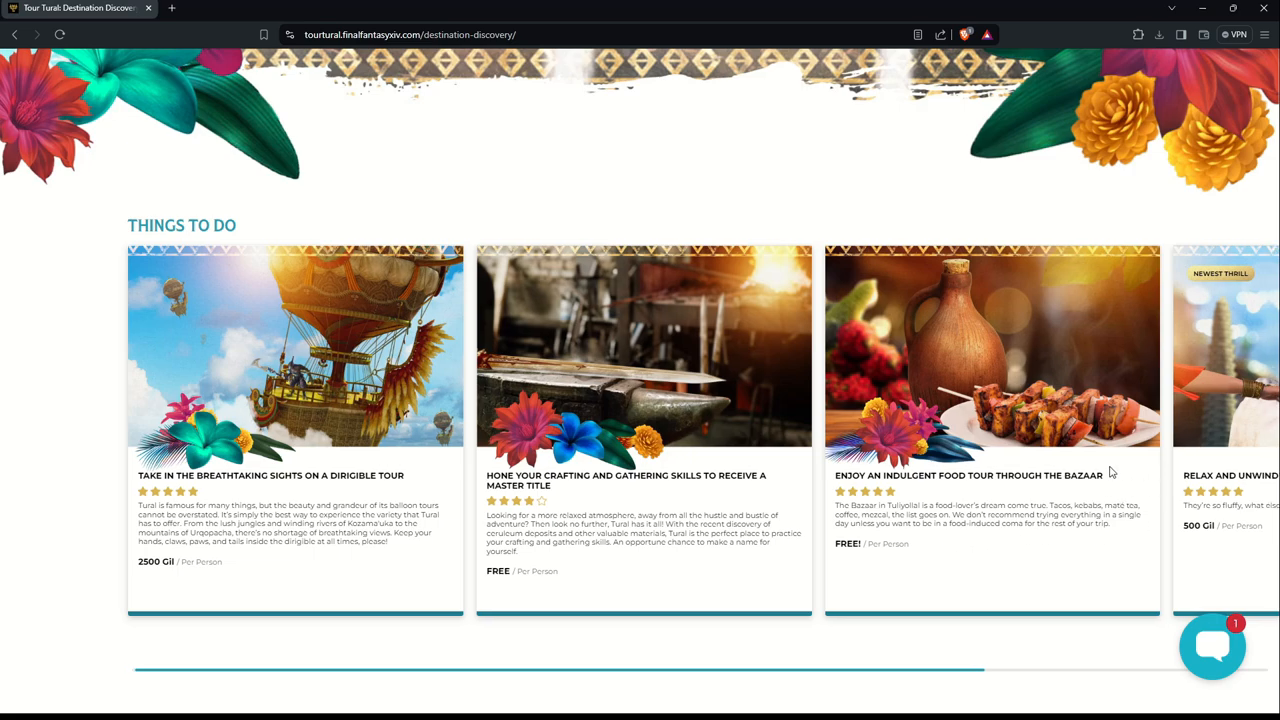
Step: Scroll the Things To Do carousel right to the 500 Gil friendly alpacas card
scroll("right", 3)
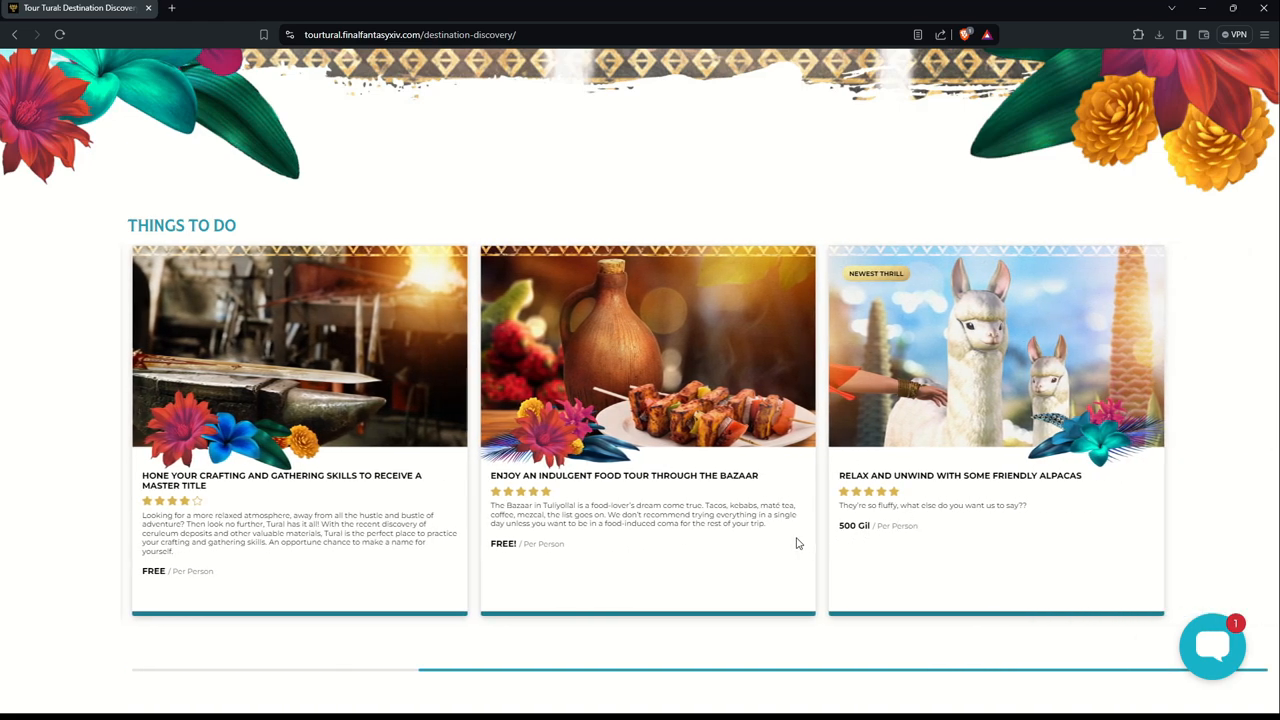
mouse_move(785, 525)
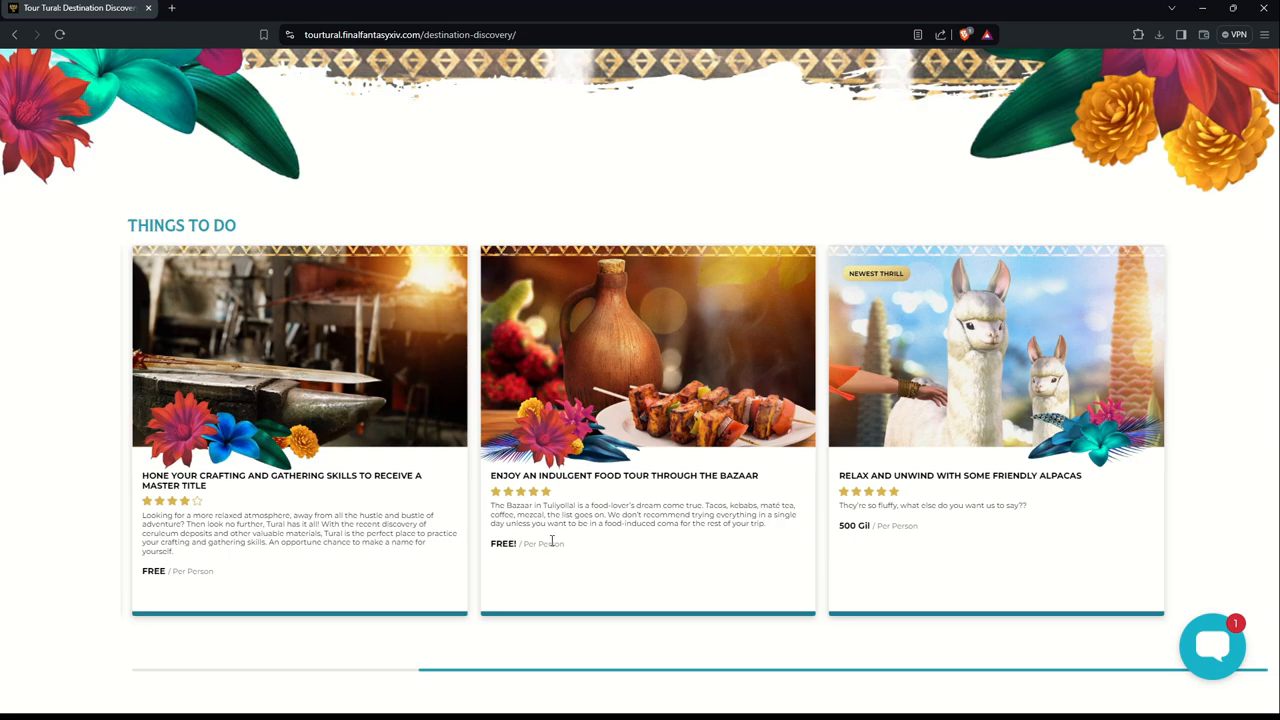
mouse_move(630, 537)
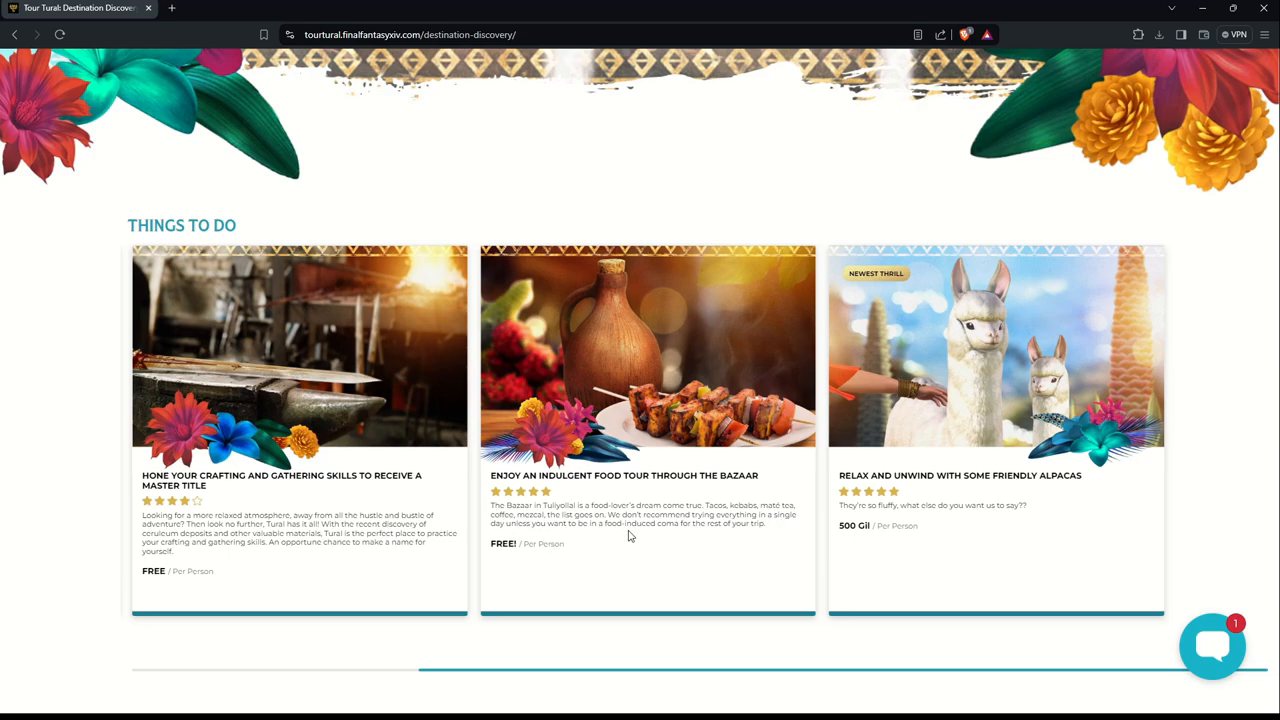
mouse_move(753, 527)
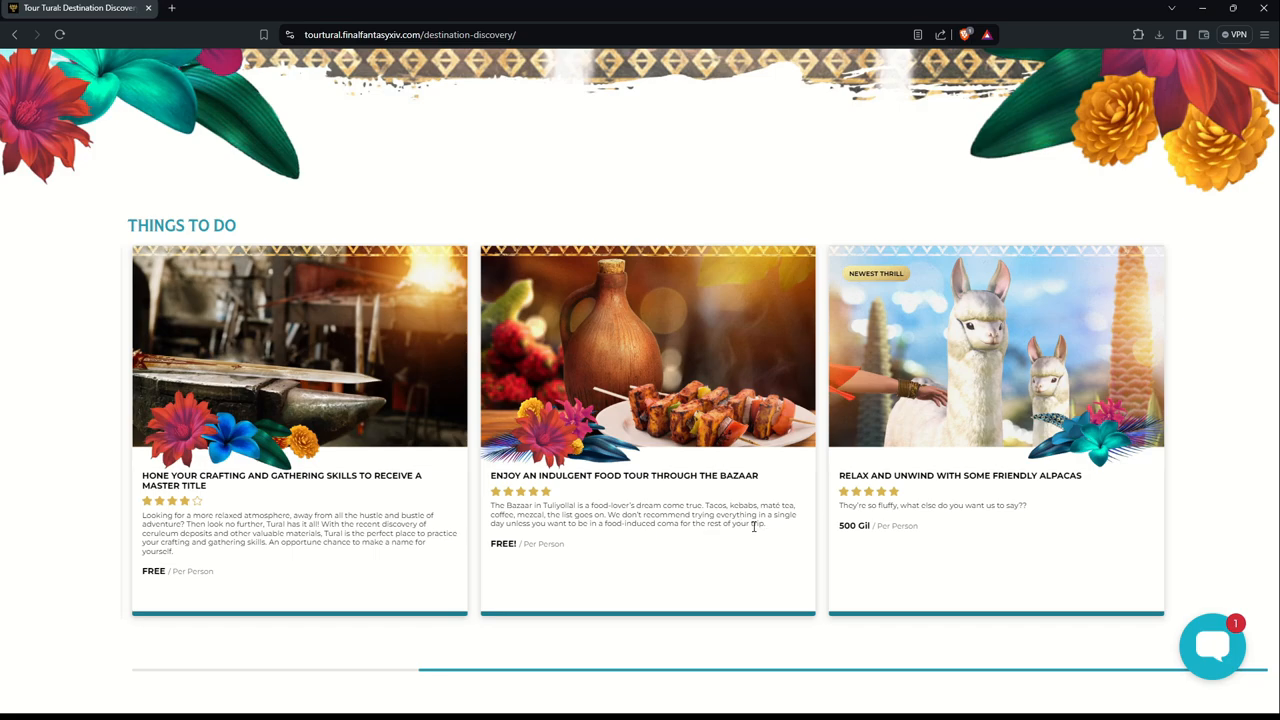
mouse_move(620, 569)
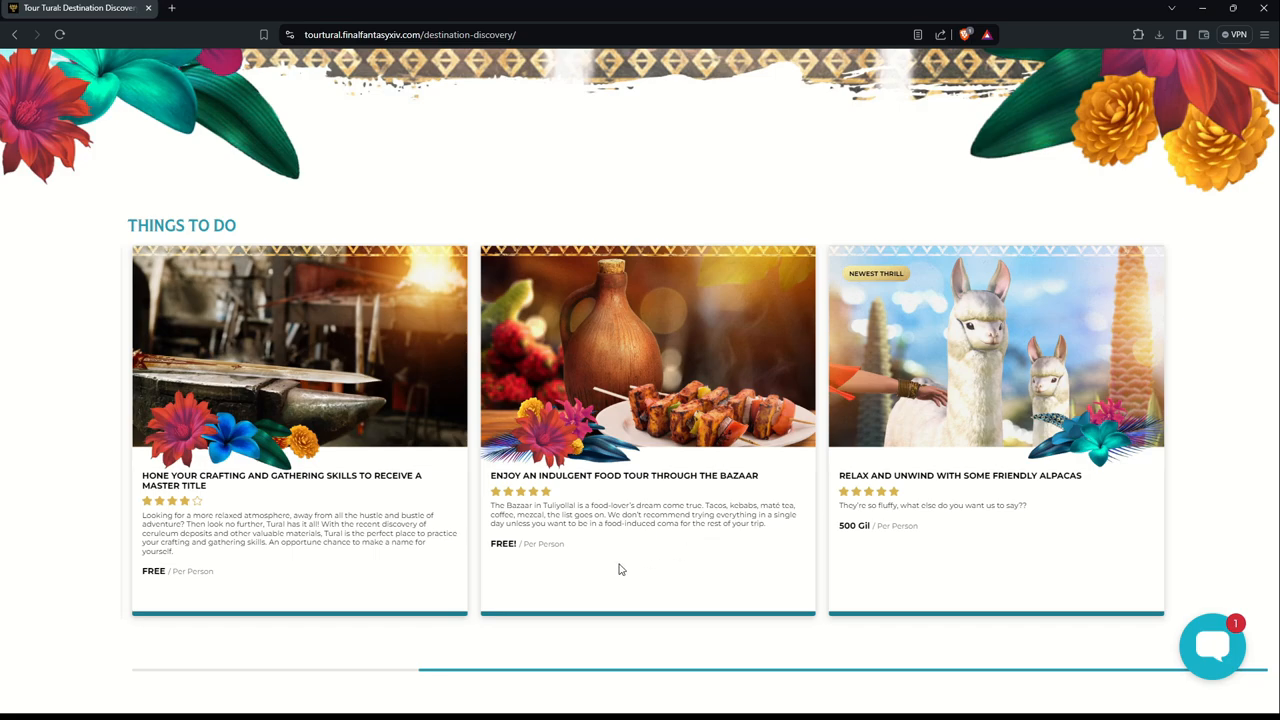
mouse_move(684, 524)
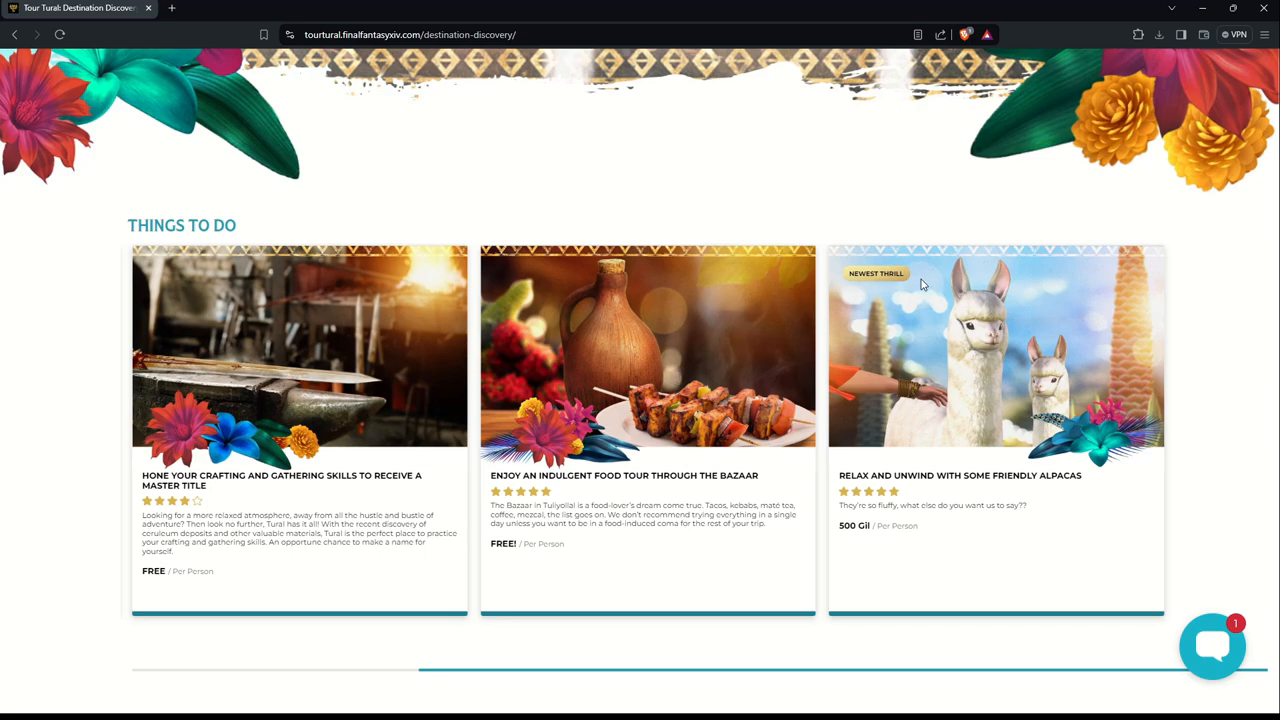
mouse_move(911, 500)
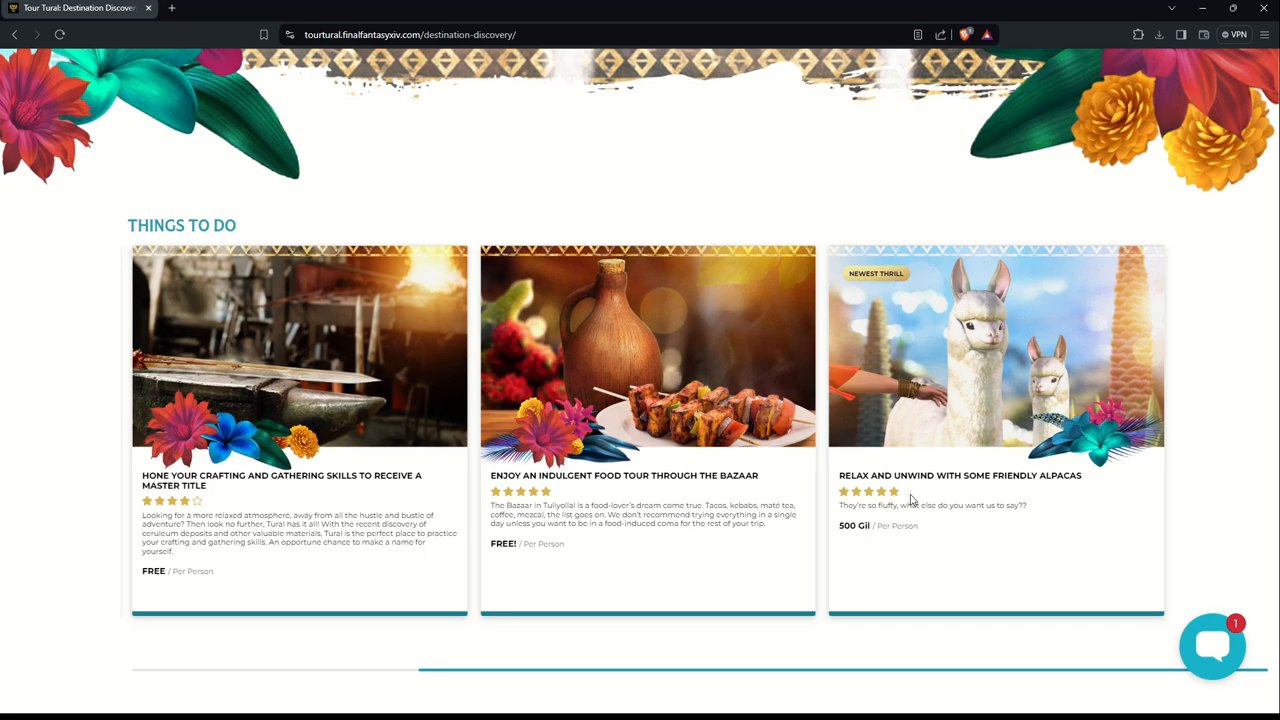
mouse_move(1079, 490)
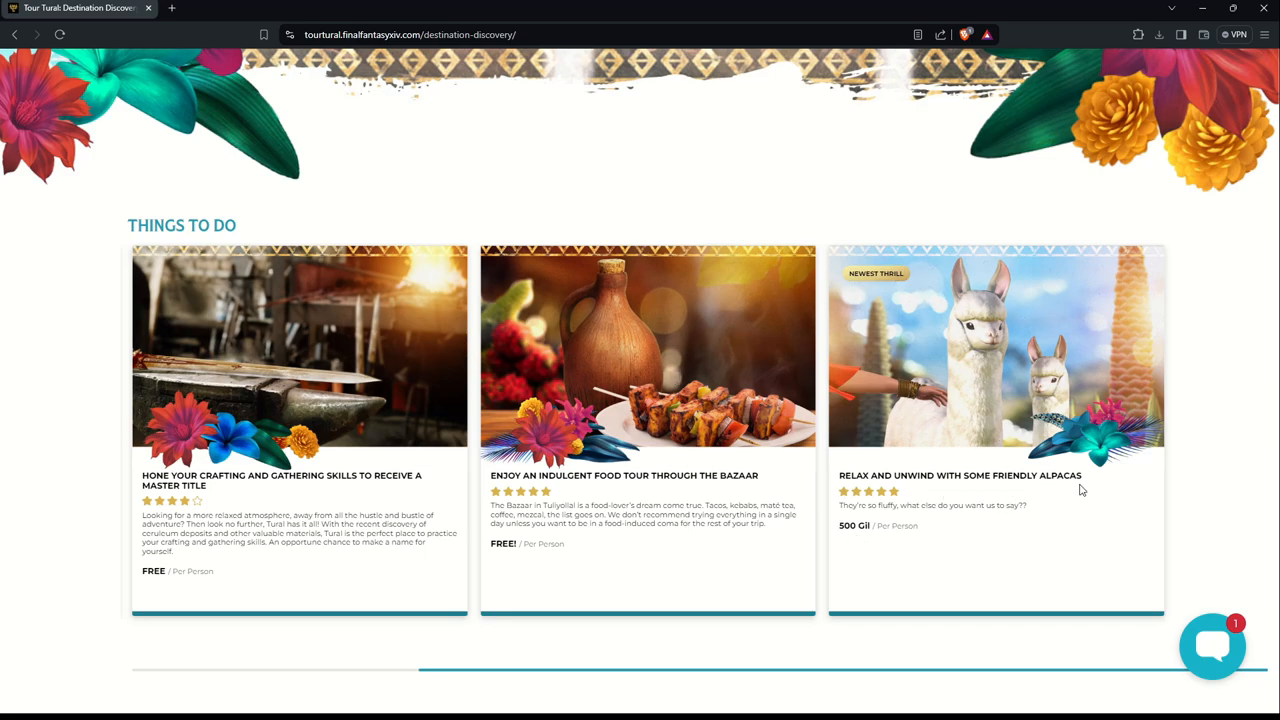
mouse_move(1017, 510)
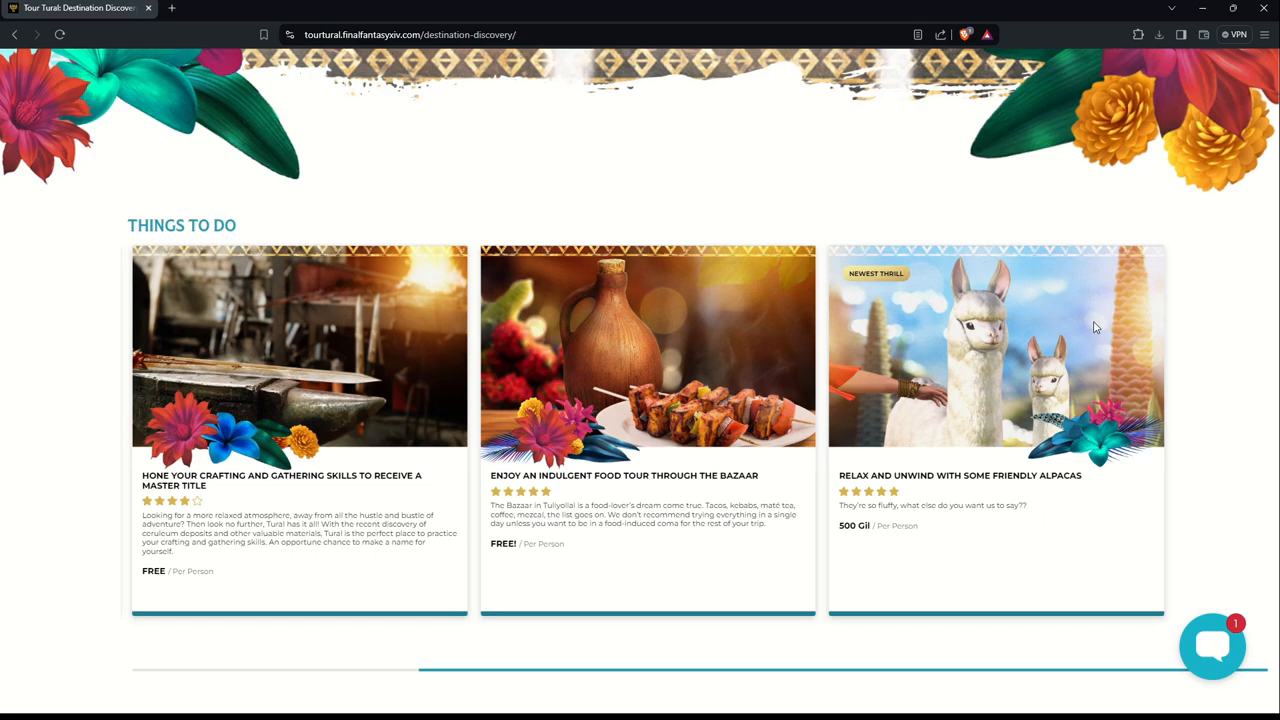
Step: Scroll down to the expanded Loose Alpacas advisory about alpacas escaping their enclosure
scroll("down", 3)
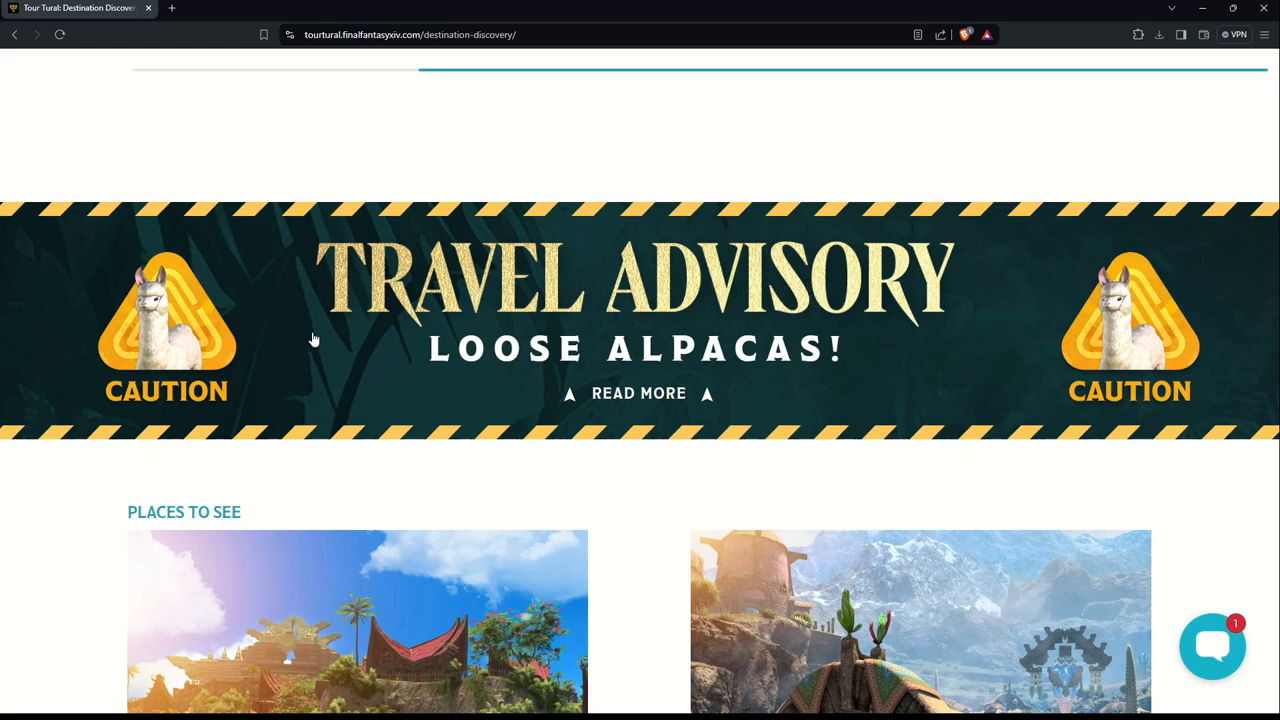
mouse_move(717, 418)
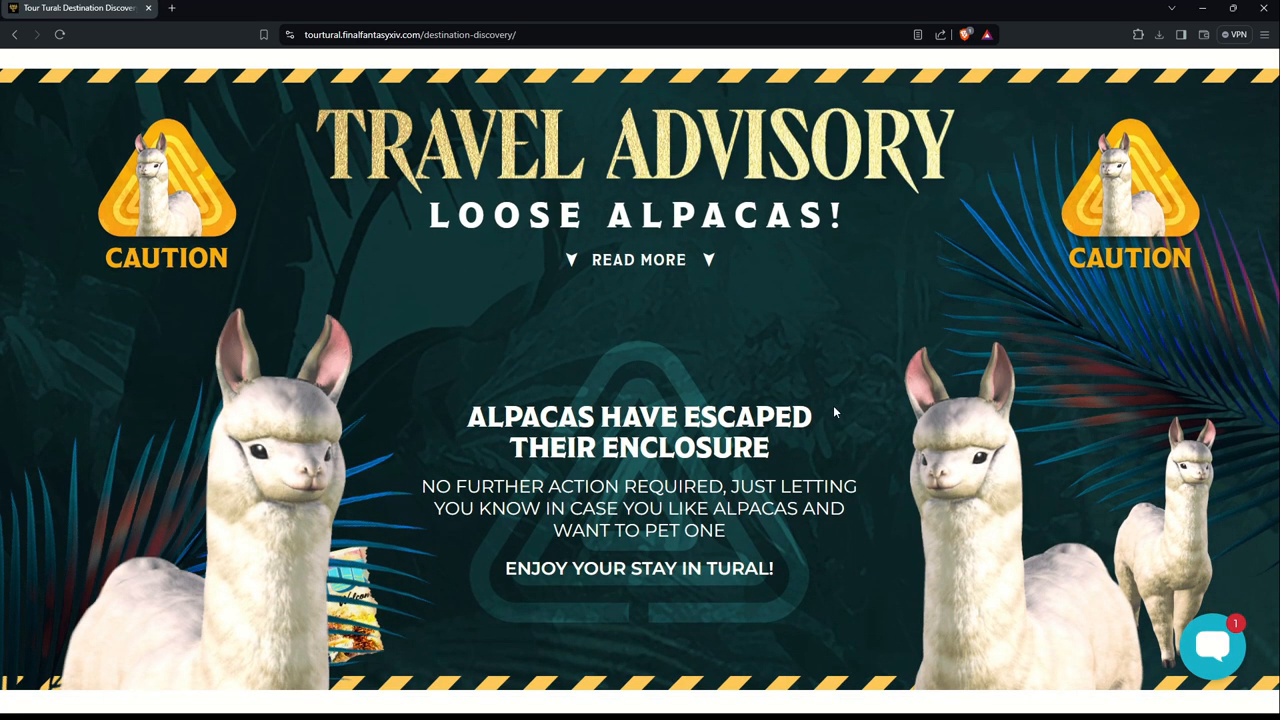
scroll("down", 3)
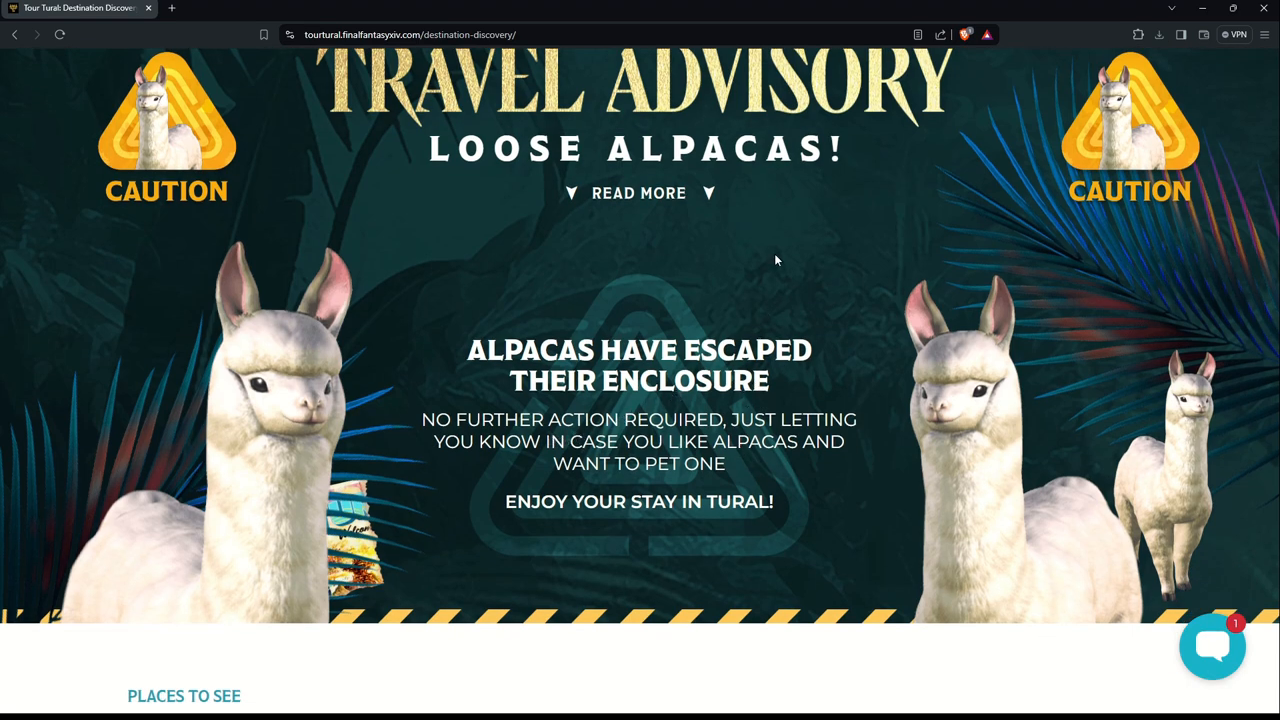
mouse_move(853, 271)
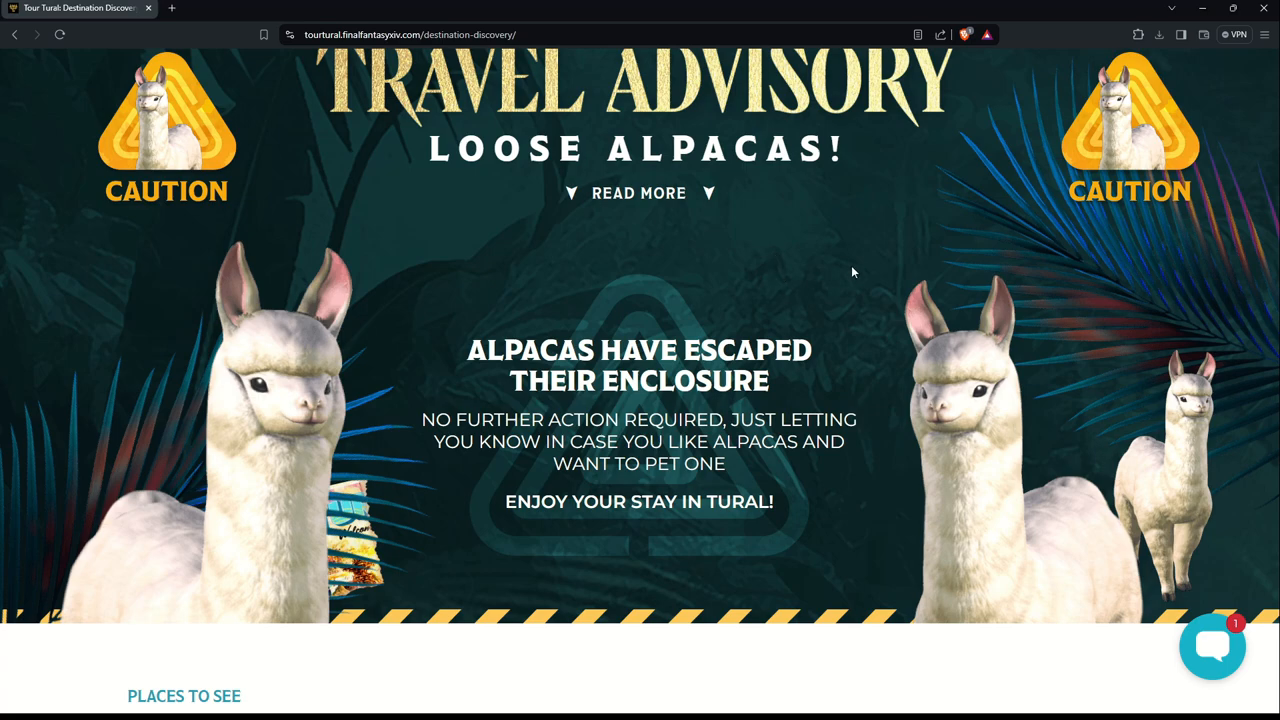
mouse_move(742, 512)
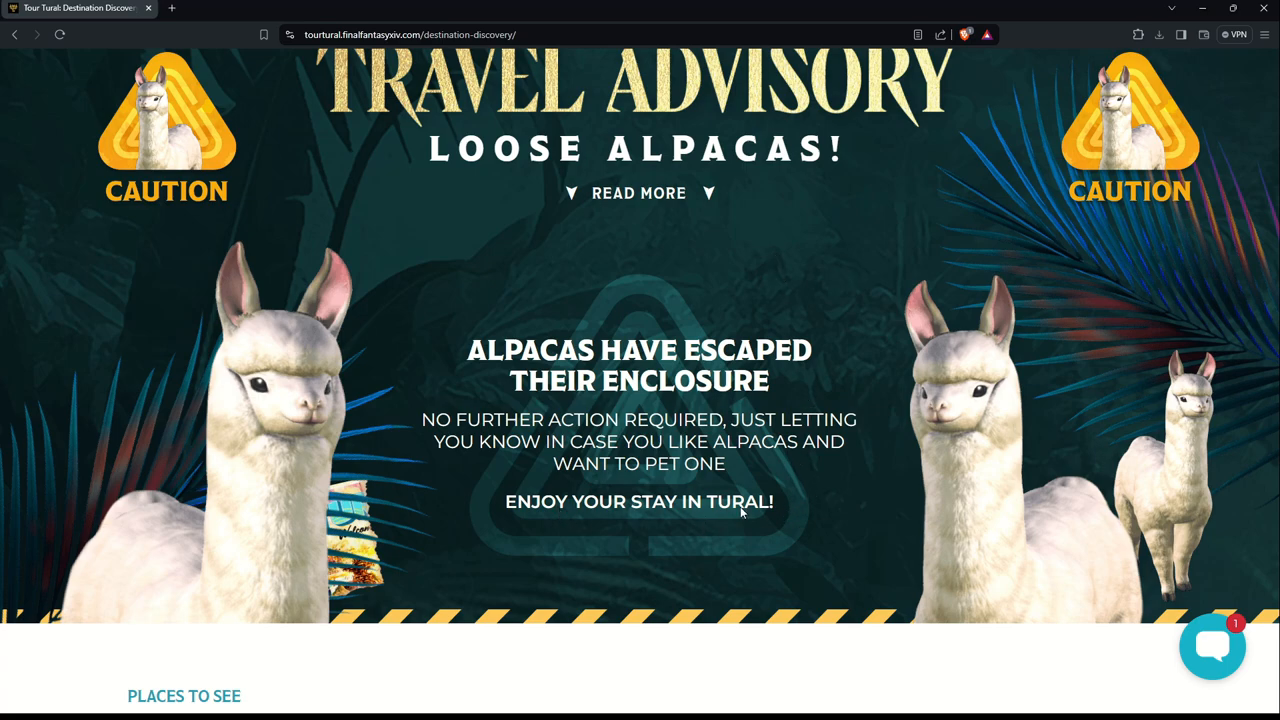
scroll("down", 3)
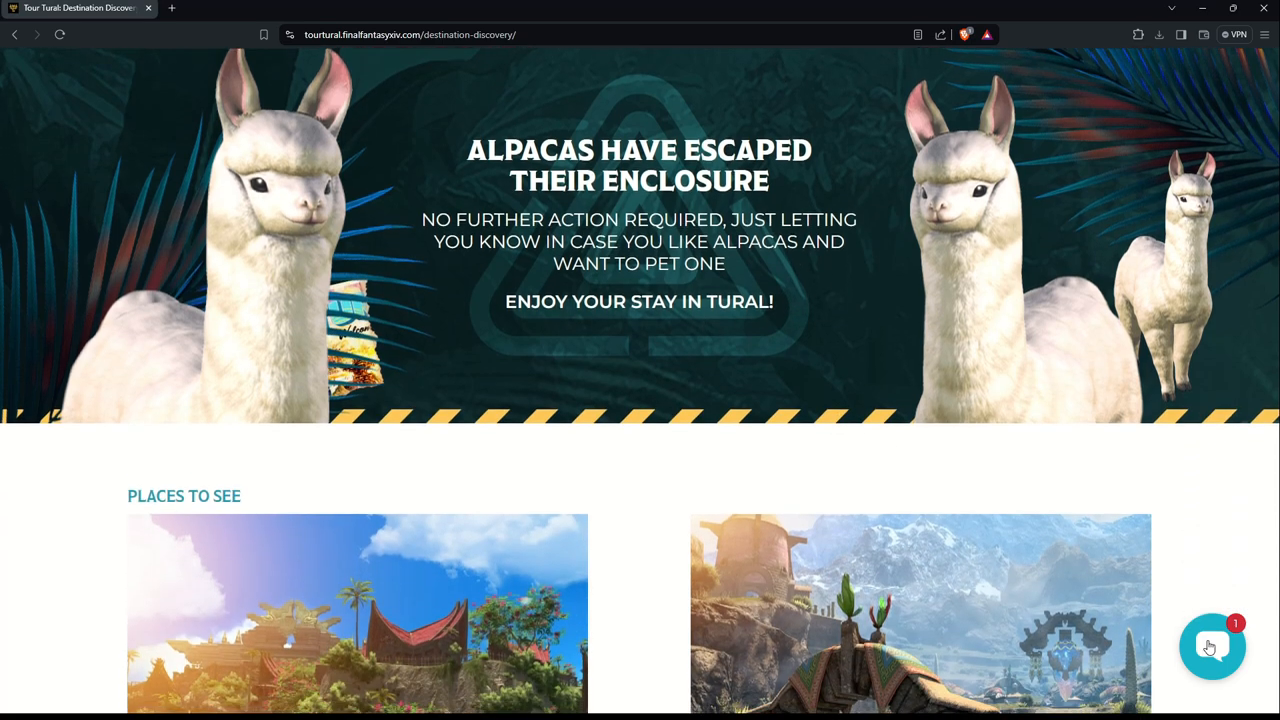
Step: Scroll Places To See down to the Tuliyollal and Urqopacha descriptions
scroll("down", 3)
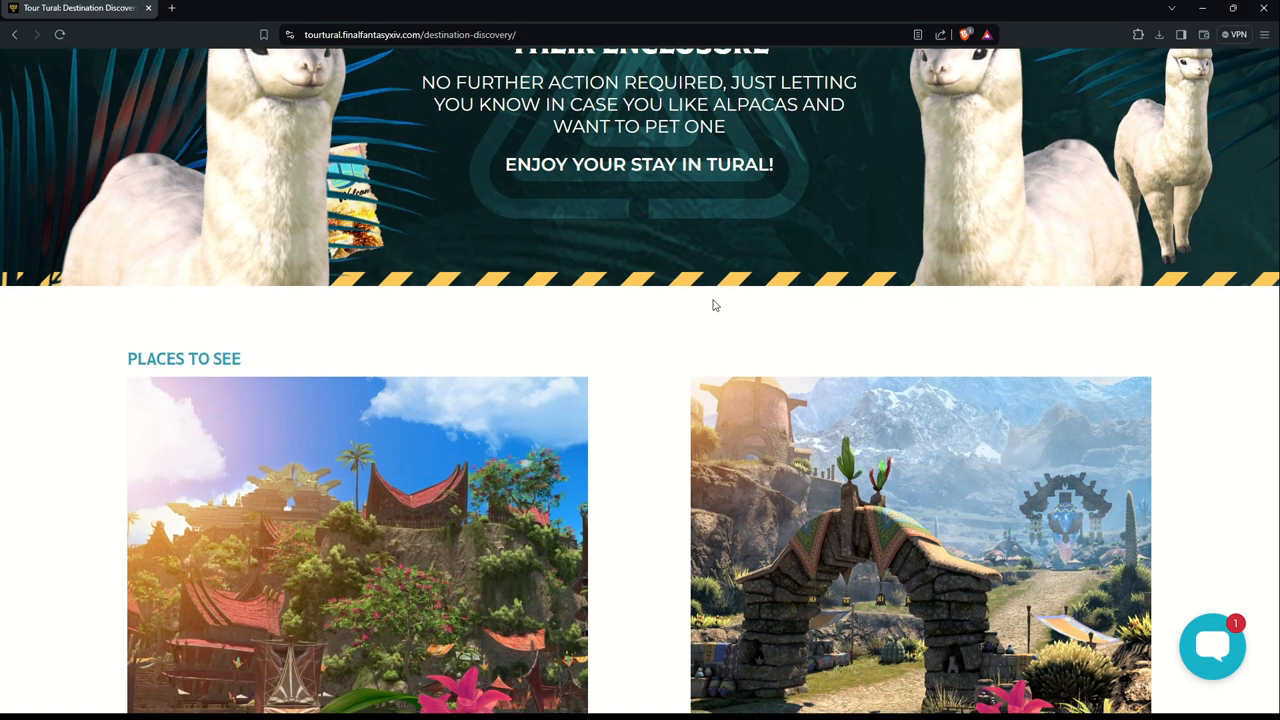
scroll("down", 3)
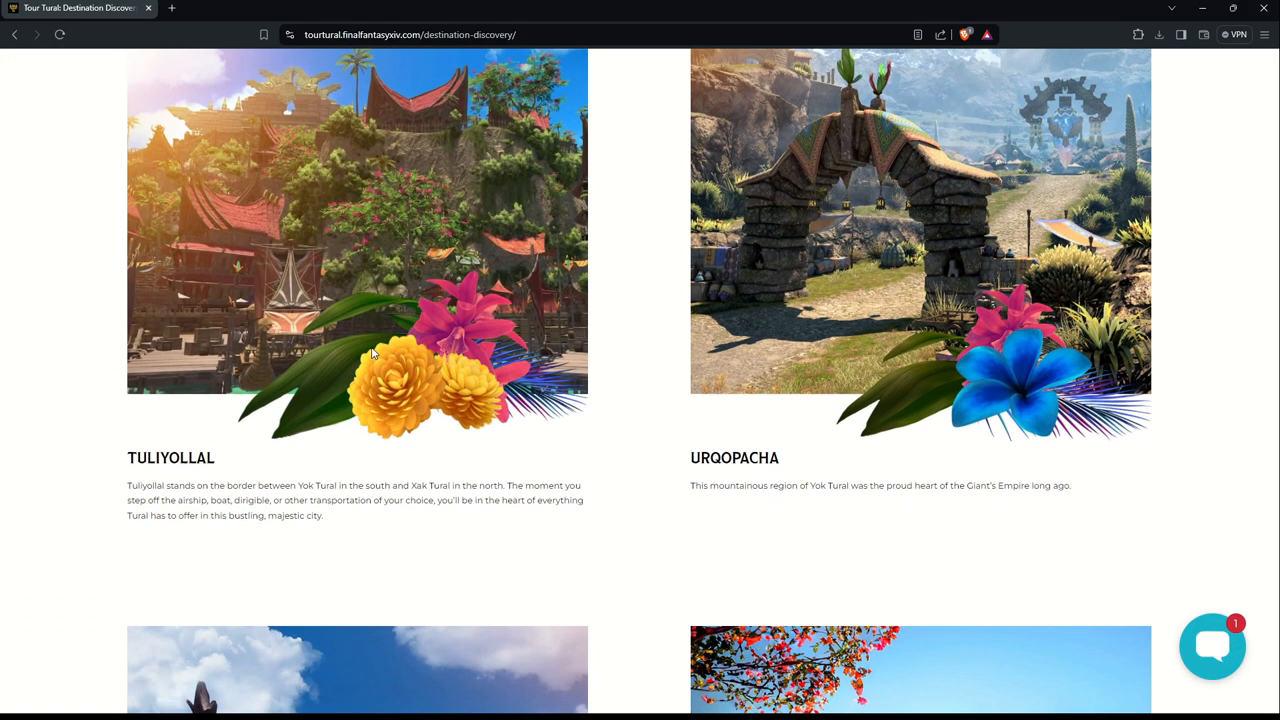
mouse_move(186, 497)
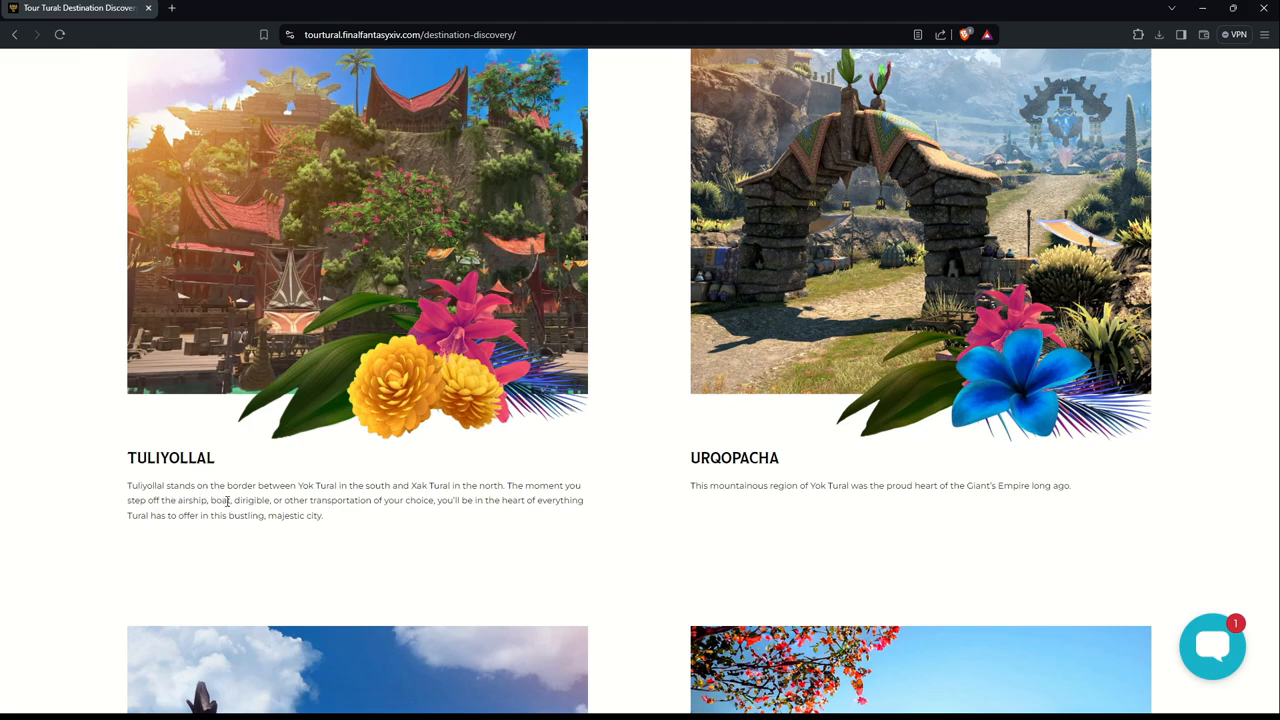
mouse_move(200, 516)
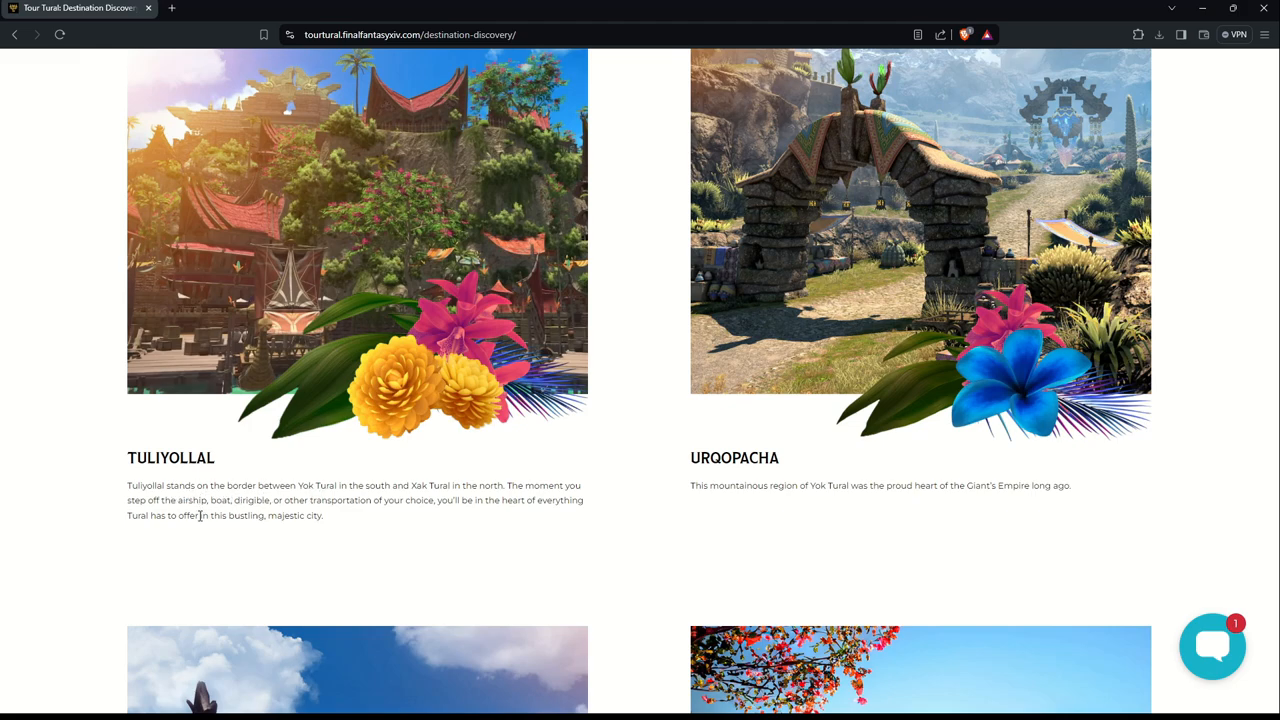
mouse_move(180, 513)
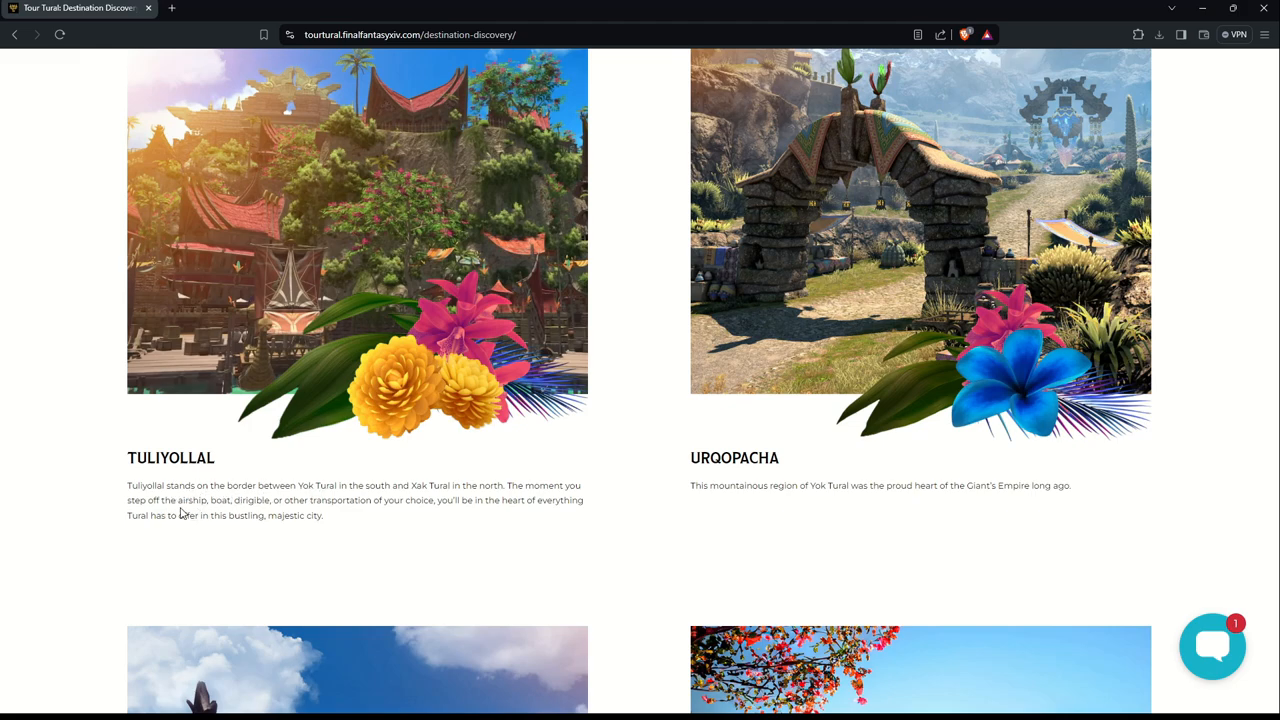
mouse_move(398, 516)
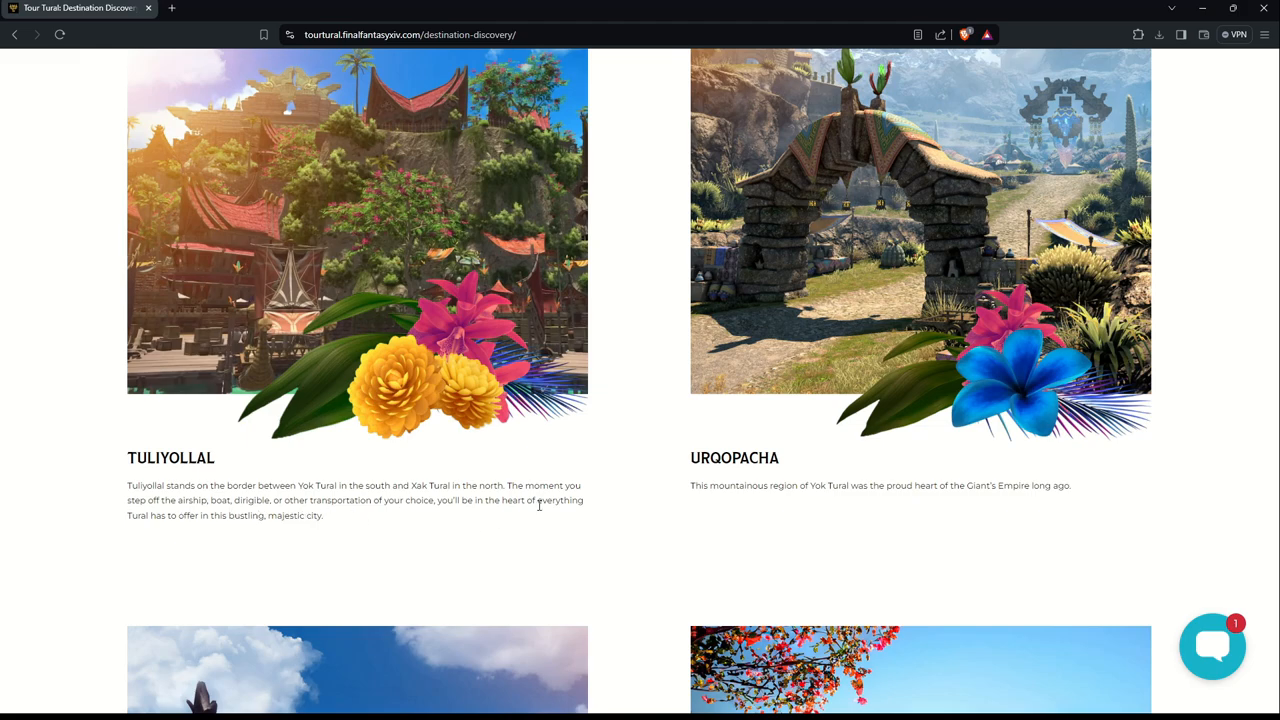
mouse_move(313, 538)
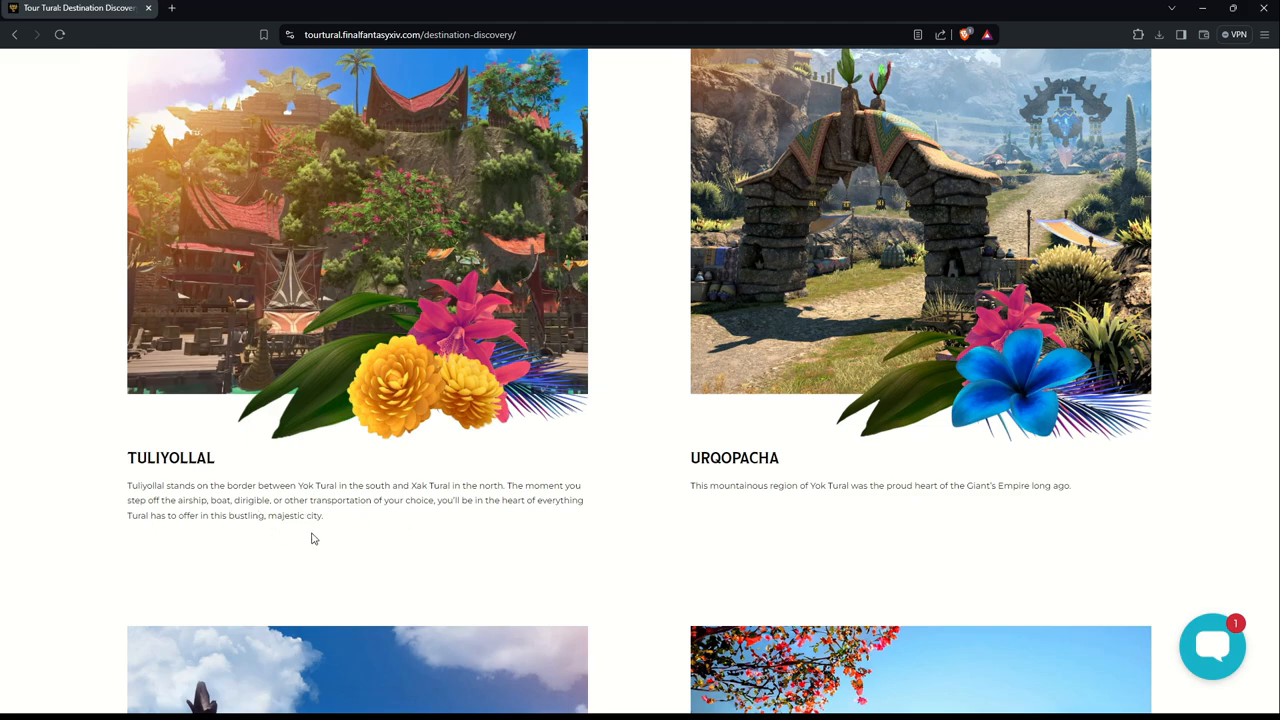
mouse_move(289, 532)
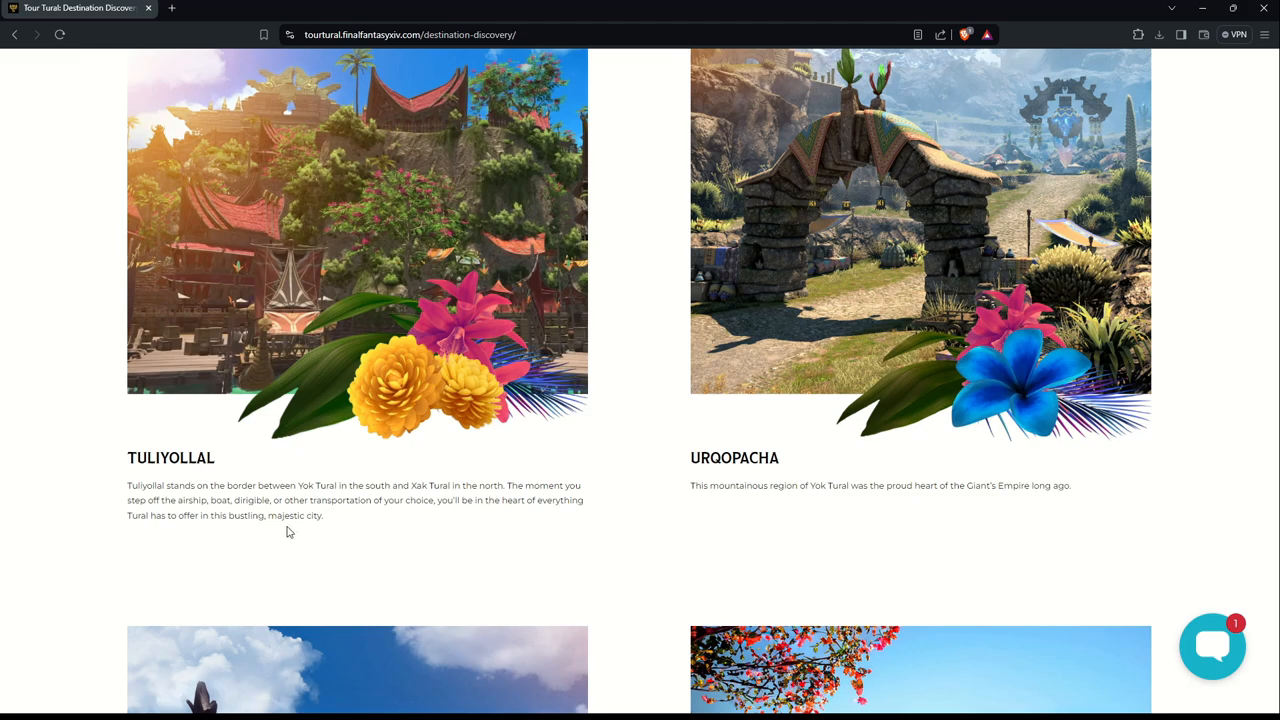
mouse_move(370, 198)
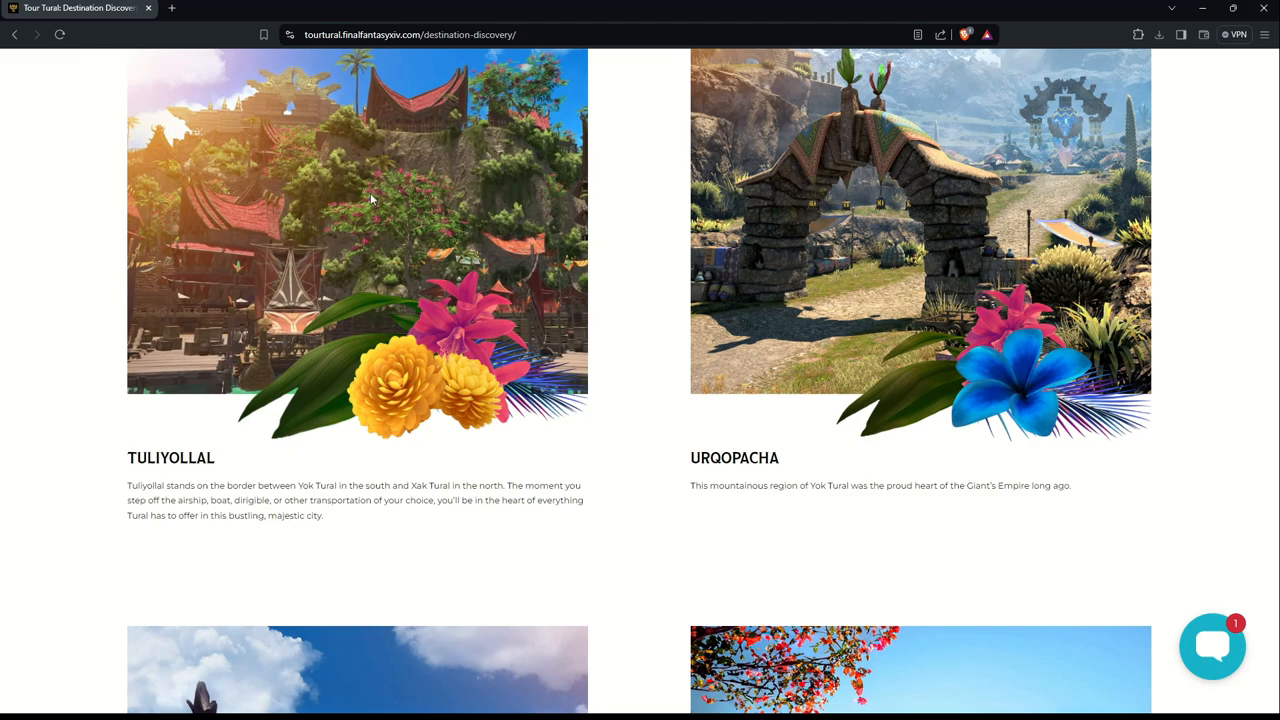
mouse_move(323, 336)
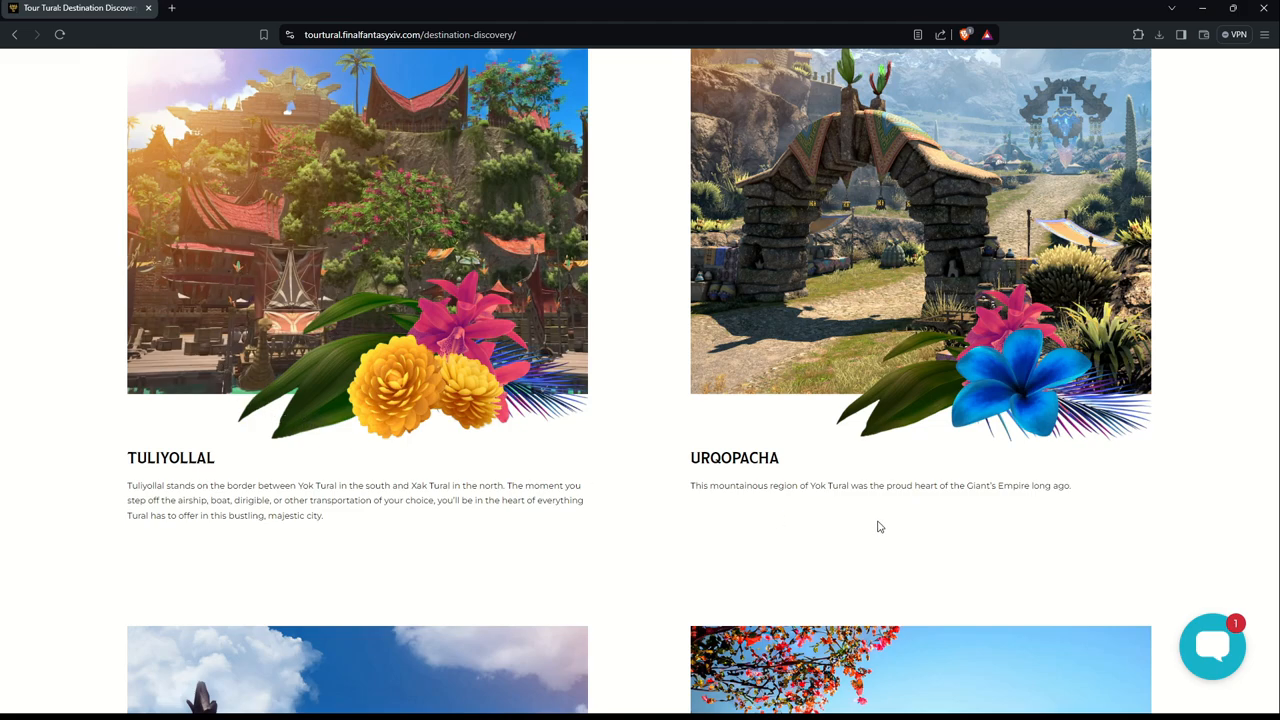
mouse_move(773, 503)
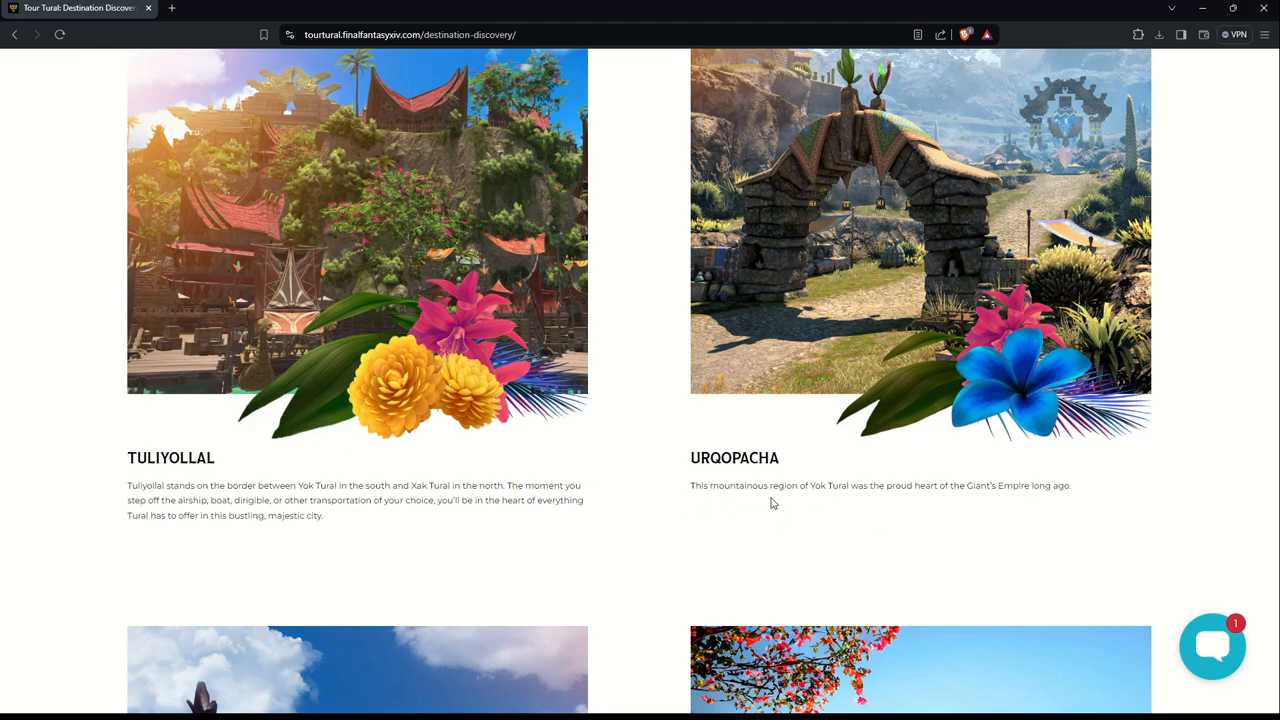
mouse_move(848, 500)
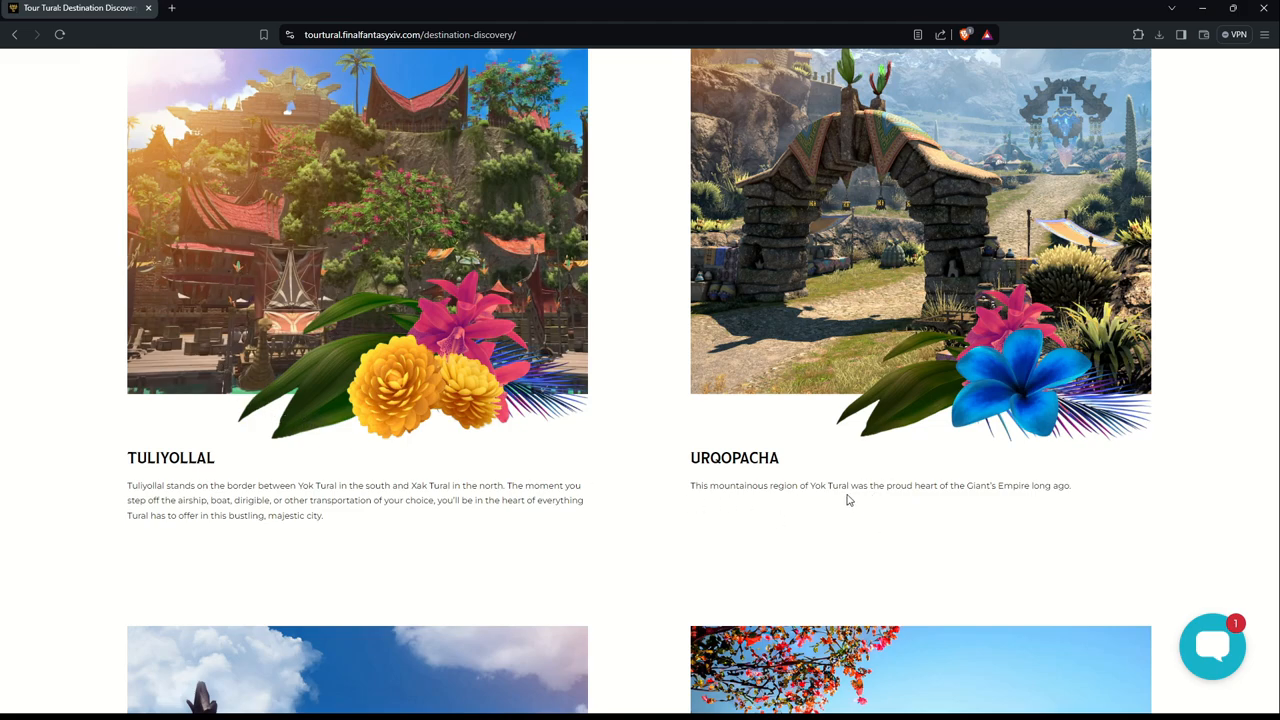
mouse_move(968, 500)
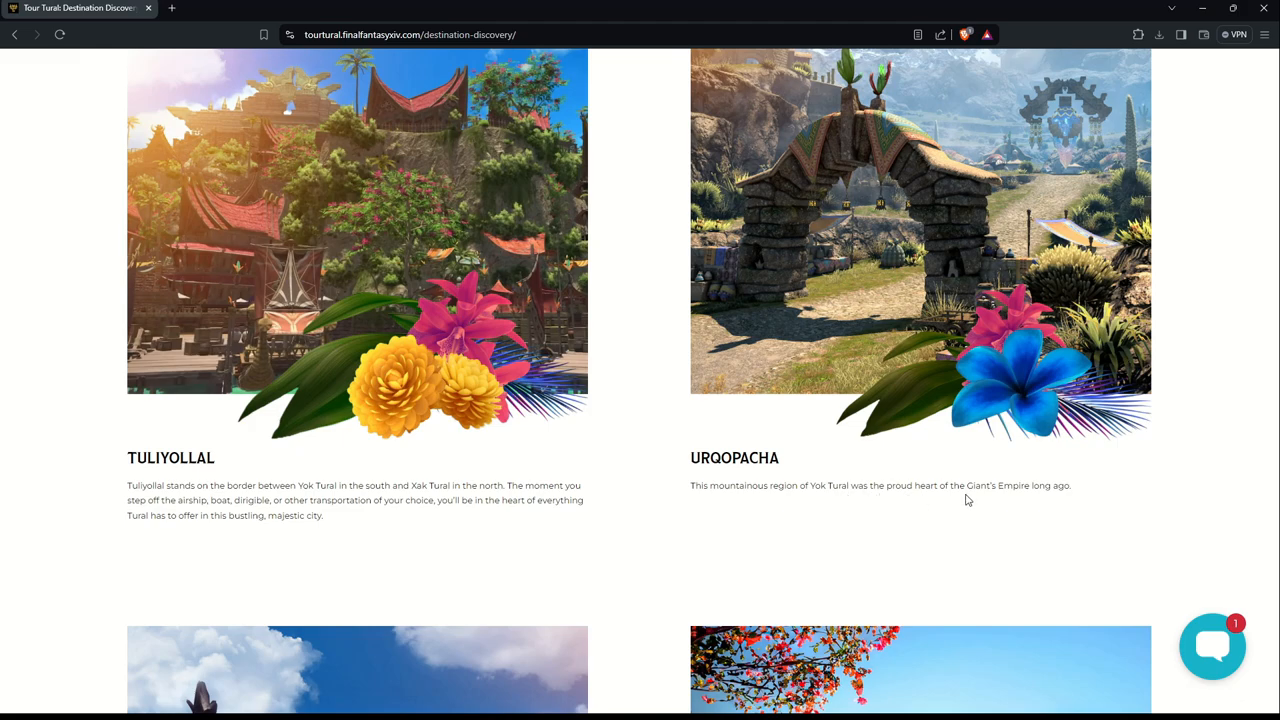
mouse_move(1031, 497)
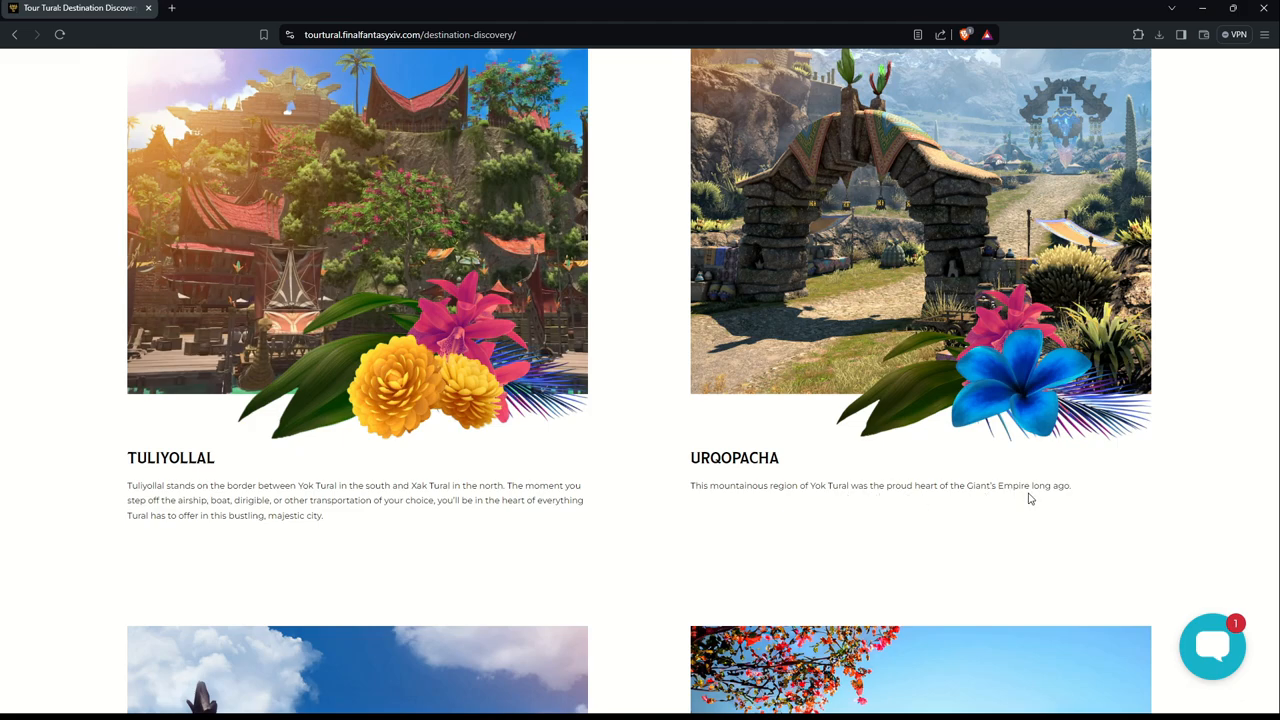
Step: Scroll past Tuliyollal and Urqopacha to the Yak T'el and Kozama'uka descriptions
scroll("down", 3)
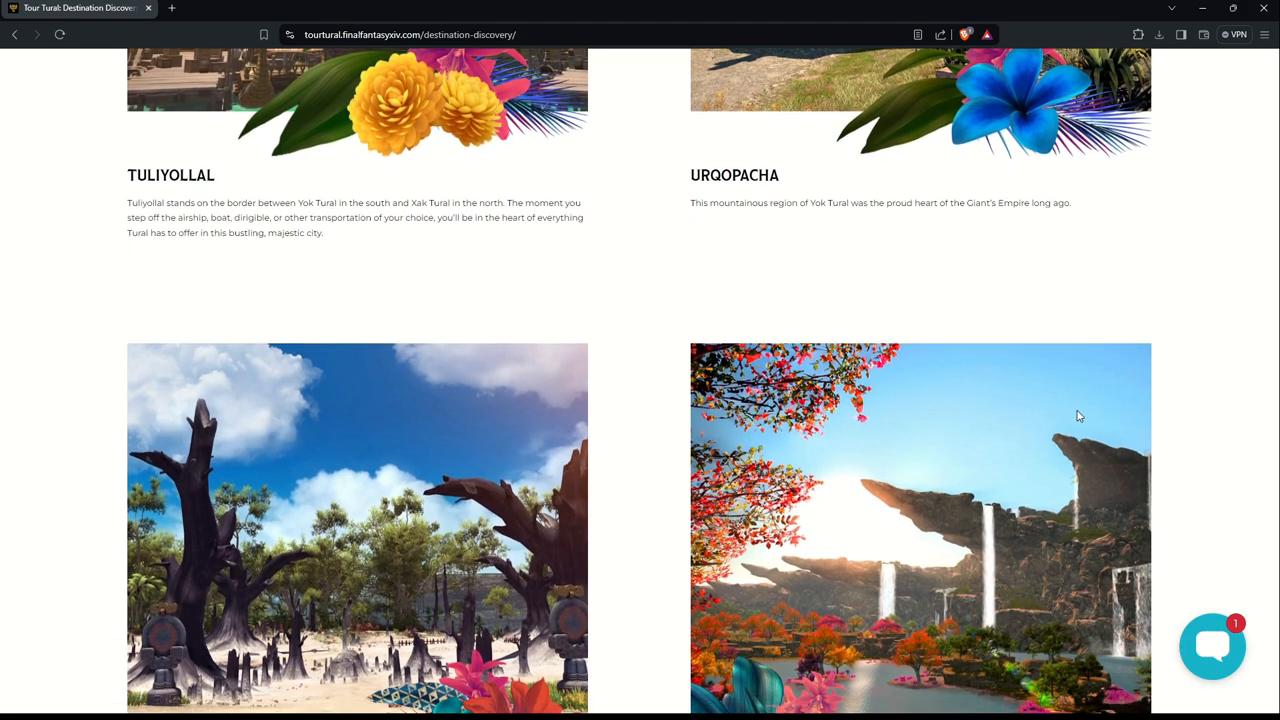
scroll("down", 3)
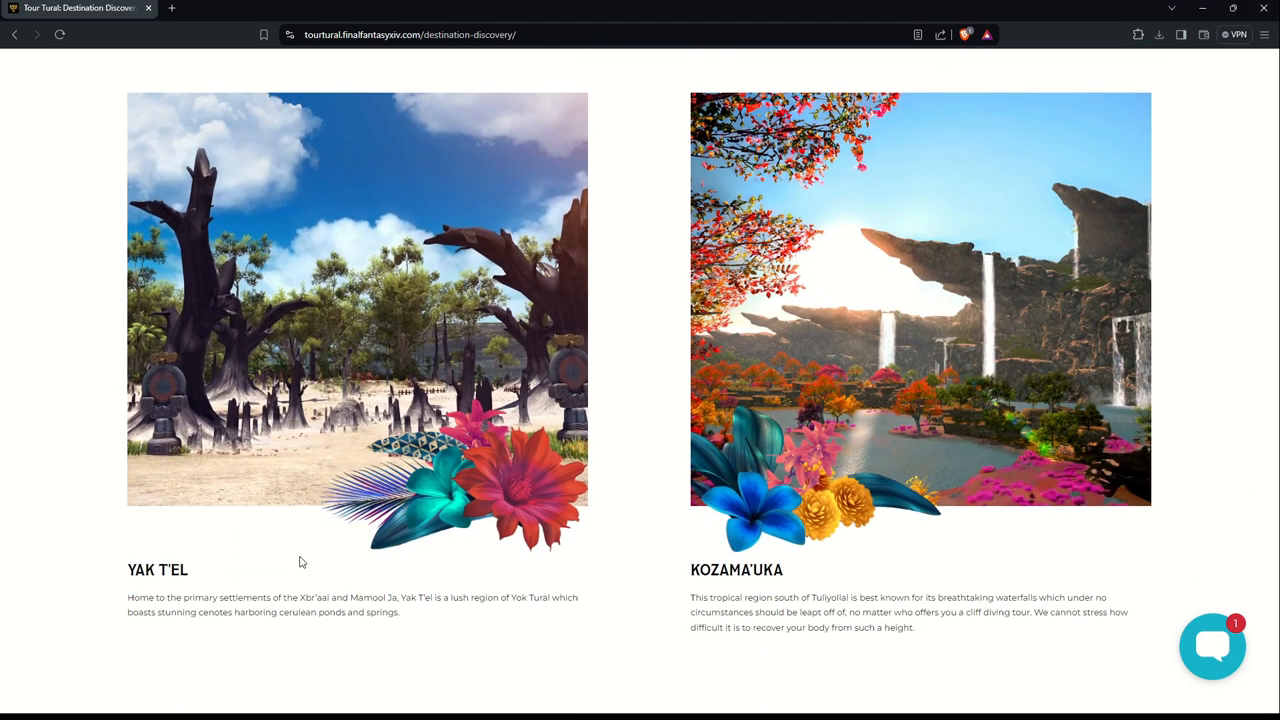
scroll("down", 3)
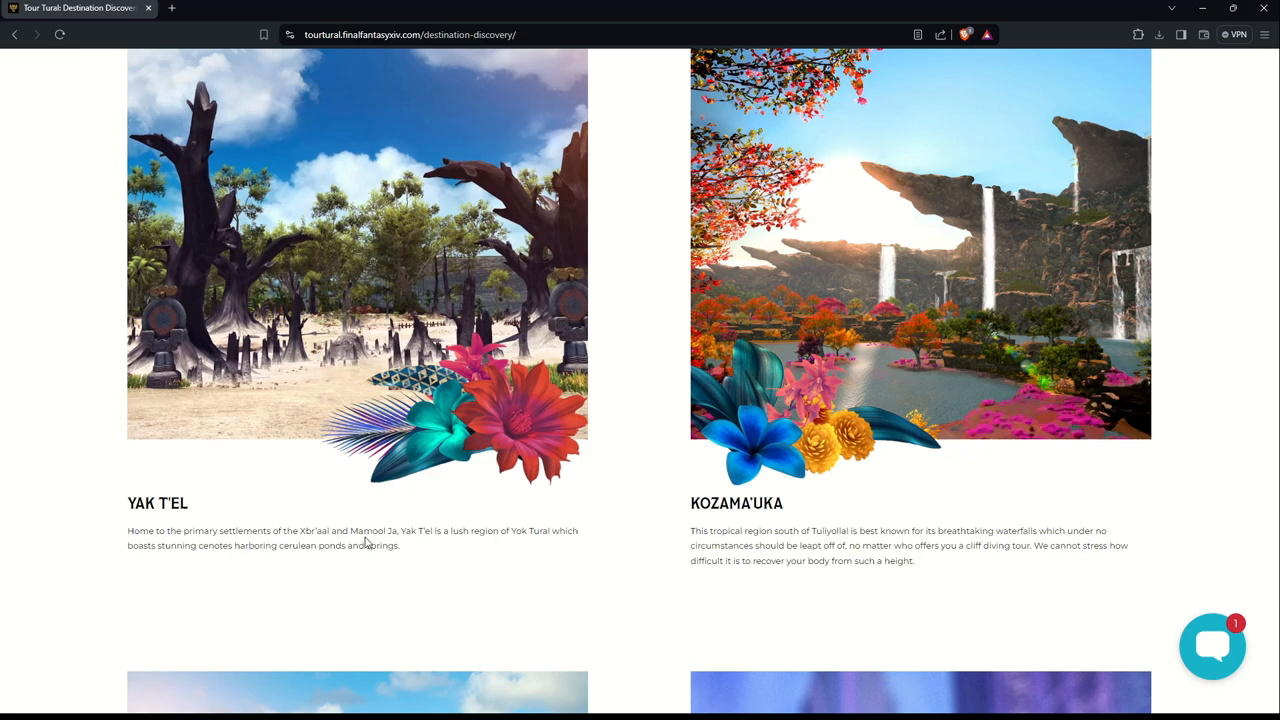
mouse_move(483, 543)
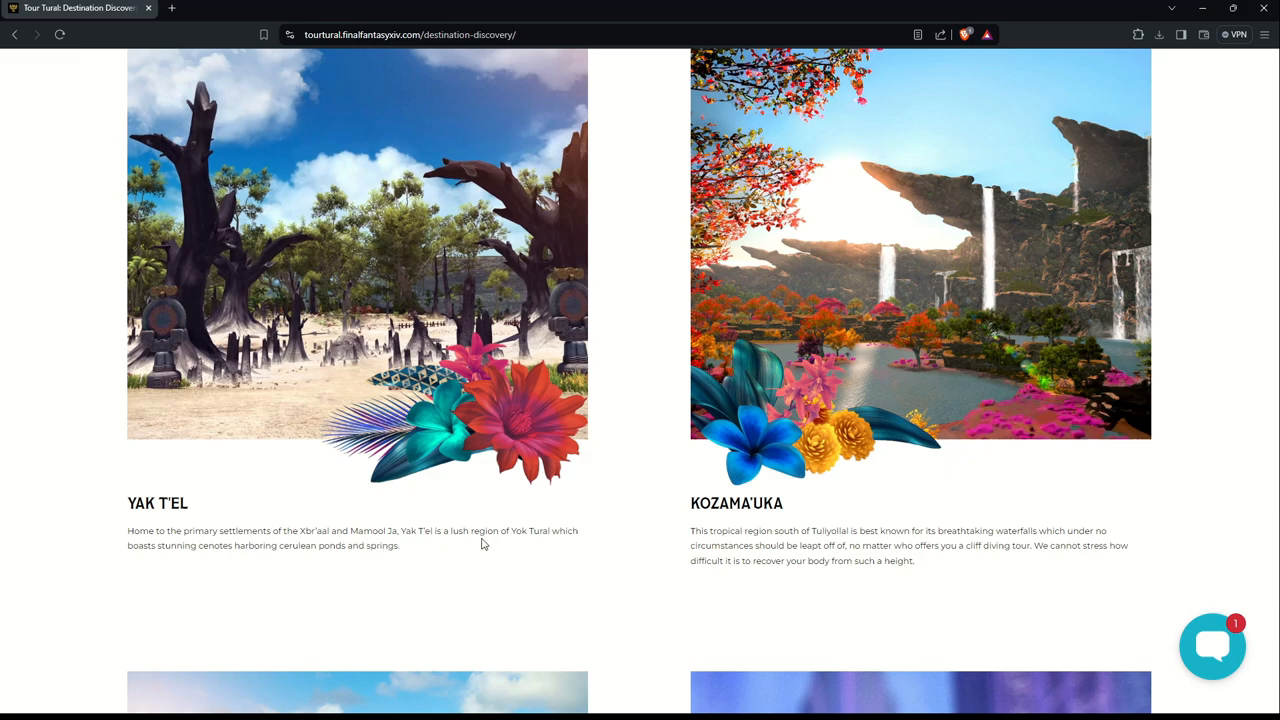
mouse_move(180, 567)
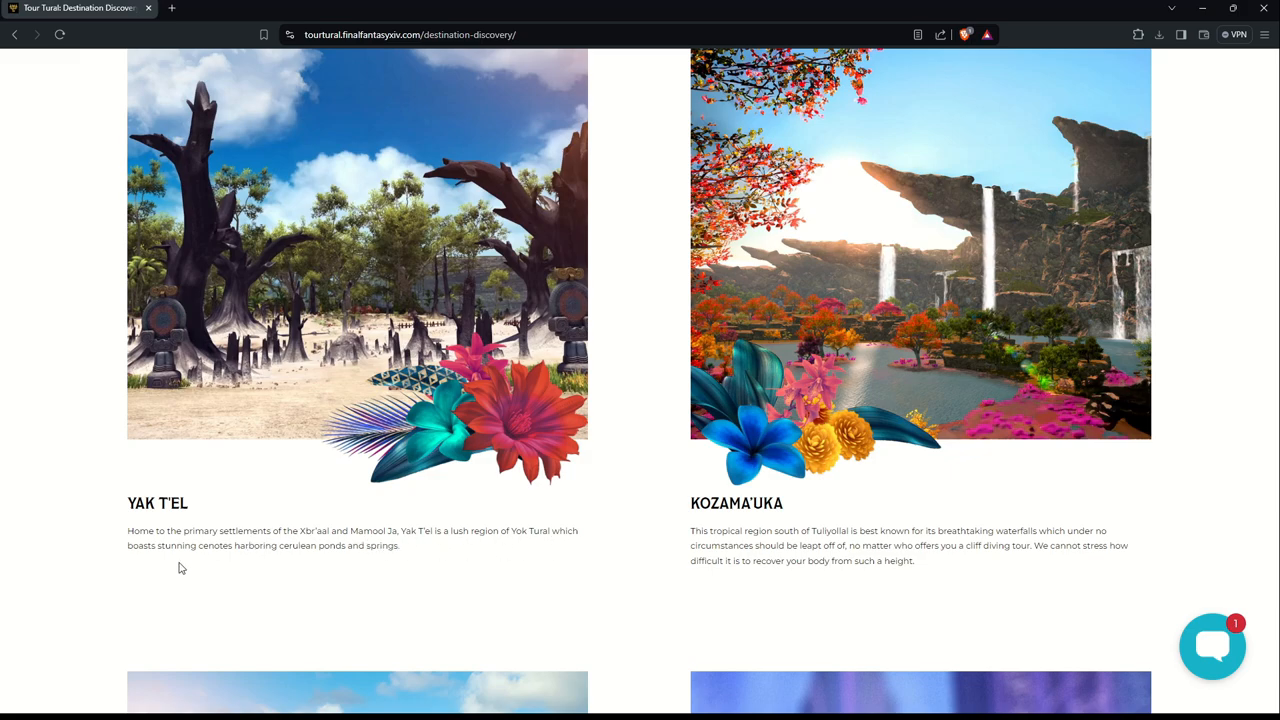
mouse_move(281, 559)
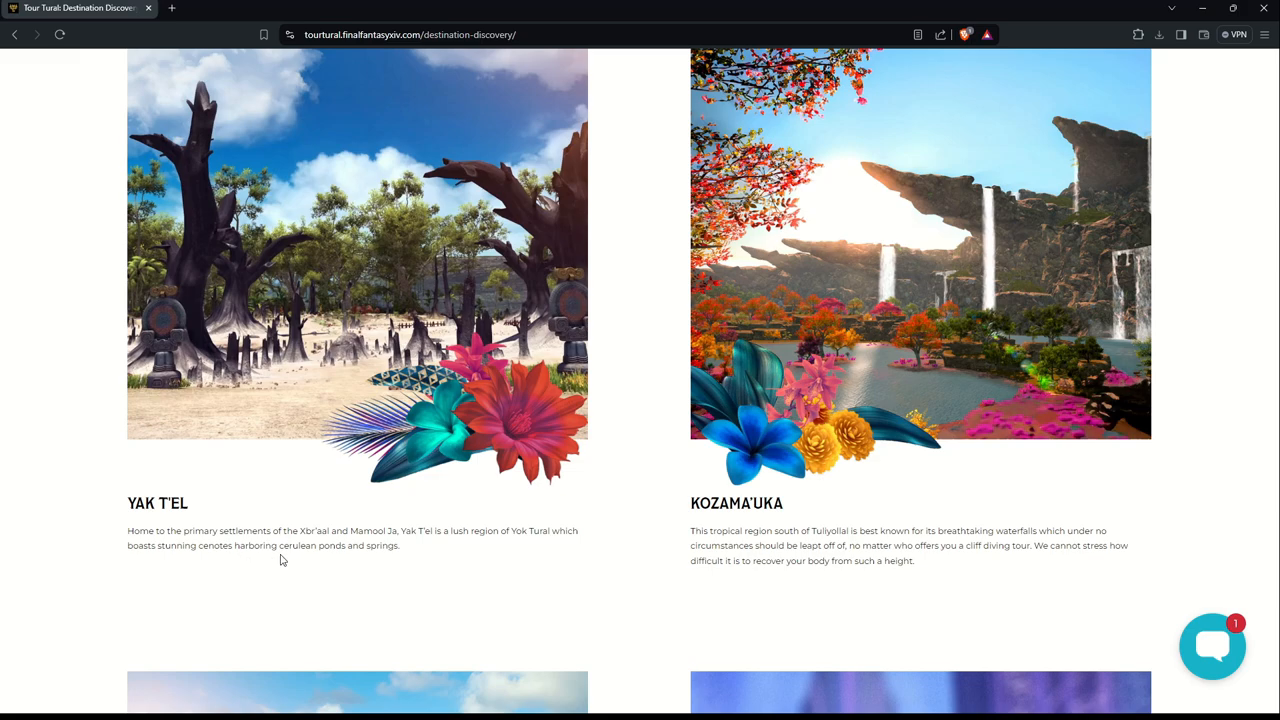
mouse_move(392, 560)
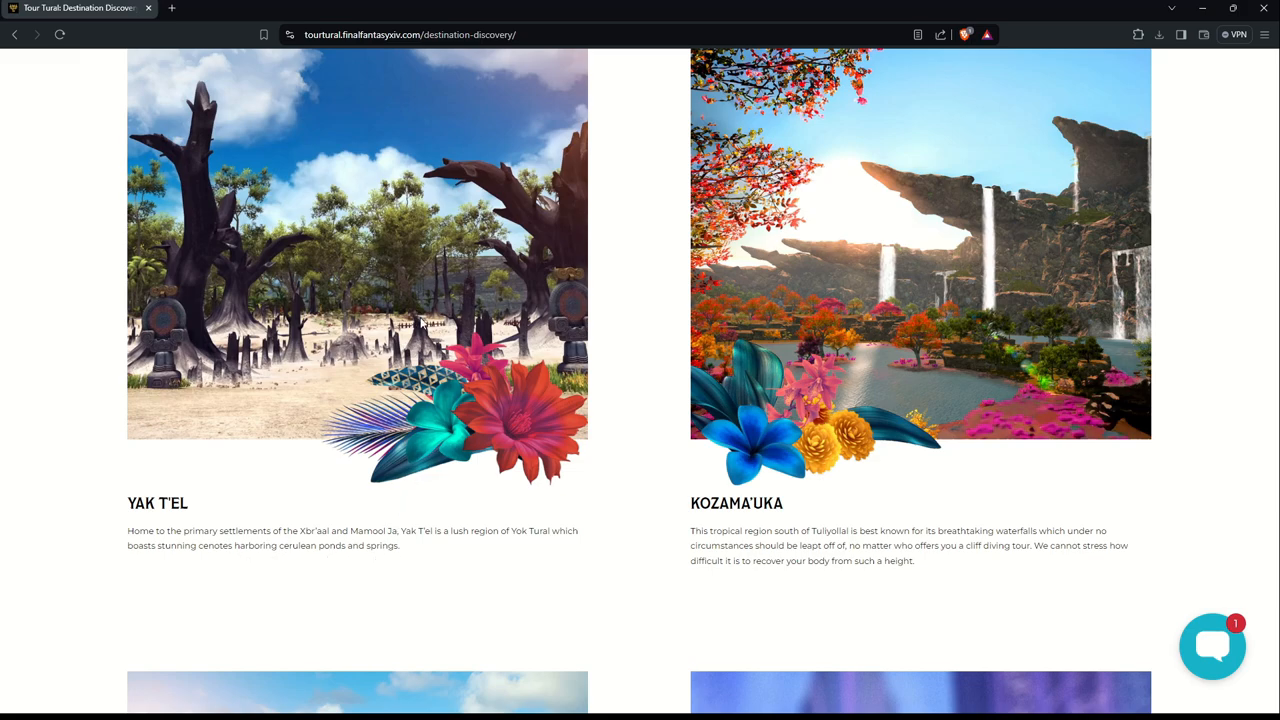
mouse_move(230, 330)
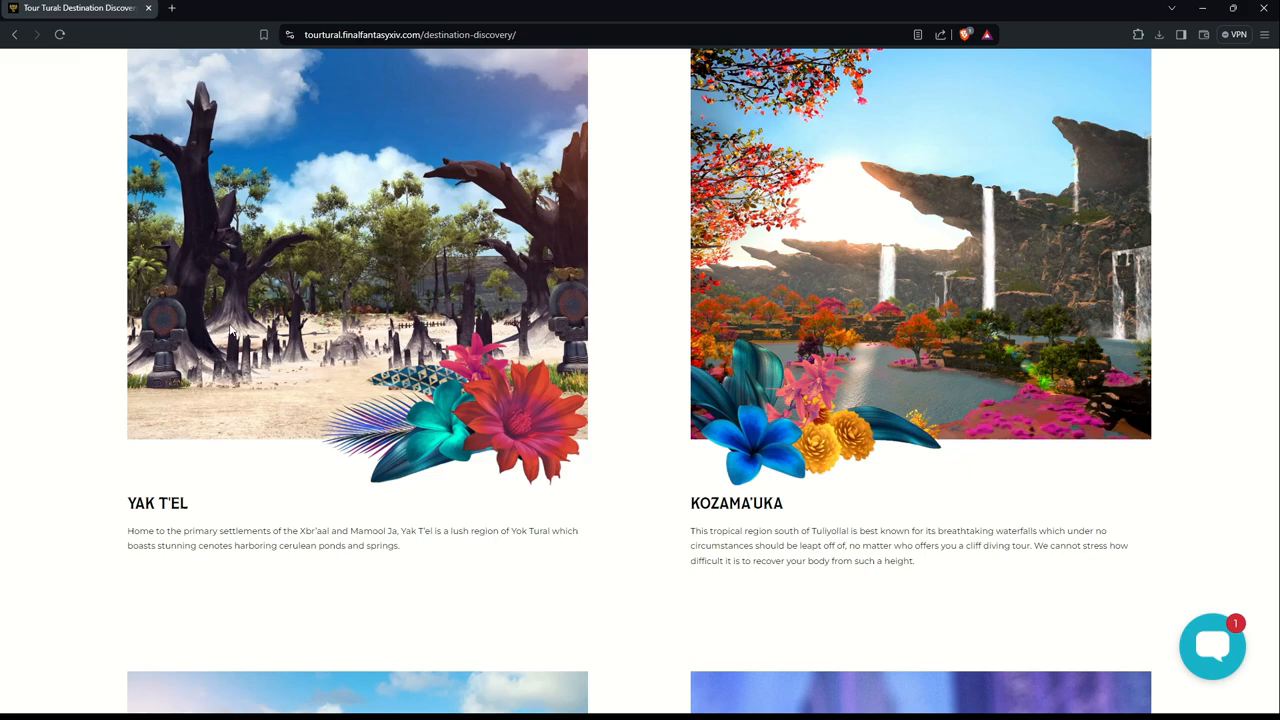
mouse_move(350, 257)
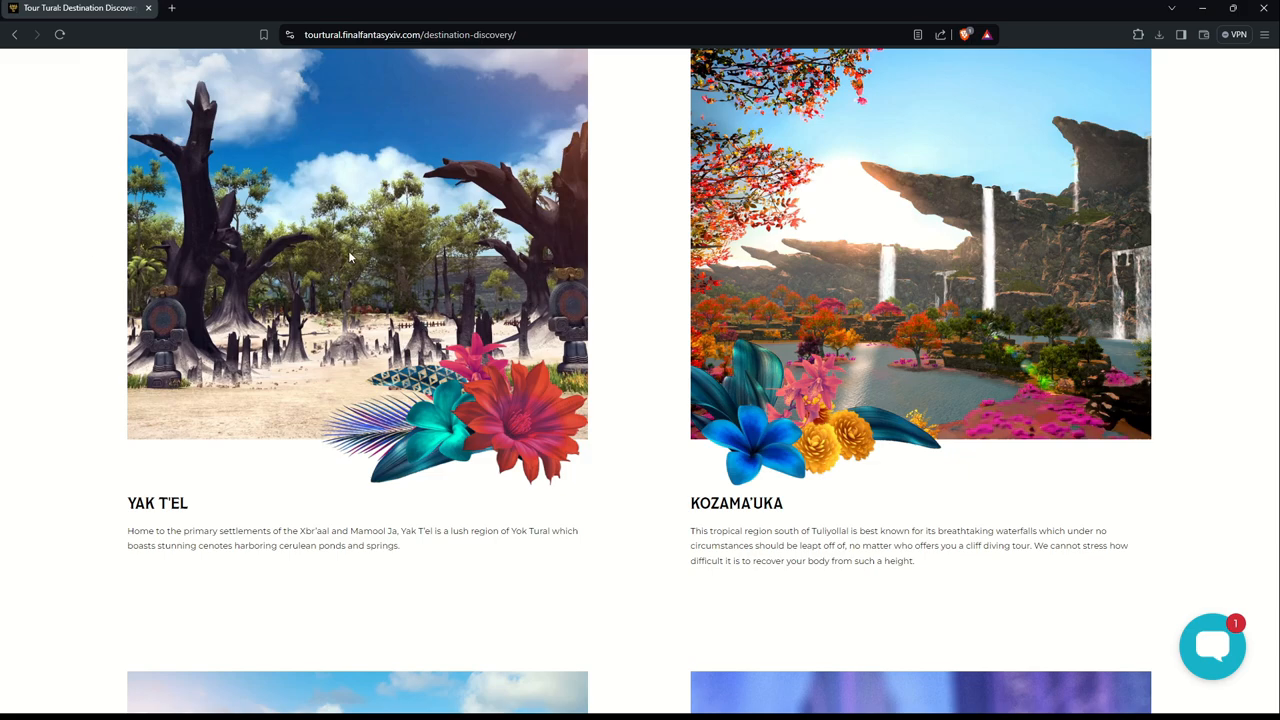
mouse_move(387, 237)
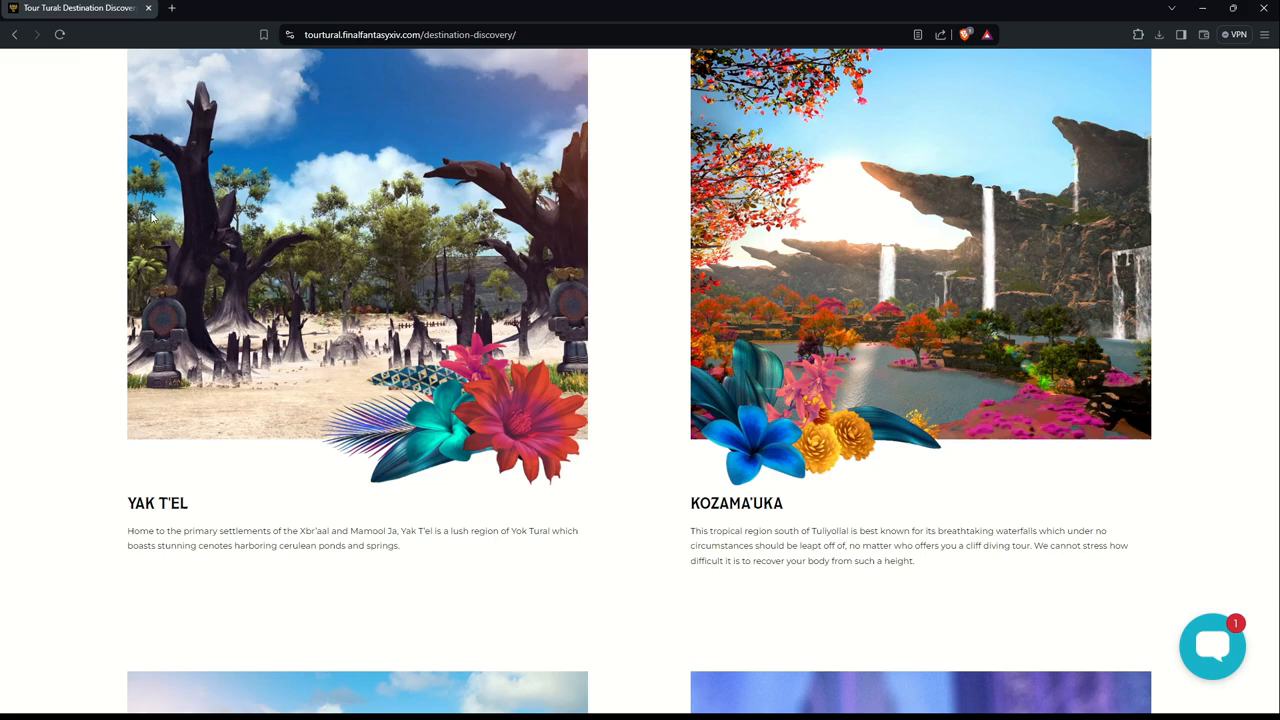
mouse_move(128, 290)
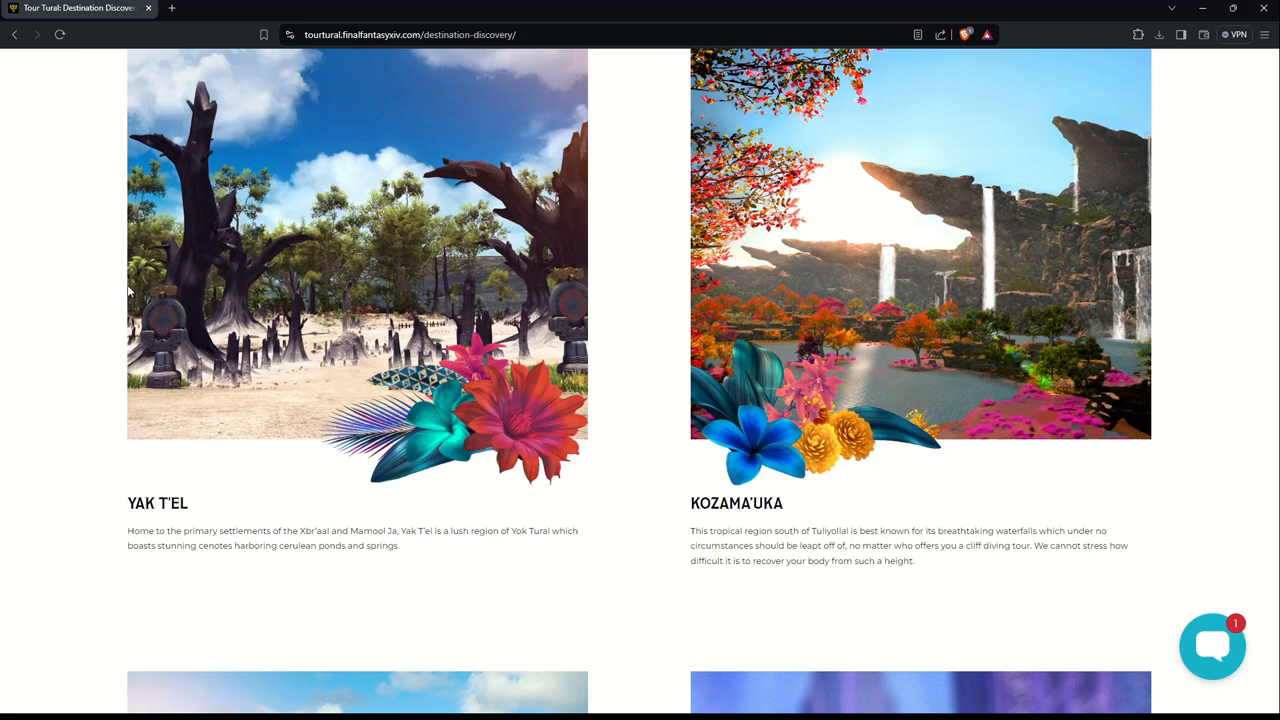
mouse_move(980, 606)
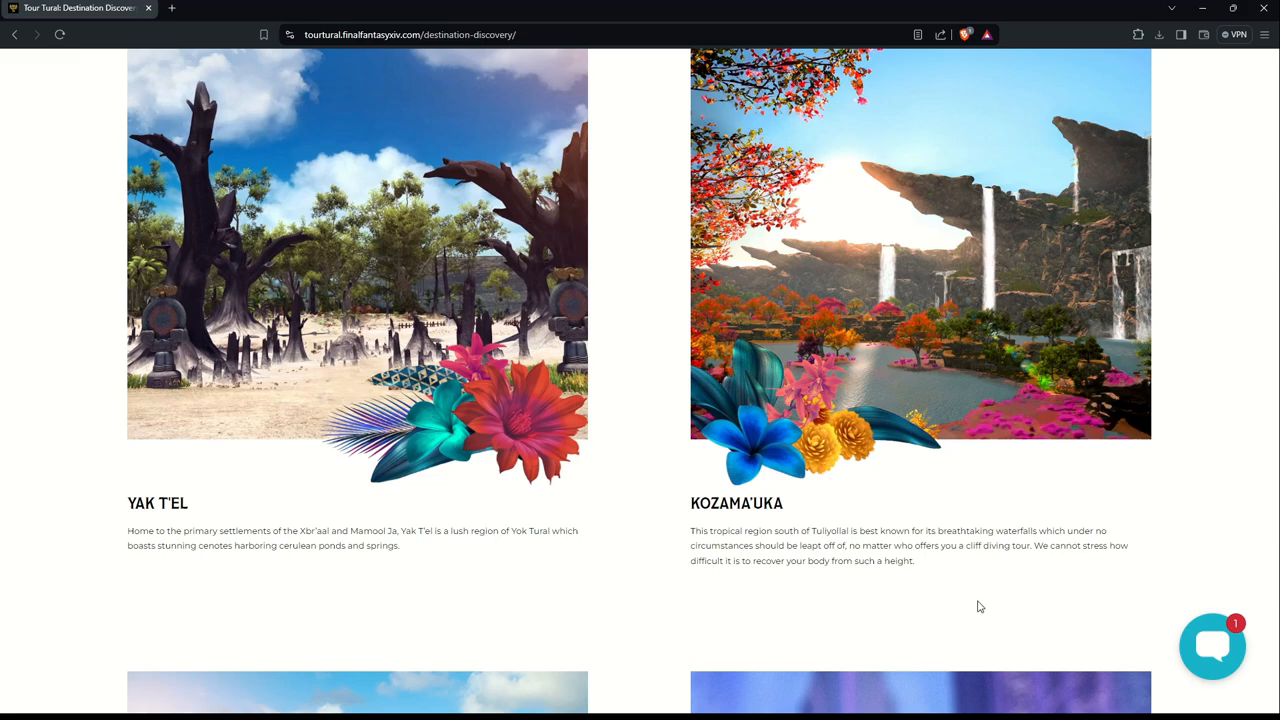
mouse_move(1053, 273)
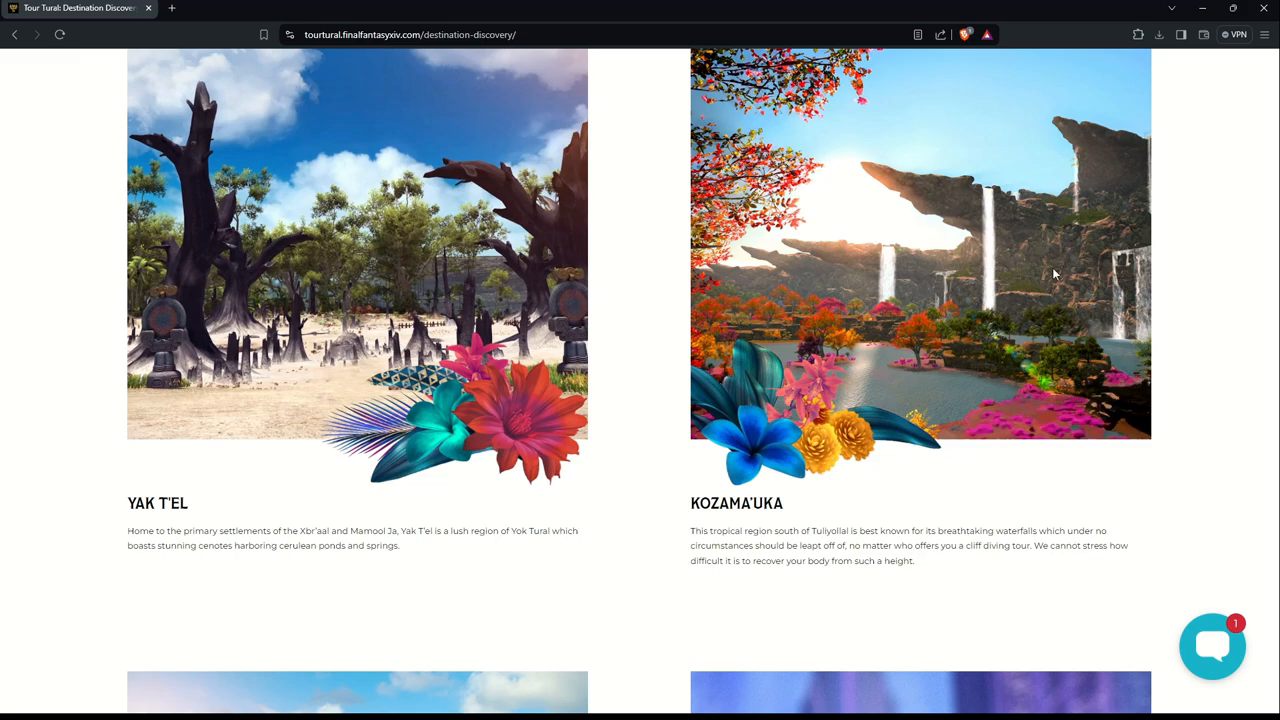
mouse_move(737, 557)
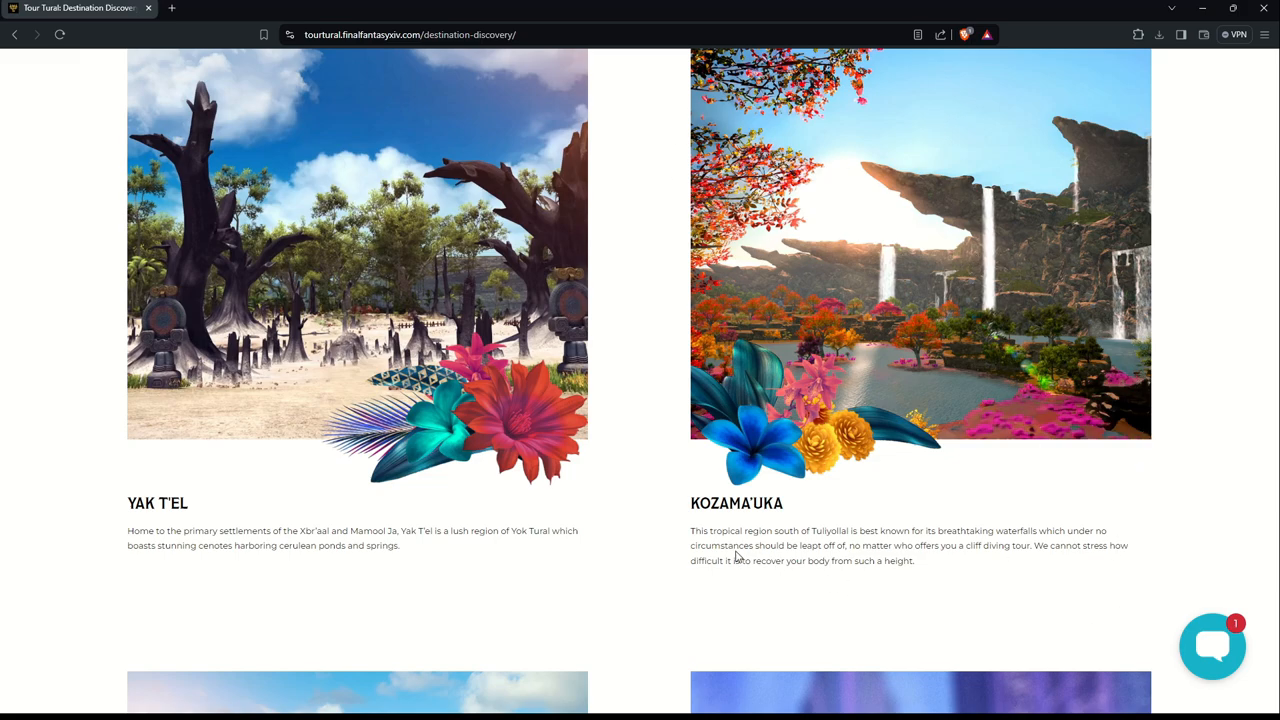
mouse_move(984, 585)
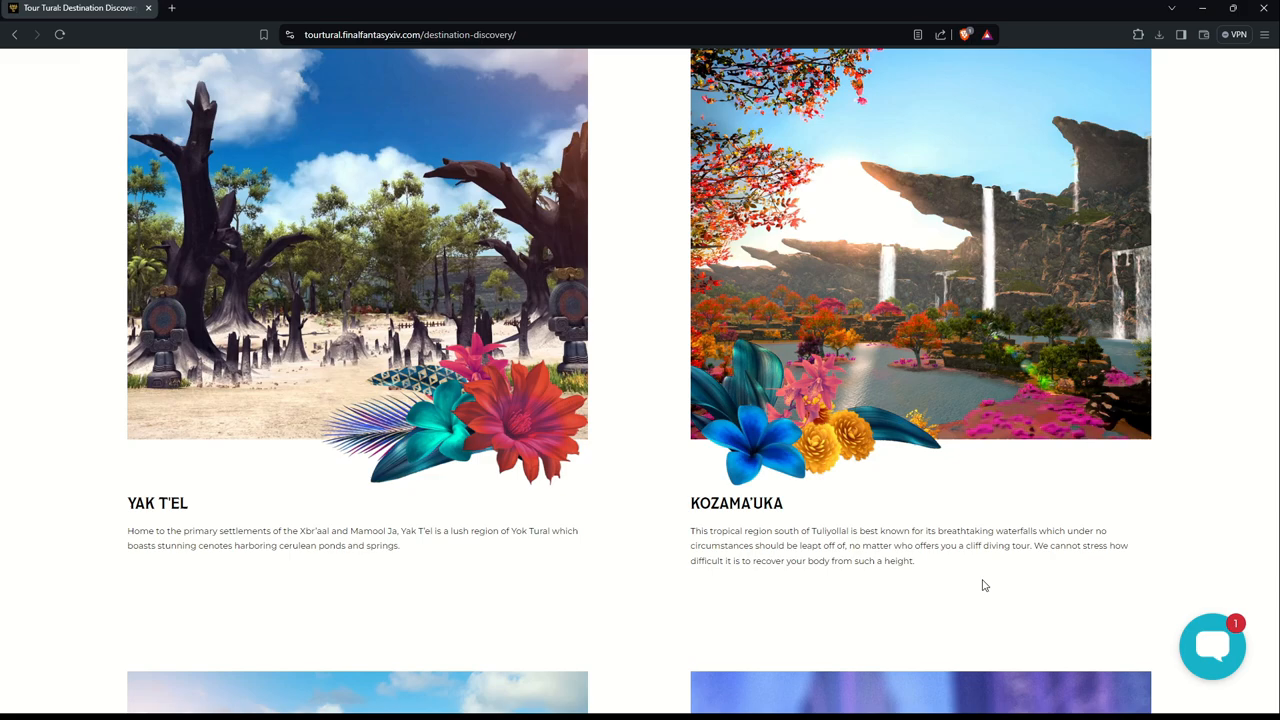
Step: Scroll down to Shaaloani's desert-saloon description and the padlocked Solution 9 entry
scroll("down", 3)
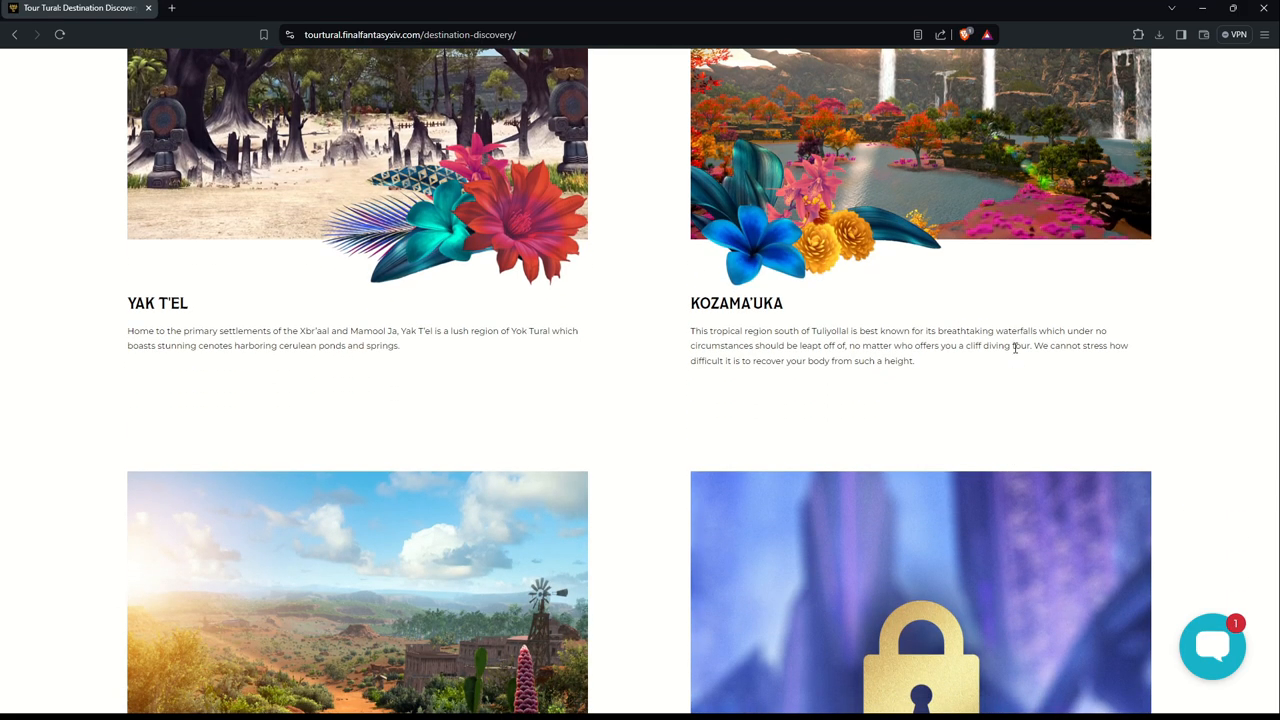
scroll("up", 3)
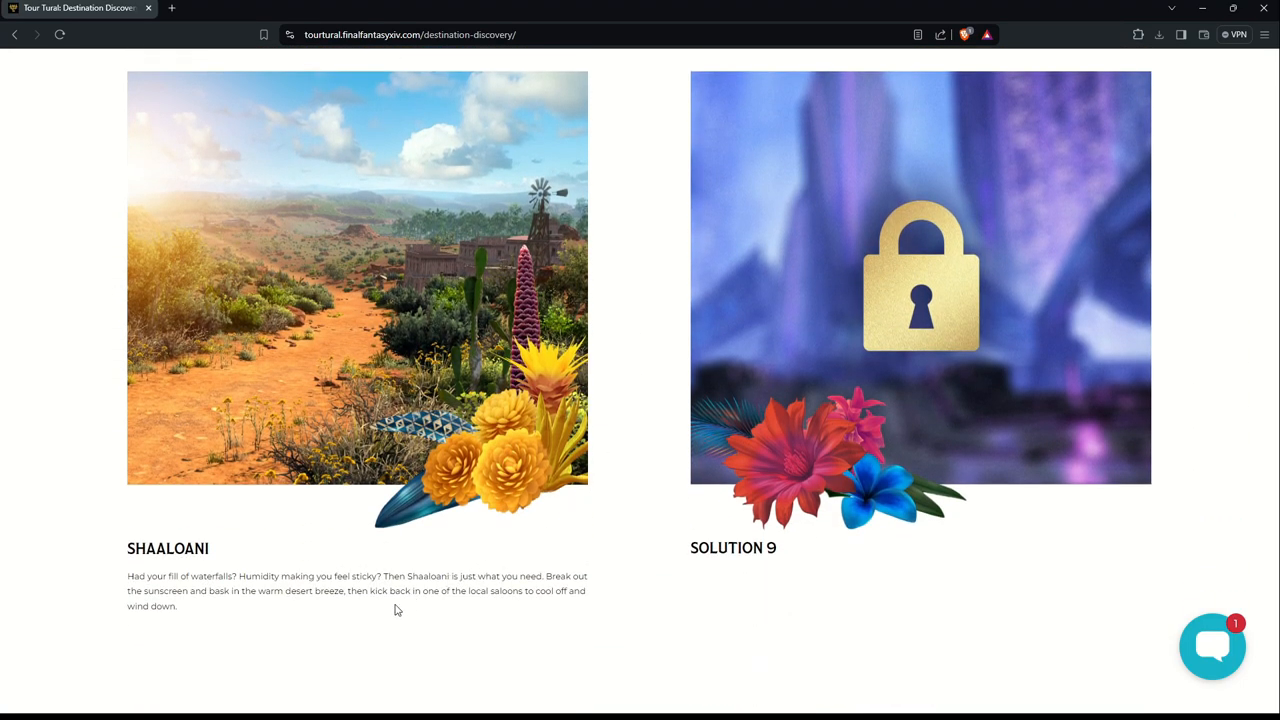
scroll("down", 3)
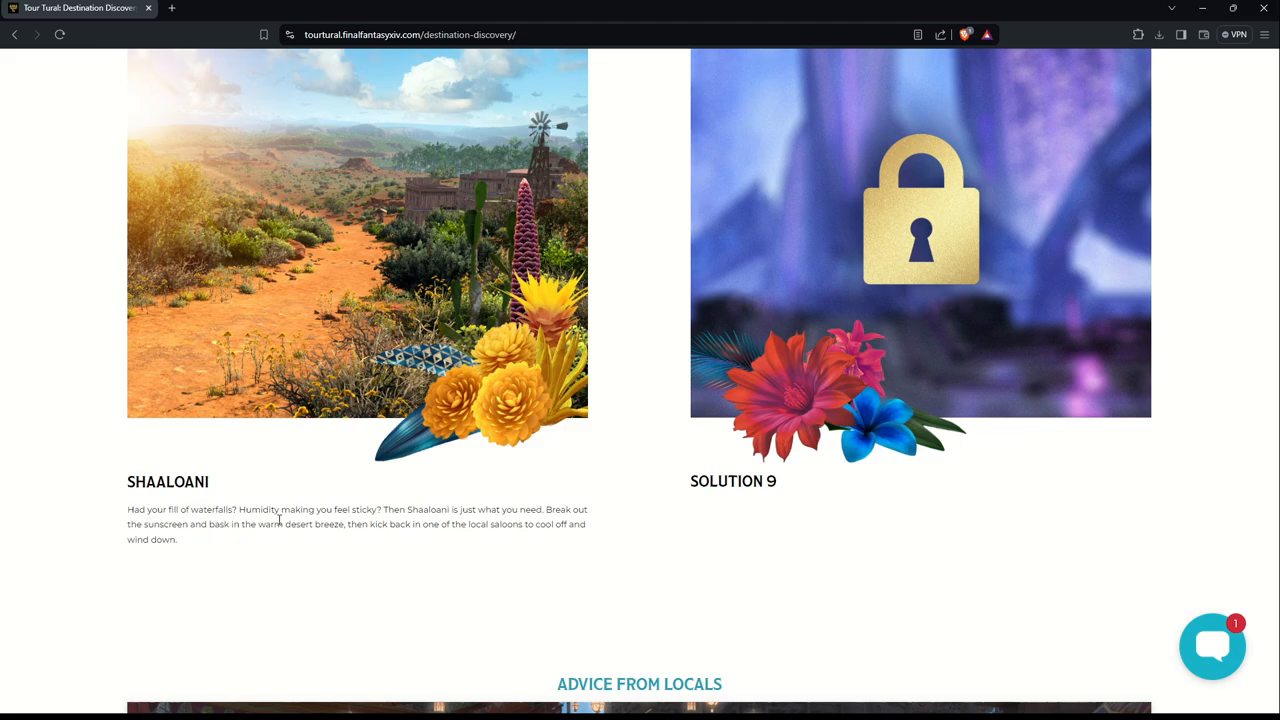
mouse_move(310, 394)
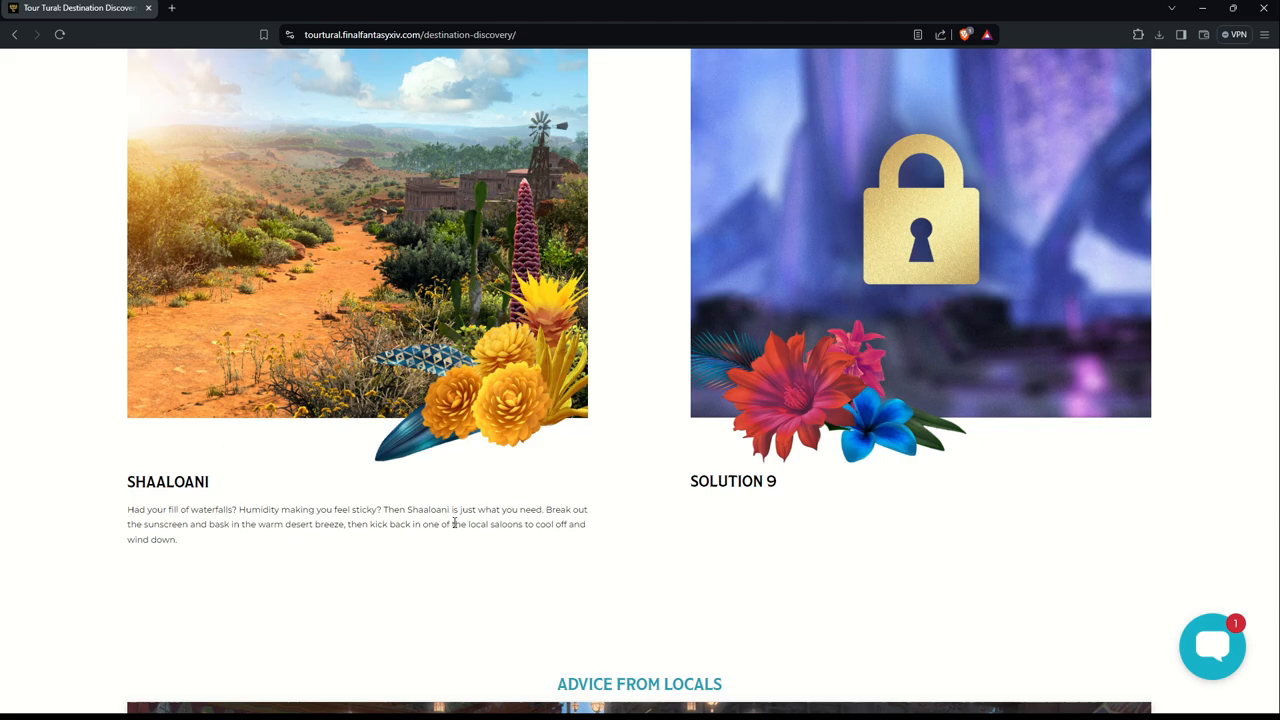
mouse_move(368, 528)
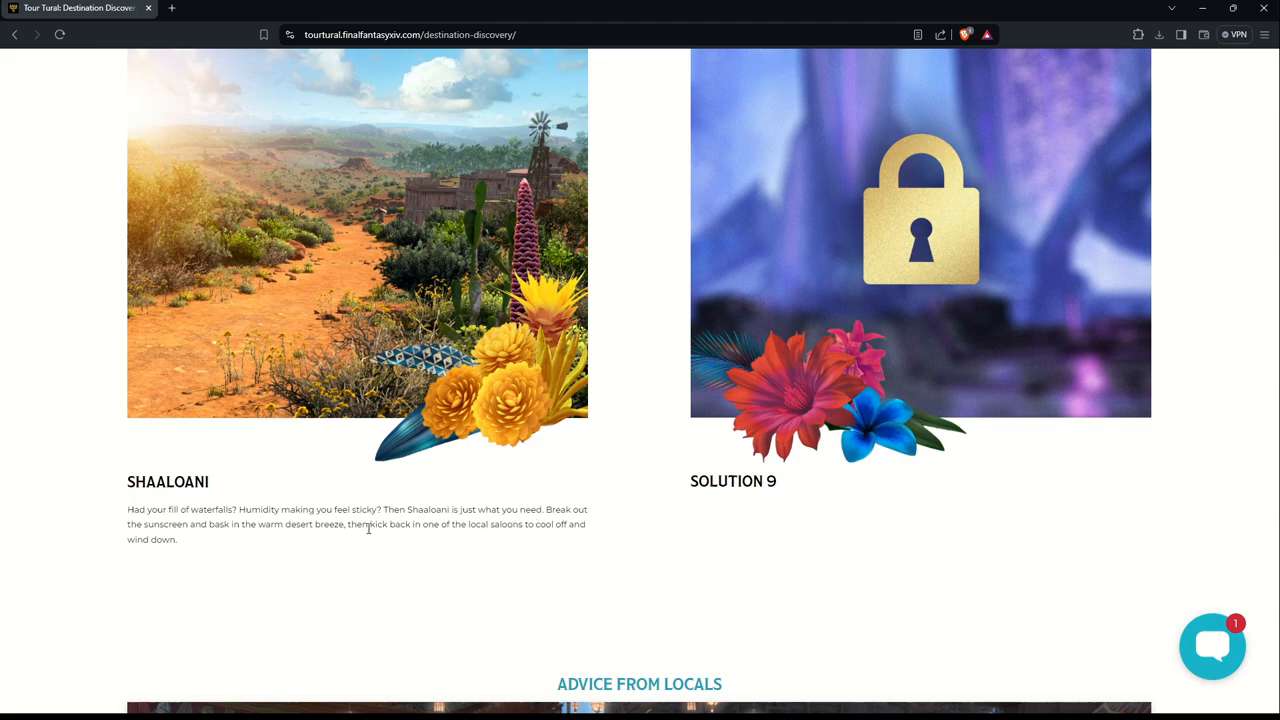
mouse_move(227, 544)
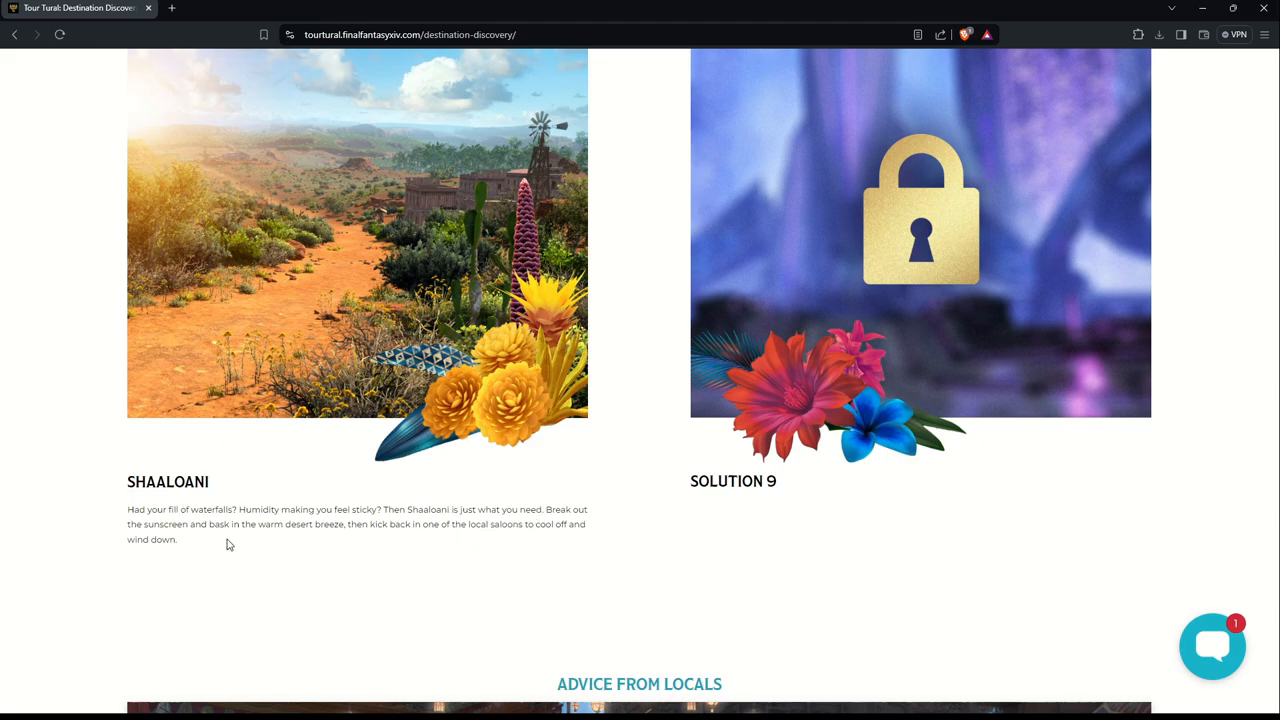
mouse_move(384, 543)
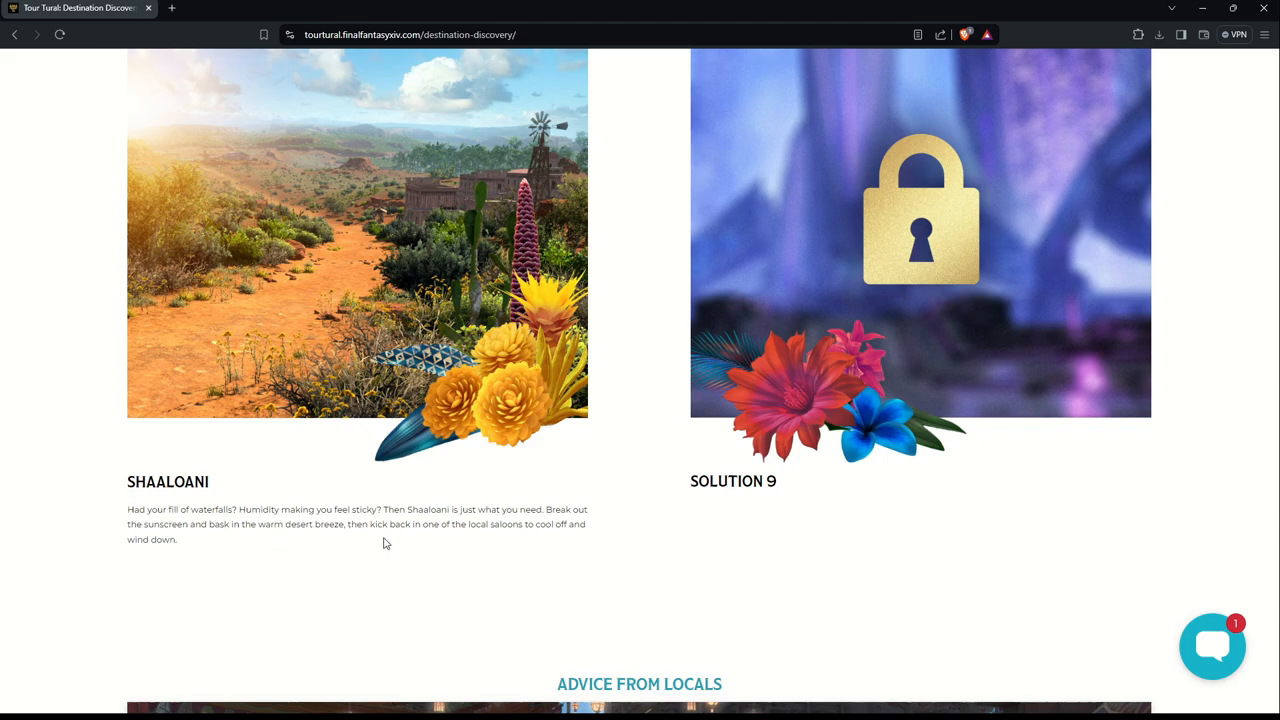
scroll("down", 3)
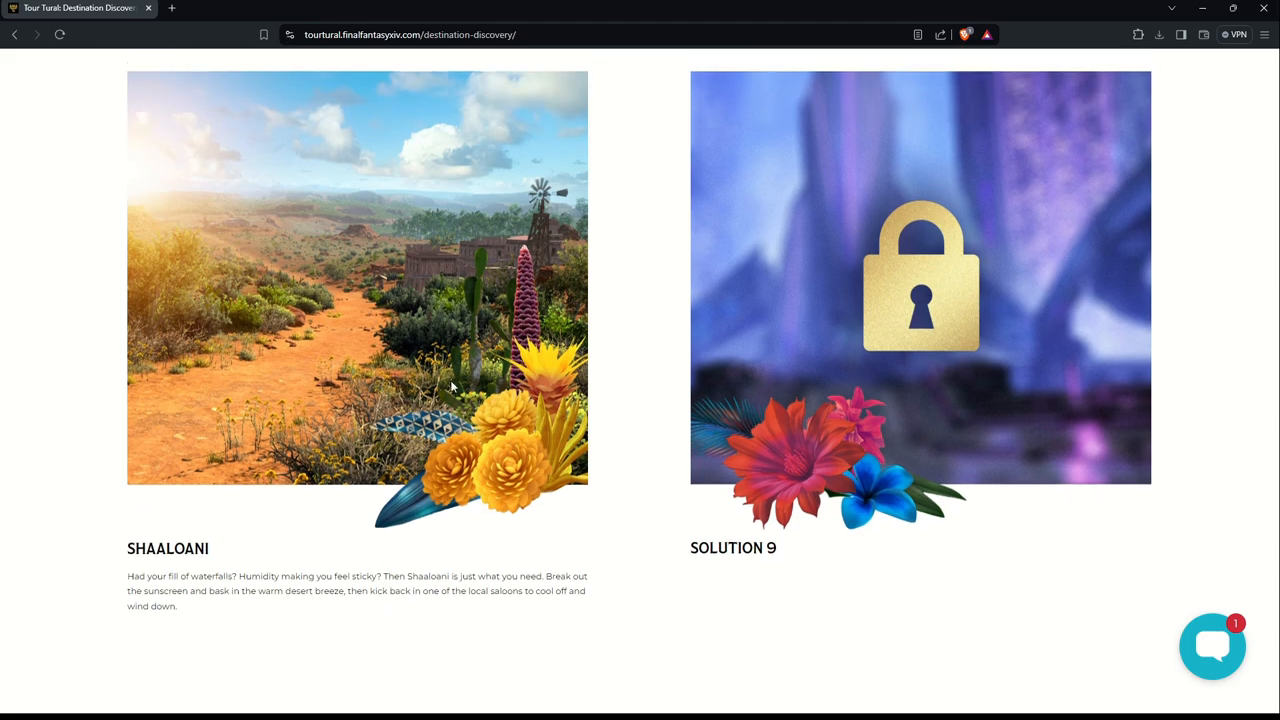
mouse_move(555, 188)
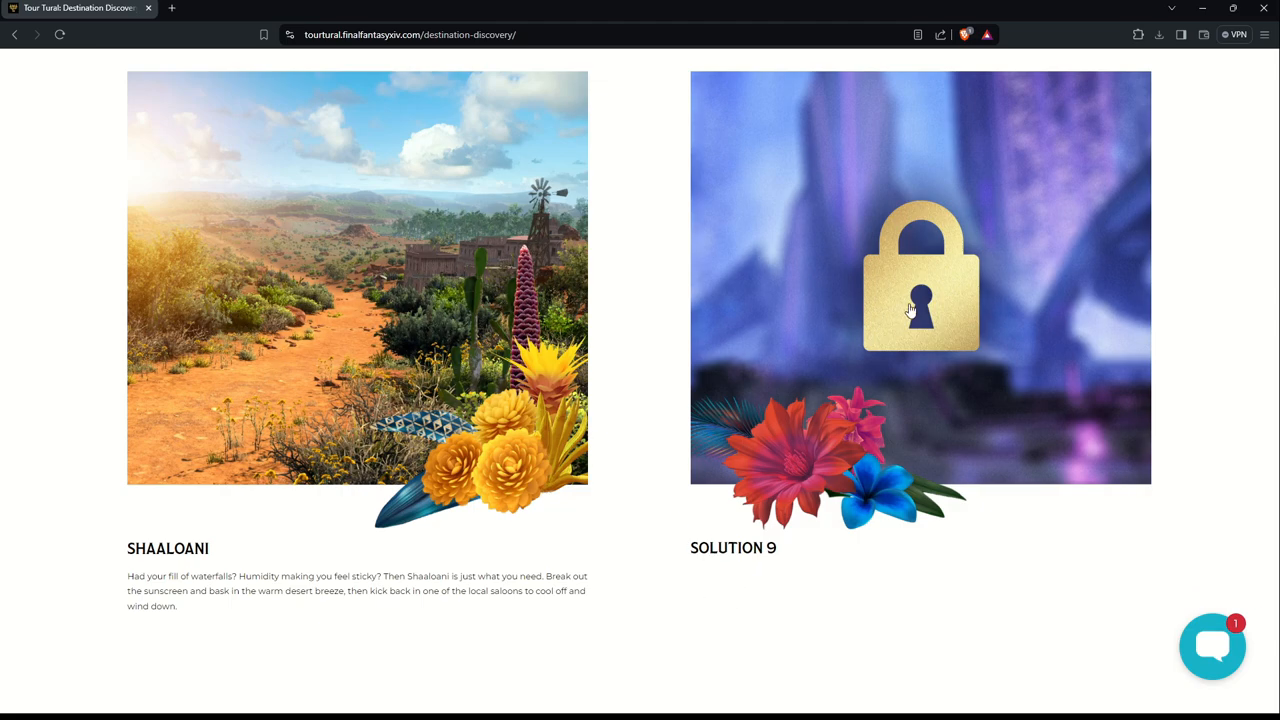
mouse_move(308, 268)
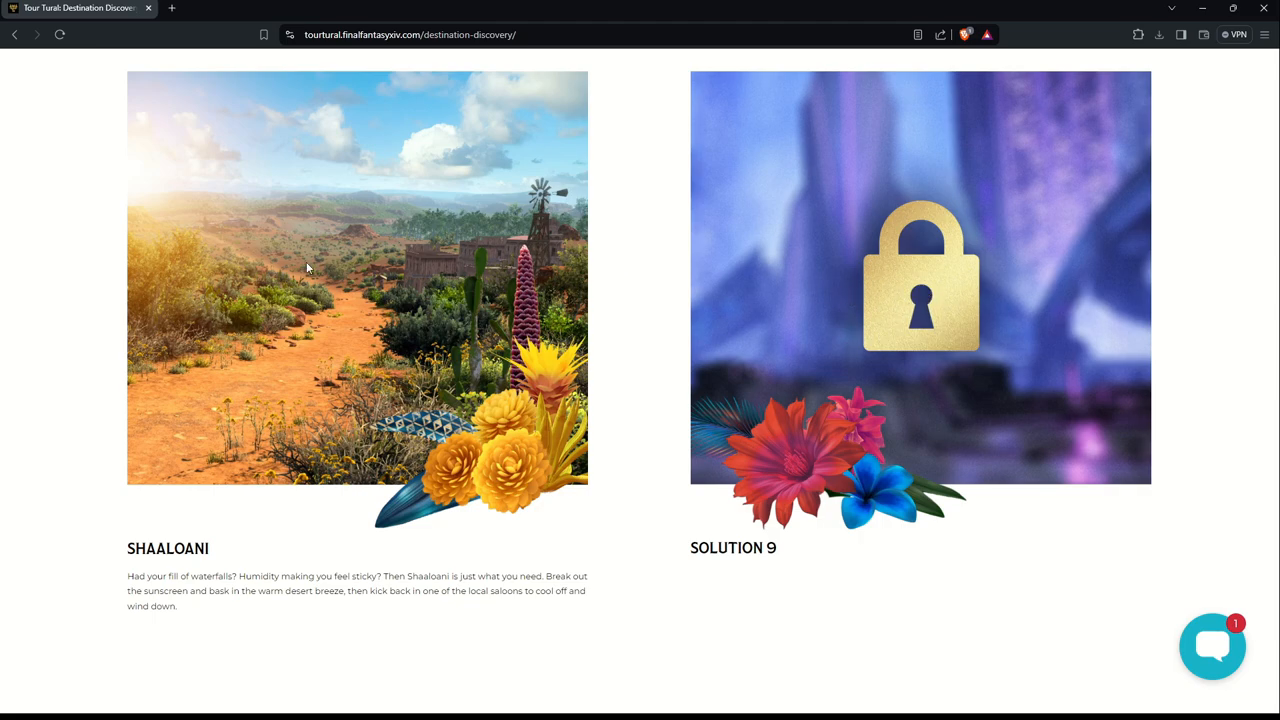
mouse_move(392, 291)
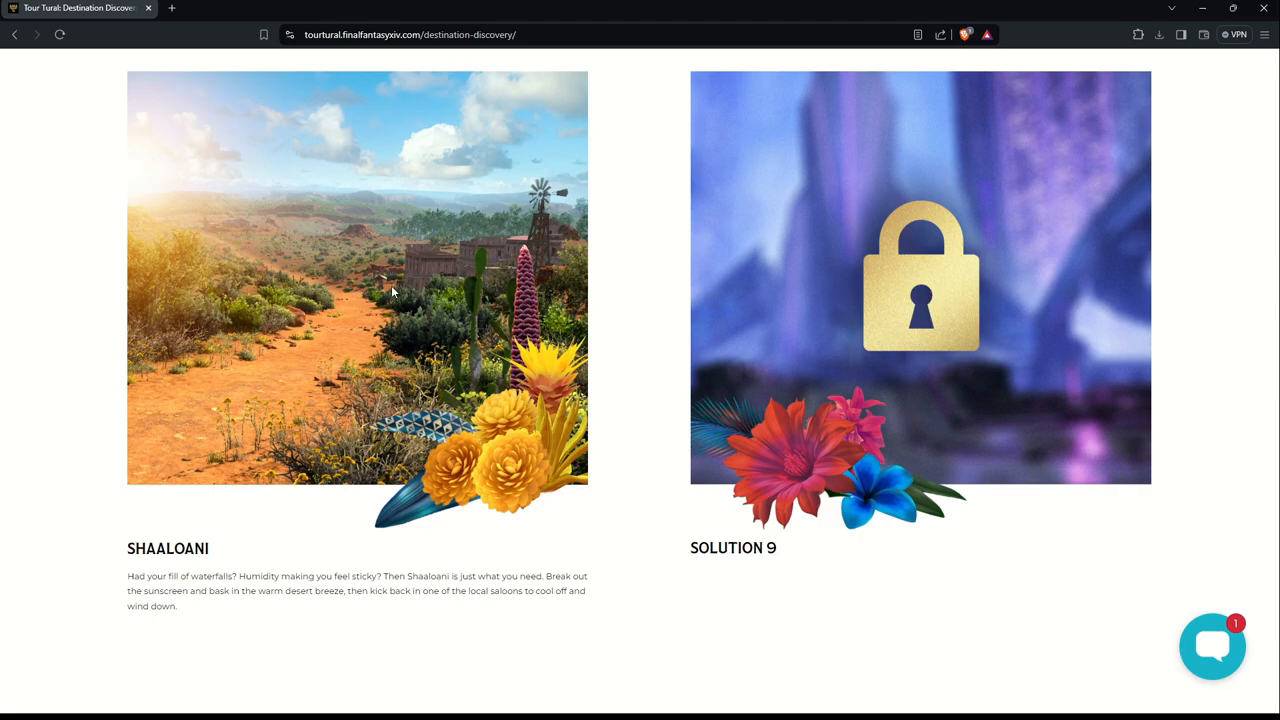
Step: Submit a password guess for Solution 9, see it rejected, and close the prompt
left_click(920, 275)
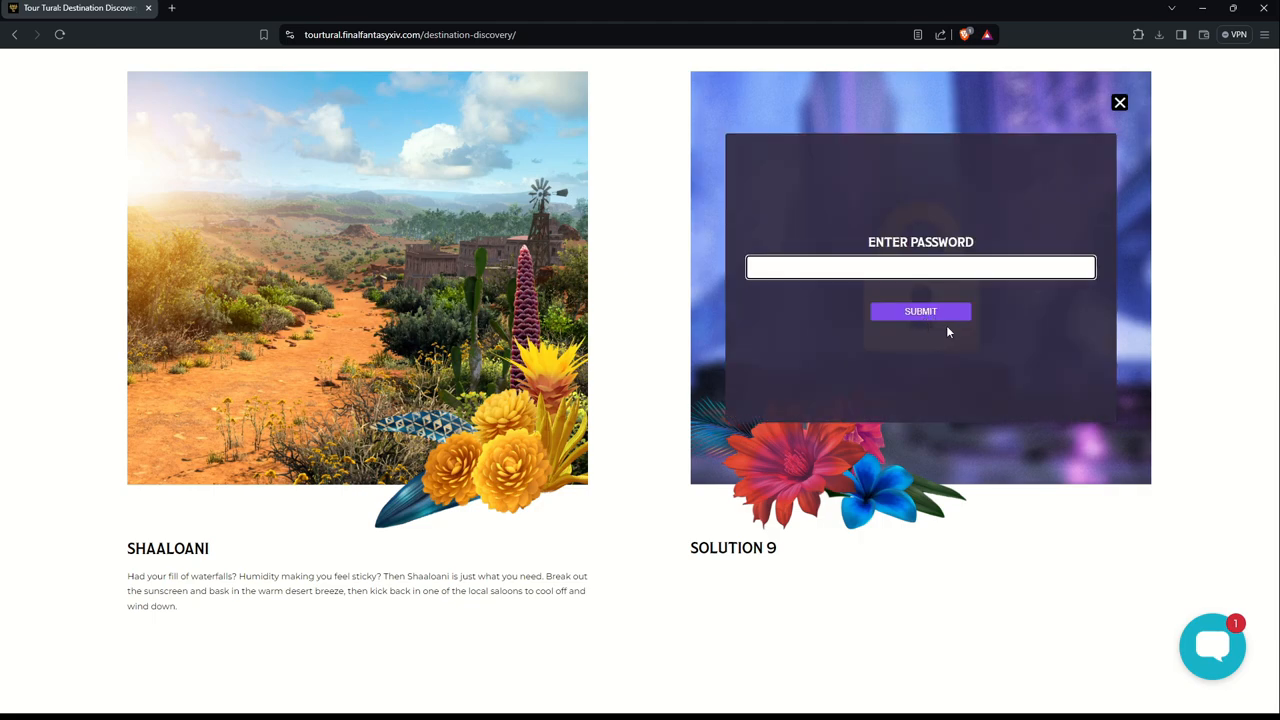
mouse_move(972, 324)
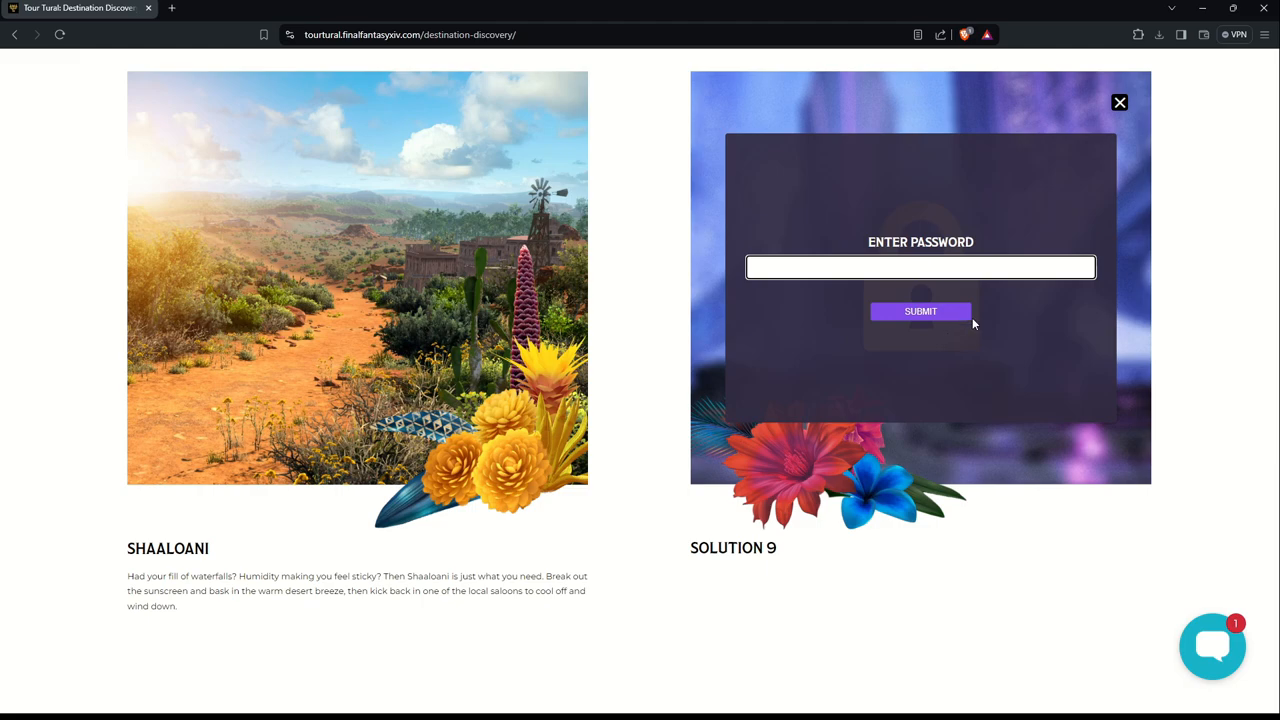
mouse_move(1062, 254)
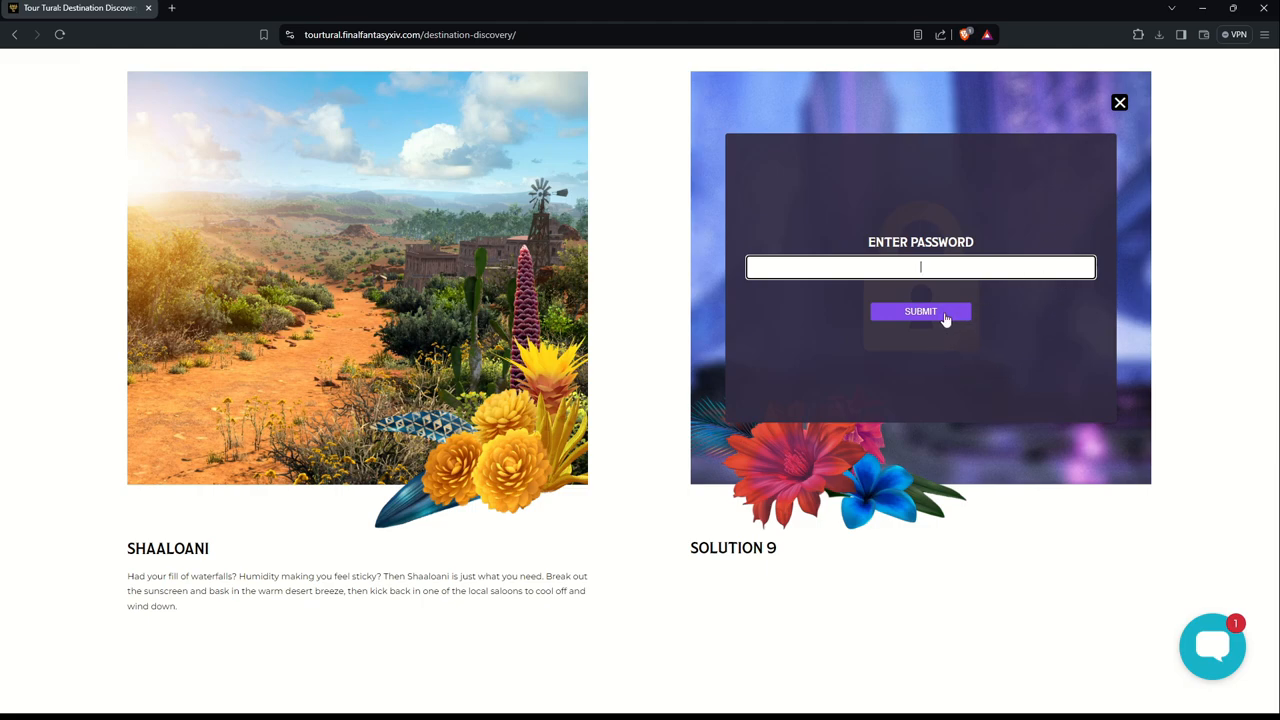
mouse_move(980, 320)
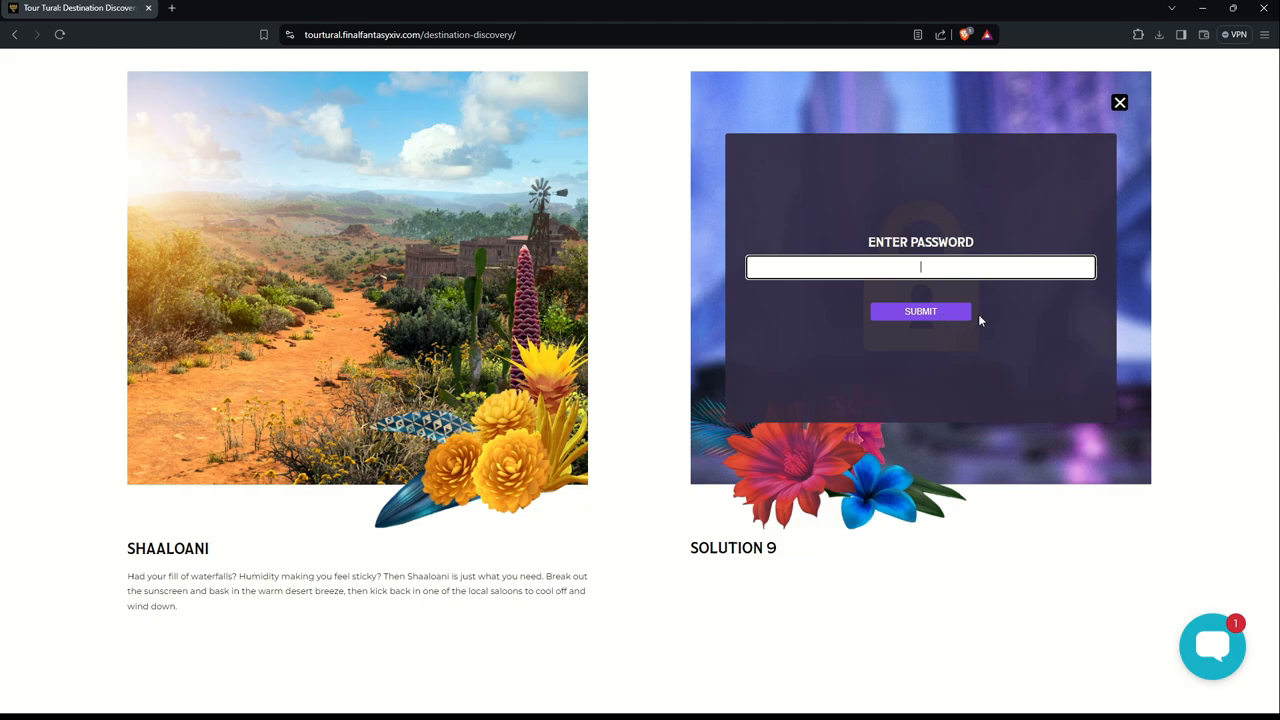
mouse_move(965, 315)
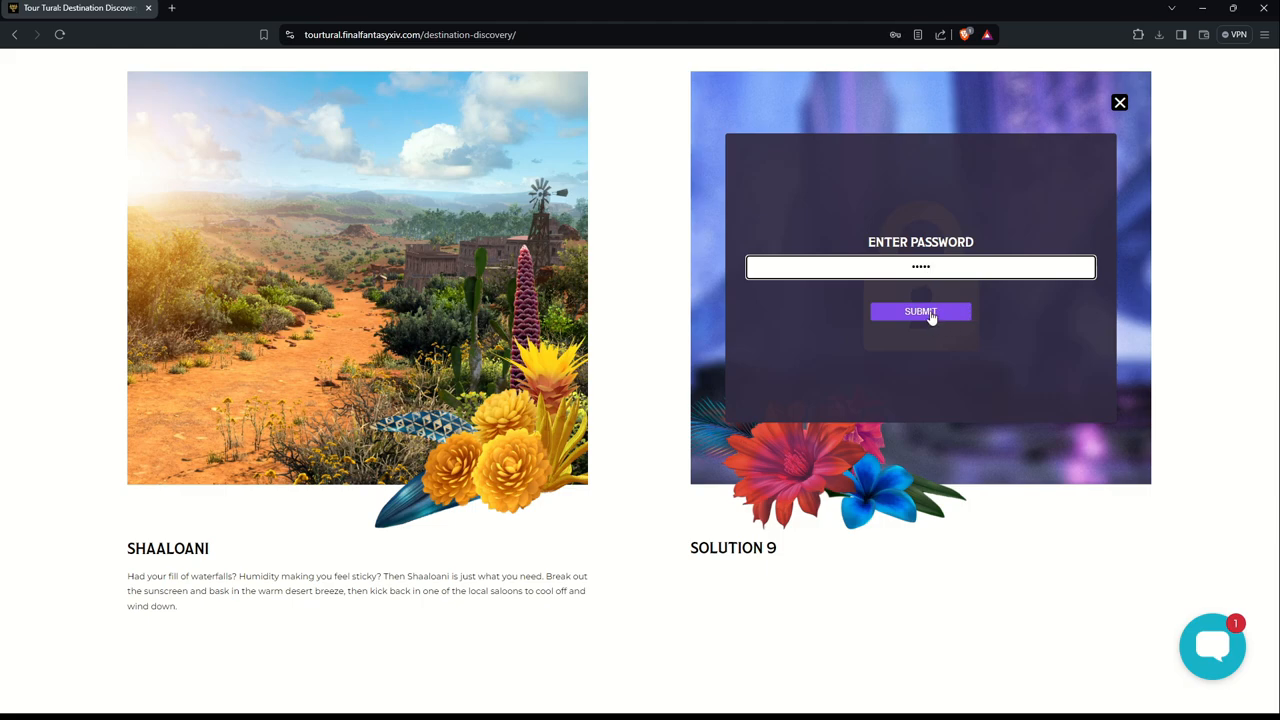
left_click(920, 311)
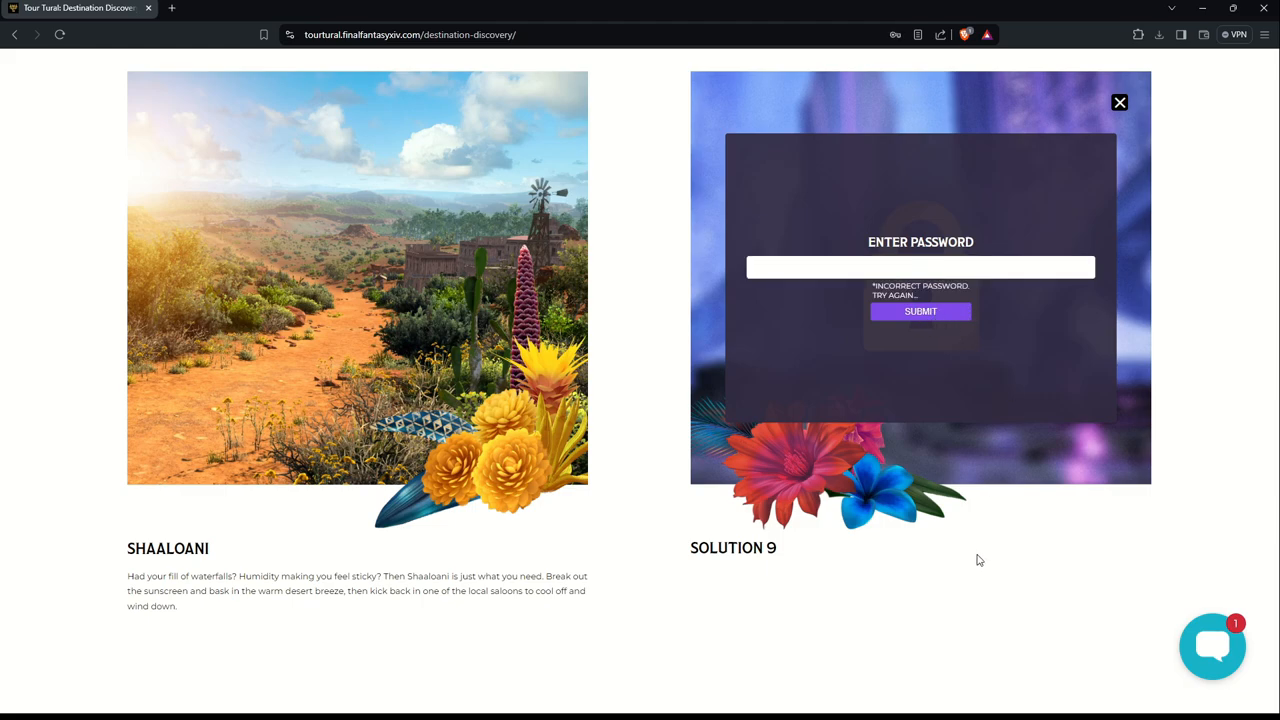
mouse_move(1097, 140)
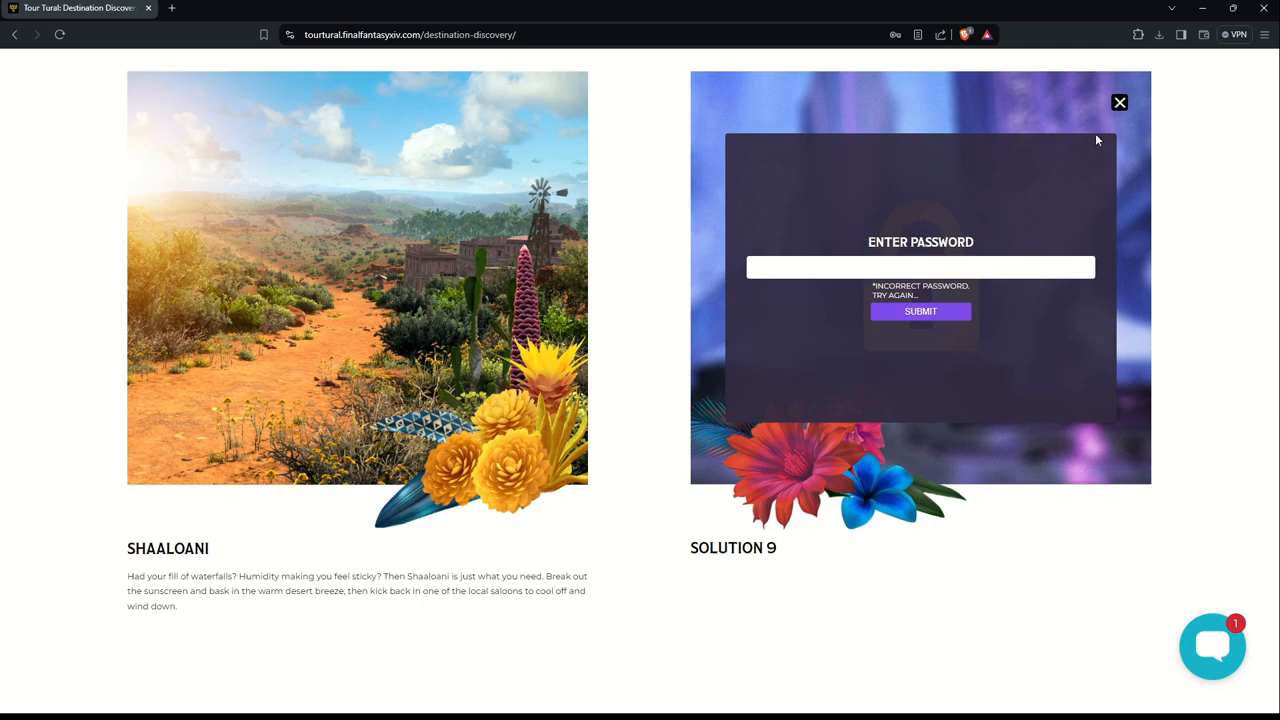
left_click(1119, 102)
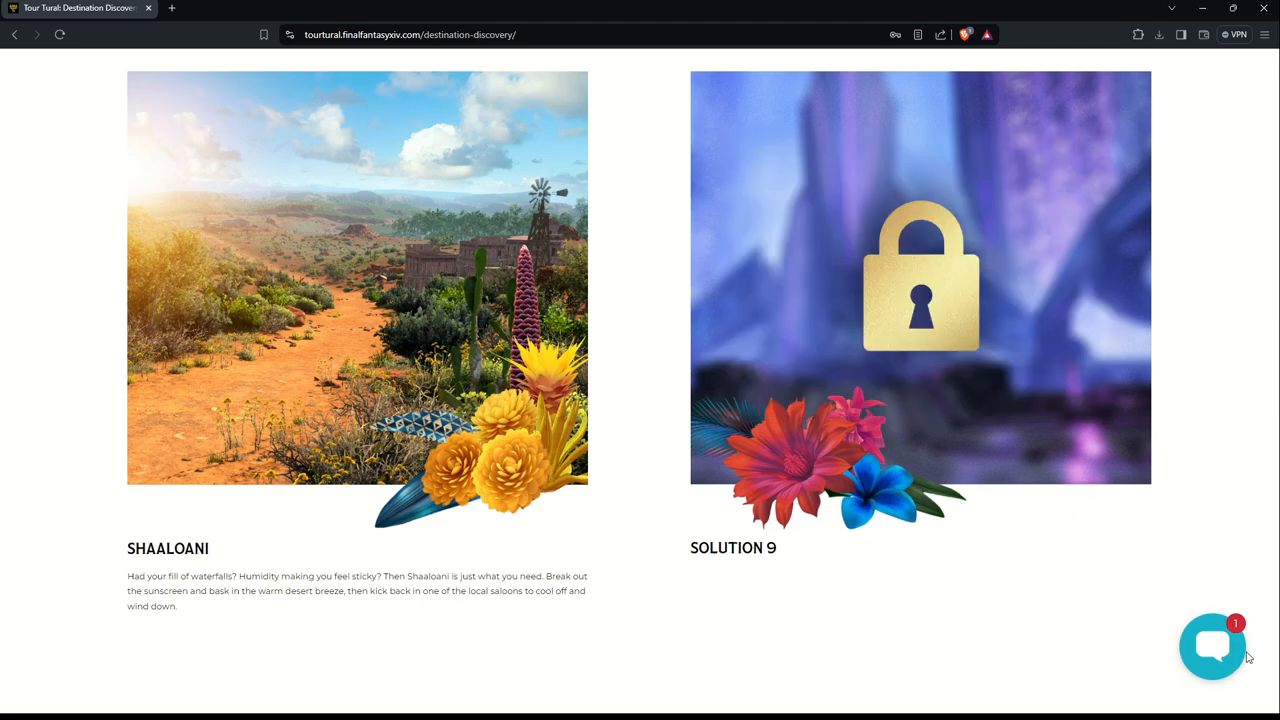
Step: Ask Tural Talk about Tural, its cities and its locals, reaching the Turali to Meet pointer
left_click(1213, 645)
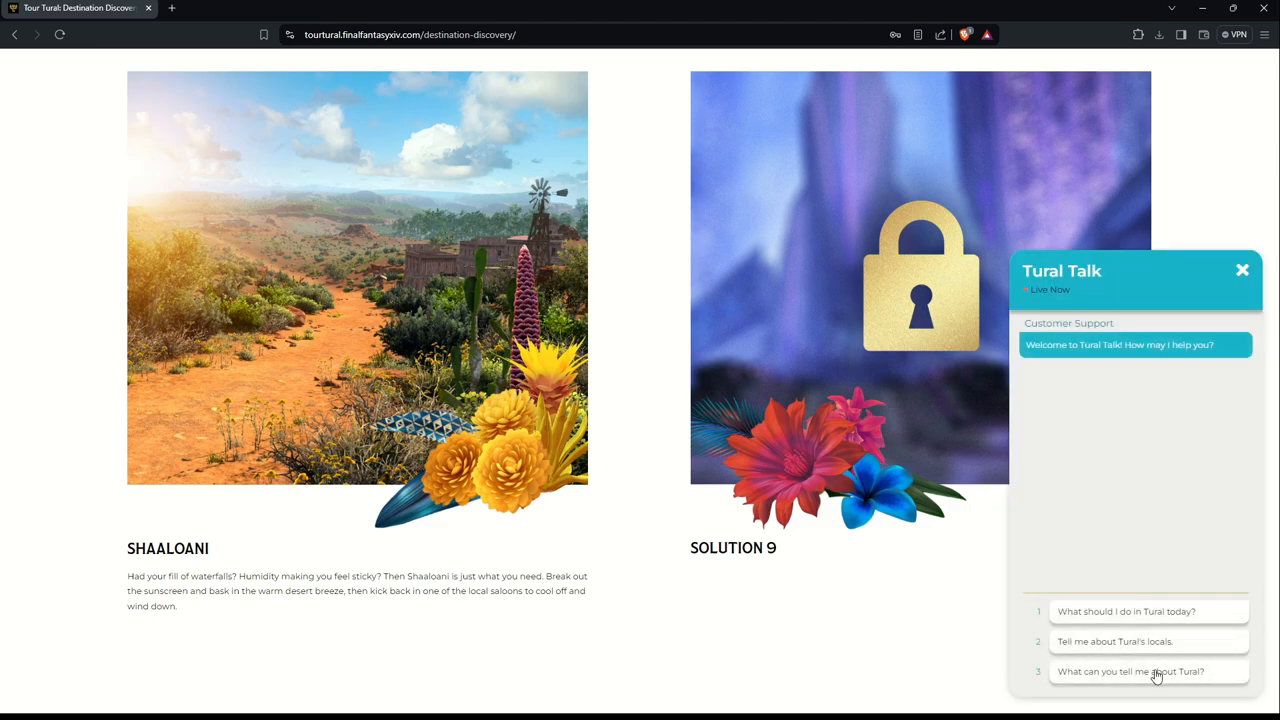
left_click(1131, 671)
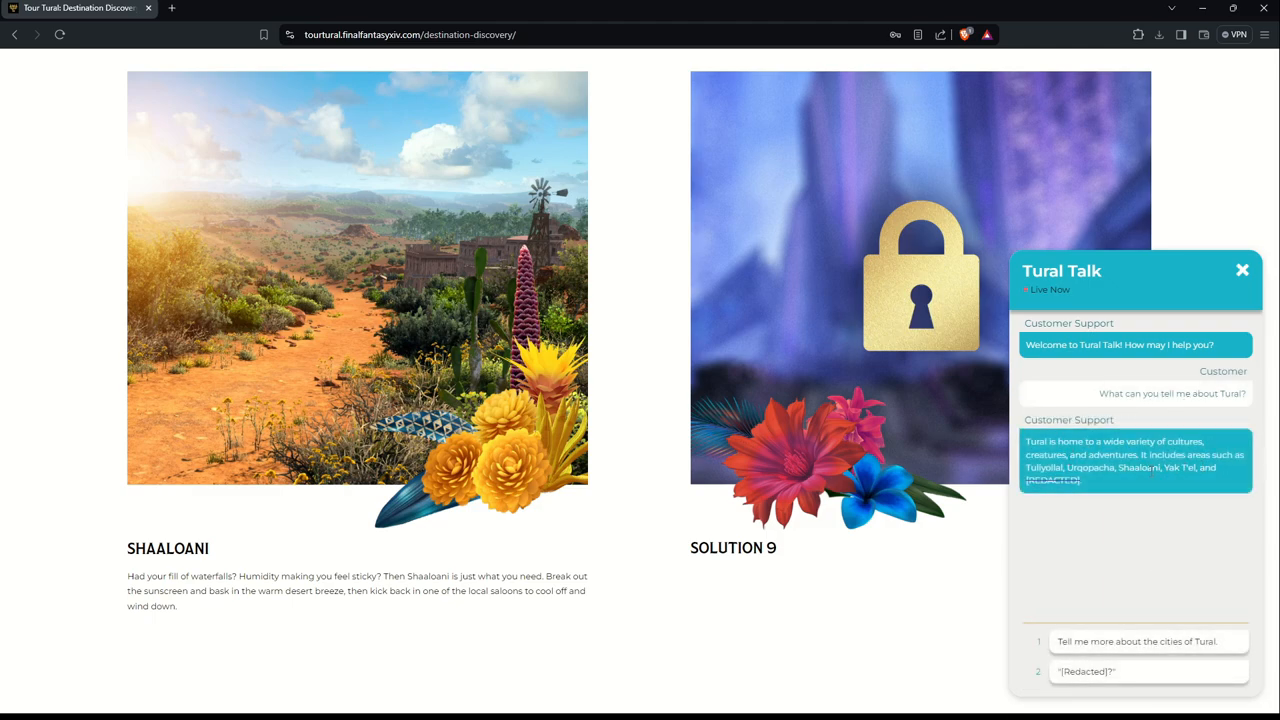
left_click(1137, 641)
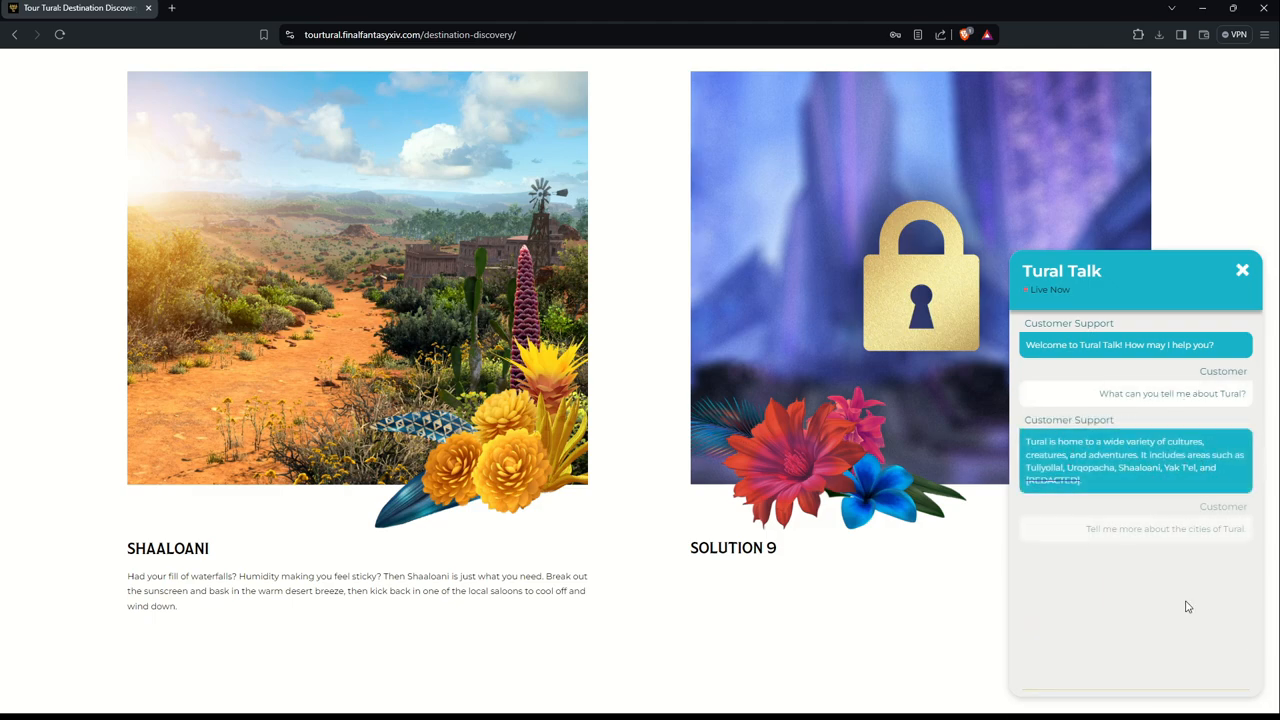
scroll("down", 3)
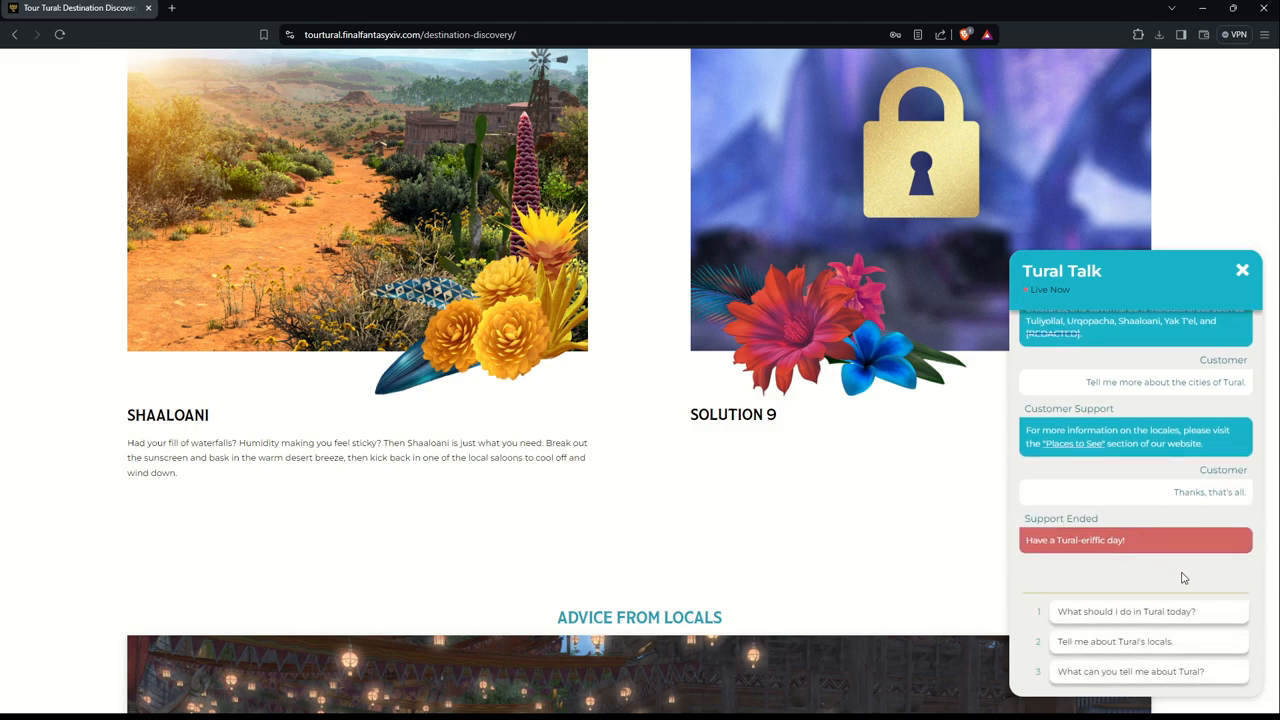
left_click(1114, 641)
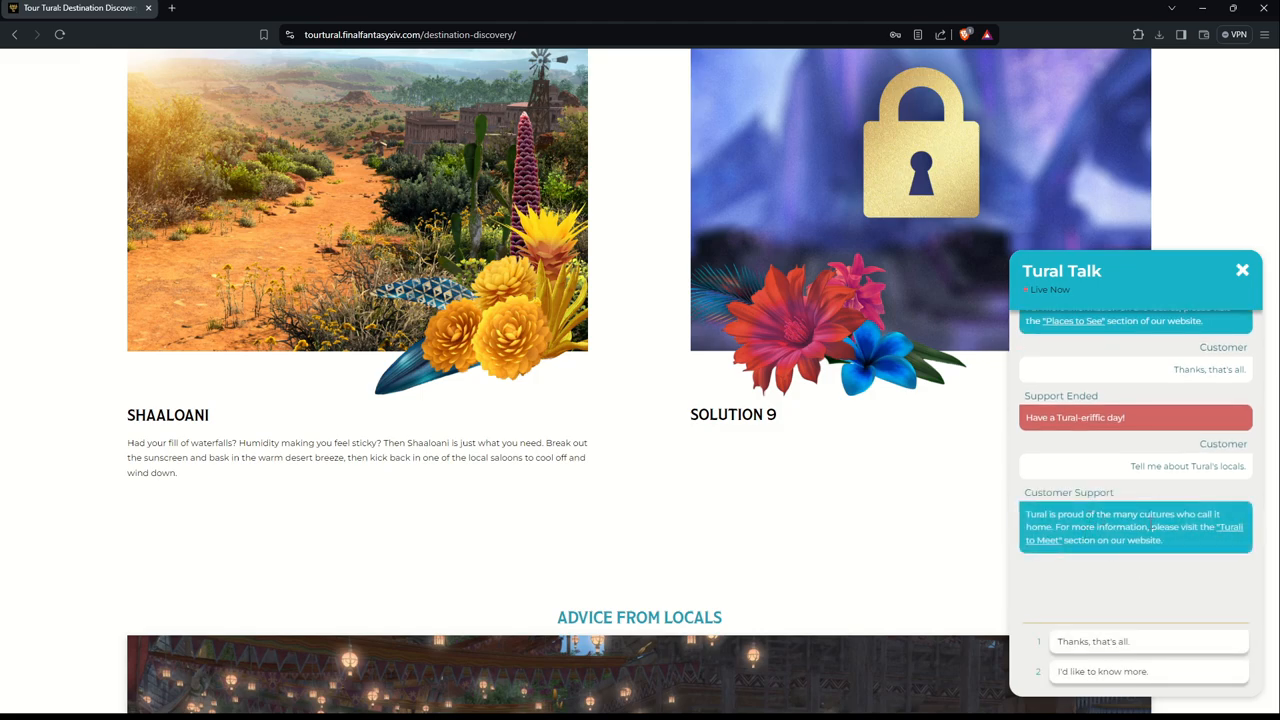
mouse_move(1243, 271)
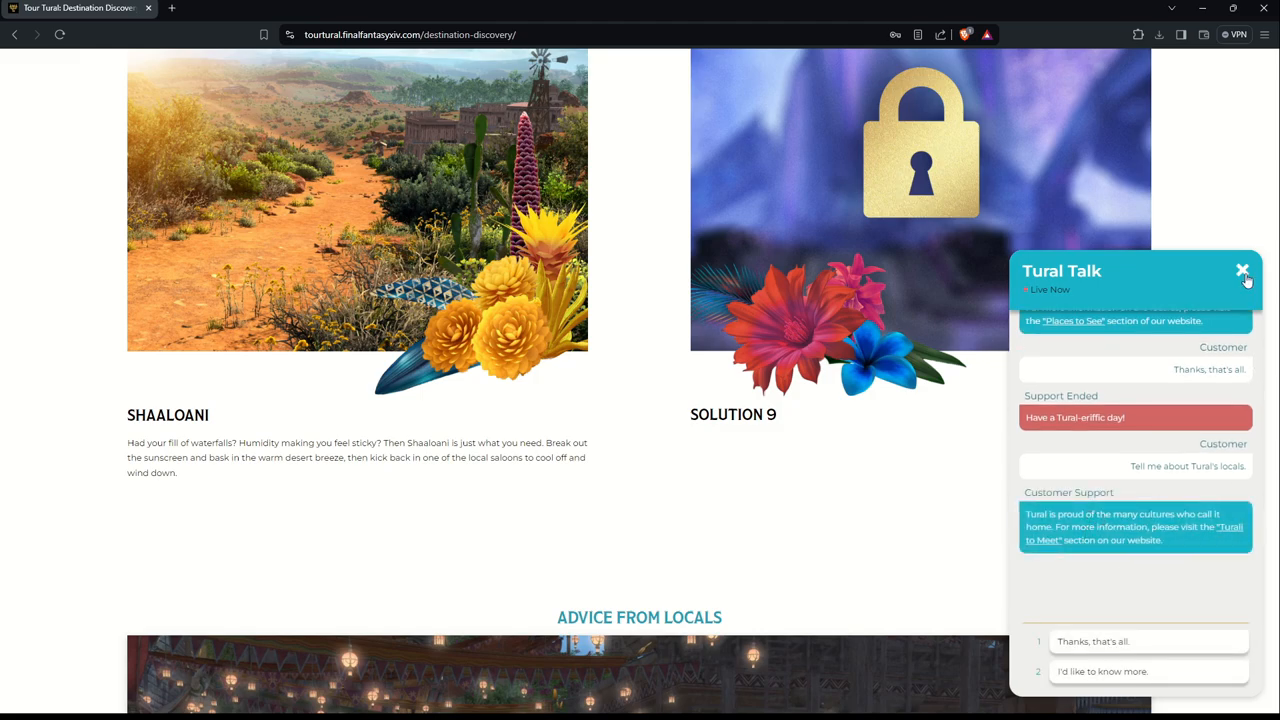
Step: Close the Tural Talk chat, then reopen and dismiss the Solution 9 password prompt
left_click(1243, 271)
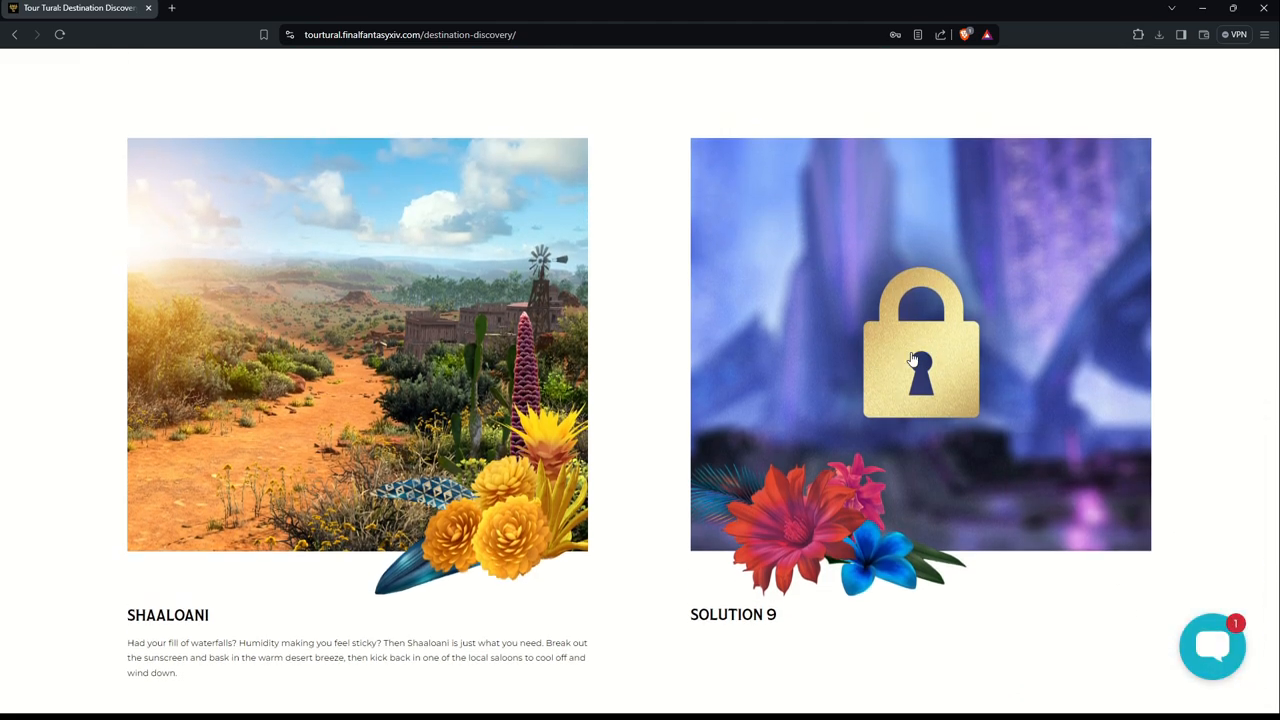
left_click(919, 345)
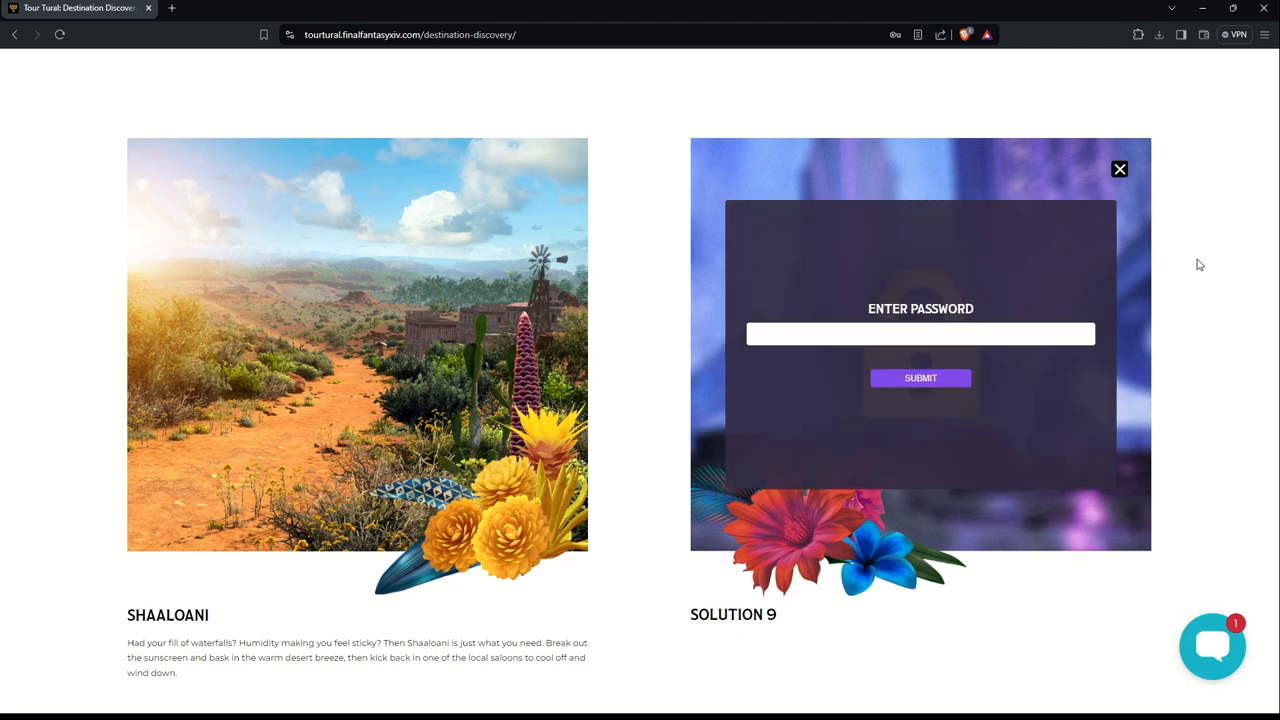
scroll("down", 3)
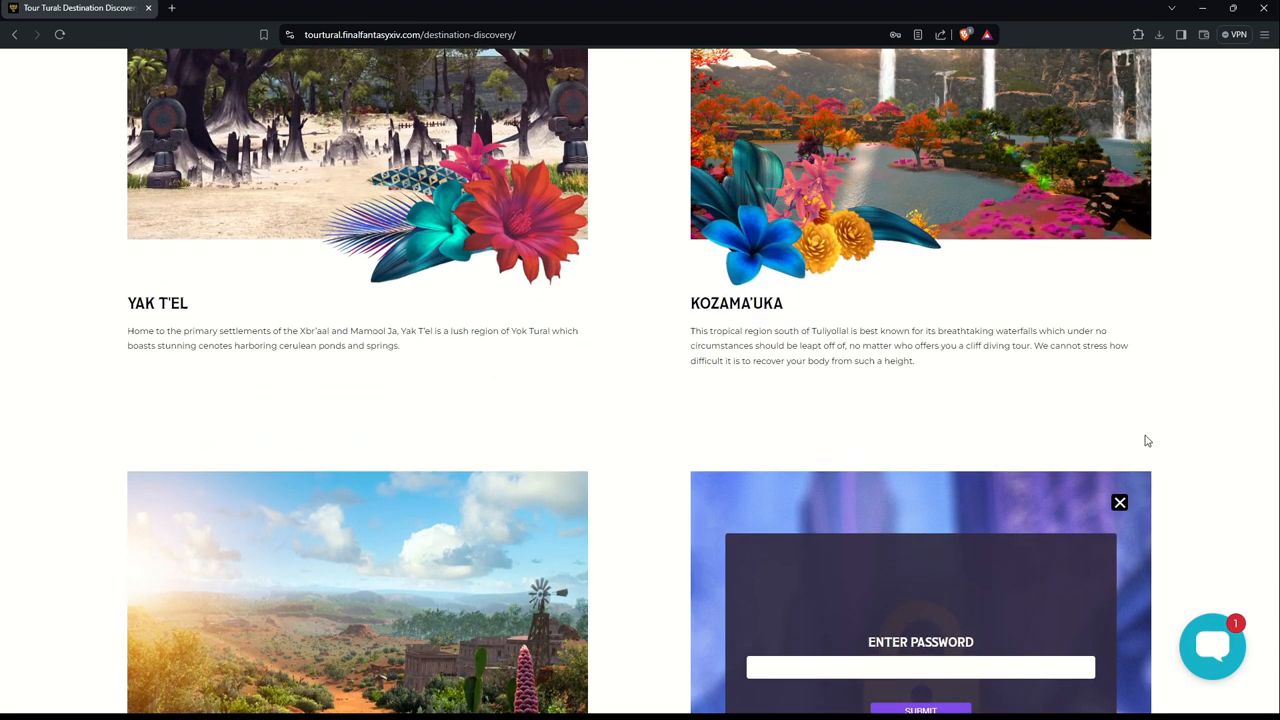
scroll("down", 3)
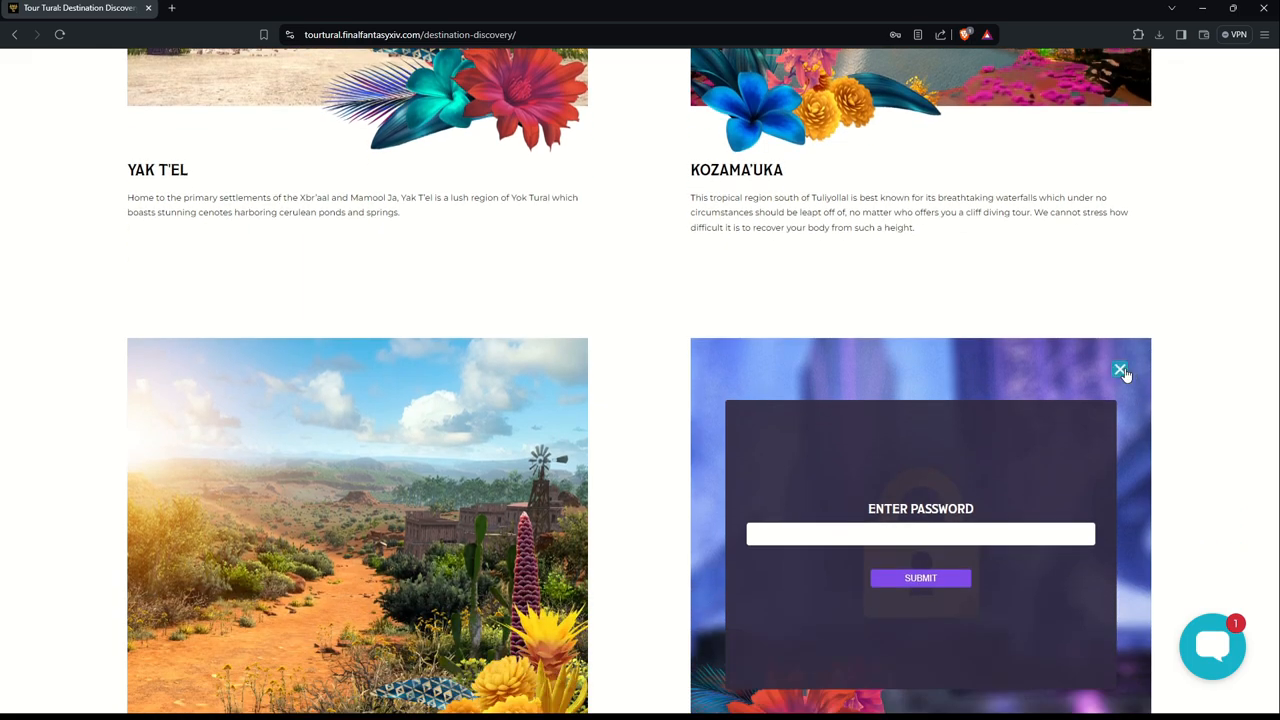
left_click(1120, 370)
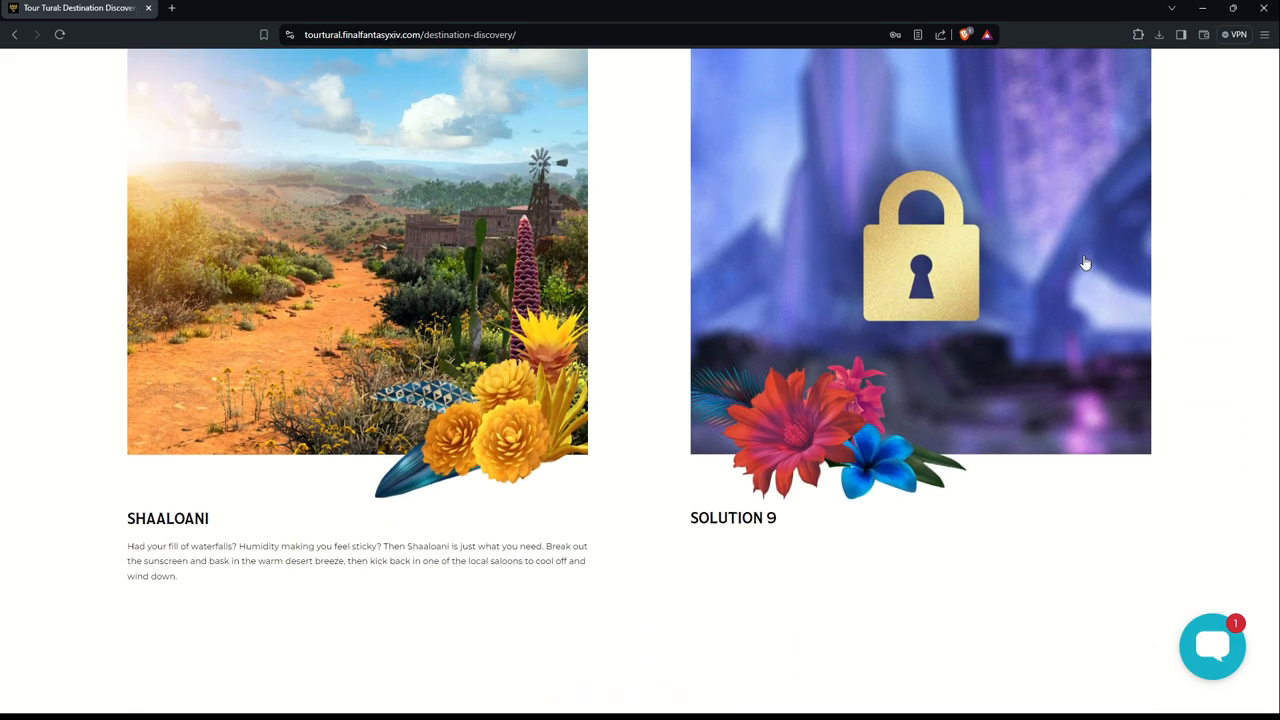
scroll("down", 3)
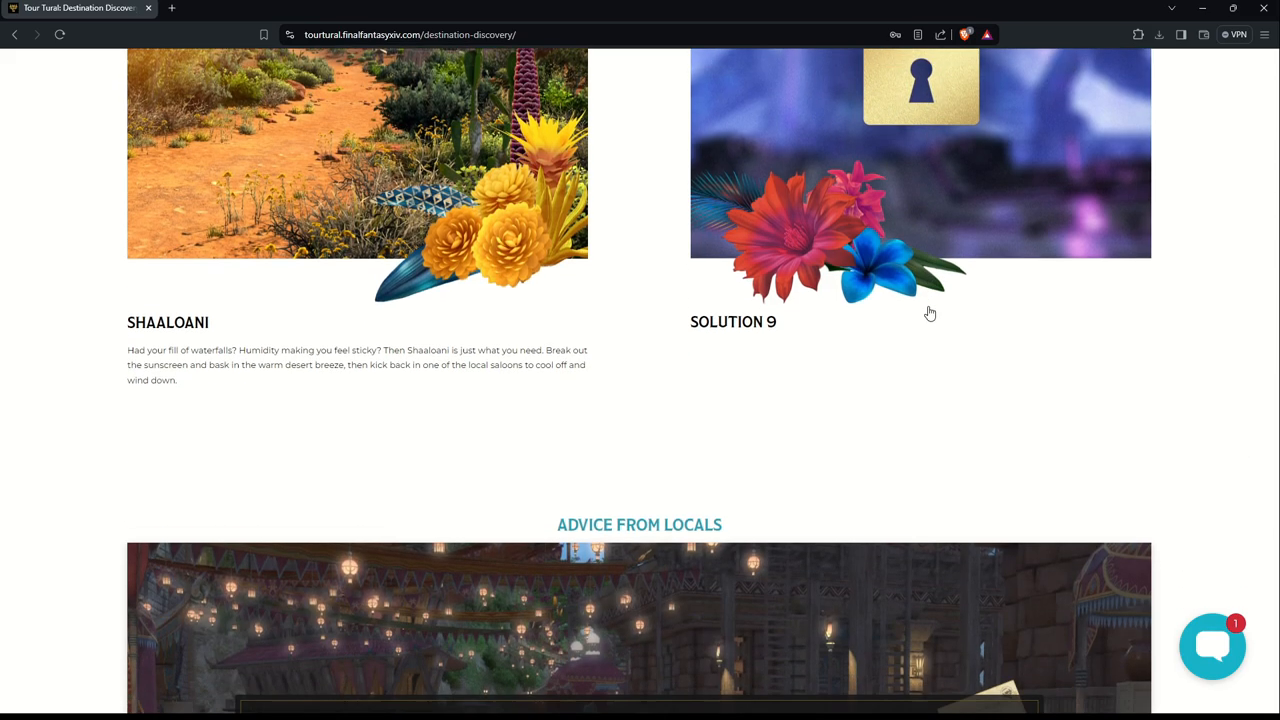
Step: Scroll down to Advice From Locals and the Book Now footer, then back to the banner
scroll("down", 3)
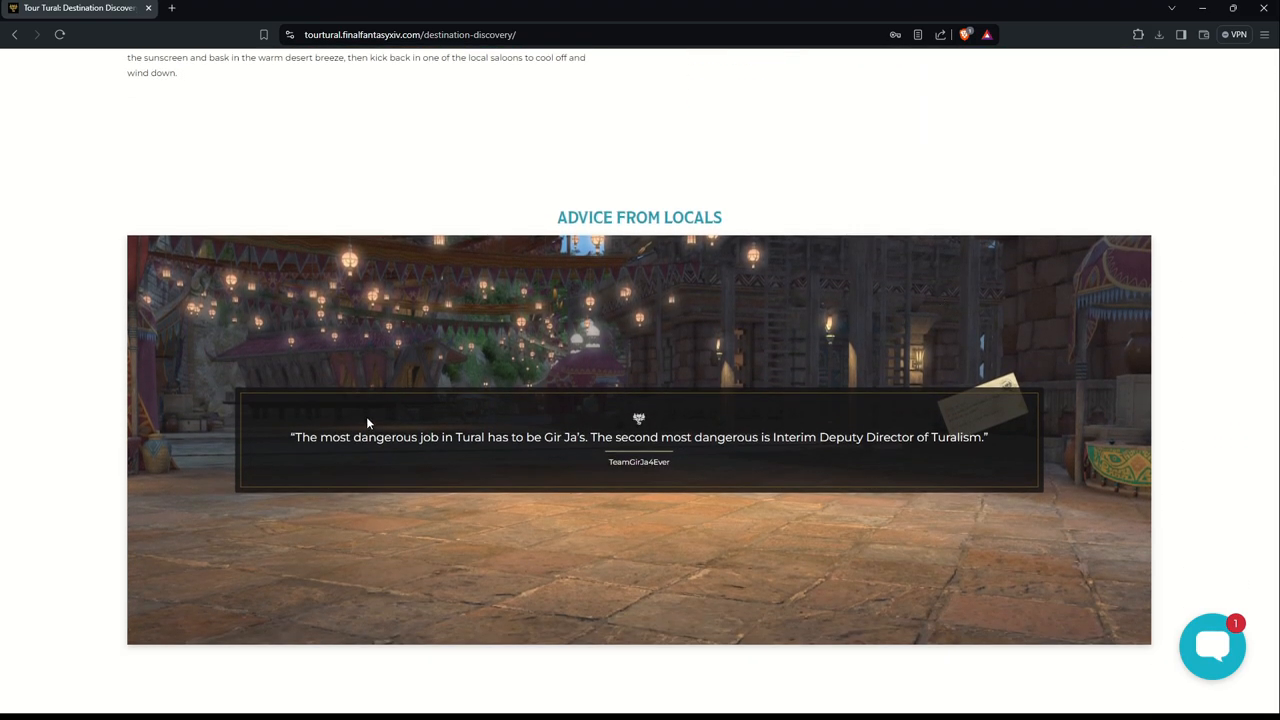
mouse_move(459, 461)
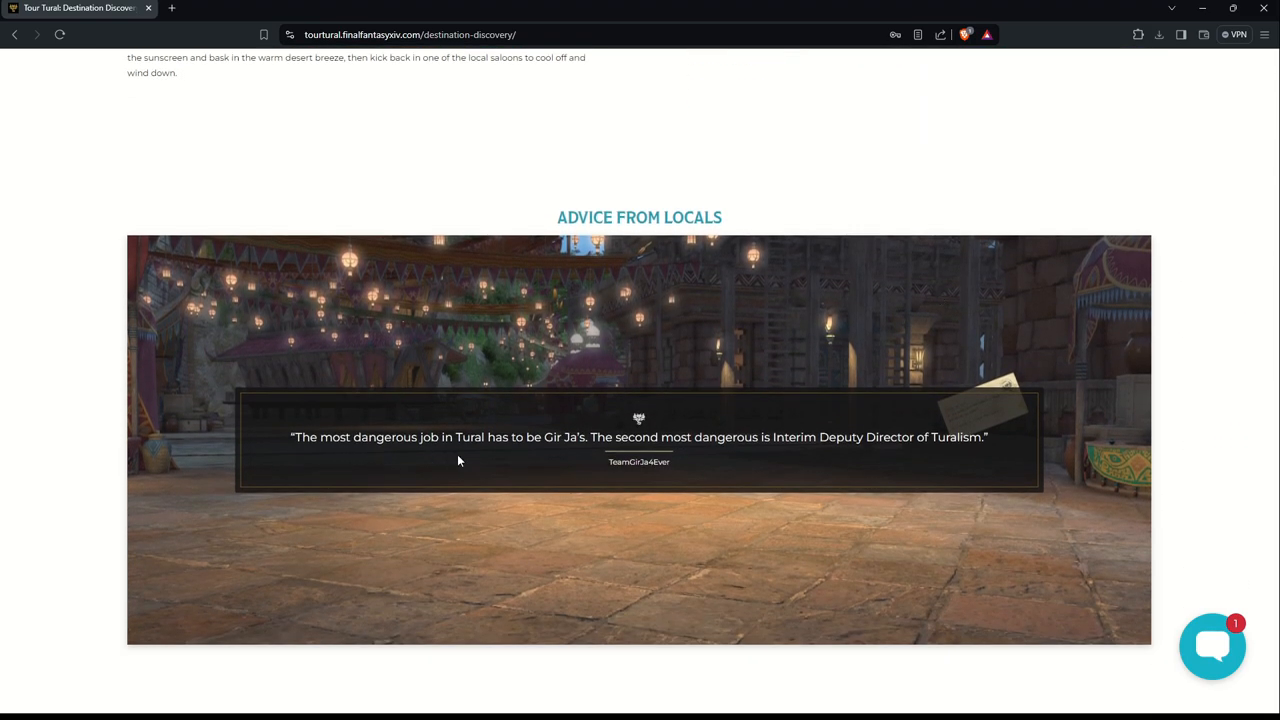
mouse_move(690, 457)
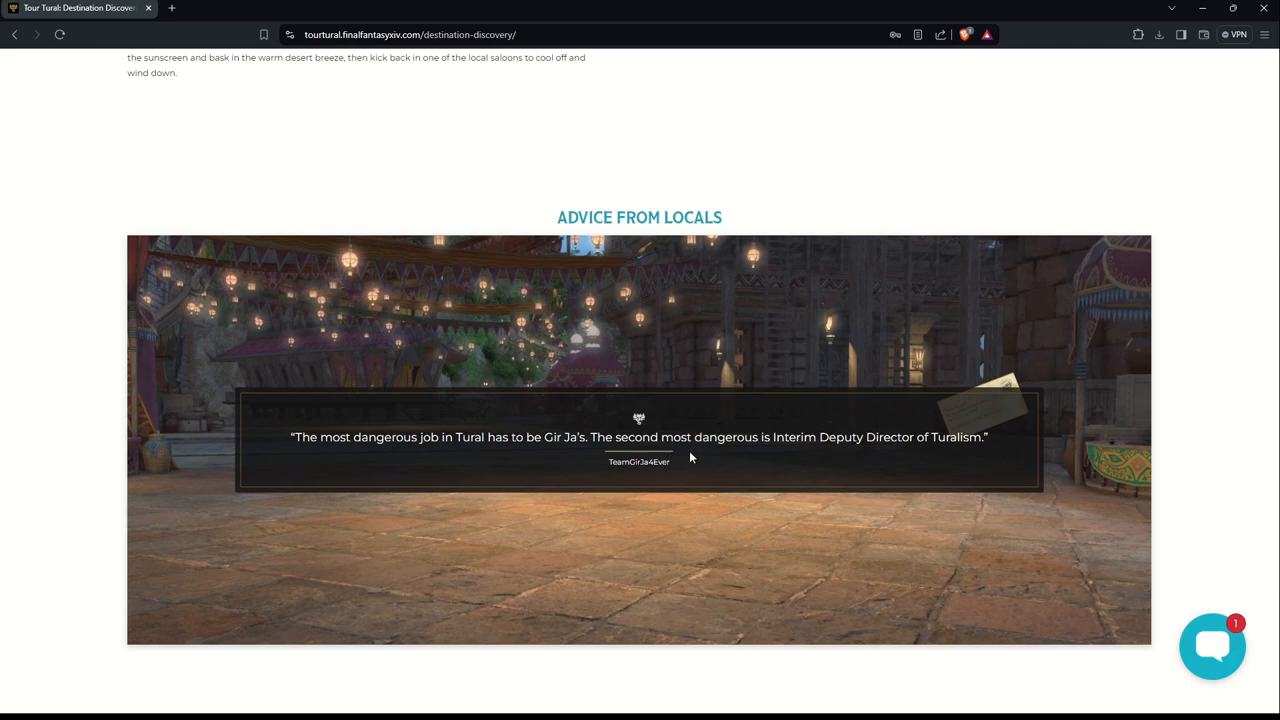
mouse_move(865, 458)
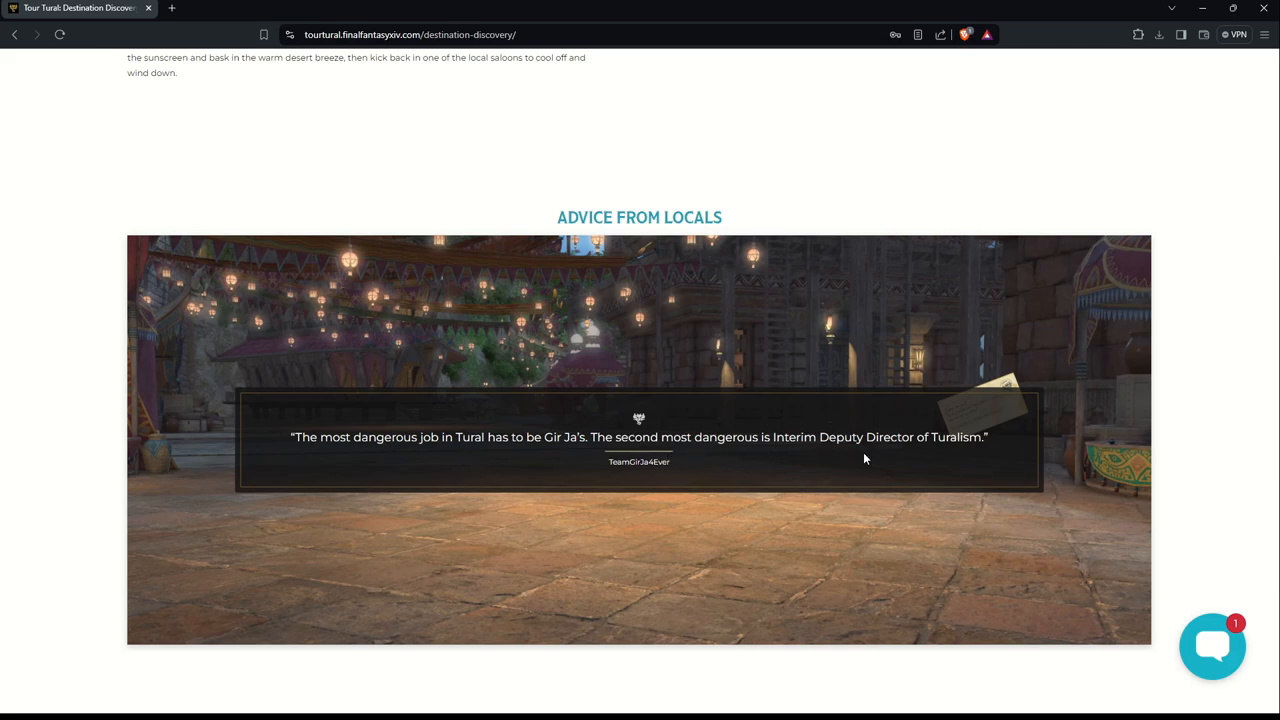
mouse_move(975, 456)
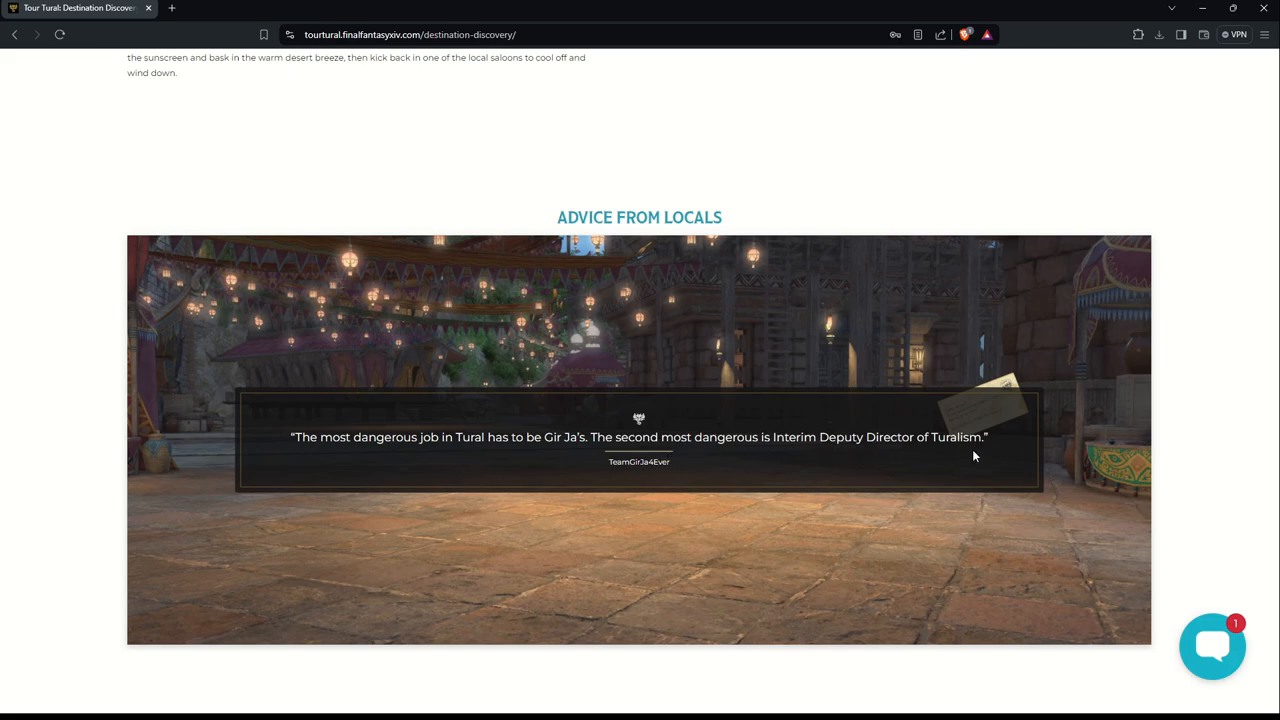
mouse_move(640, 475)
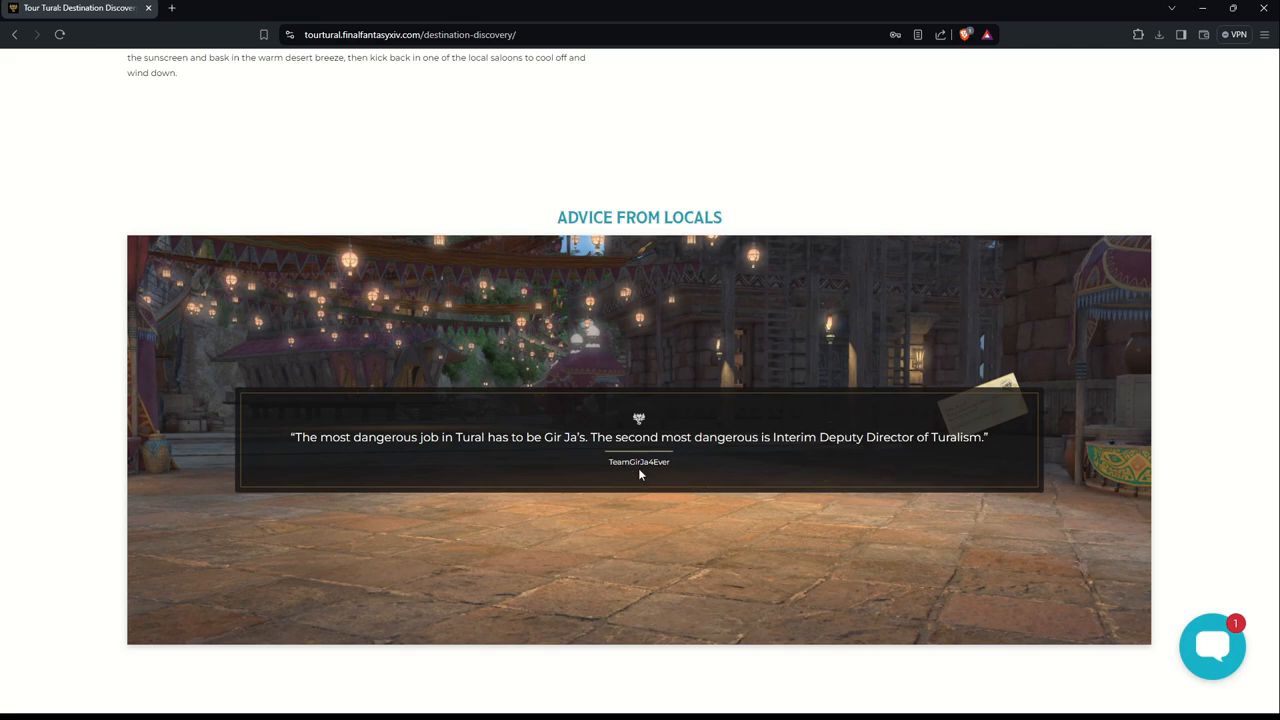
mouse_move(1120, 463)
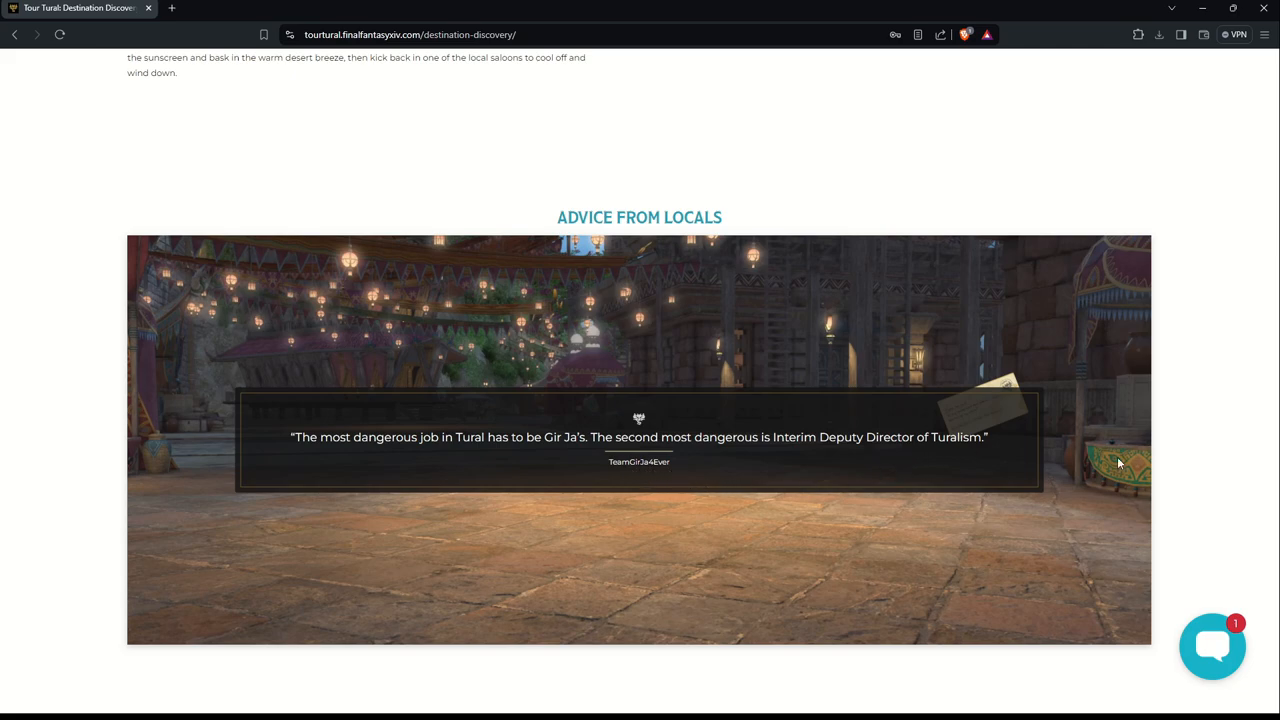
mouse_move(1005, 456)
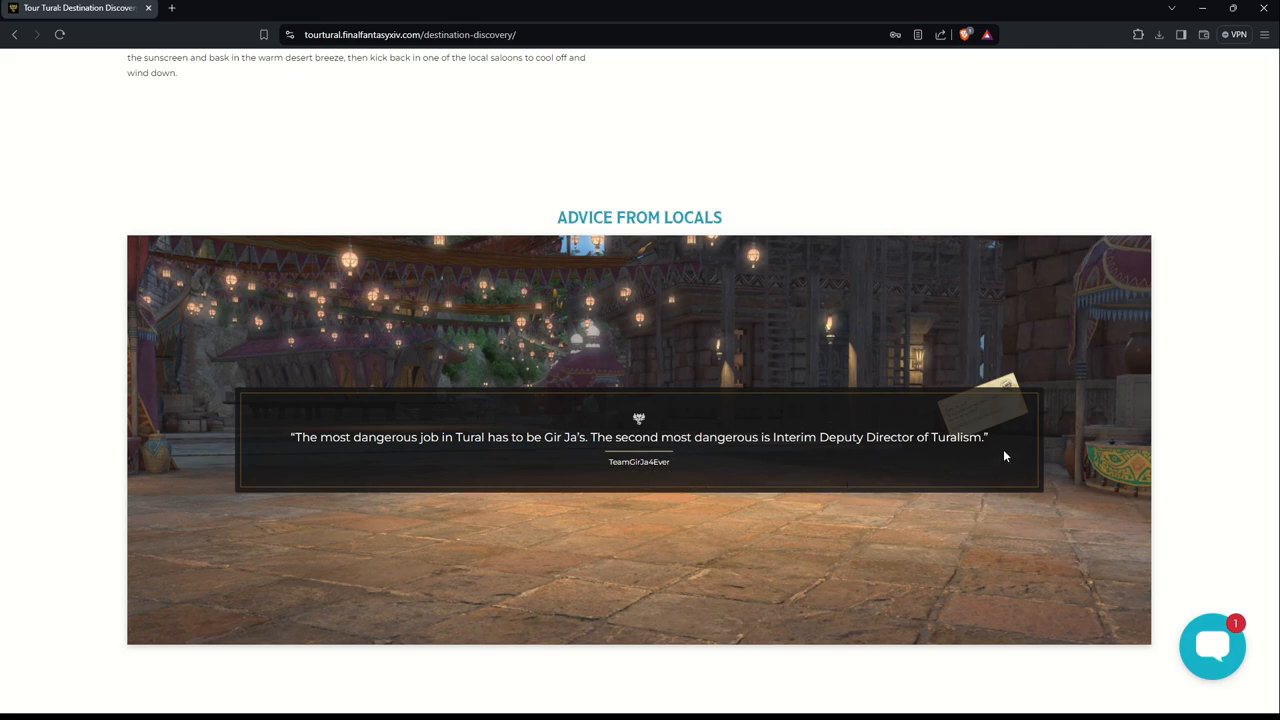
mouse_move(1142, 413)
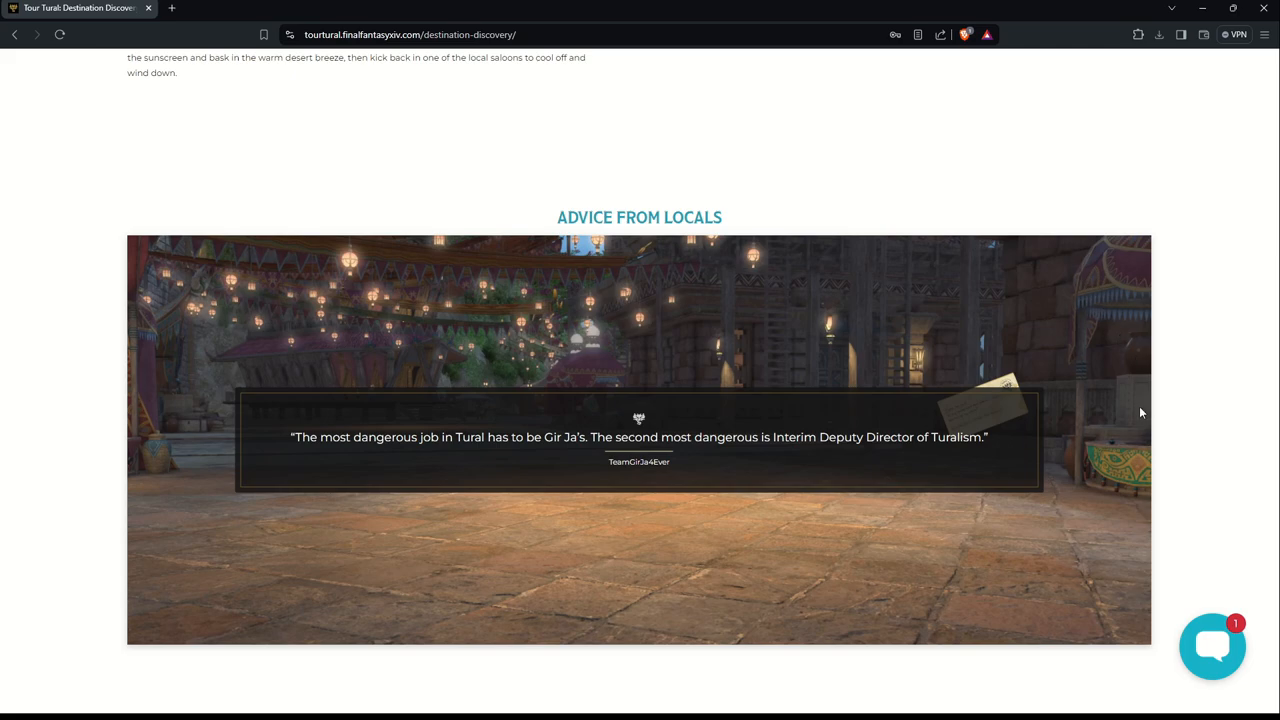
mouse_move(851, 453)
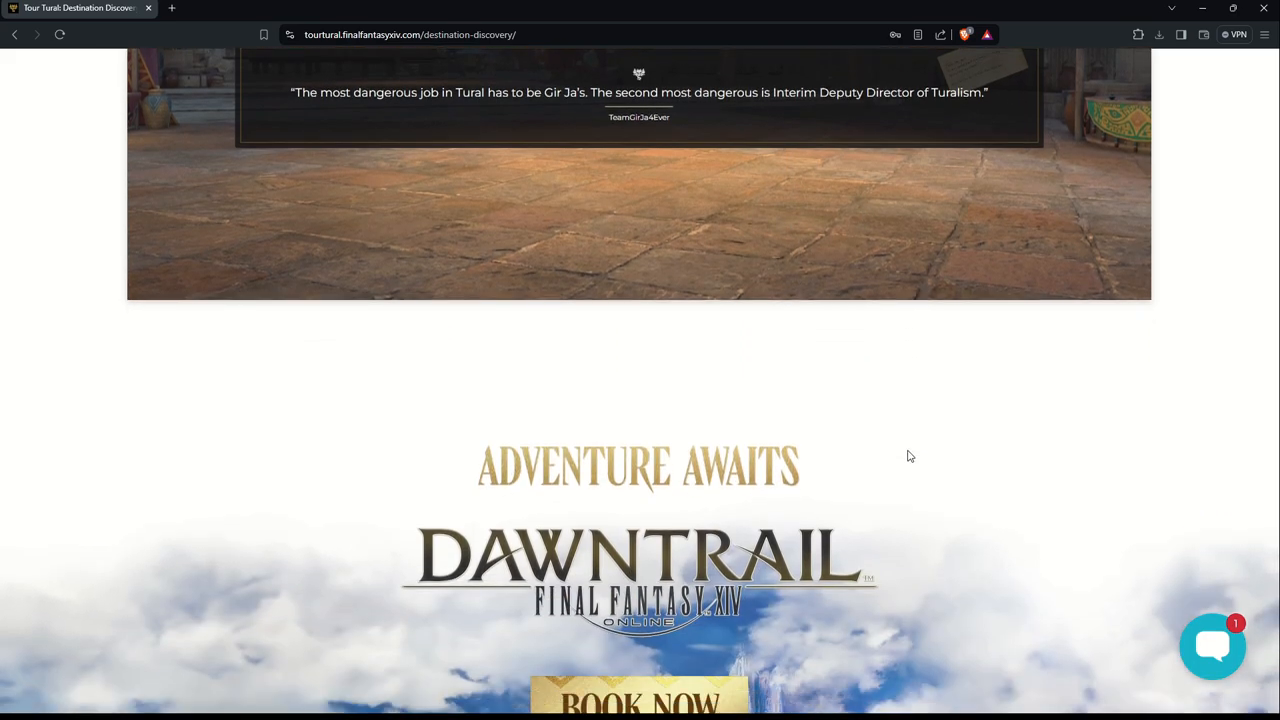
scroll("down", 3)
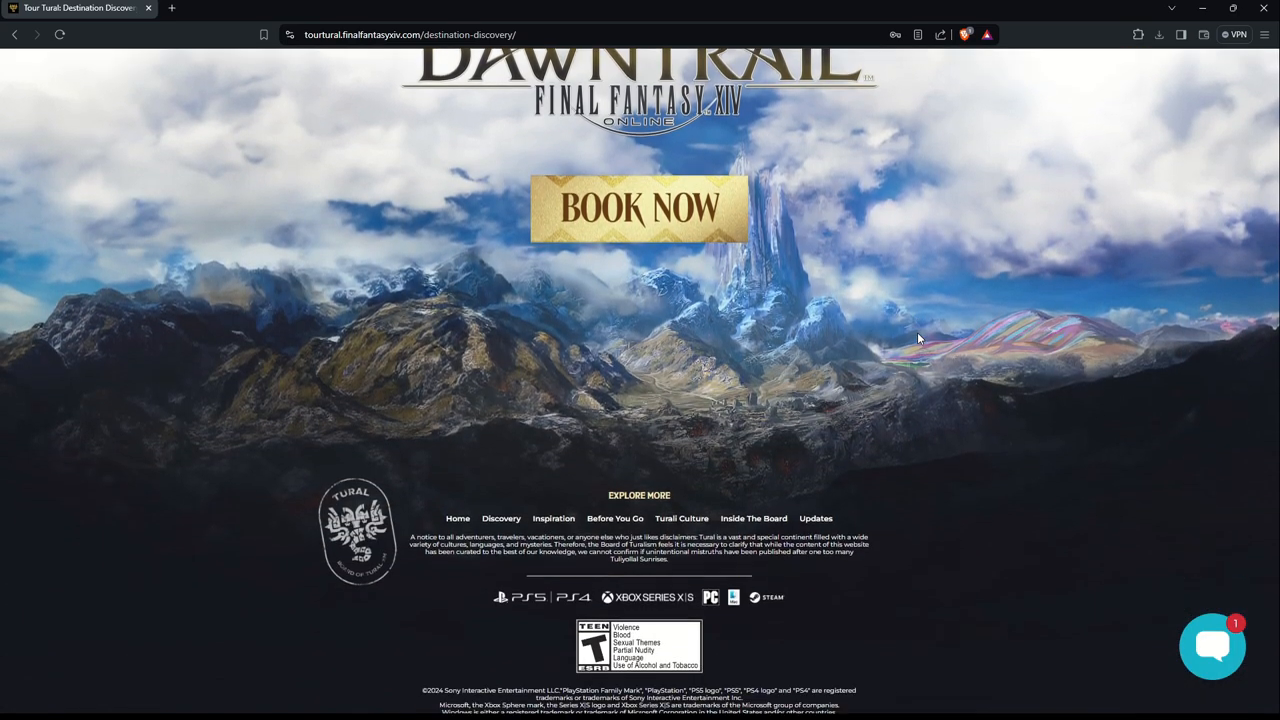
scroll("down", 3)
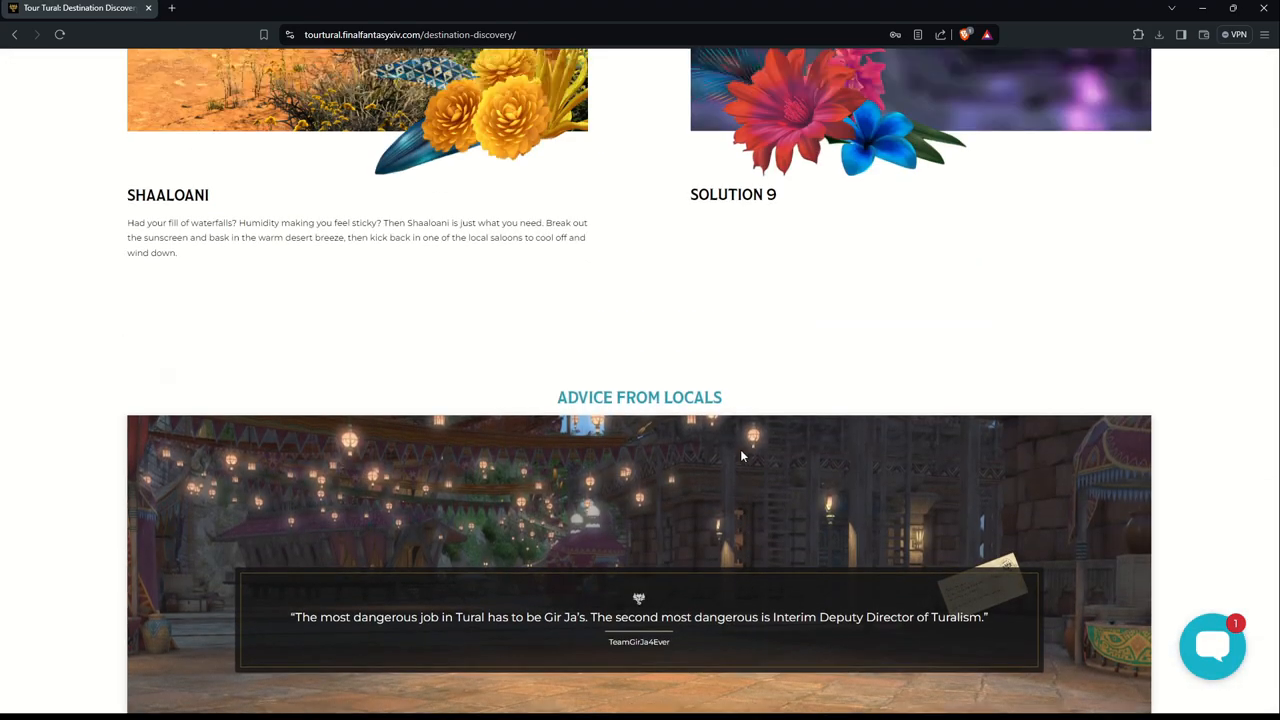
scroll("up", 3)
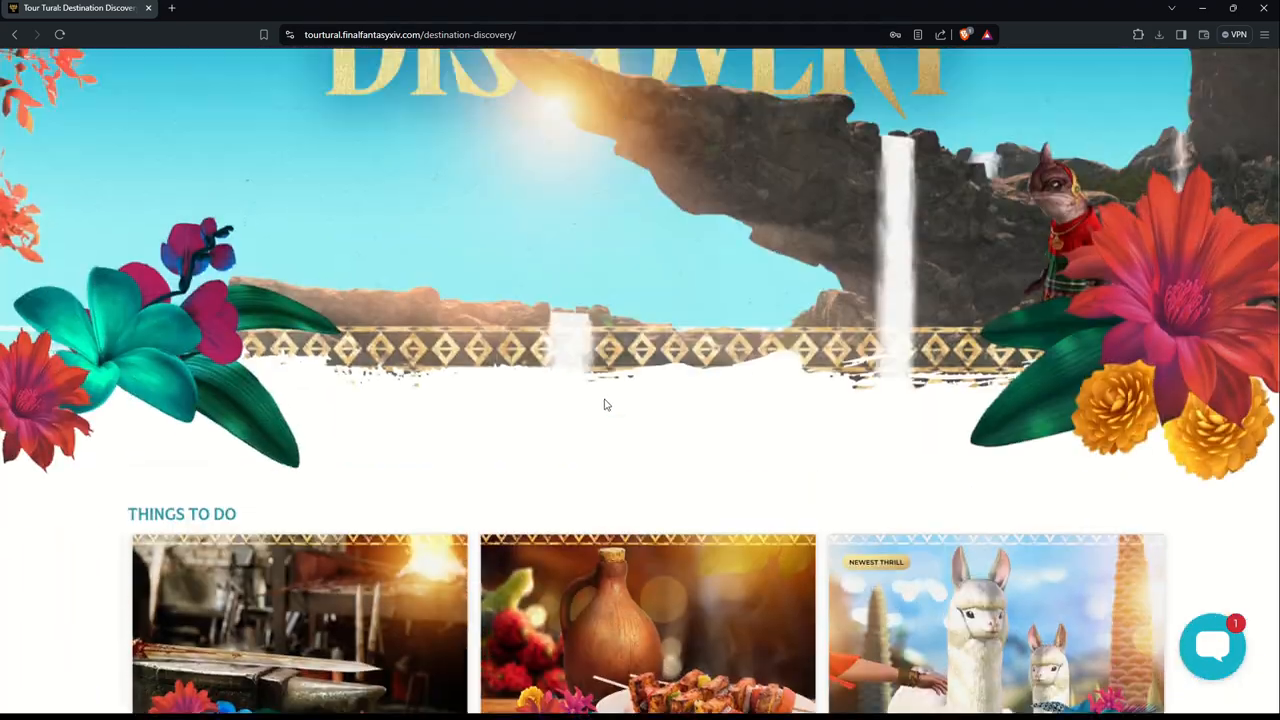
scroll("up", 3)
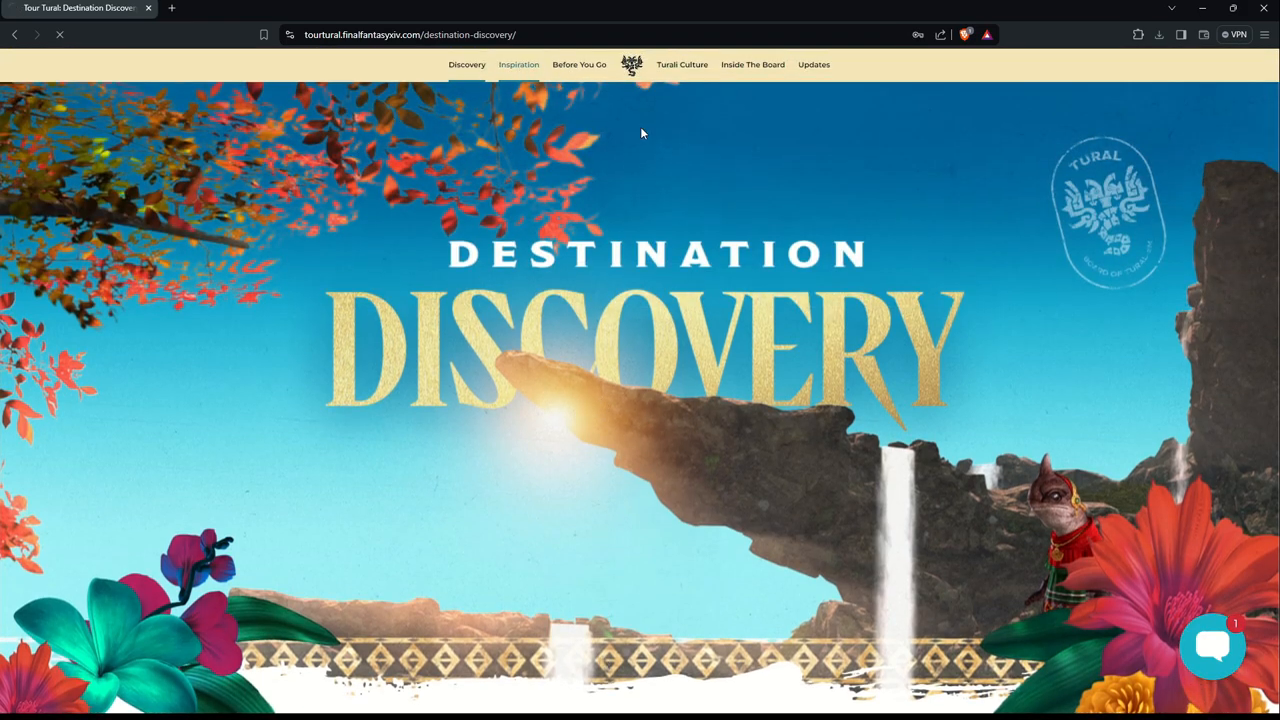
Step: Go to Inspiration and scroll past the banner toward Getting Around
left_click(518, 64)
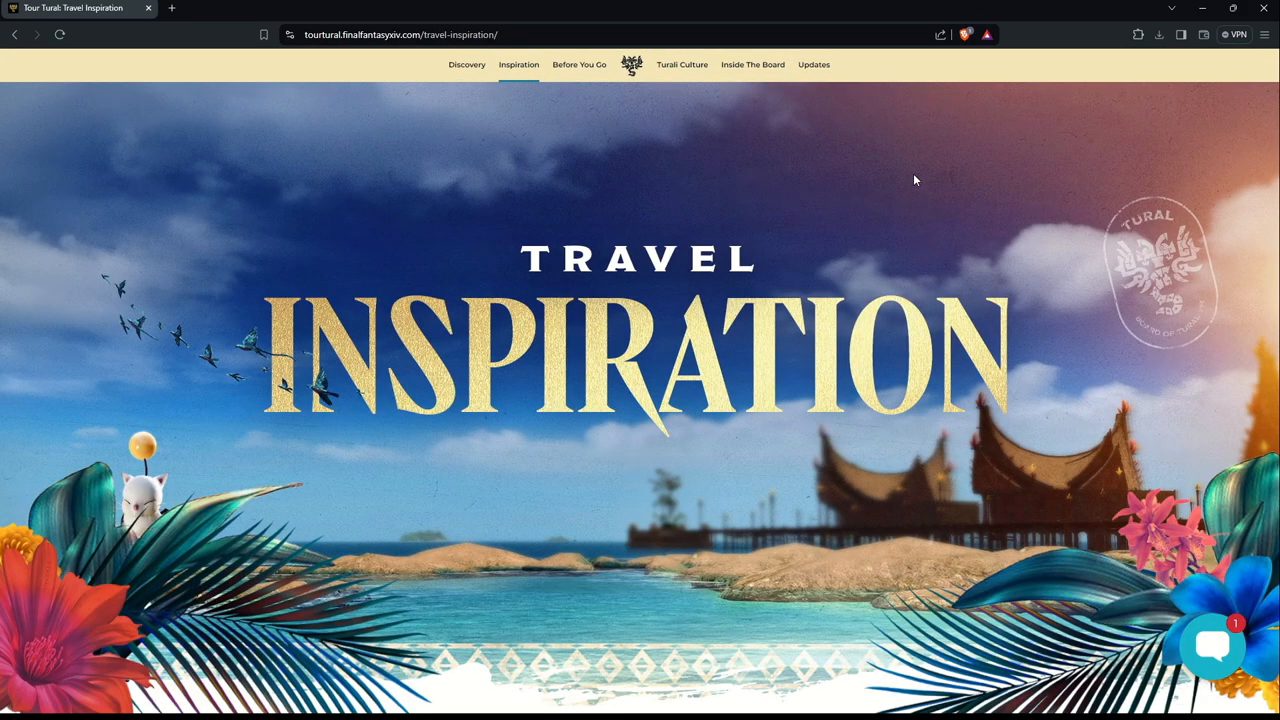
scroll("down", 3)
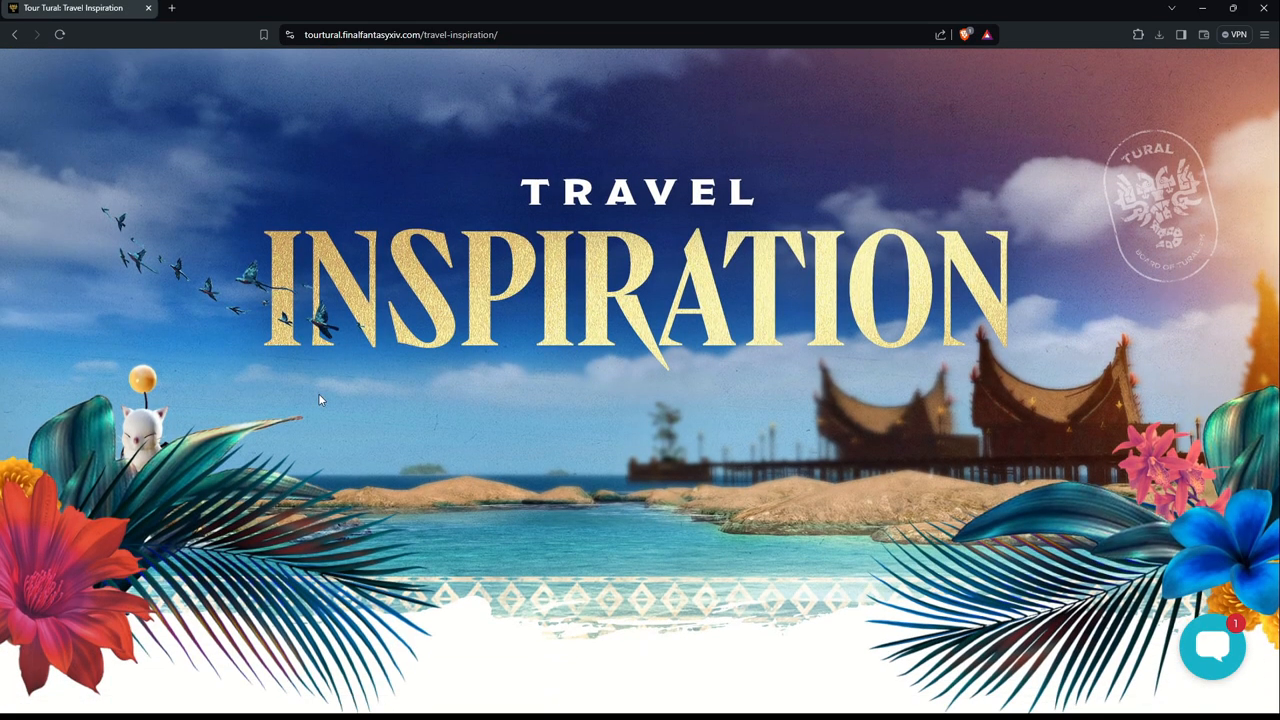
mouse_move(95, 480)
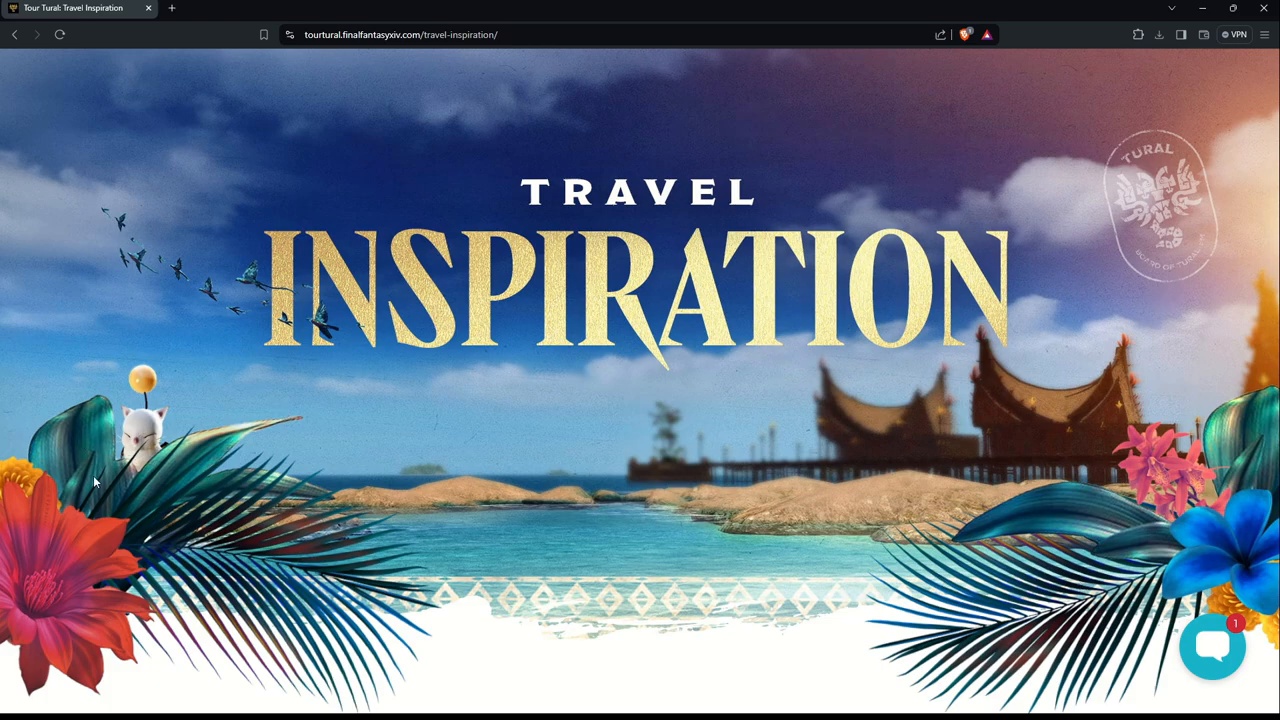
mouse_move(560, 348)
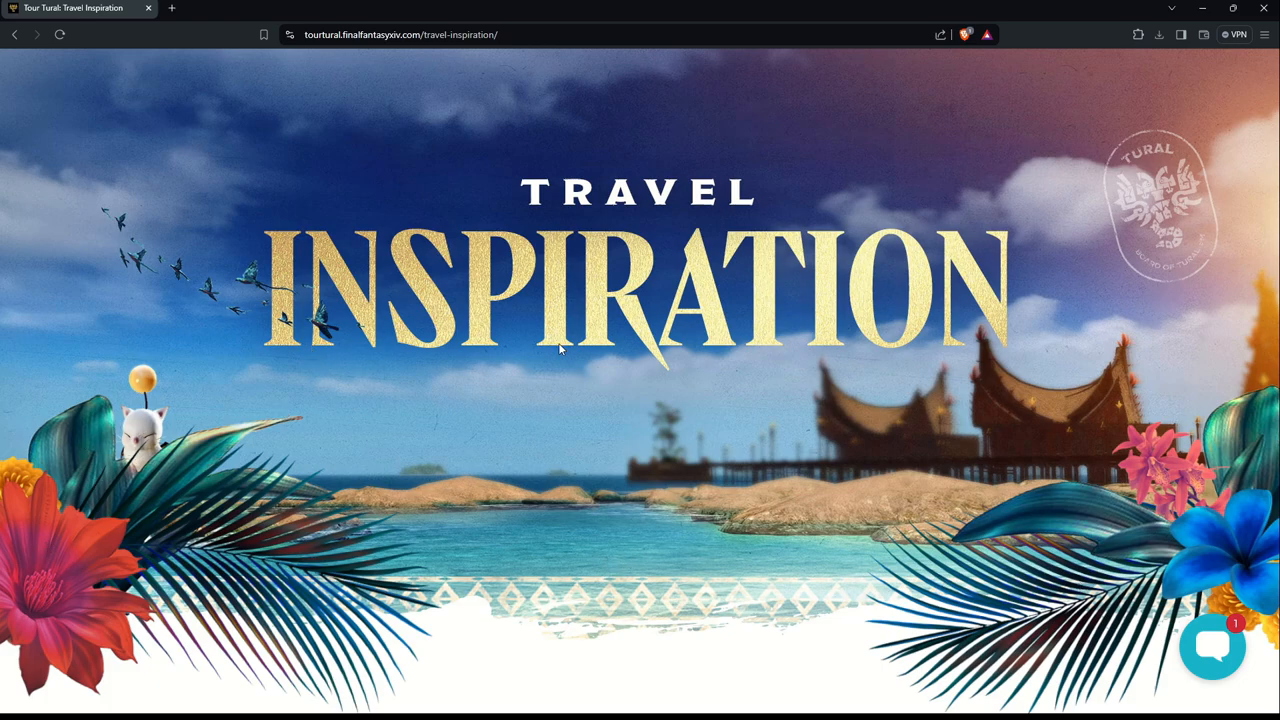
mouse_move(250, 288)
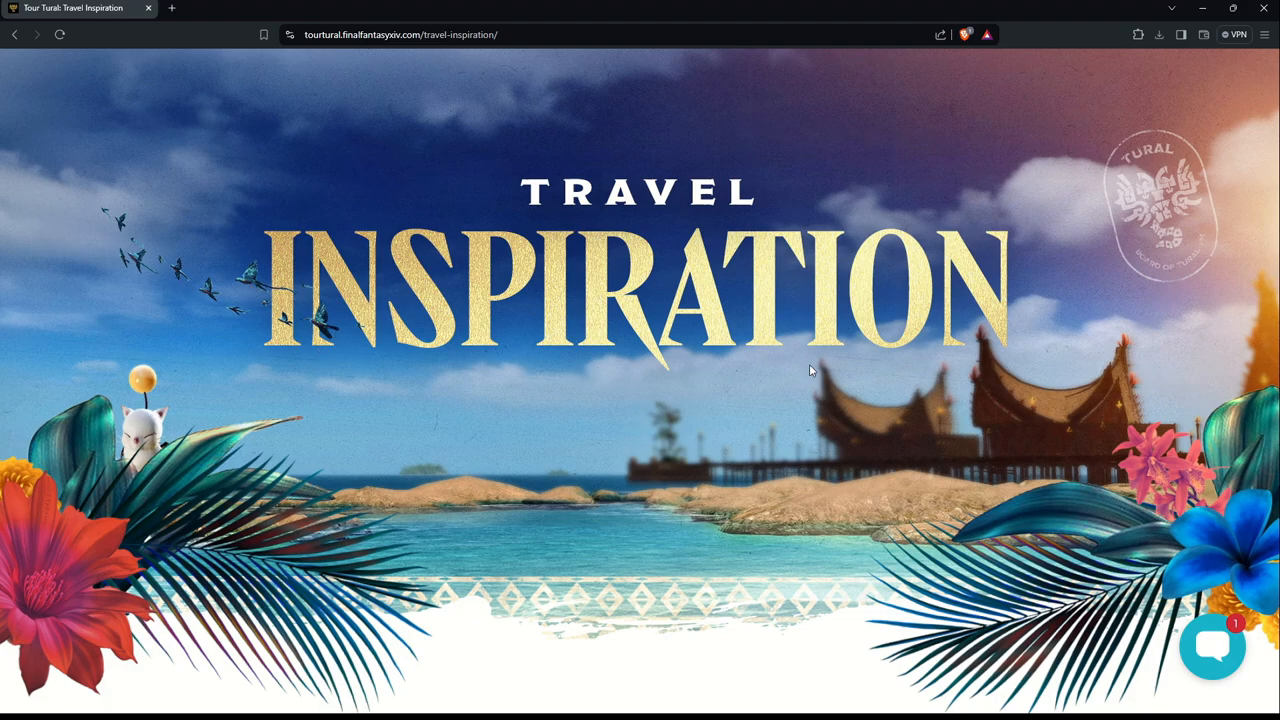
scroll("down", 3)
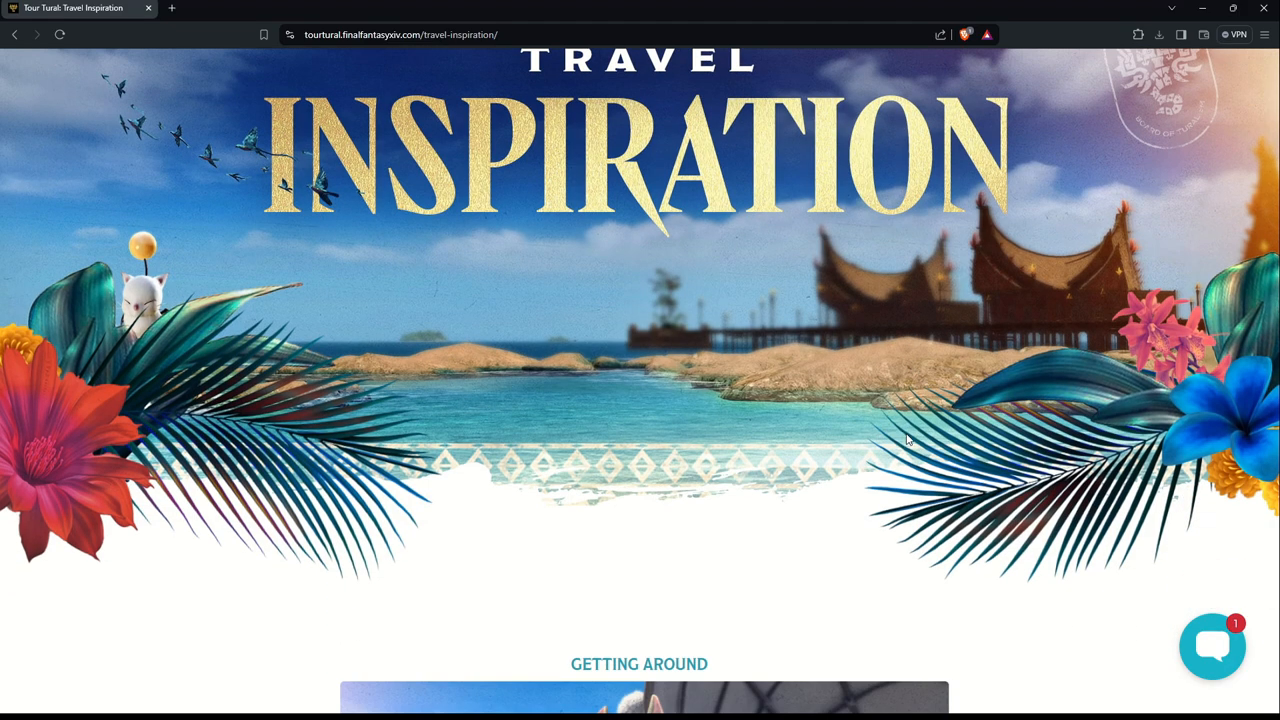
Step: Advance the Getting Around carousel through Chocobo and Dirigible to On Foot
scroll("down", 3)
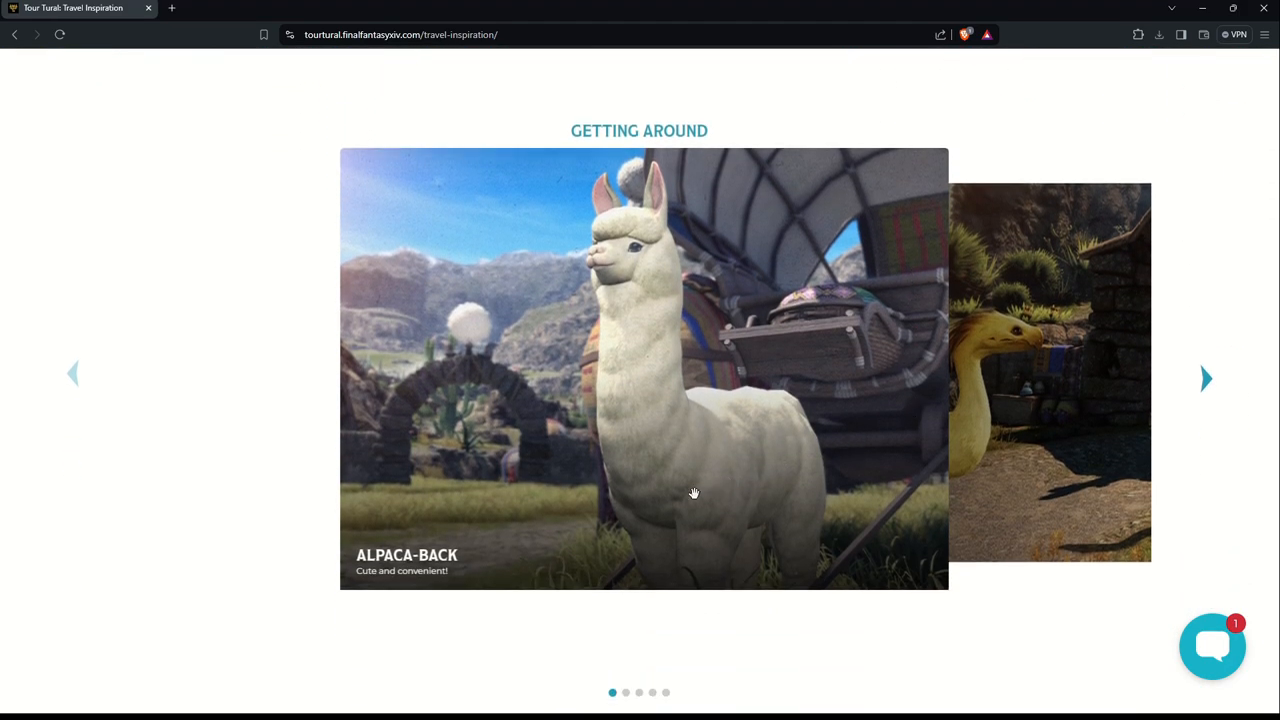
mouse_move(635, 383)
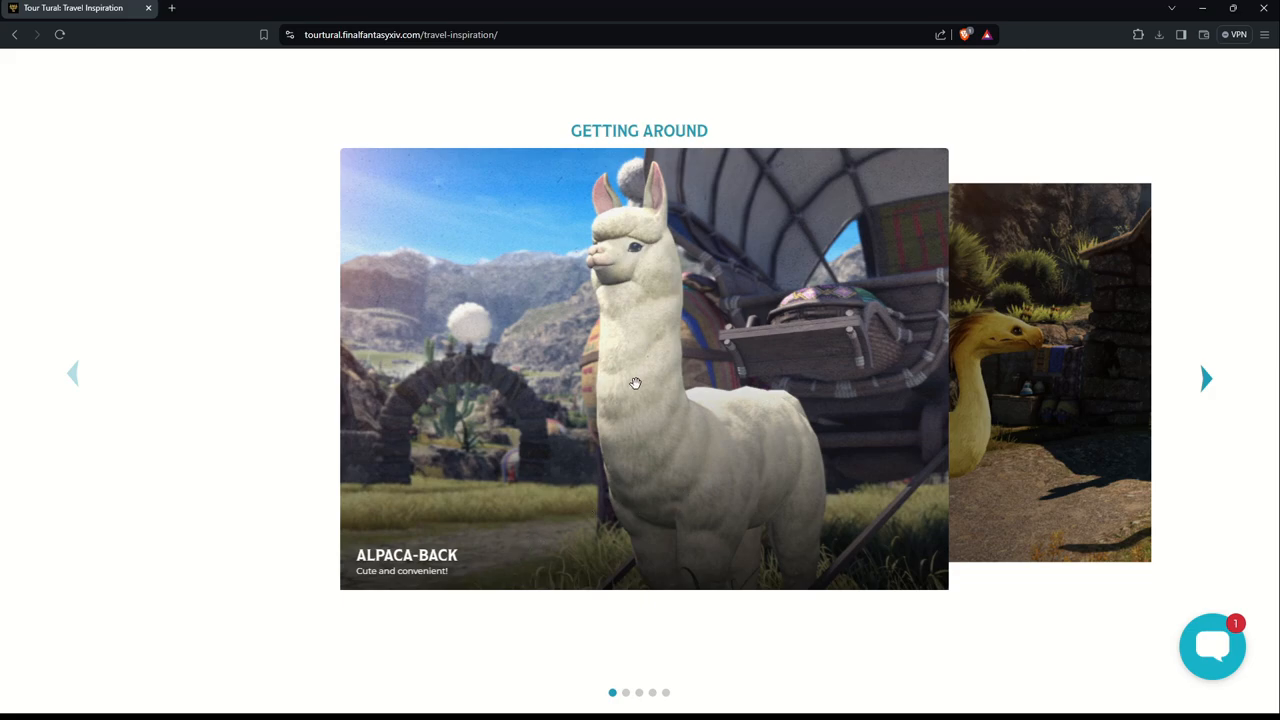
mouse_move(1210, 404)
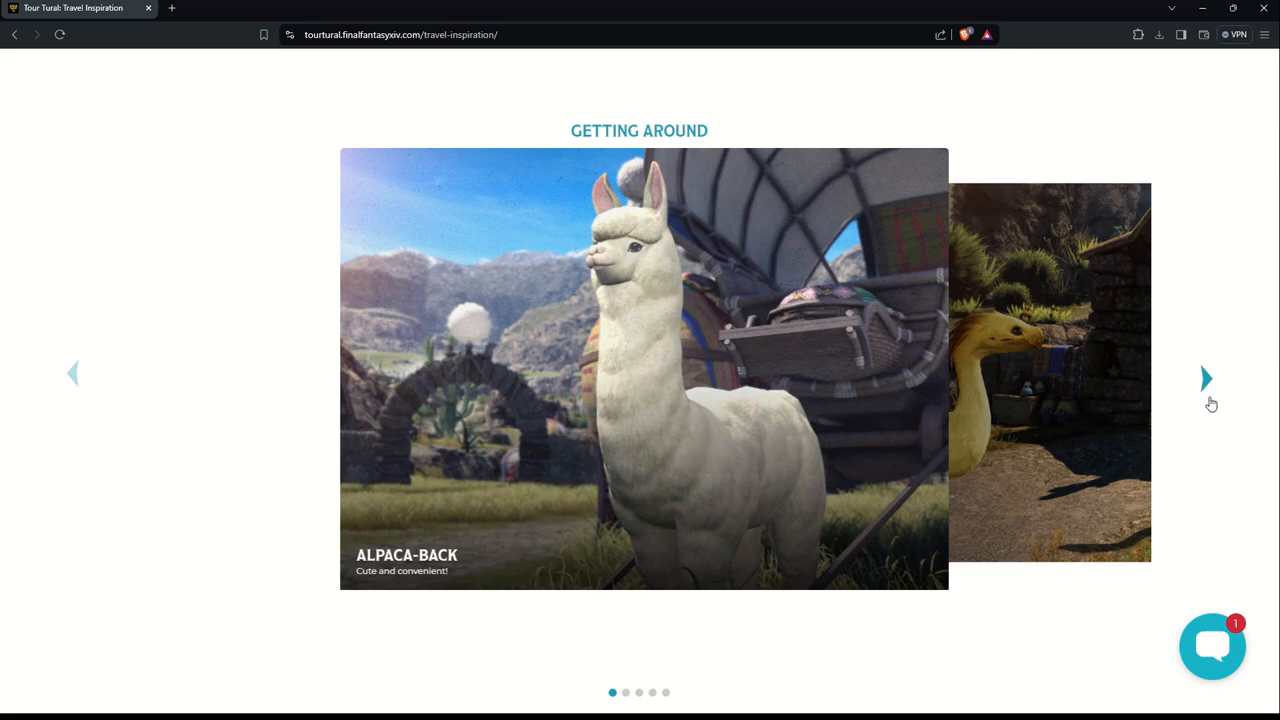
left_click(1205, 378)
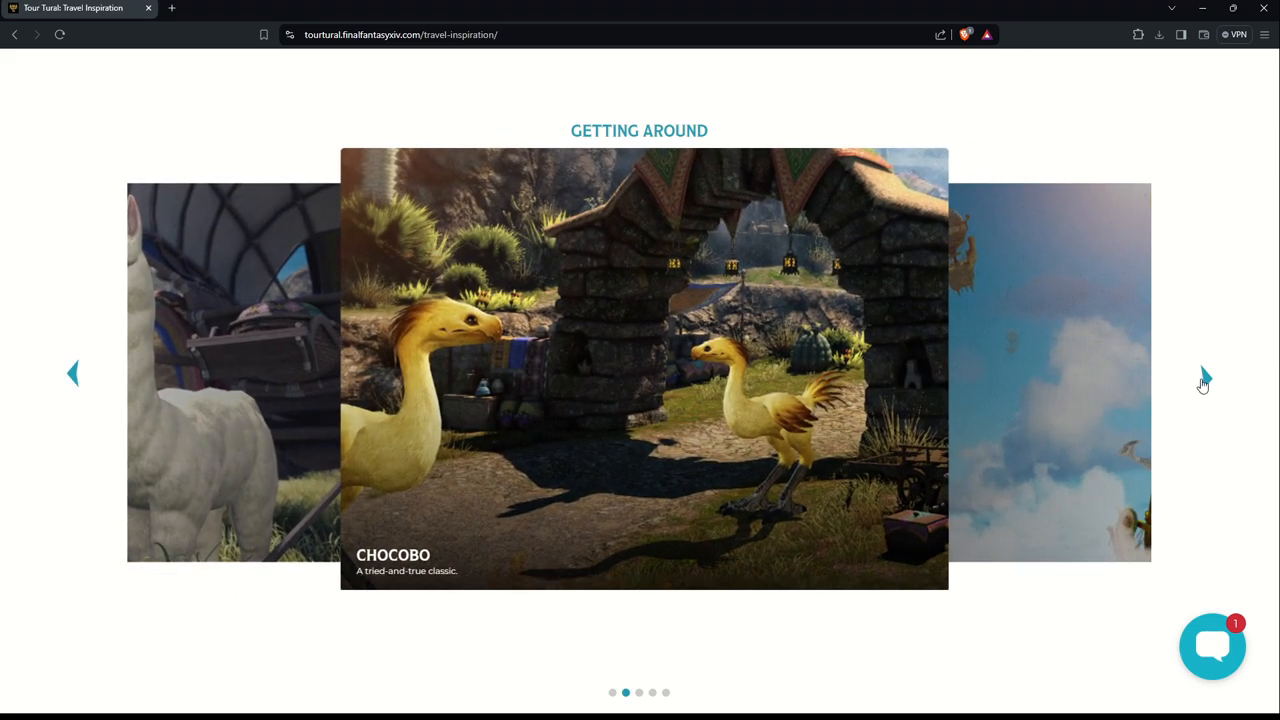
mouse_move(890, 358)
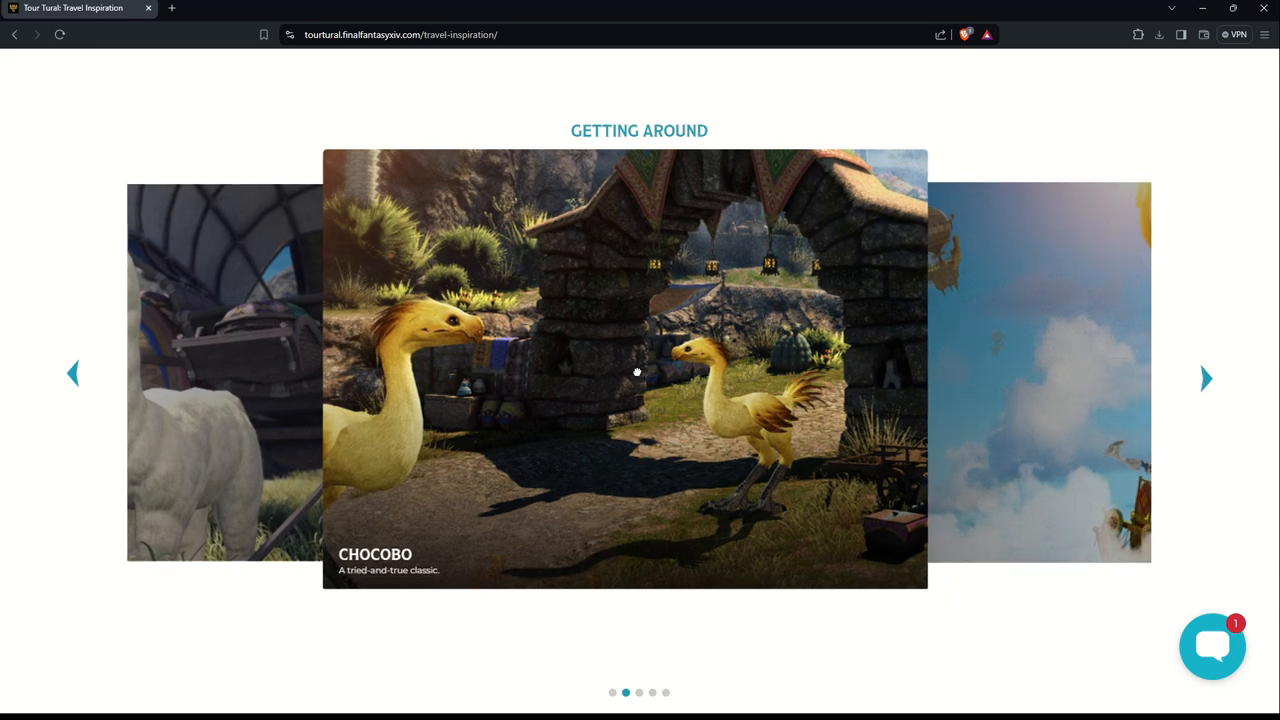
left_click(1206, 378)
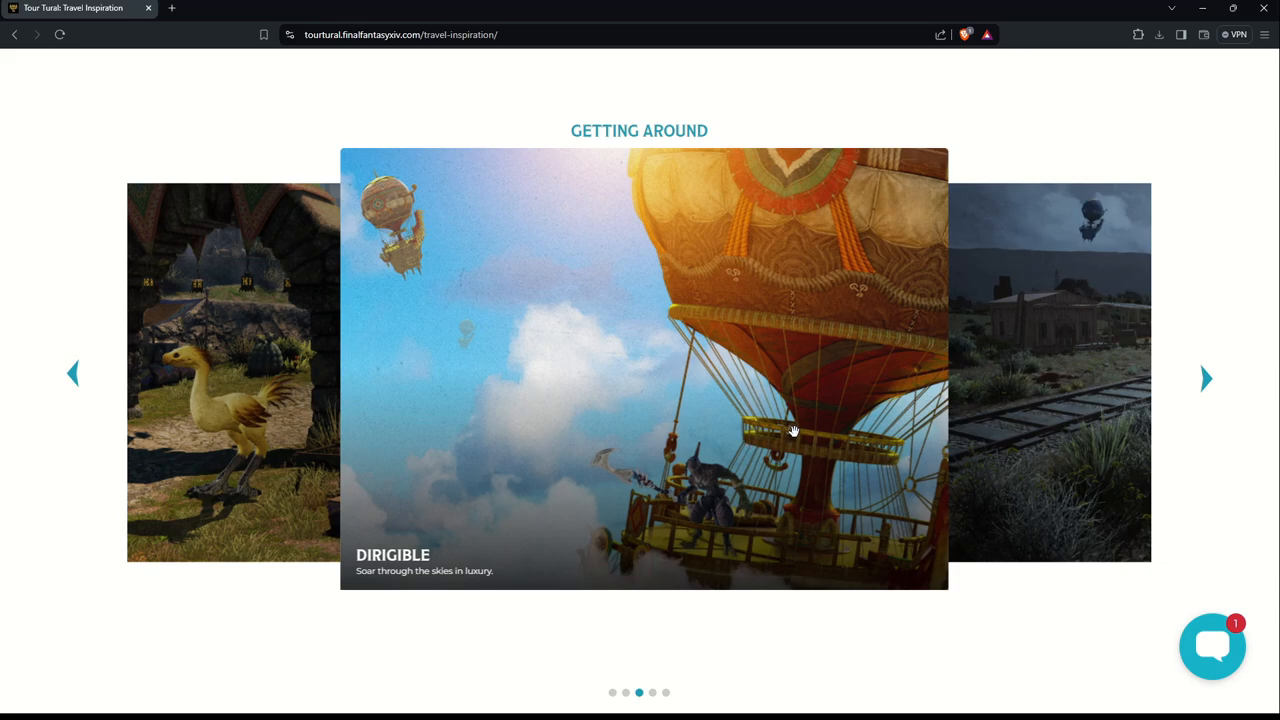
mouse_move(741, 546)
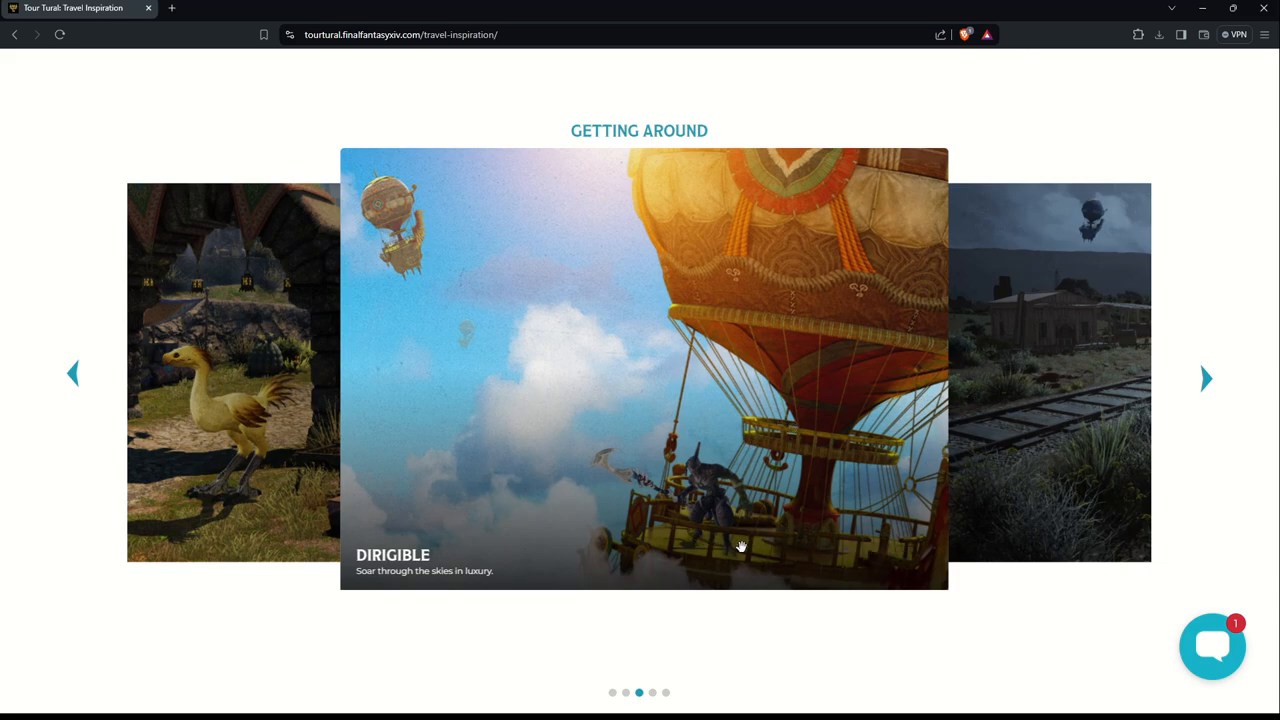
mouse_move(407, 257)
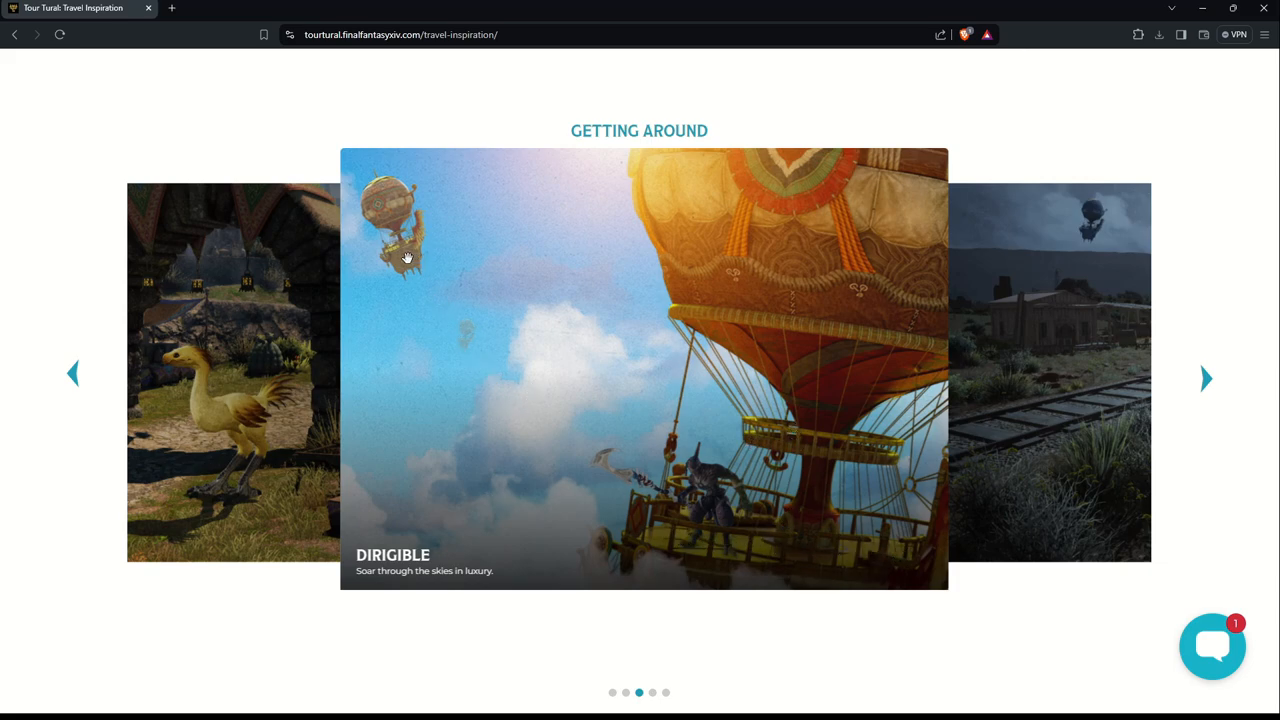
mouse_move(701, 317)
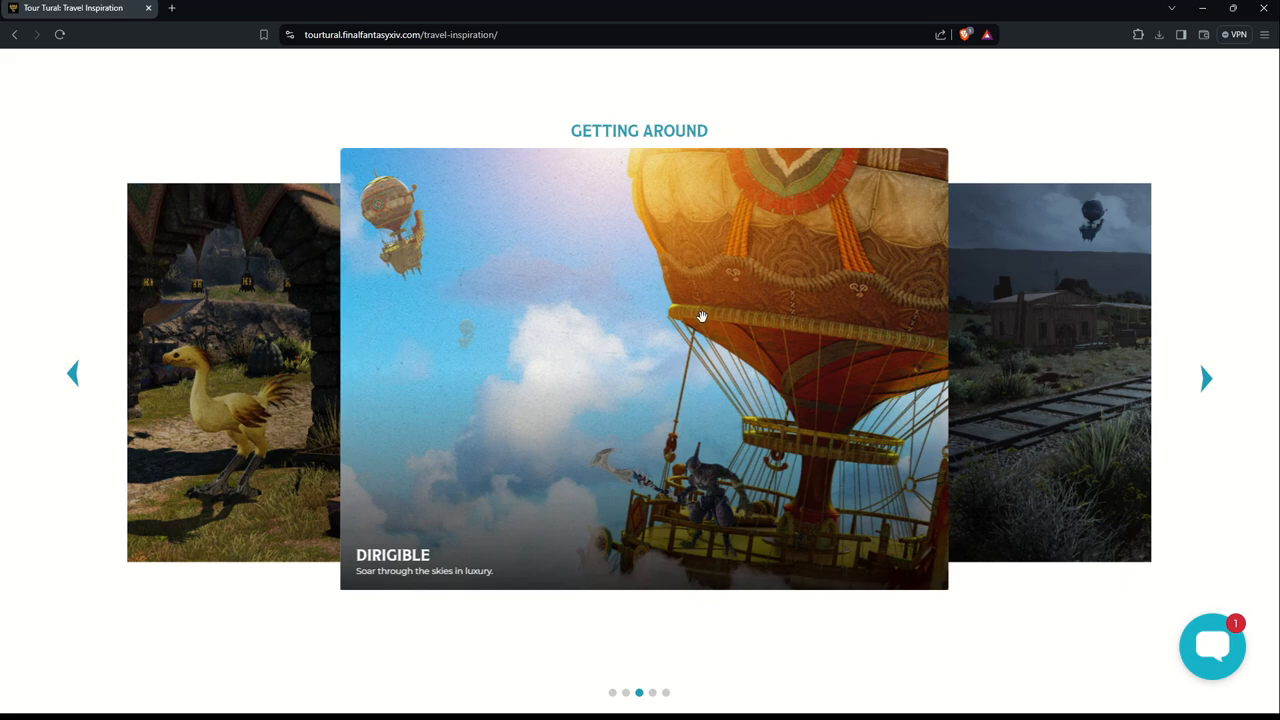
mouse_move(866, 337)
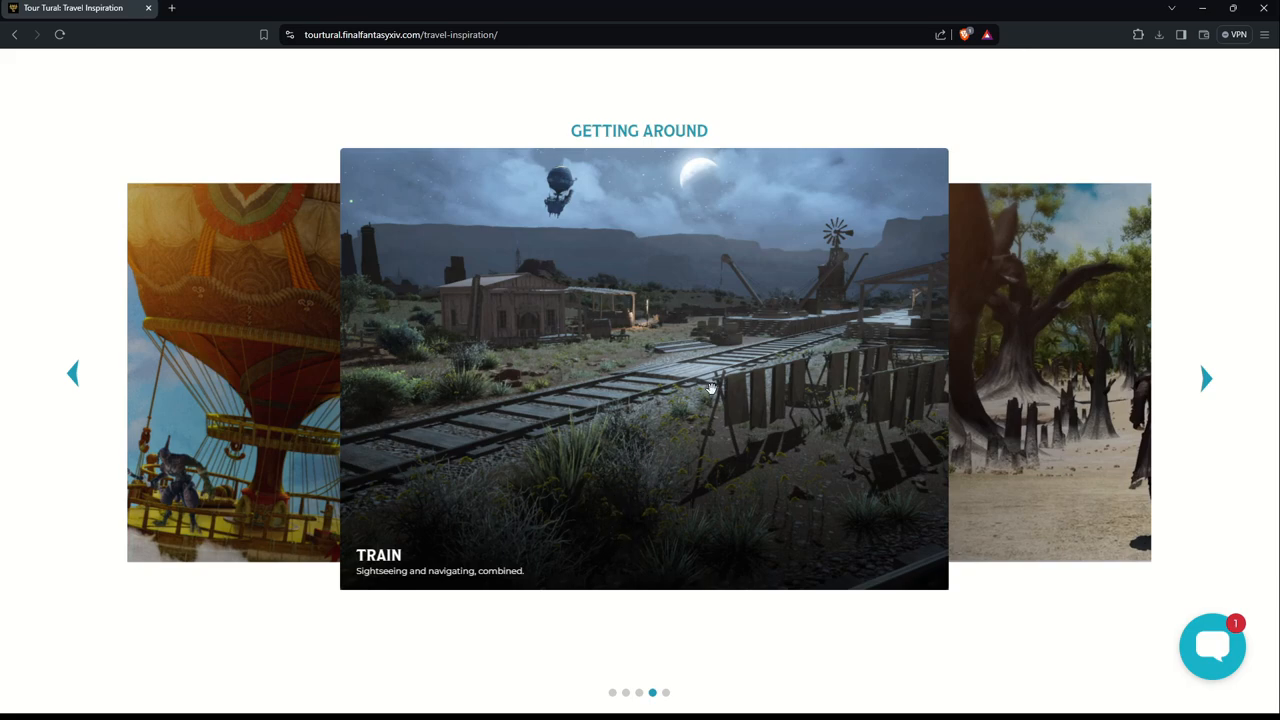
mouse_move(530, 577)
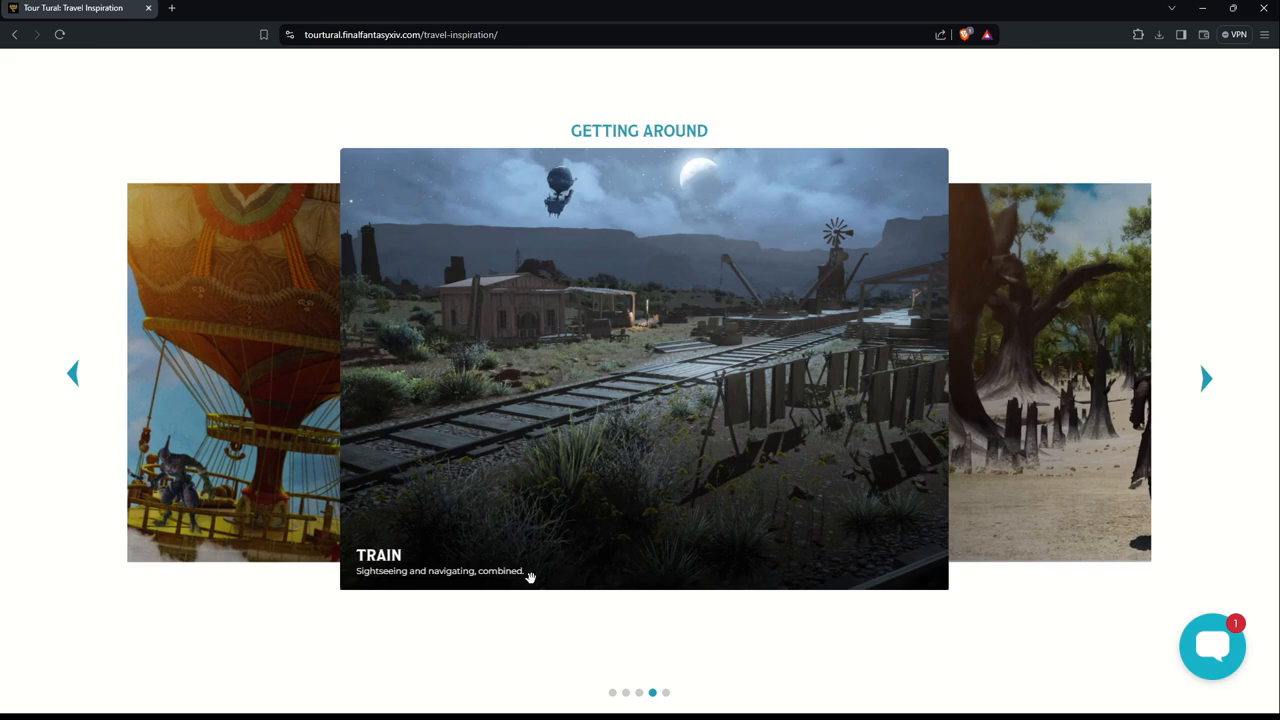
left_click(1206, 378)
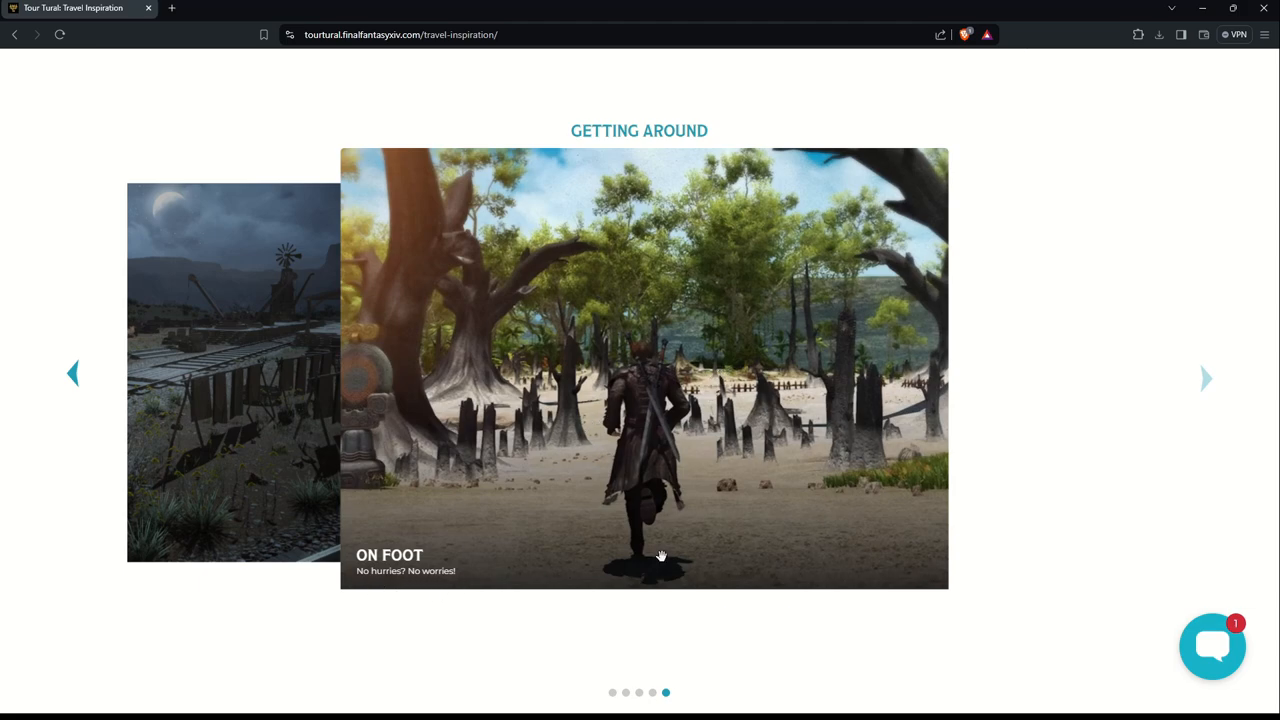
Step: Scroll through the Tural Bazaar, beach and raiding postcards to the Kozama'uka waterfall card
scroll("down", 3)
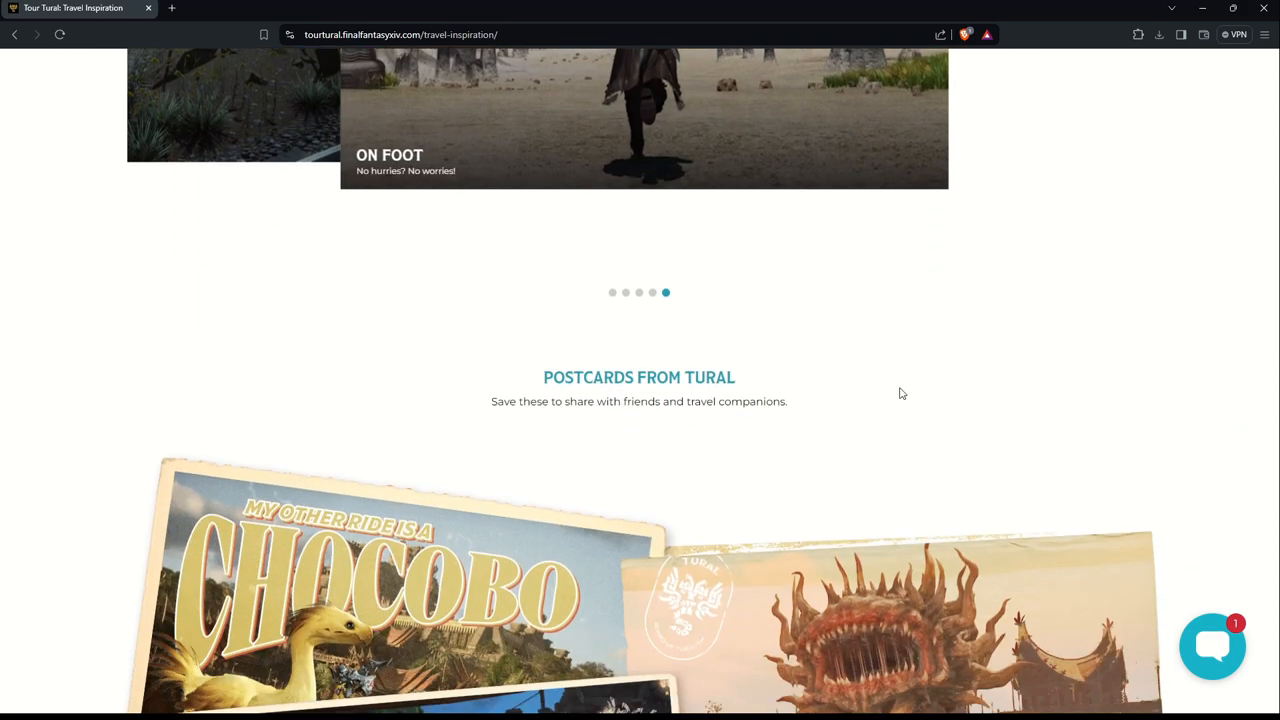
mouse_move(569, 423)
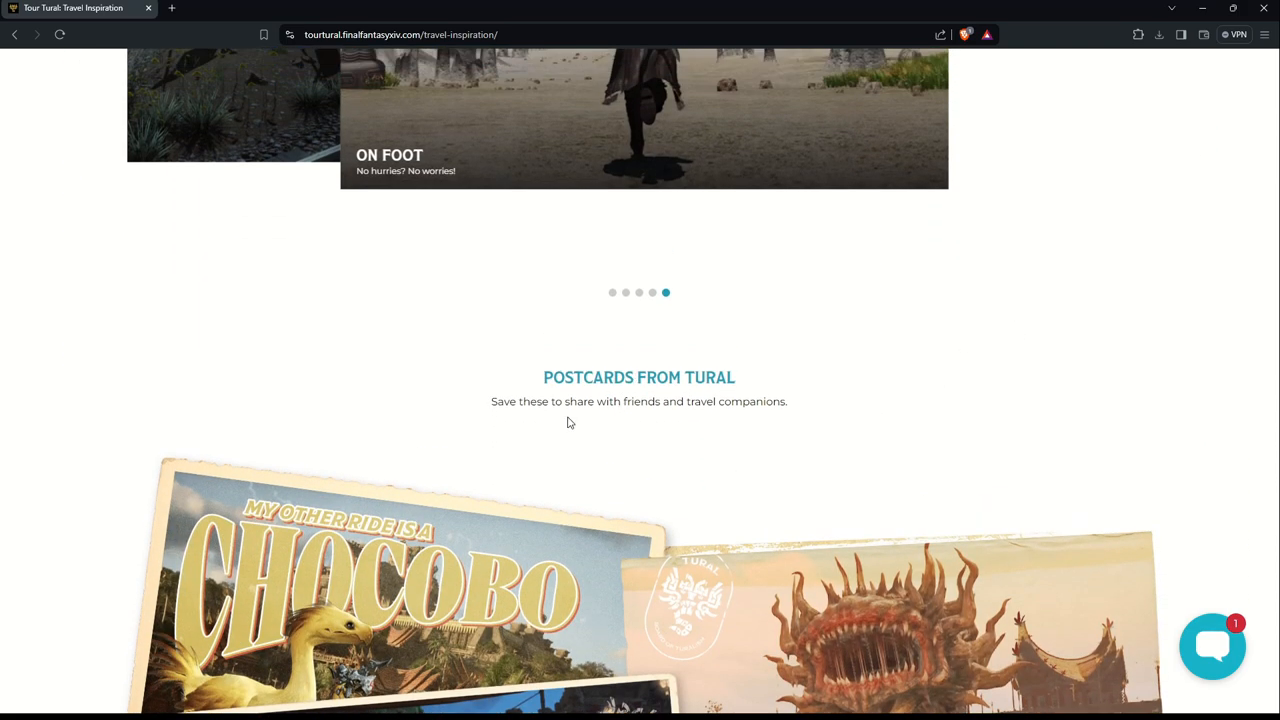
scroll("down", 3)
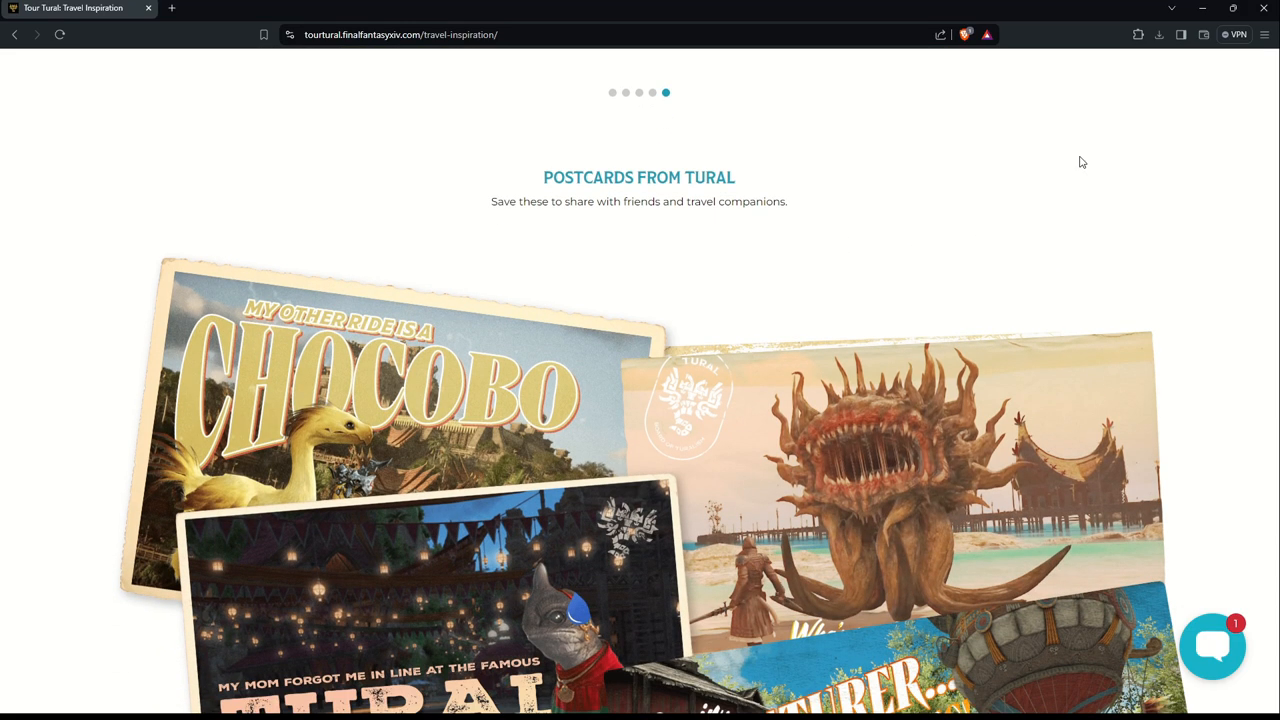
scroll("down", 3)
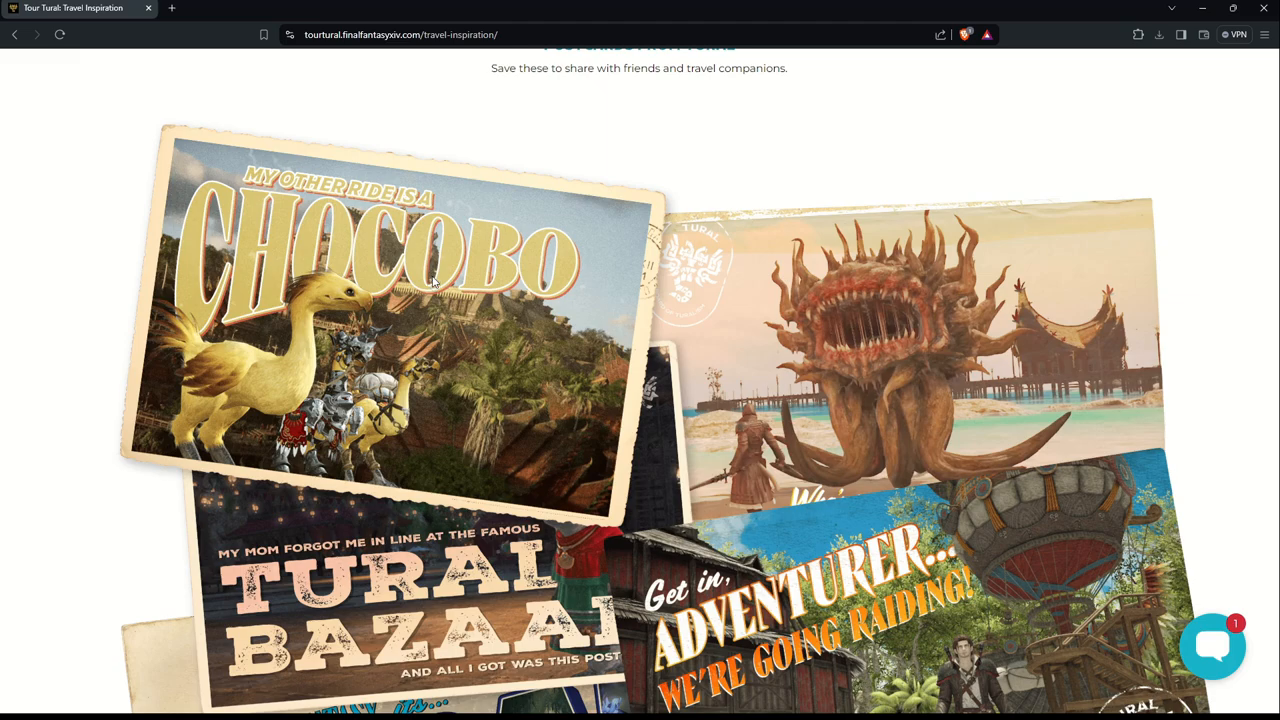
mouse_move(598, 228)
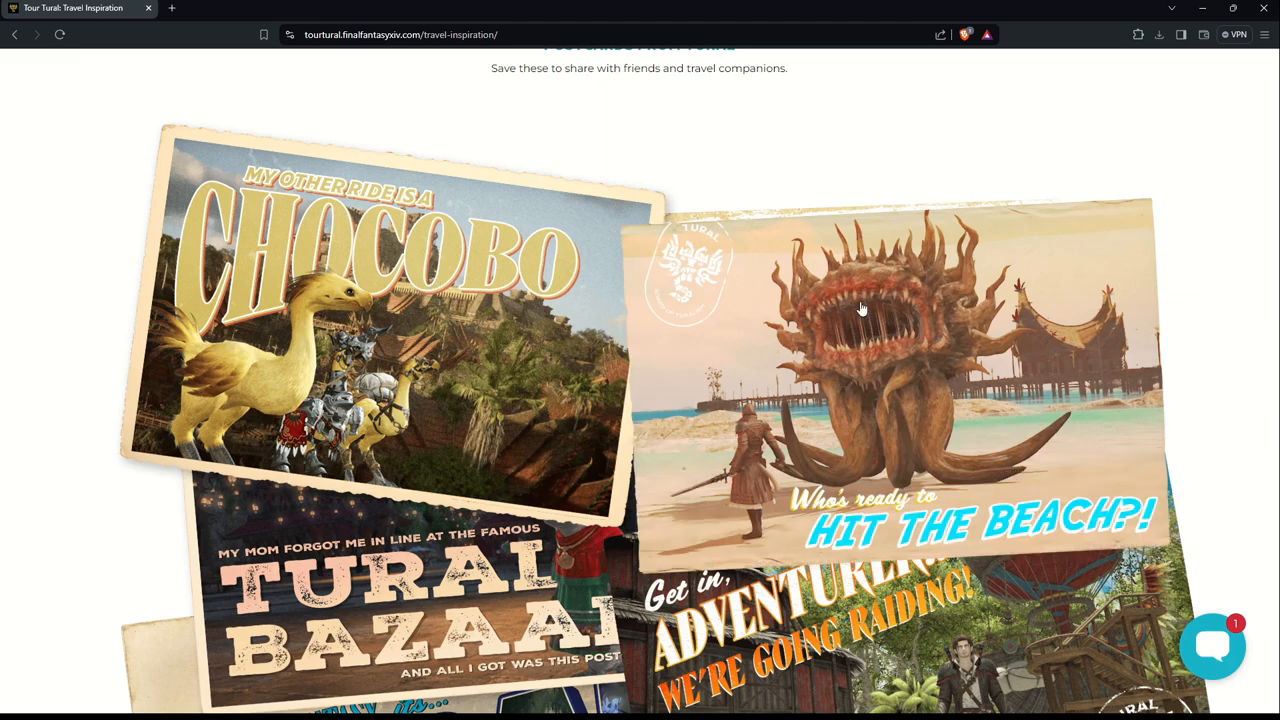
mouse_move(905, 345)
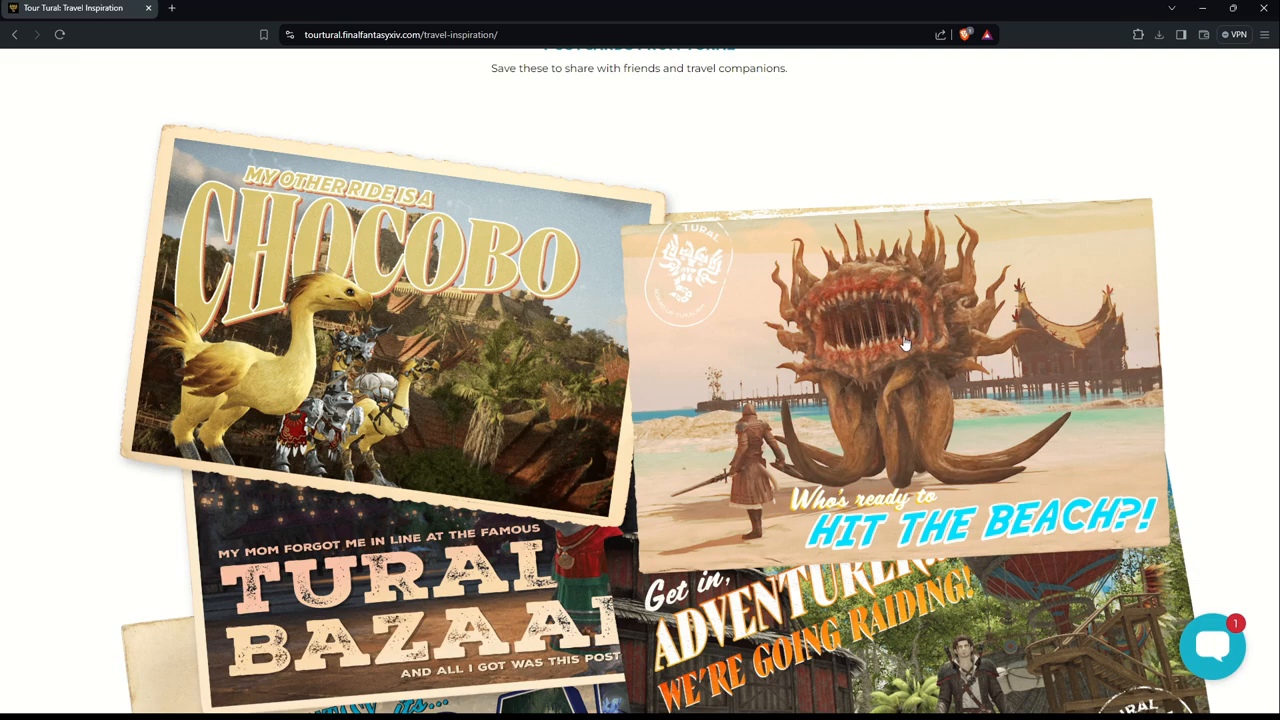
scroll("down", 3)
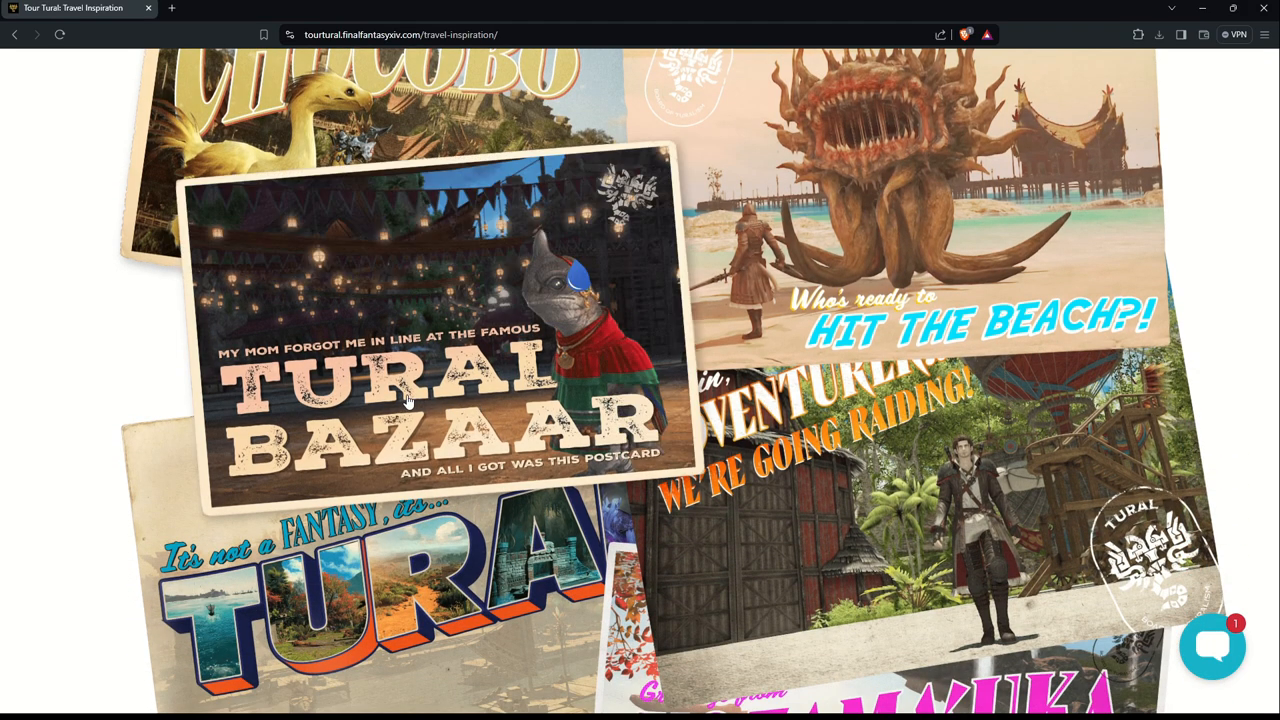
mouse_move(494, 353)
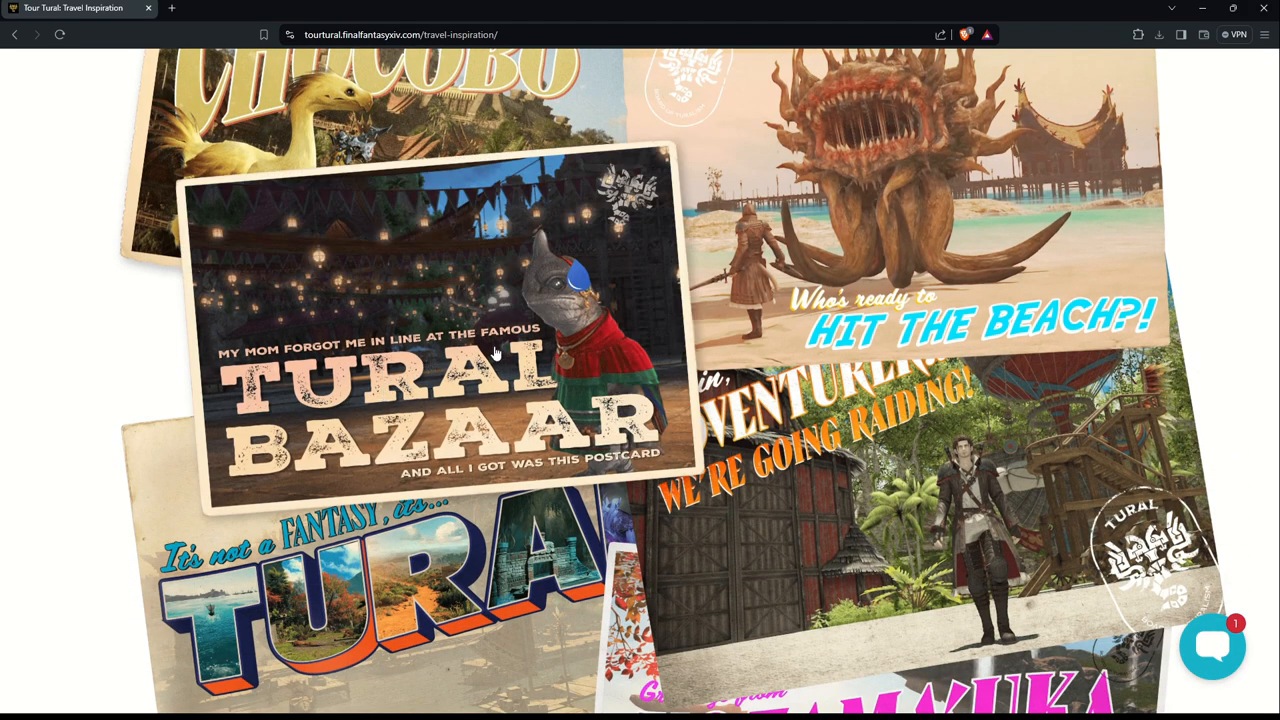
mouse_move(475, 410)
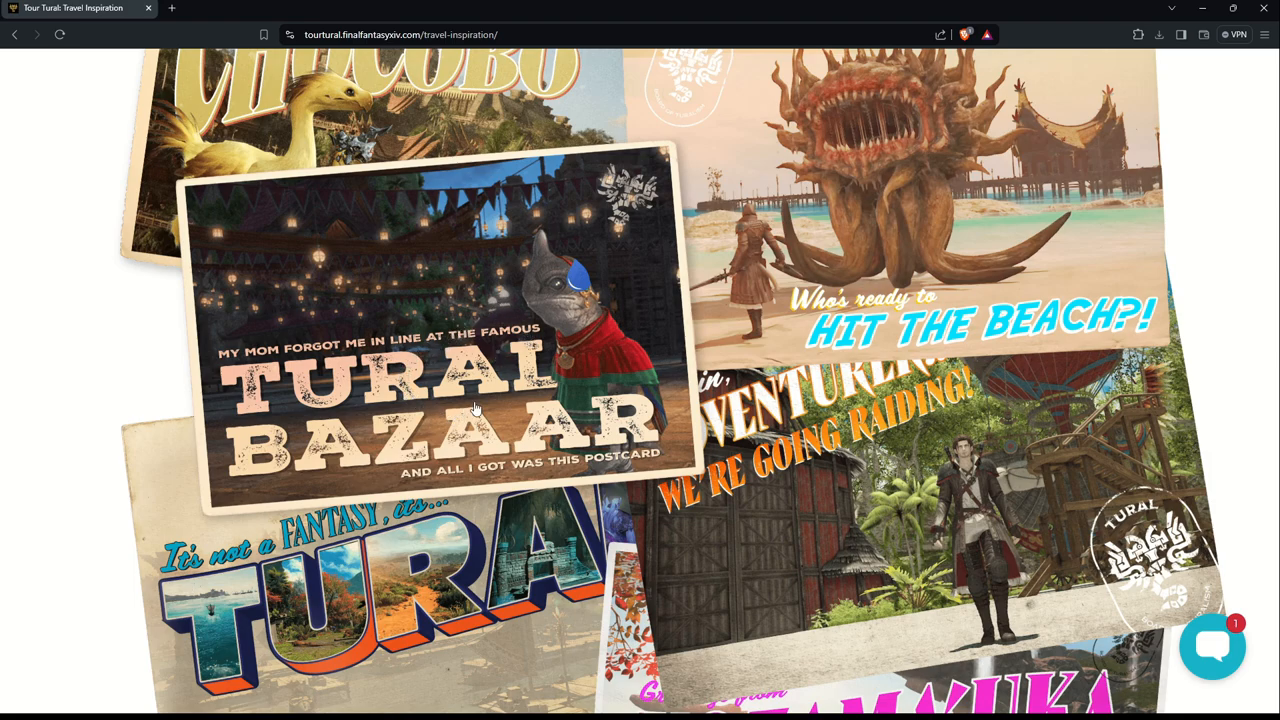
mouse_move(582, 262)
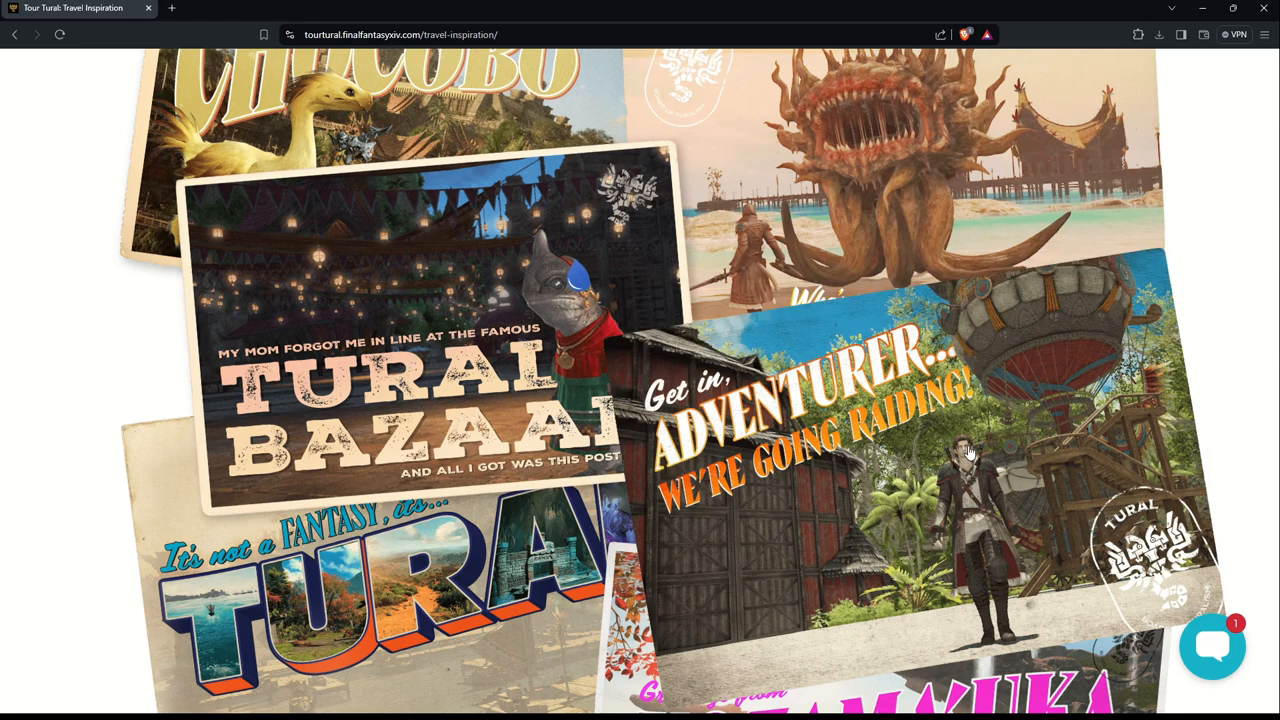
mouse_move(980, 380)
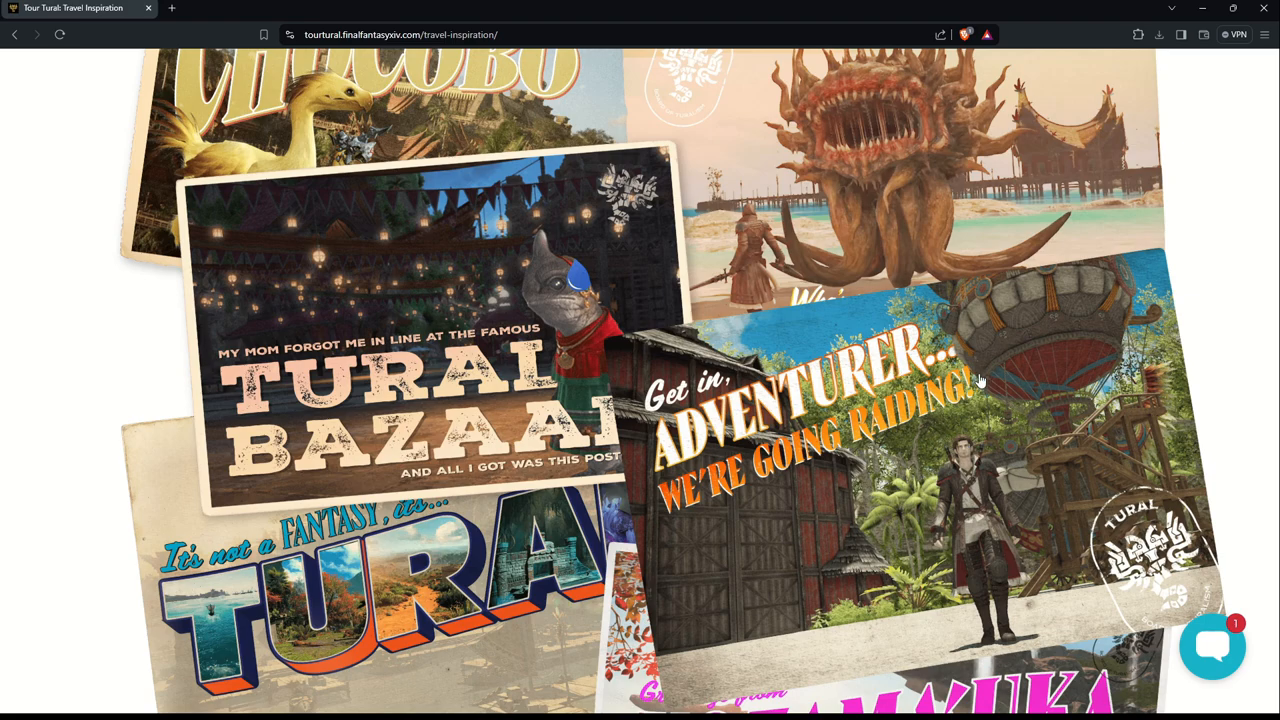
mouse_move(940, 417)
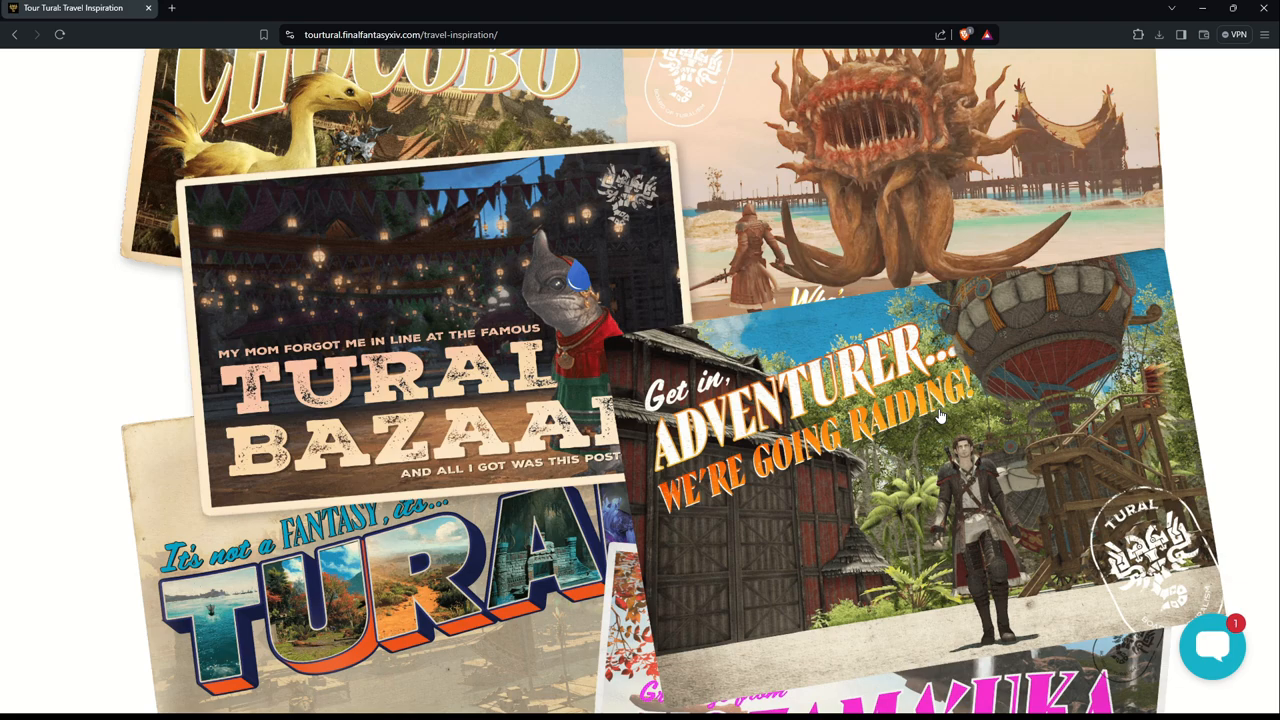
scroll("down", 3)
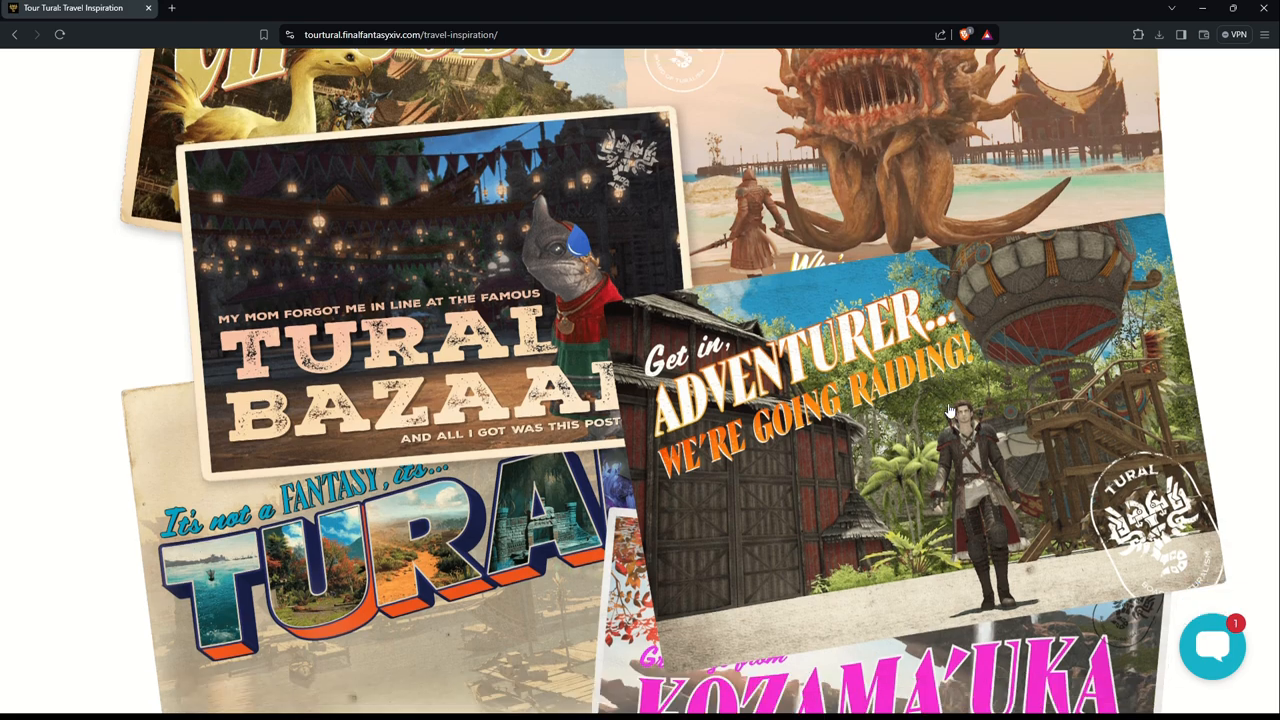
scroll("down", 3)
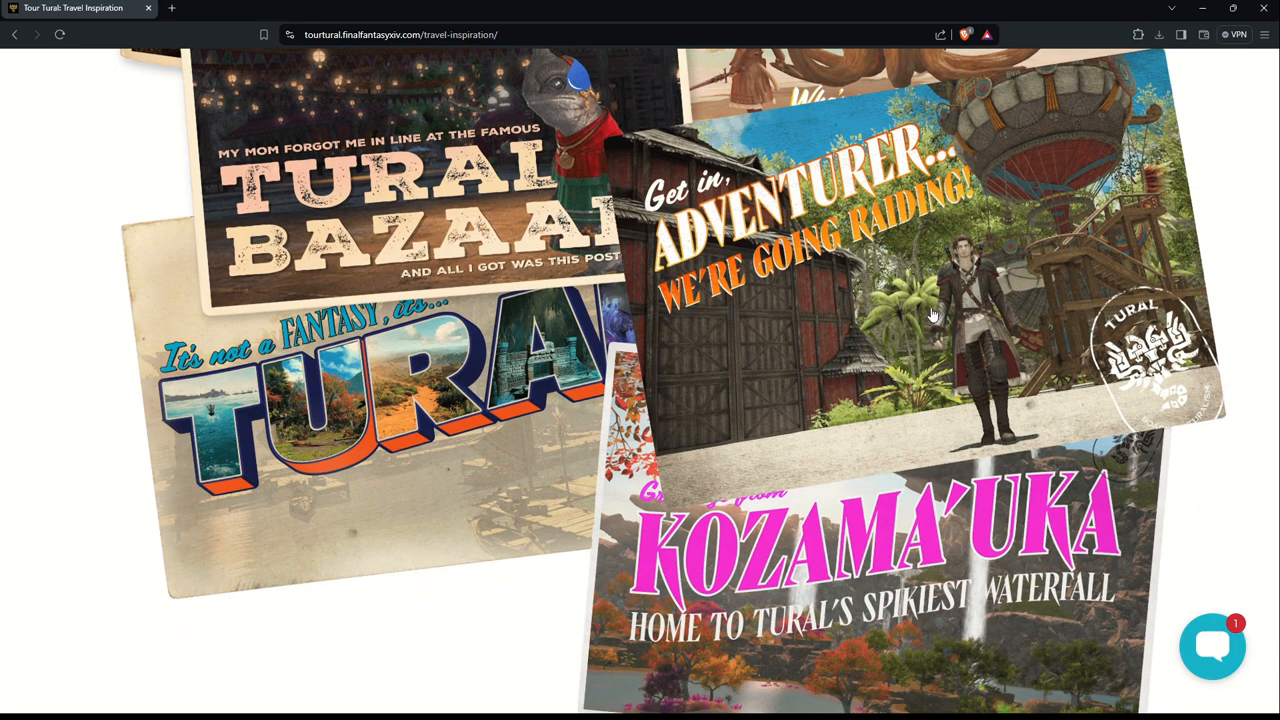
mouse_move(830, 280)
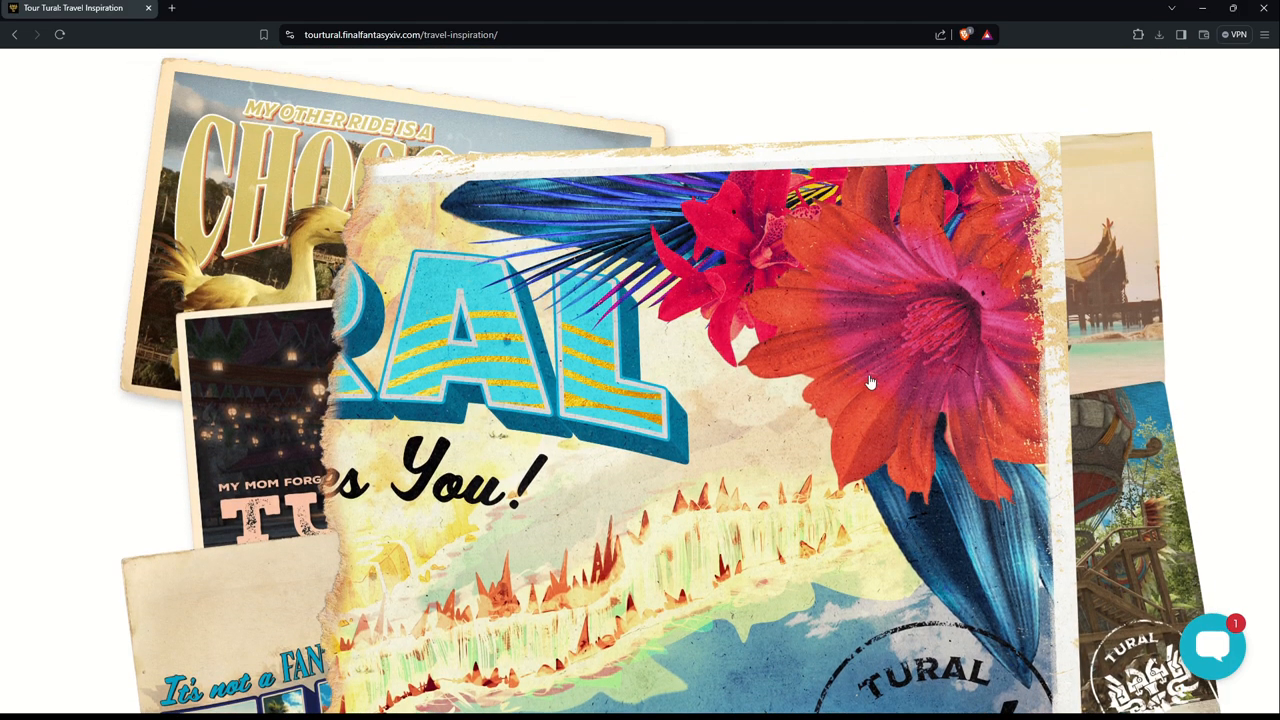
mouse_move(867, 389)
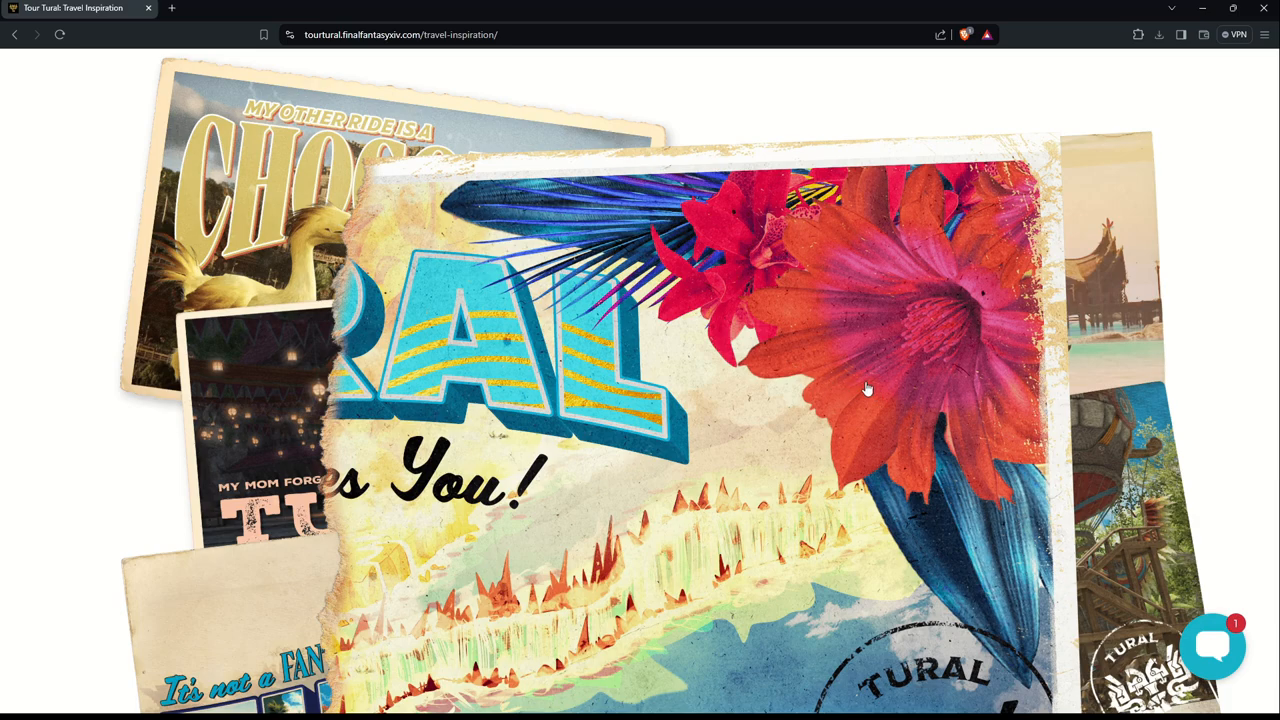
Step: Scroll down through the remaining postcards to the collage's end
scroll("down", 3)
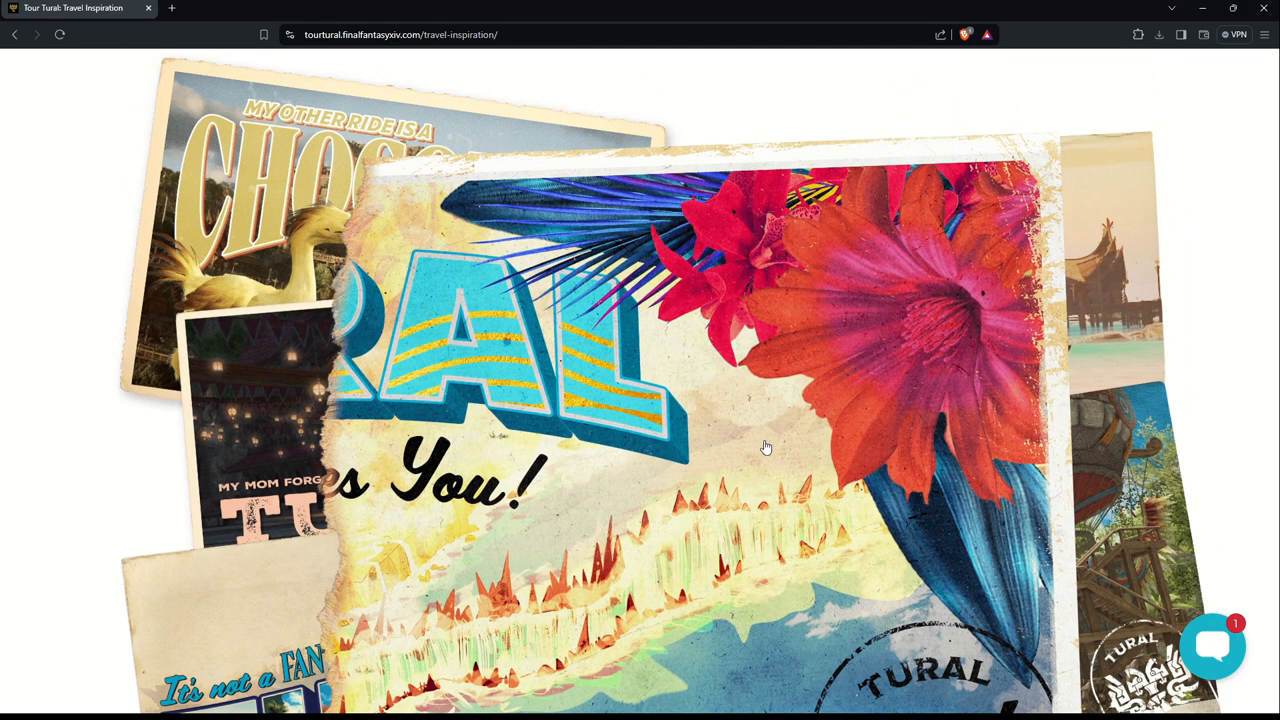
scroll("down", 3)
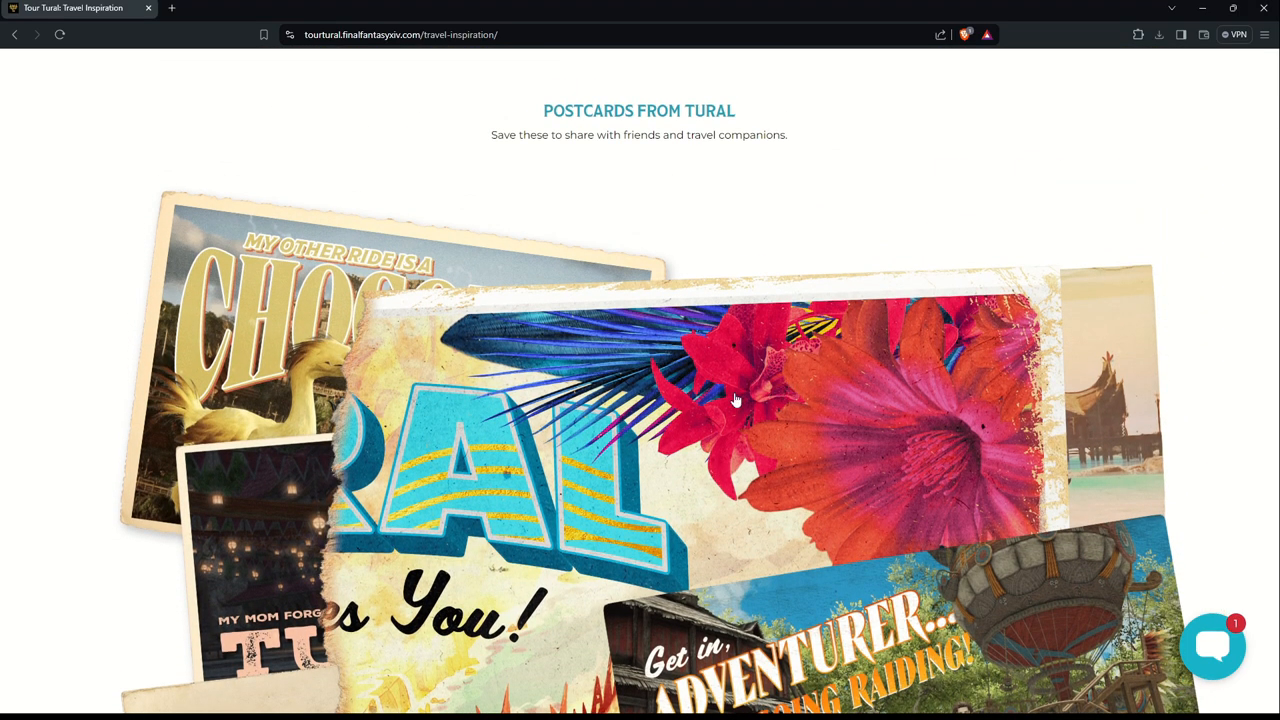
scroll("down", 3)
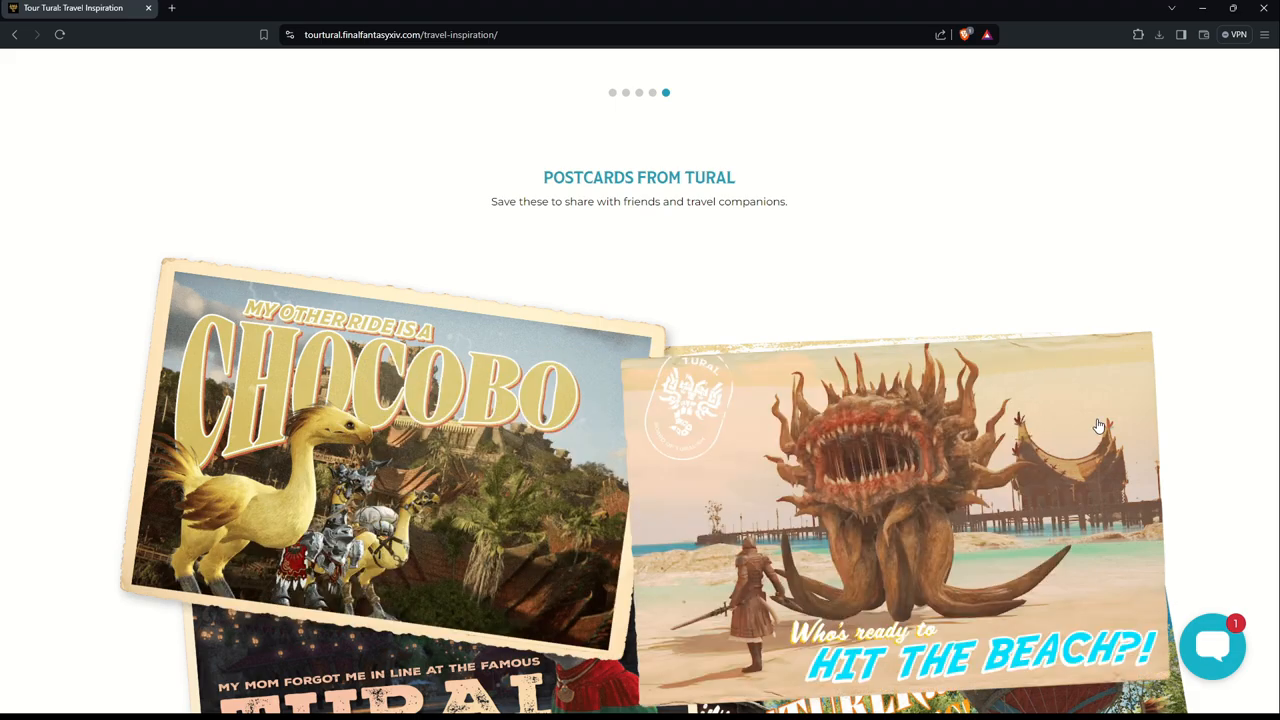
scroll("down", 3)
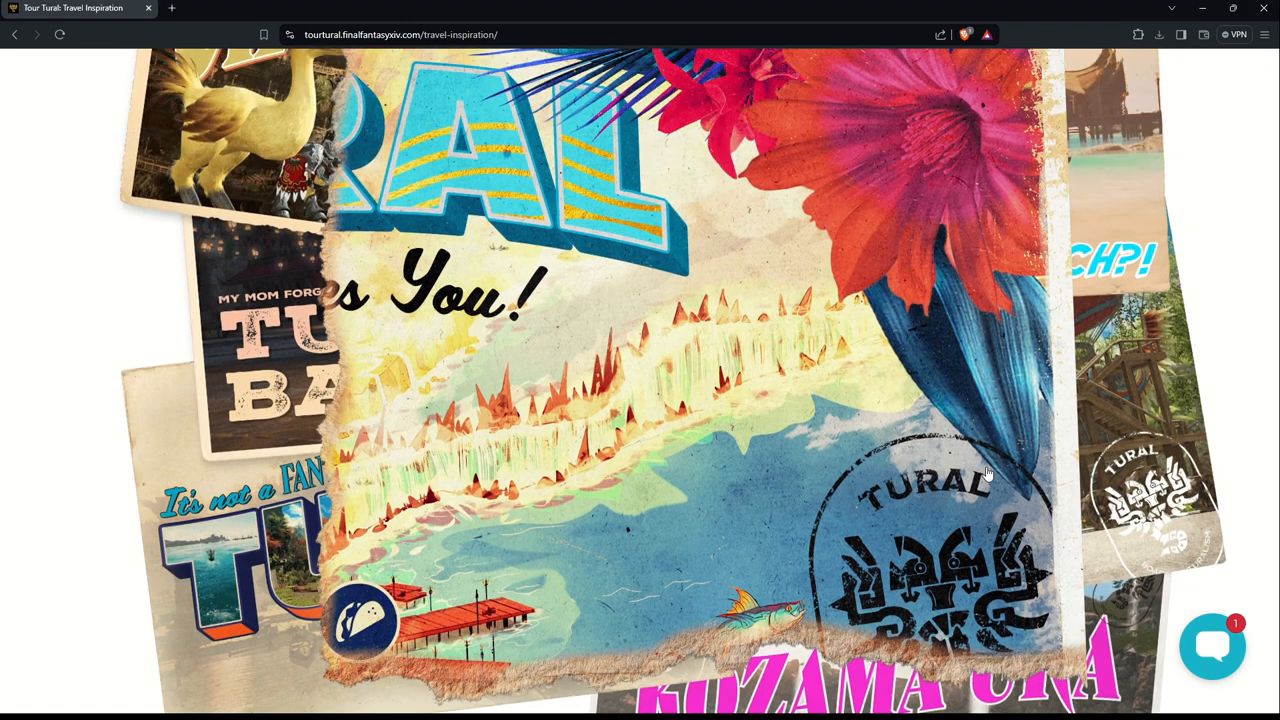
scroll("down", 3)
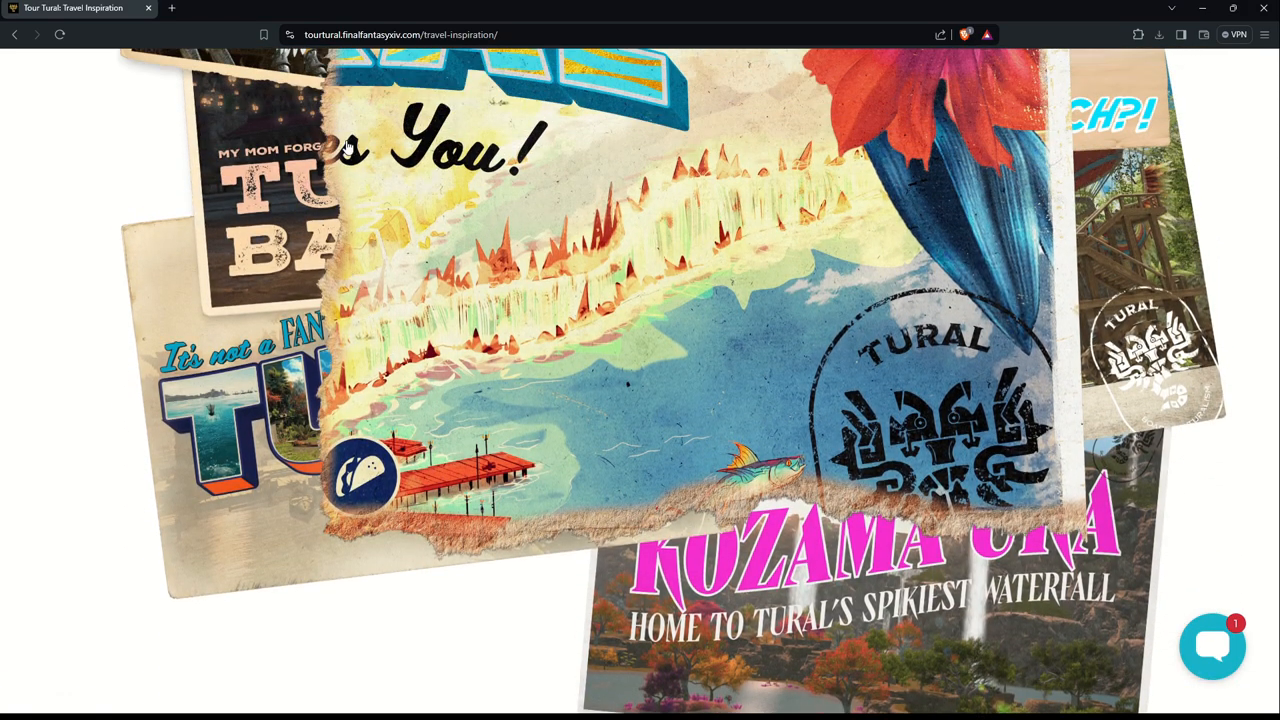
scroll("down", 3)
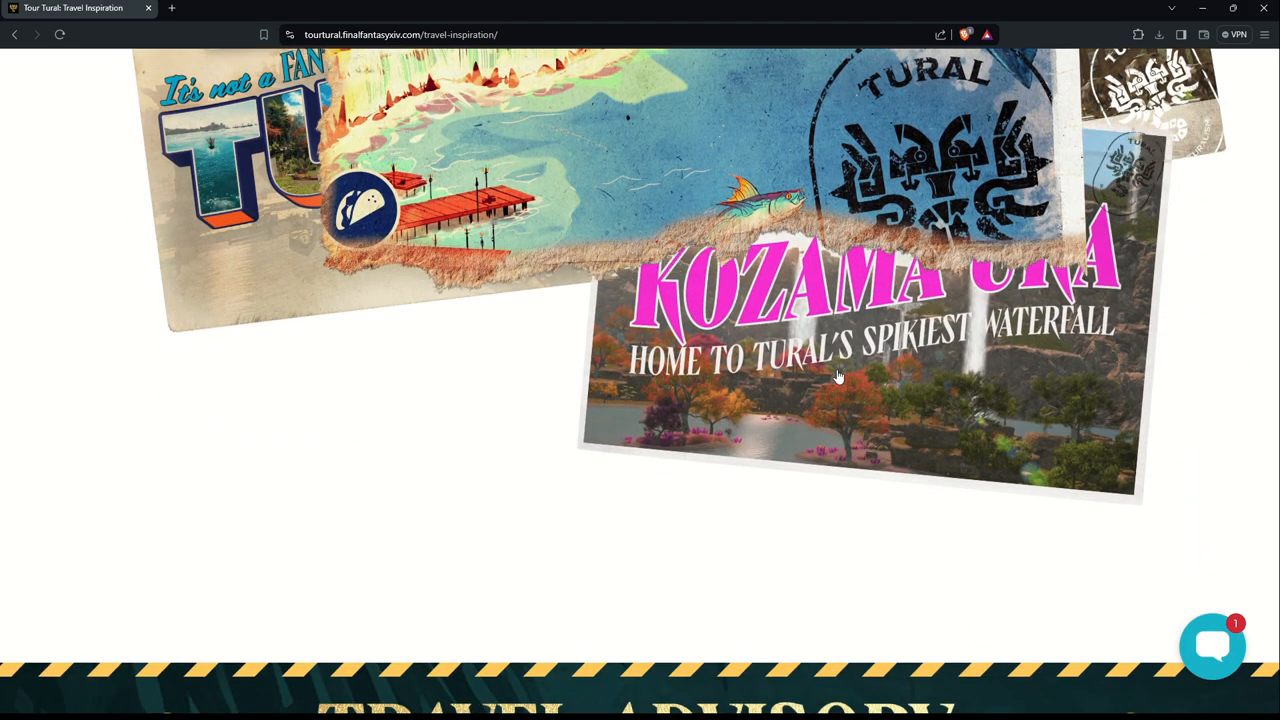
mouse_move(1167, 177)
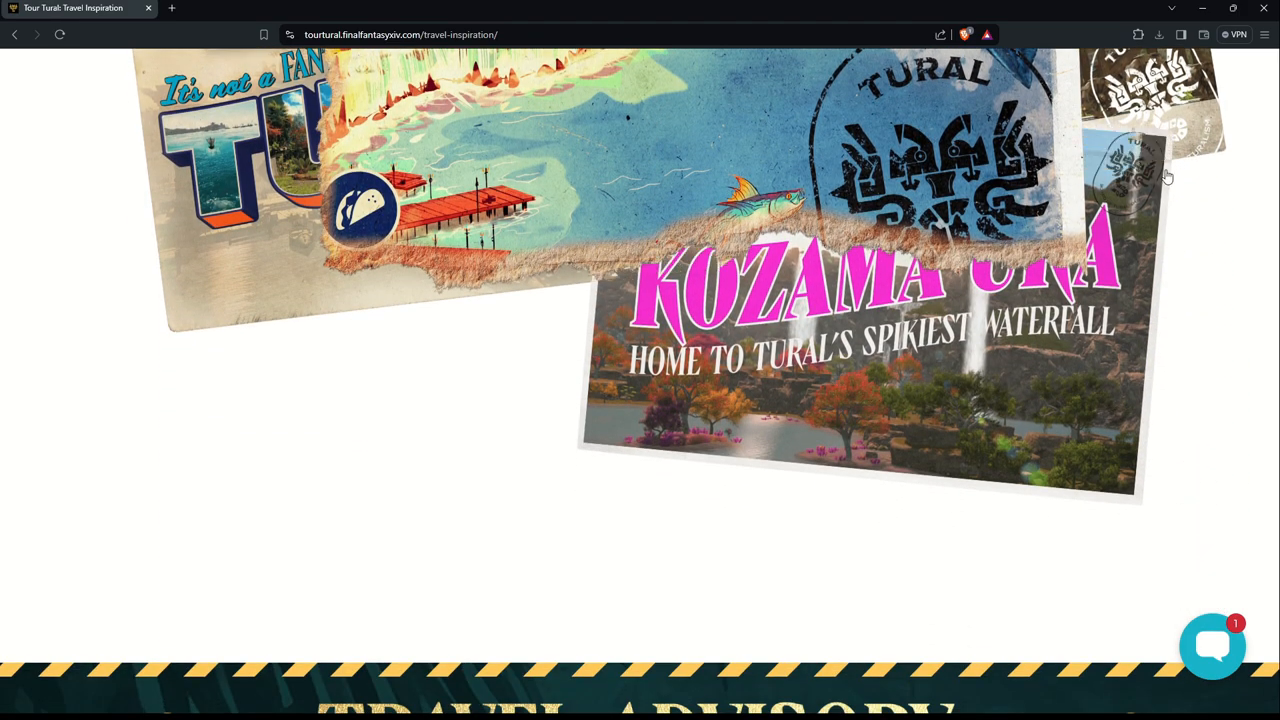
Step: Scroll back up to the Travel Inspiration hero banner
scroll("up", 3)
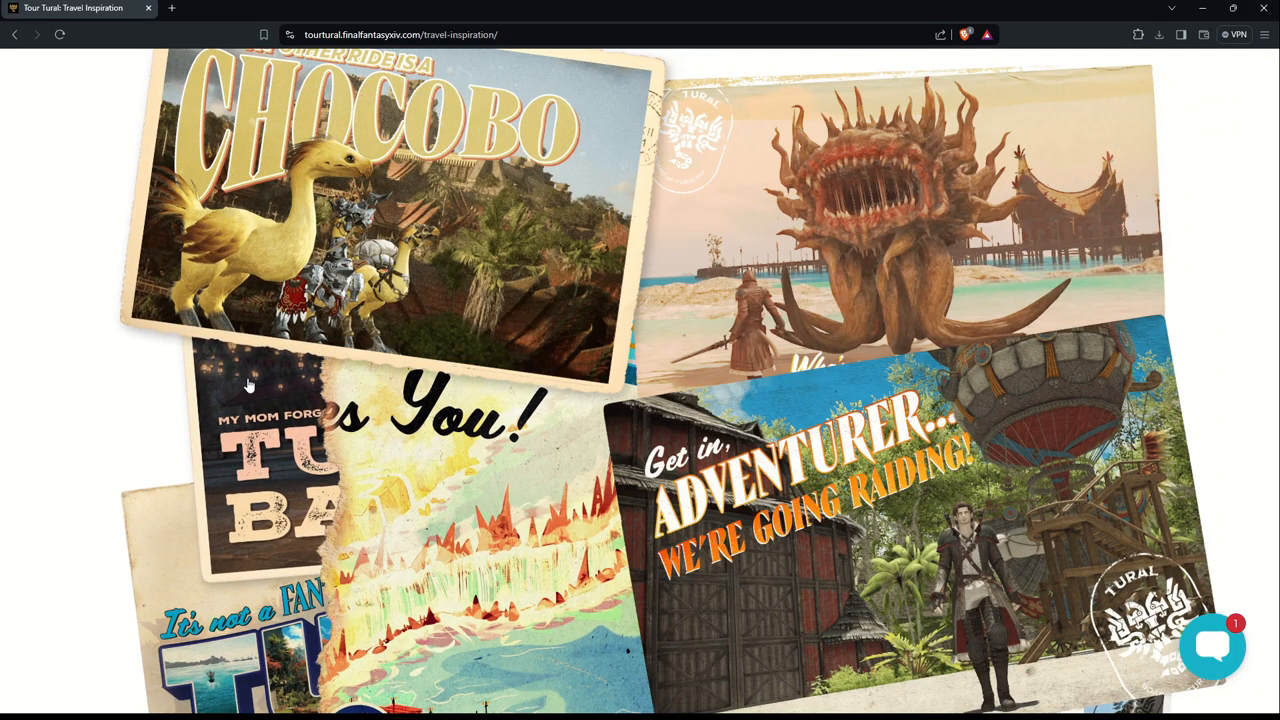
scroll("down", 3)
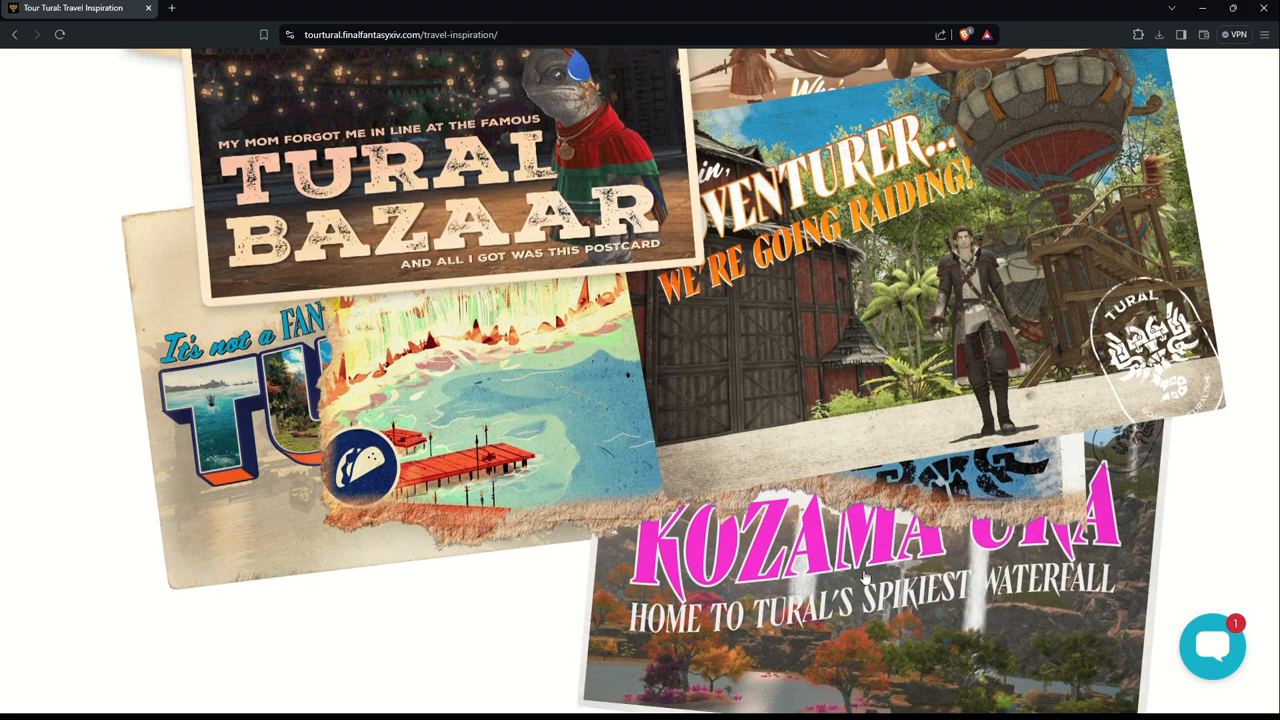
scroll("down", 3)
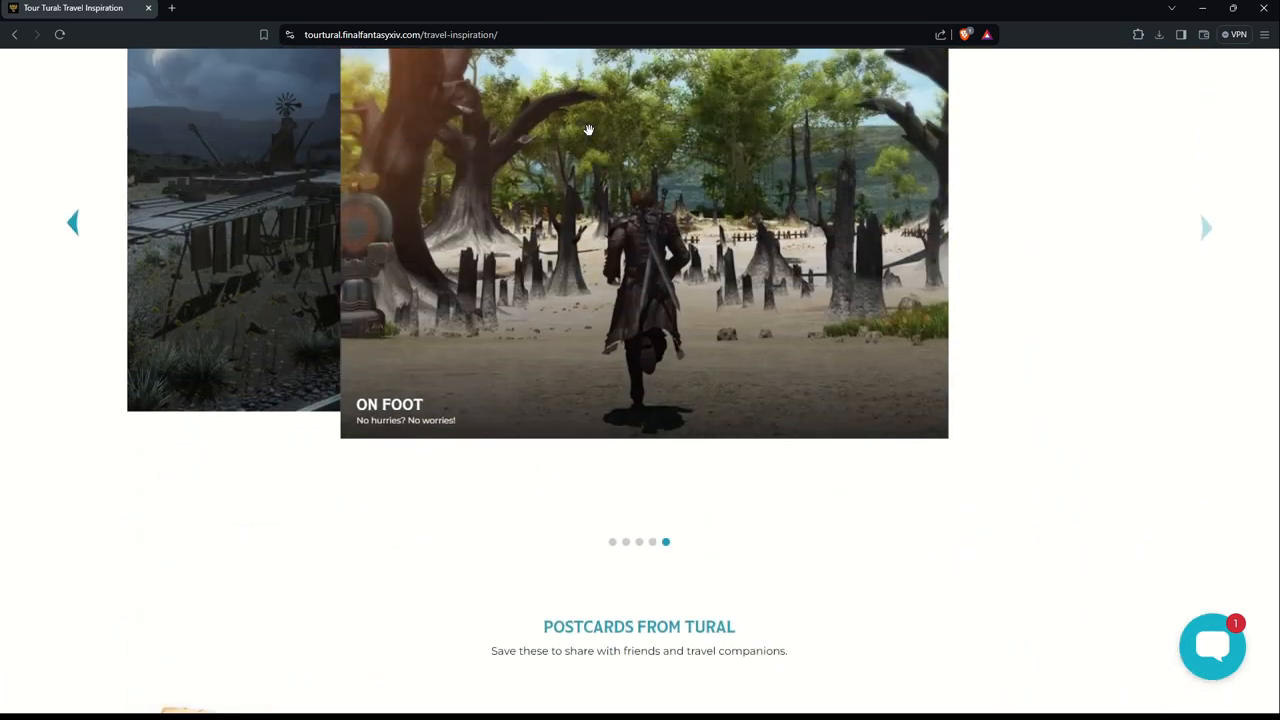
scroll("up", 3)
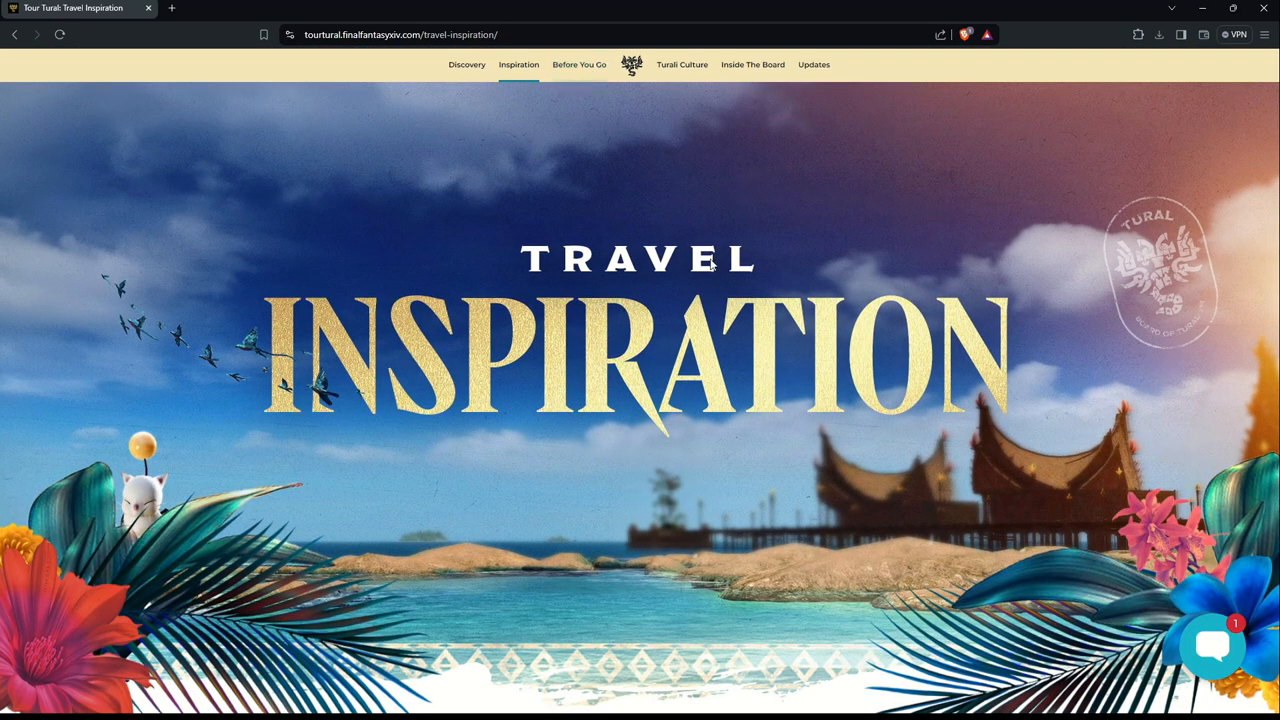
Step: Open Before You Go and scroll to its first-trip advice intro
scroll("down", 3)
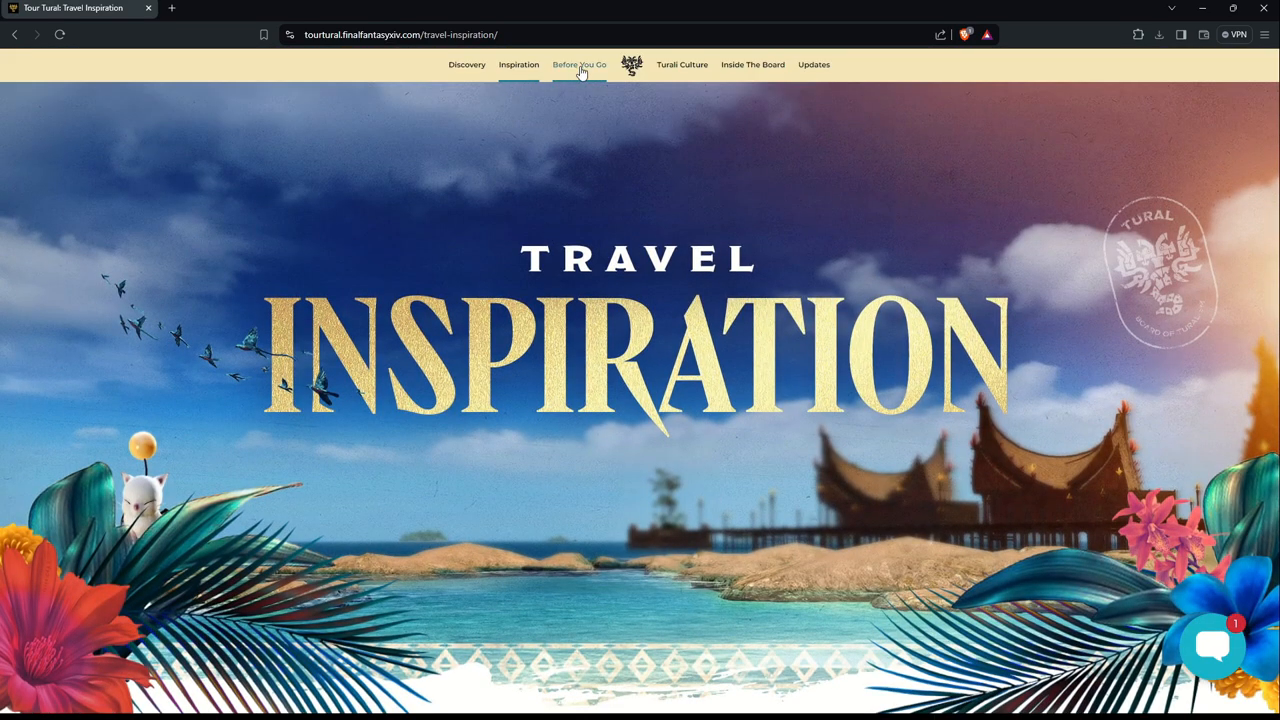
left_click(579, 64)
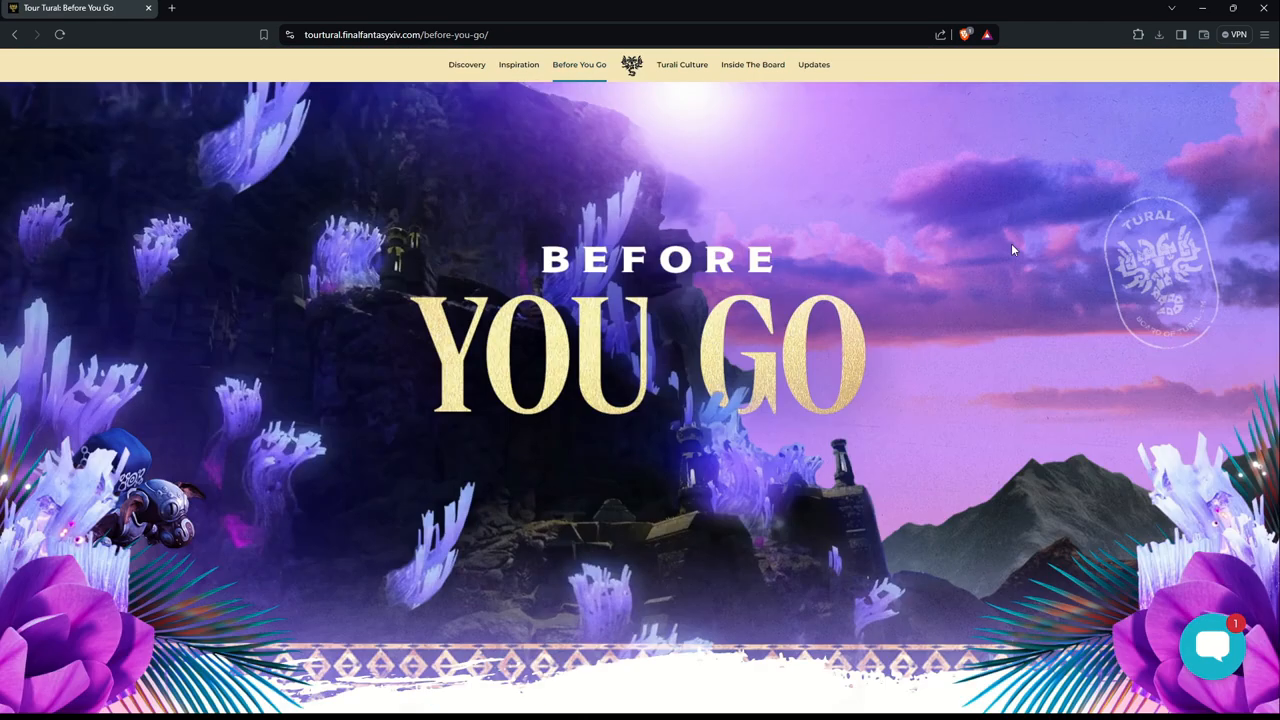
scroll("down", 3)
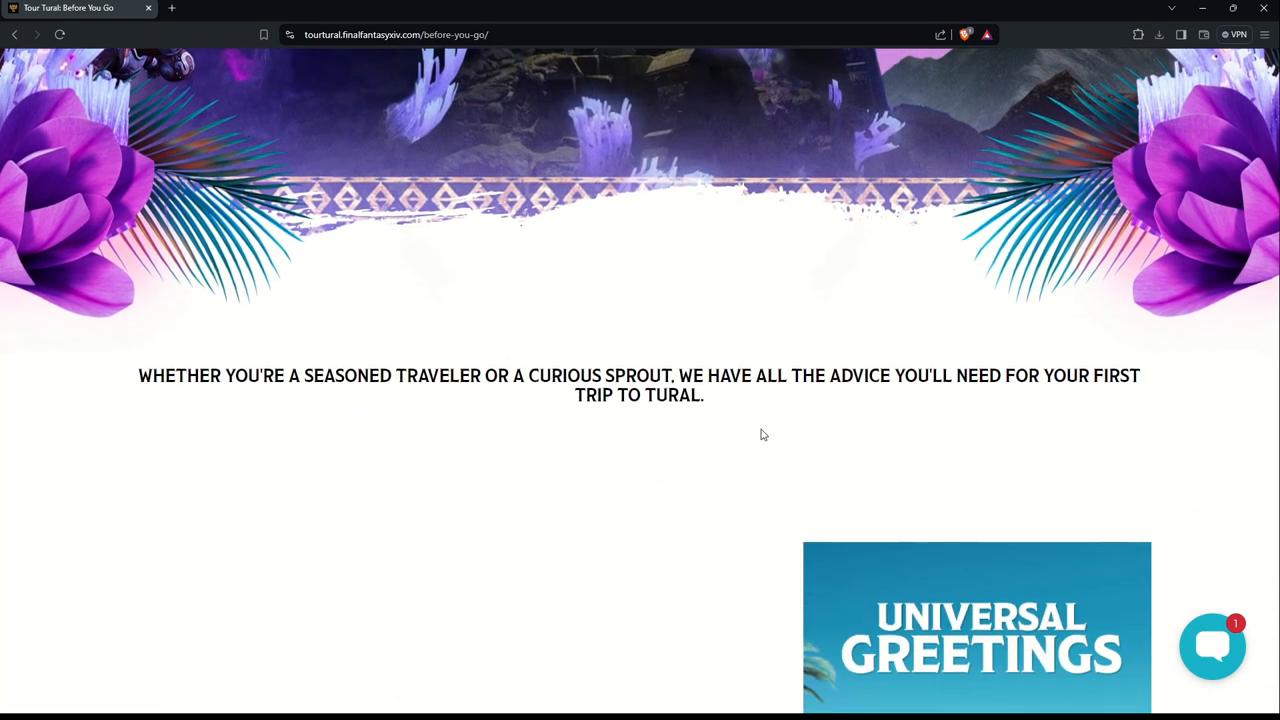
Step: Scroll to the Universal Greetings card and start its video
scroll("down", 3)
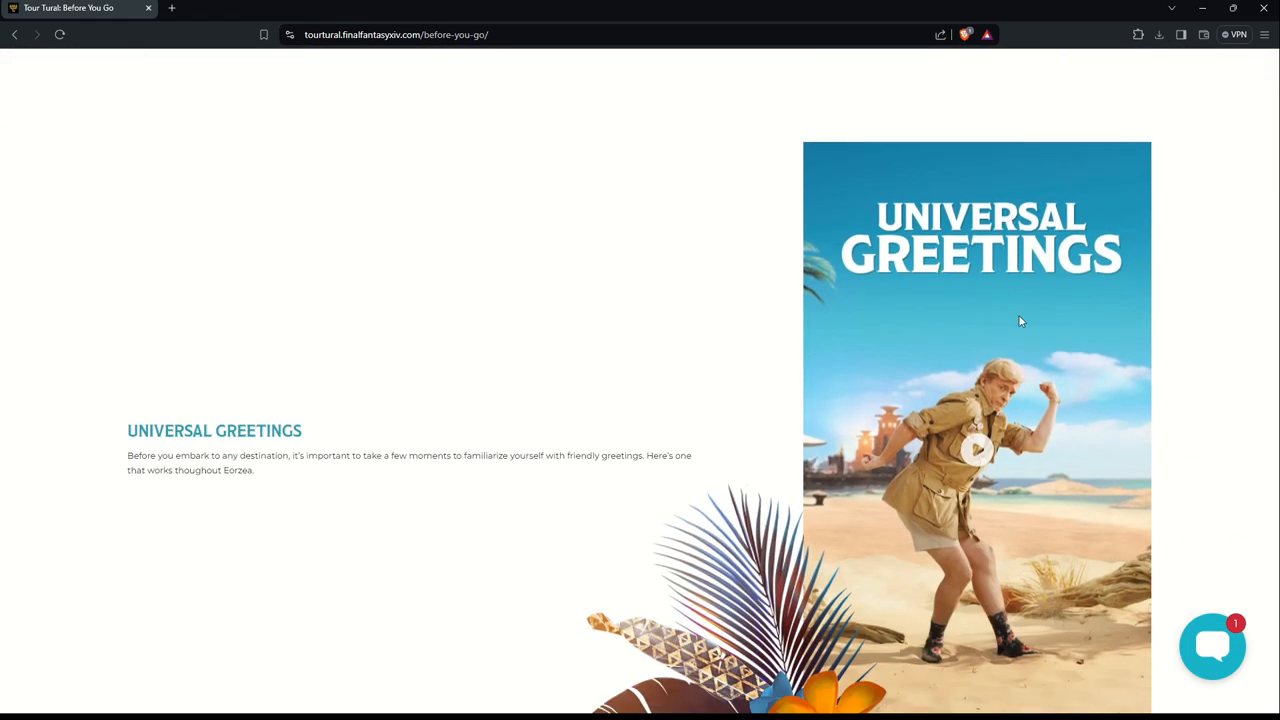
mouse_move(951, 467)
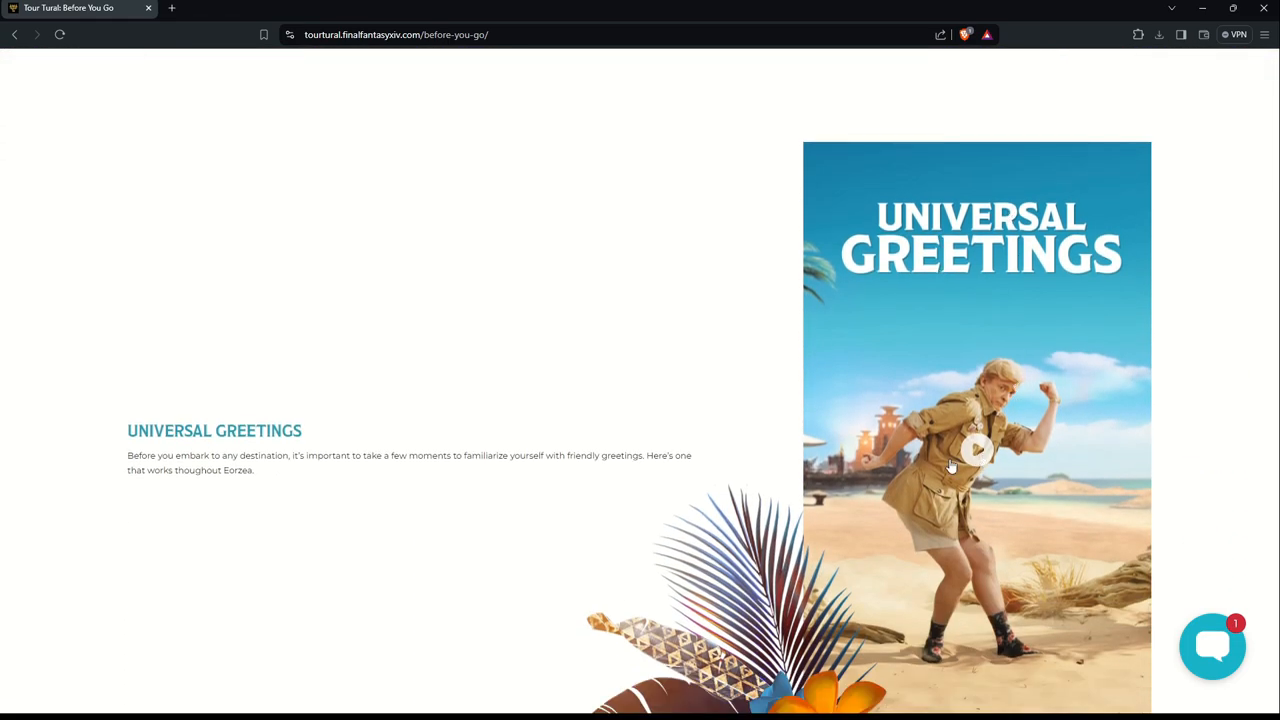
mouse_move(318, 475)
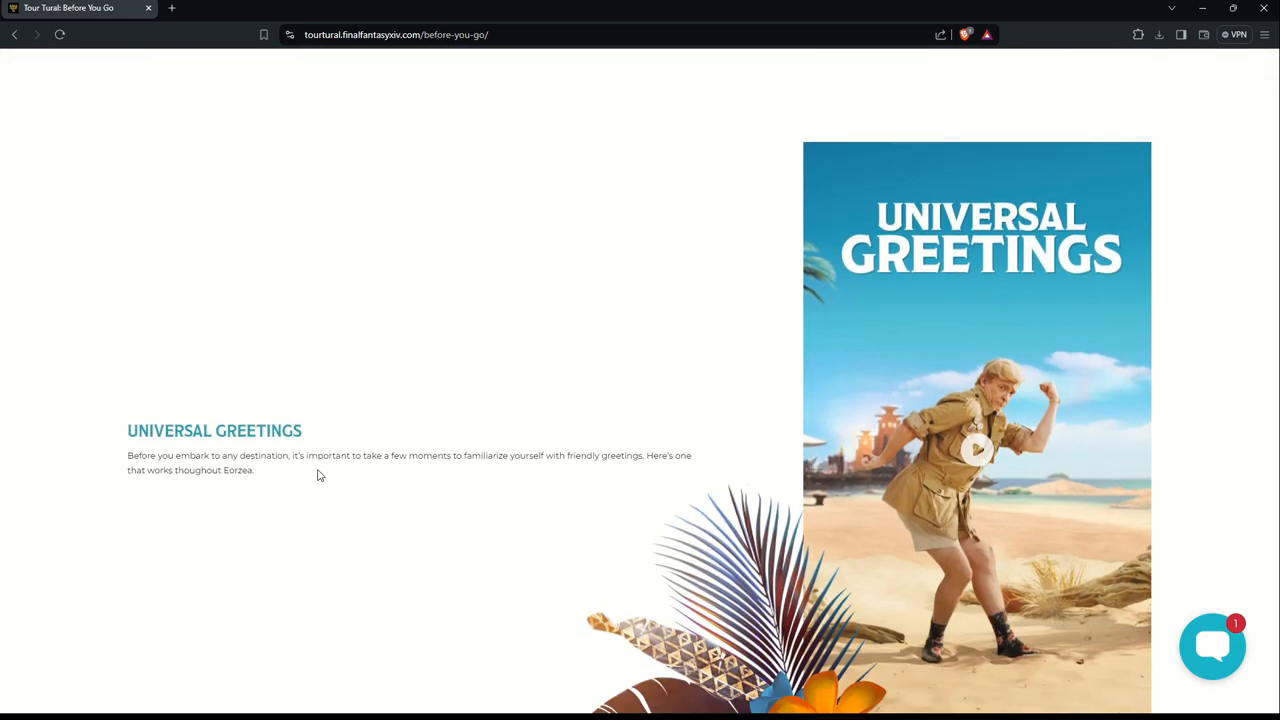
mouse_move(471, 478)
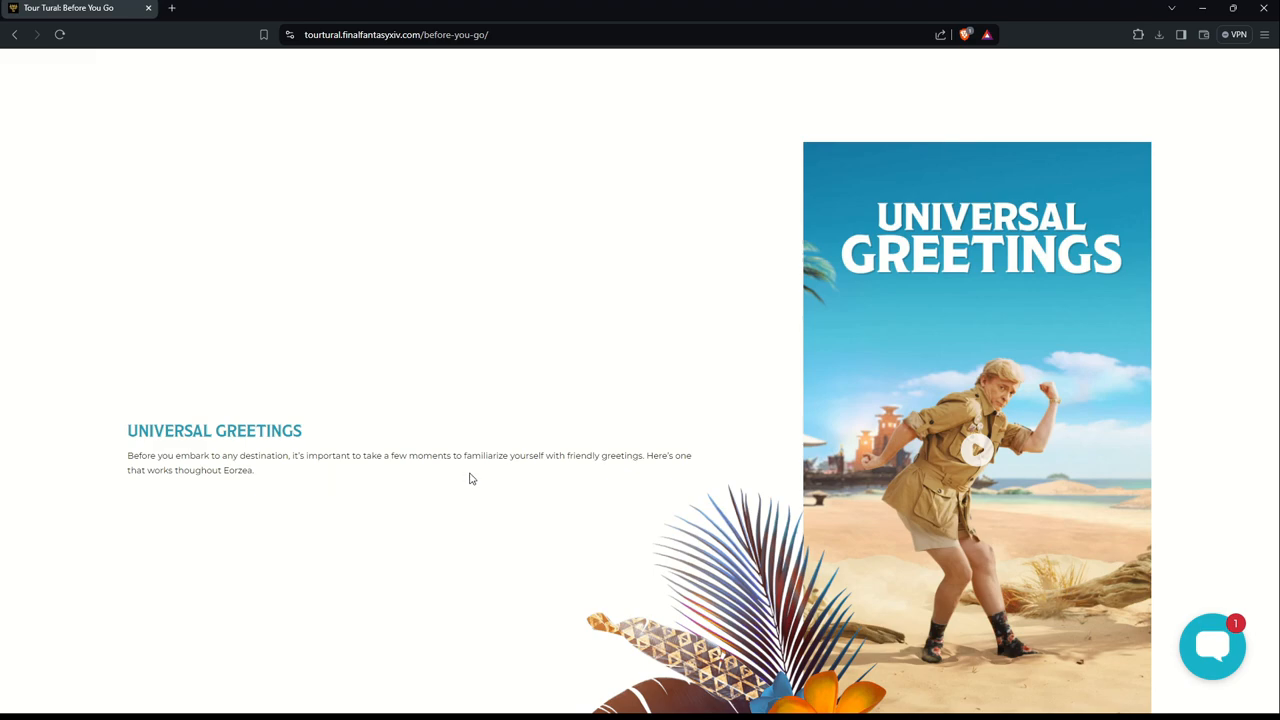
mouse_move(564, 473)
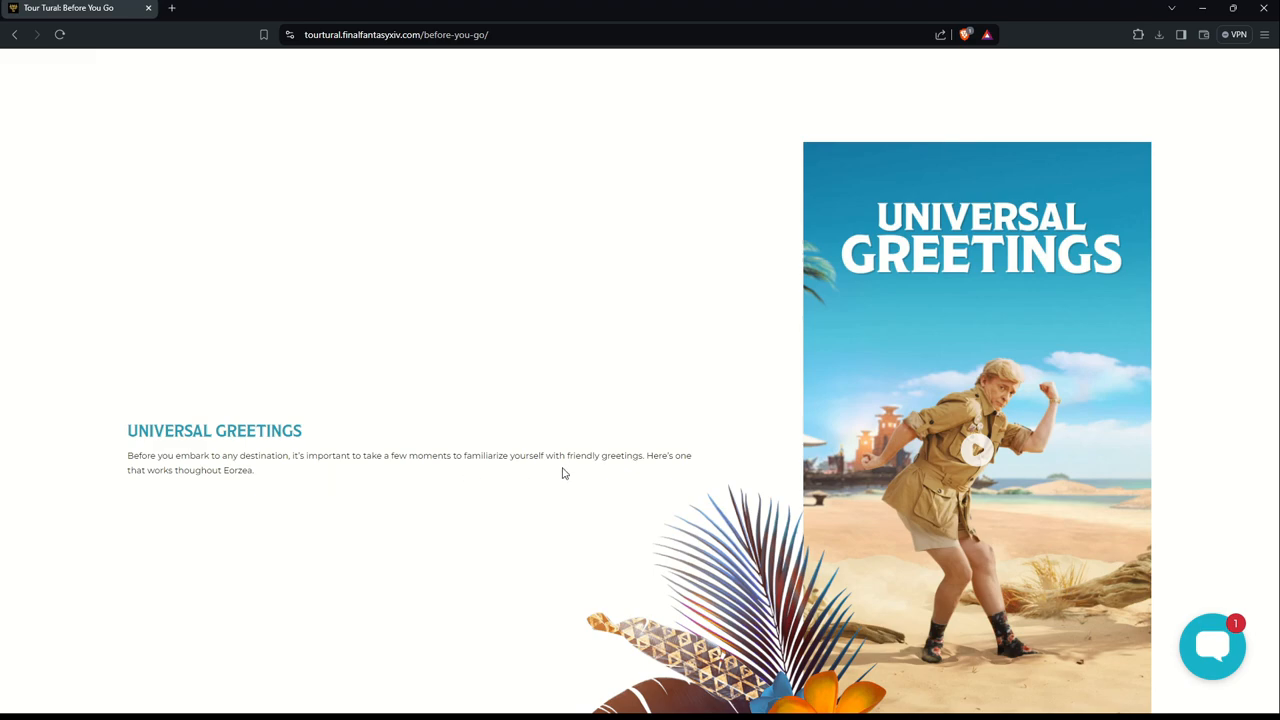
mouse_move(193, 485)
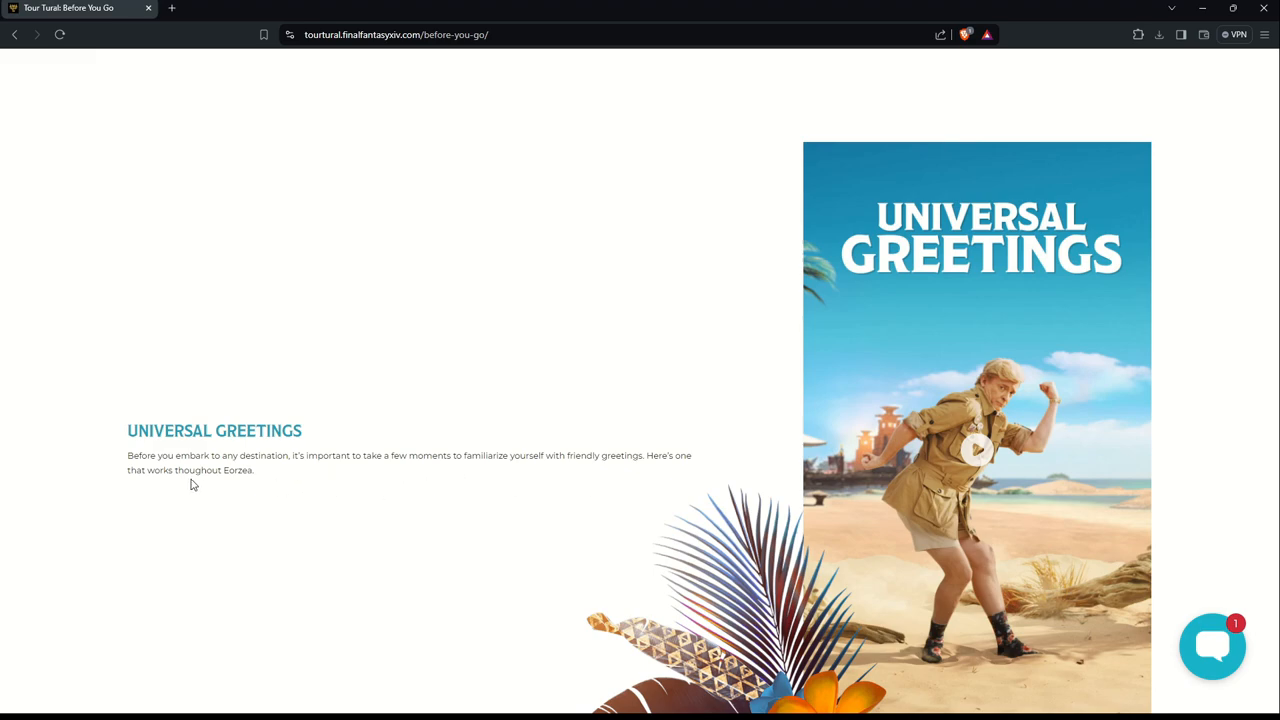
mouse_move(989, 459)
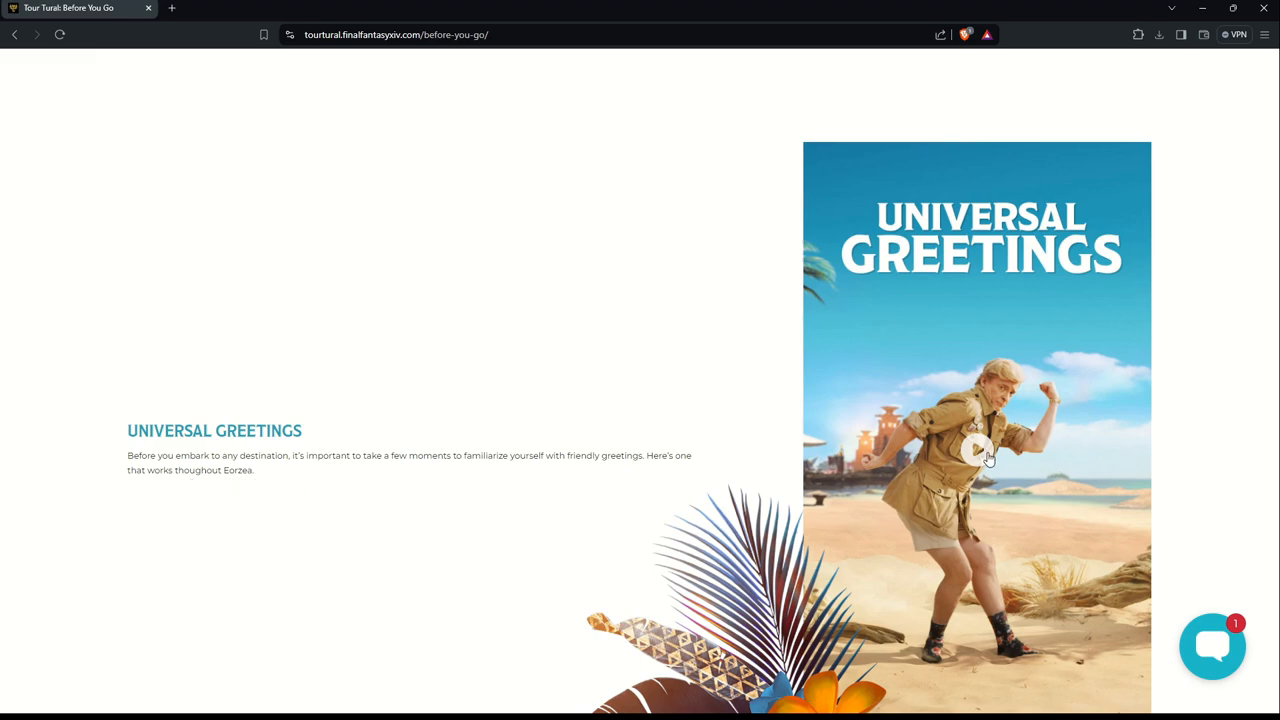
left_click(976, 450)
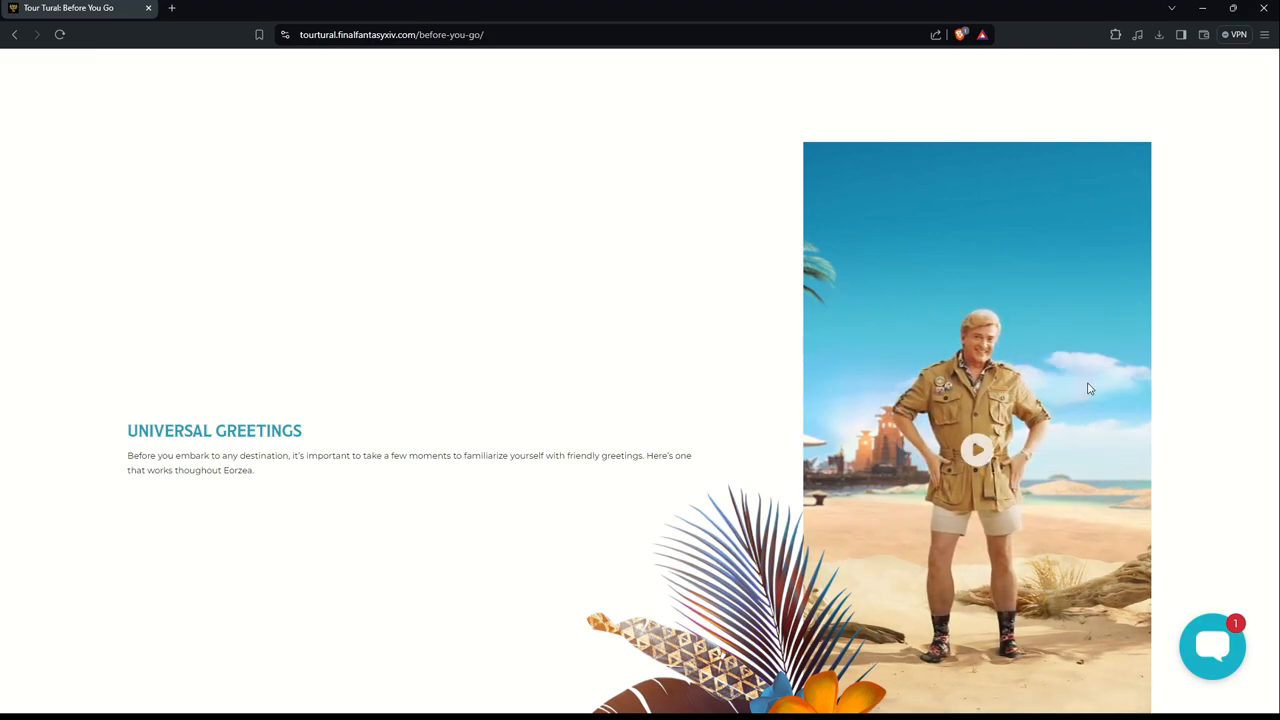
scroll("down", 3)
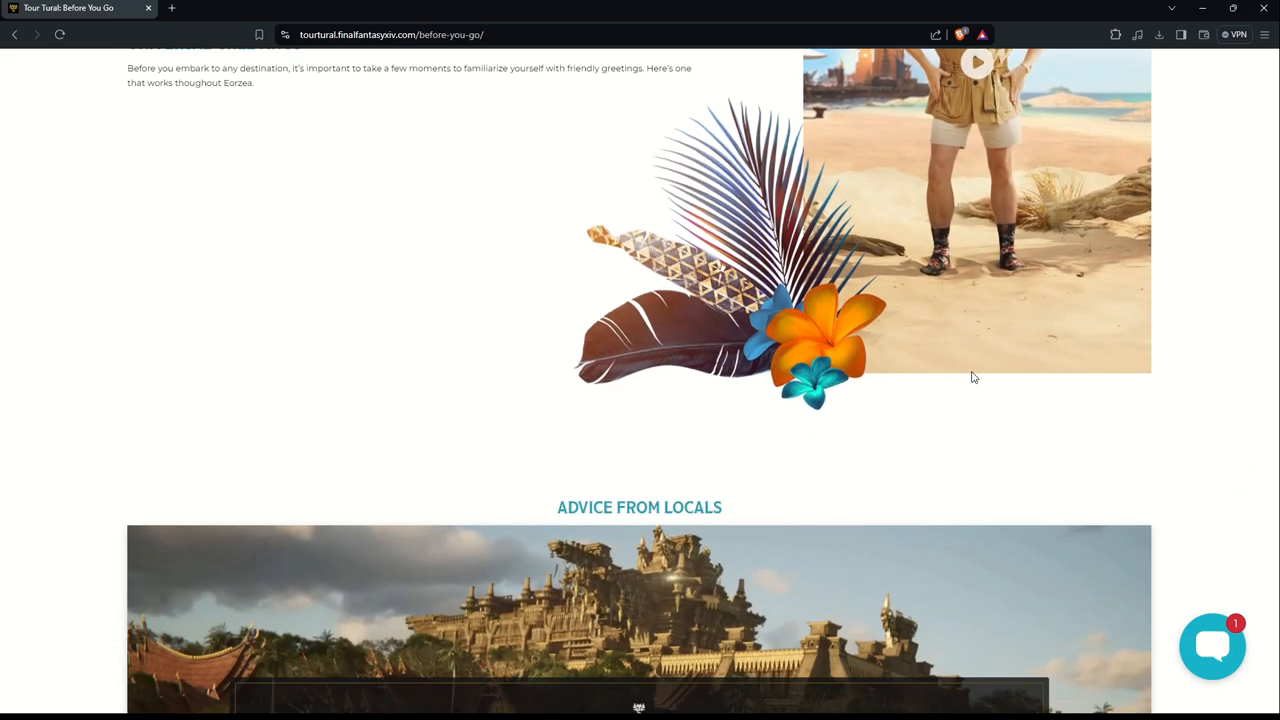
scroll("down", 3)
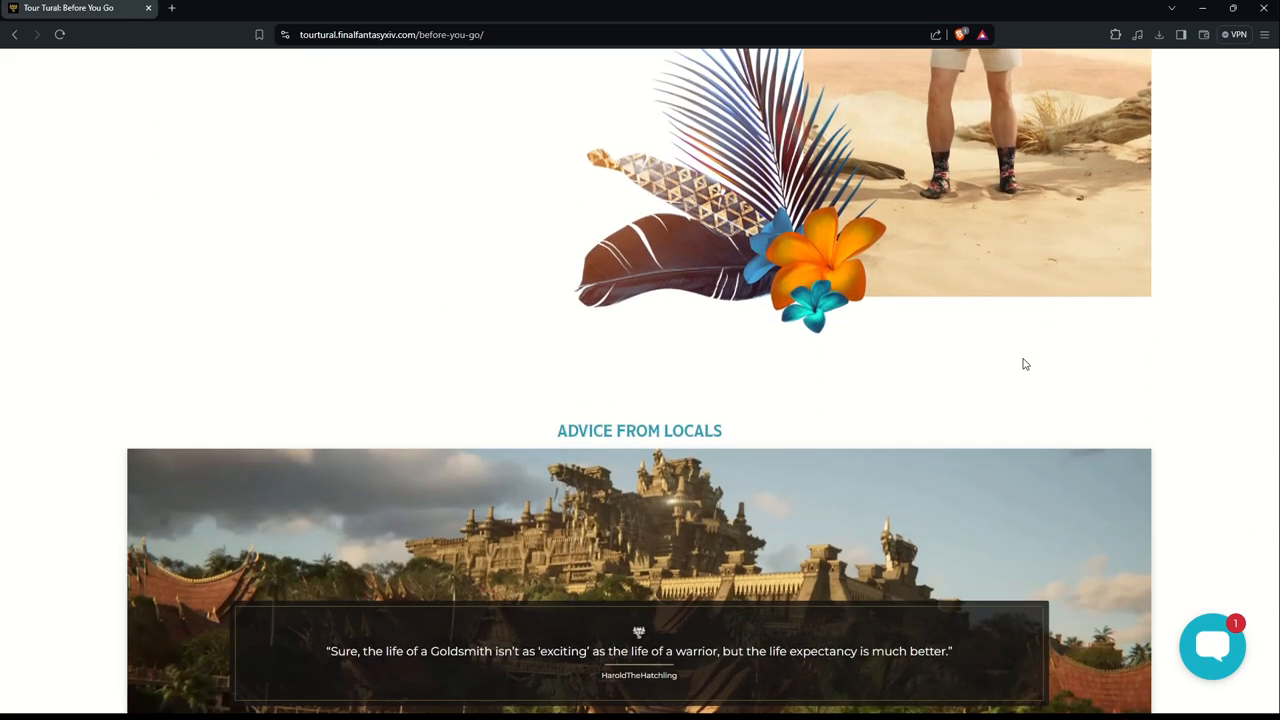
scroll("down", 3)
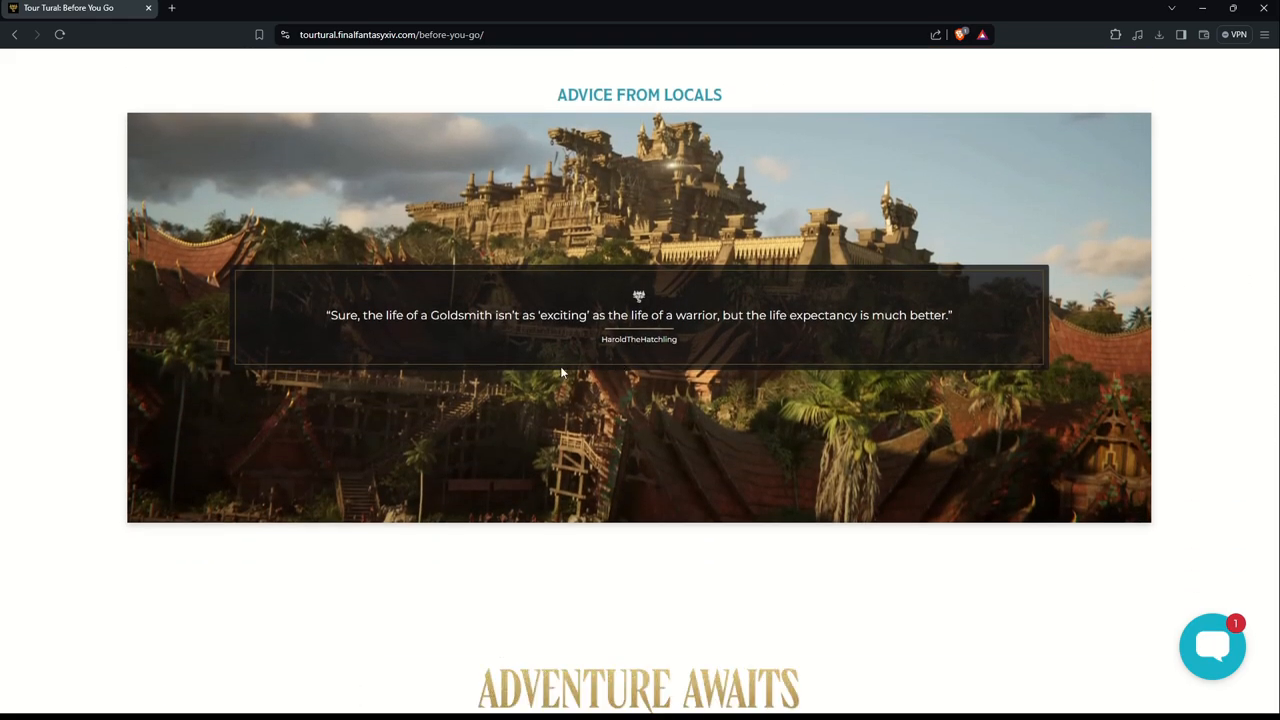
mouse_move(553, 331)
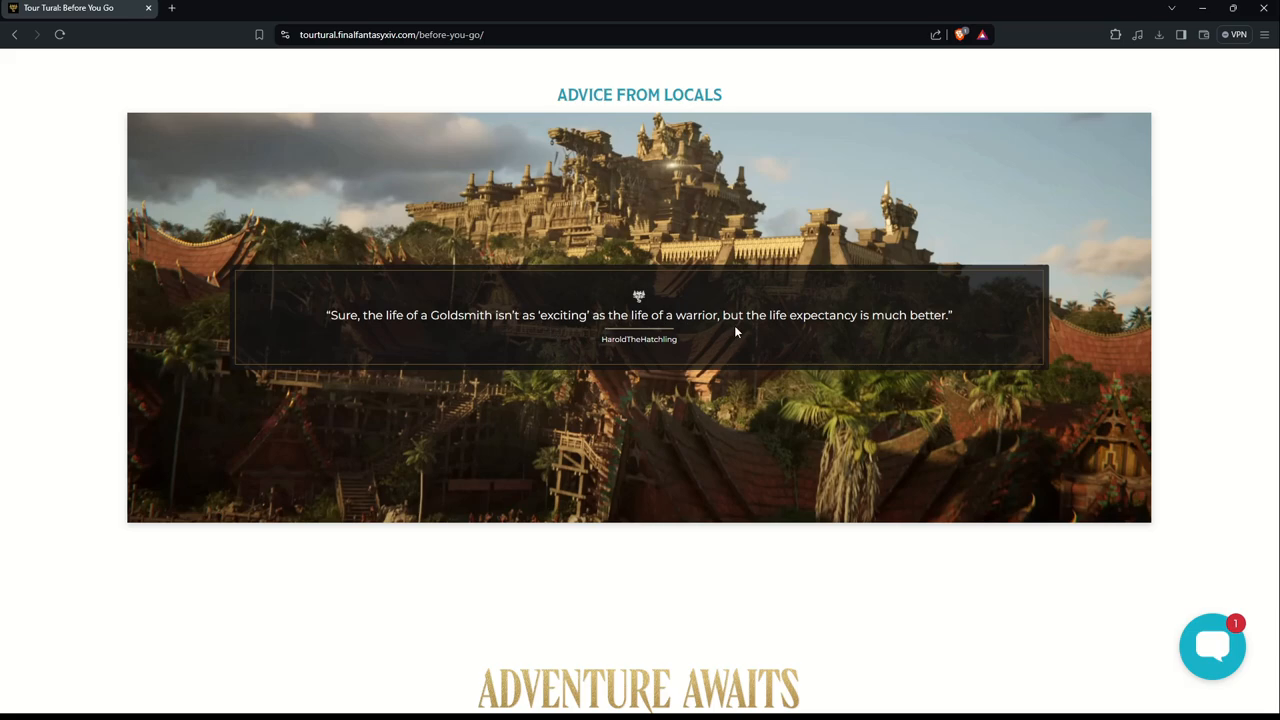
mouse_move(779, 328)
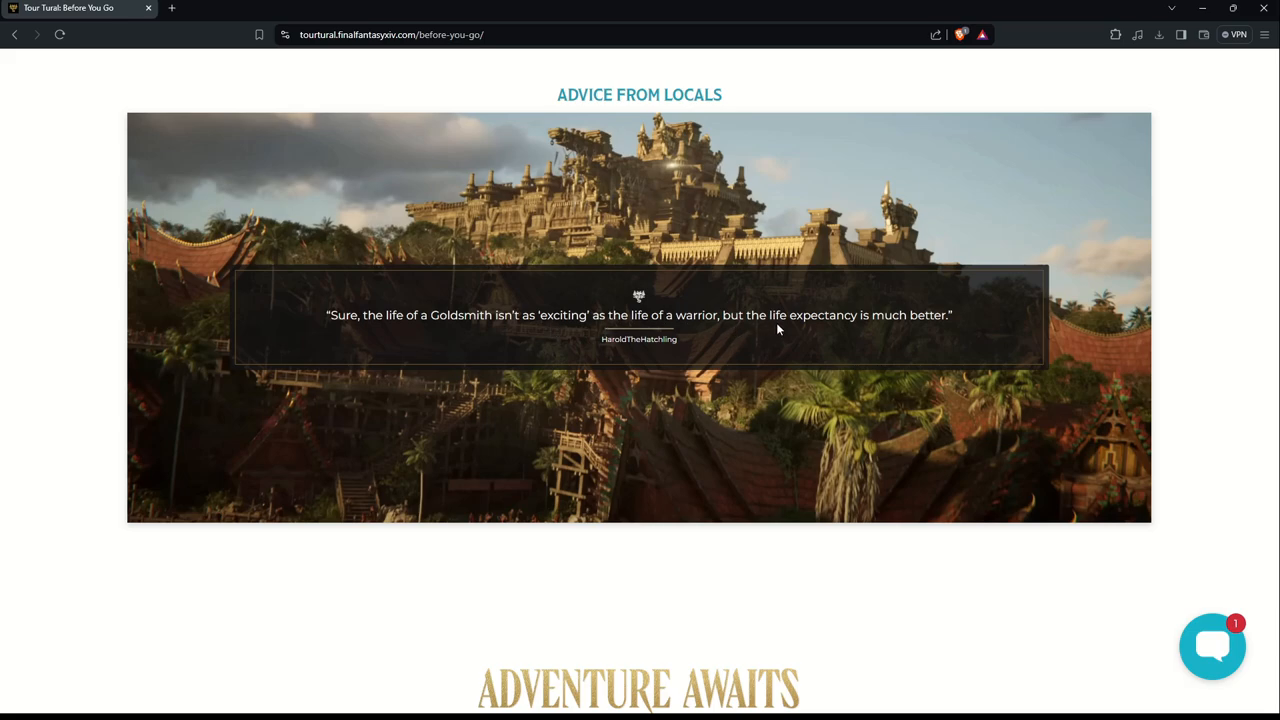
mouse_move(840, 394)
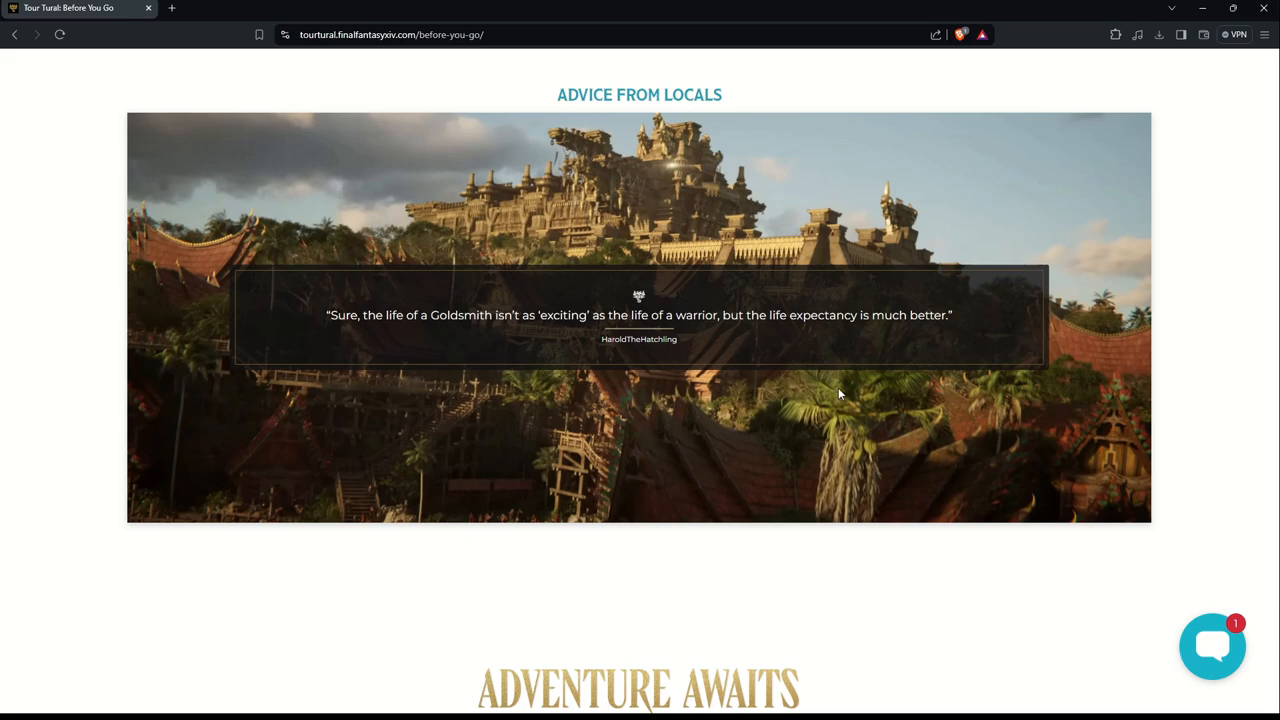
mouse_move(847, 347)
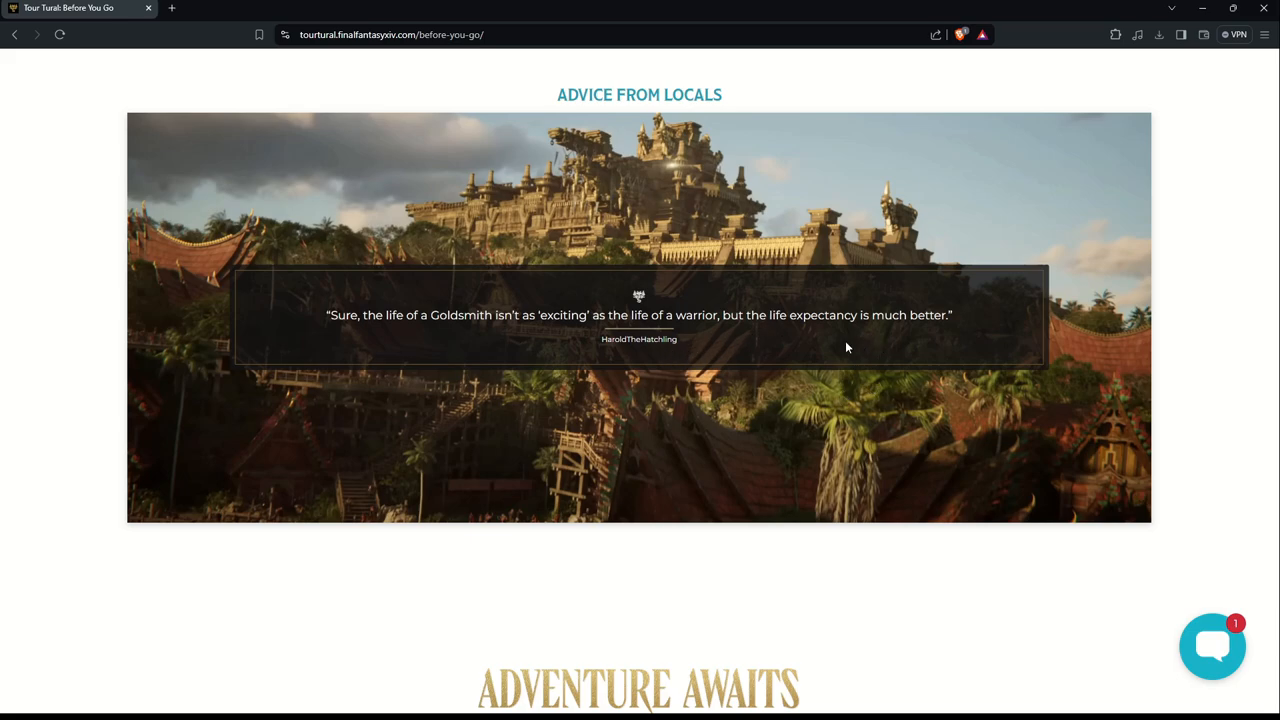
scroll("down", 3)
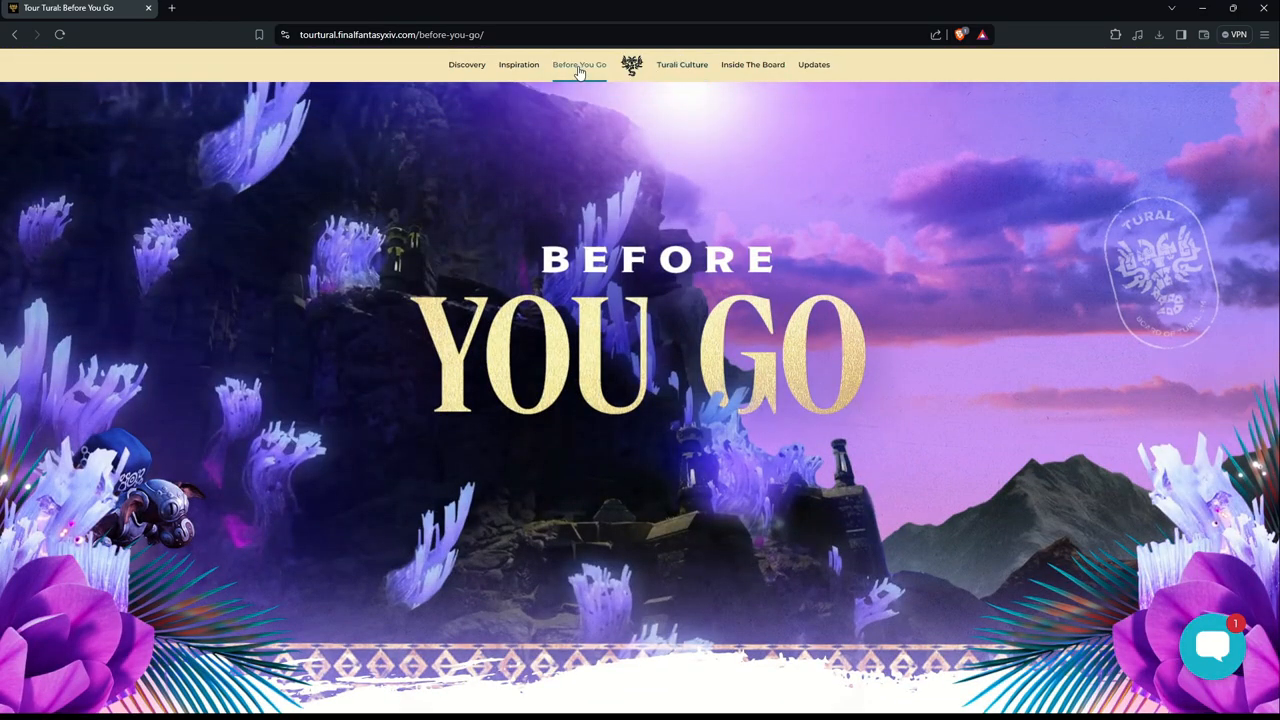
Step: Return to the home page via the logo and scroll past the New Merch and blog cards
left_click(631, 64)
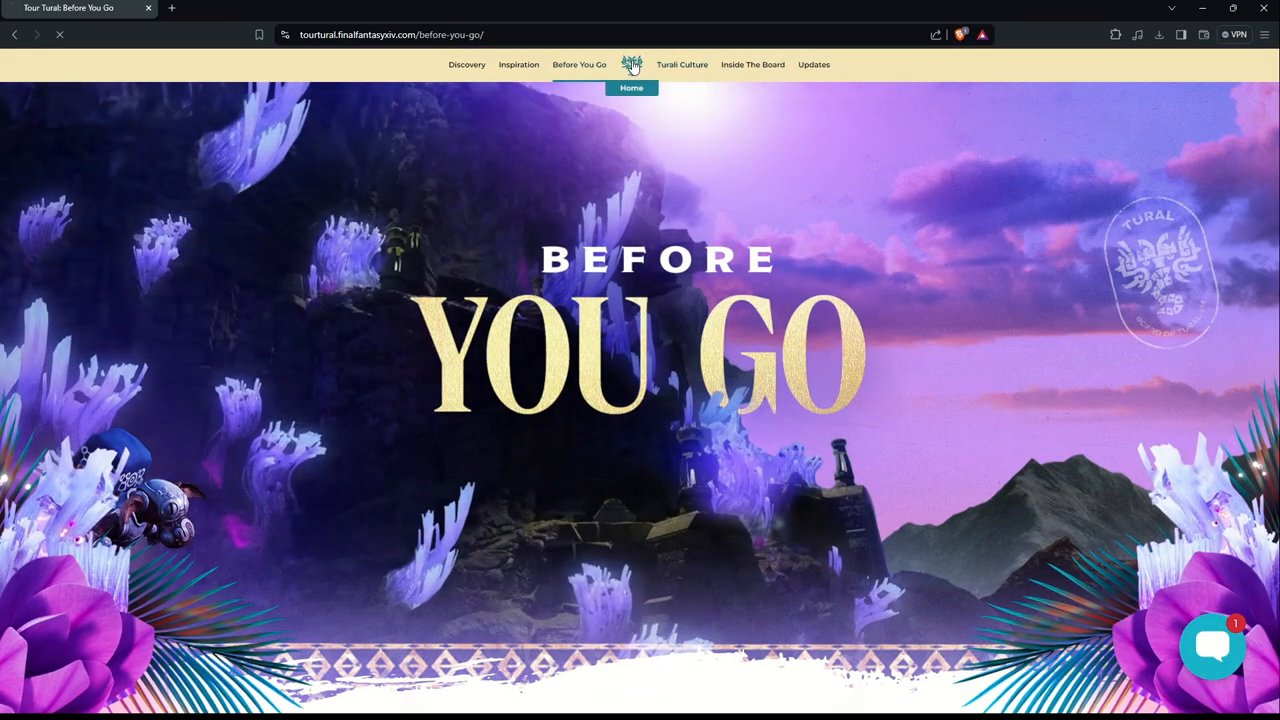
left_click(631, 64)
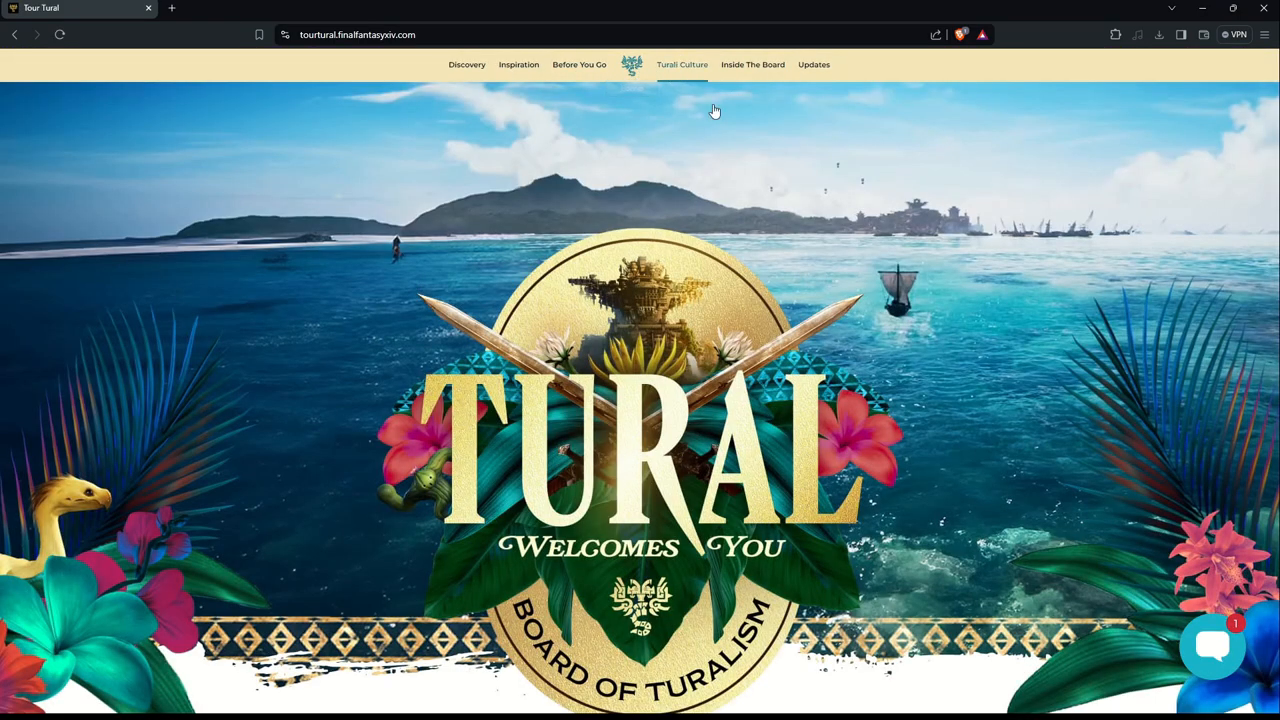
scroll("down", 3)
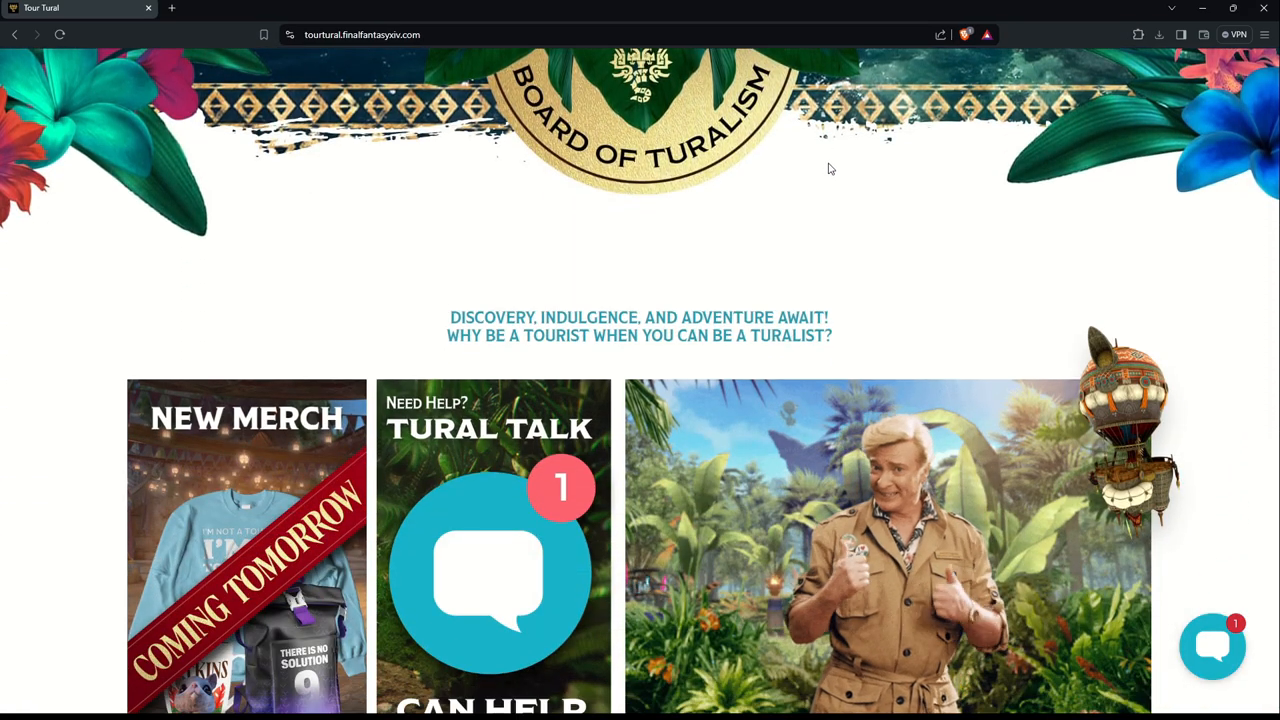
scroll("down", 3)
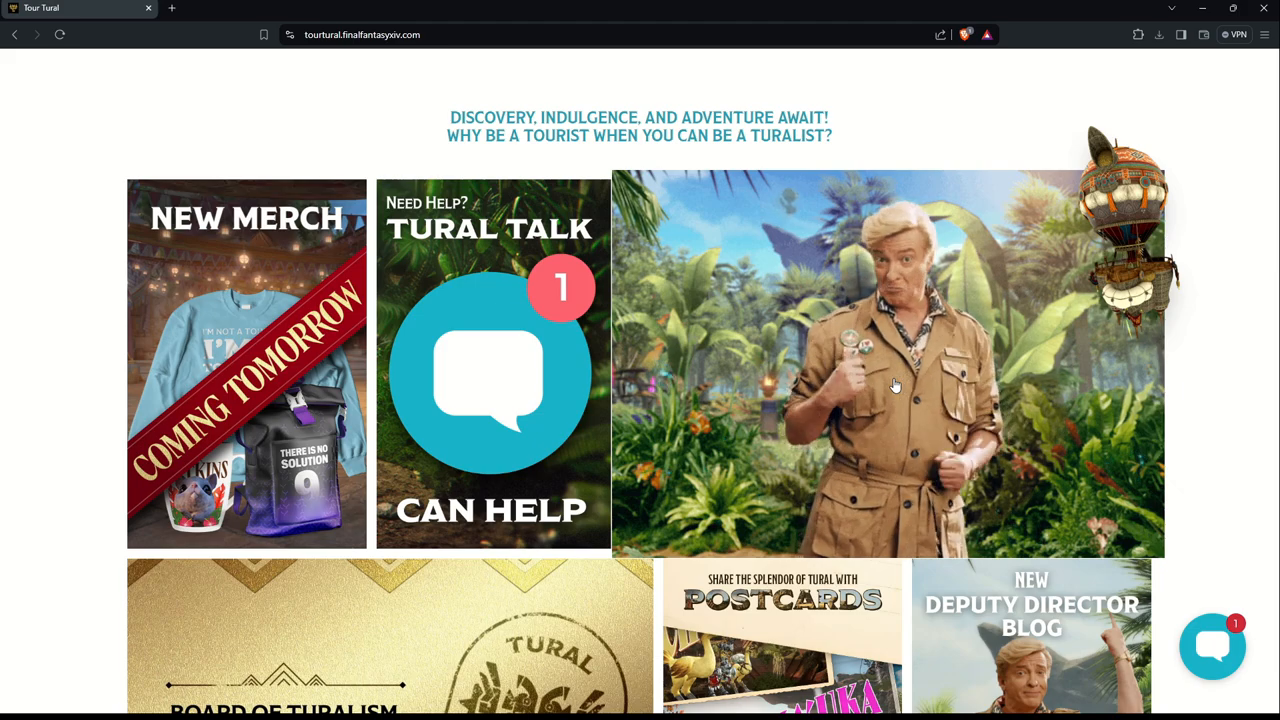
scroll("down", 3)
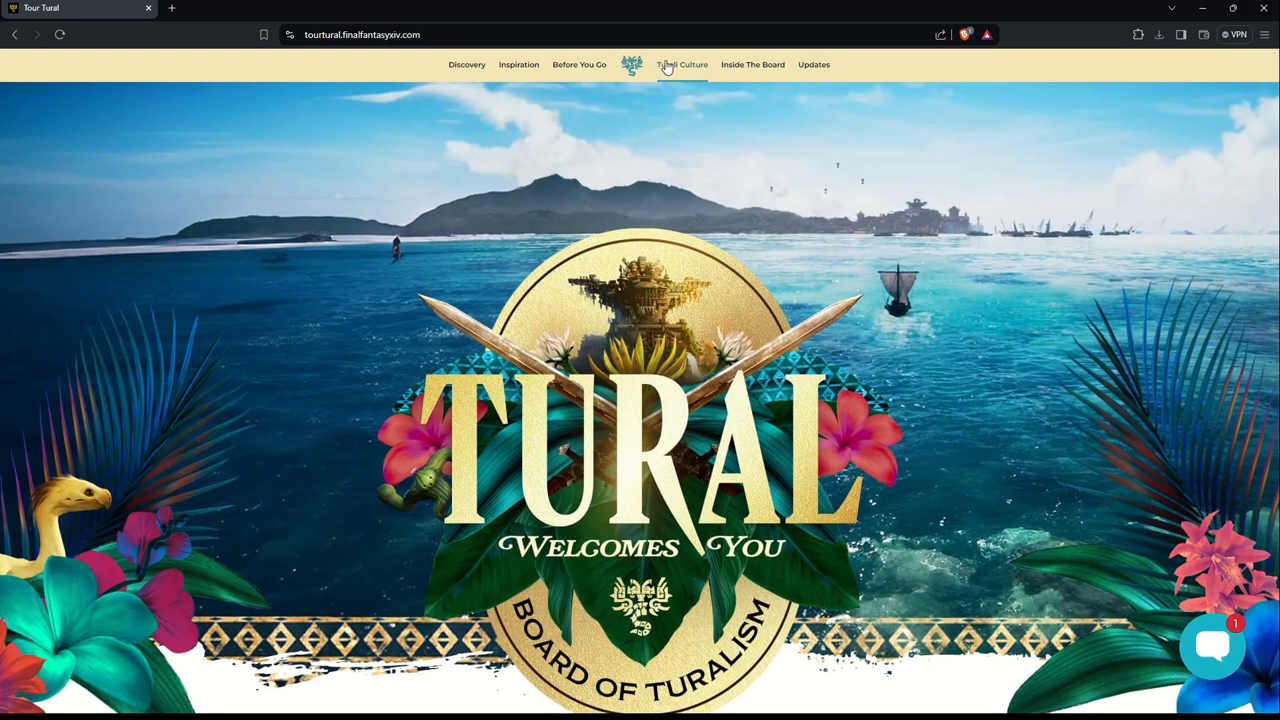
Step: Open Turali Culture and scroll to Health and Wellness, from Cactuar acupuncture to Moblin meditation
left_click(682, 64)
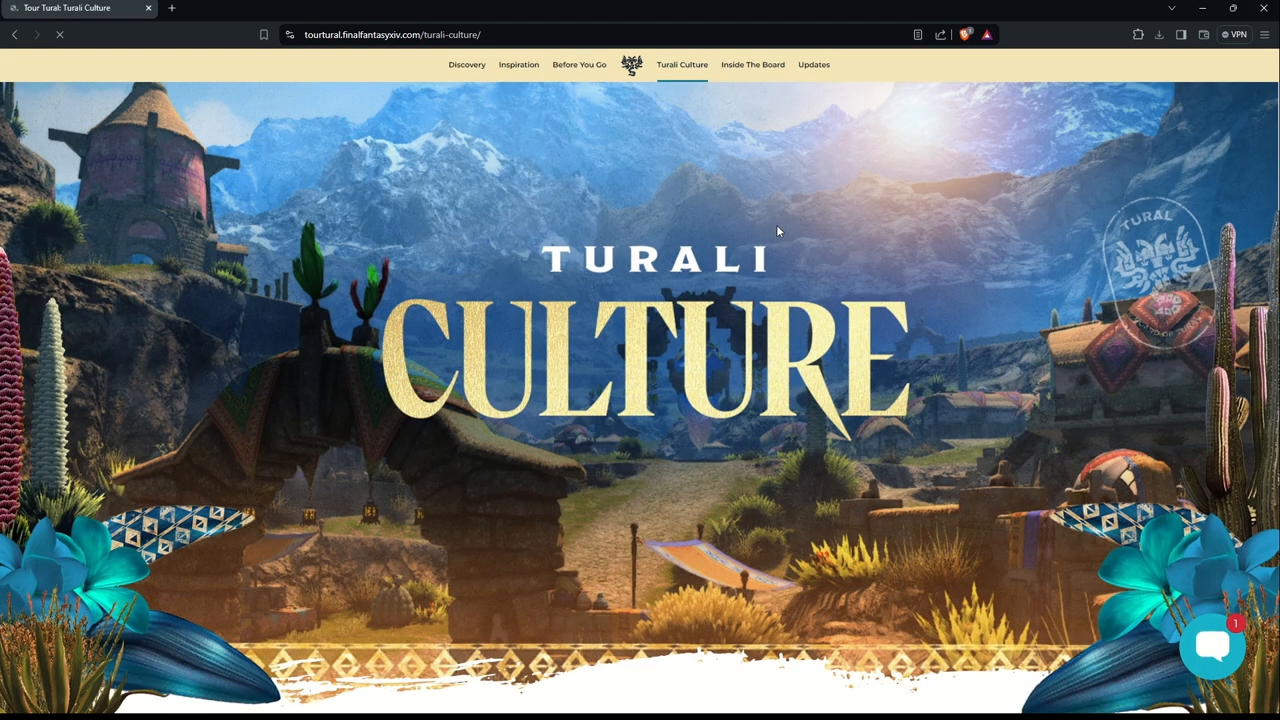
scroll("down", 3)
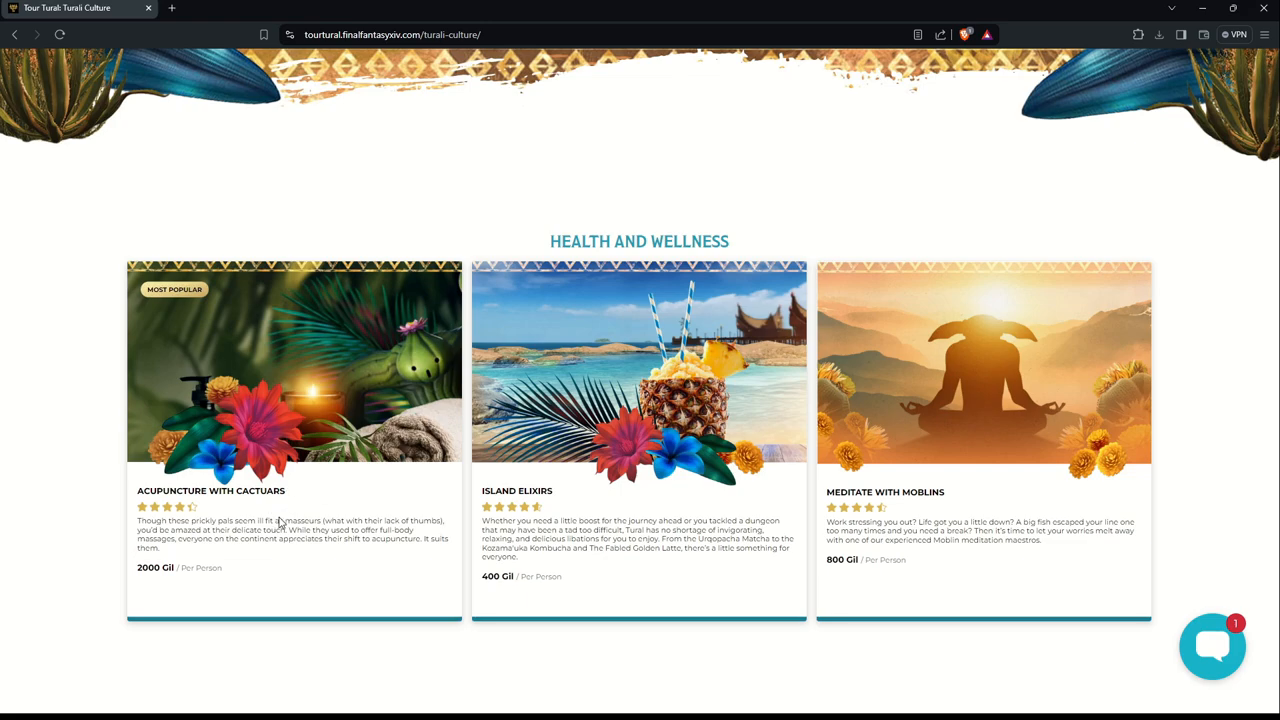
mouse_move(273, 571)
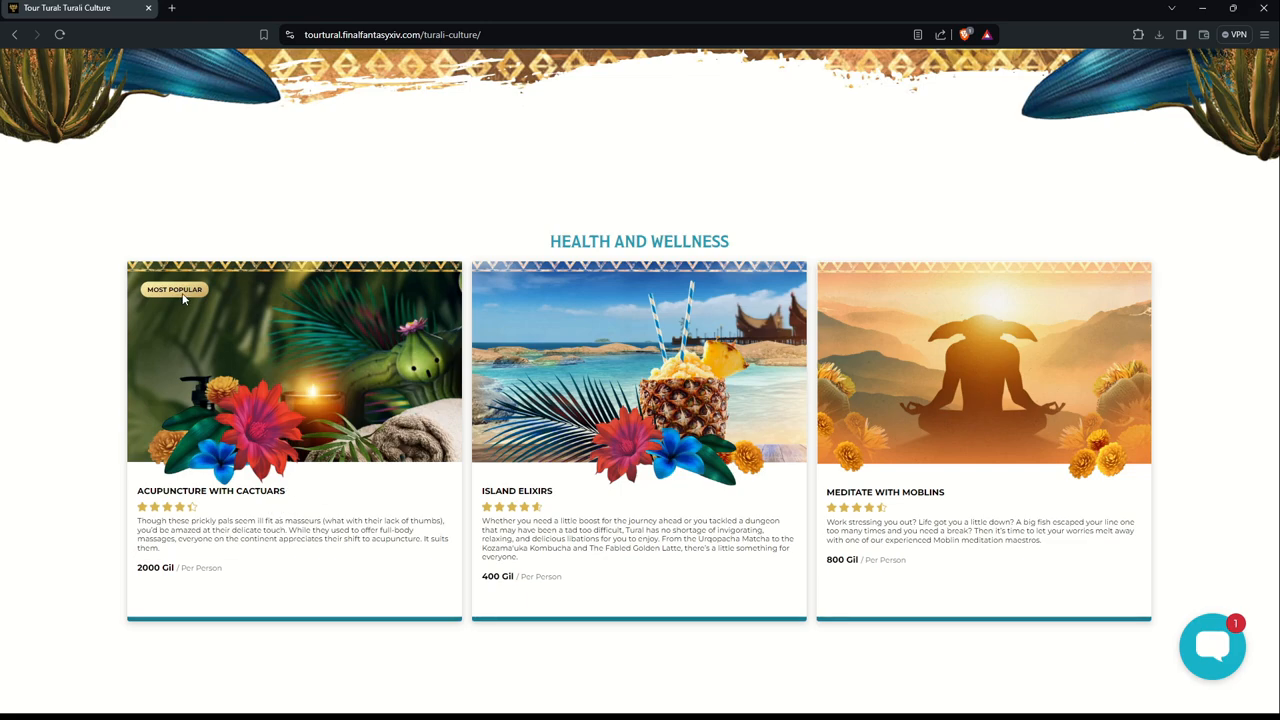
mouse_move(233, 538)
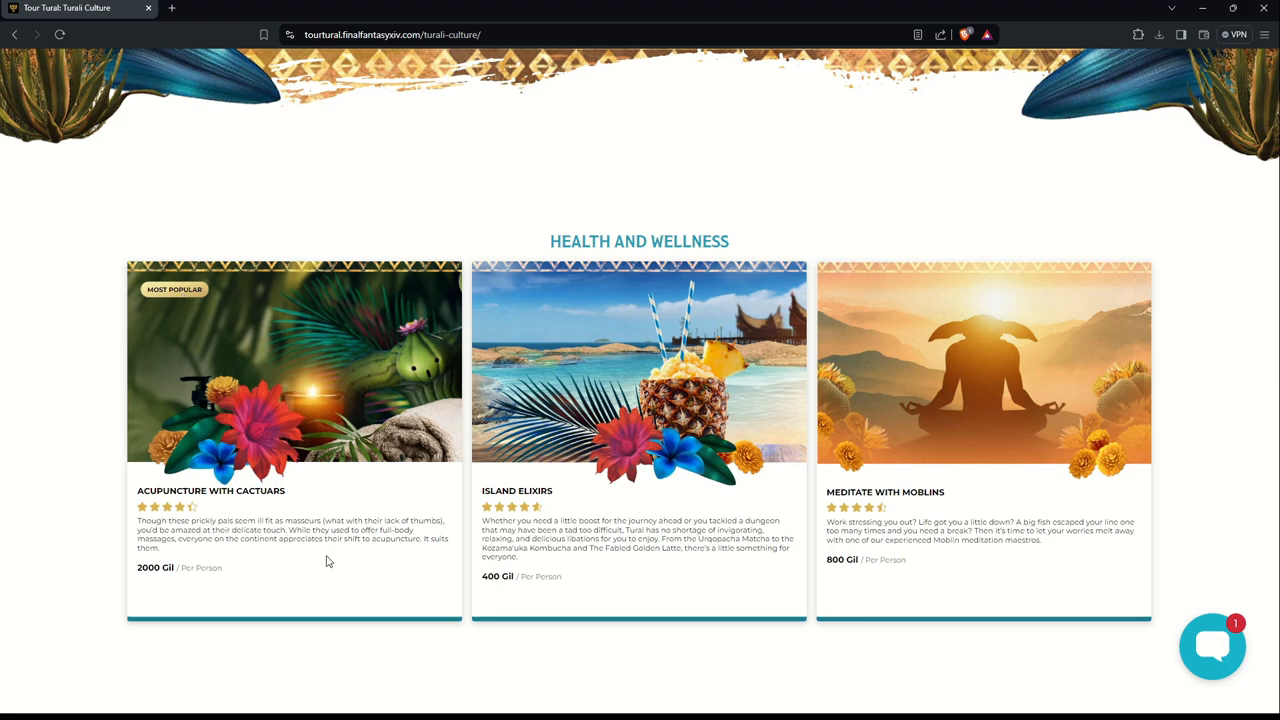
mouse_move(270, 551)
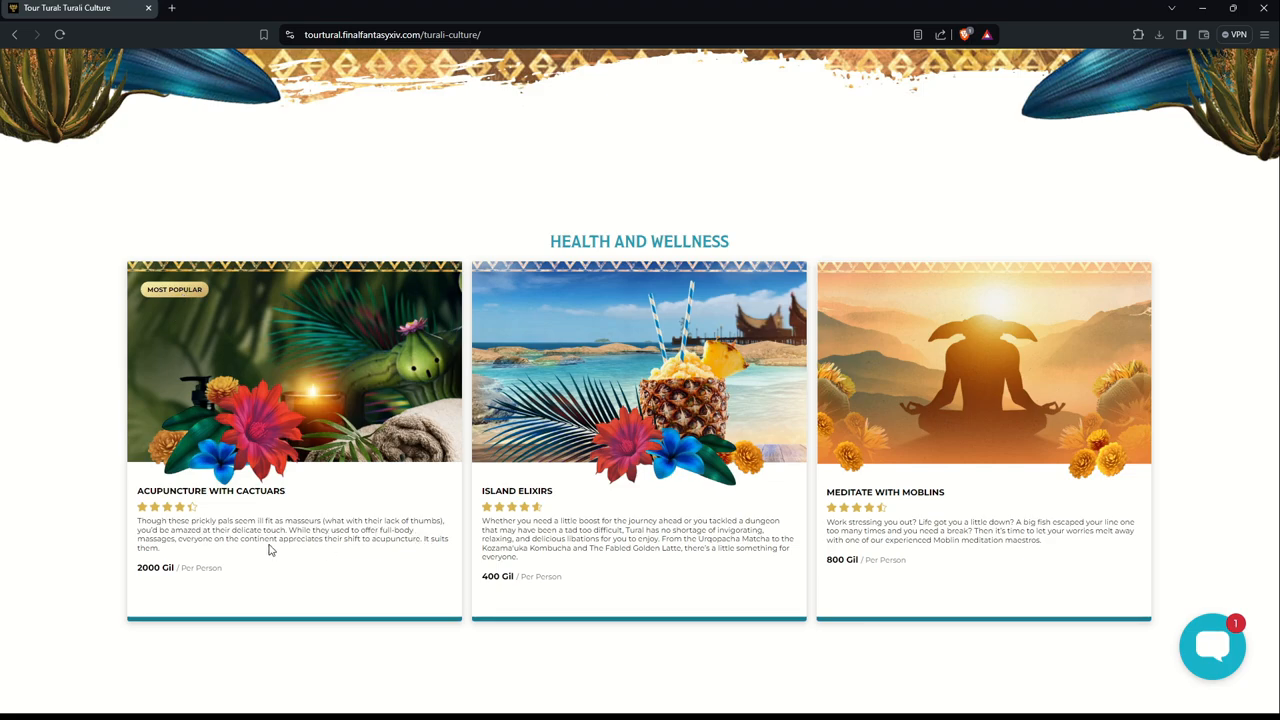
mouse_move(199, 543)
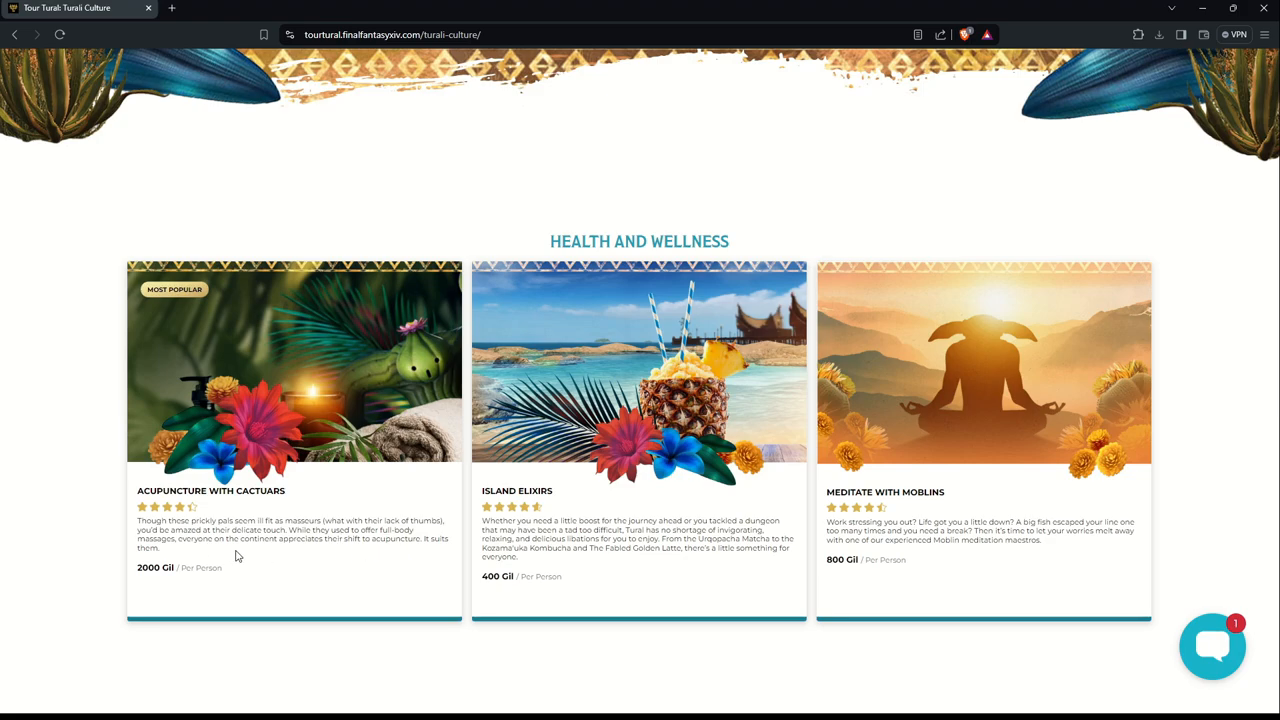
mouse_move(378, 557)
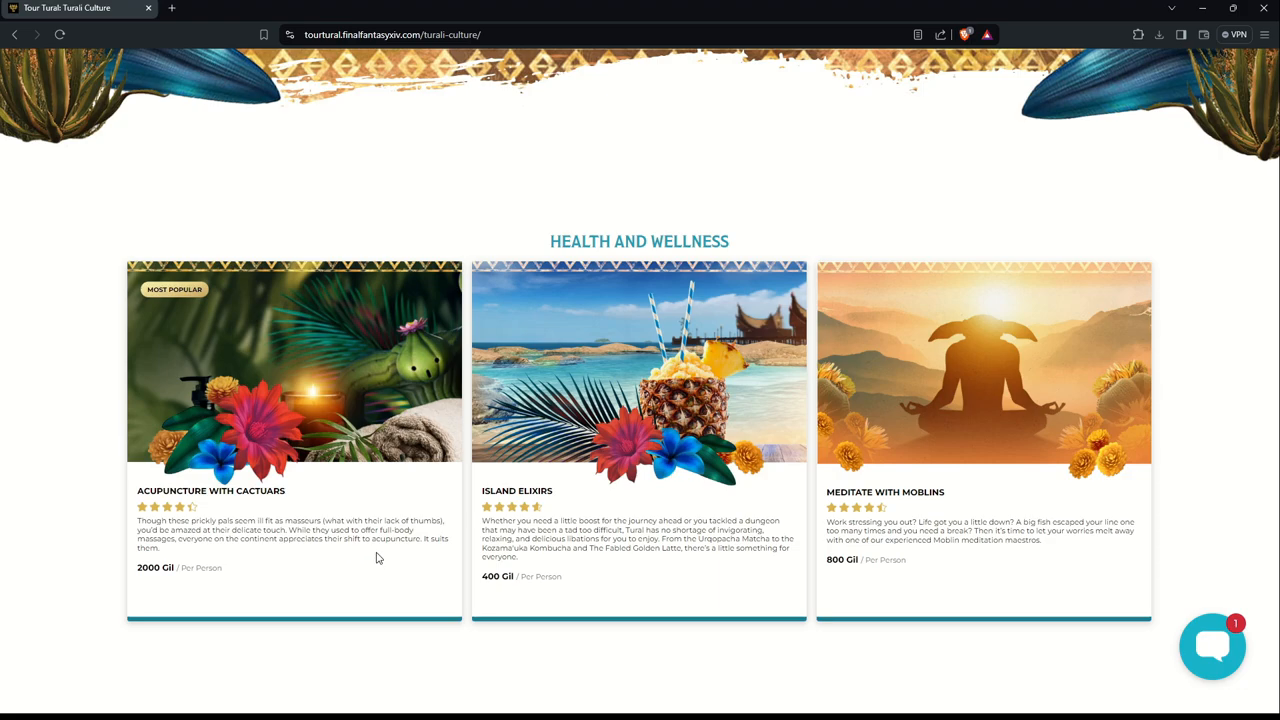
mouse_move(384, 558)
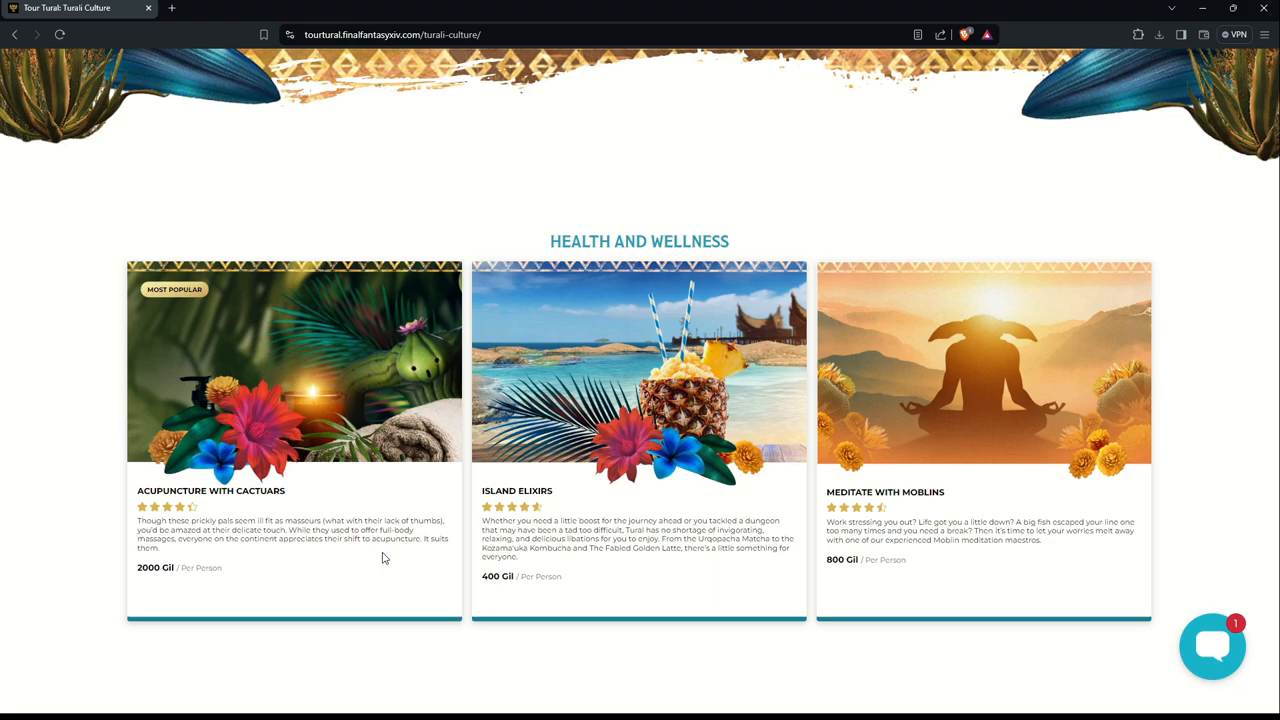
mouse_move(178, 491)
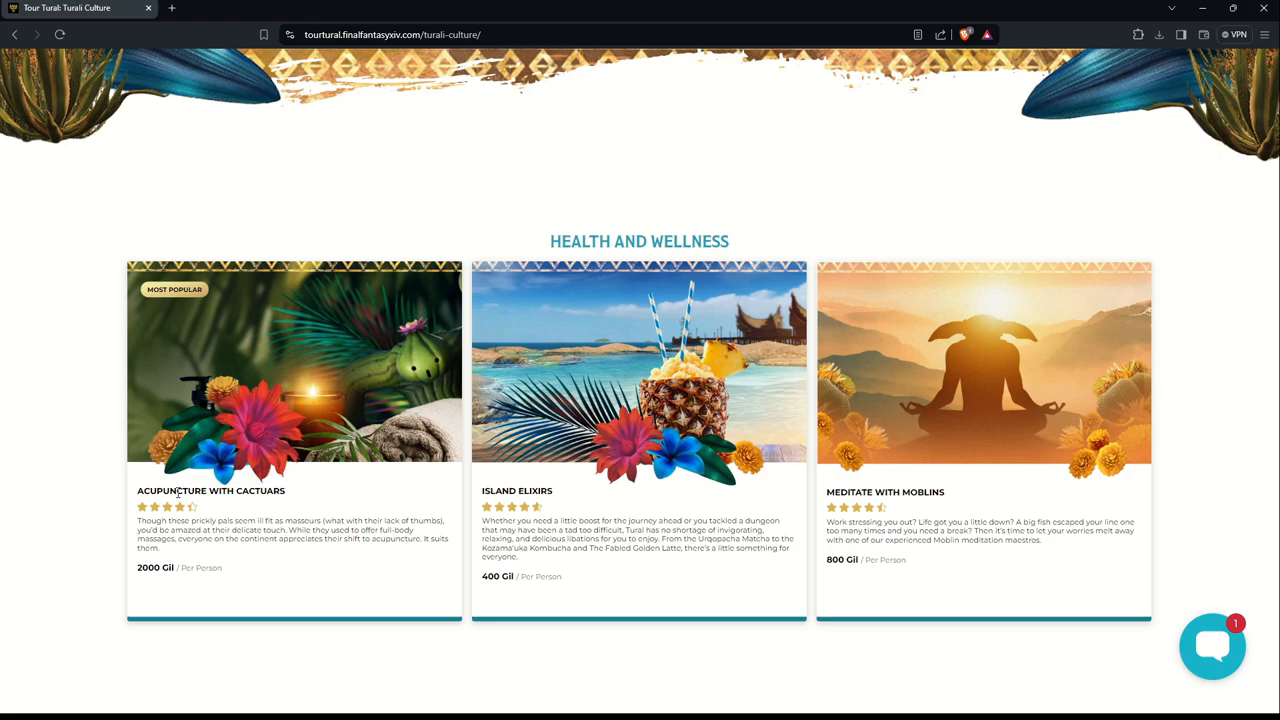
scroll("down", 3)
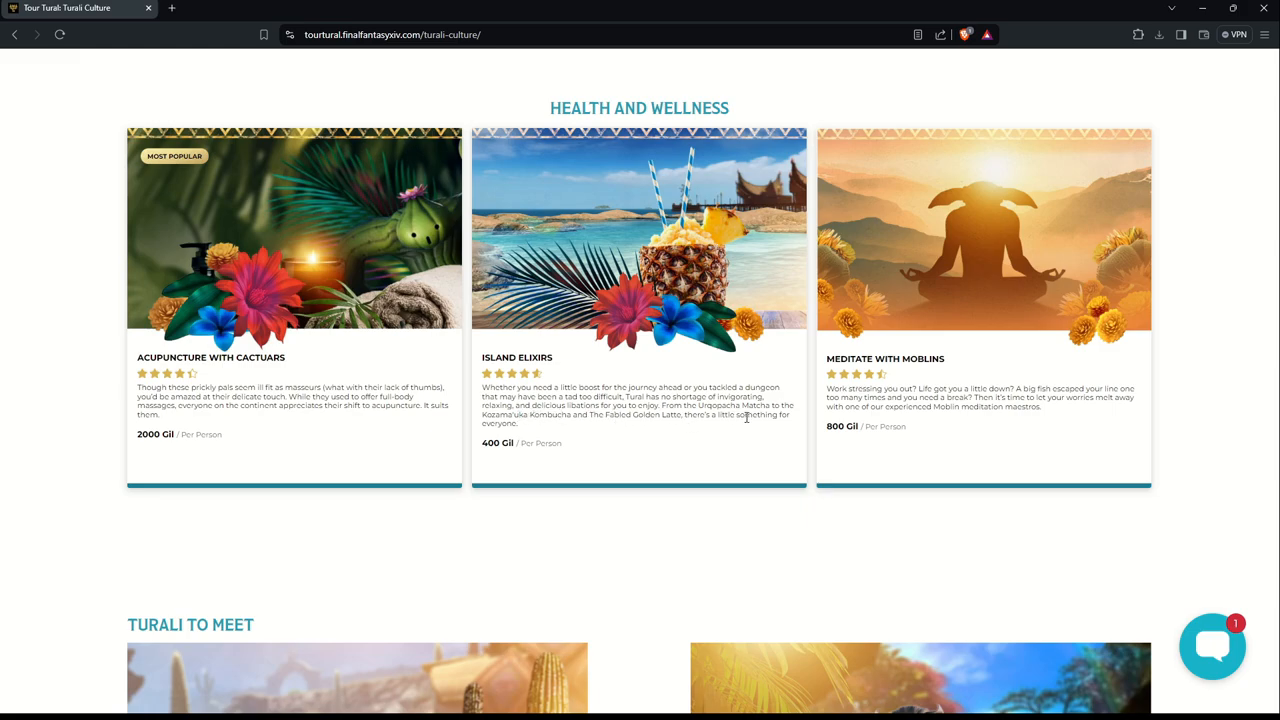
mouse_move(545, 427)
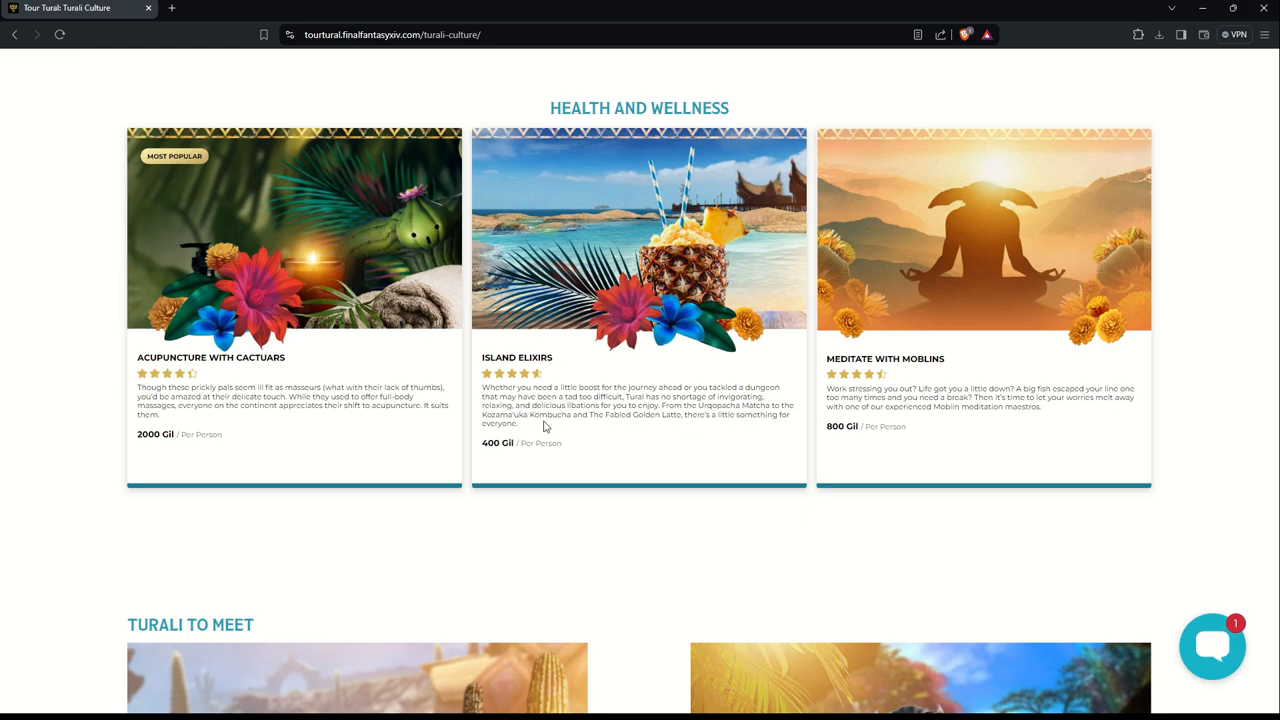
mouse_move(663, 428)
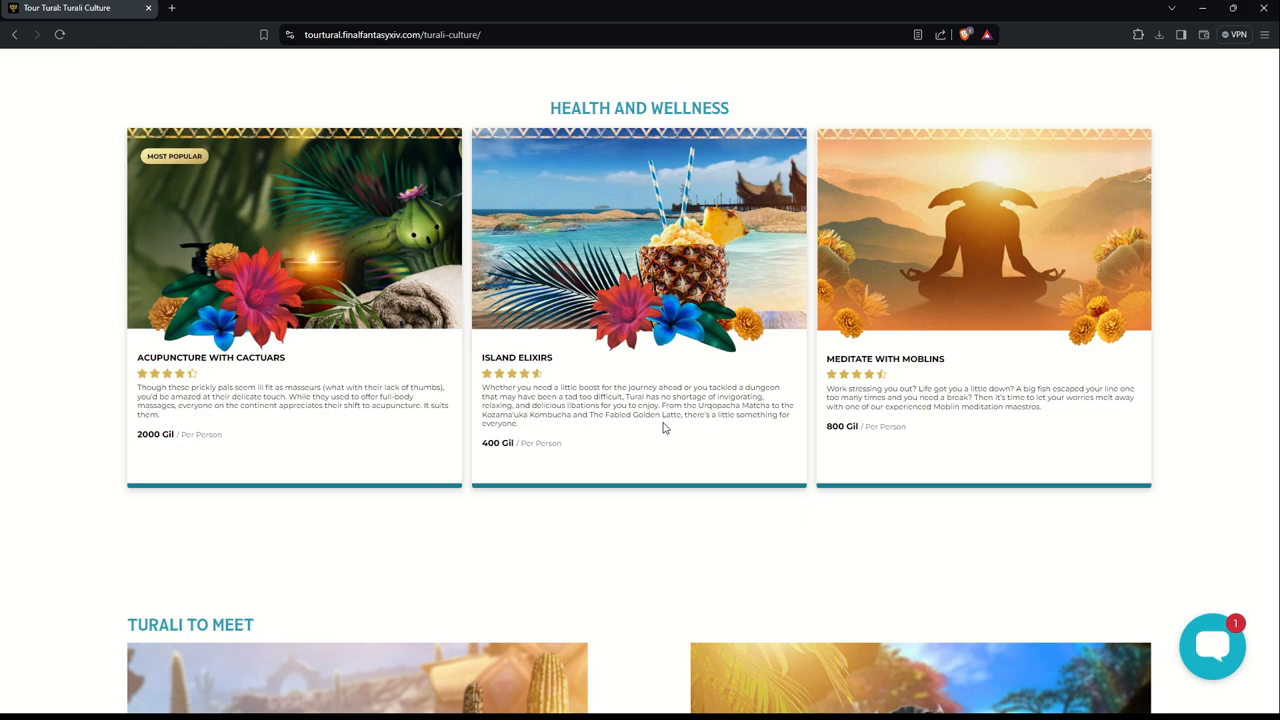
mouse_move(747, 425)
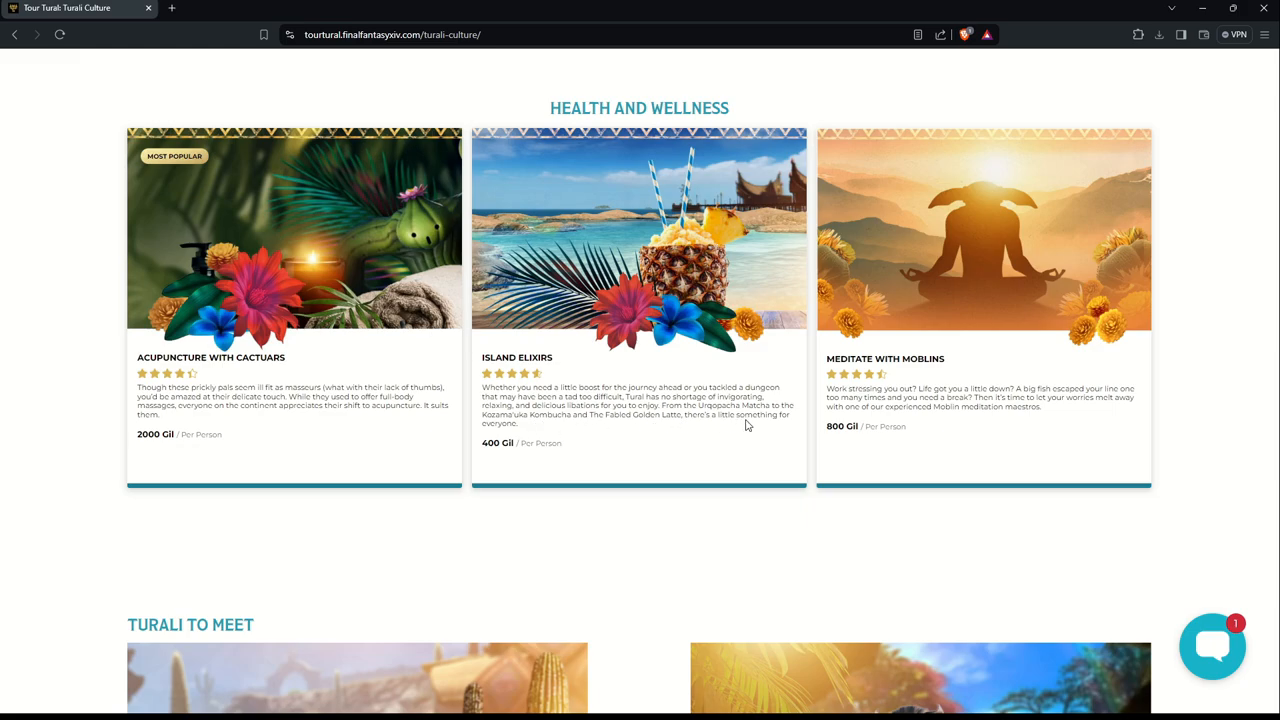
mouse_move(590, 371)
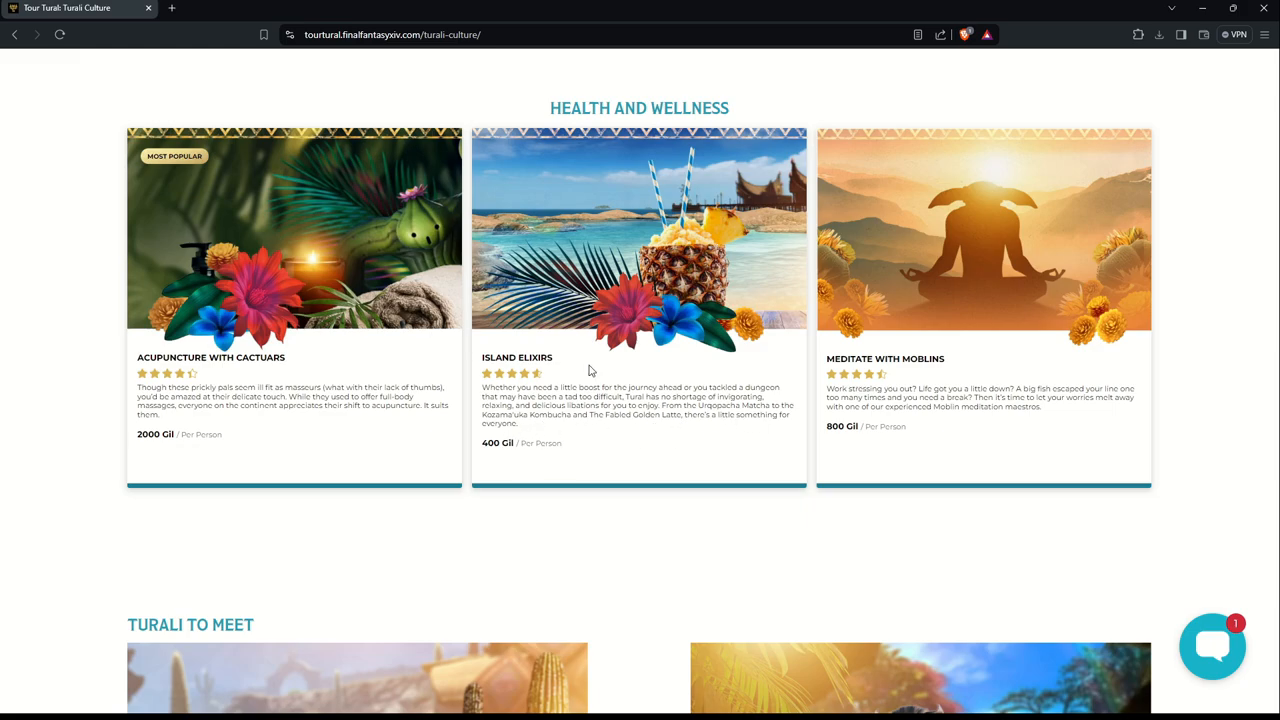
mouse_move(519, 445)
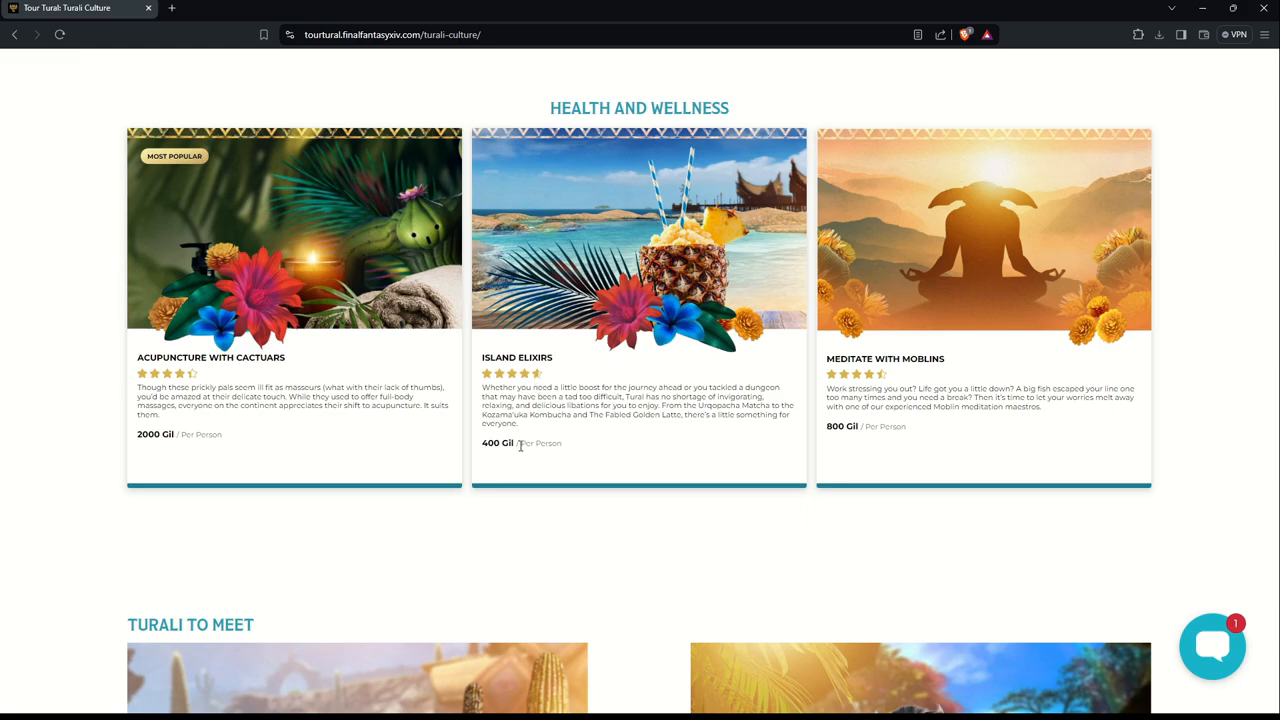
mouse_move(1010, 290)
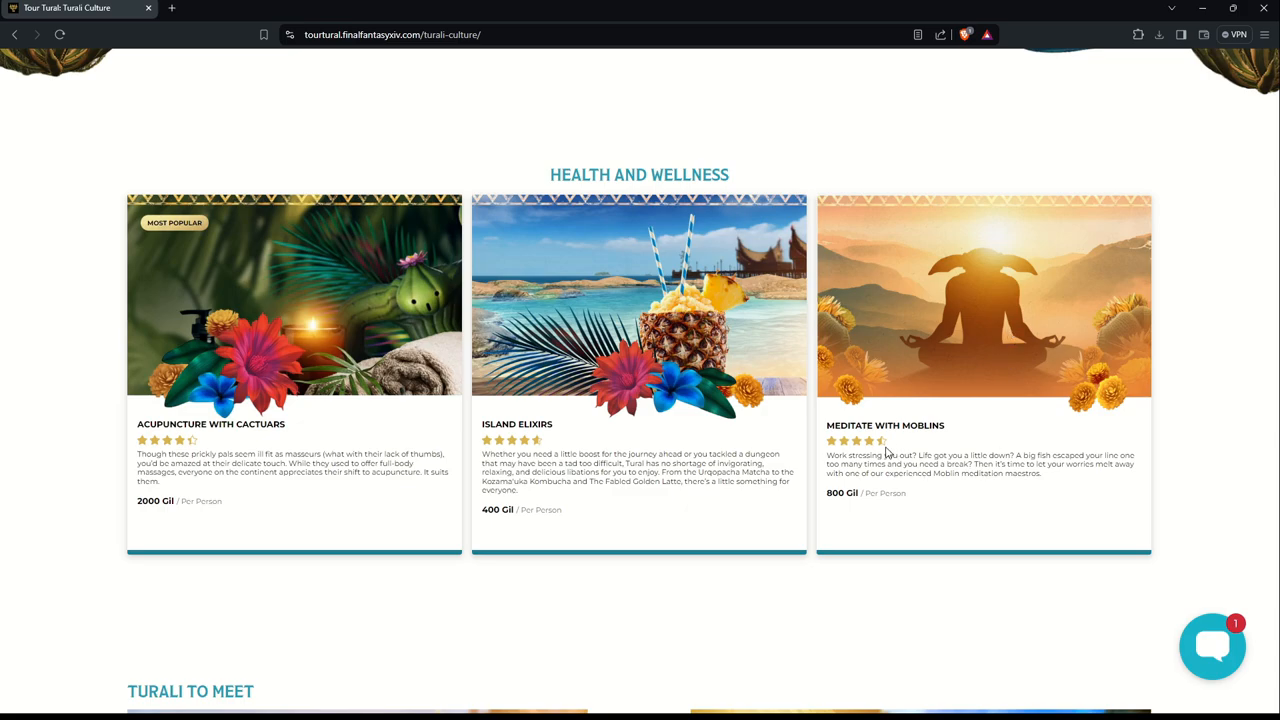
mouse_move(160, 442)
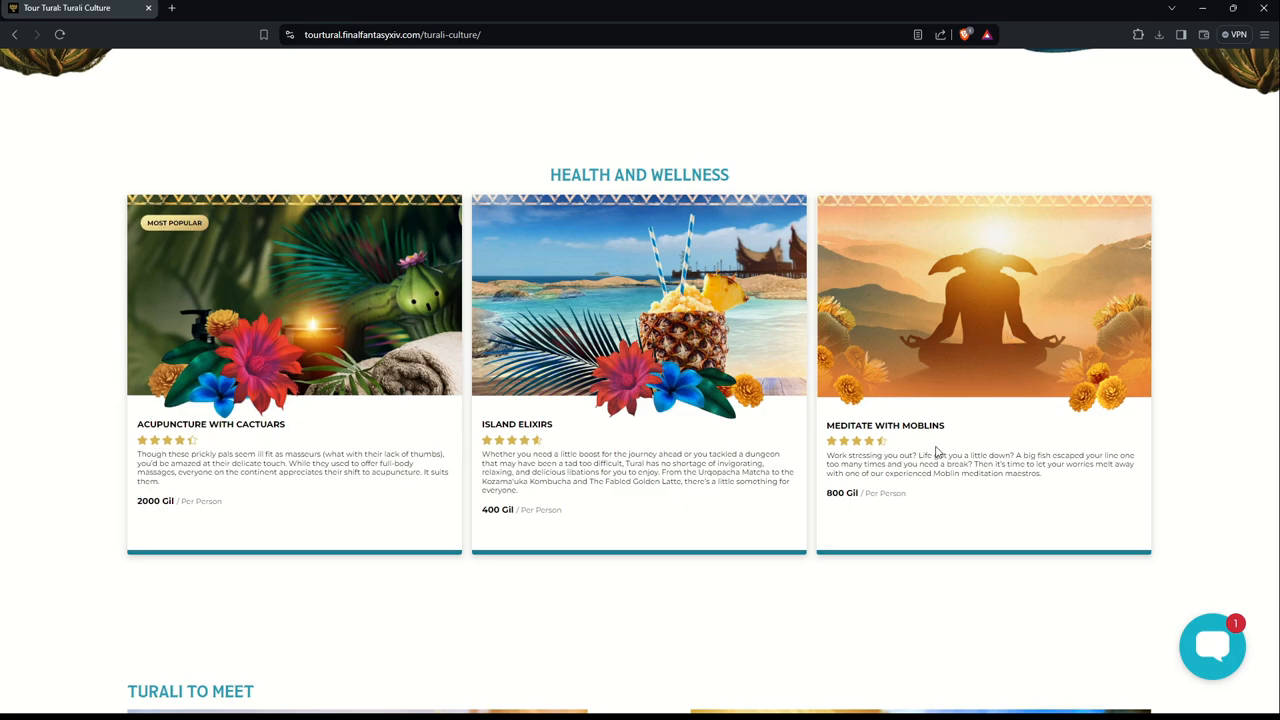
mouse_move(995, 460)
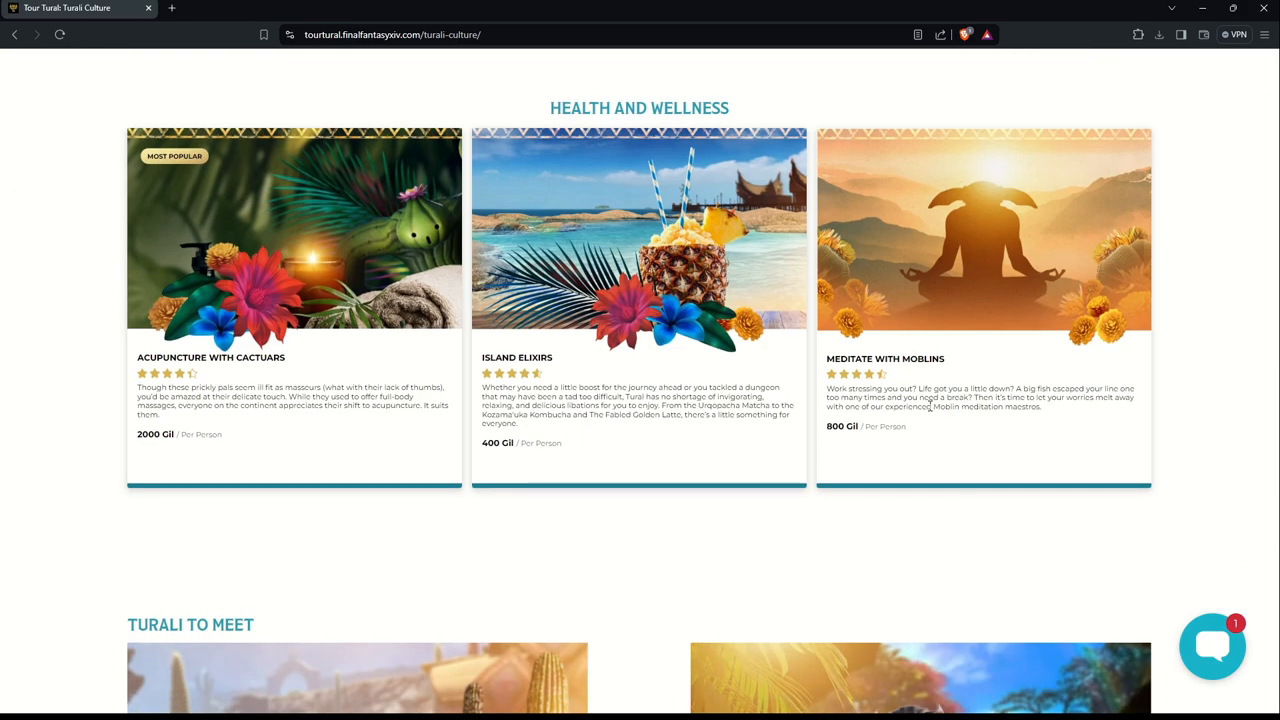
mouse_move(1113, 400)
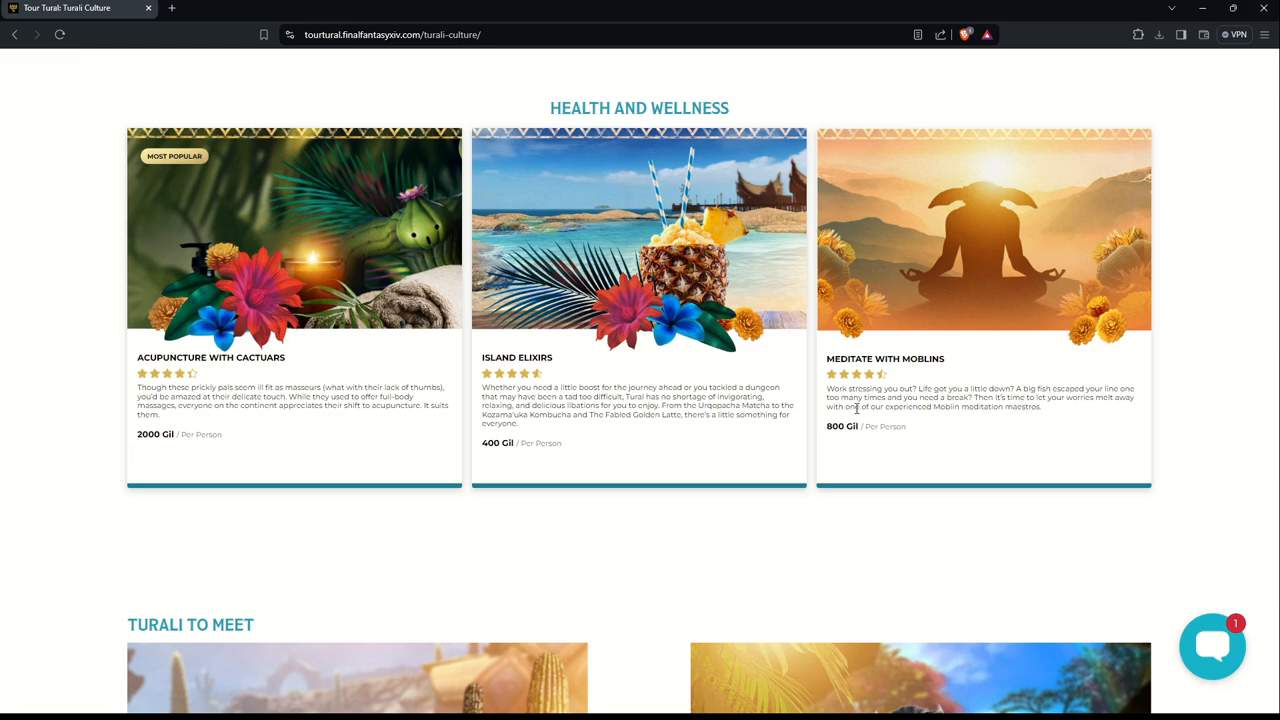
mouse_move(1053, 419)
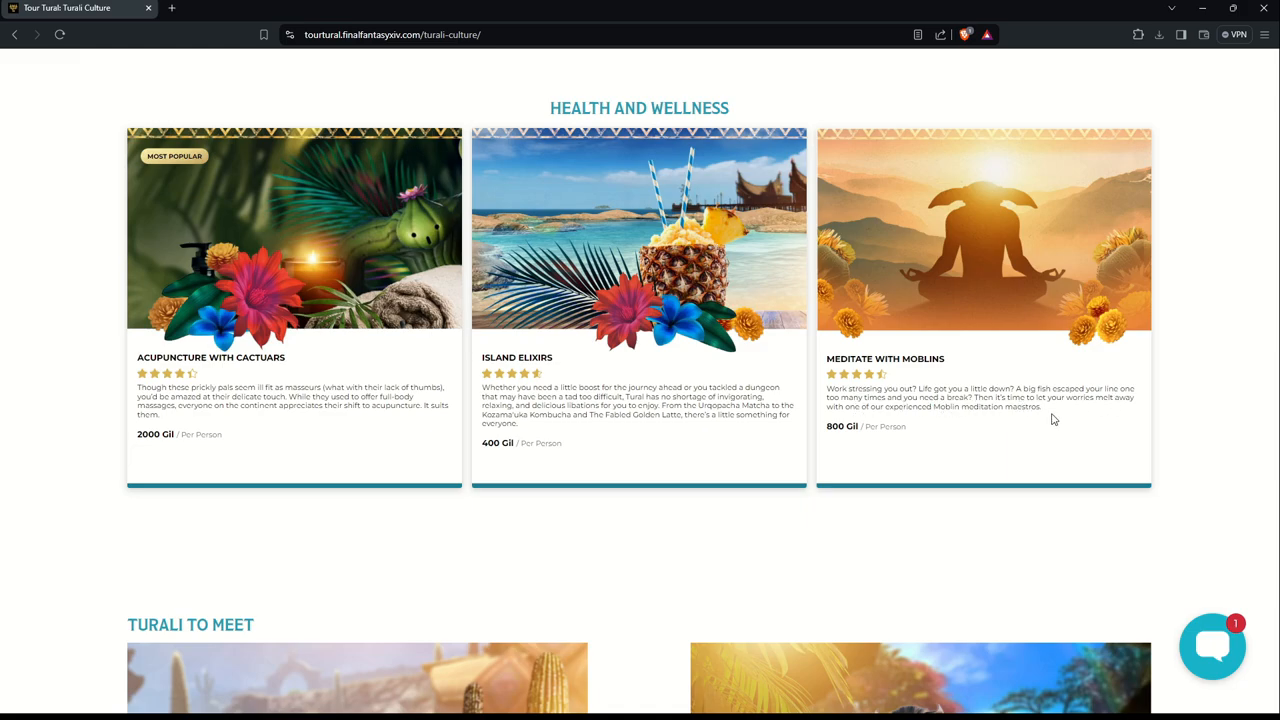
mouse_move(1108, 411)
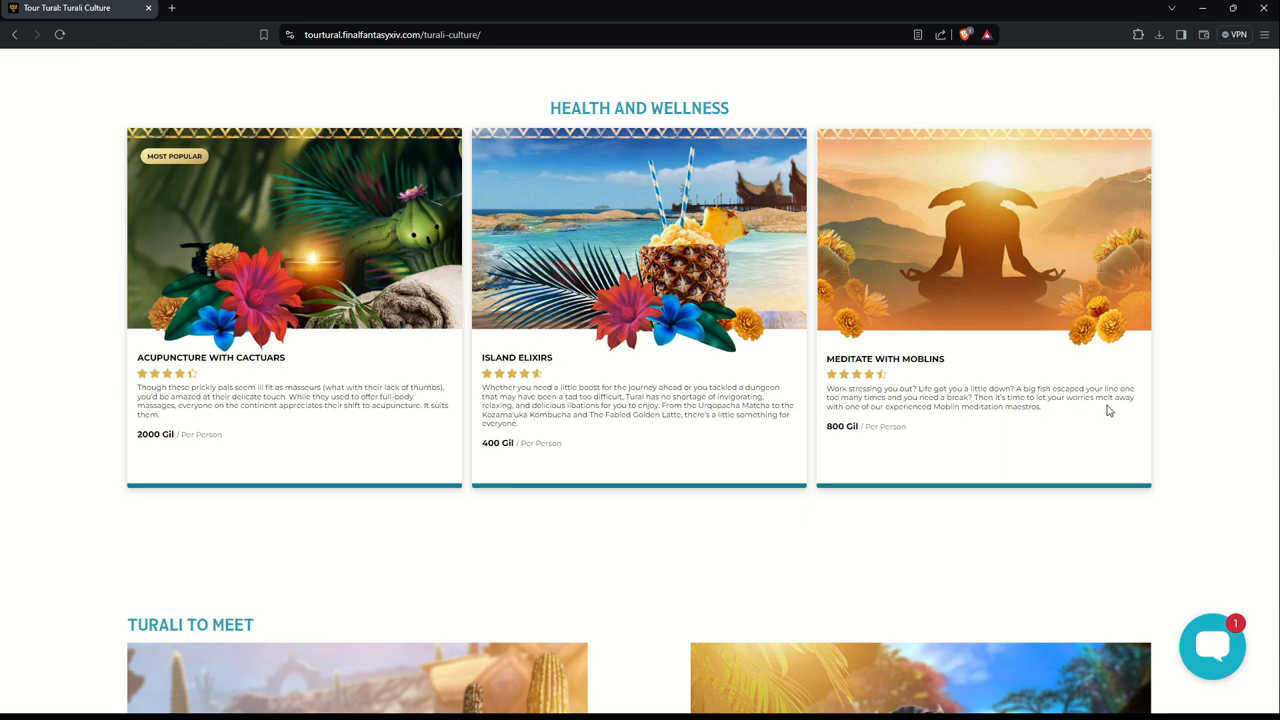
mouse_move(1024, 432)
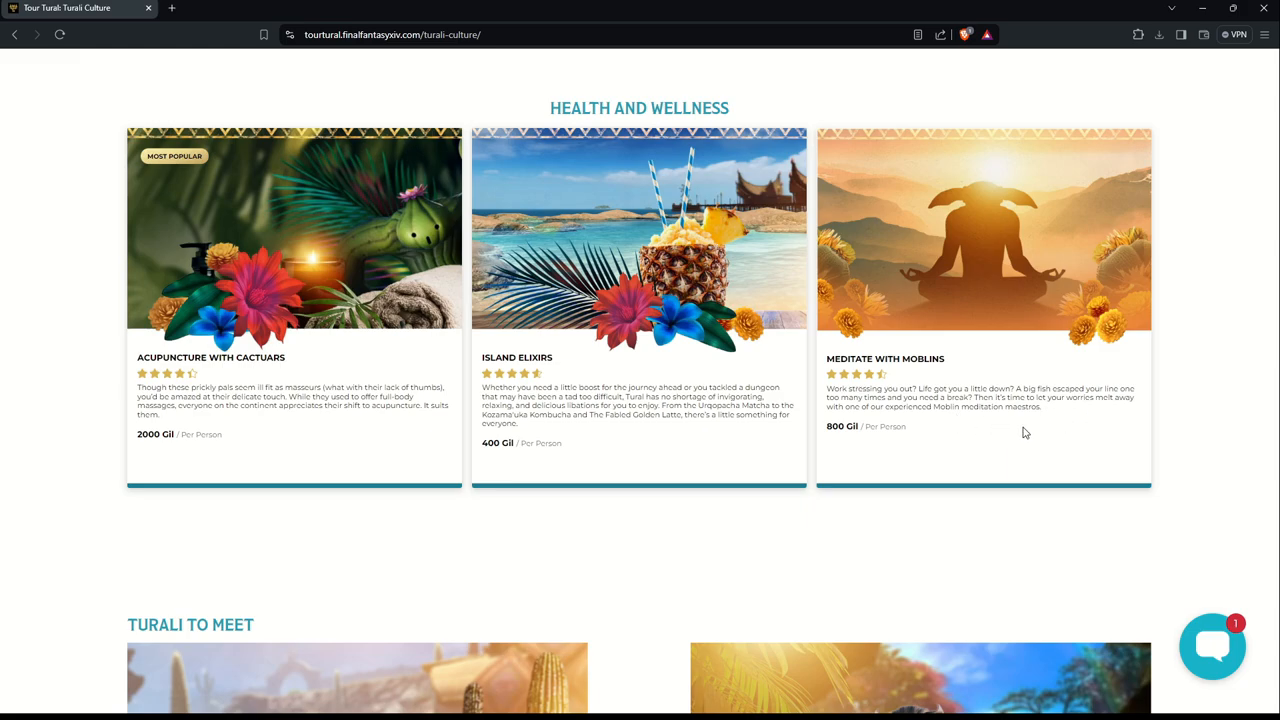
mouse_move(1037, 424)
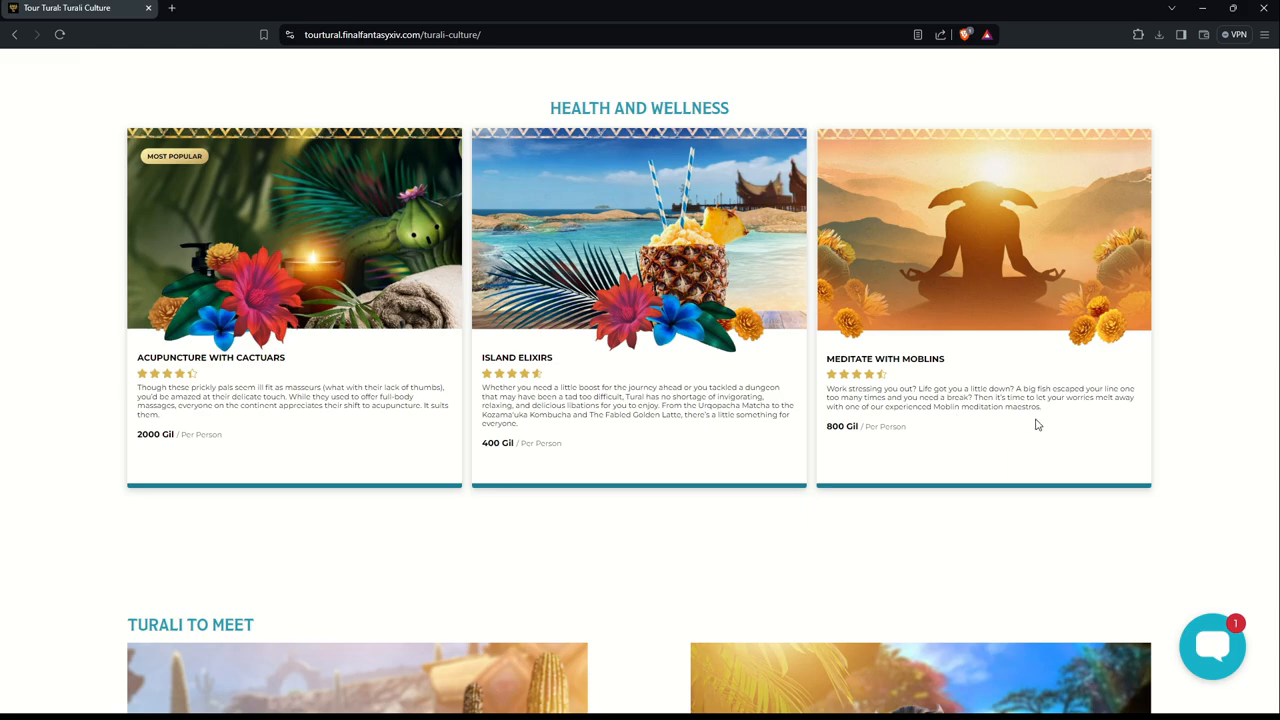
Step: Scroll through Turali To Meet, reading the Mamool Ja and Xbr'aal profiles
scroll("down", 3)
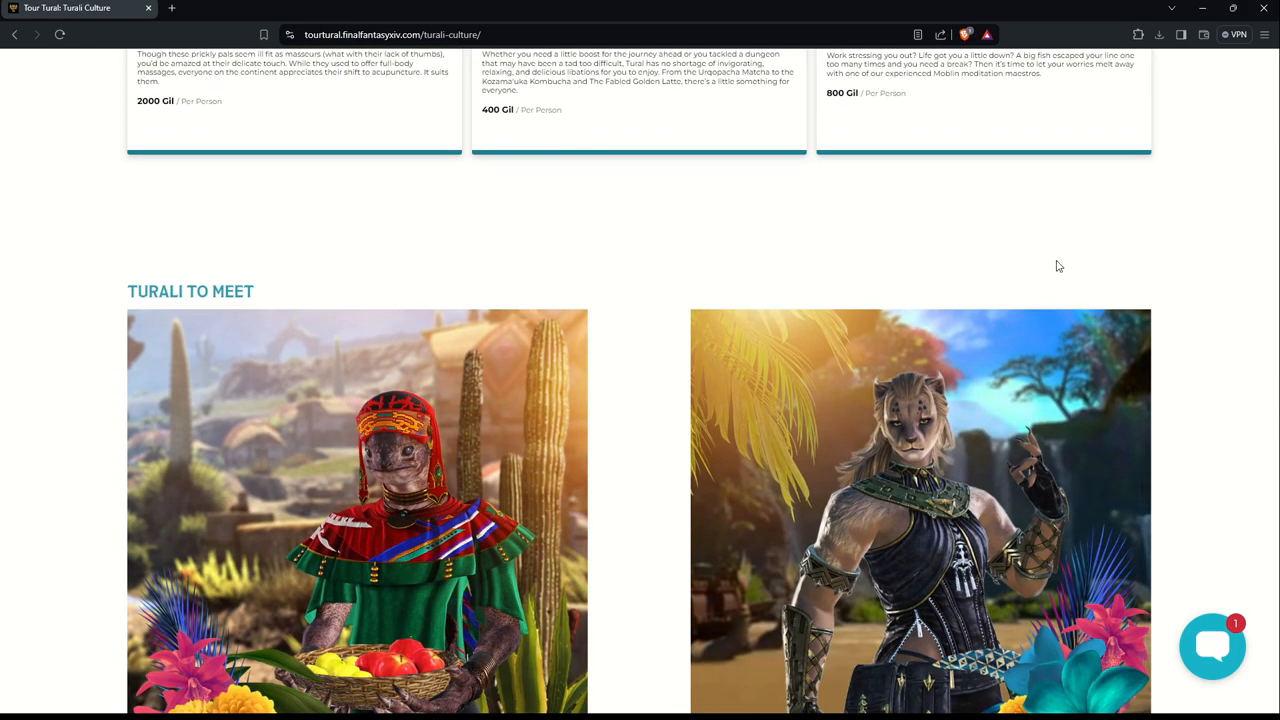
scroll("down", 3)
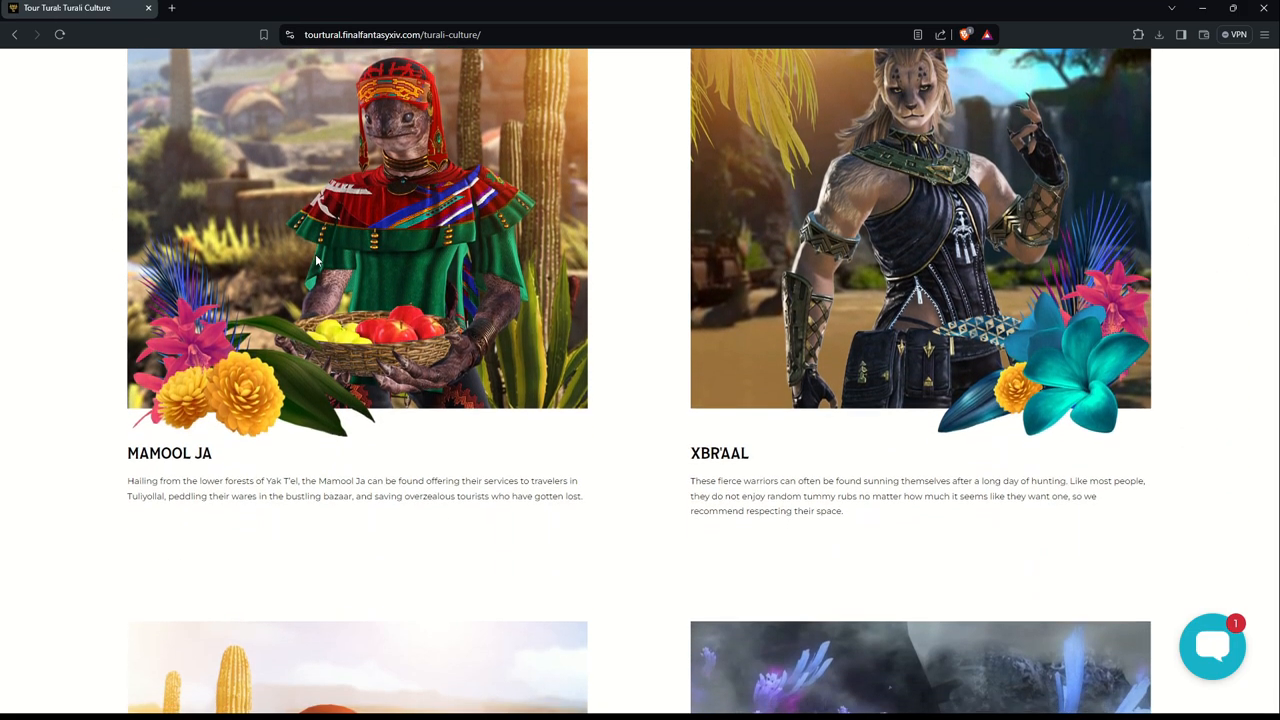
mouse_move(313, 207)
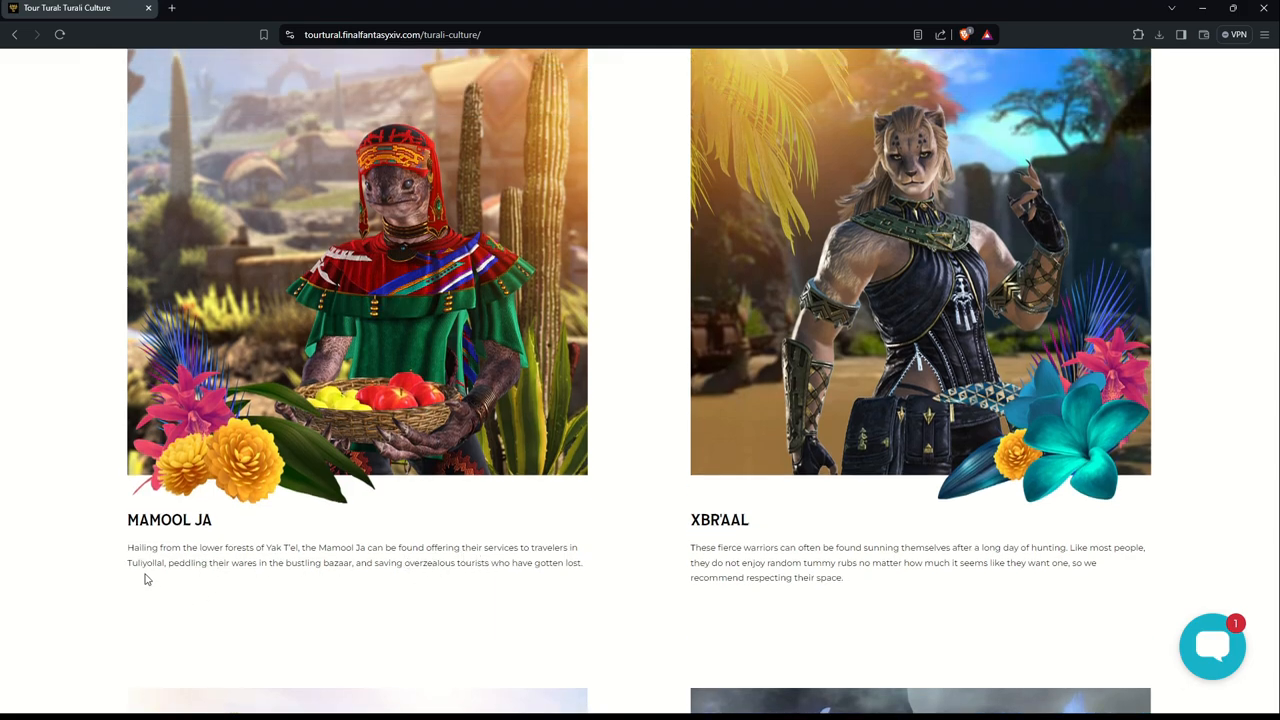
mouse_move(424, 591)
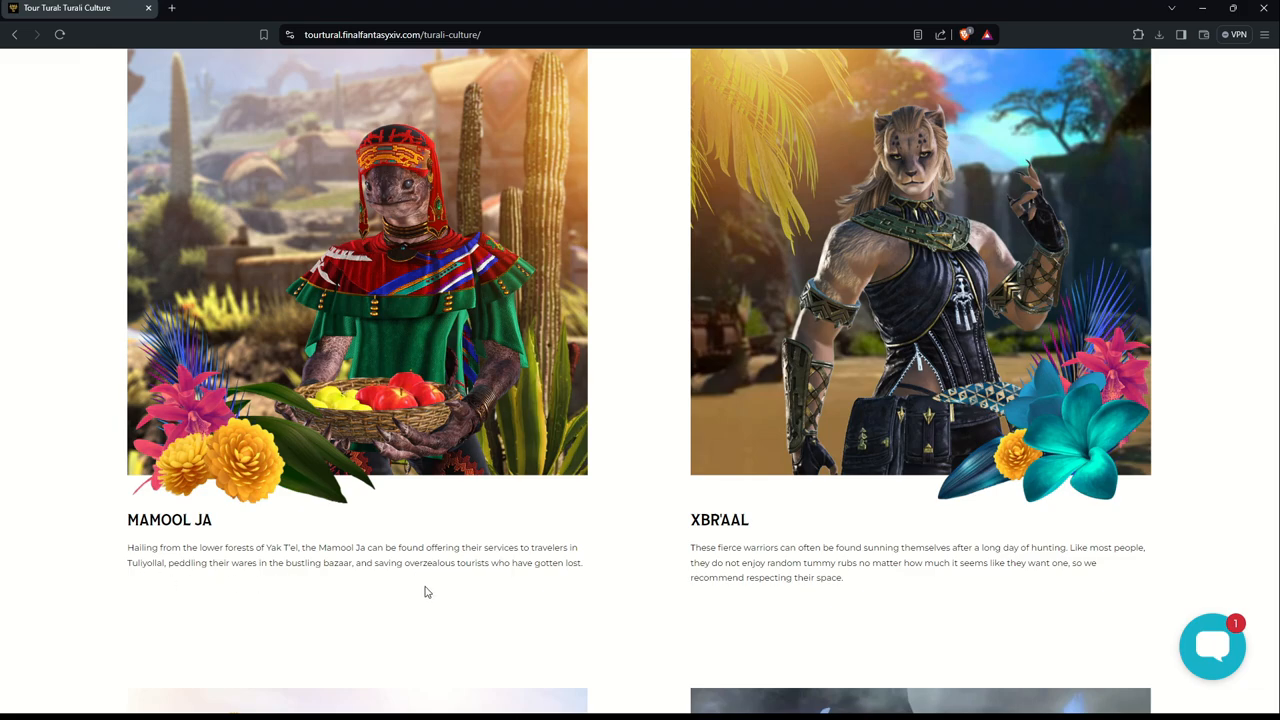
mouse_move(508, 582)
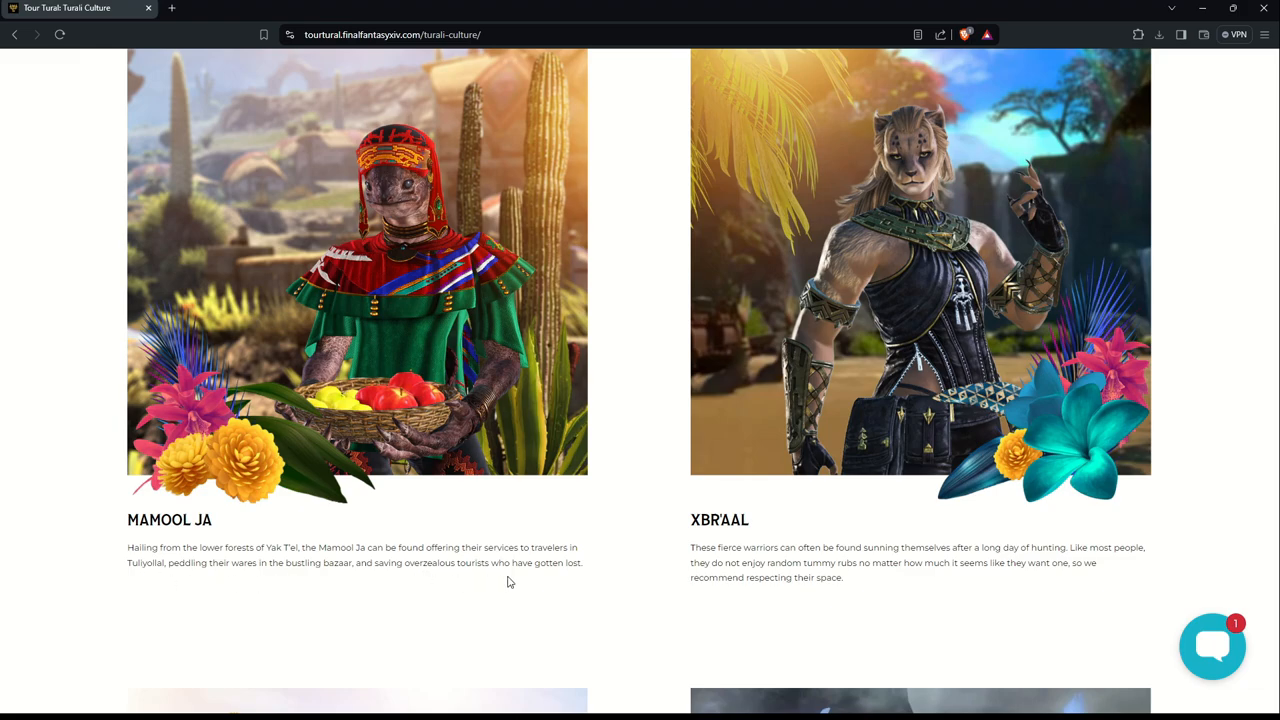
mouse_move(462, 351)
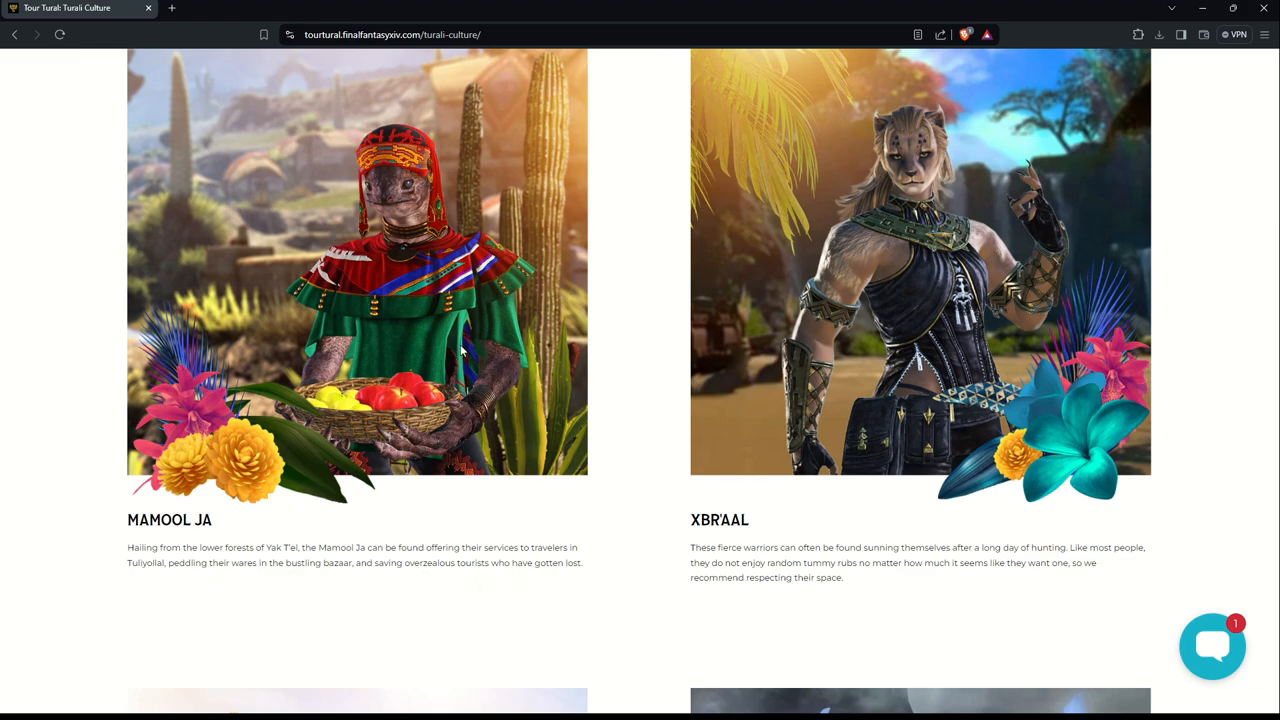
scroll("down", 3)
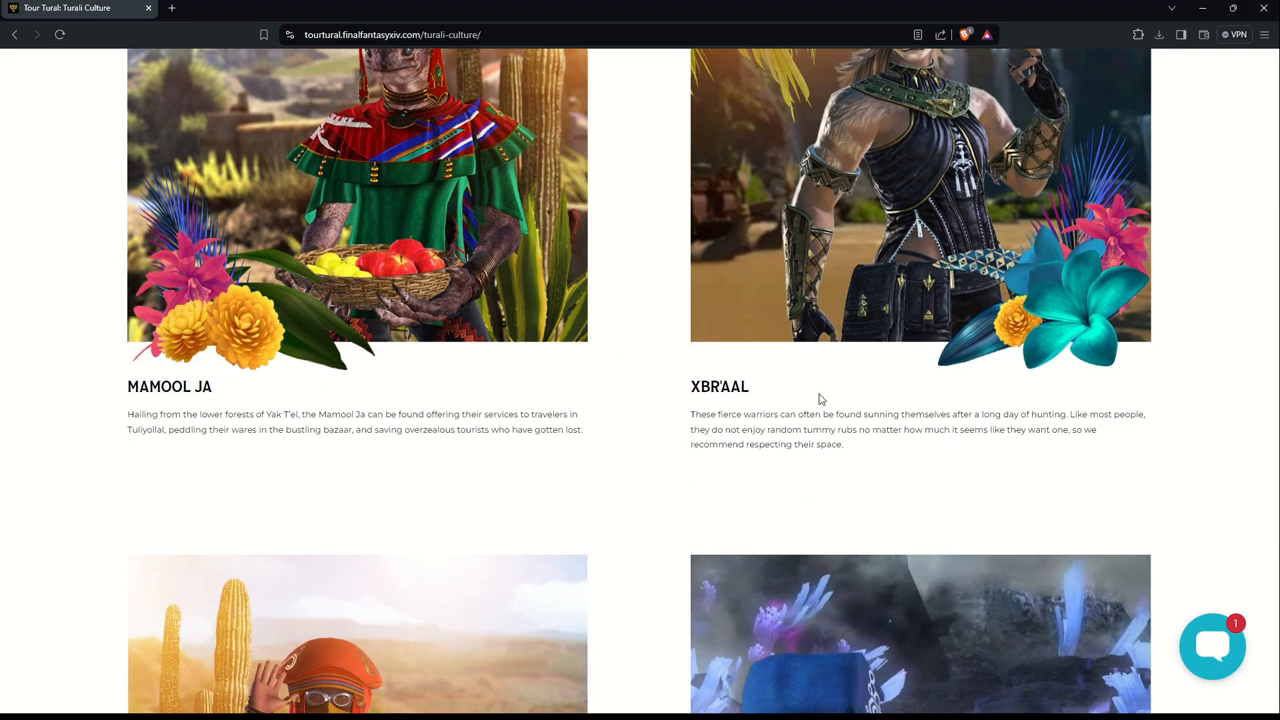
scroll("down", 3)
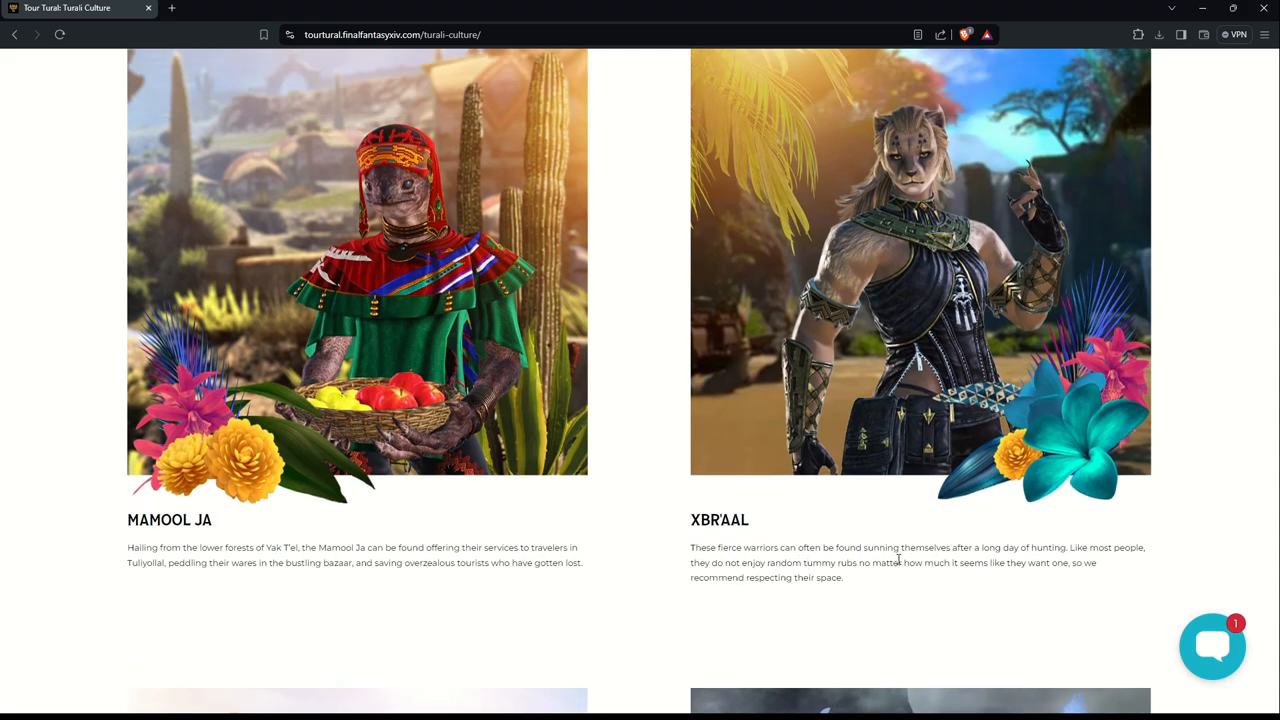
mouse_move(1006, 576)
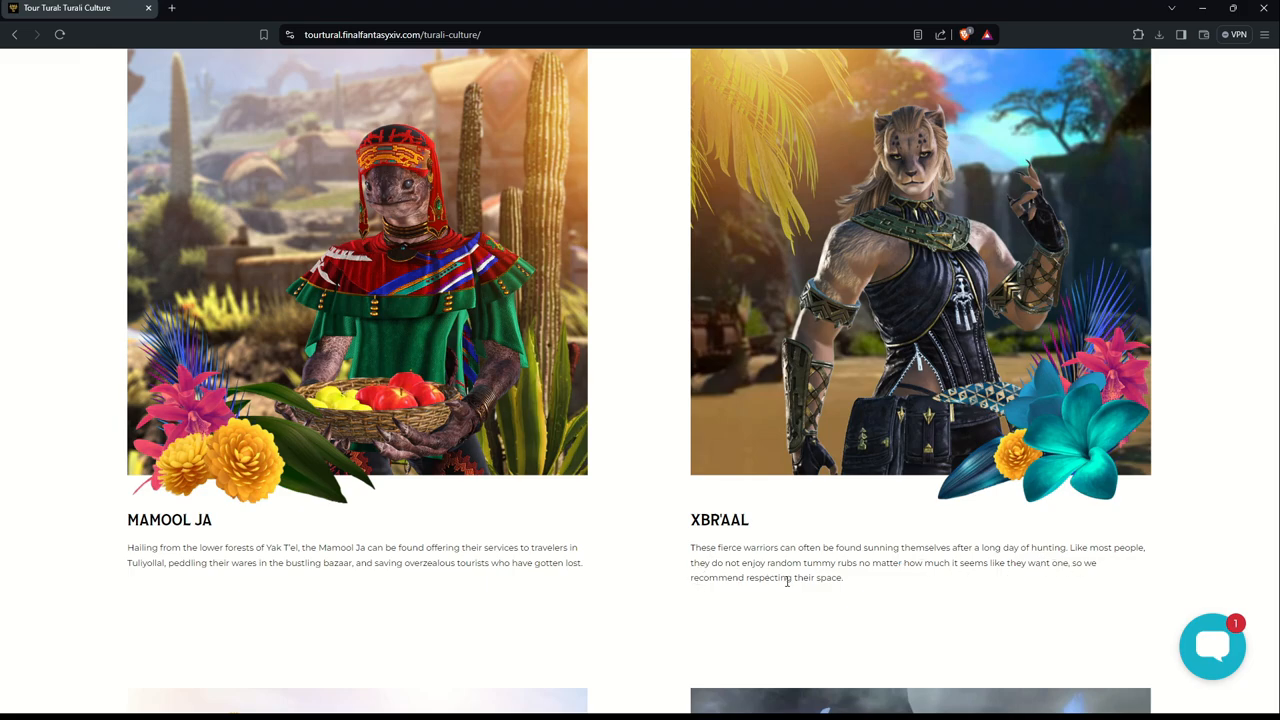
mouse_move(874, 578)
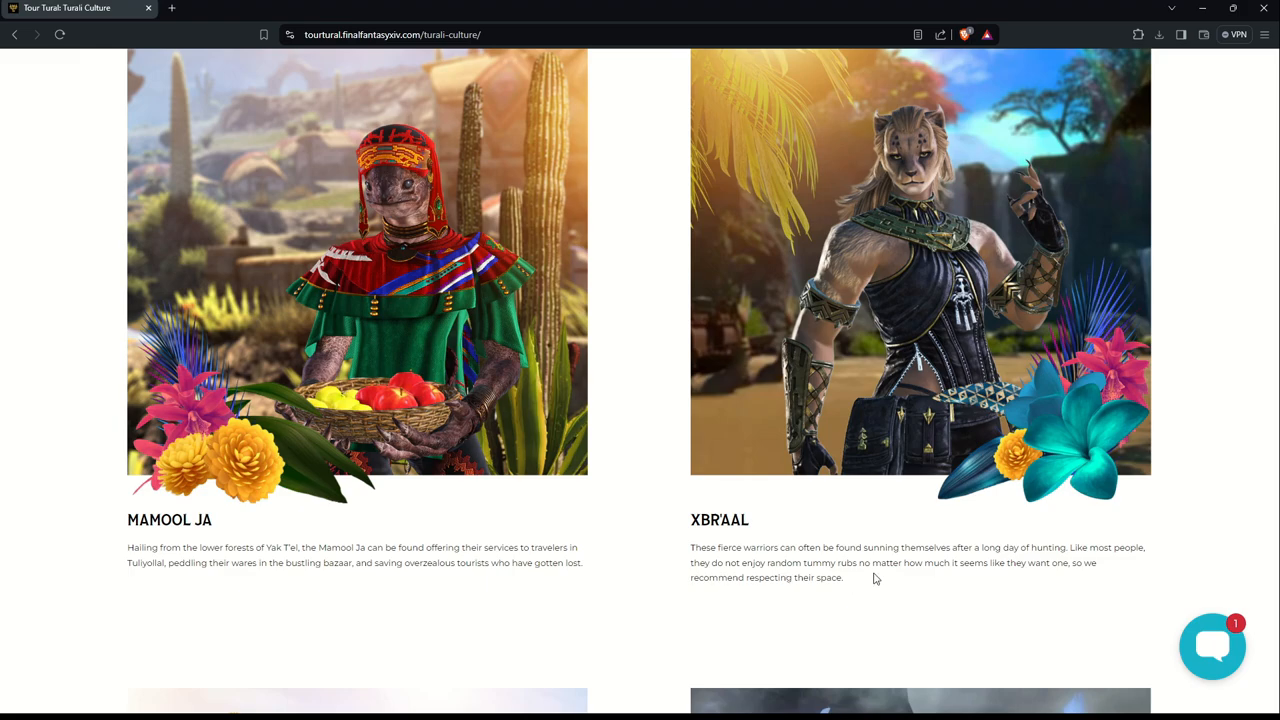
mouse_move(1057, 574)
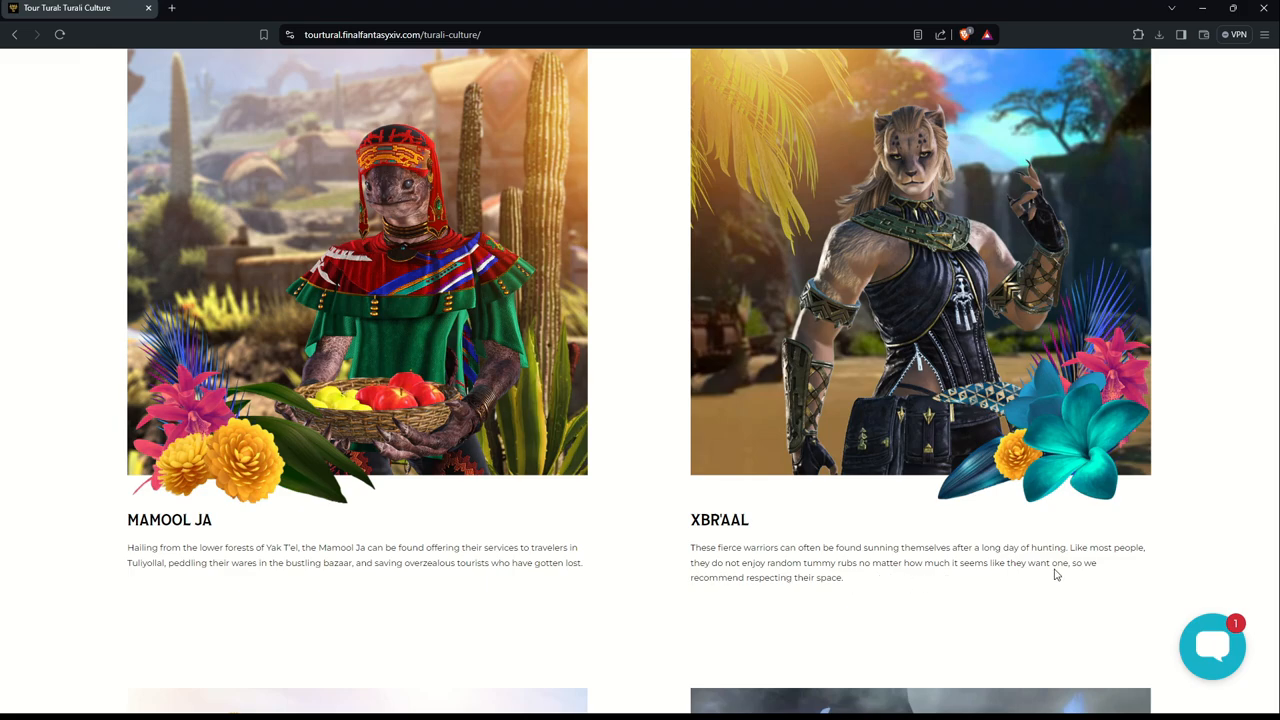
mouse_move(931, 593)
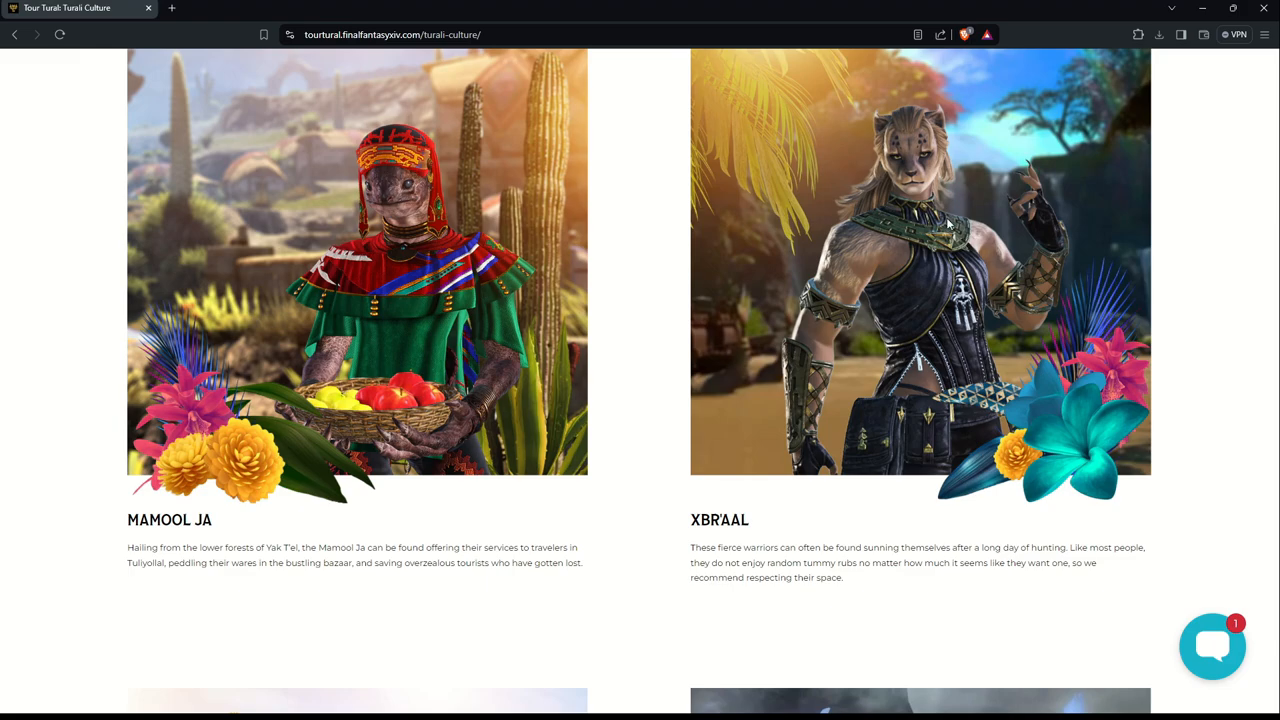
mouse_move(1032, 187)
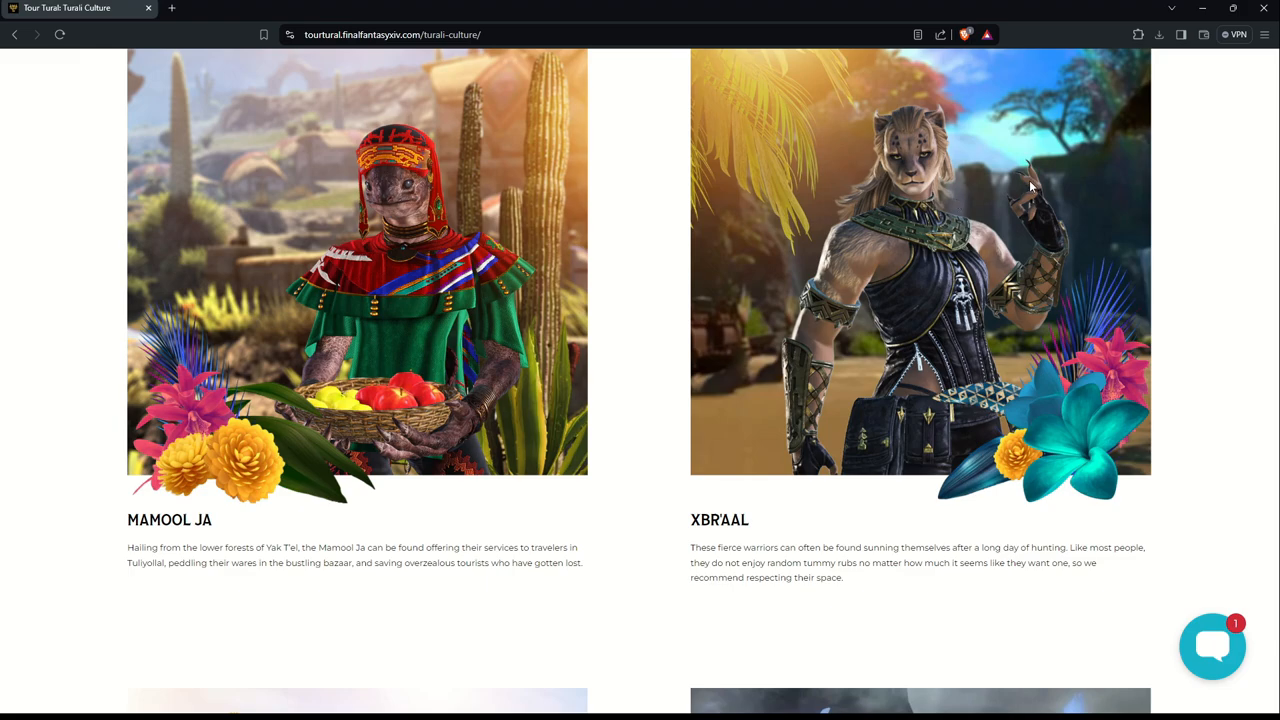
mouse_move(920, 197)
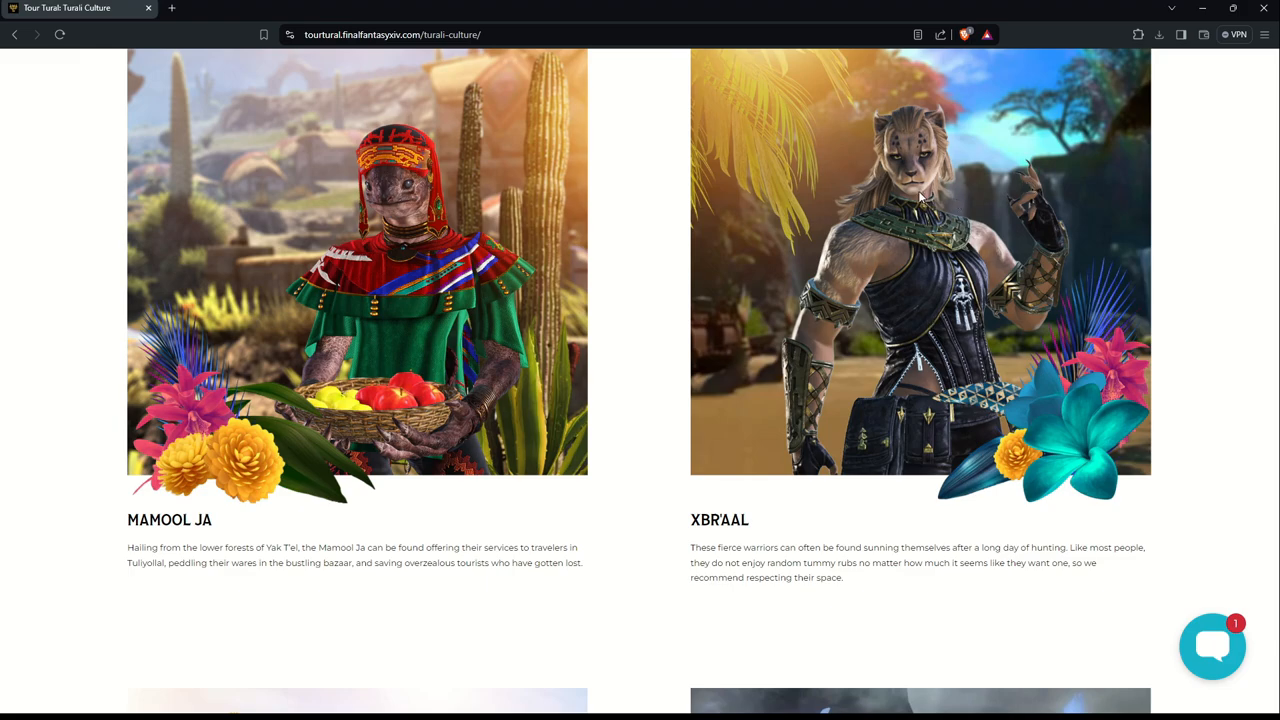
scroll("down", 3)
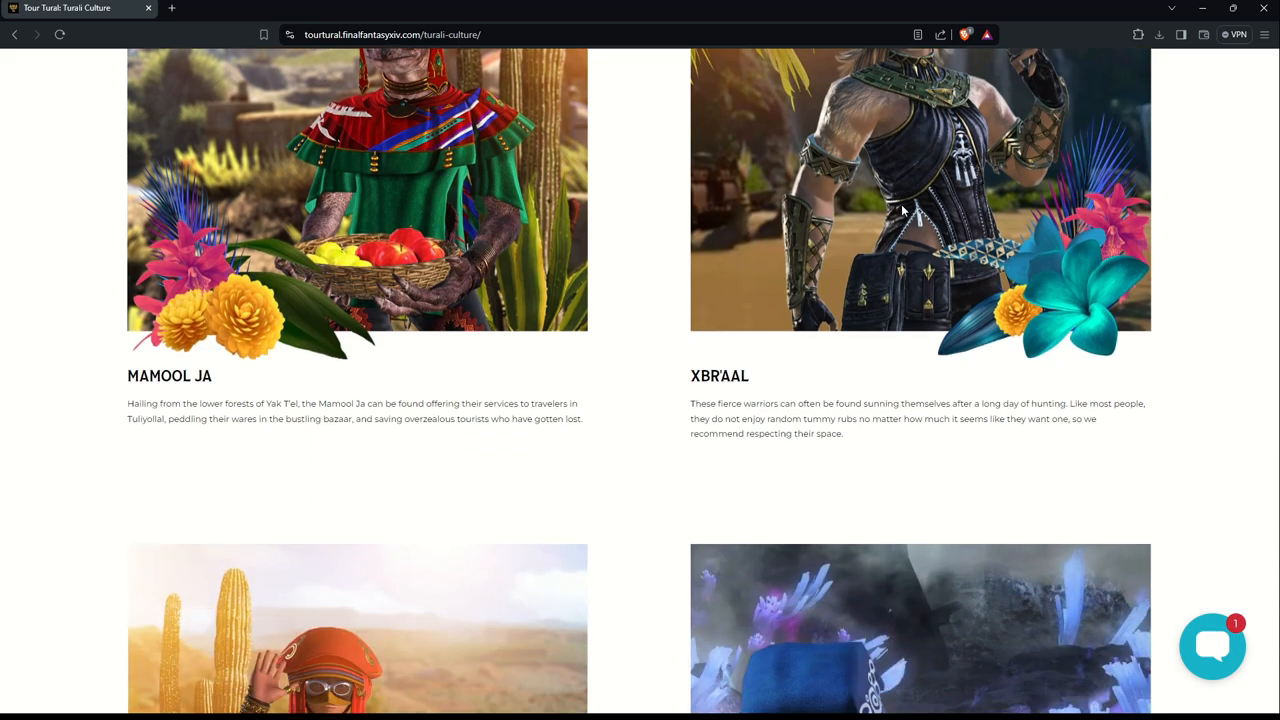
Step: Scroll past the Pelupelu and Moblins profiles to the Turali Recipes carousel with Tacos al Pastor
scroll("down", 3)
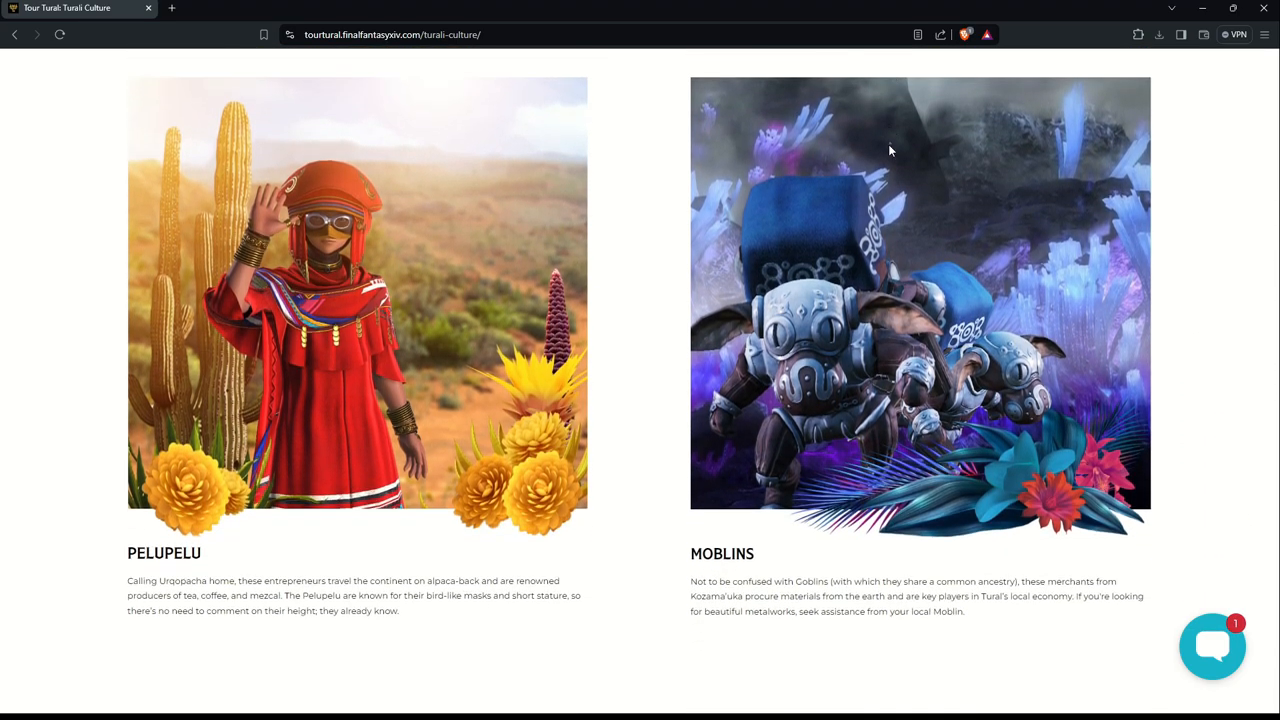
scroll("down", 3)
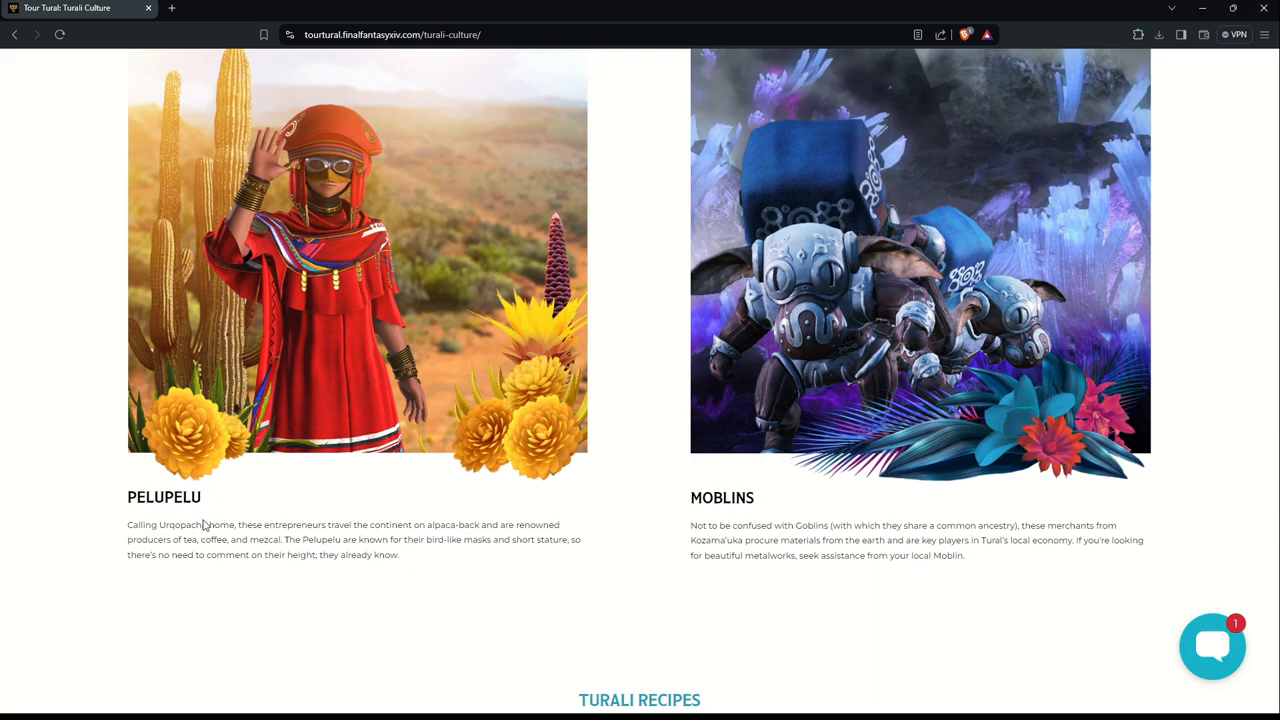
mouse_move(238, 553)
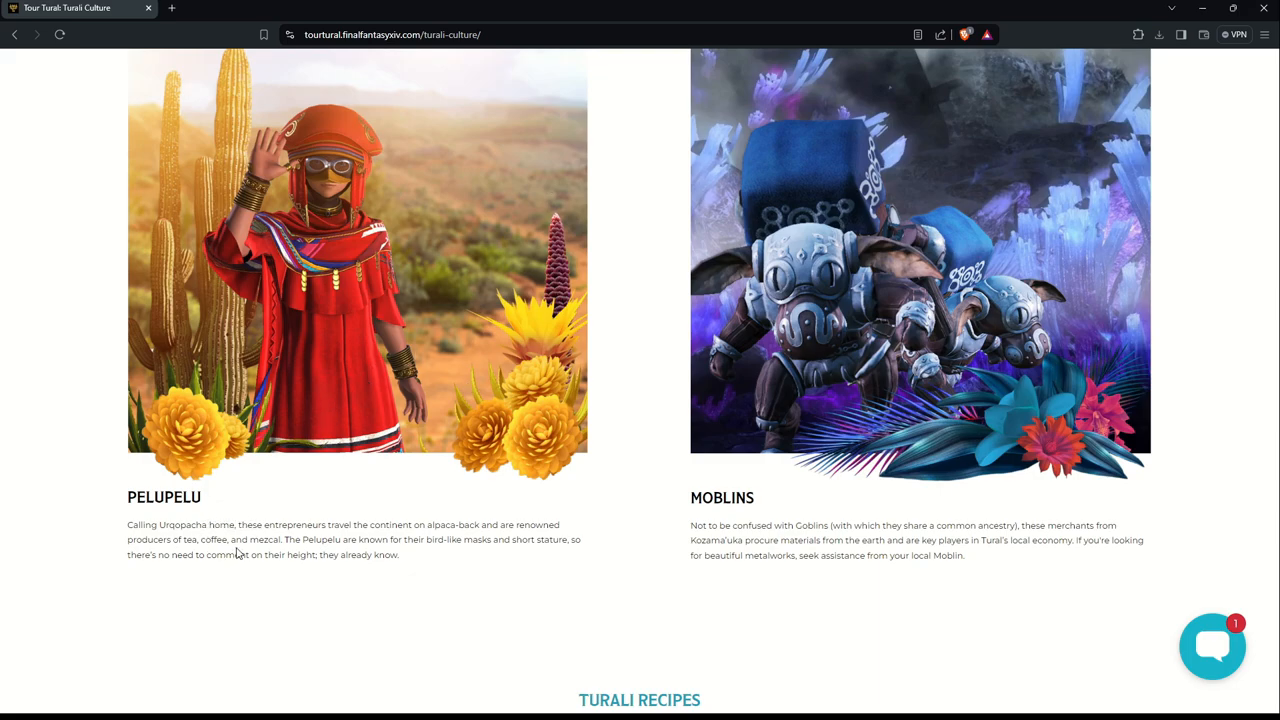
mouse_move(200, 537)
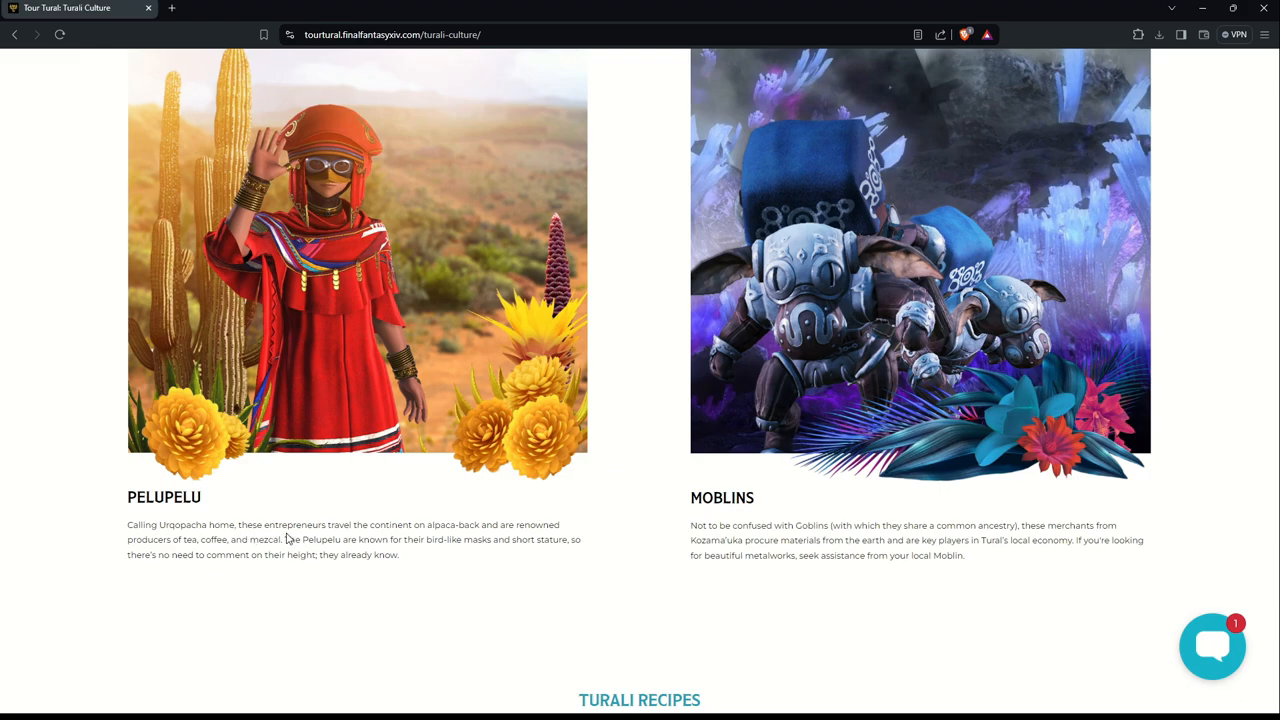
mouse_move(185, 555)
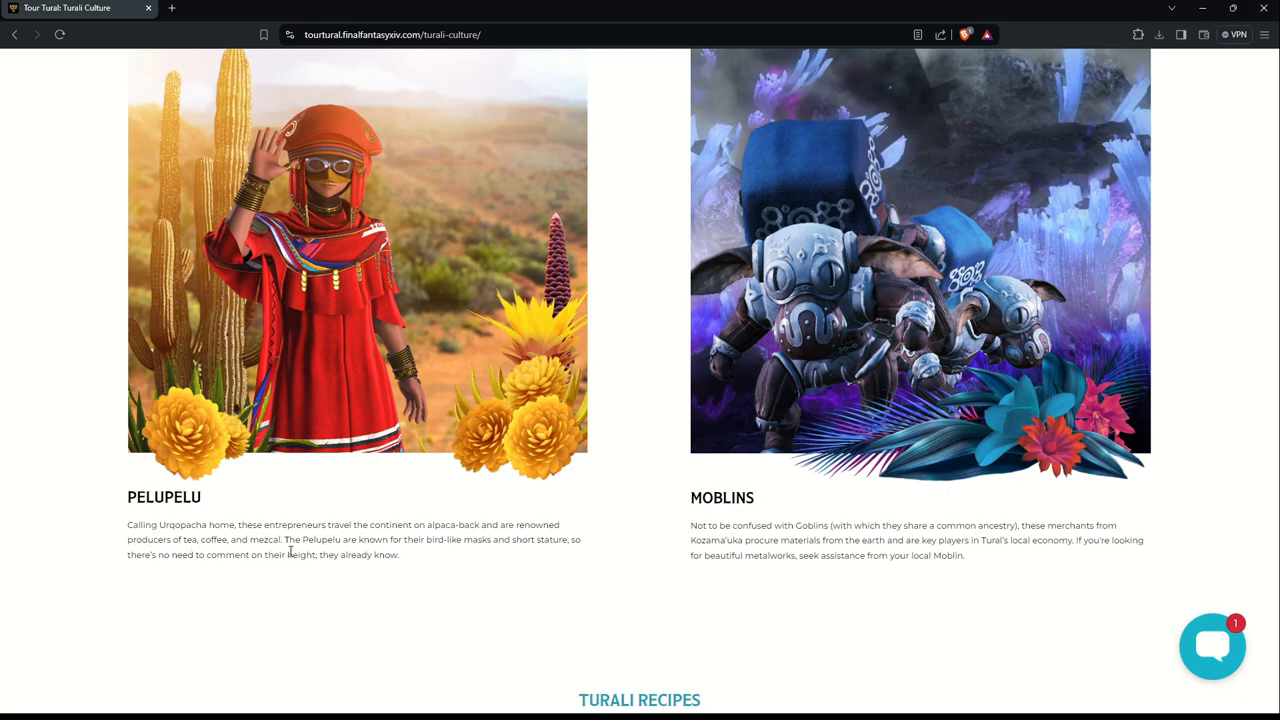
mouse_move(355, 554)
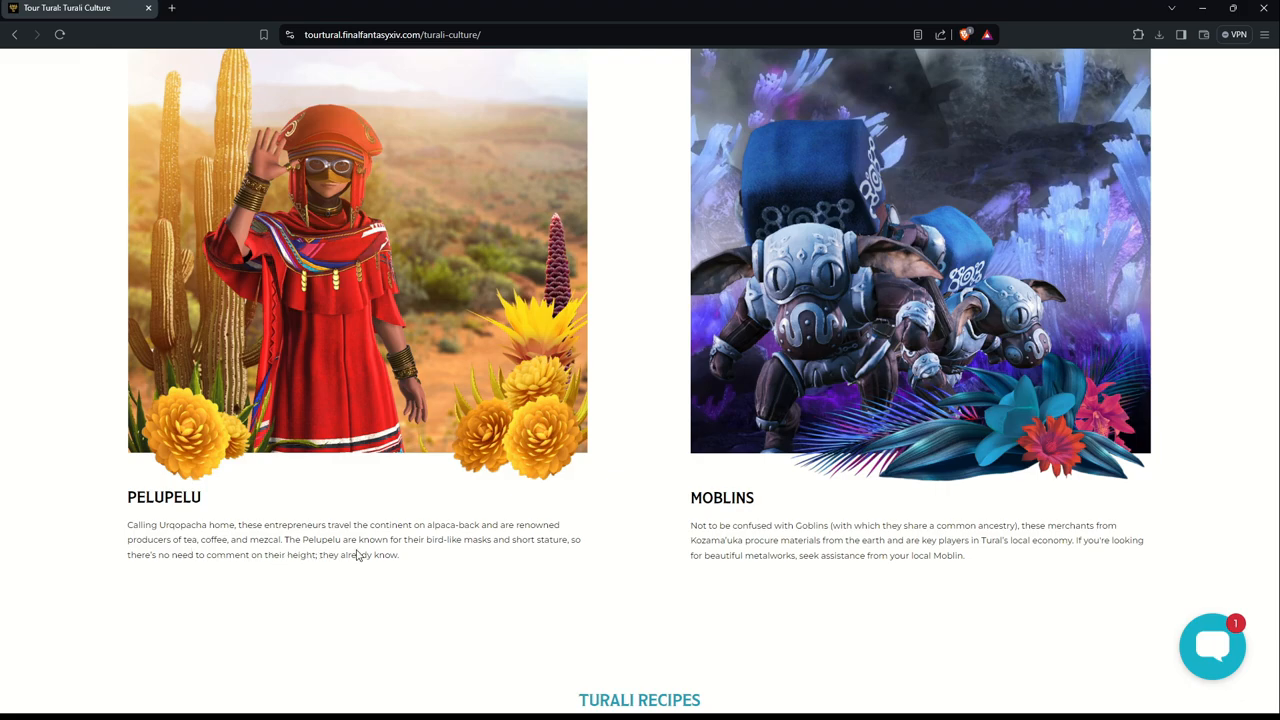
mouse_move(490, 564)
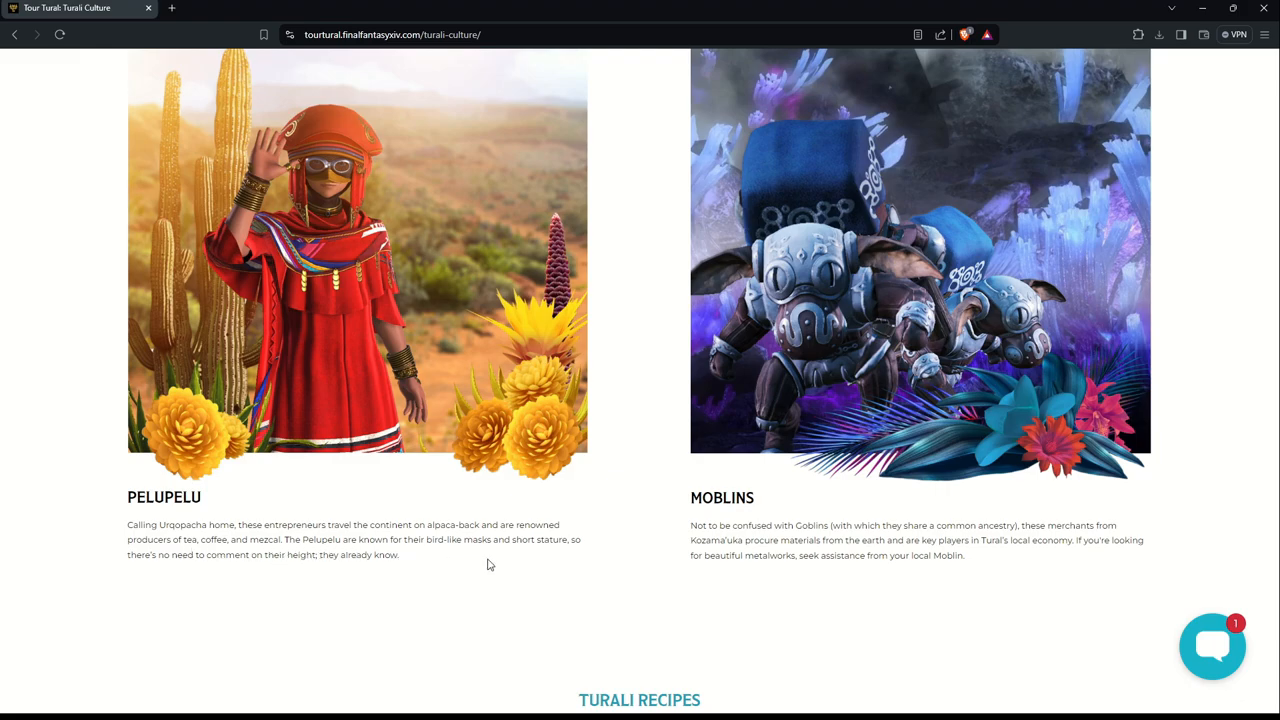
mouse_move(279, 570)
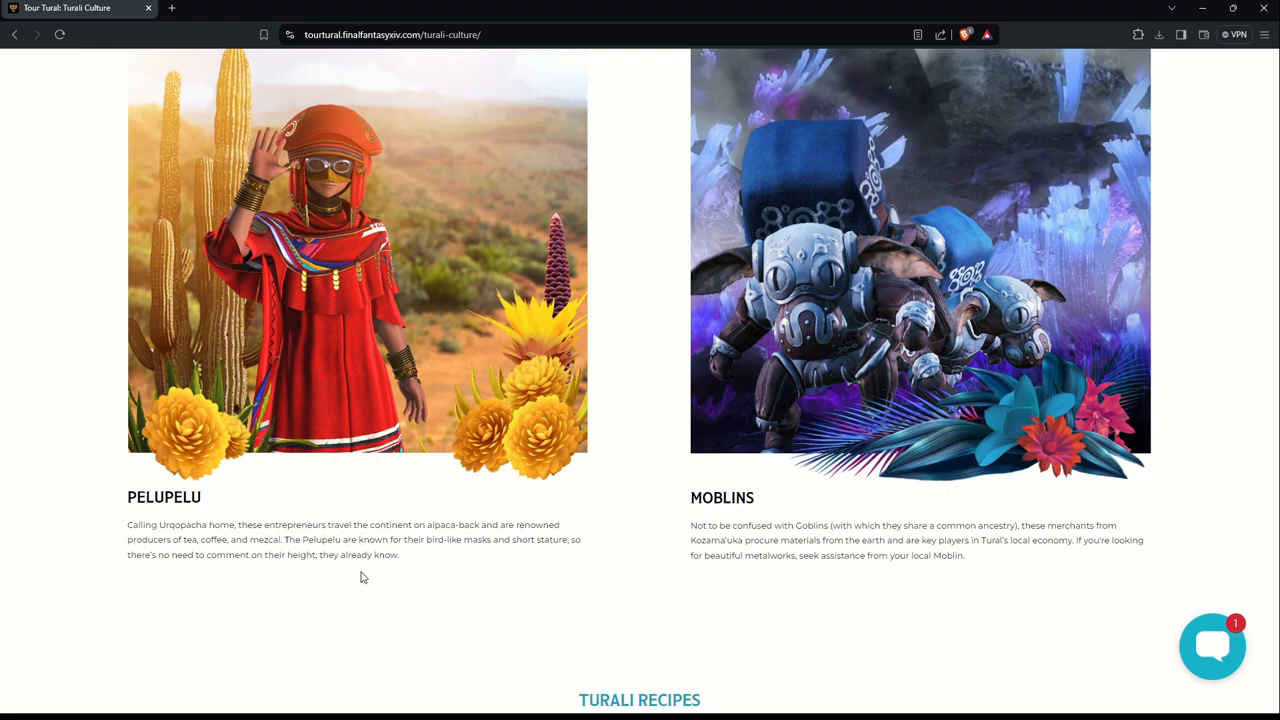
mouse_move(864, 633)
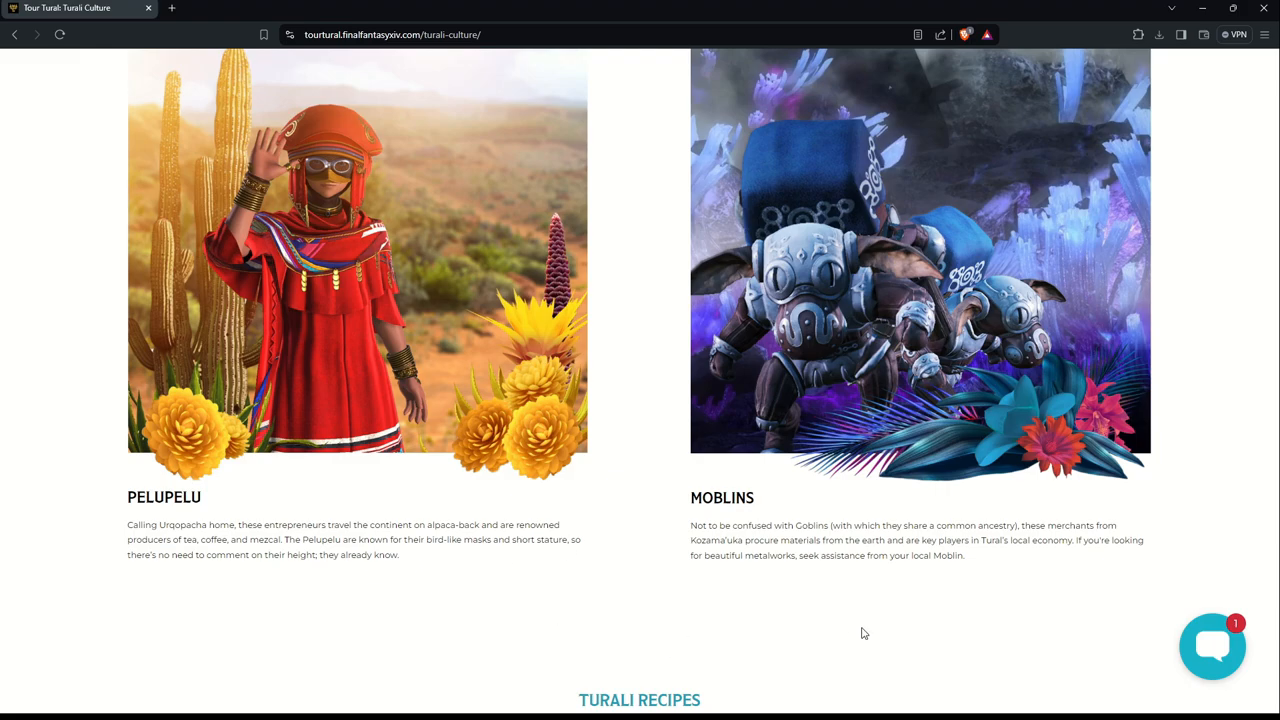
mouse_move(871, 560)
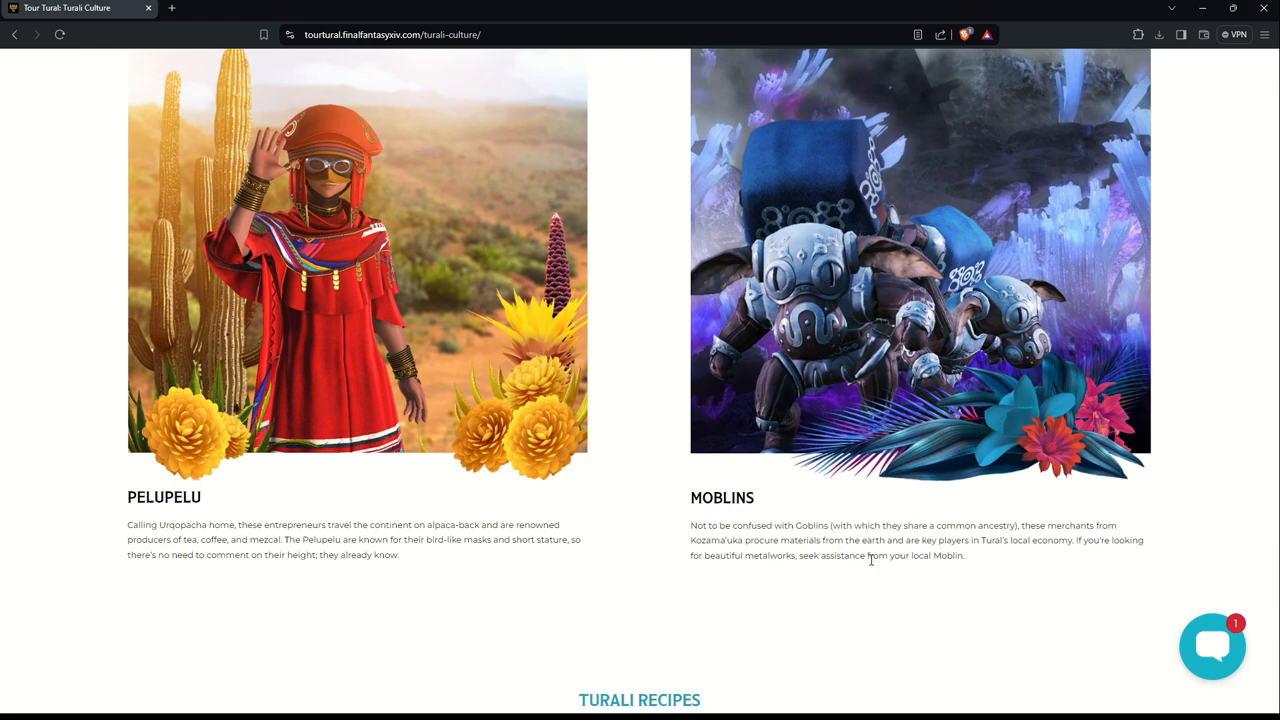
mouse_move(830, 556)
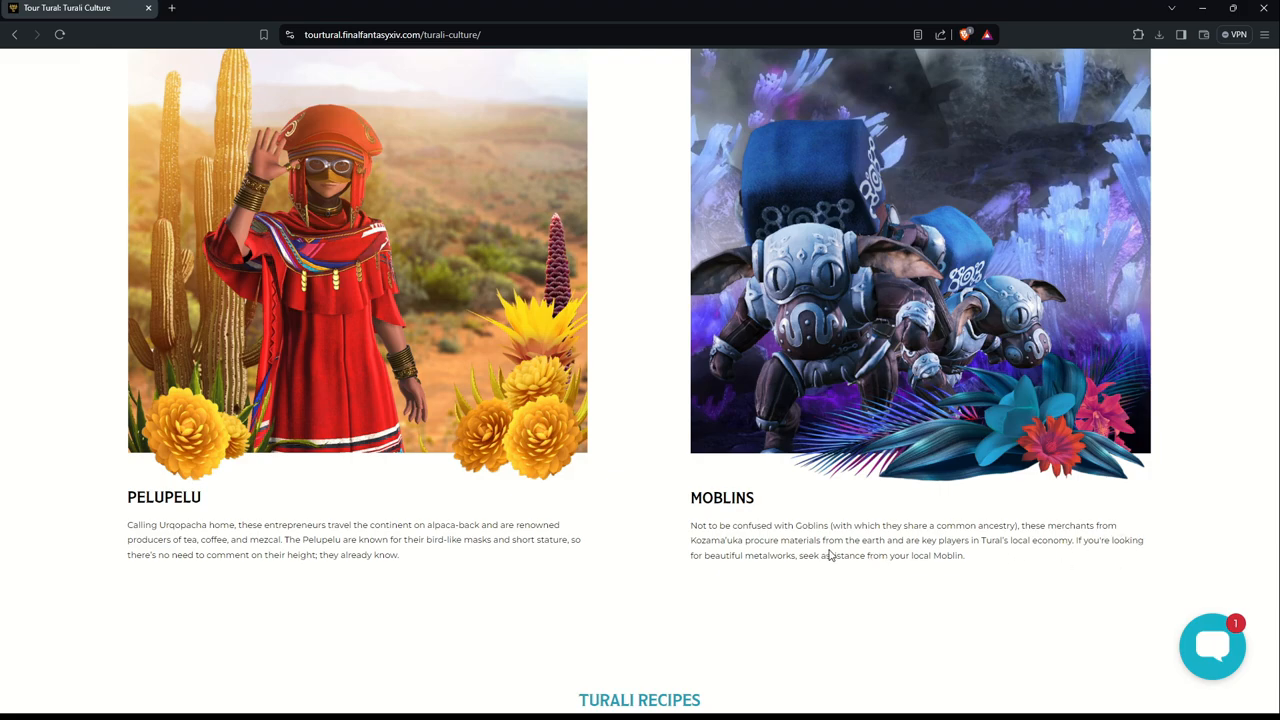
mouse_move(1060, 560)
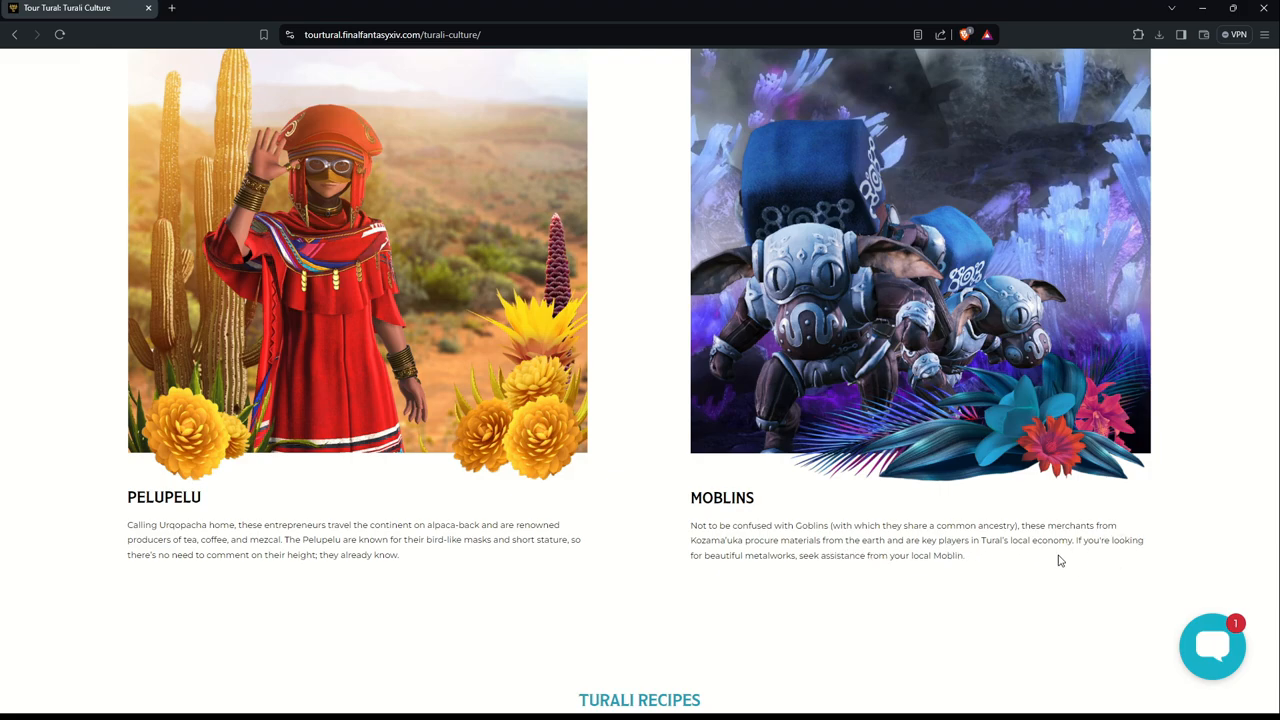
mouse_move(888, 569)
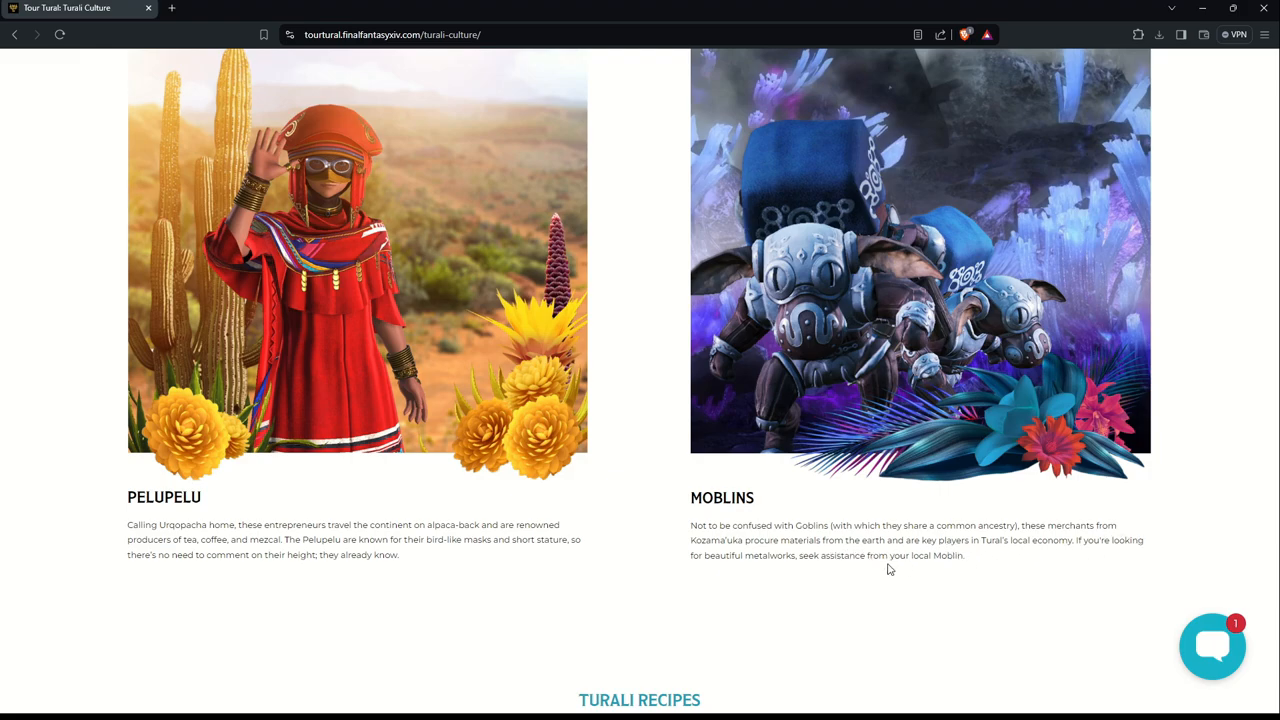
scroll("down", 3)
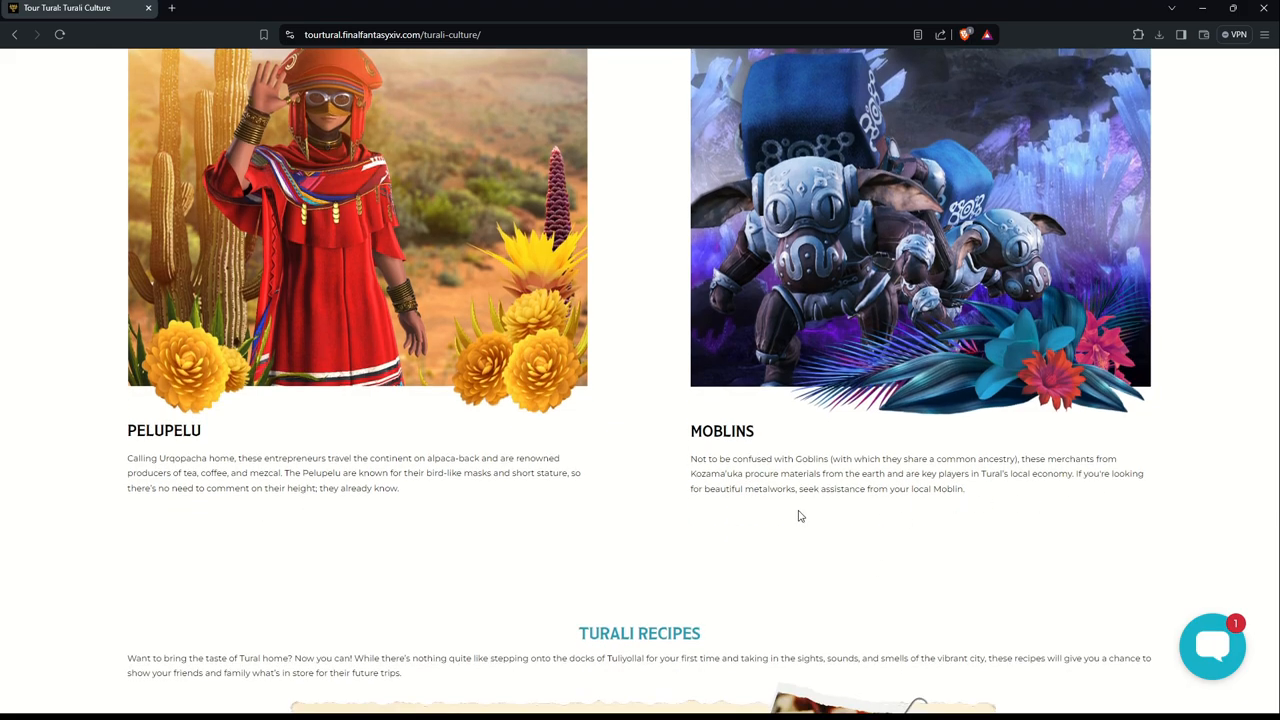
scroll("down", 3)
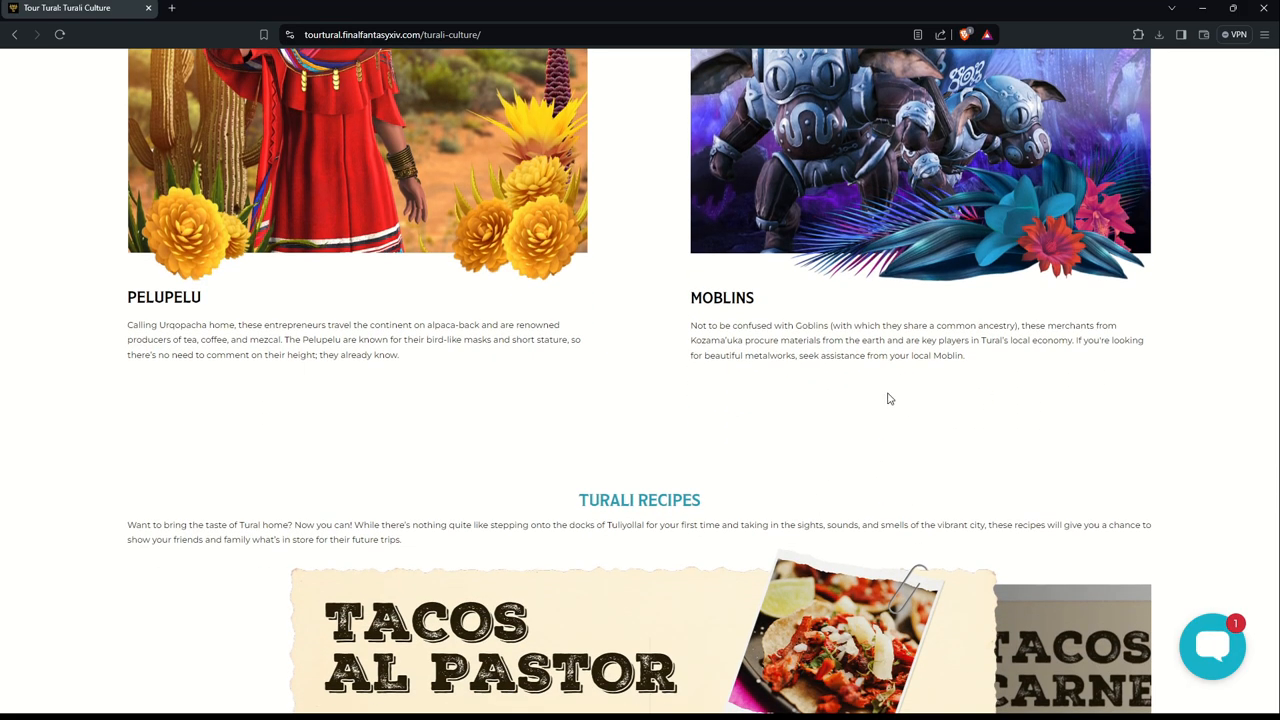
scroll("down", 3)
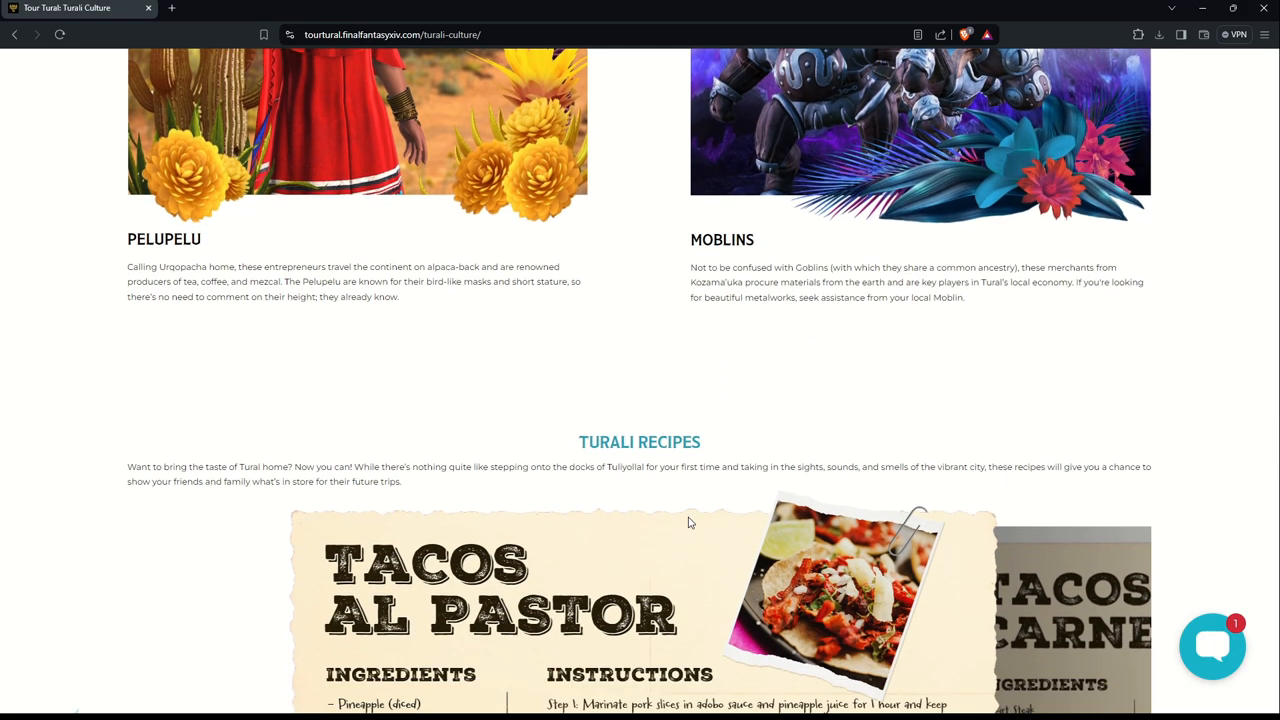
scroll("down", 3)
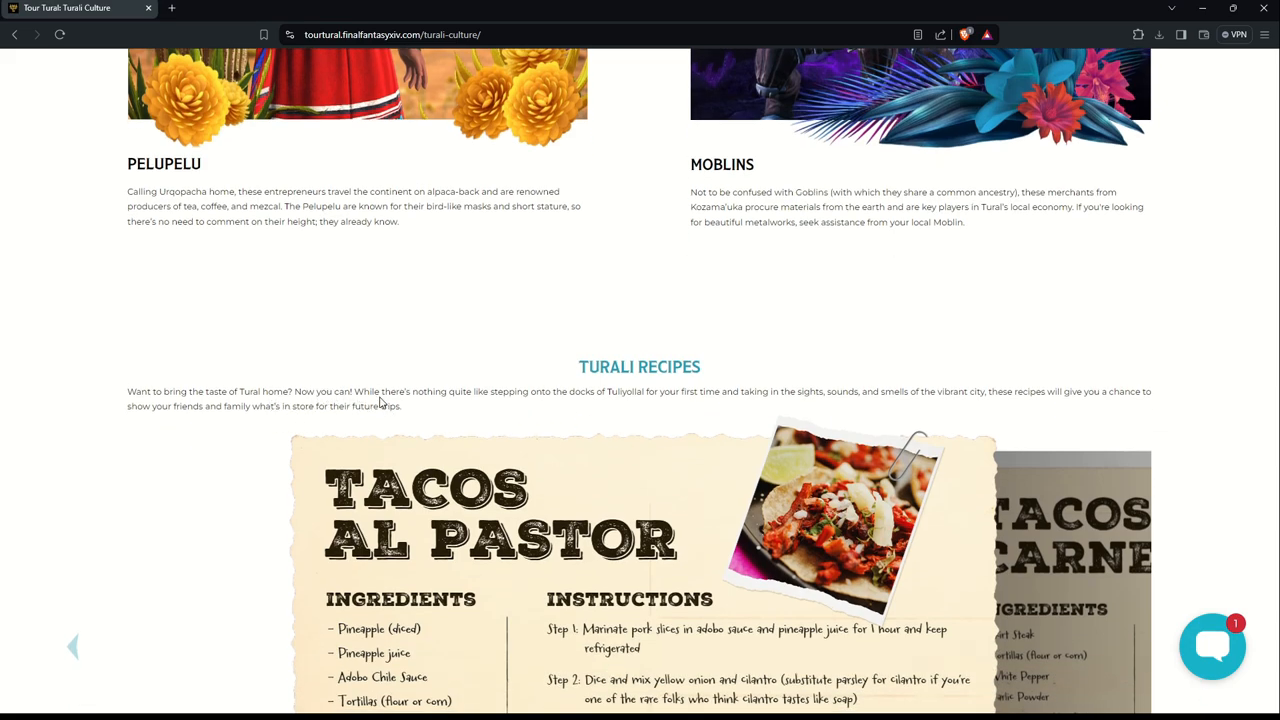
mouse_move(547, 411)
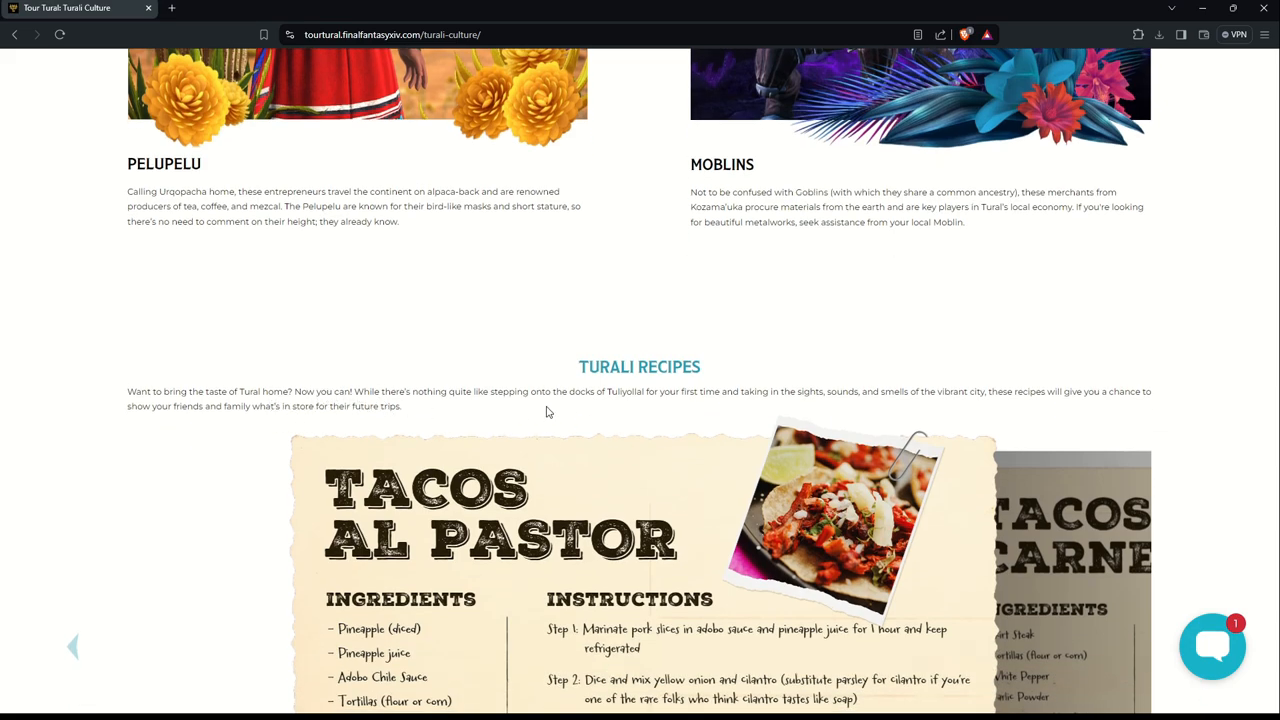
mouse_move(639, 414)
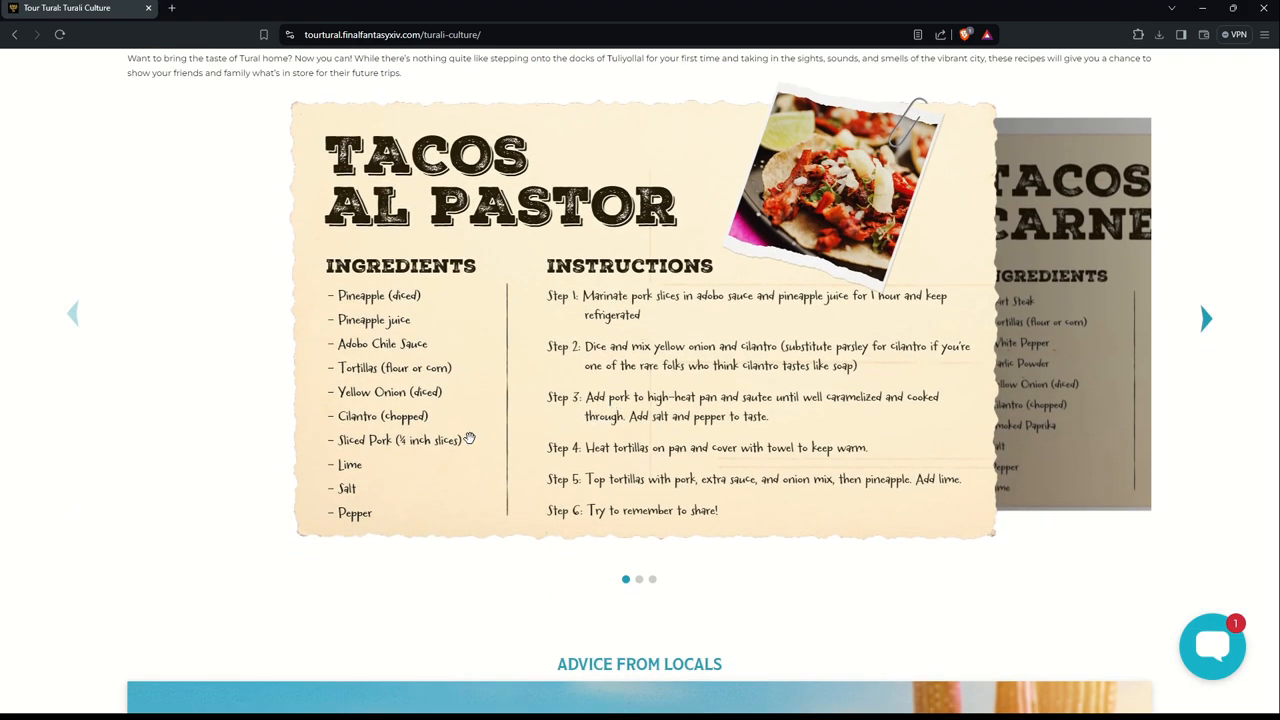
mouse_move(757, 340)
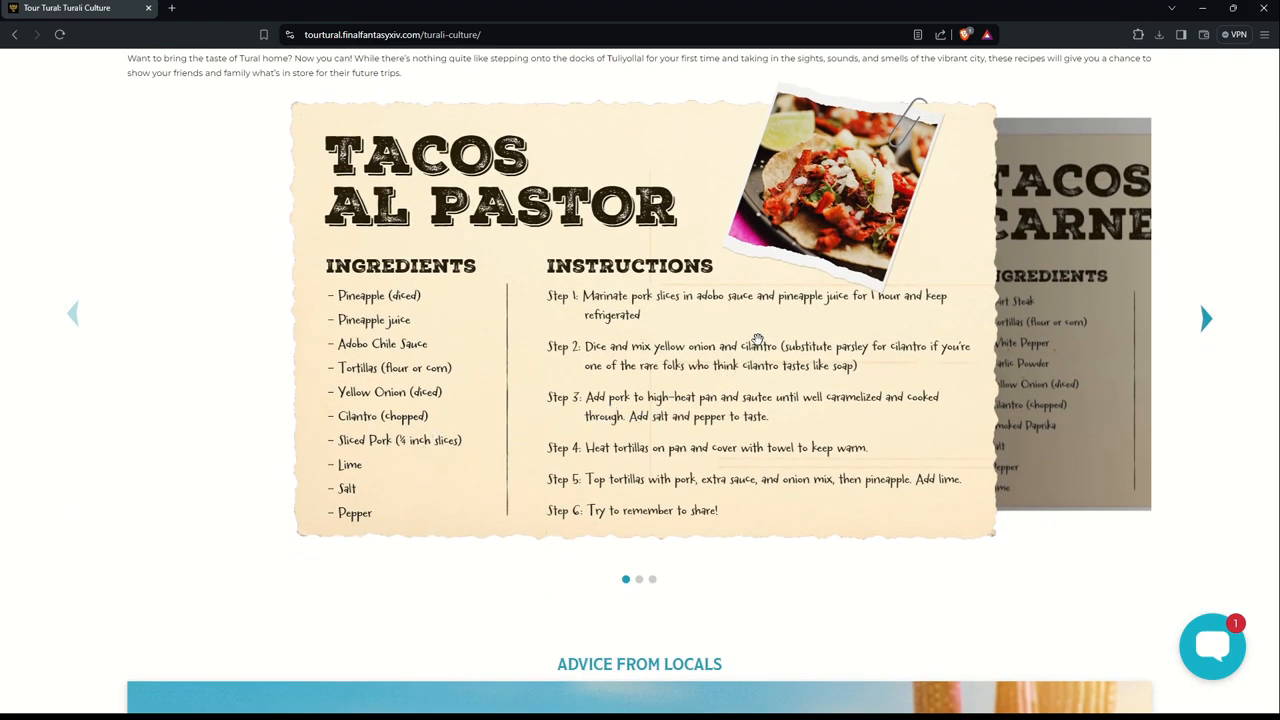
mouse_move(645, 390)
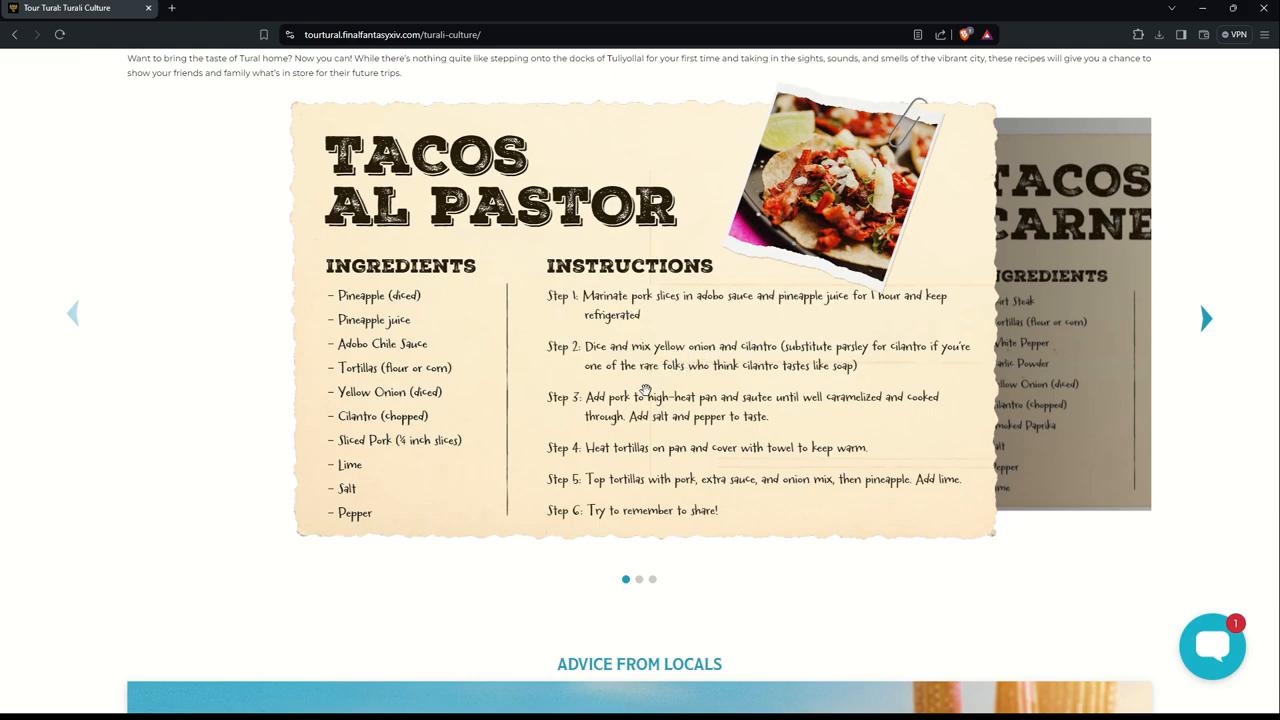
mouse_move(718, 323)
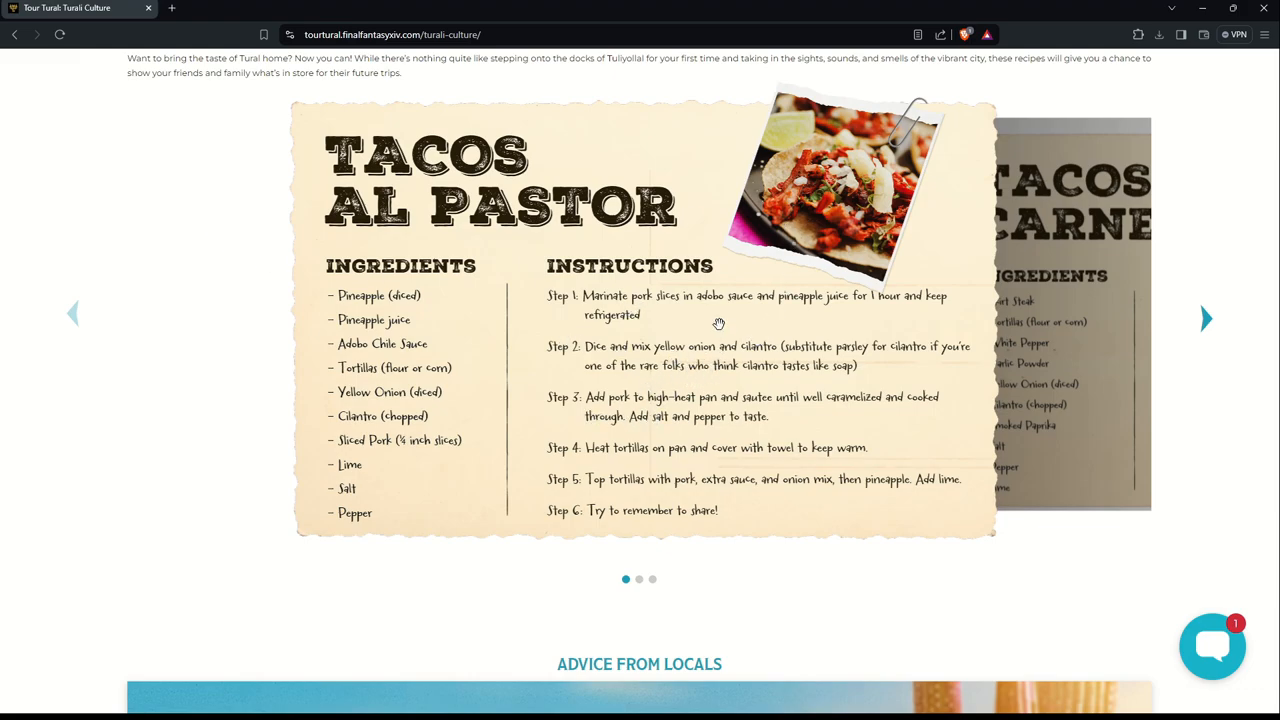
left_click(1206, 318)
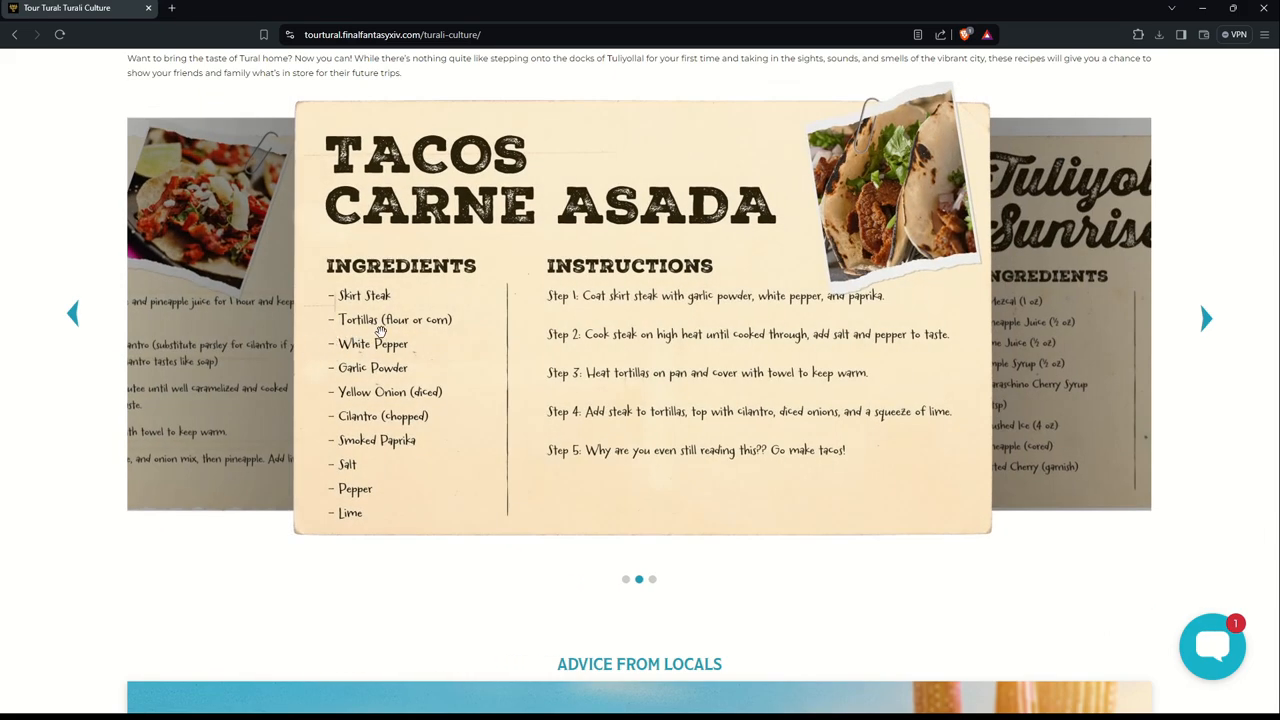
mouse_move(745, 380)
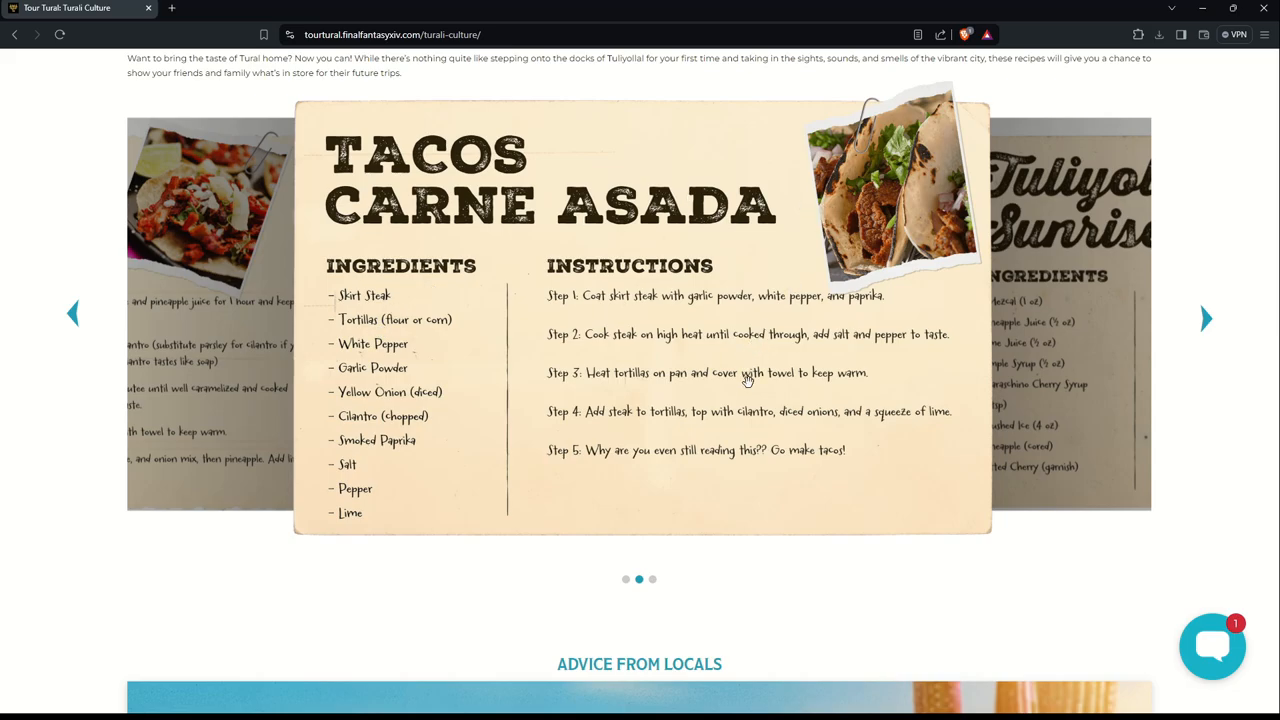
left_click(1206, 318)
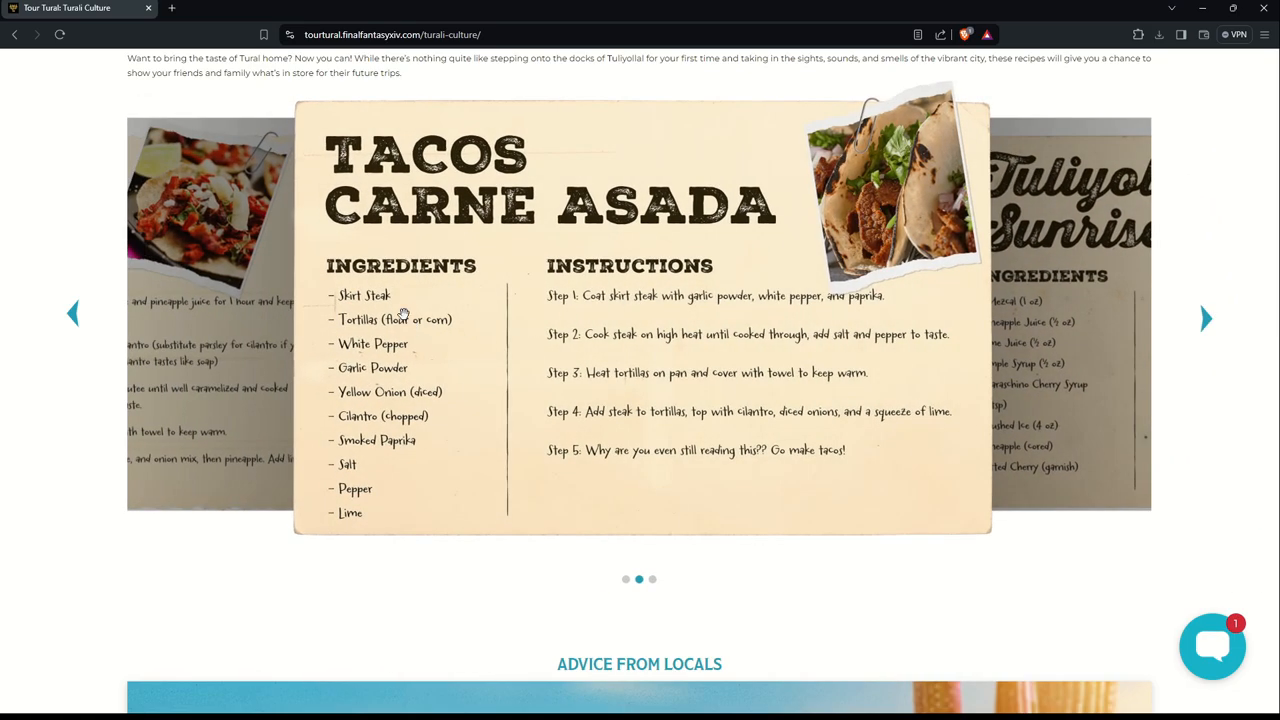
left_click(1206, 318)
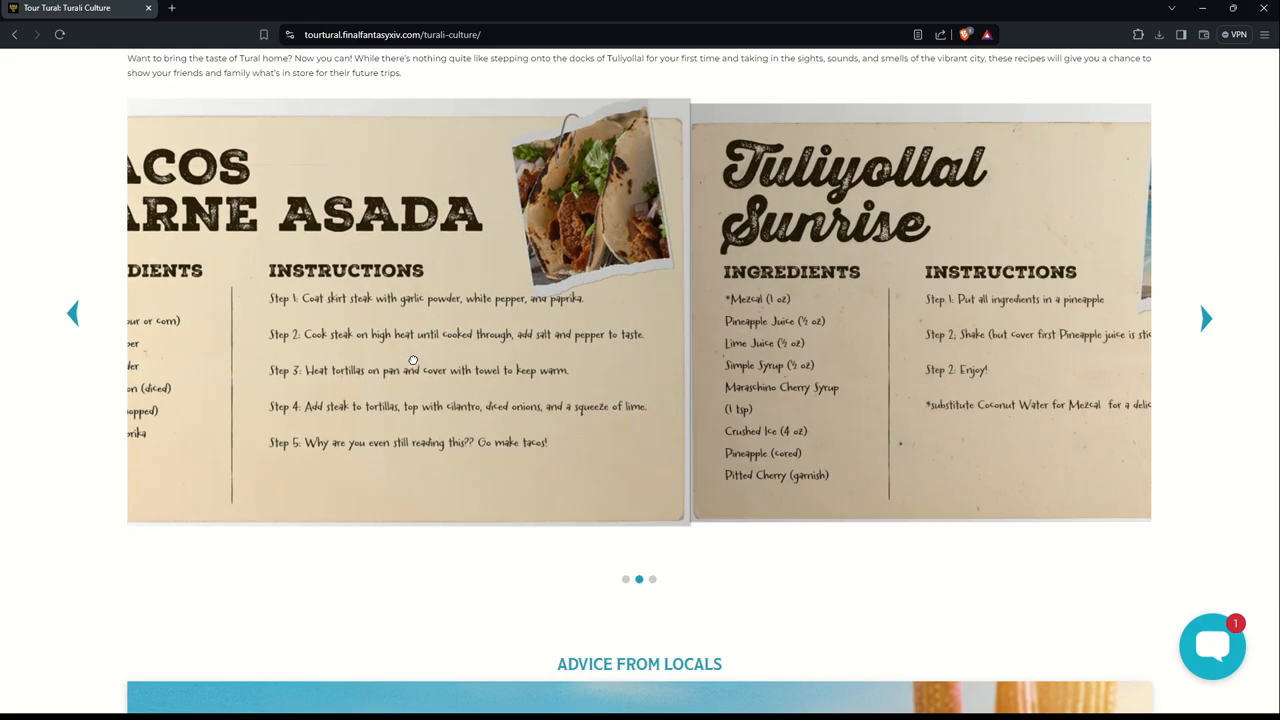
left_click(1205, 318)
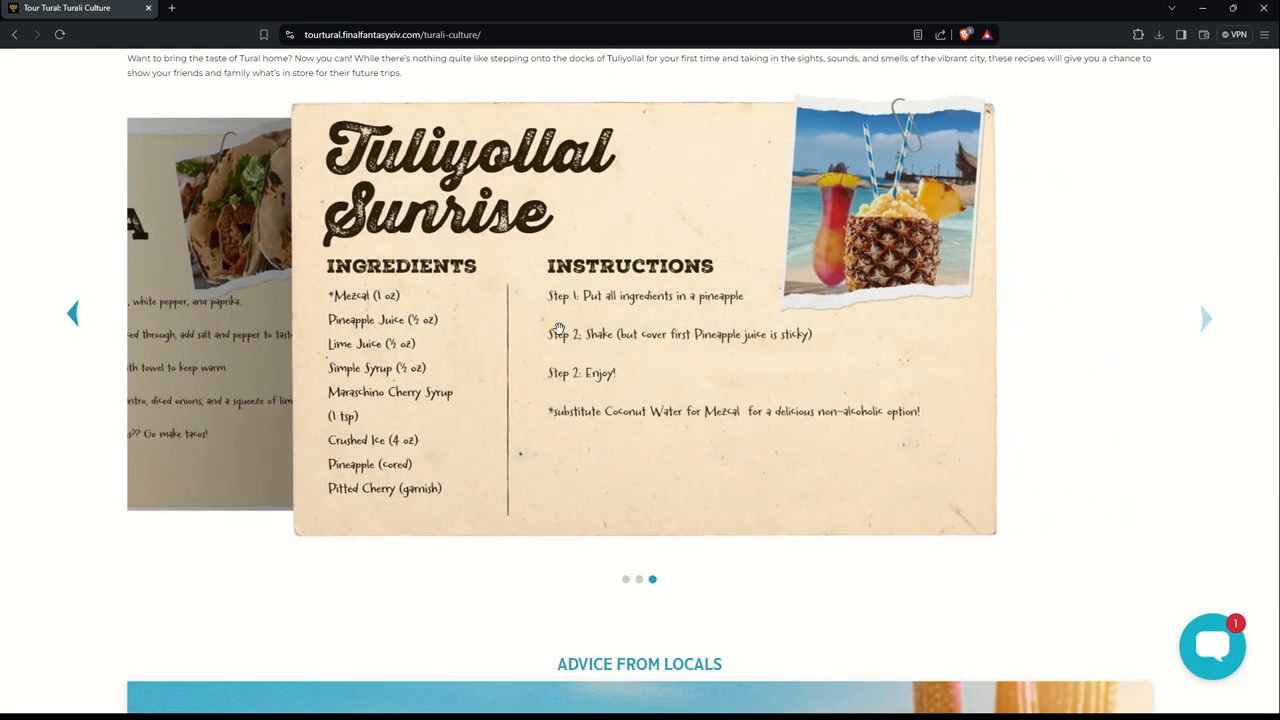
mouse_move(445, 270)
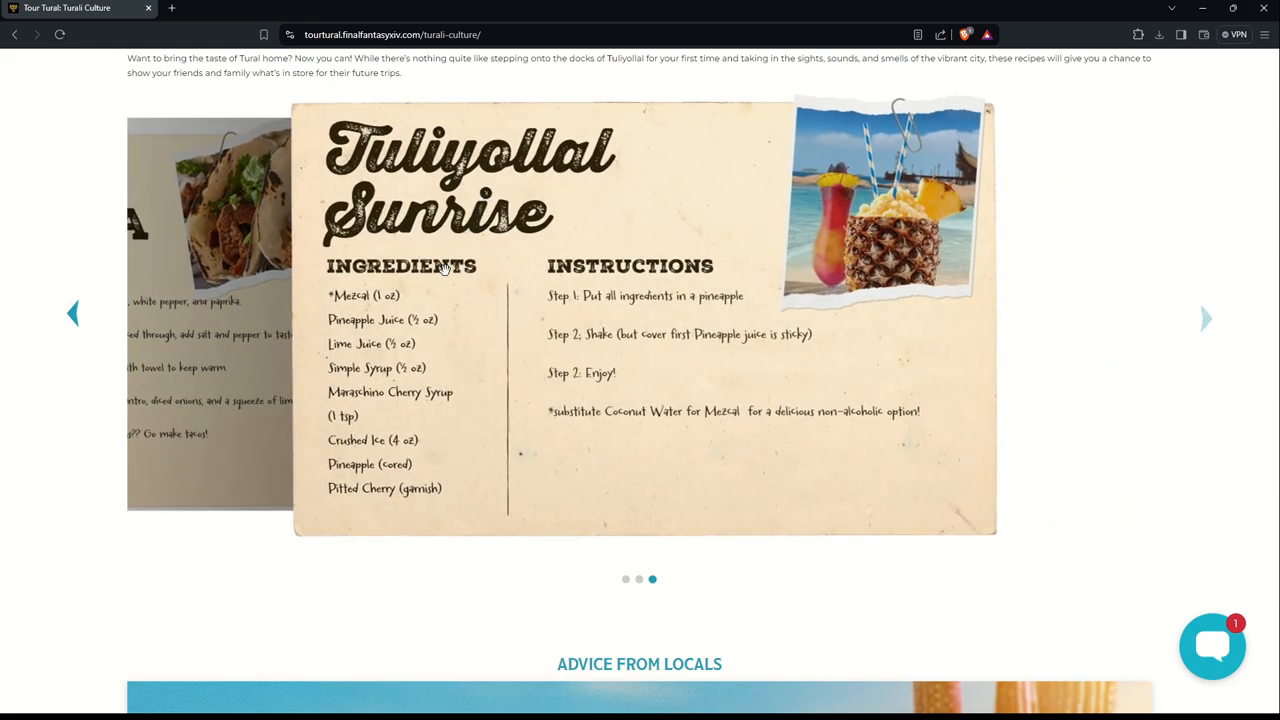
mouse_move(393, 365)
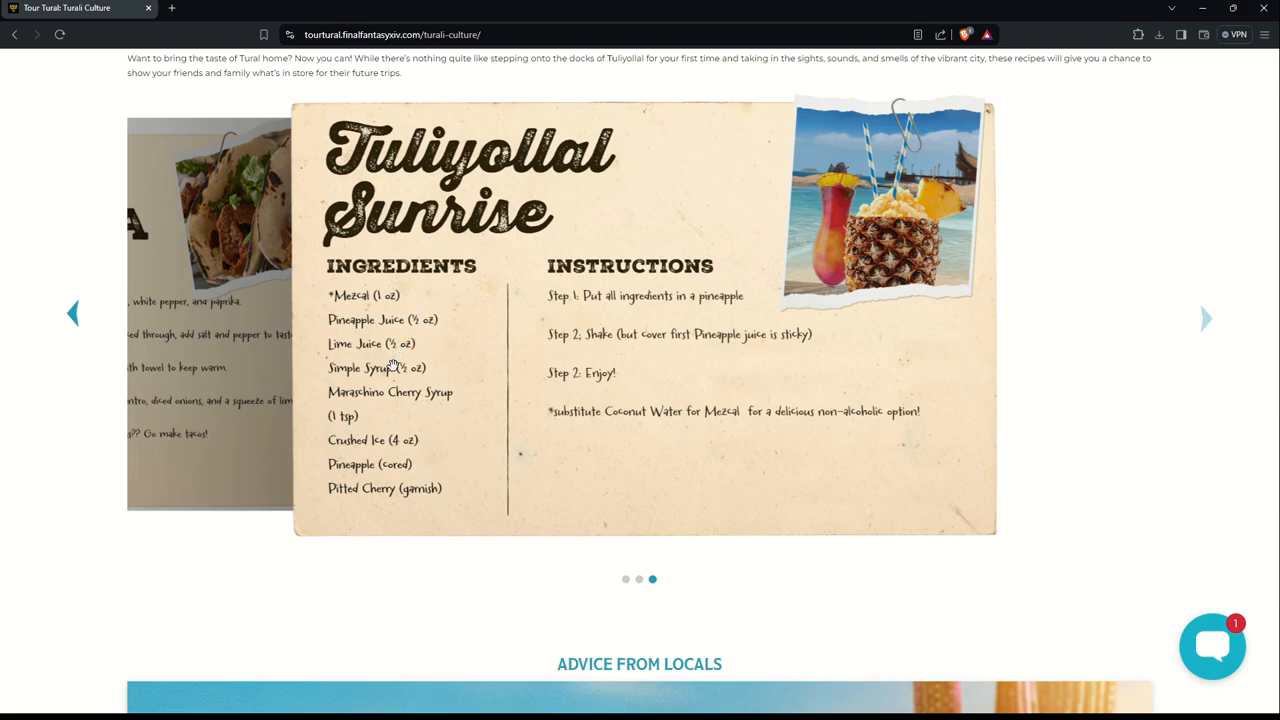
mouse_move(403, 503)
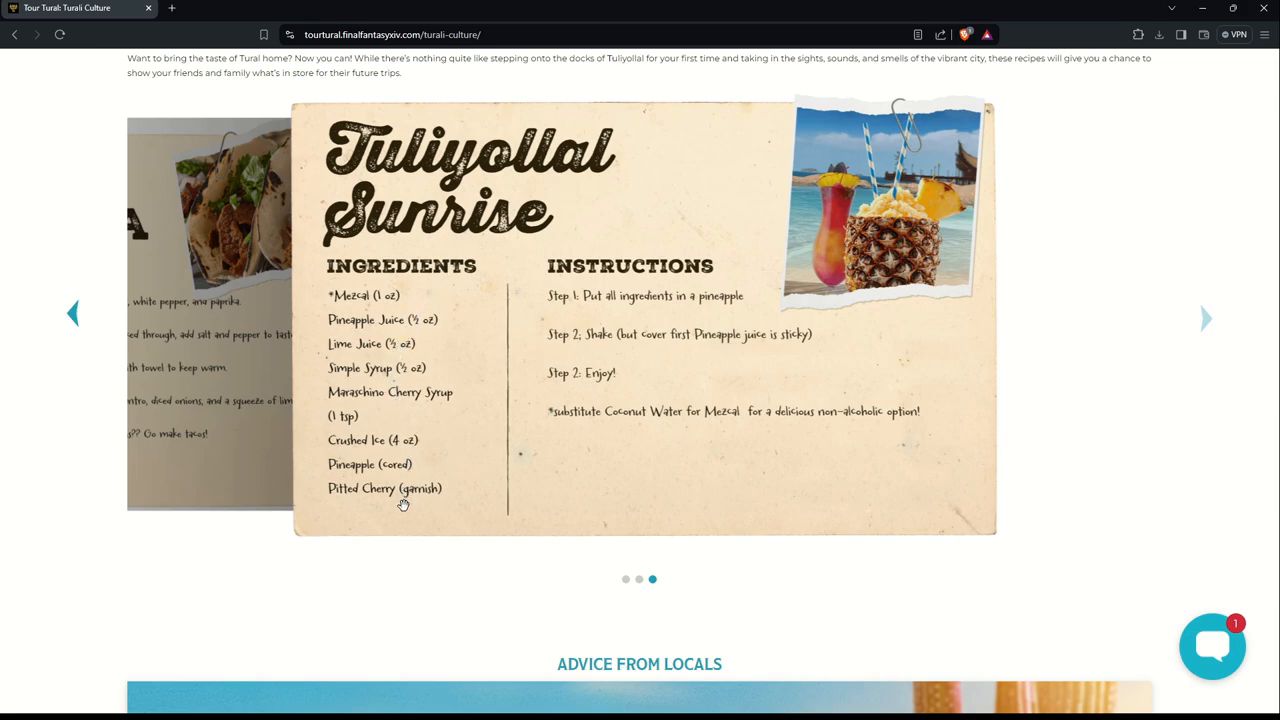
mouse_move(403, 318)
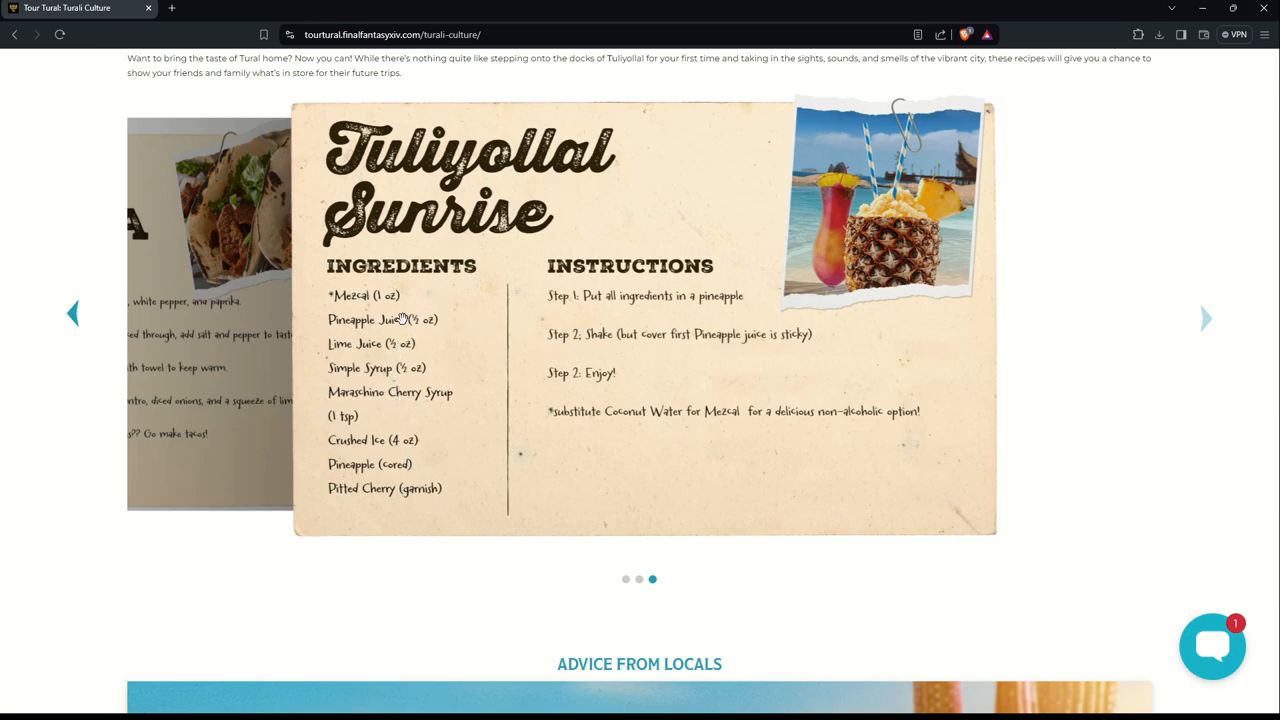
mouse_move(388, 330)
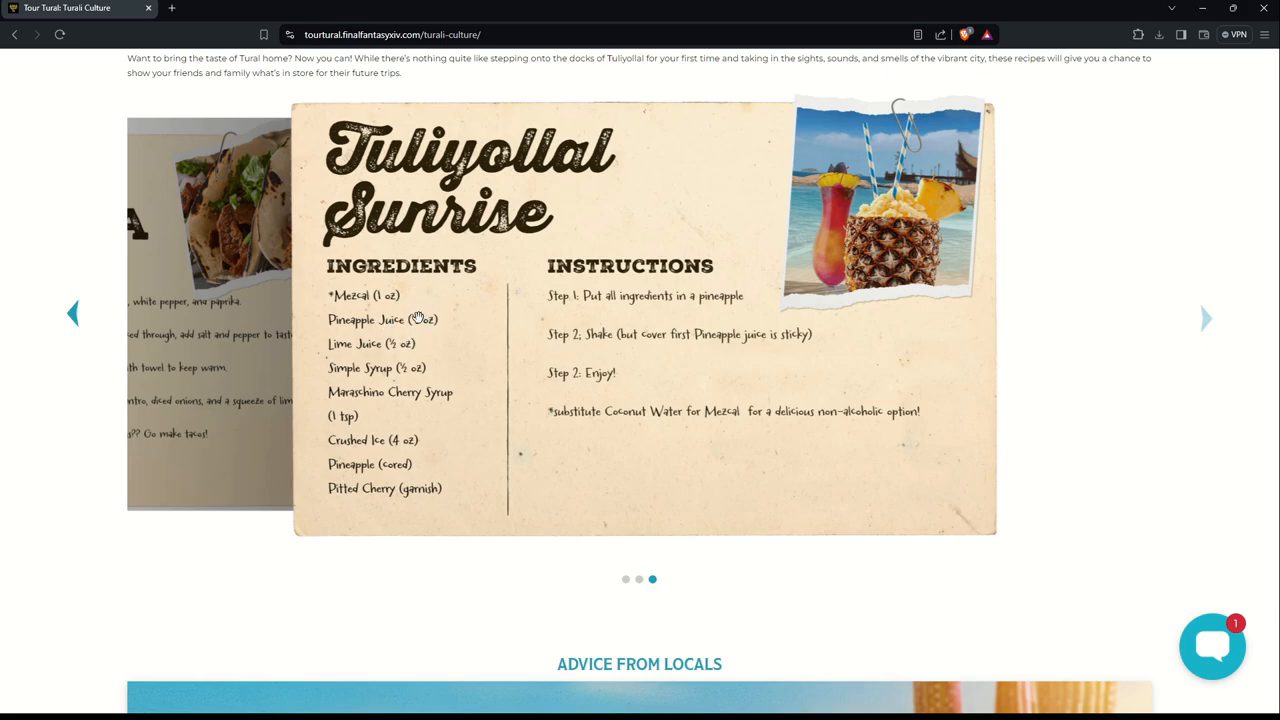
mouse_move(383, 319)
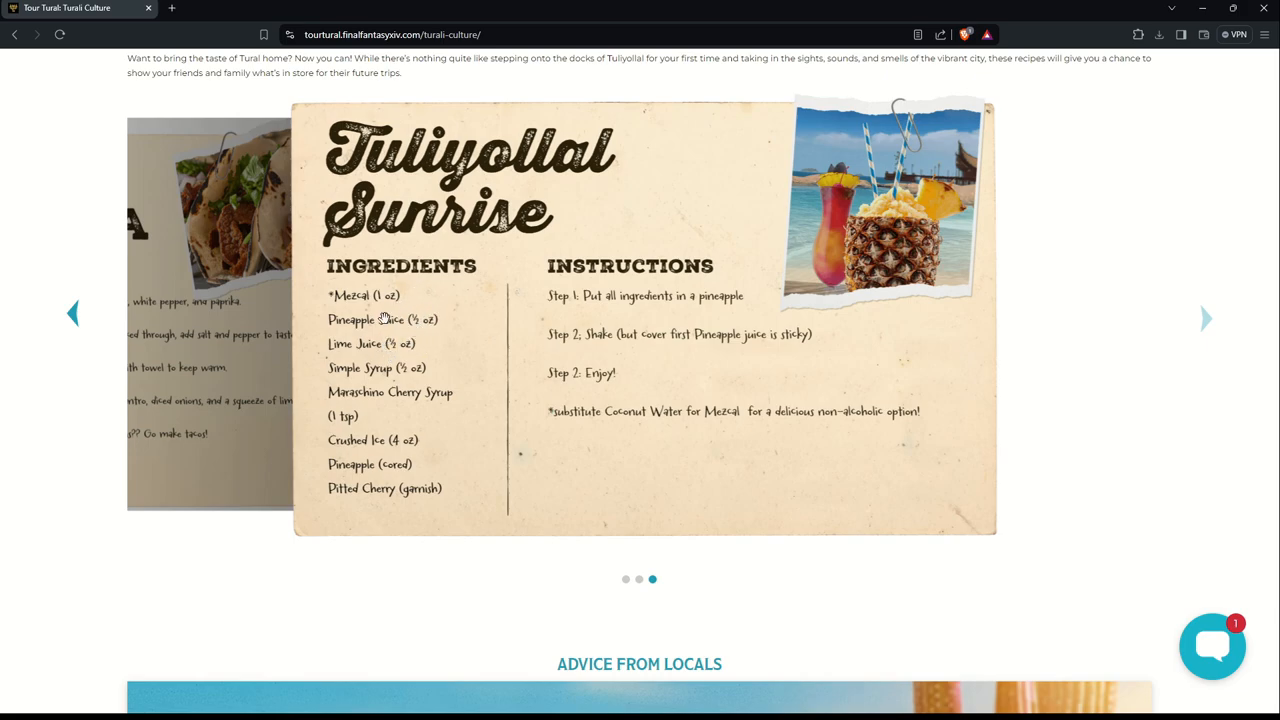
mouse_move(408, 389)
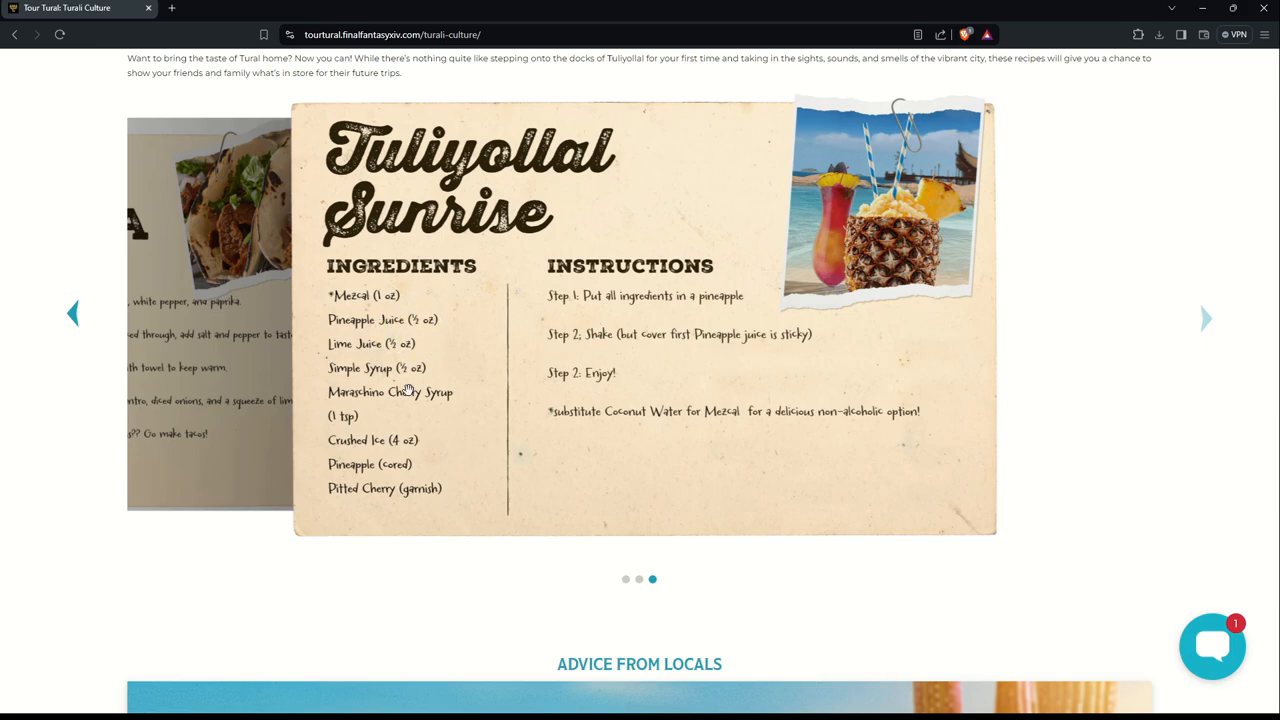
mouse_move(421, 432)
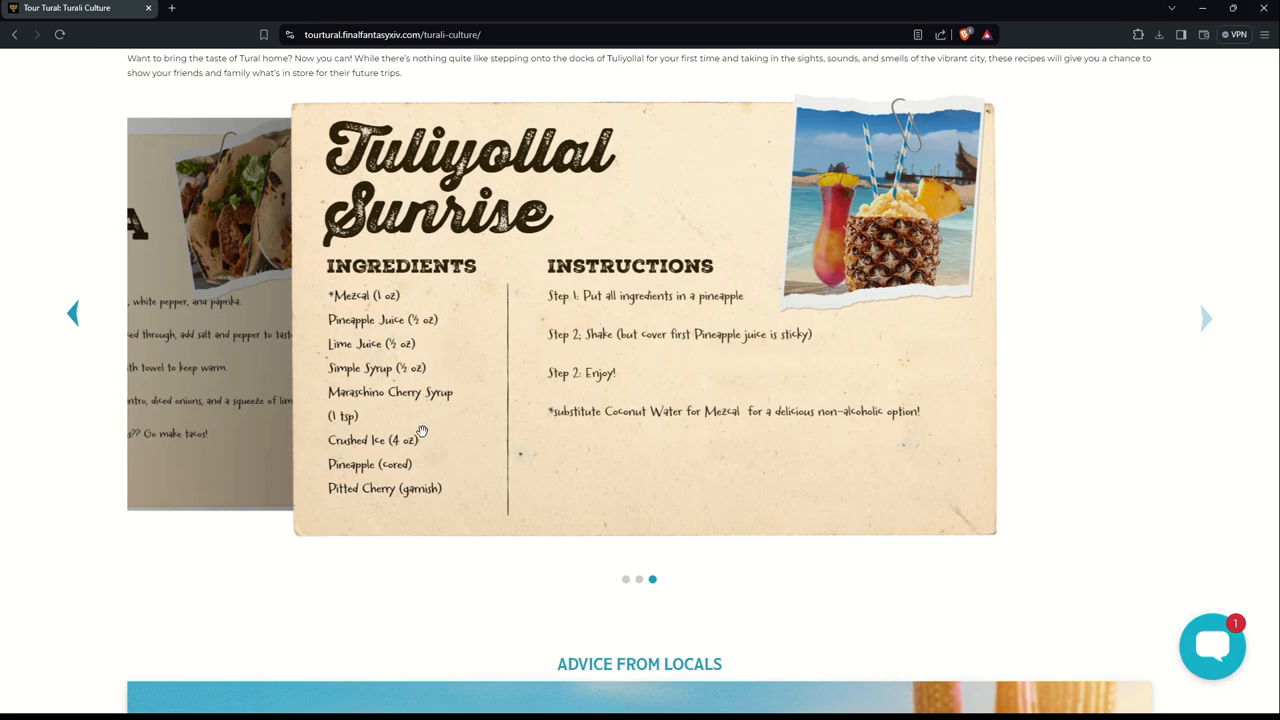
mouse_move(646, 358)
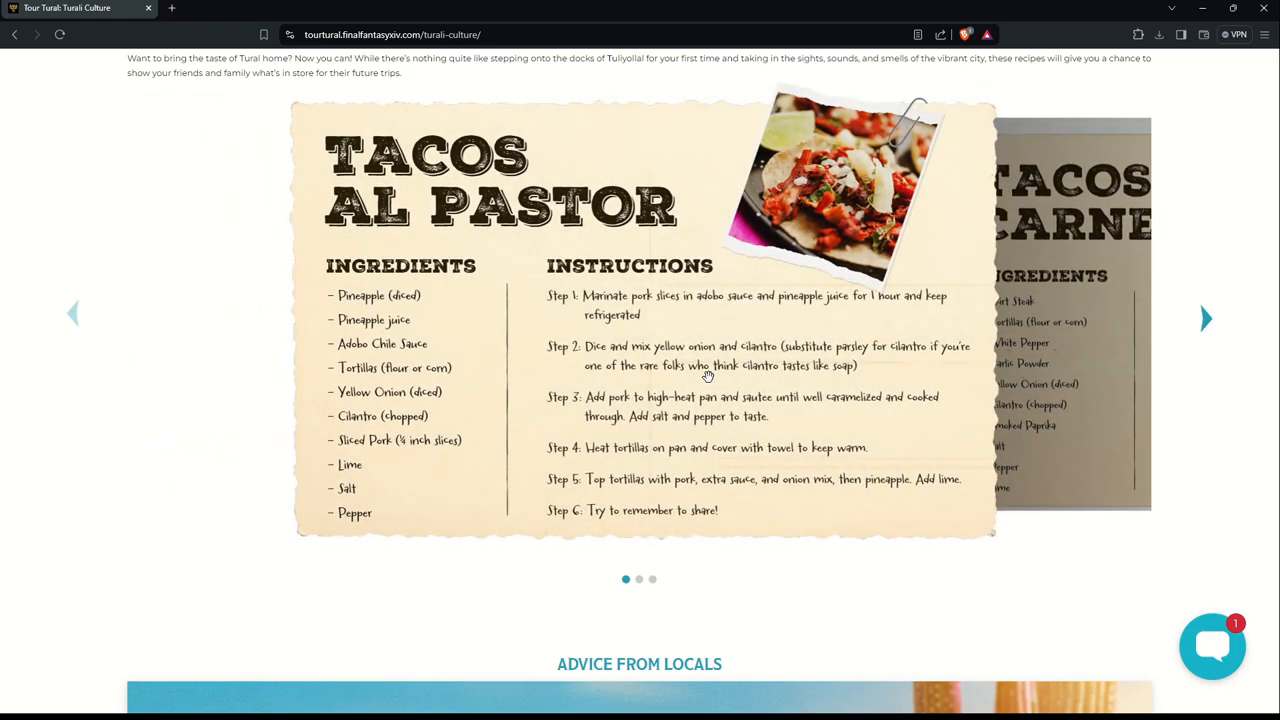
Step: Scroll to the Wuk Lamat arm-wrestling quote in Advice From Locals, then back to the top
scroll("down", 3)
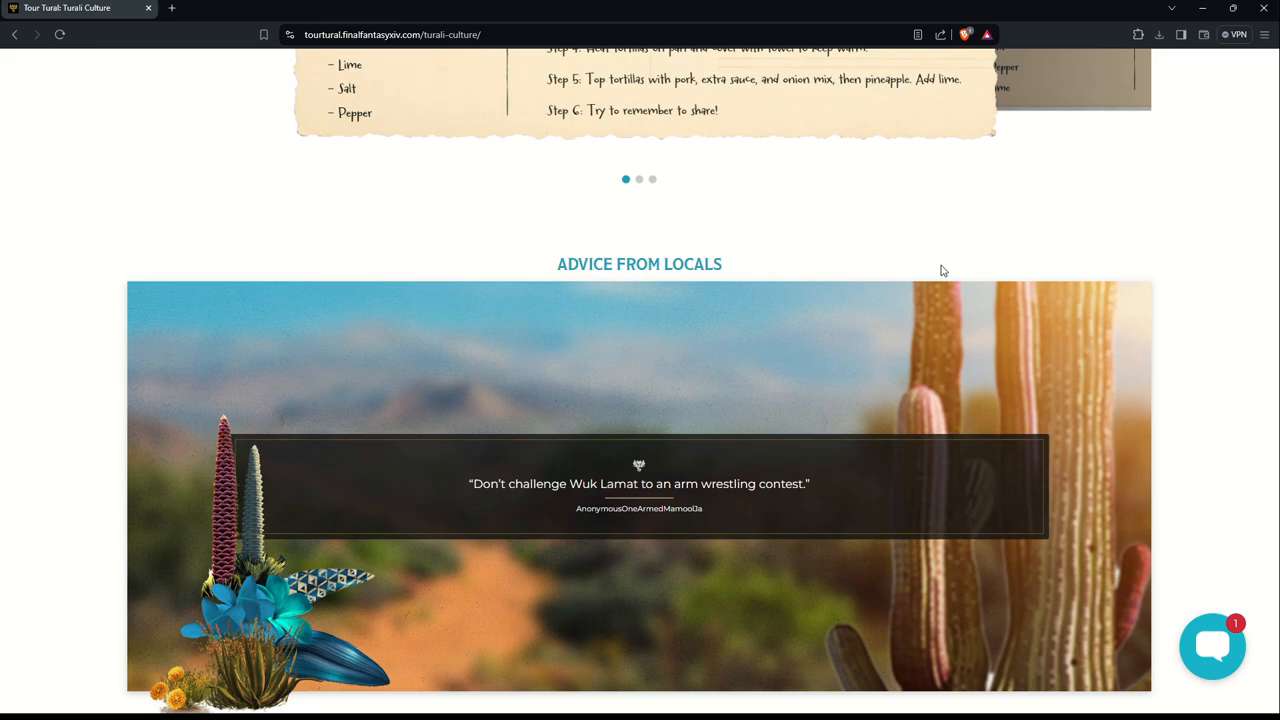
mouse_move(856, 357)
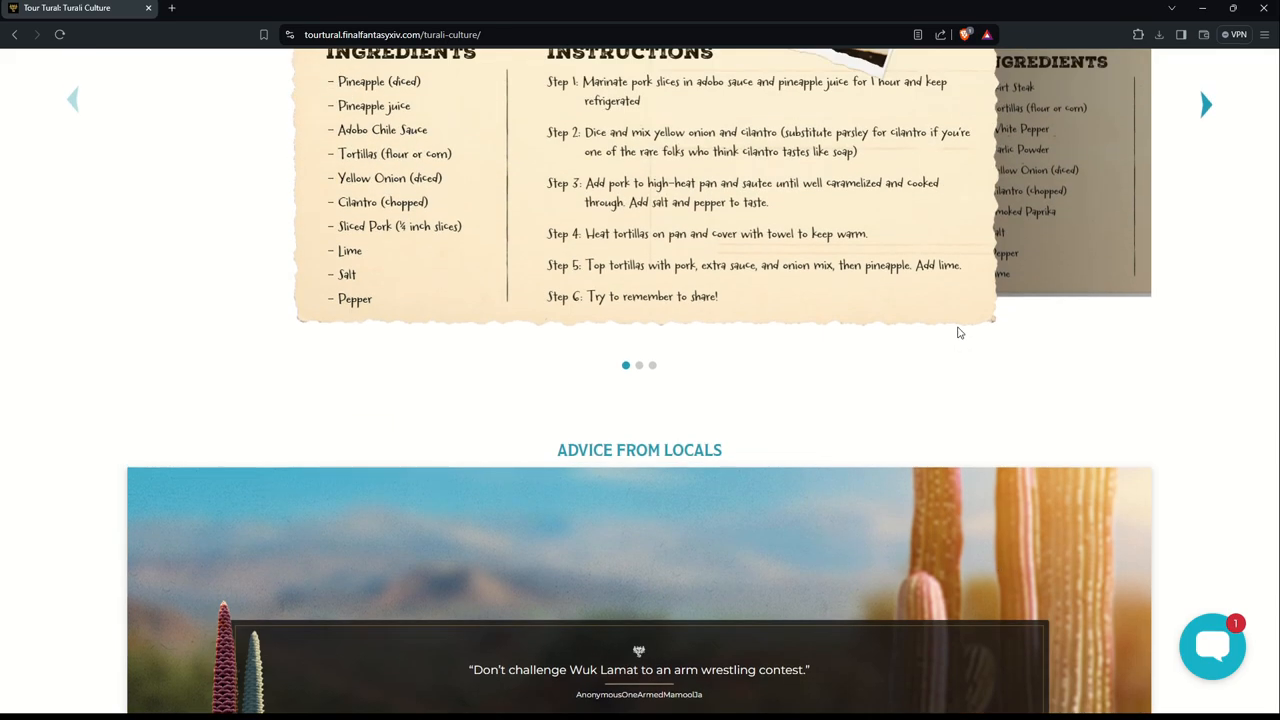
scroll("down", 3)
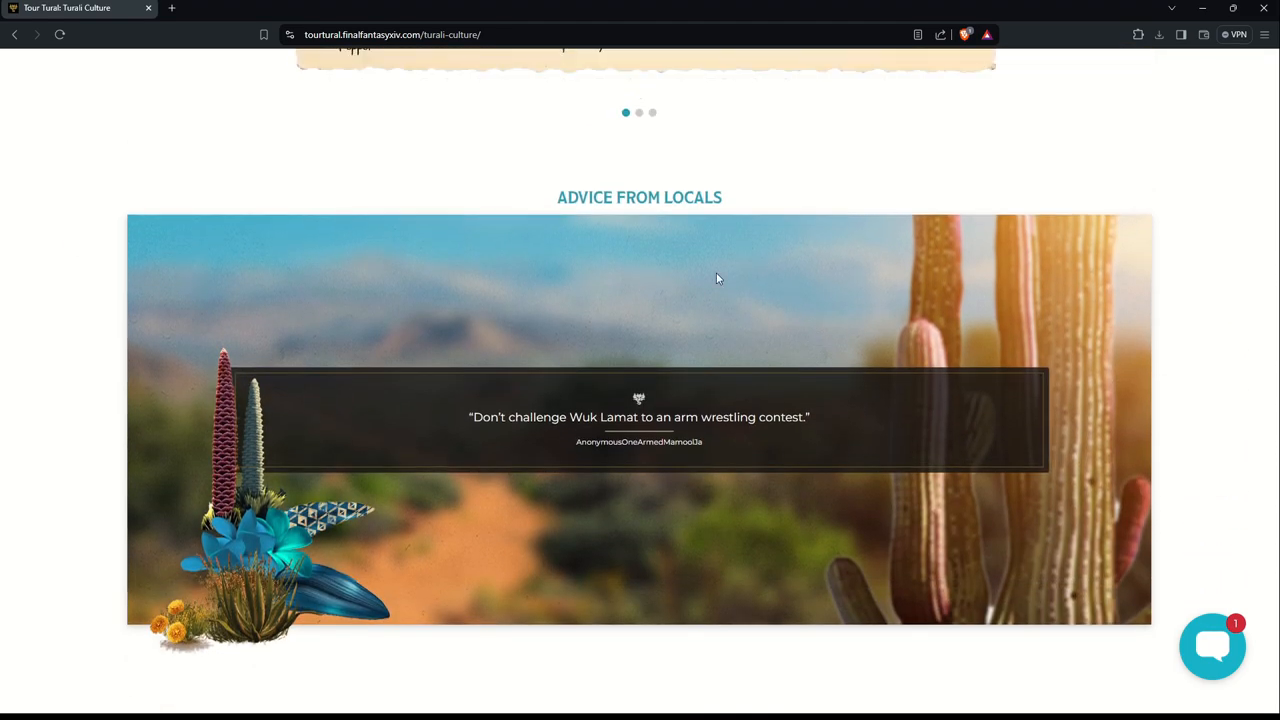
scroll("down", 3)
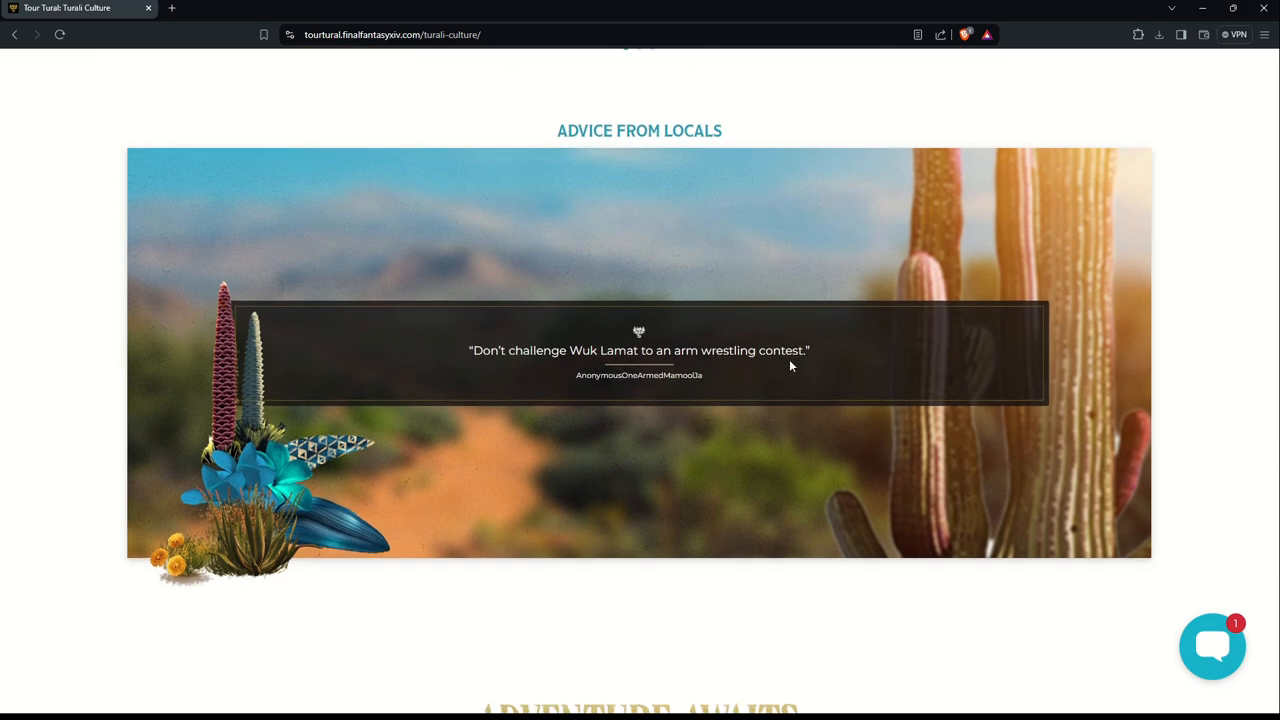
mouse_move(640, 388)
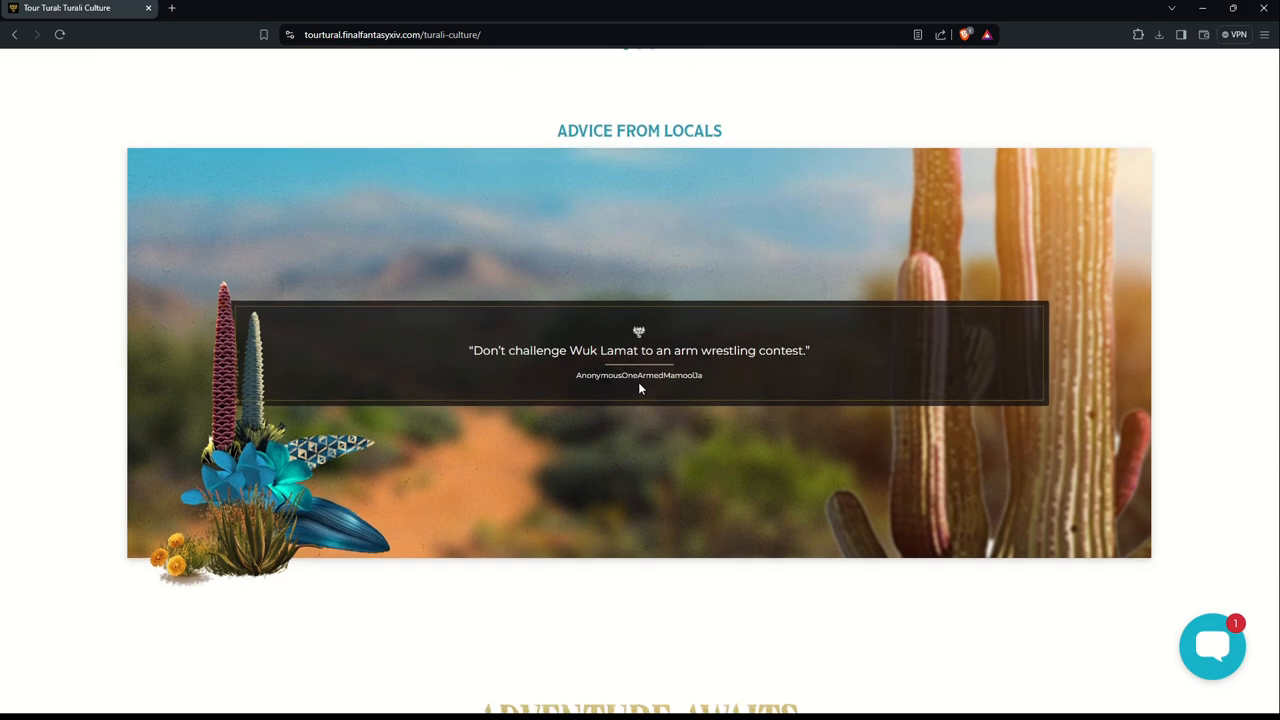
mouse_move(1005, 334)
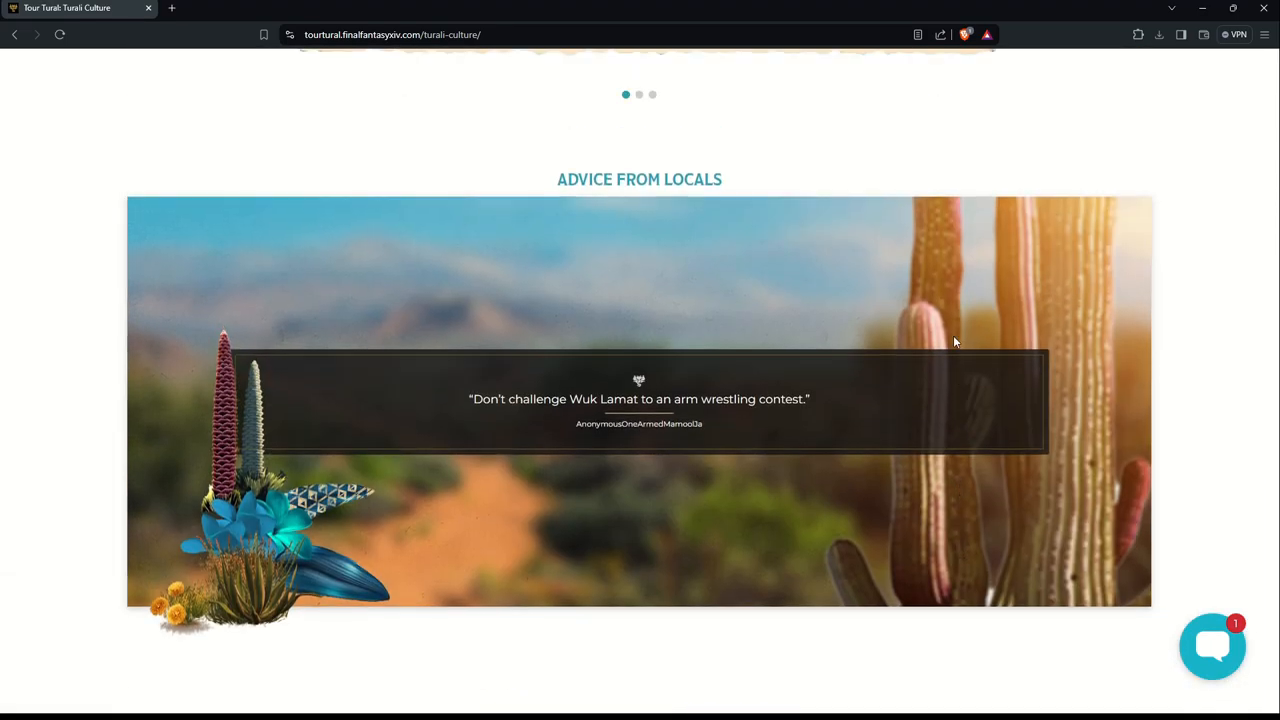
scroll("up", 3)
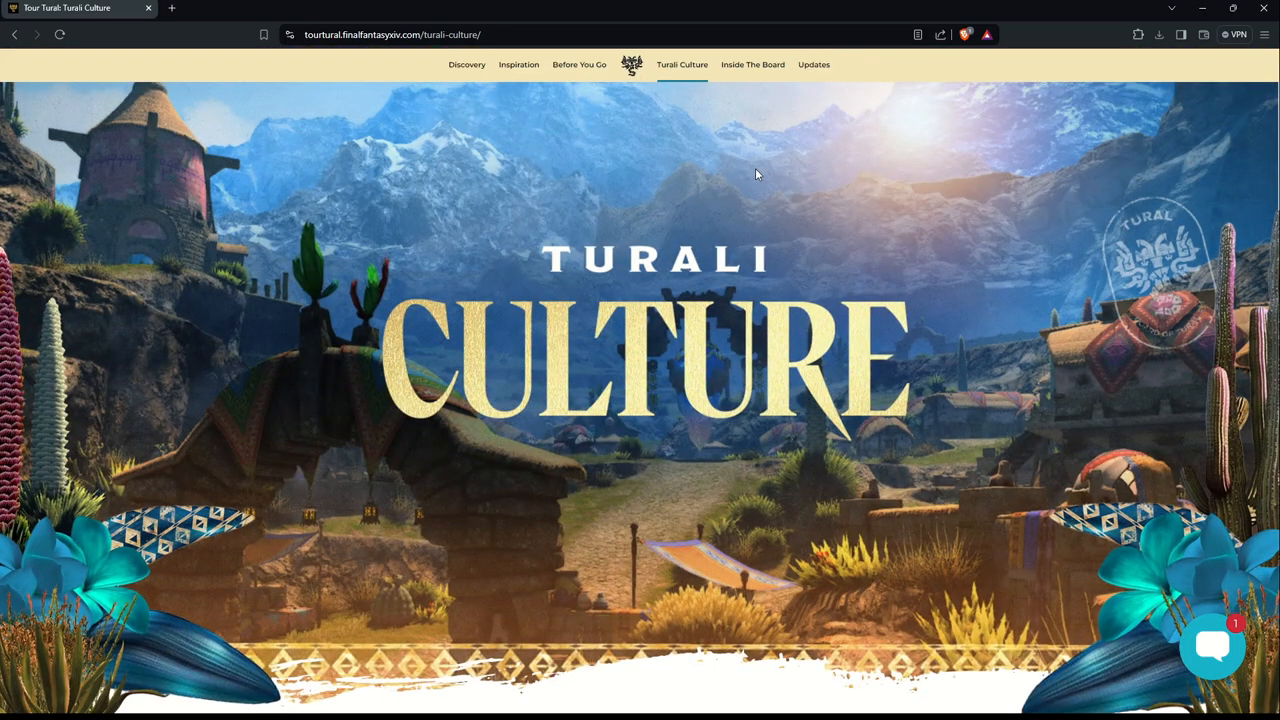
Step: Open Inside The Board and scroll to the What We Do statement above Merch
left_click(752, 64)
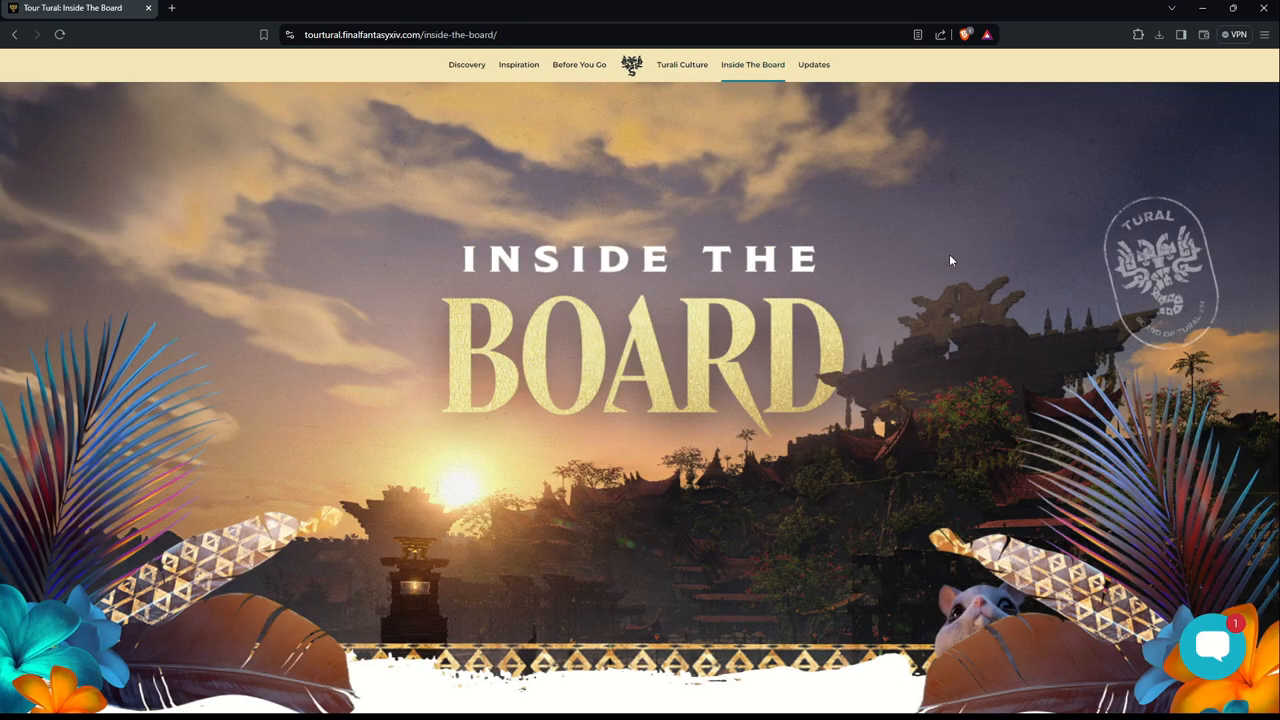
scroll("down", 3)
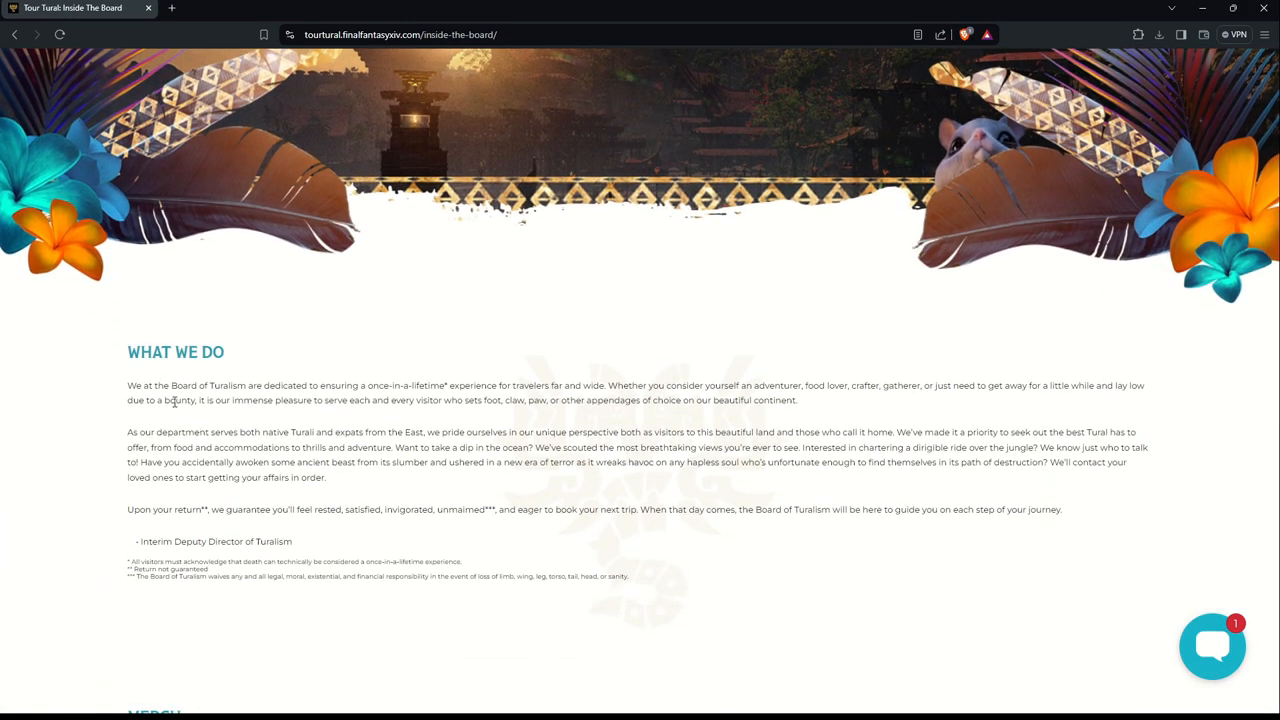
mouse_move(262, 399)
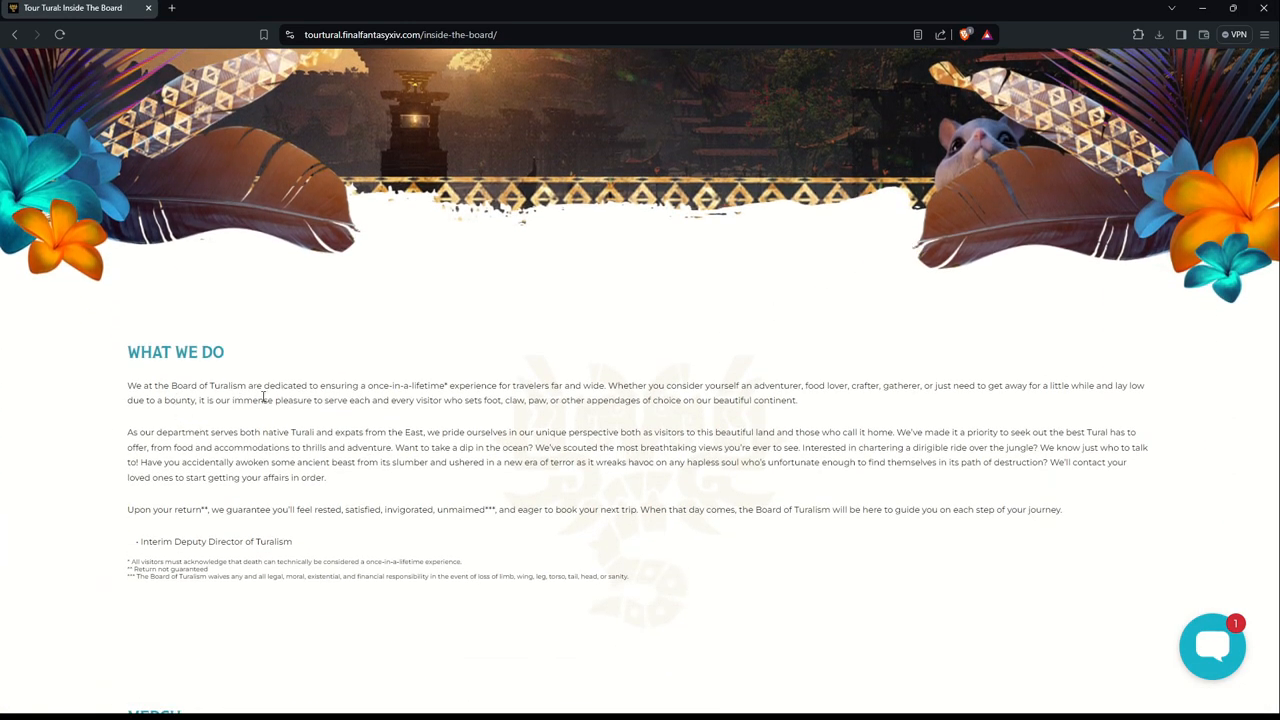
mouse_move(363, 397)
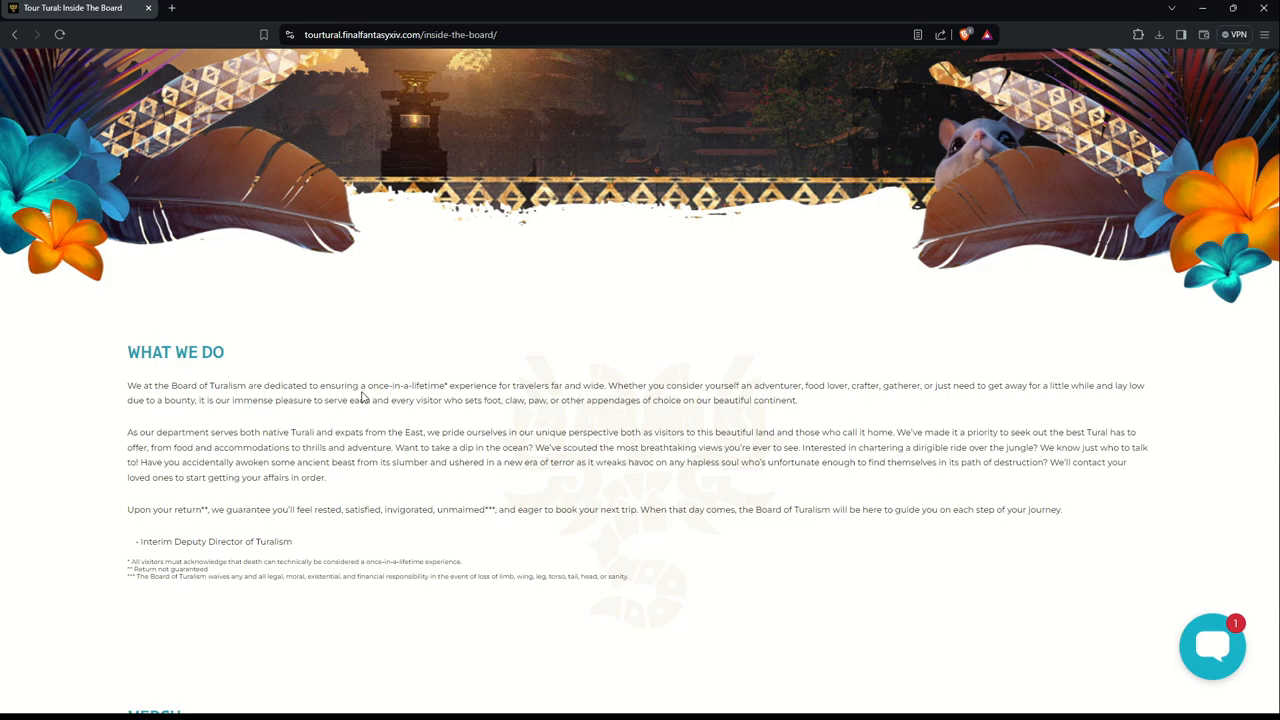
mouse_move(500, 397)
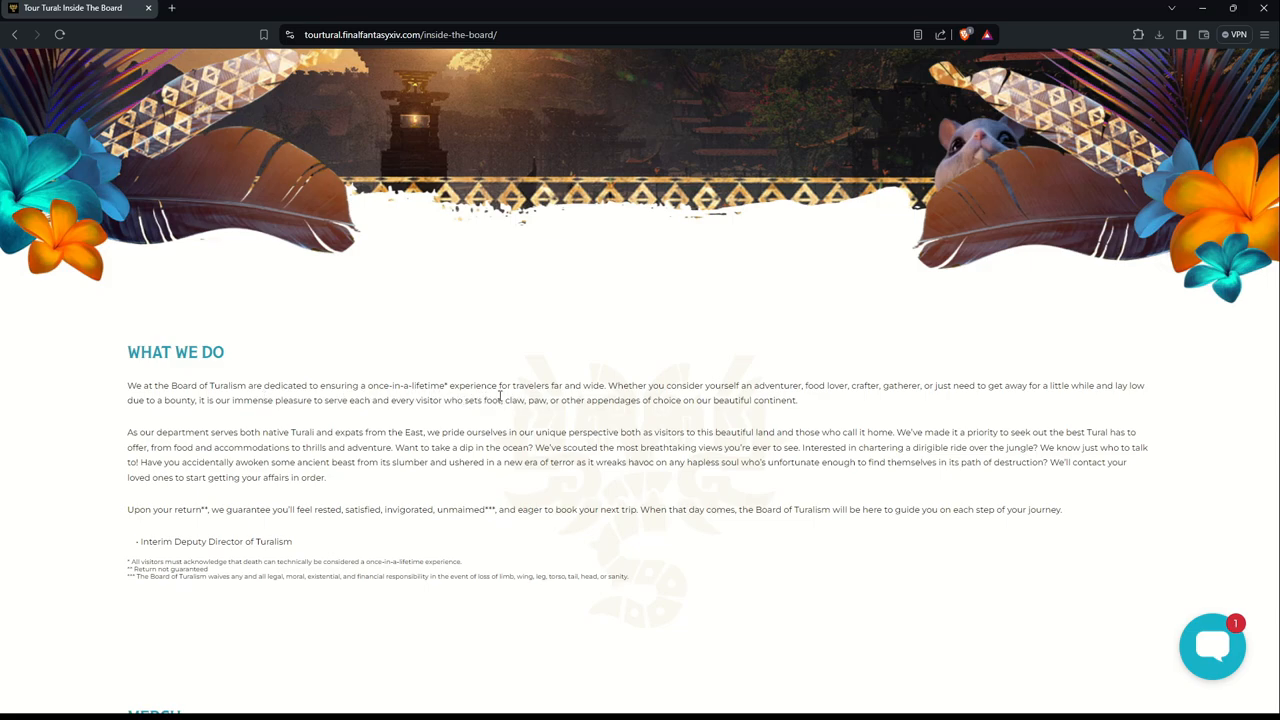
mouse_move(170, 570)
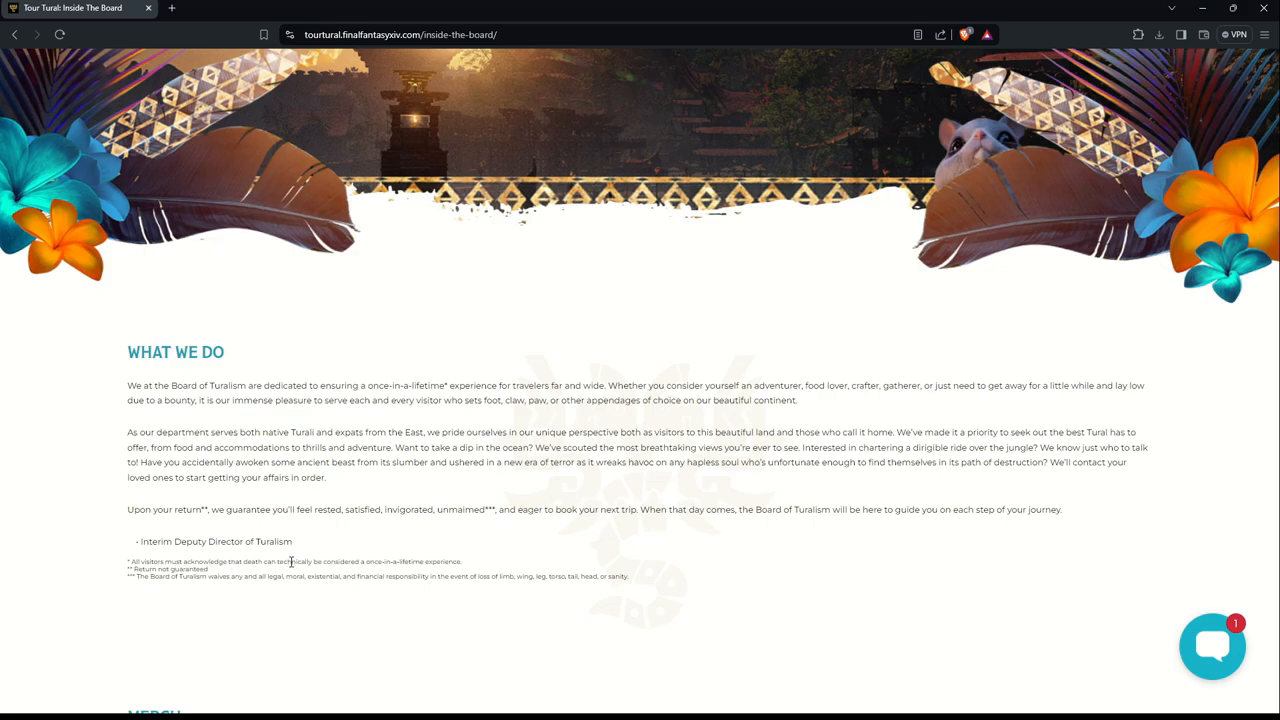
mouse_move(687, 557)
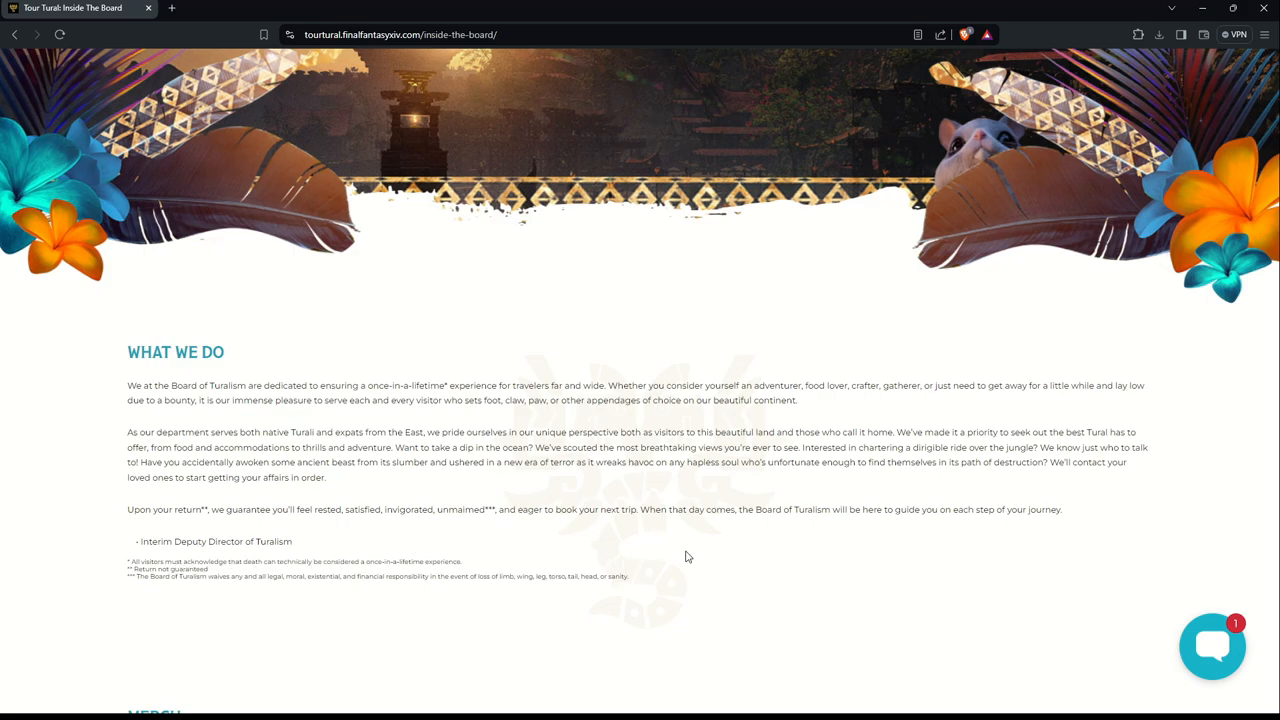
mouse_move(854, 592)
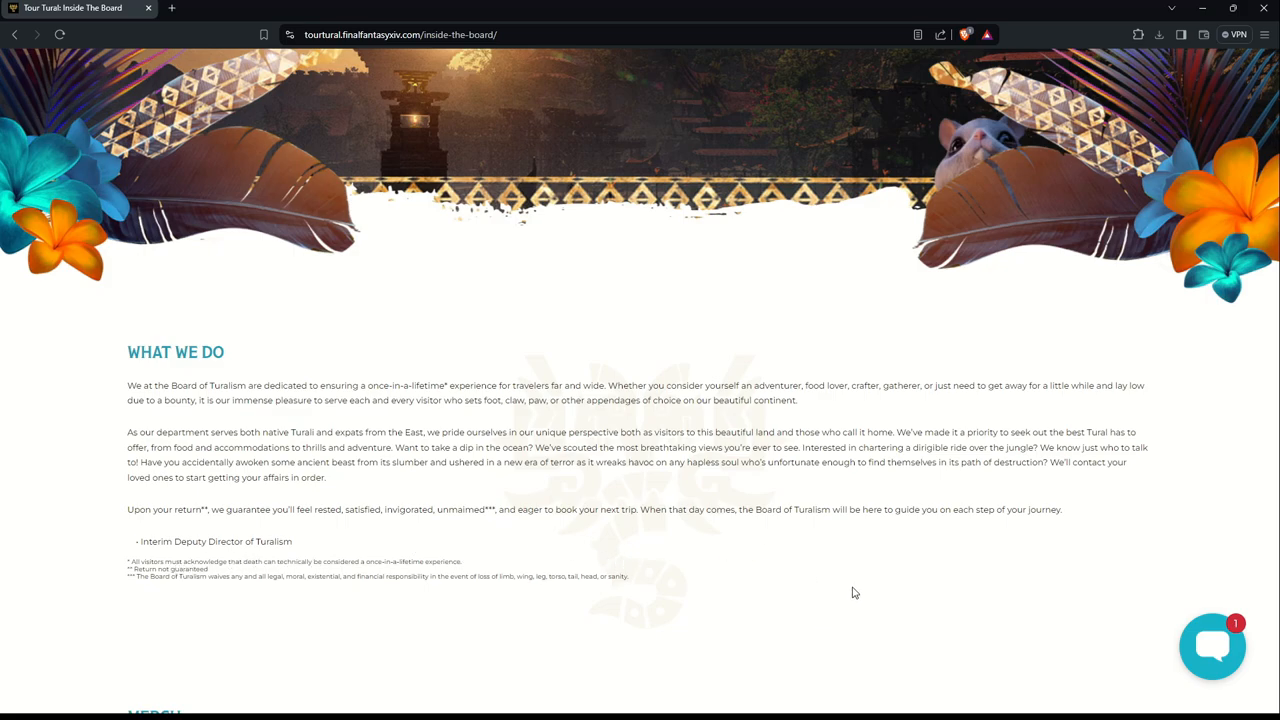
mouse_move(613, 385)
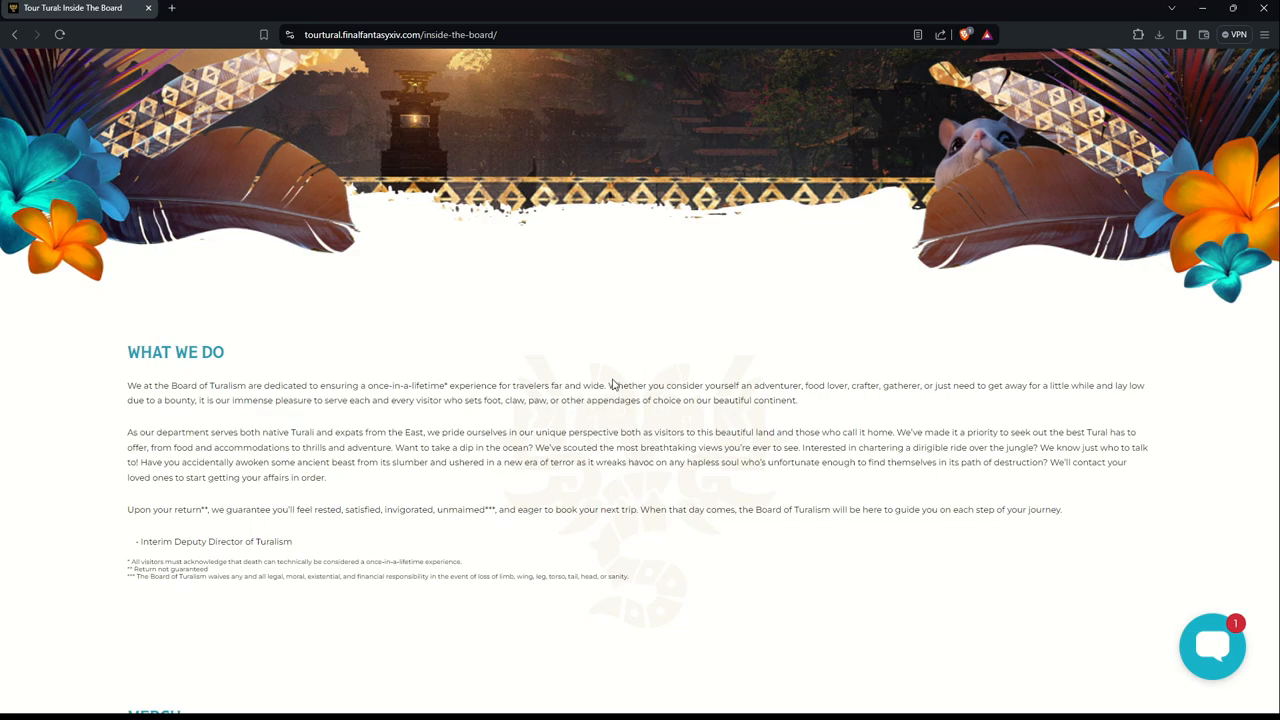
scroll("up", 3)
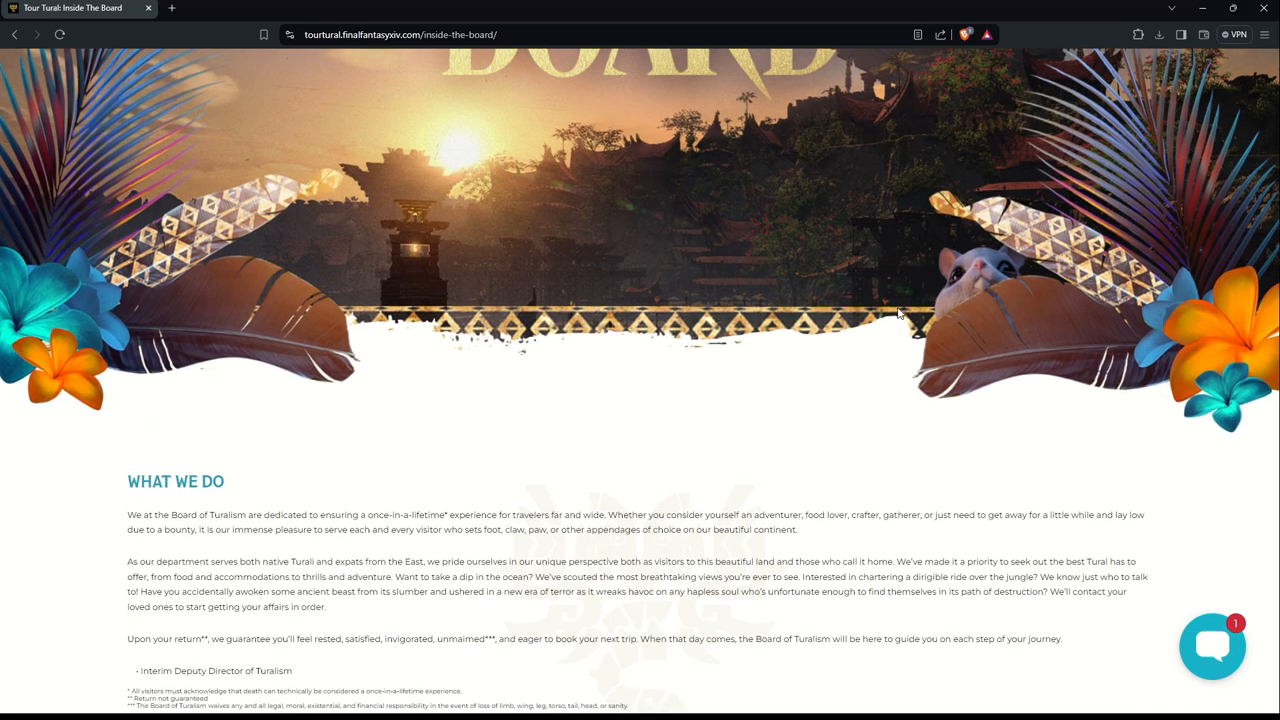
scroll("down", 3)
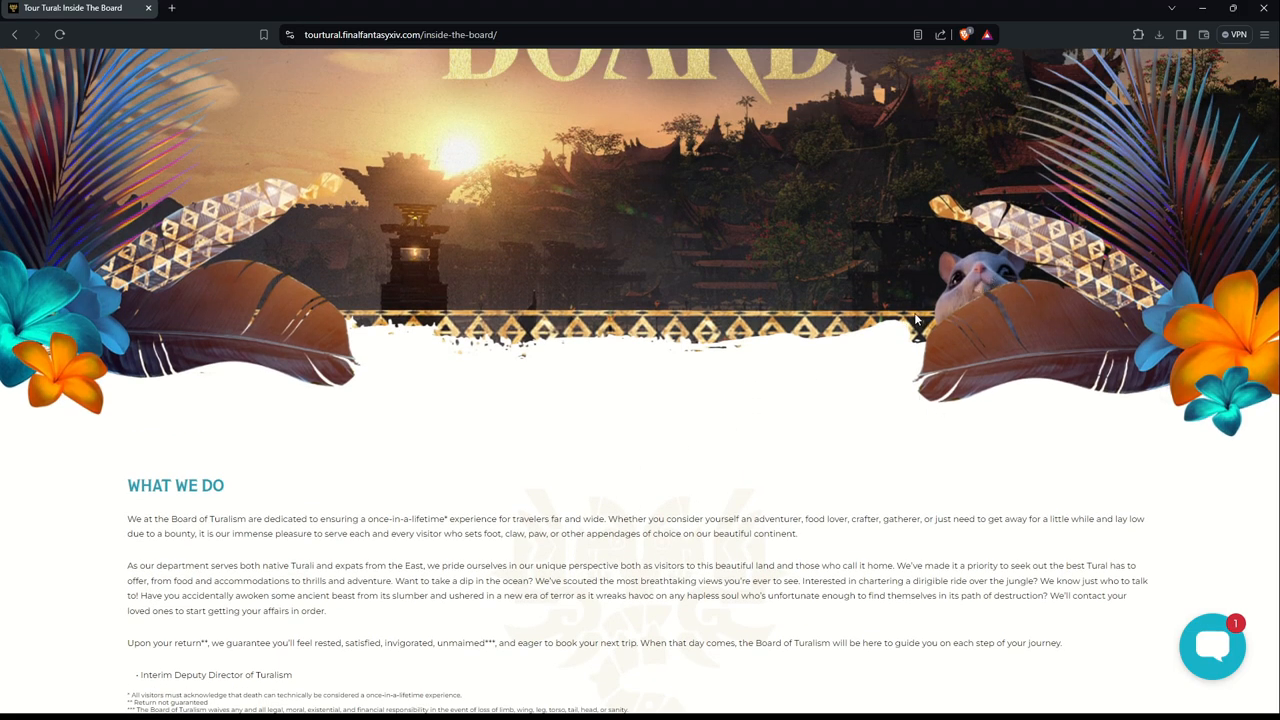
scroll("down", 3)
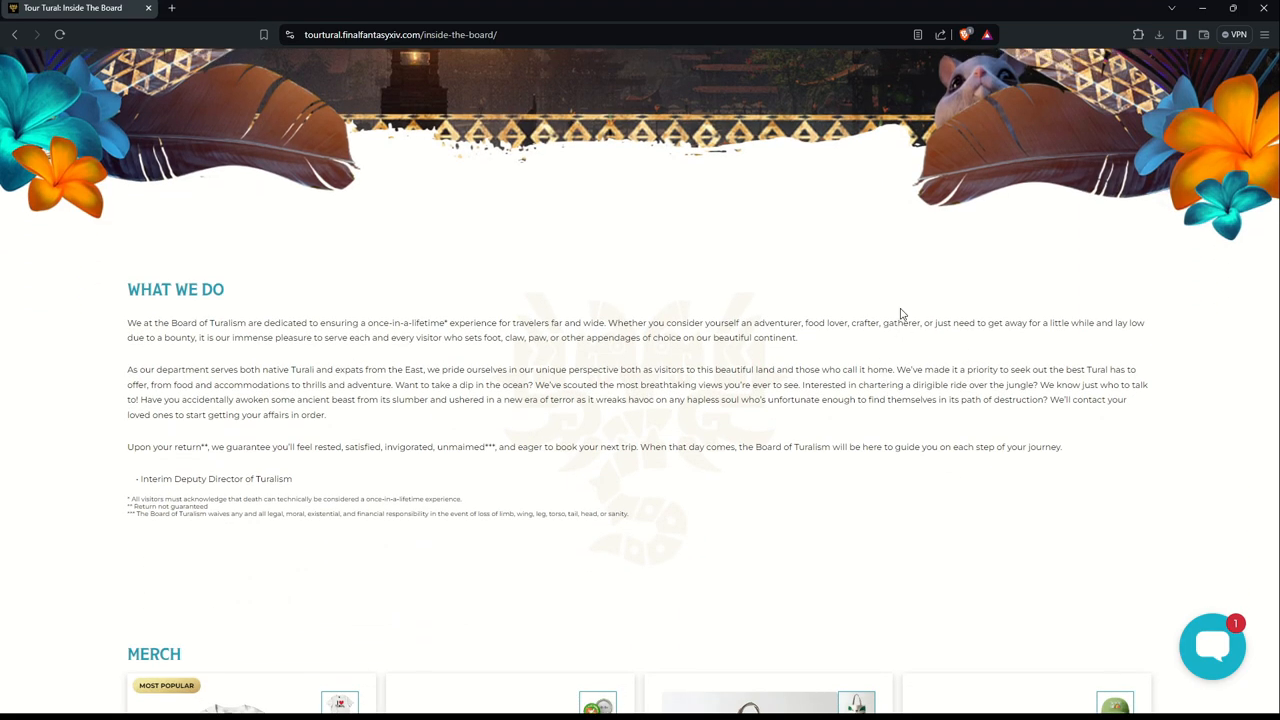
scroll("up", 3)
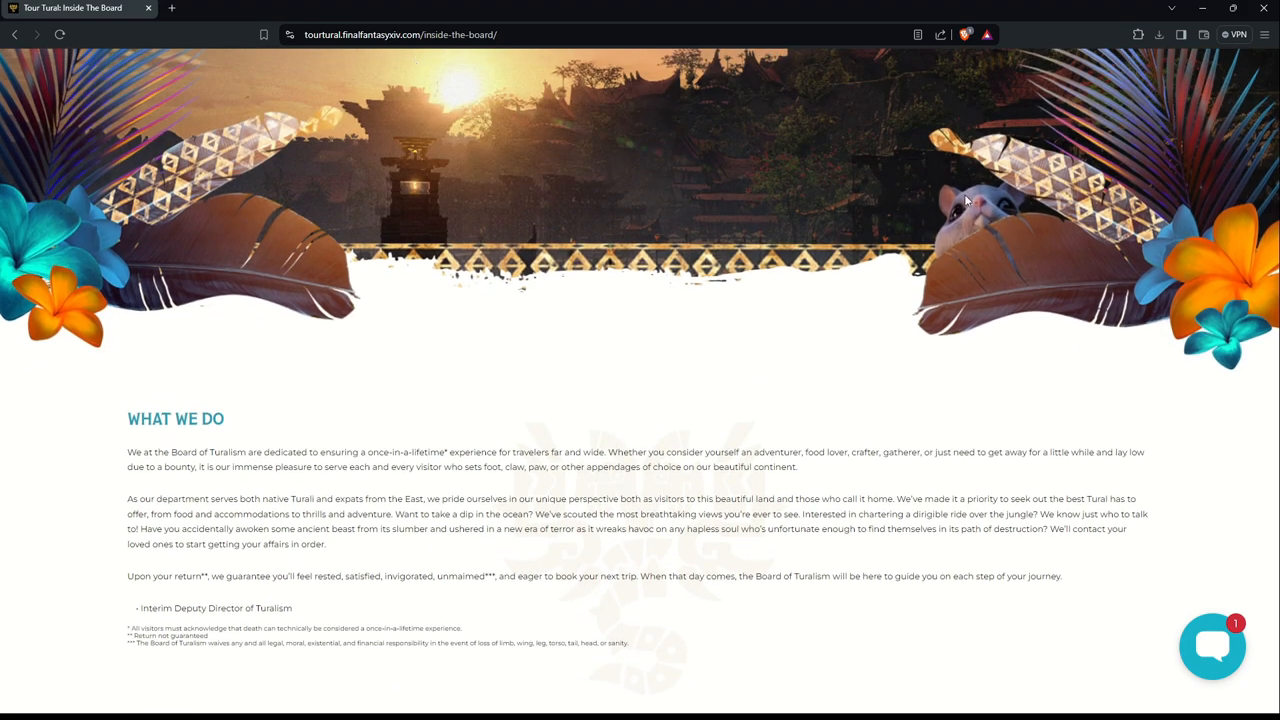
scroll("down", 3)
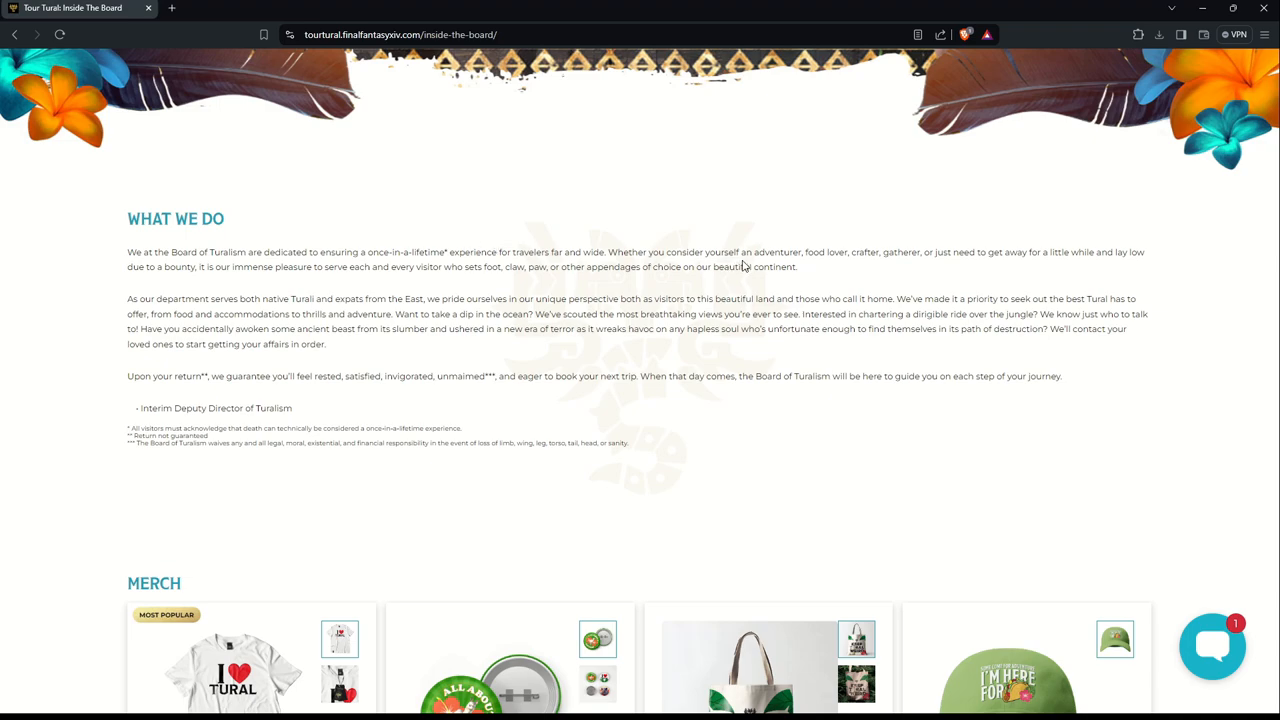
mouse_move(854, 270)
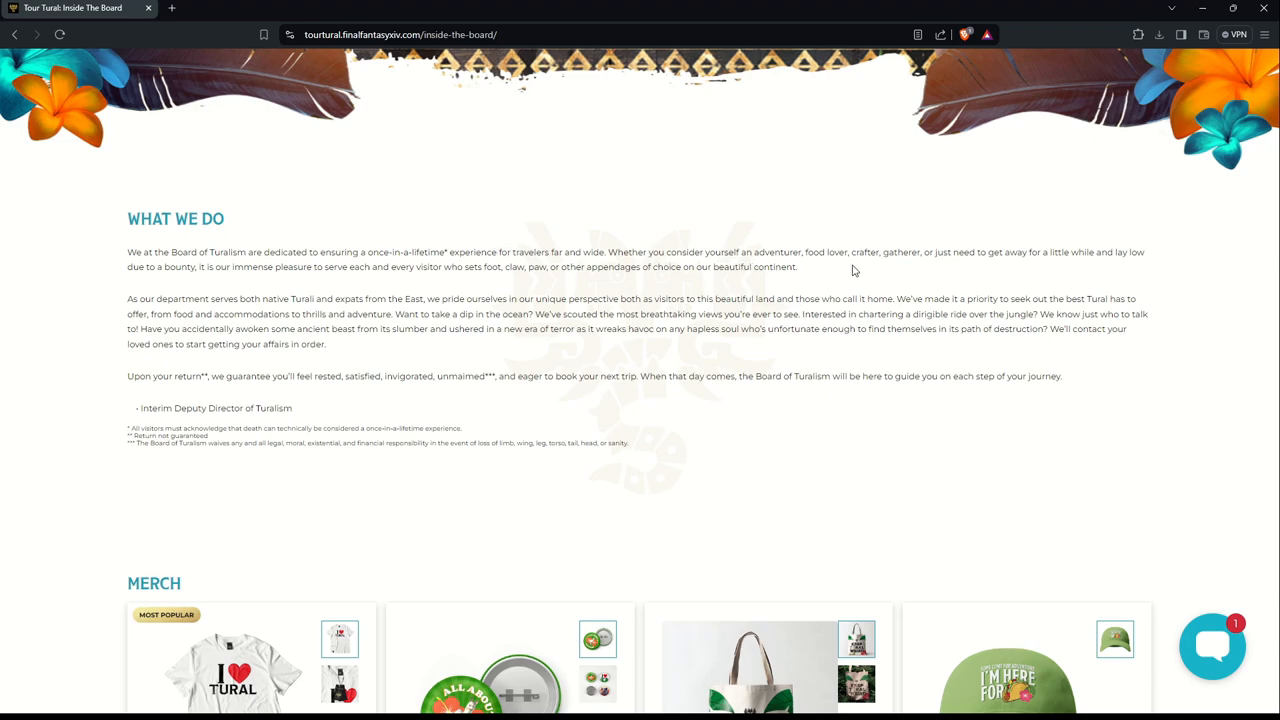
mouse_move(175, 286)
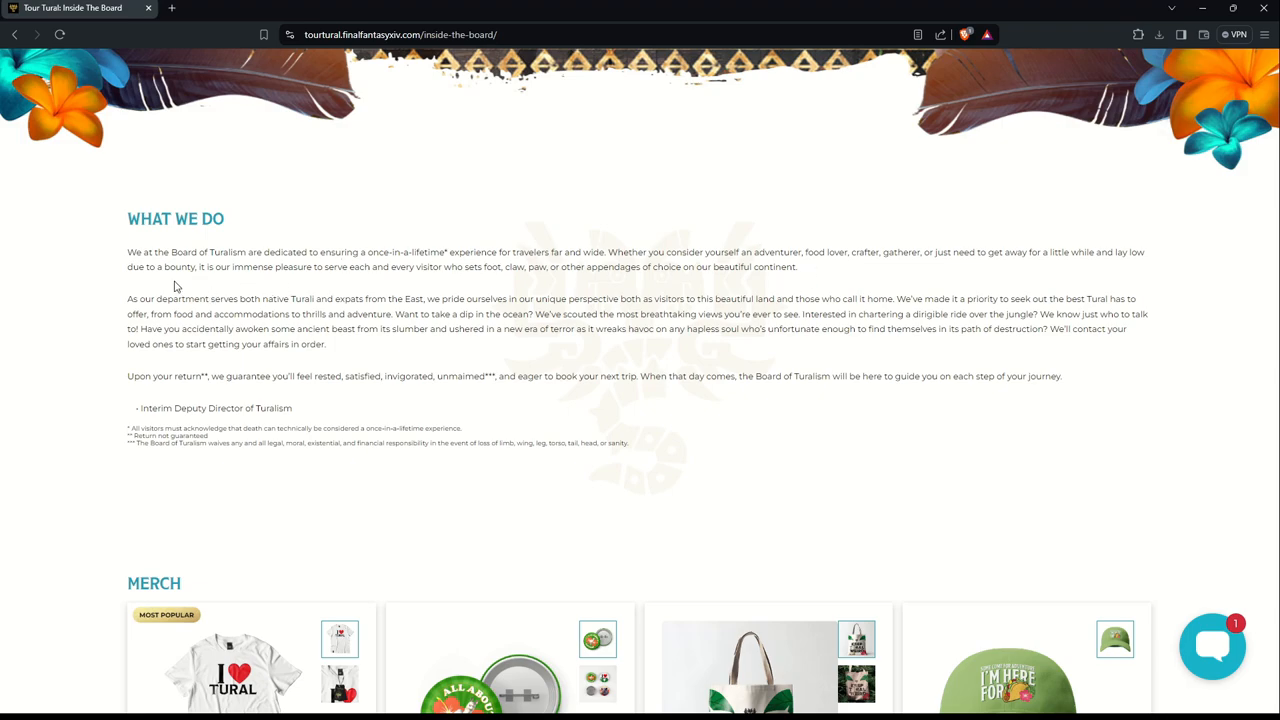
mouse_move(238, 287)
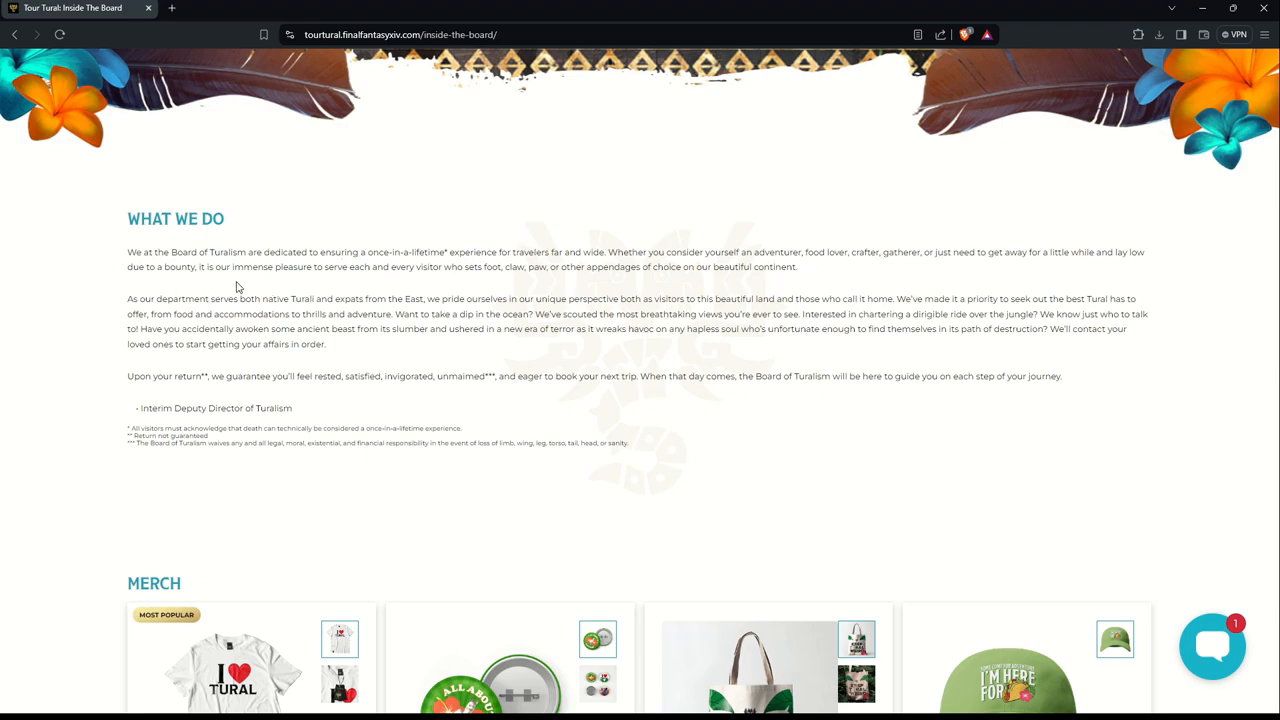
mouse_move(311, 288)
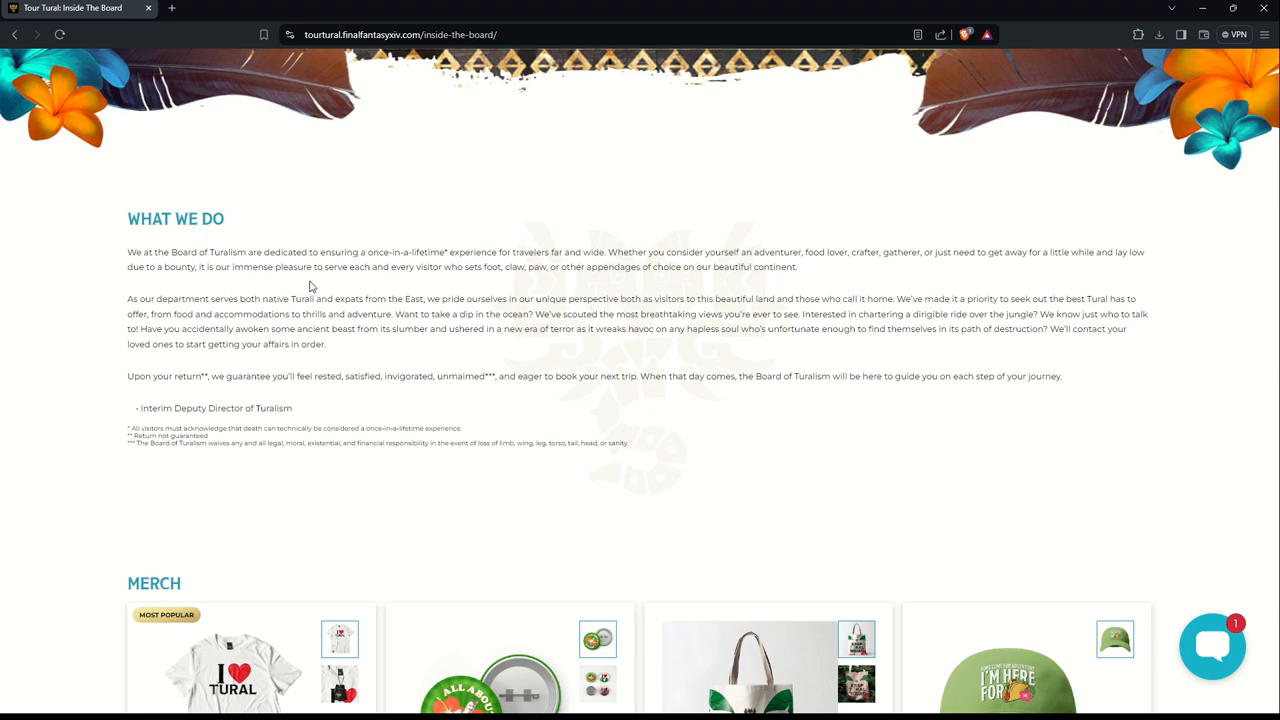
mouse_move(459, 280)
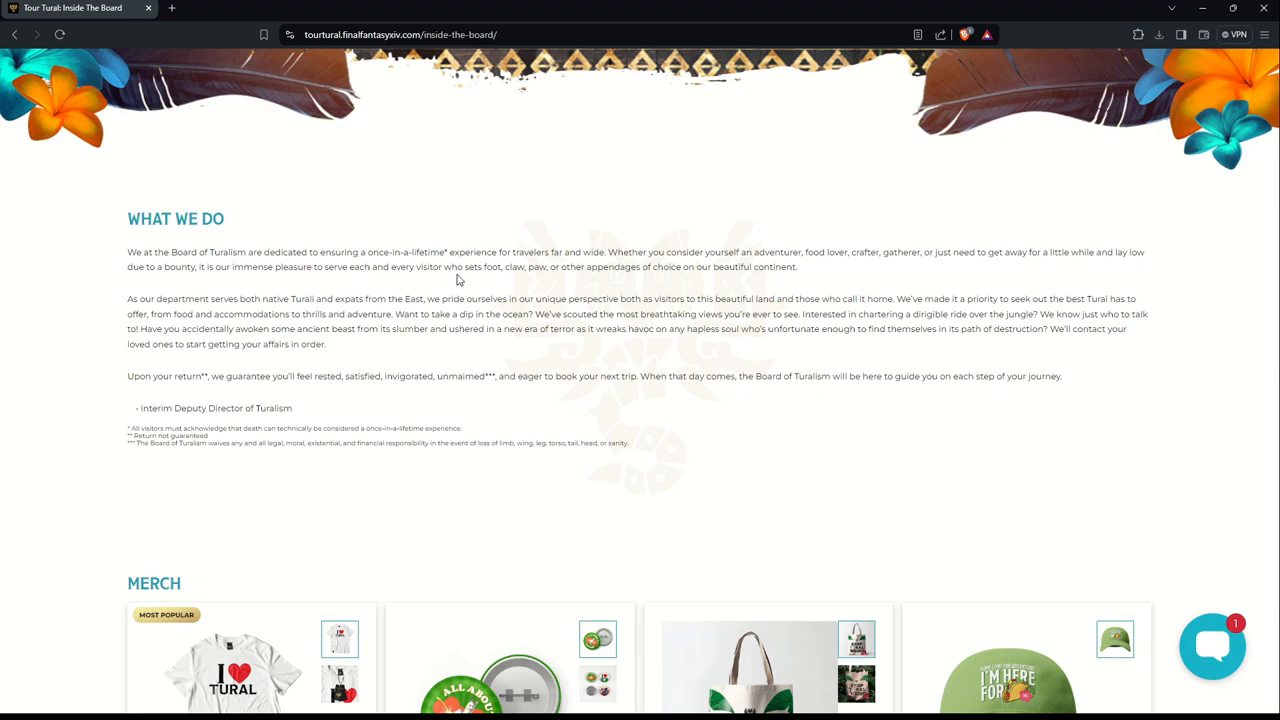
mouse_move(393, 314)
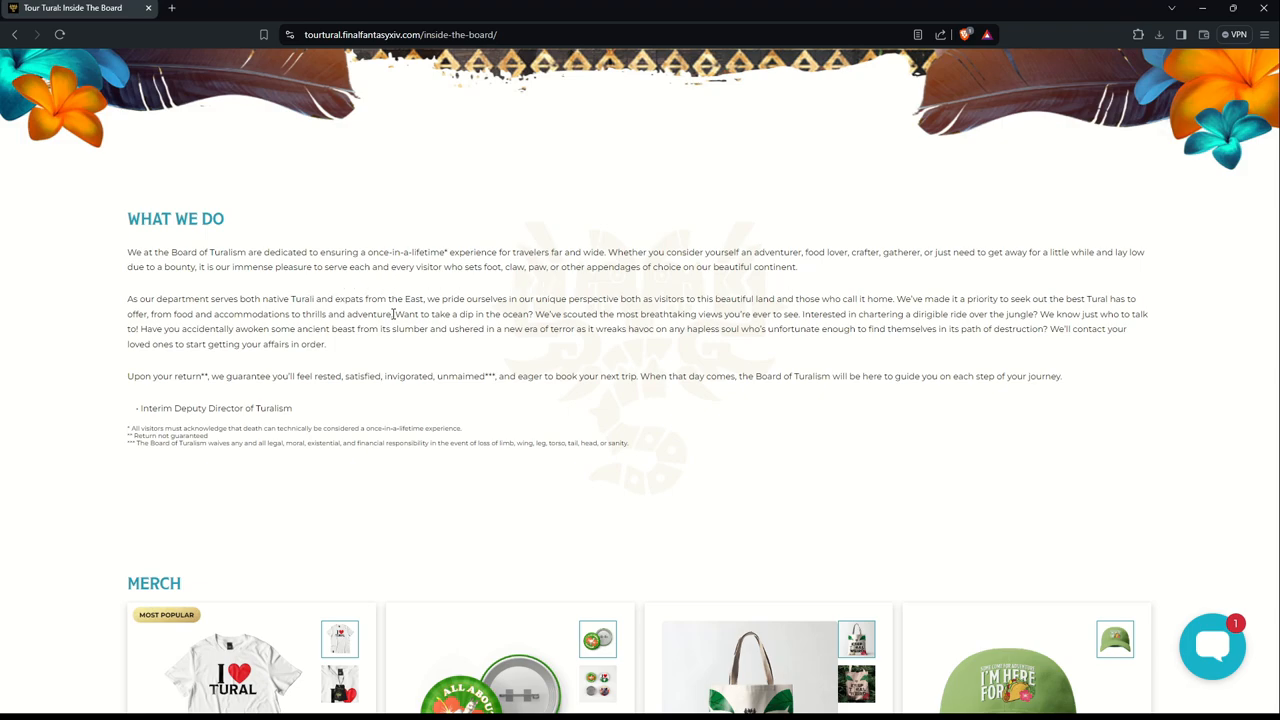
mouse_move(784, 285)
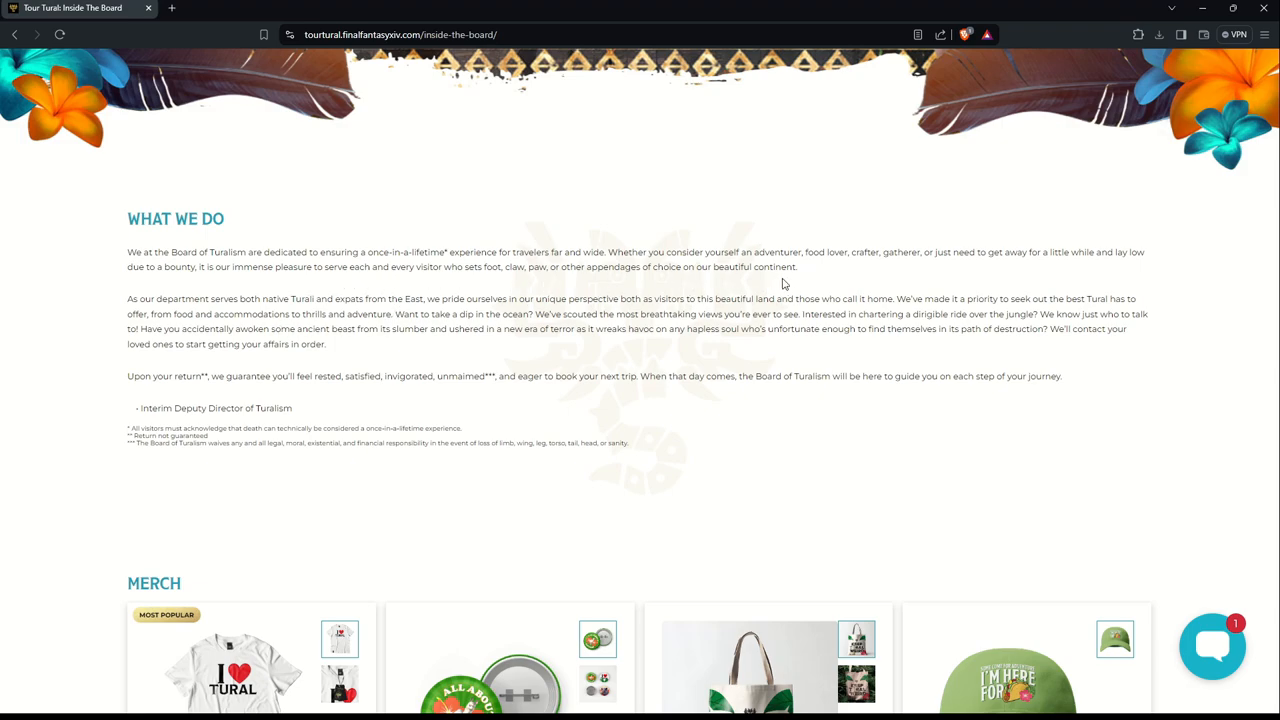
mouse_move(219, 350)
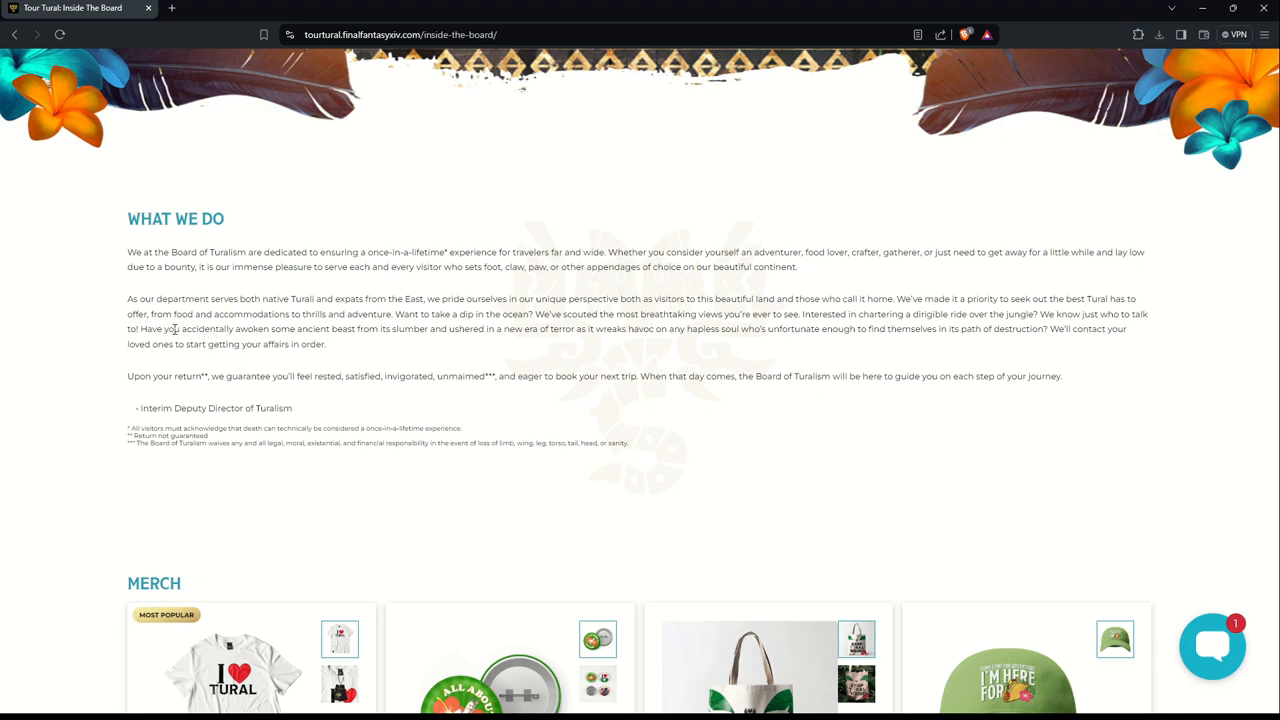
mouse_move(362, 314)
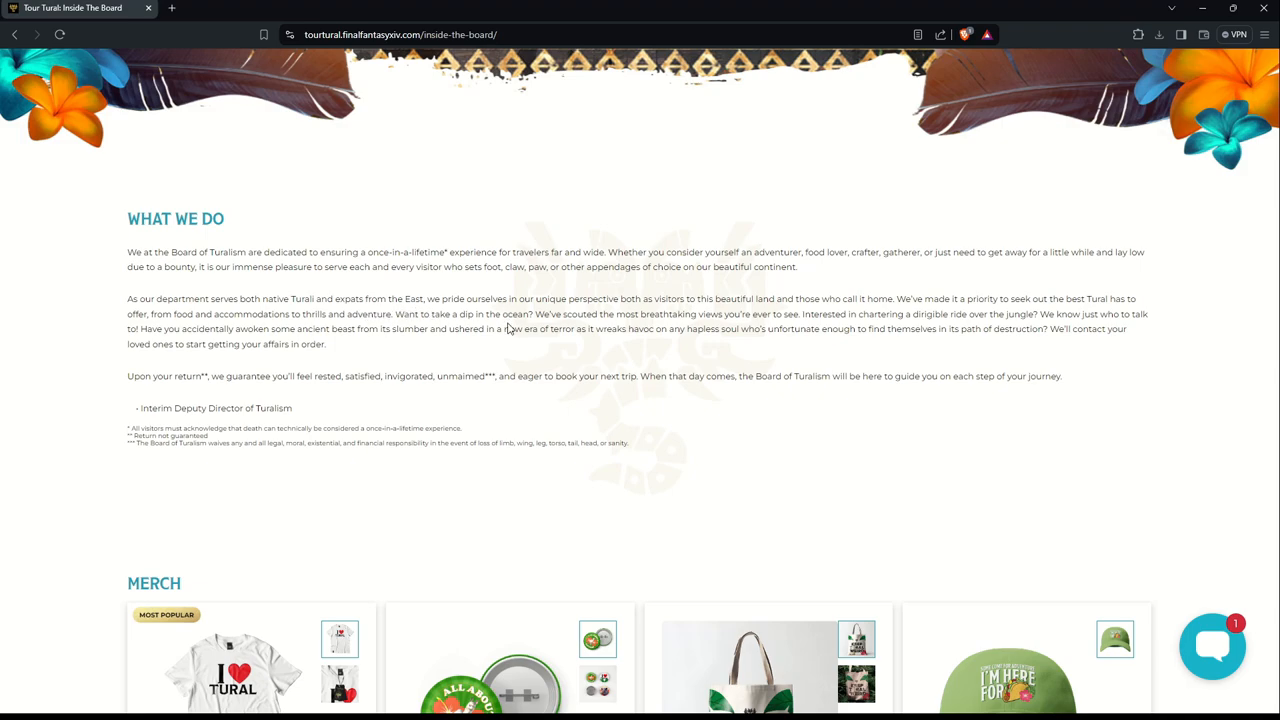
mouse_move(508, 315)
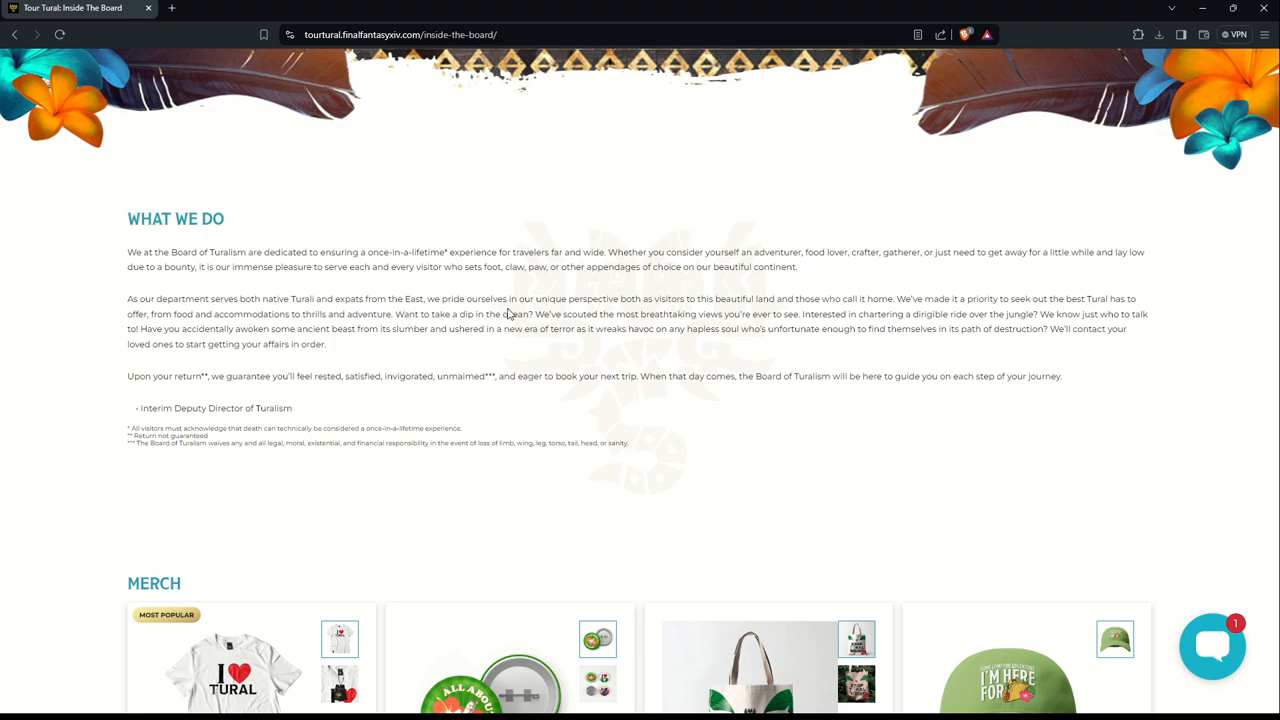
mouse_move(717, 310)
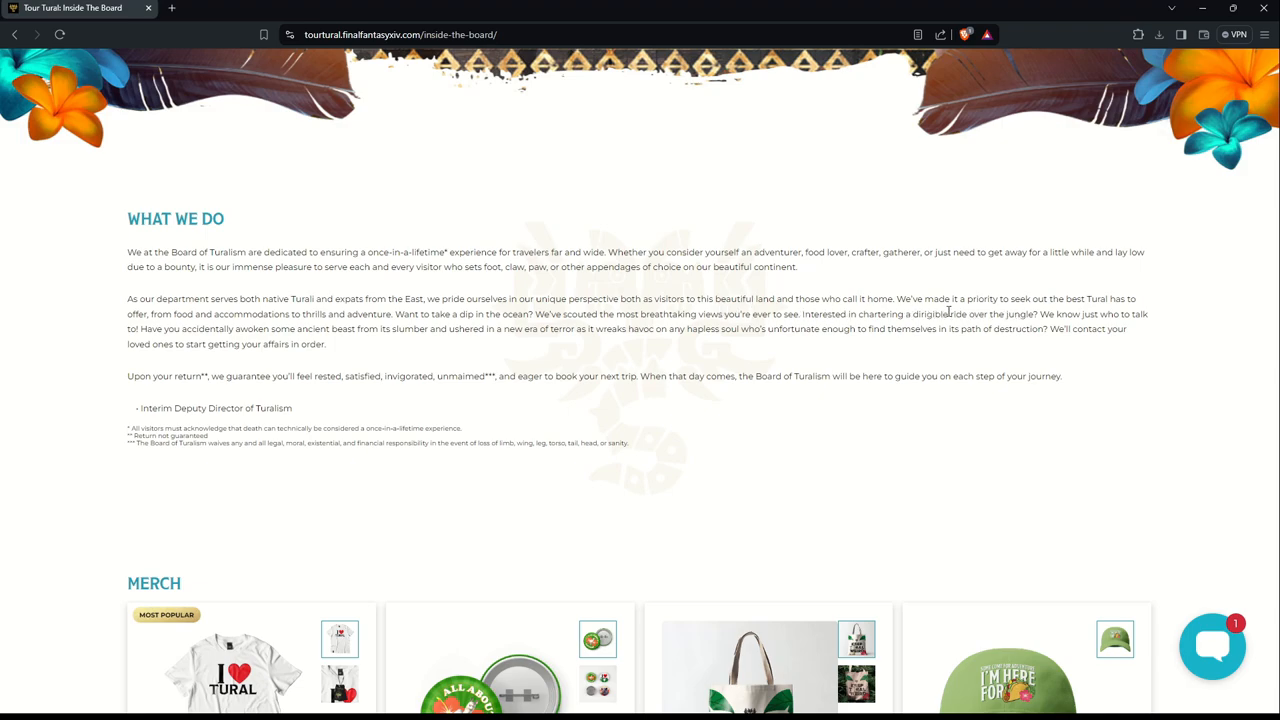
mouse_move(983, 315)
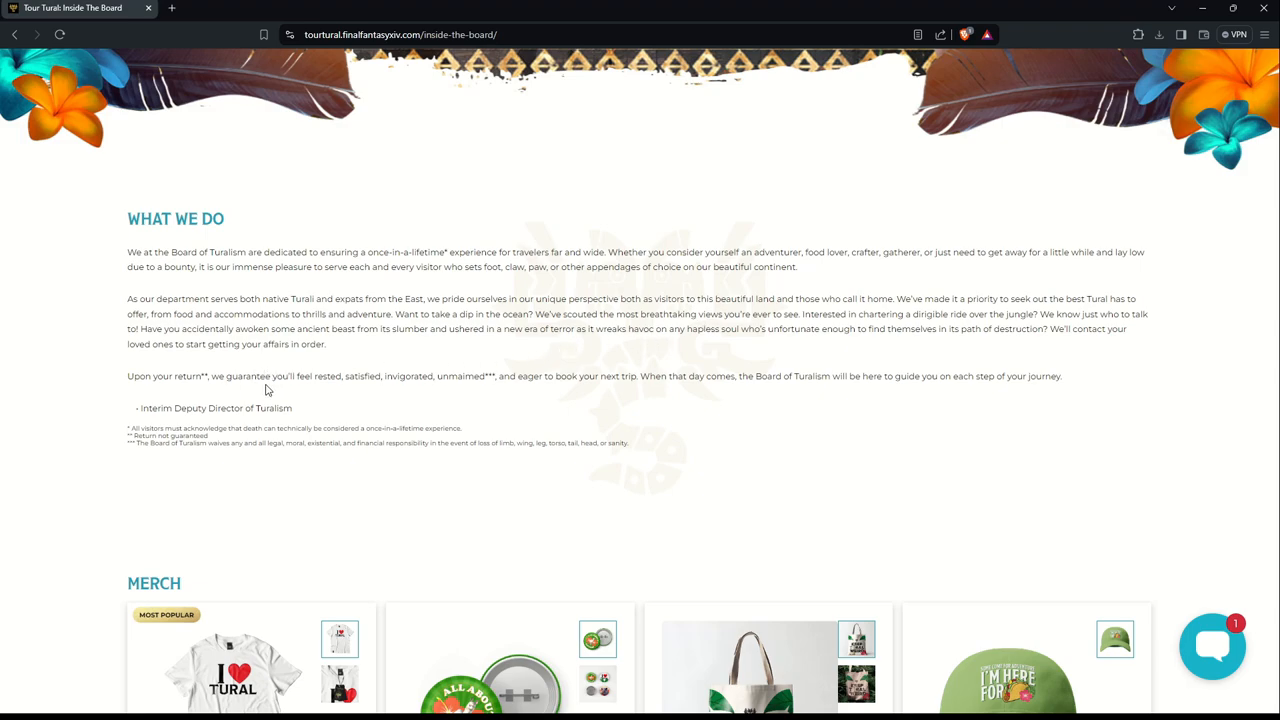
scroll("down", 3)
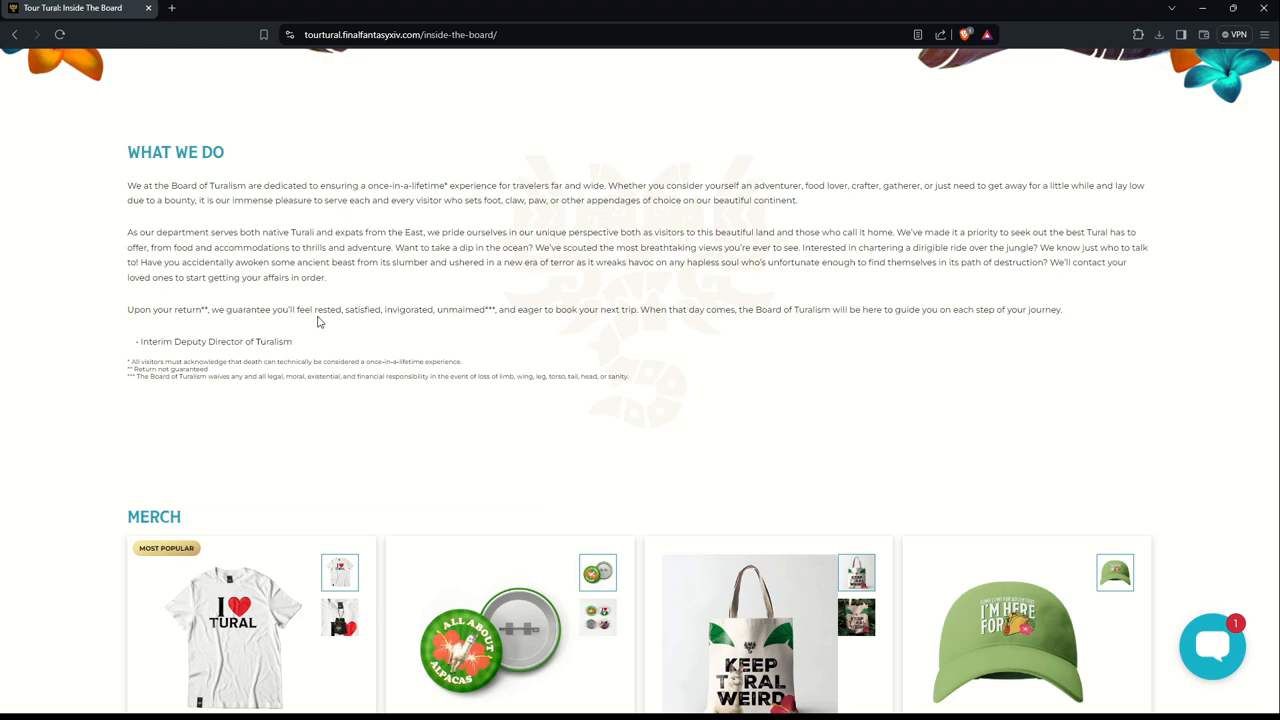
mouse_move(460, 313)
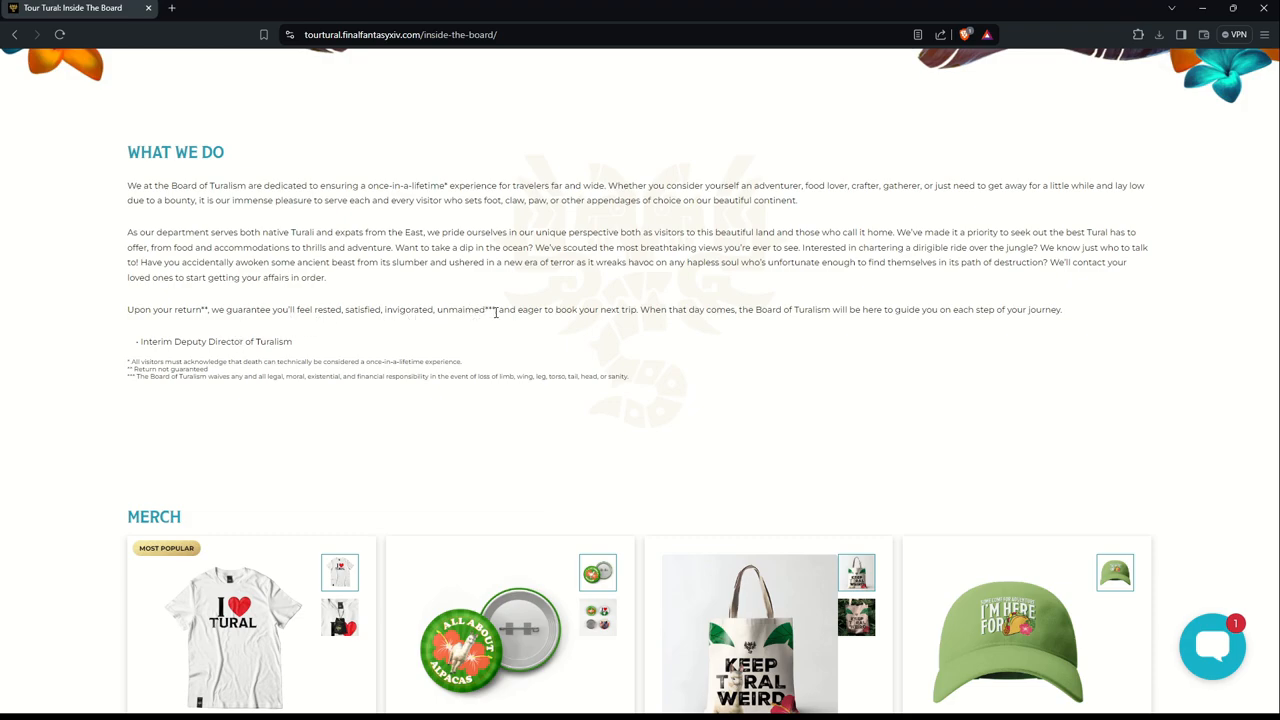
mouse_move(163, 390)
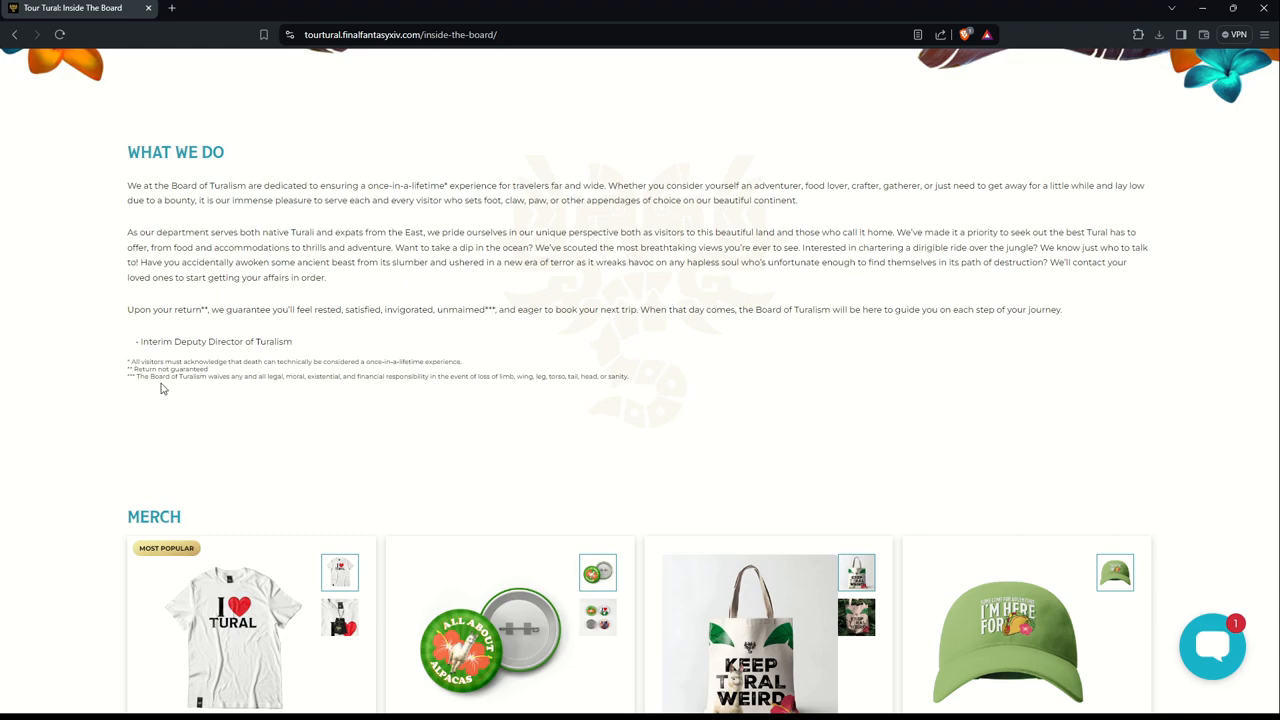
mouse_move(301, 388)
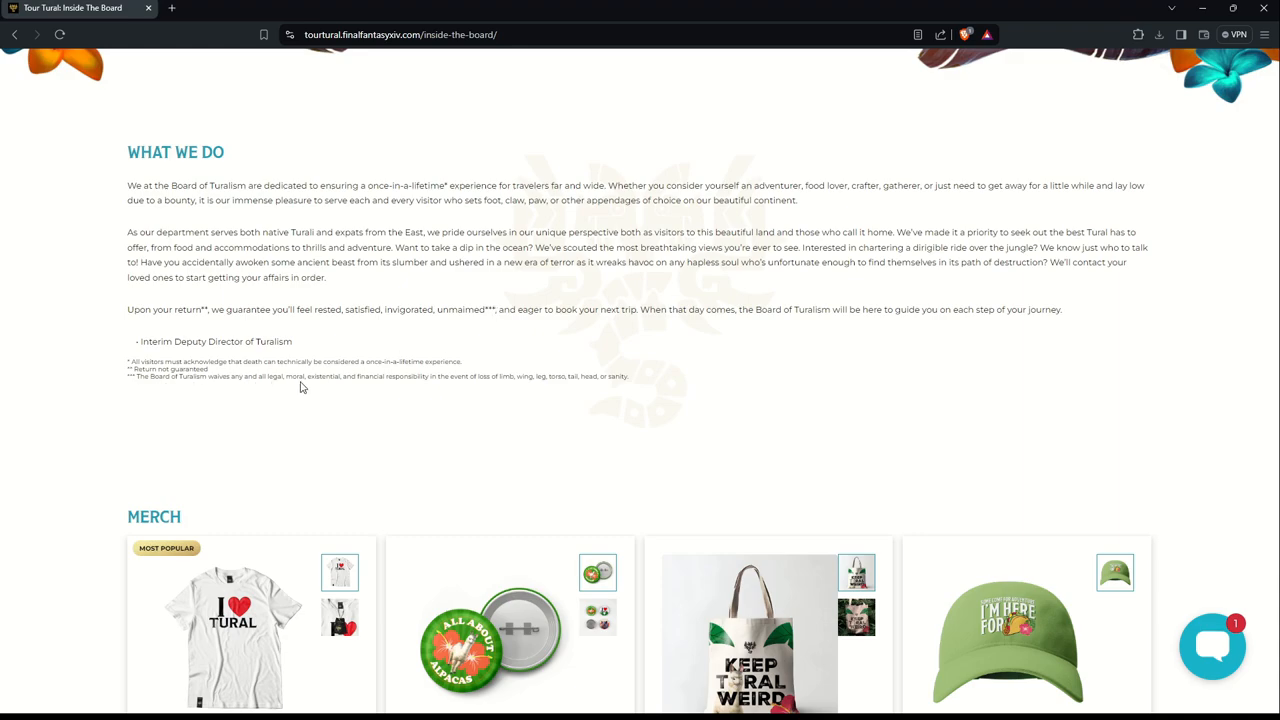
mouse_move(379, 388)
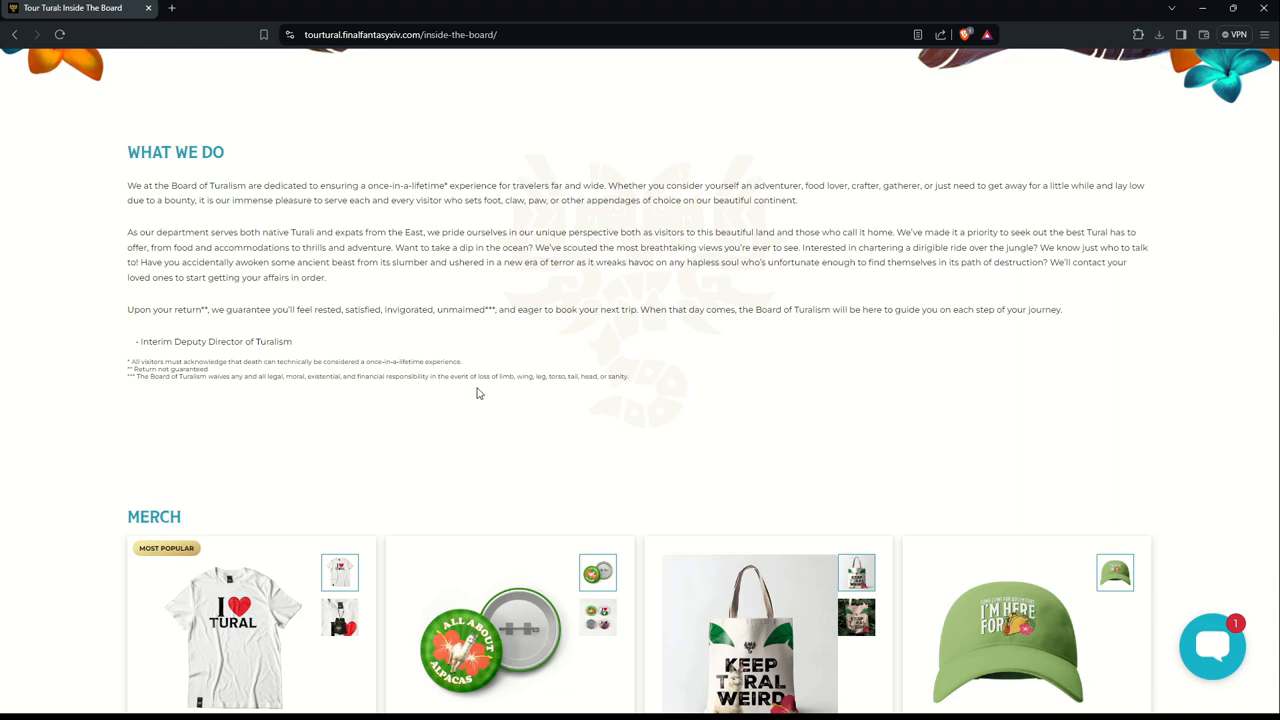
mouse_move(578, 391)
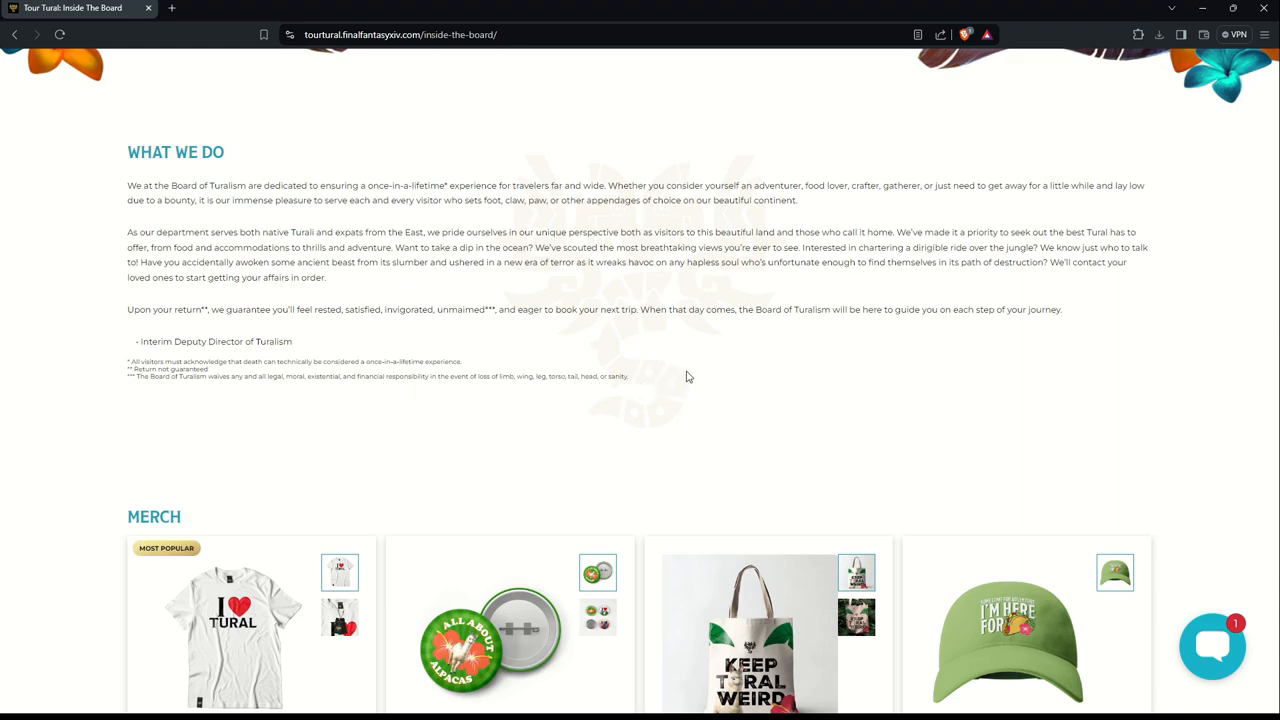
mouse_move(765, 350)
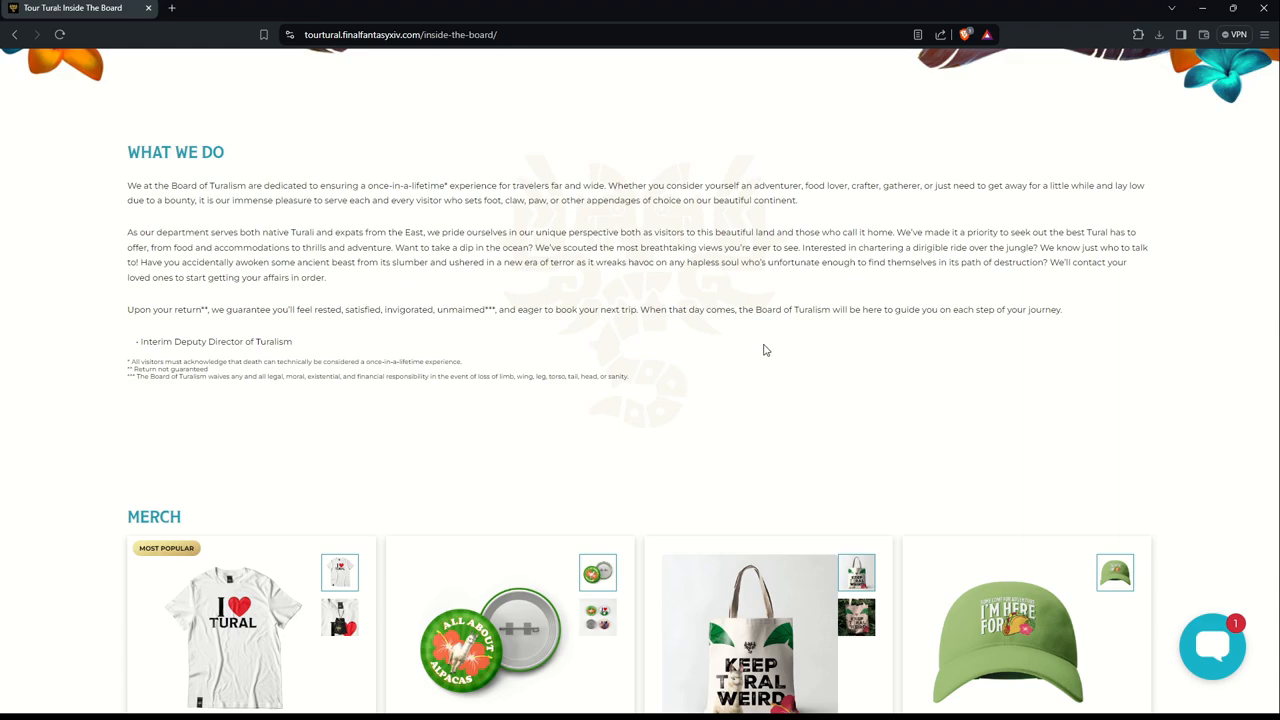
mouse_move(628, 321)
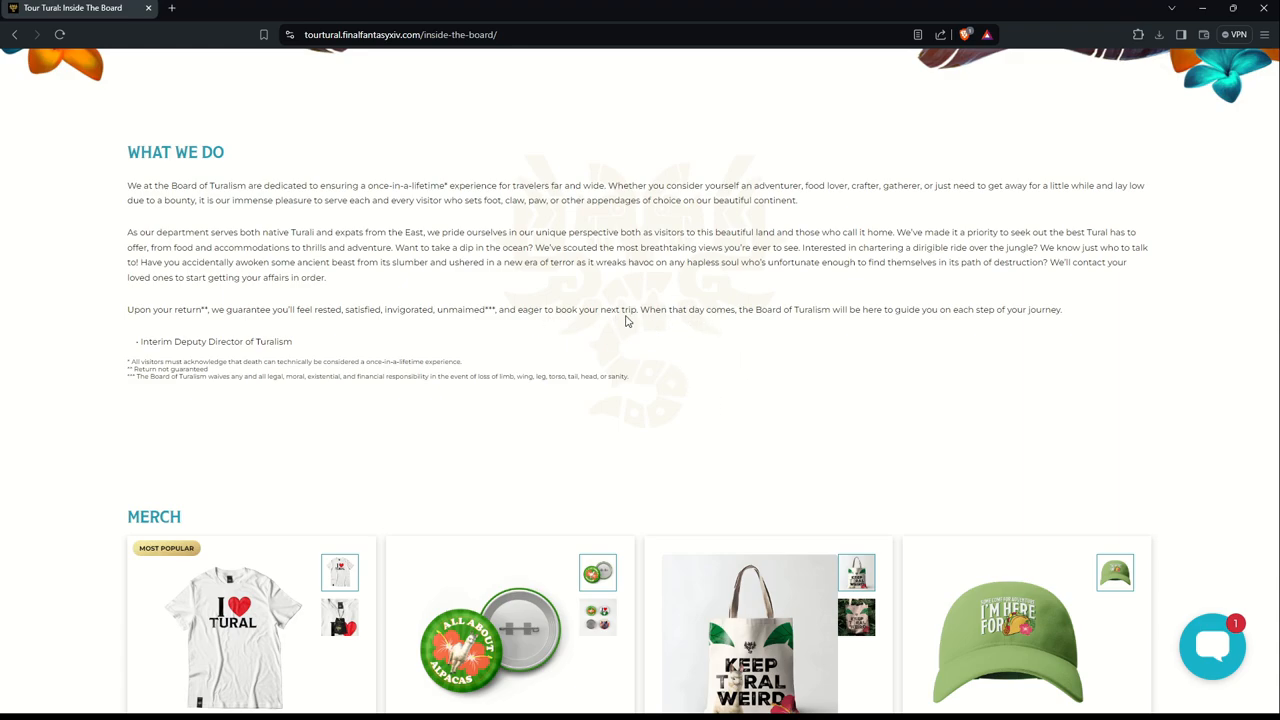
scroll("down", 3)
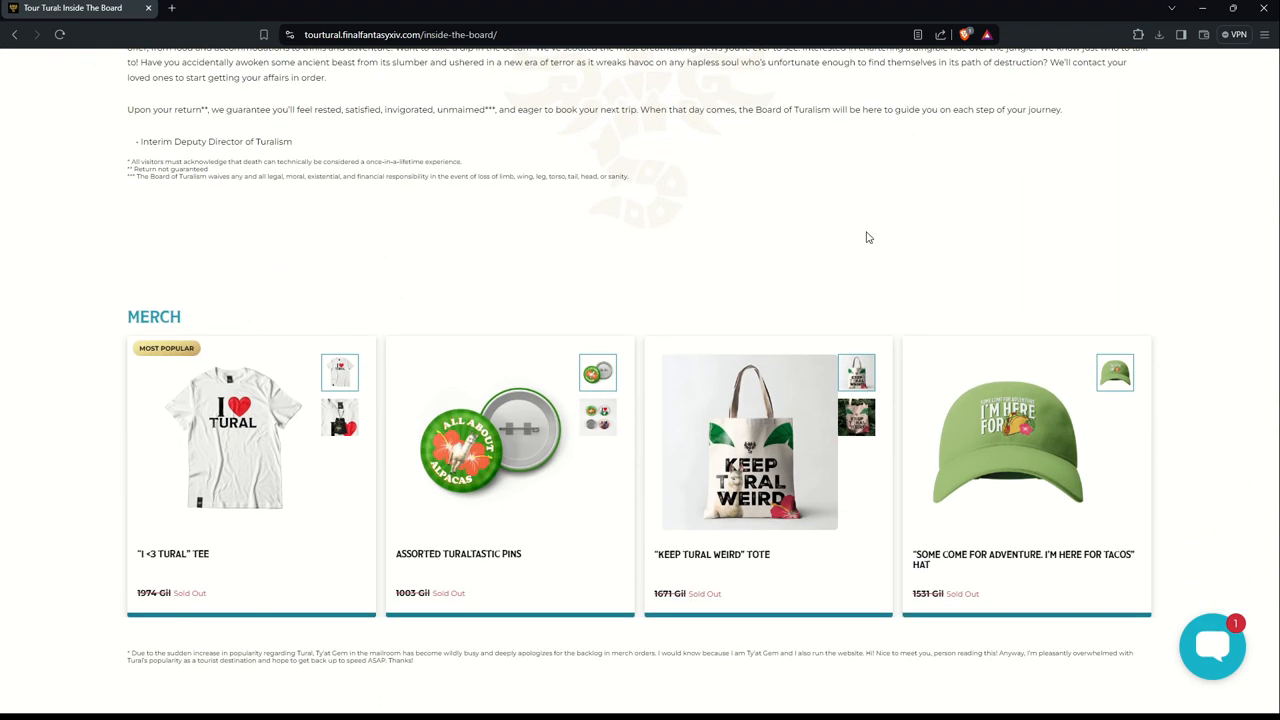
mouse_move(320, 324)
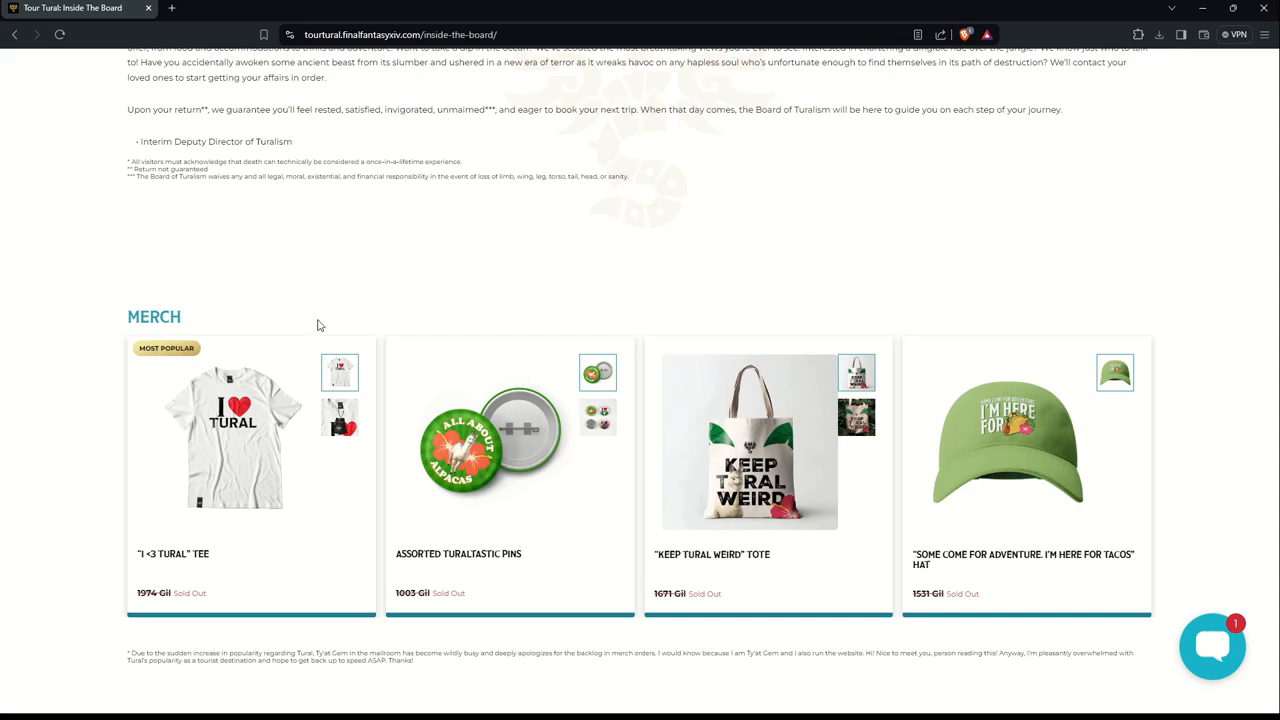
mouse_move(198, 320)
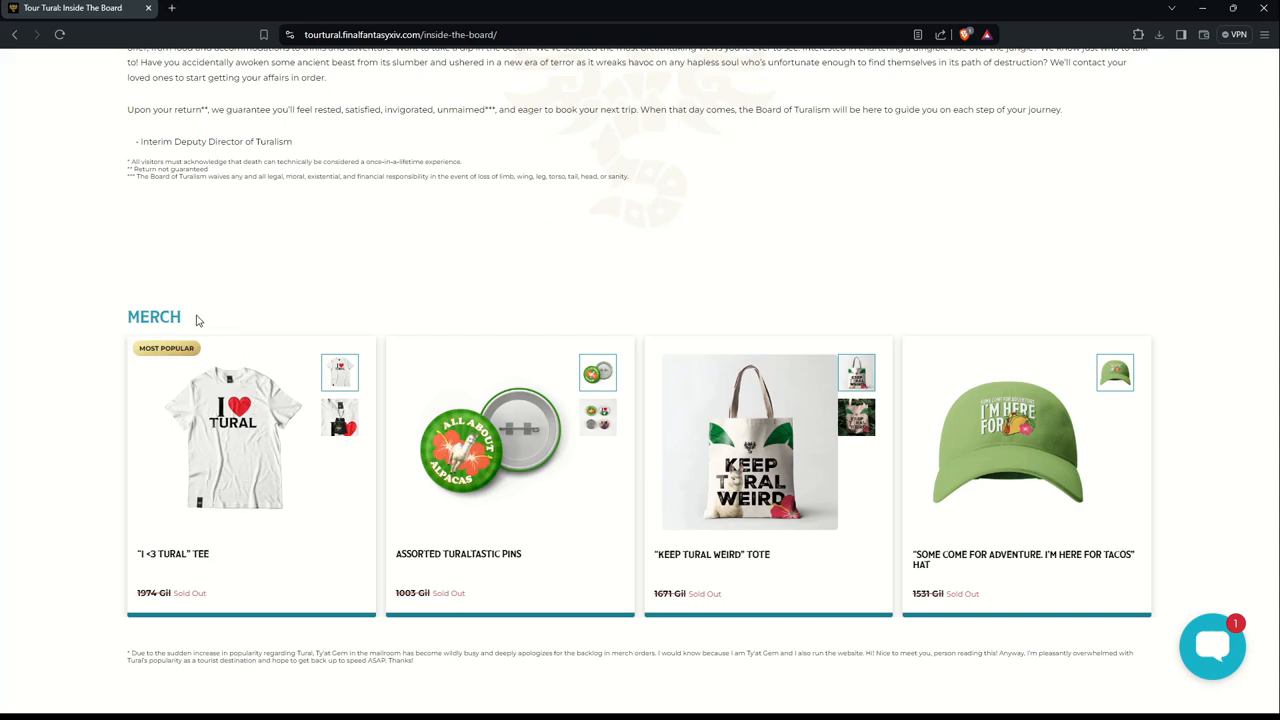
mouse_move(548, 597)
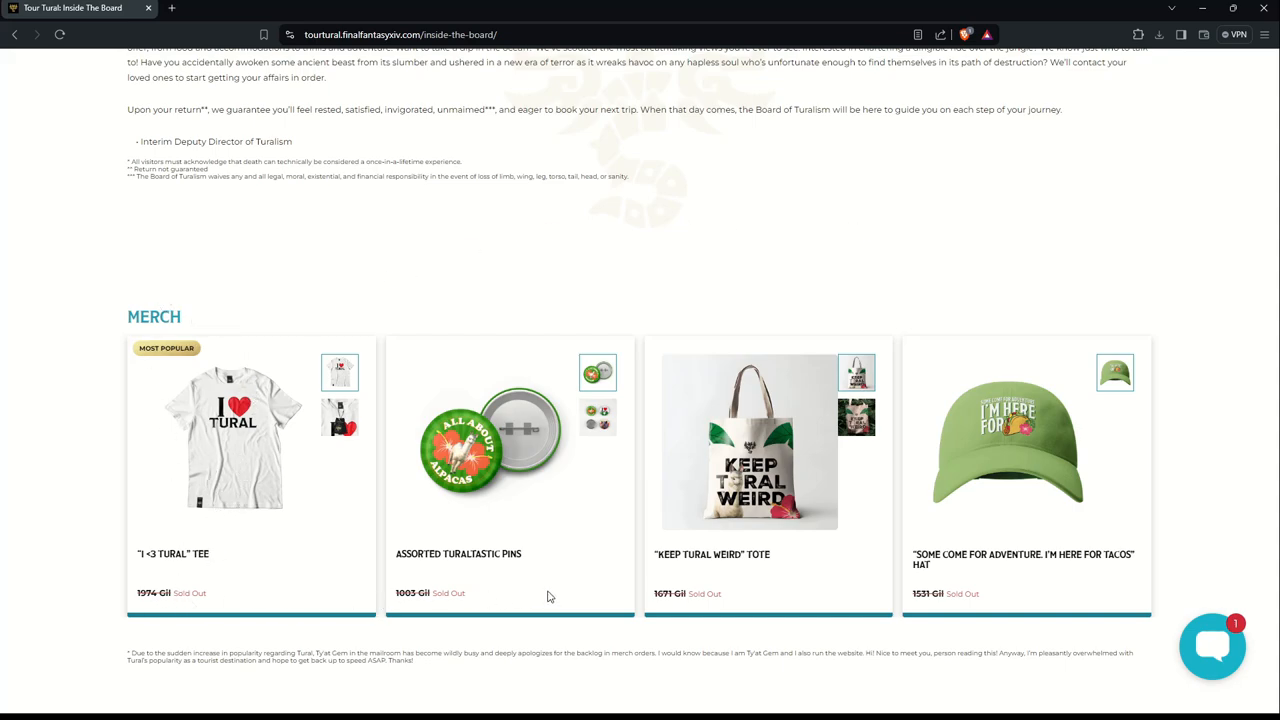
mouse_move(770, 467)
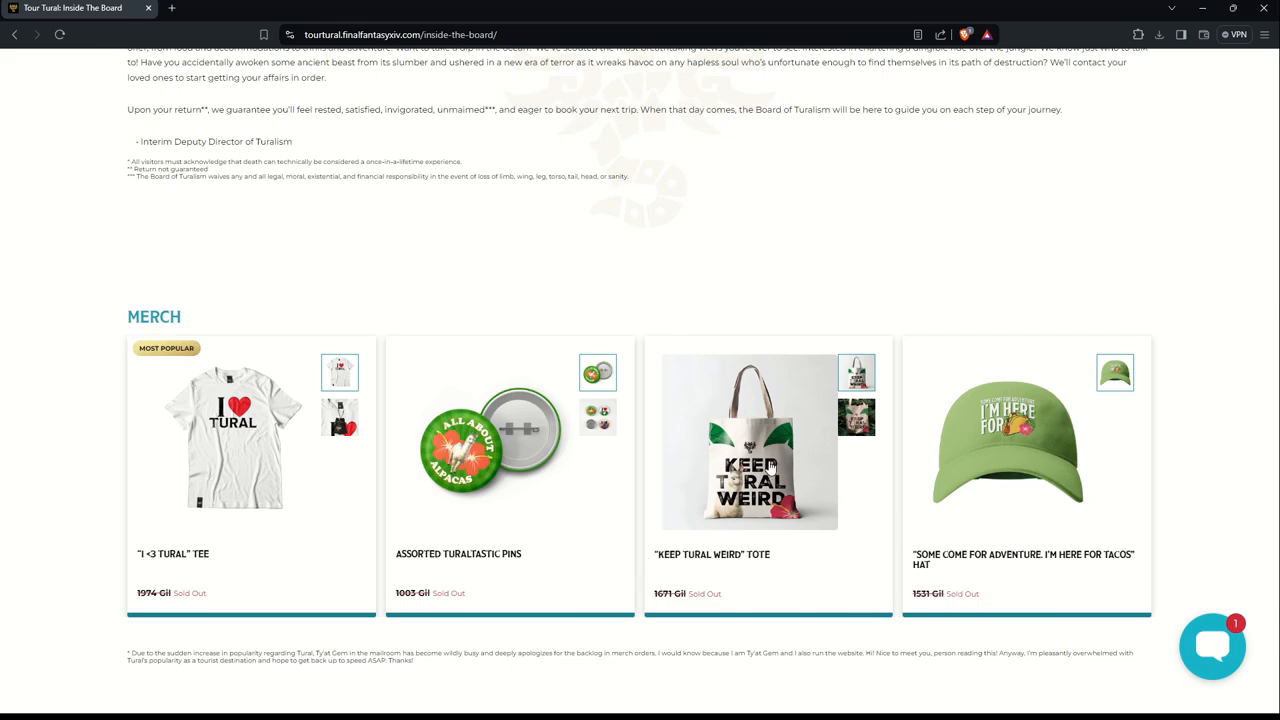
left_click(748, 442)
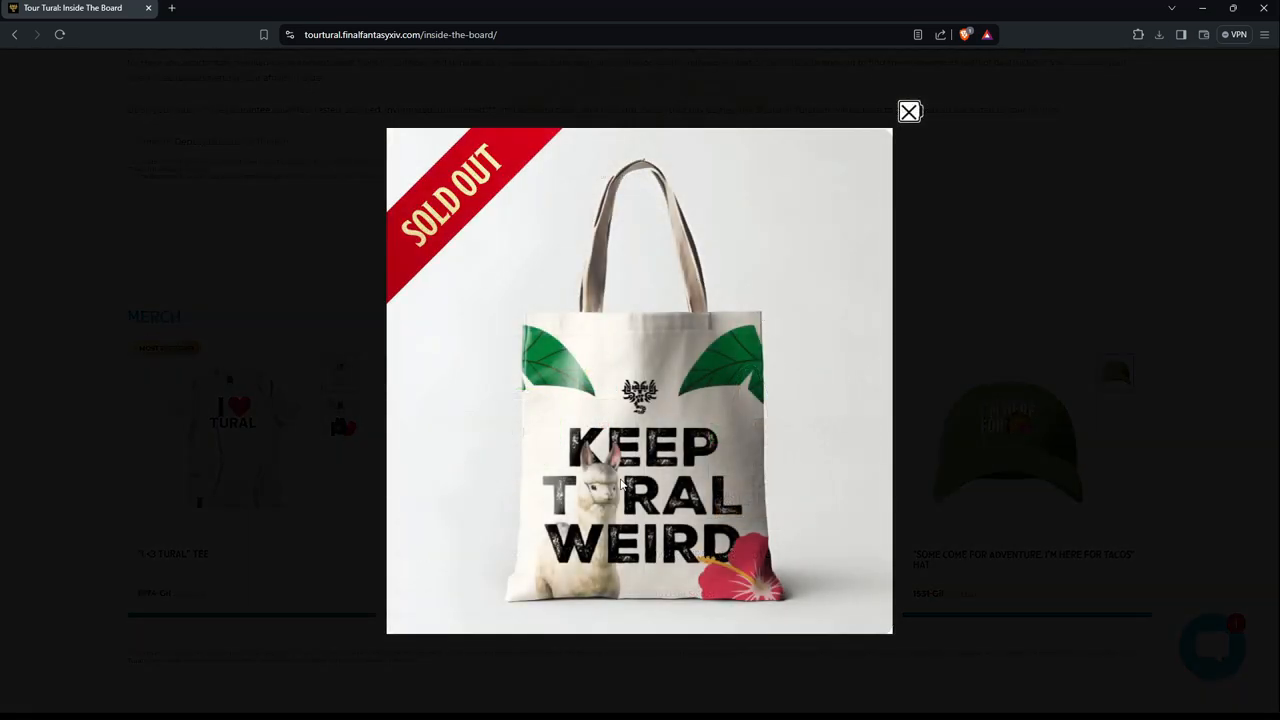
left_click(908, 111)
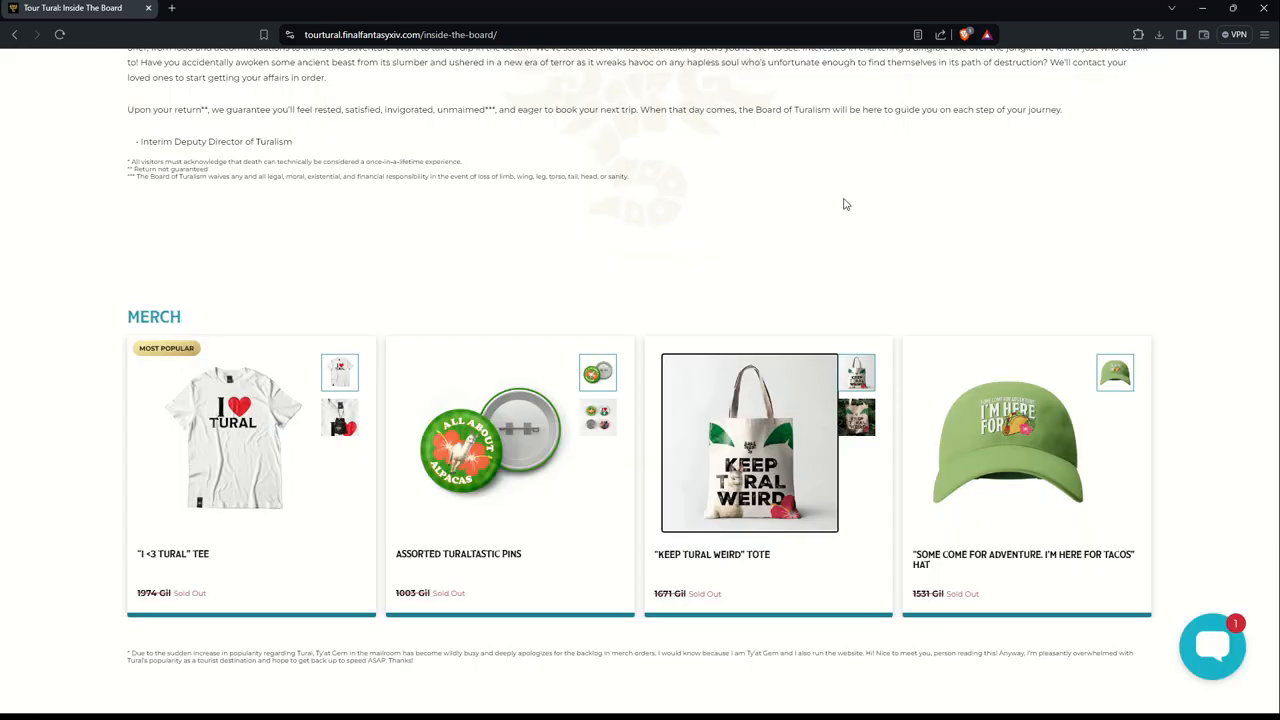
scroll("down", 3)
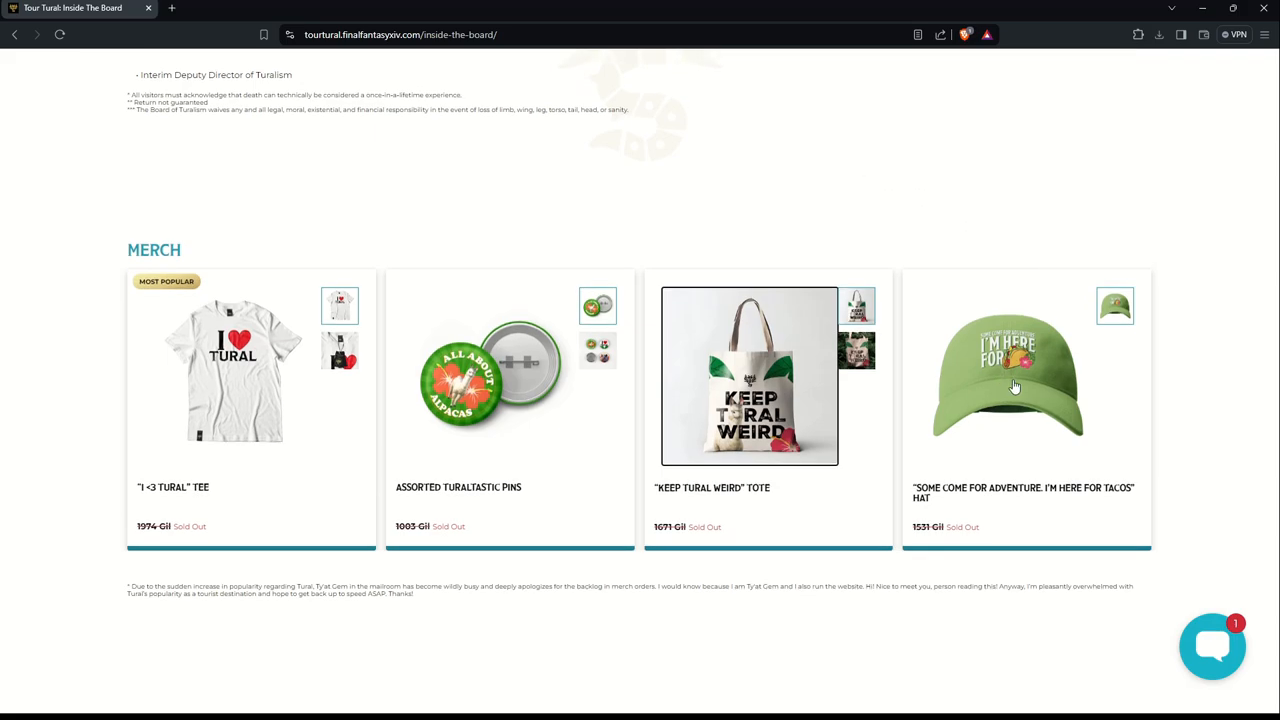
left_click(1010, 375)
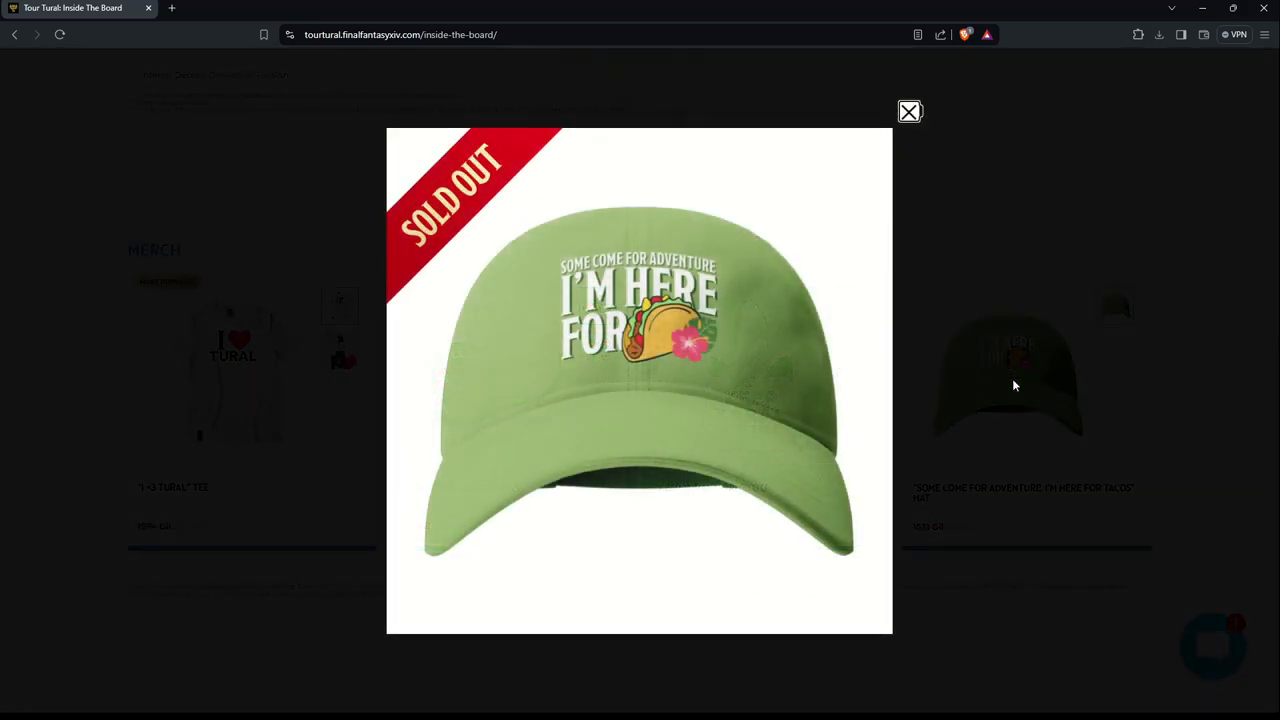
mouse_move(575, 340)
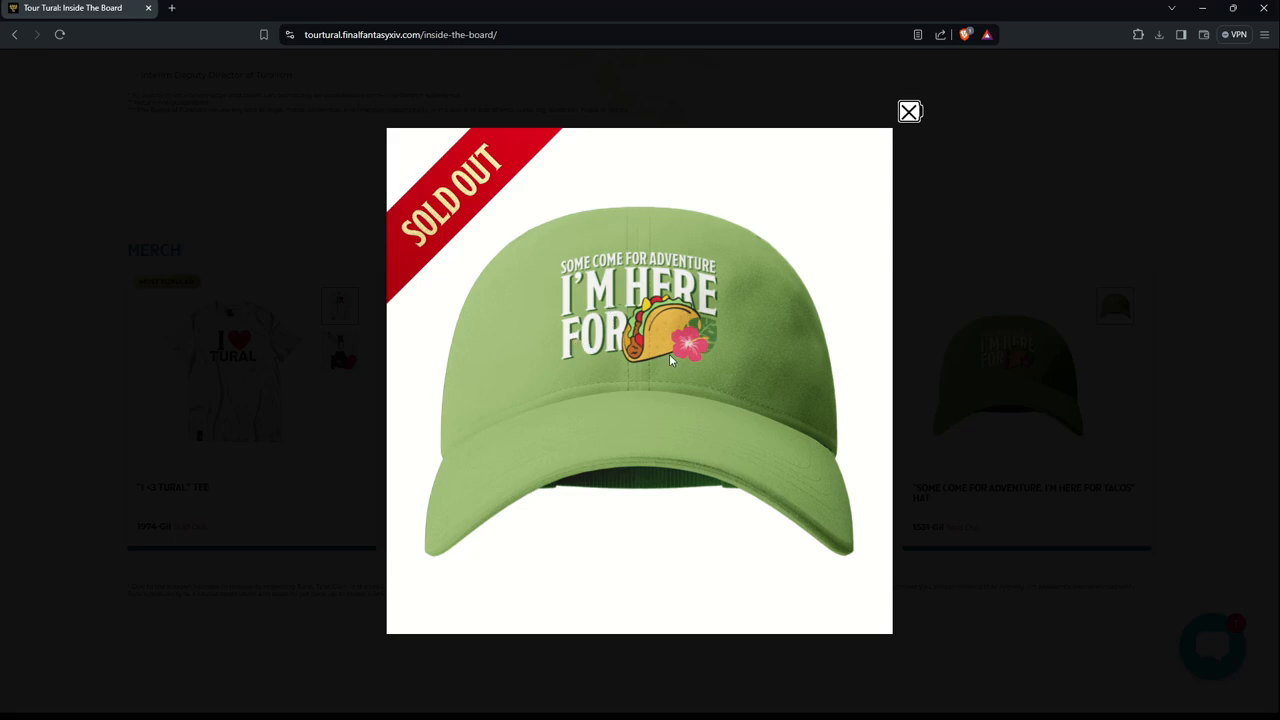
left_click(908, 111)
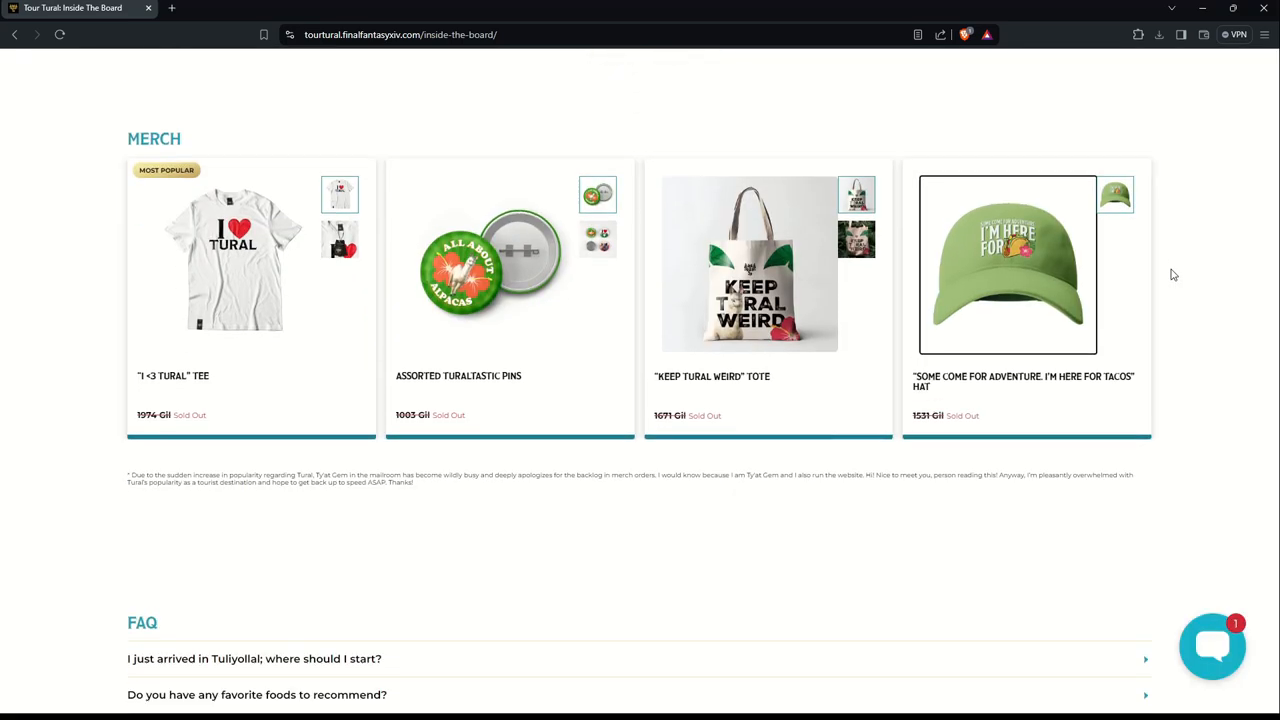
Step: Scroll to the FAQ and expand then collapse the Tuliyollal and favorite foods answers
scroll("down", 3)
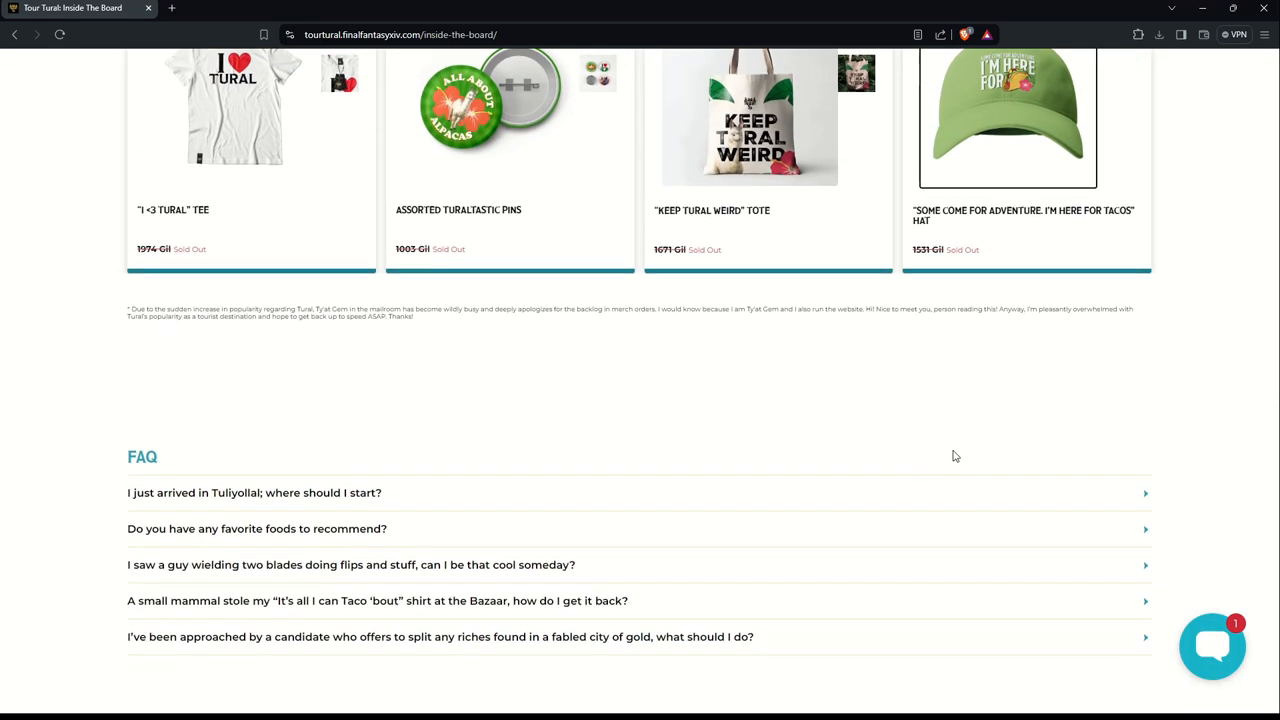
scroll("down", 3)
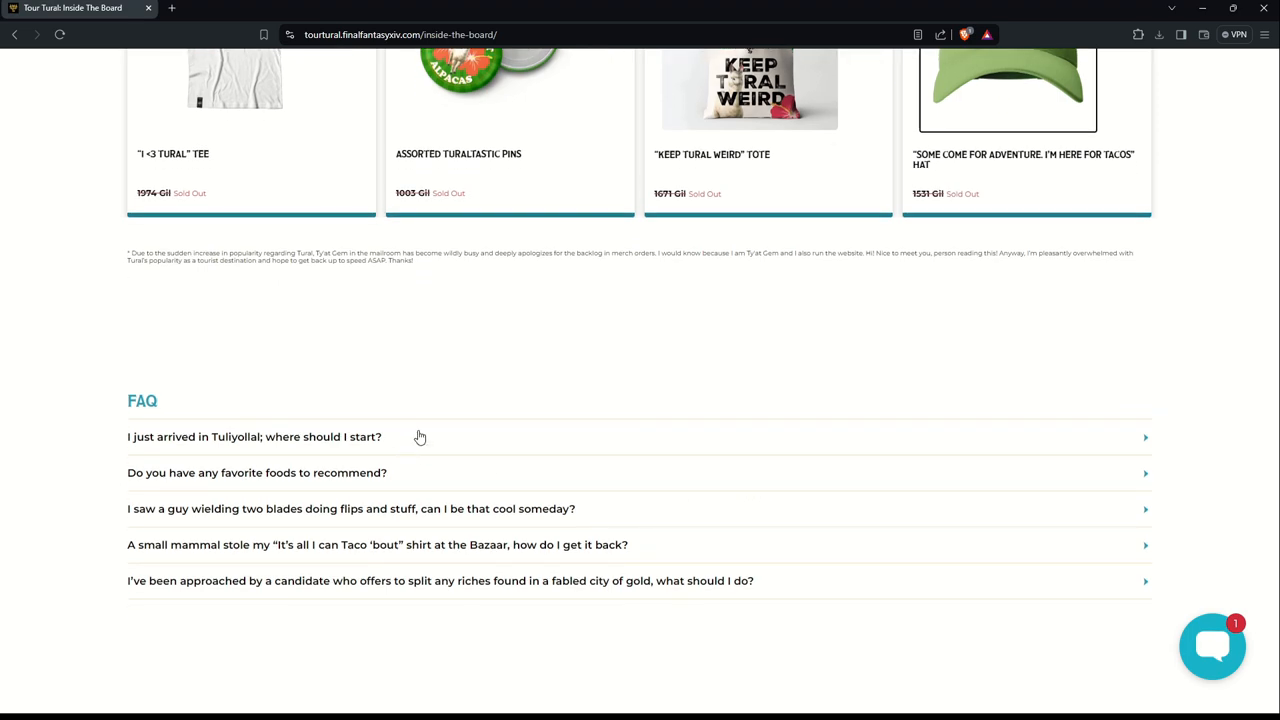
scroll("down", 3)
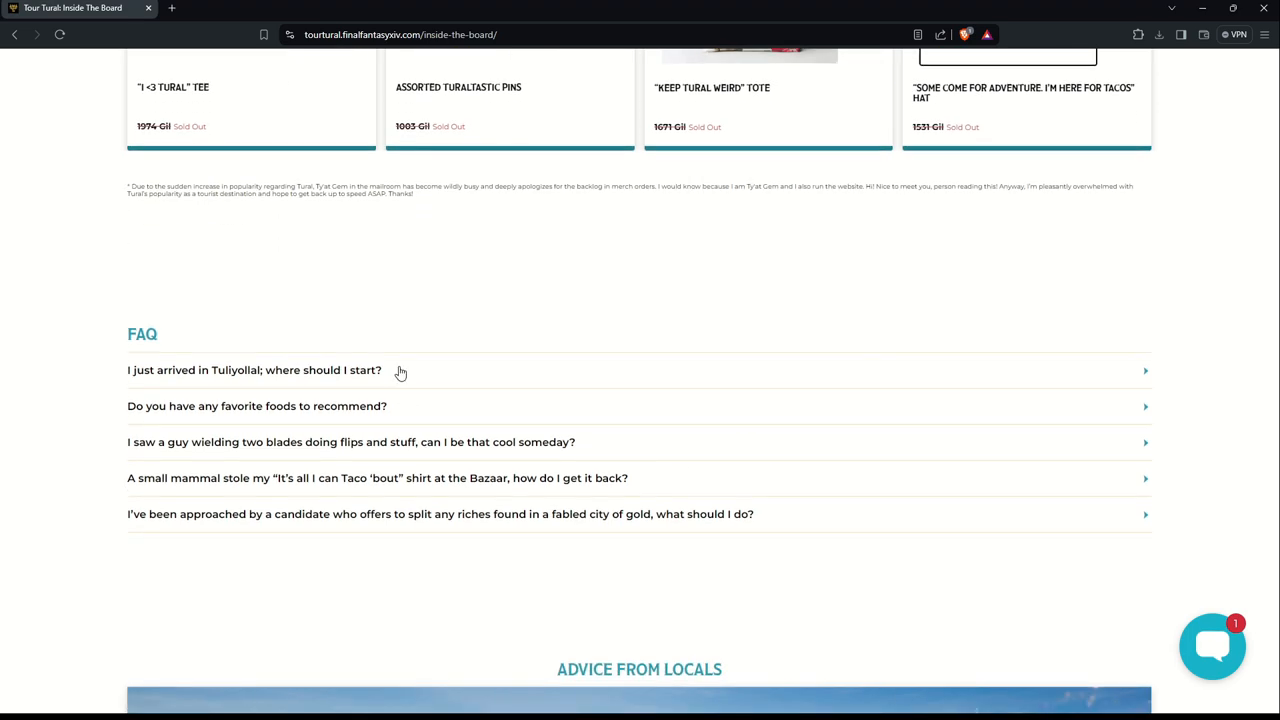
left_click(254, 370)
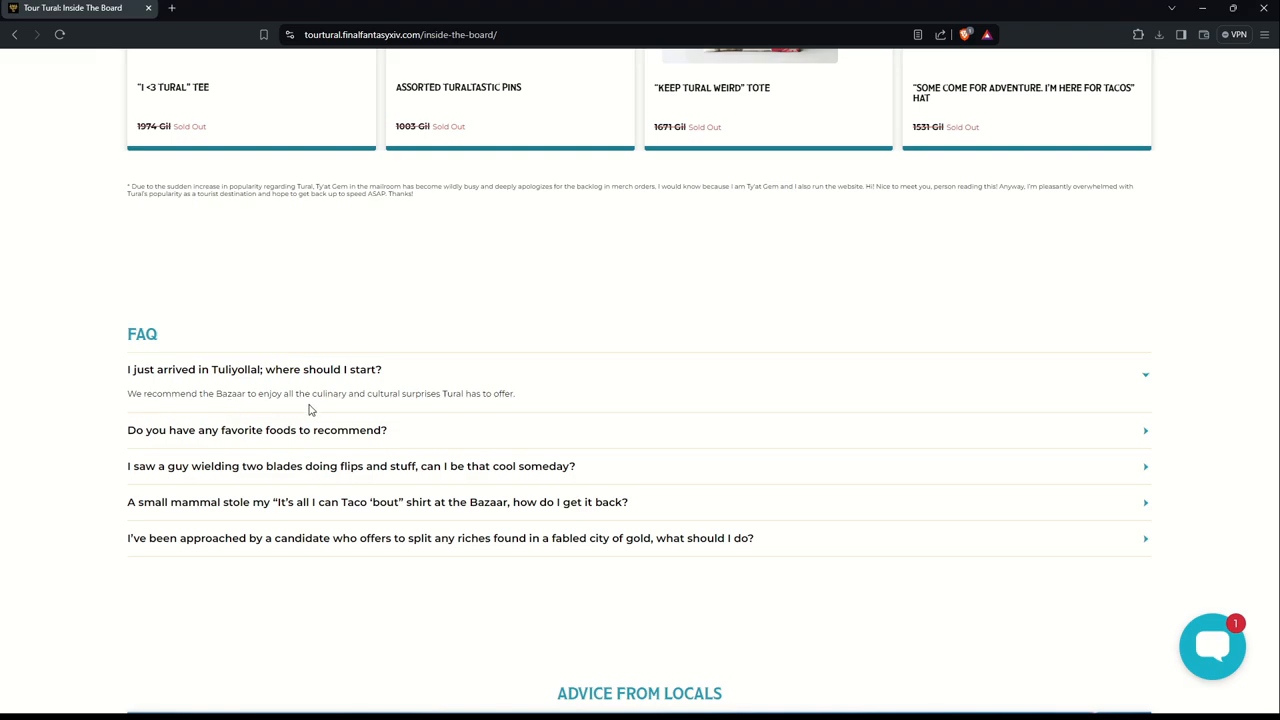
mouse_move(488, 391)
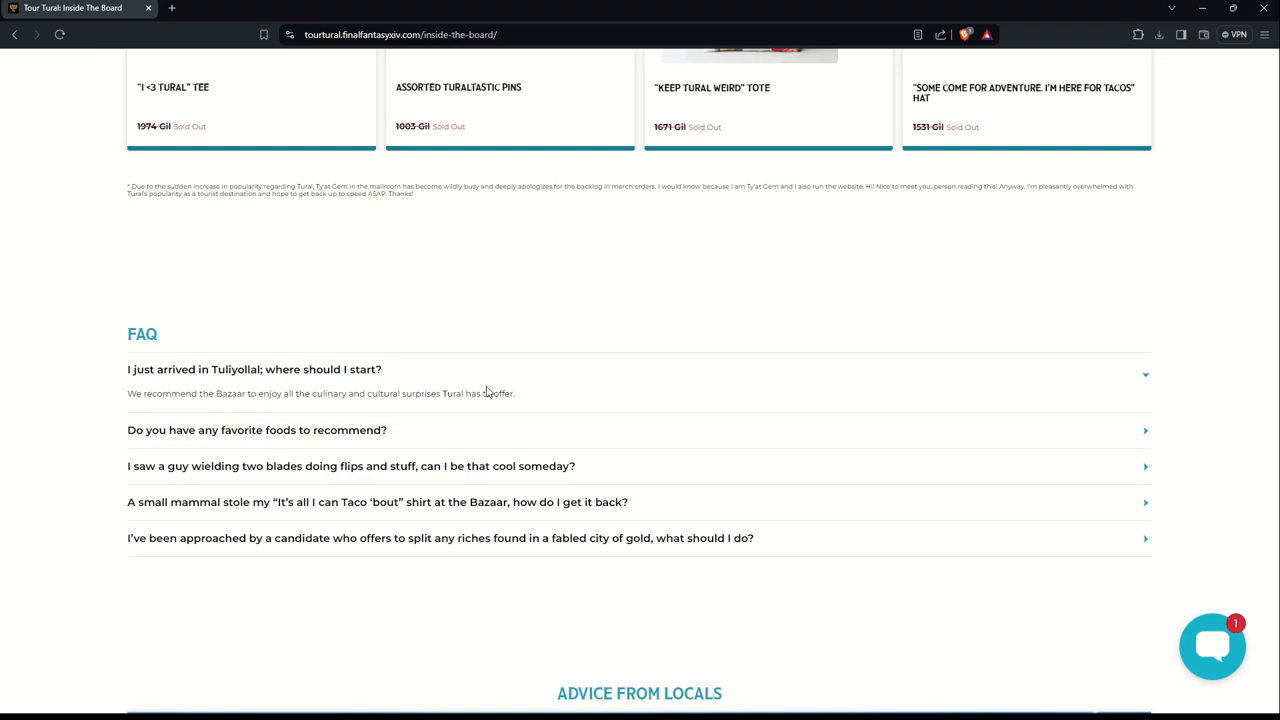
left_click(254, 369)
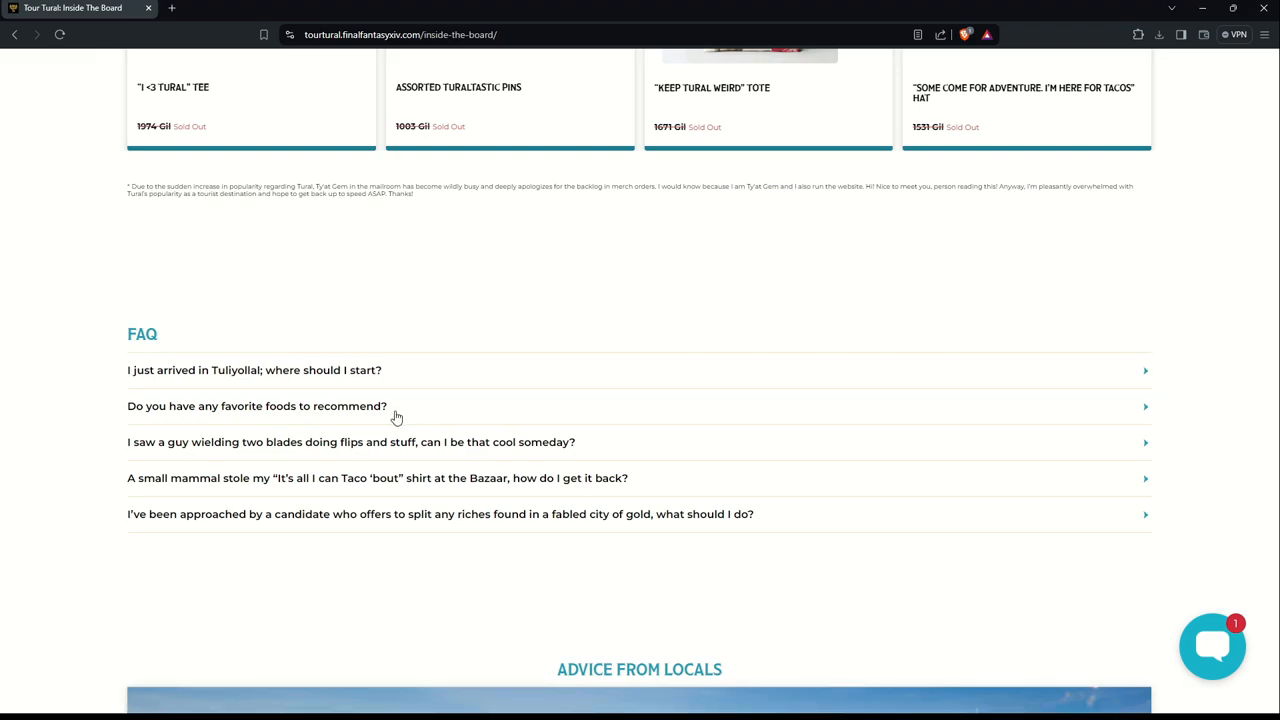
left_click(256, 405)
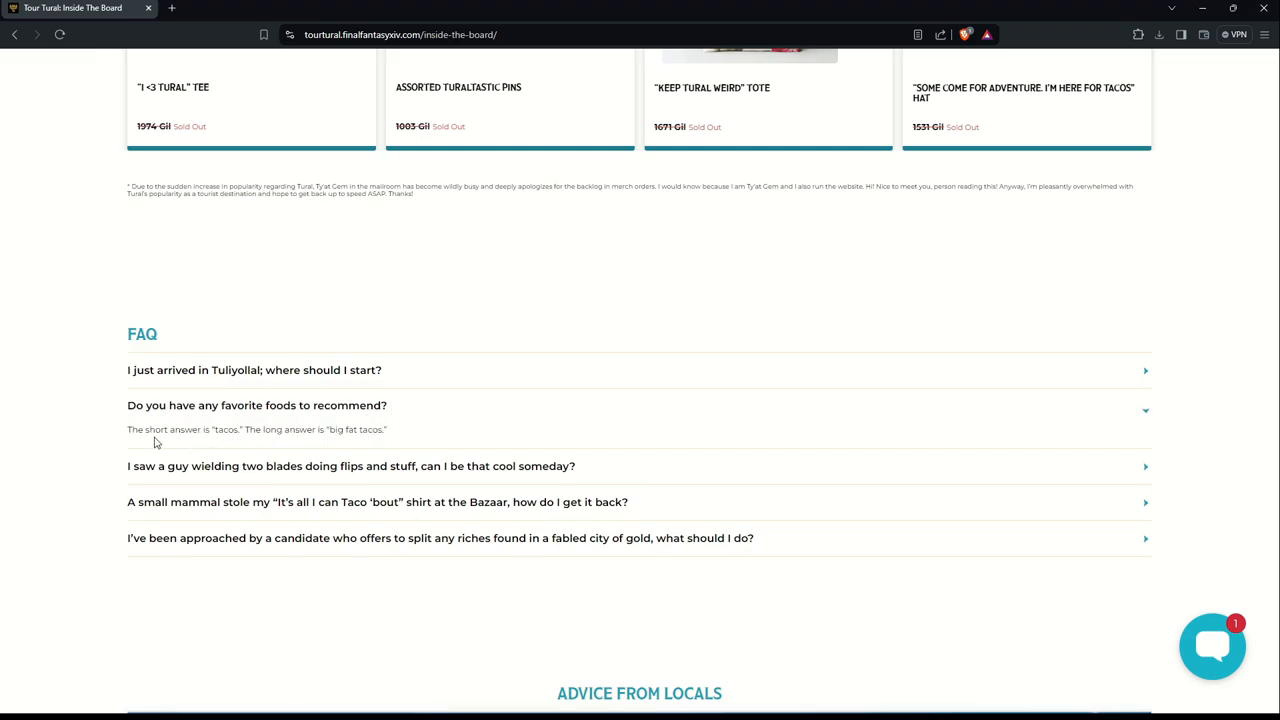
mouse_move(320, 444)
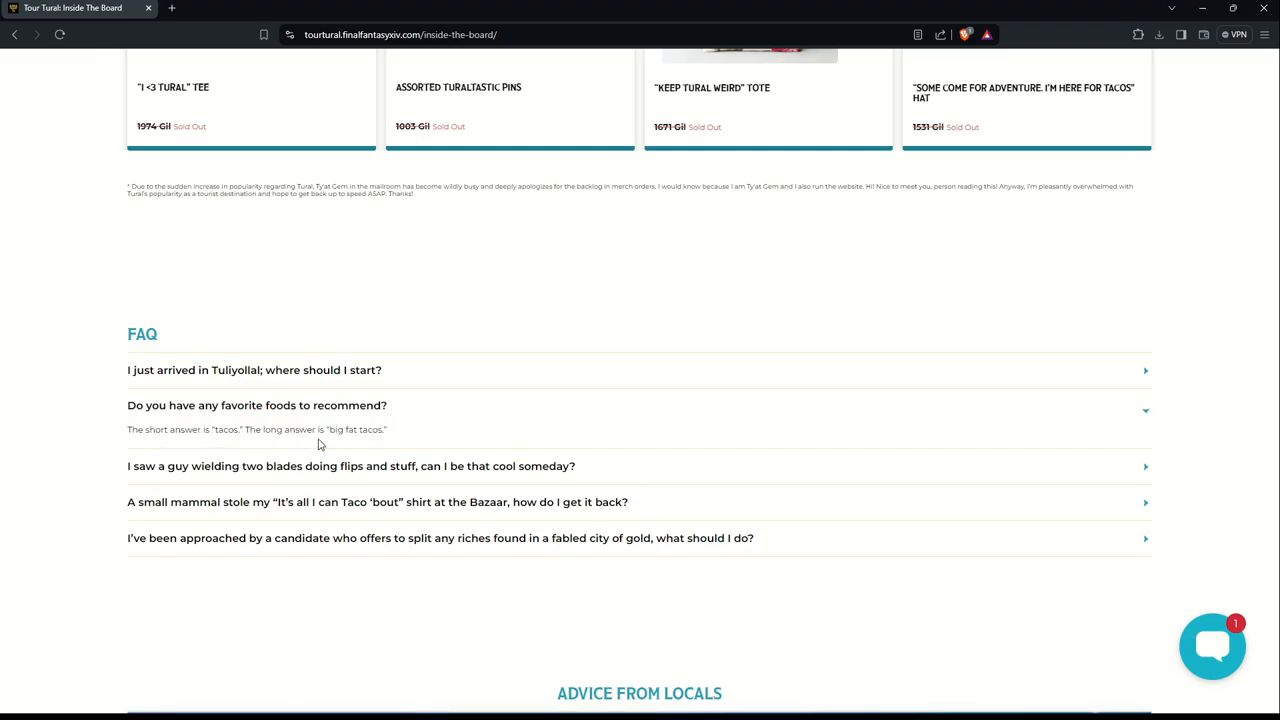
mouse_move(413, 435)
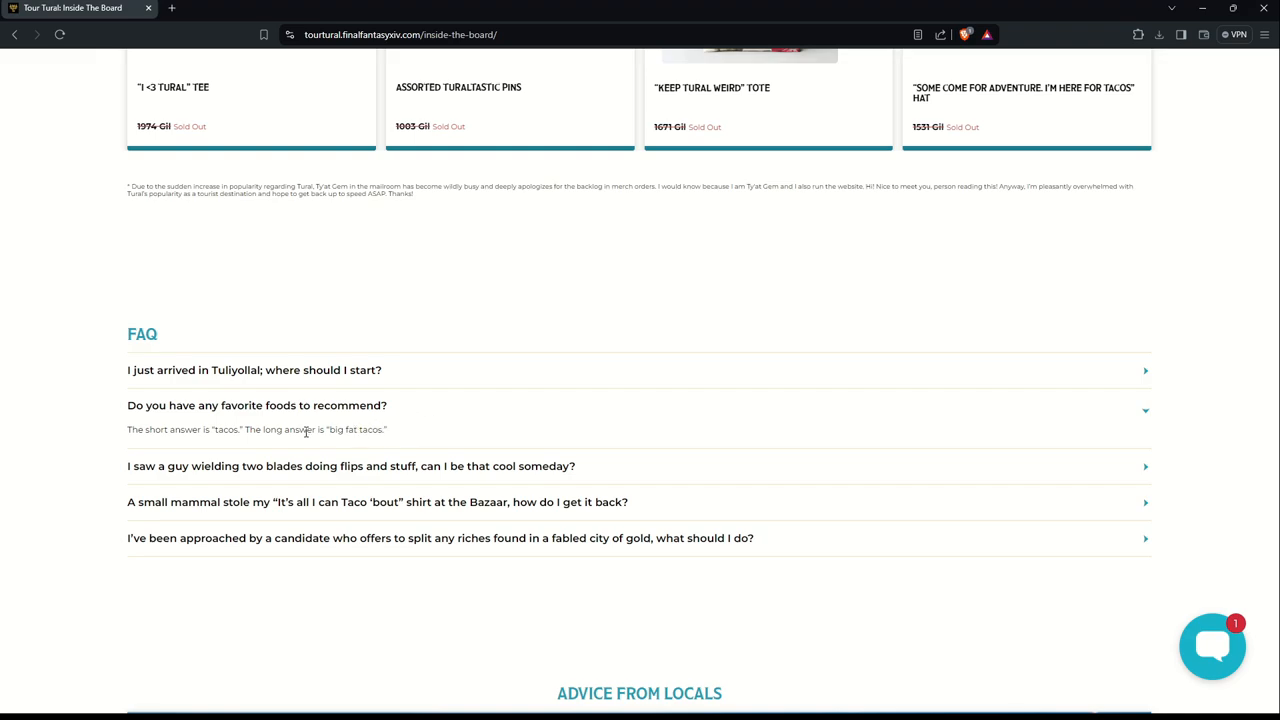
mouse_move(1033, 393)
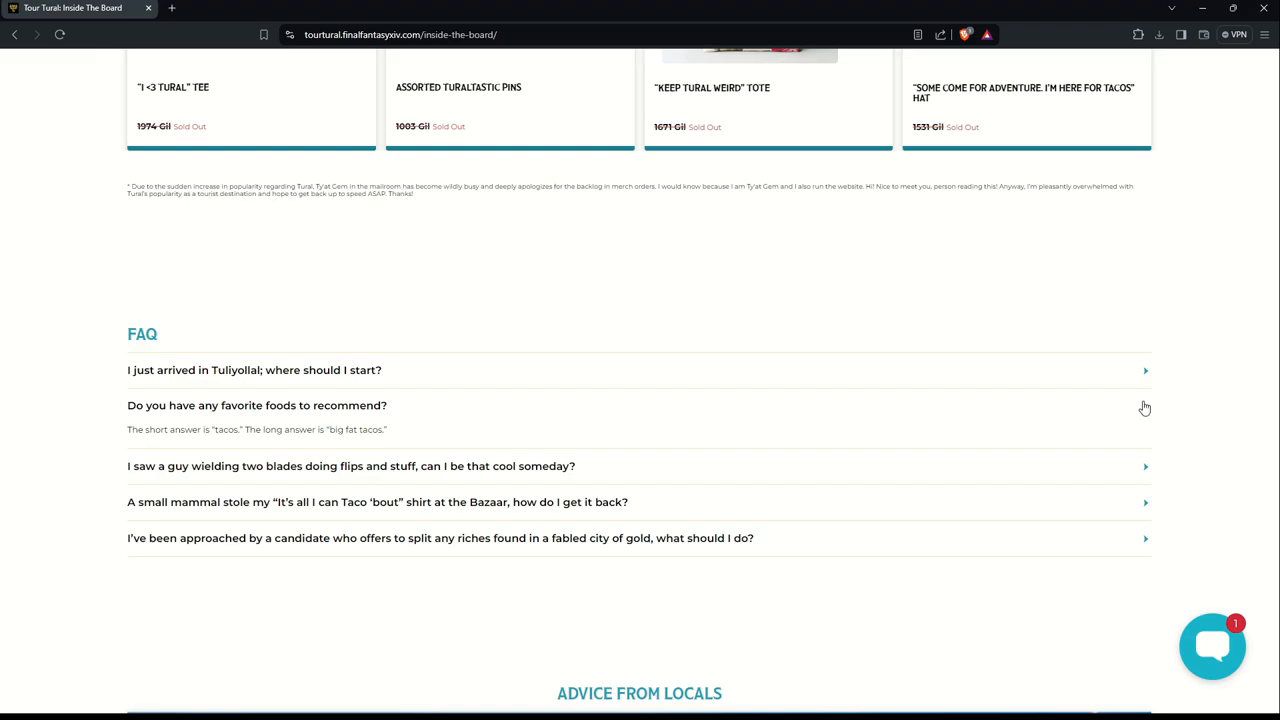
left_click(257, 405)
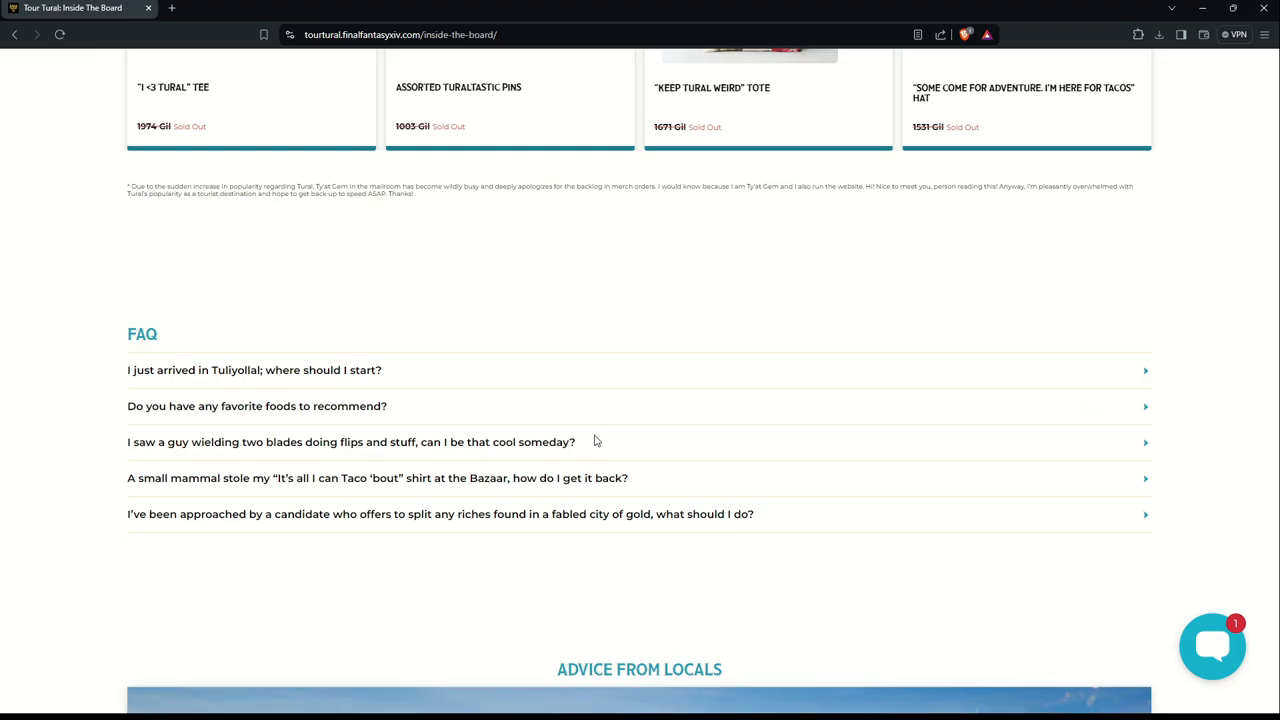
mouse_move(896, 650)
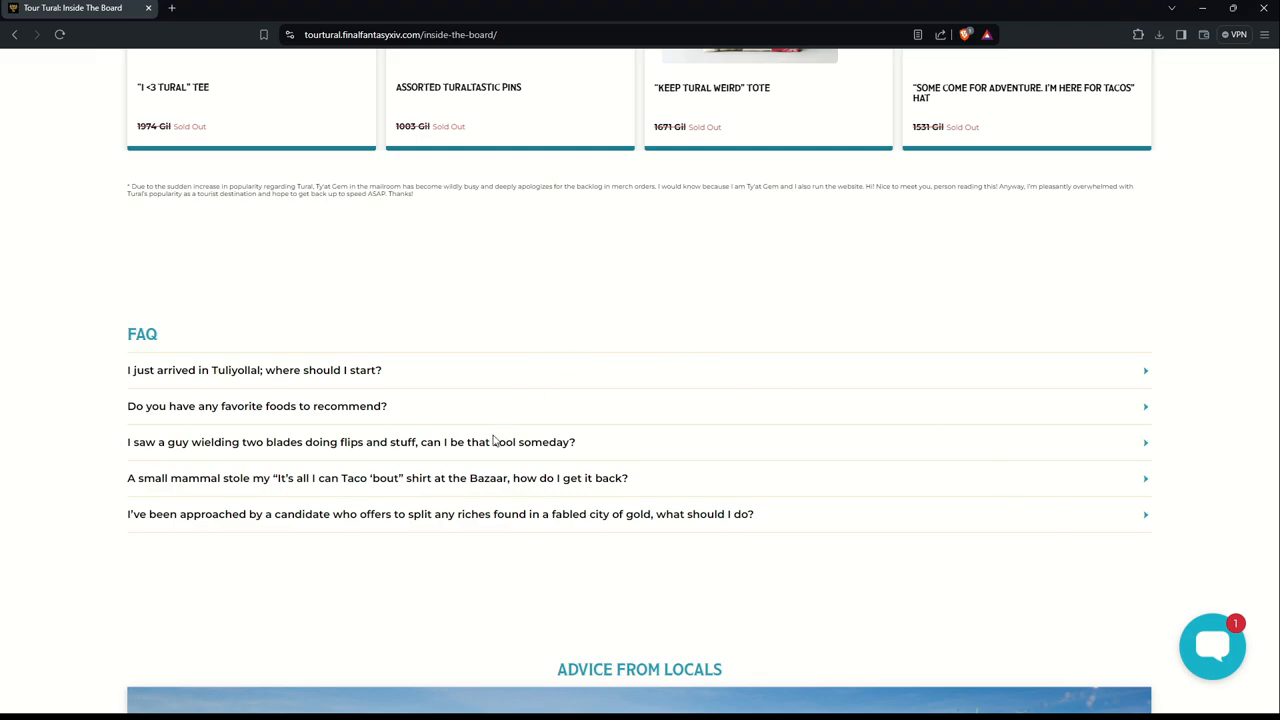
mouse_move(347, 441)
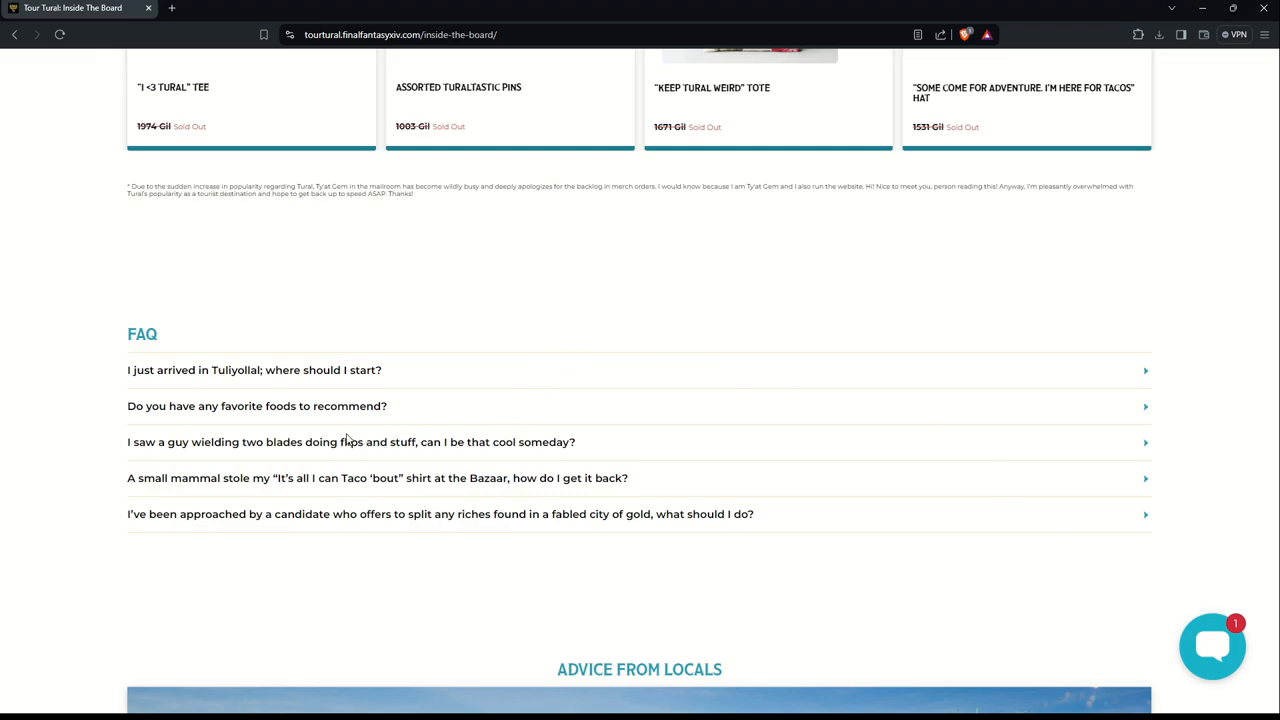
mouse_move(575, 444)
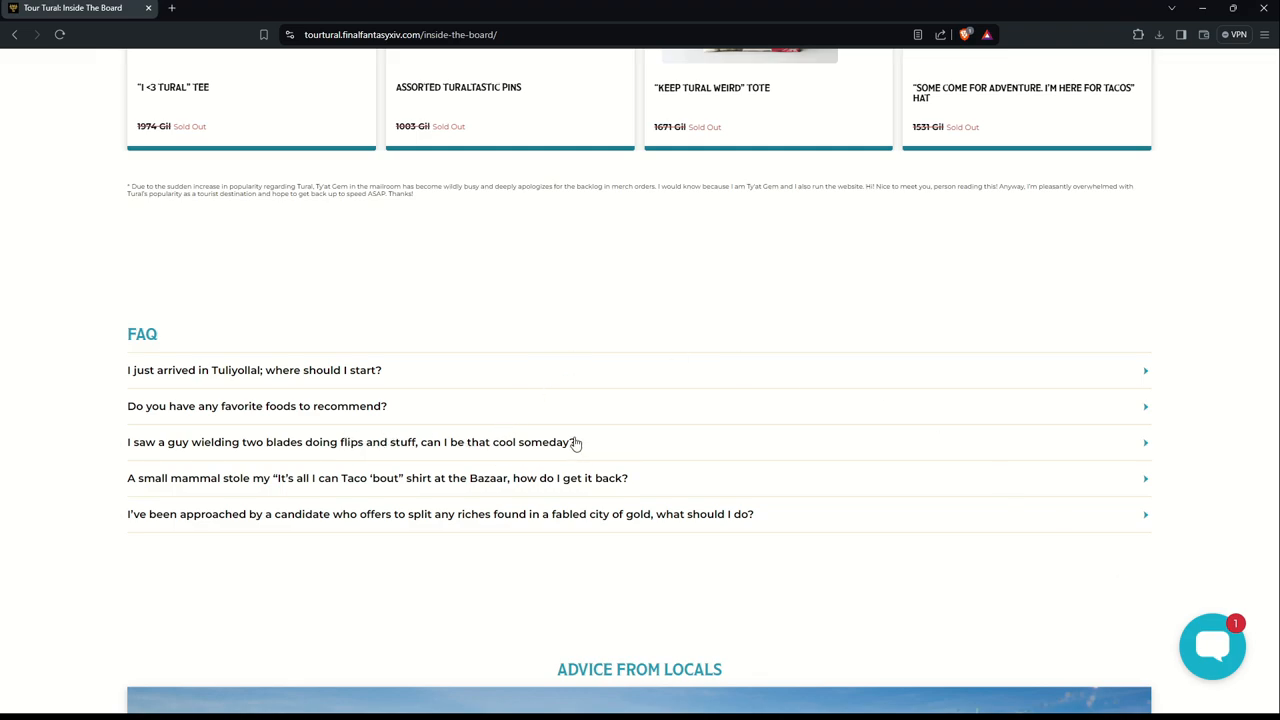
mouse_move(627, 454)
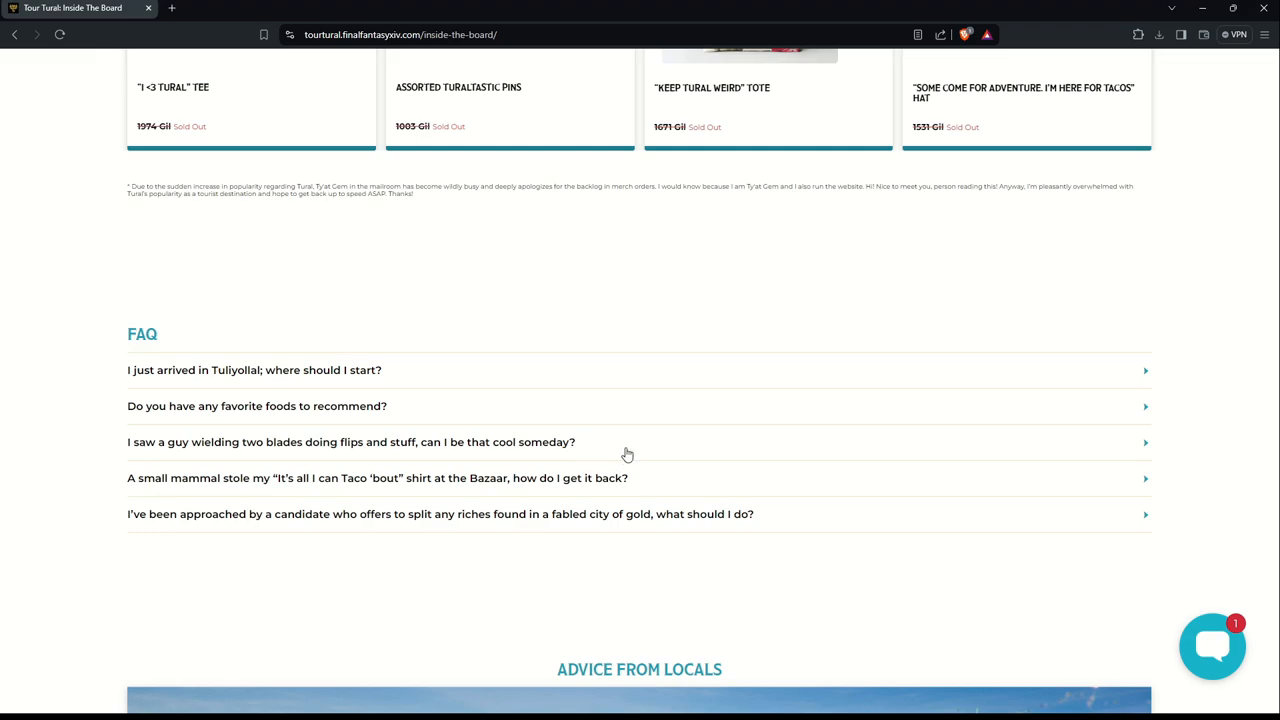
Step: Reveal the two-blade fighter answer, toggle the stolen-shirt answer, and open the city-of-gold answer
left_click(351, 442)
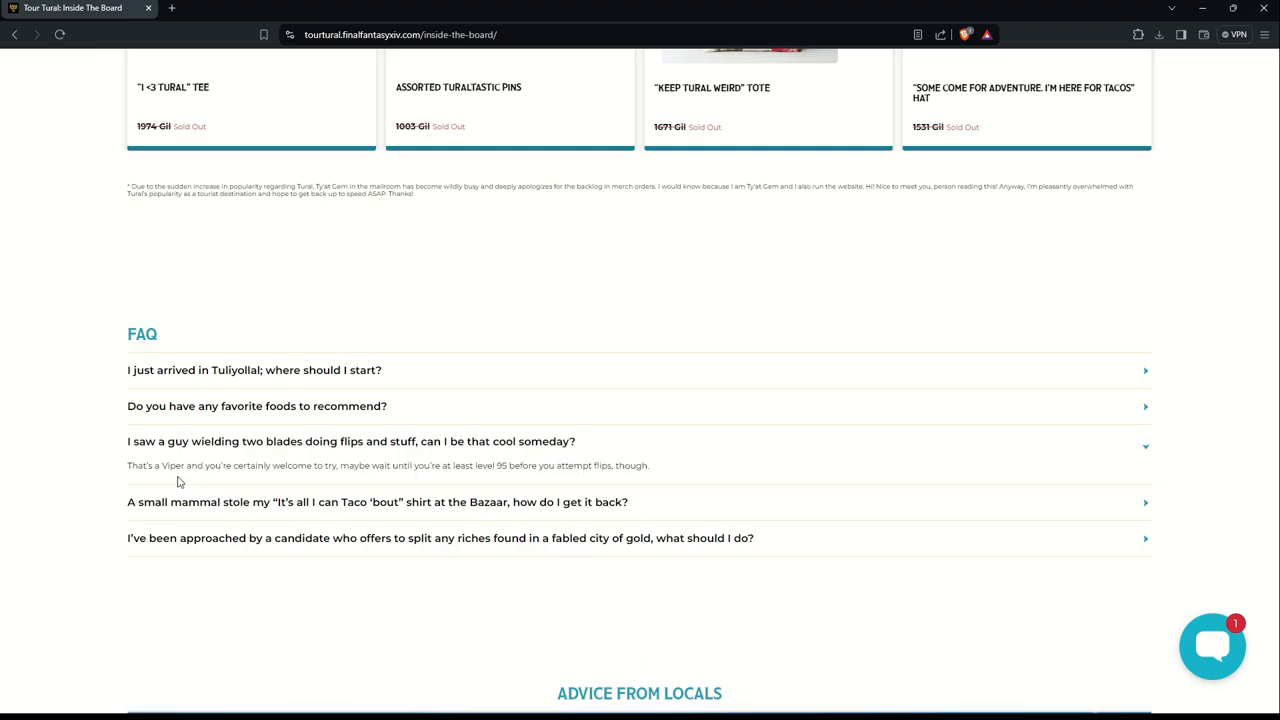
mouse_move(425, 480)
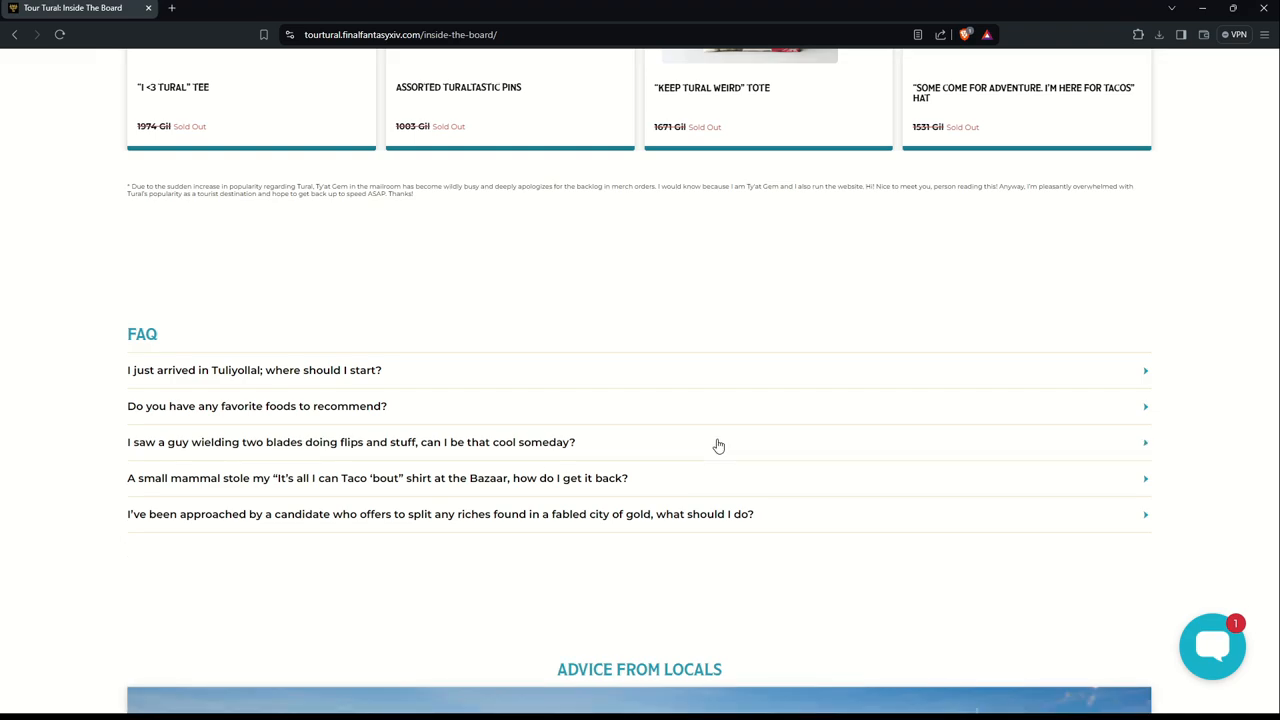
mouse_move(674, 487)
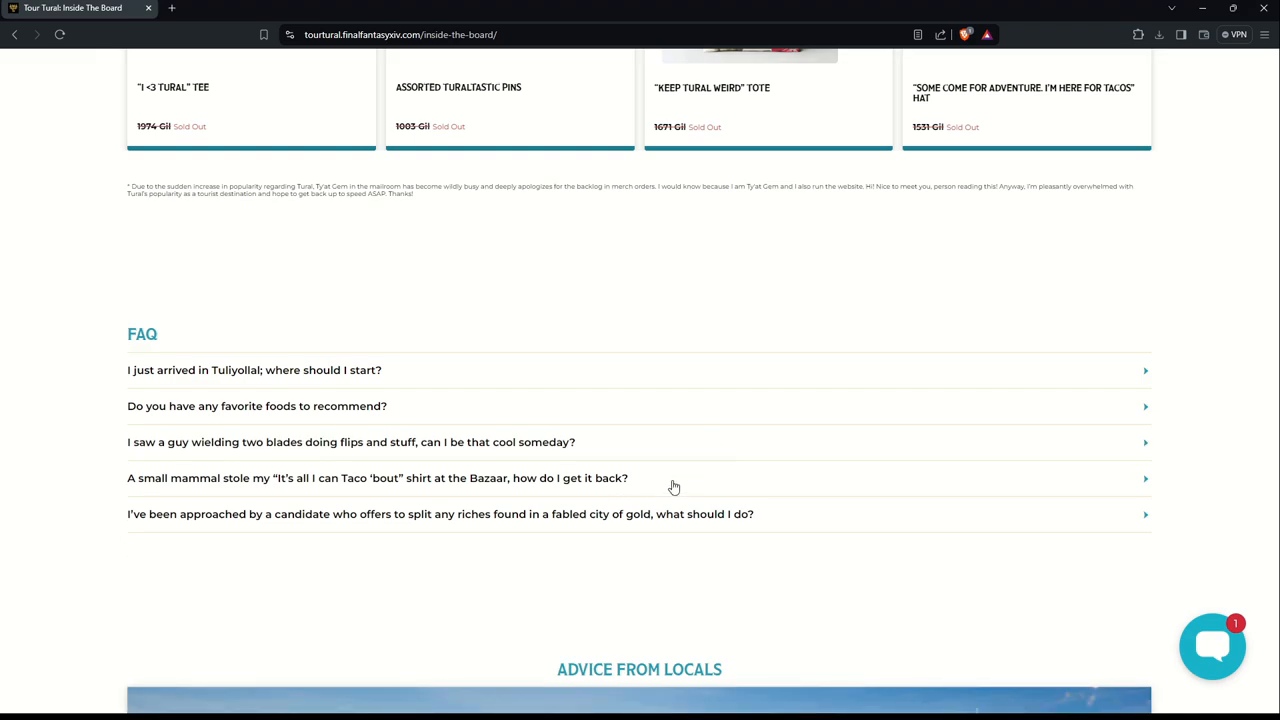
mouse_move(665, 487)
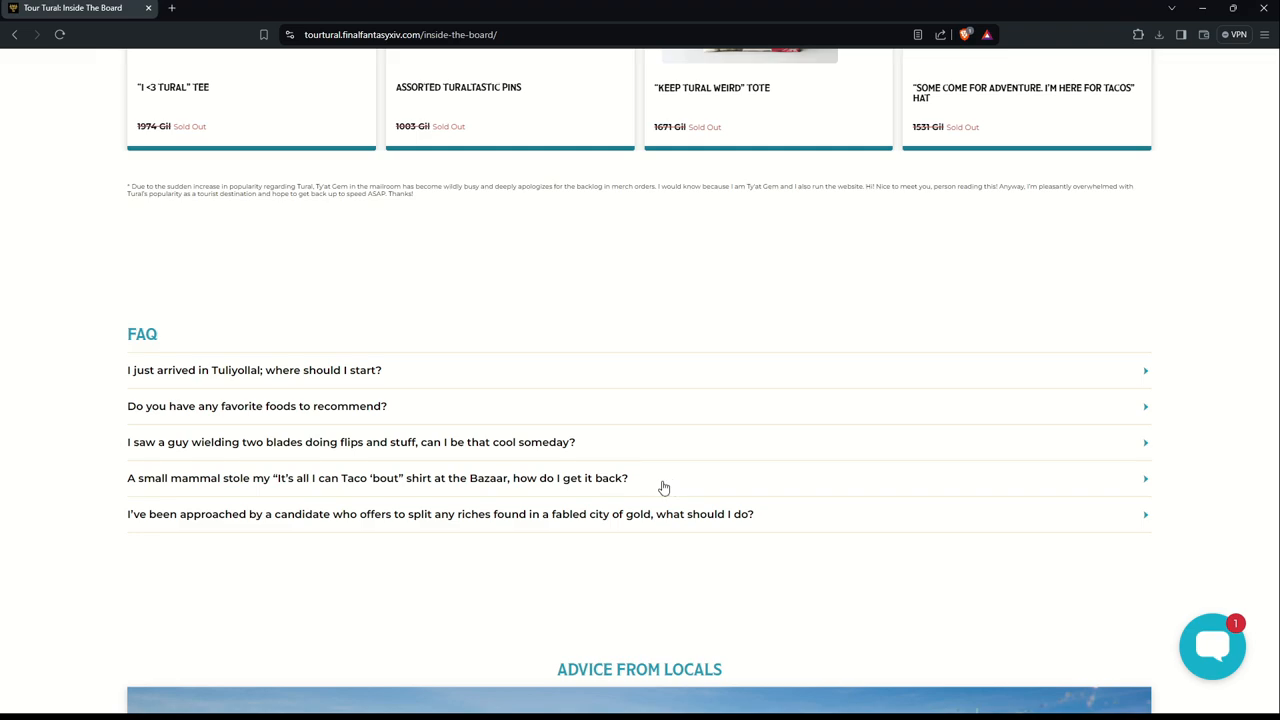
mouse_move(293, 491)
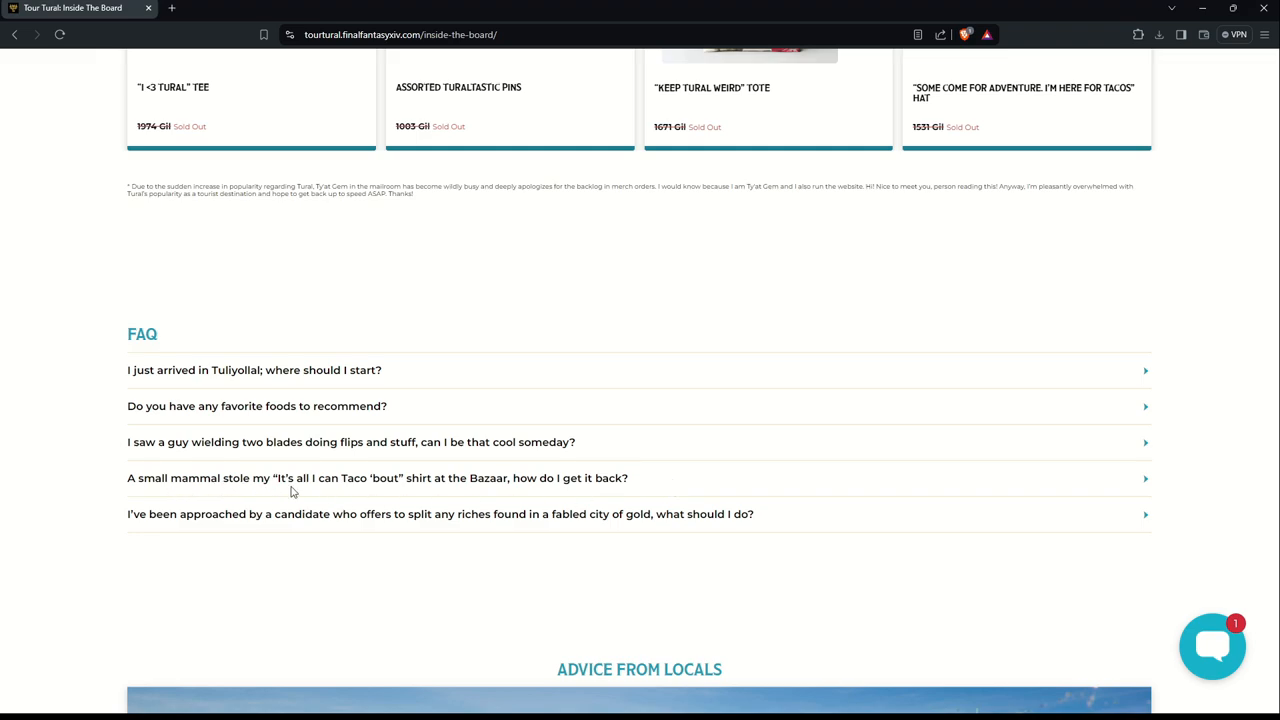
mouse_move(455, 491)
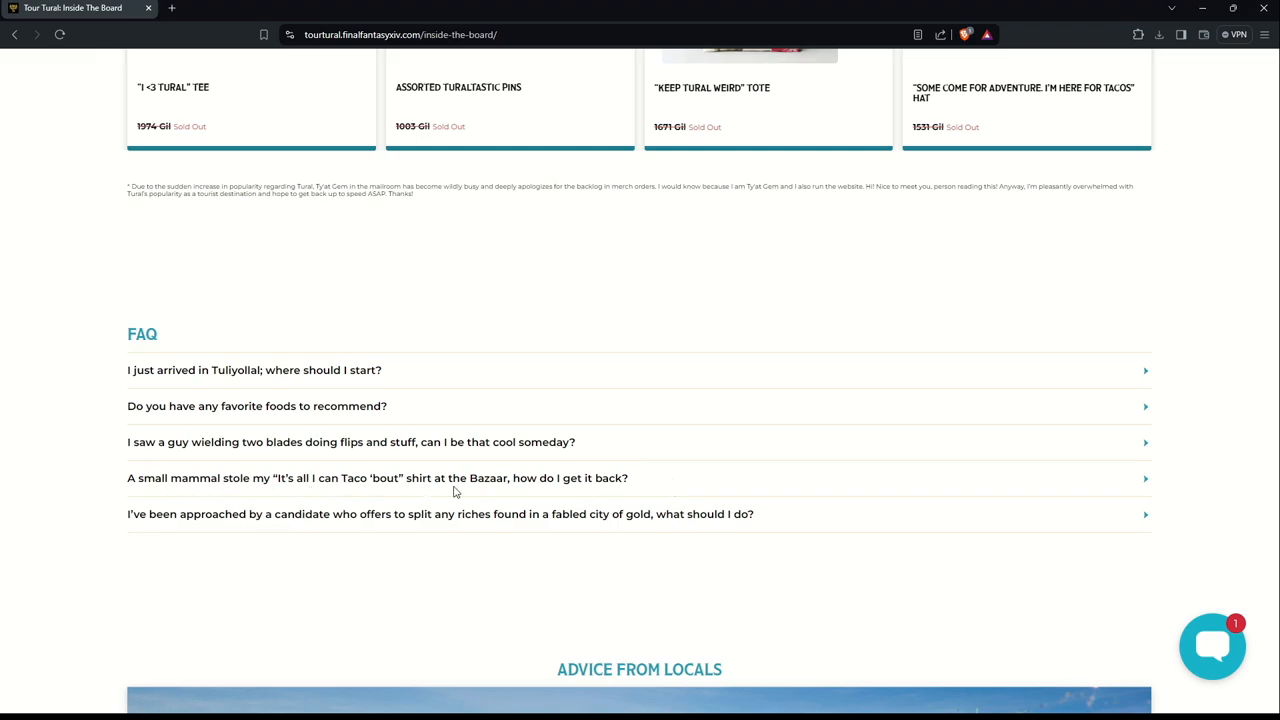
left_click(377, 477)
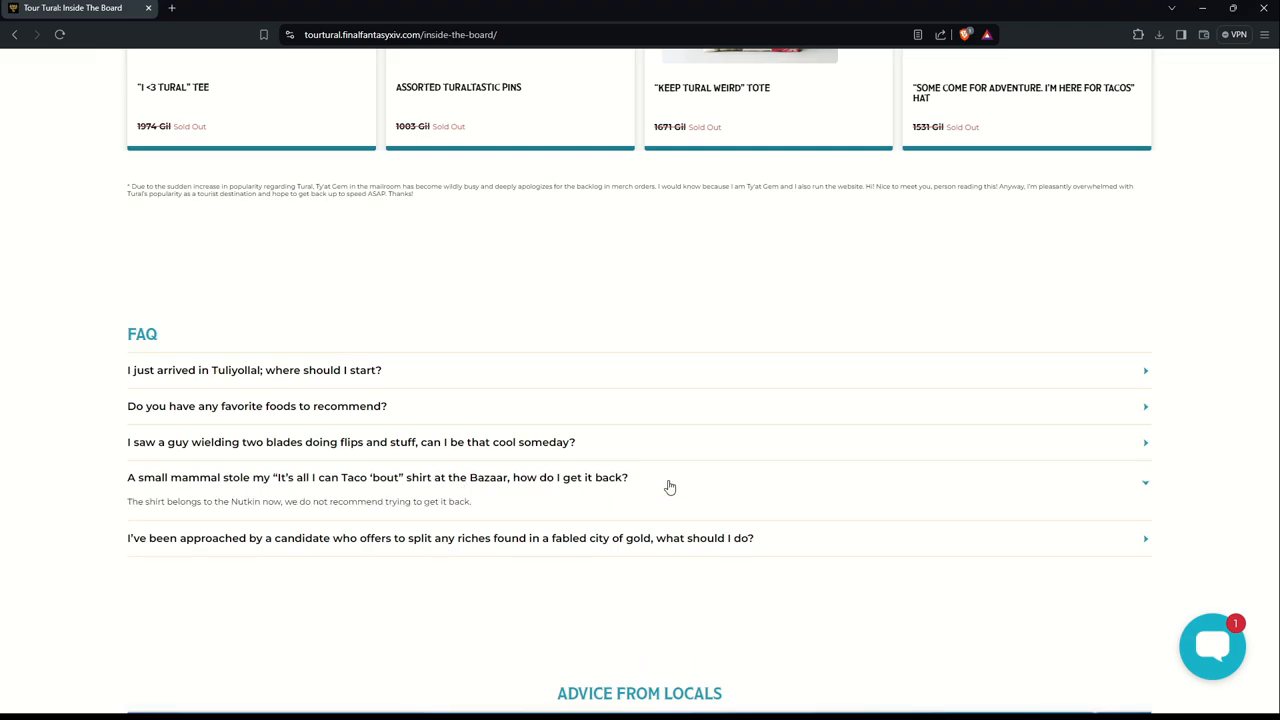
mouse_move(267, 516)
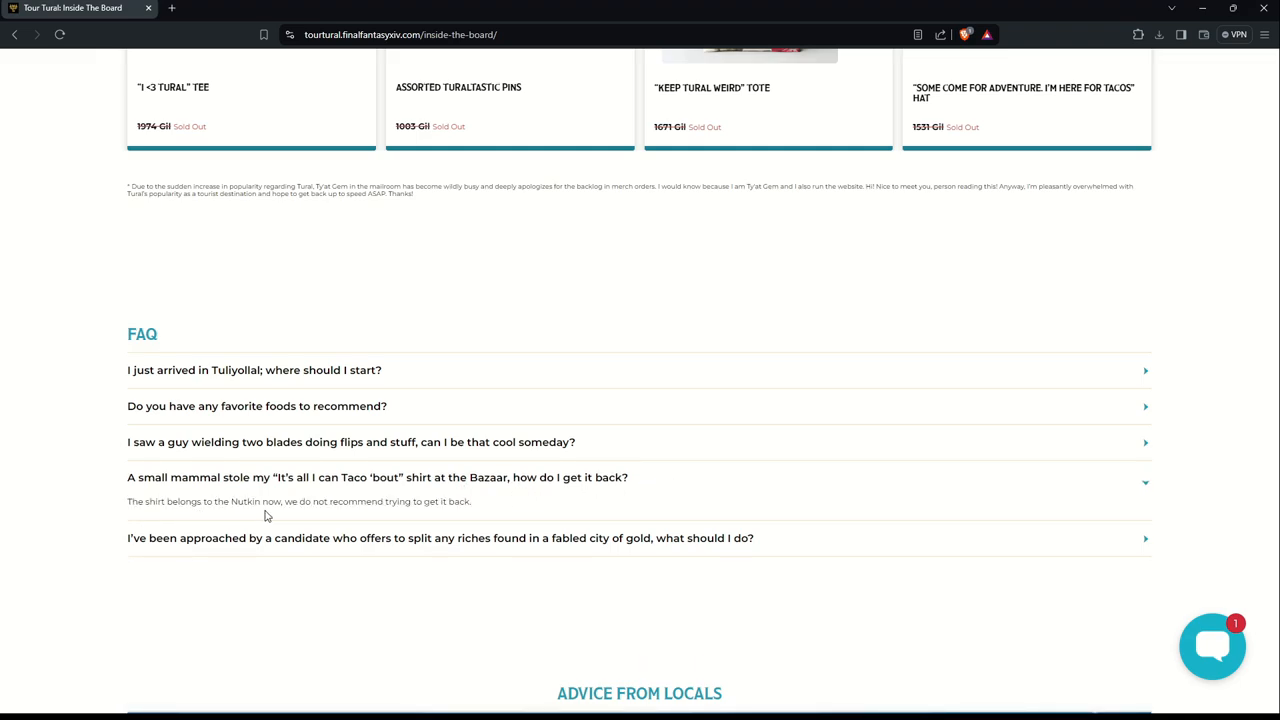
mouse_move(578, 502)
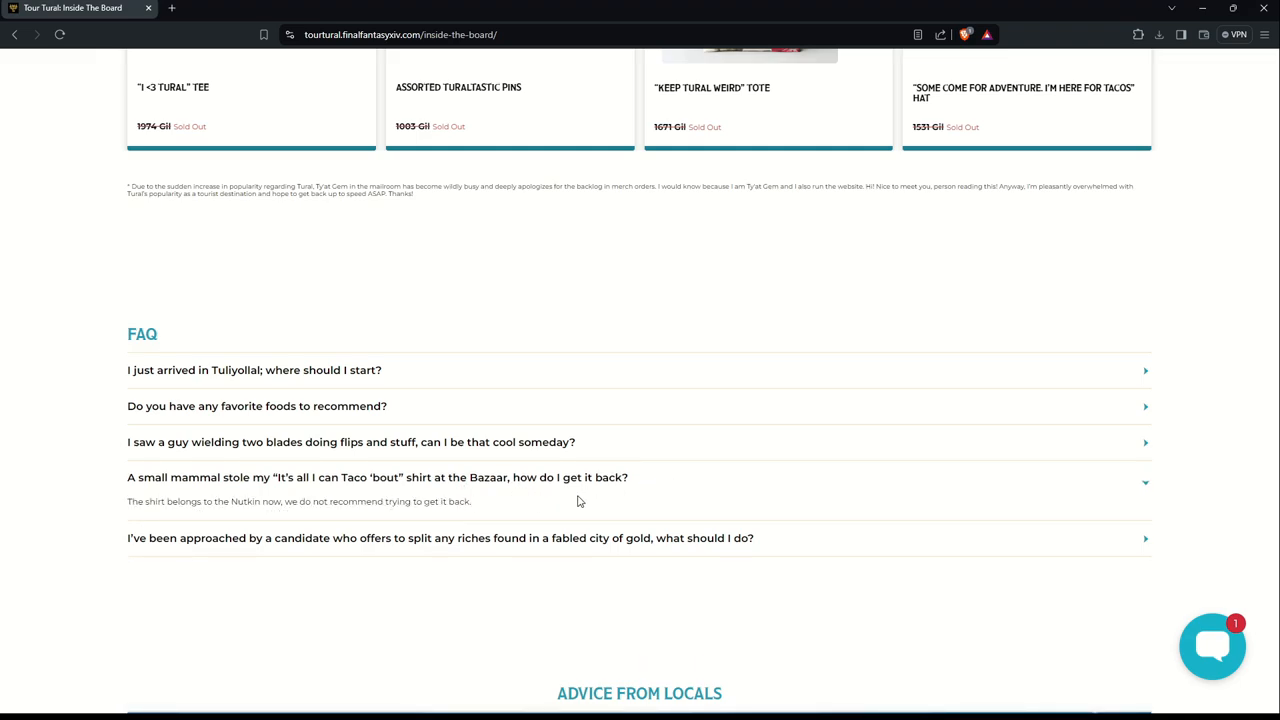
left_click(377, 477)
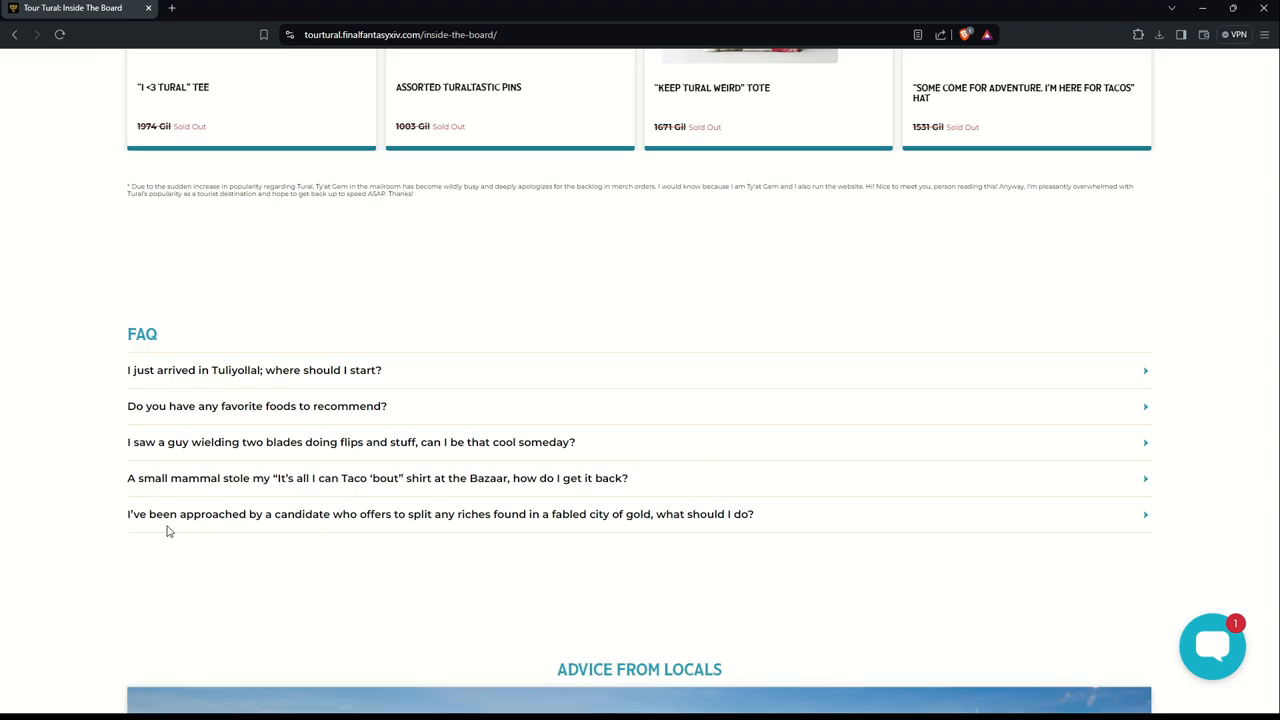
mouse_move(600, 490)
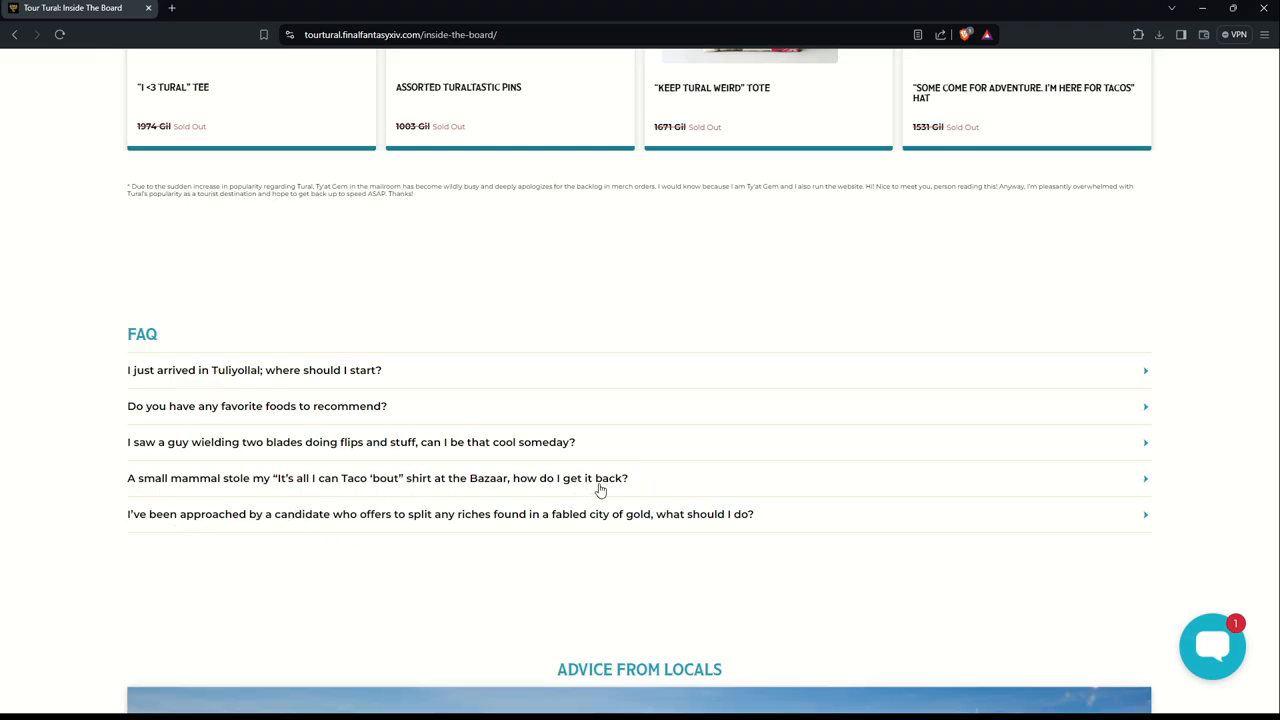
mouse_move(368, 564)
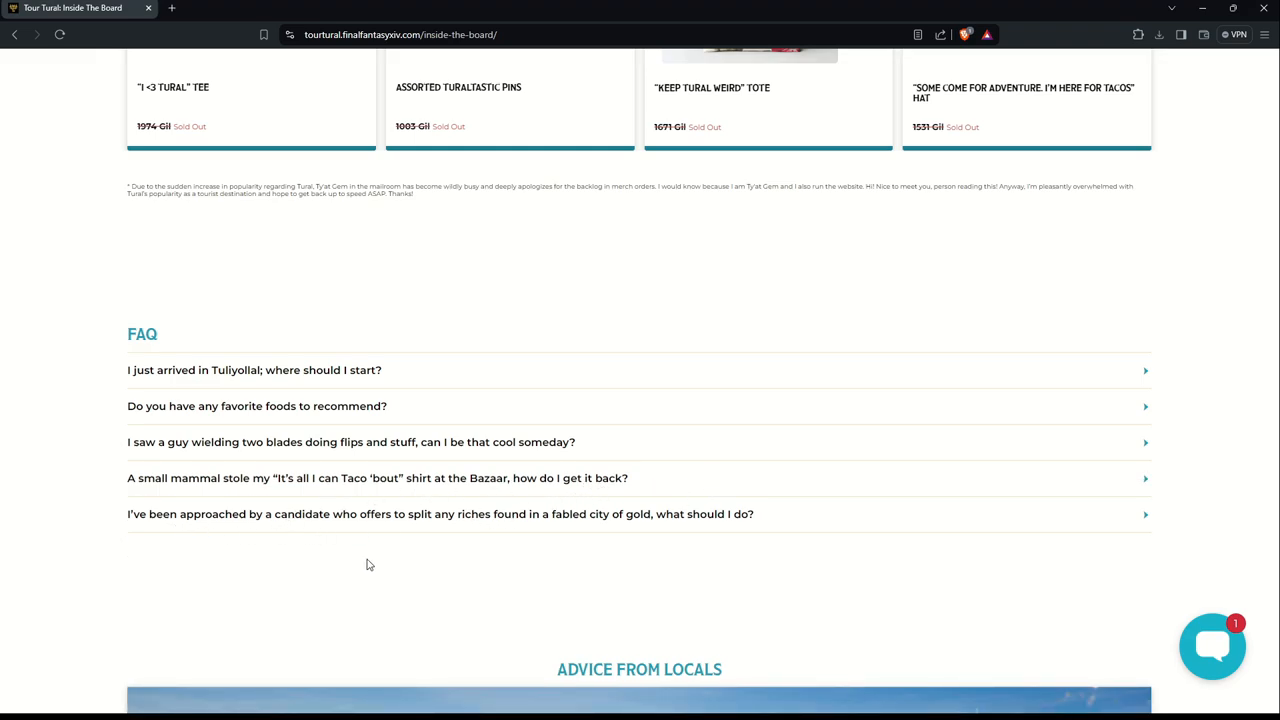
mouse_move(150, 528)
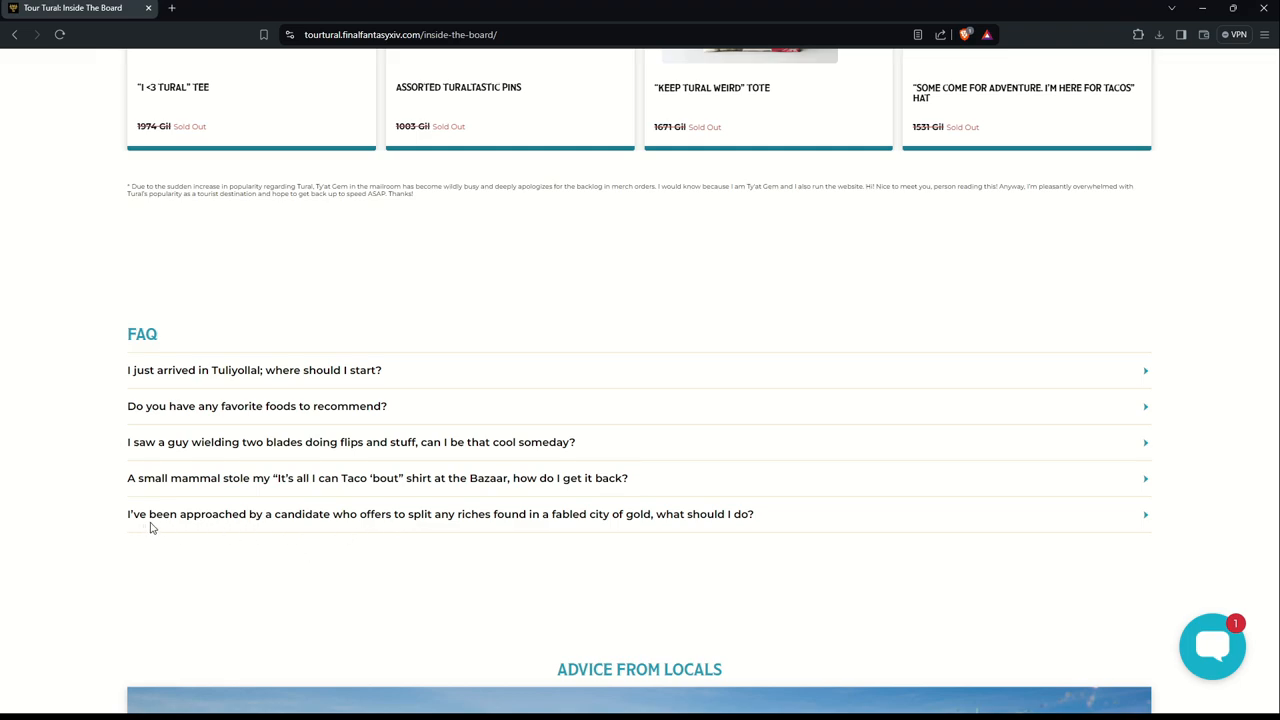
mouse_move(359, 523)
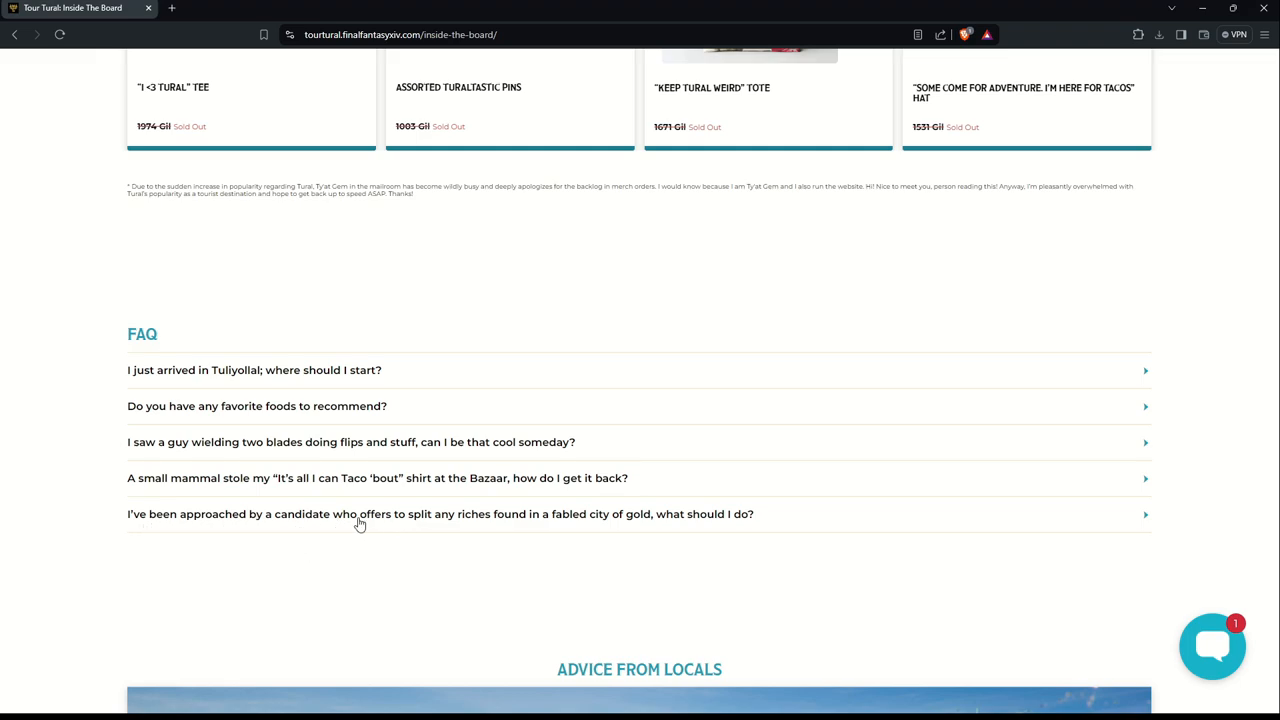
mouse_move(595, 525)
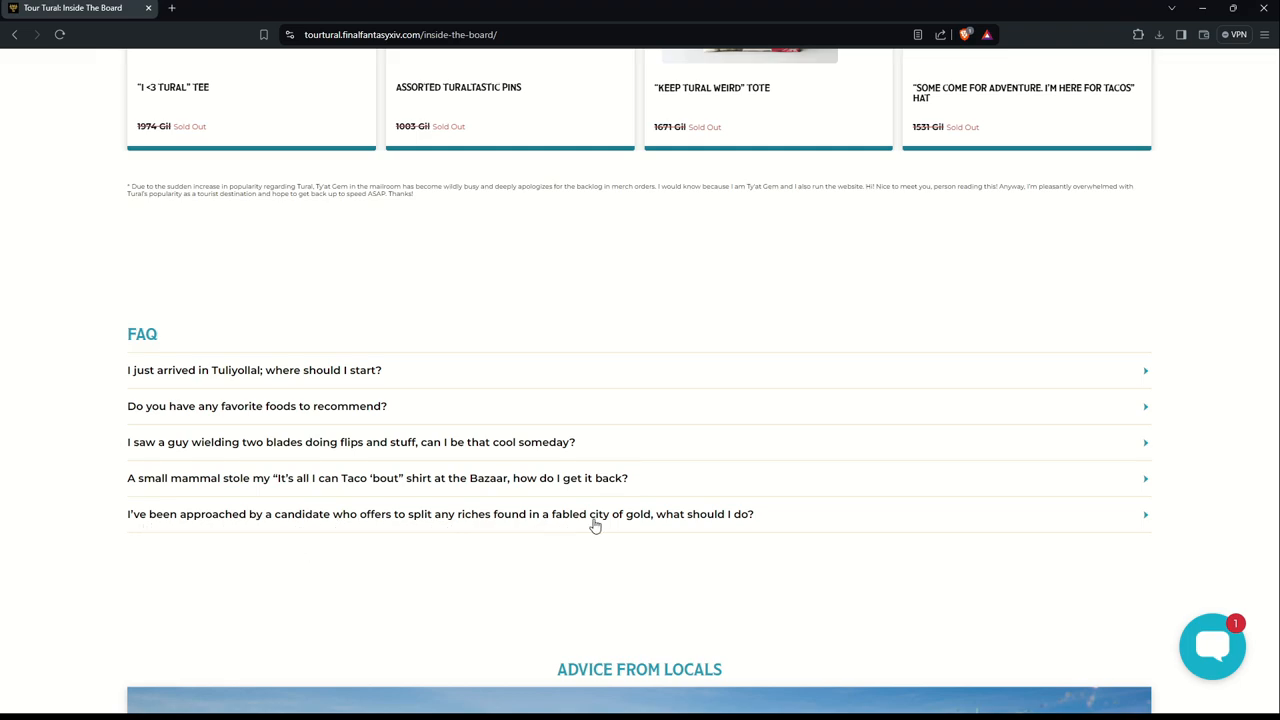
left_click(440, 514)
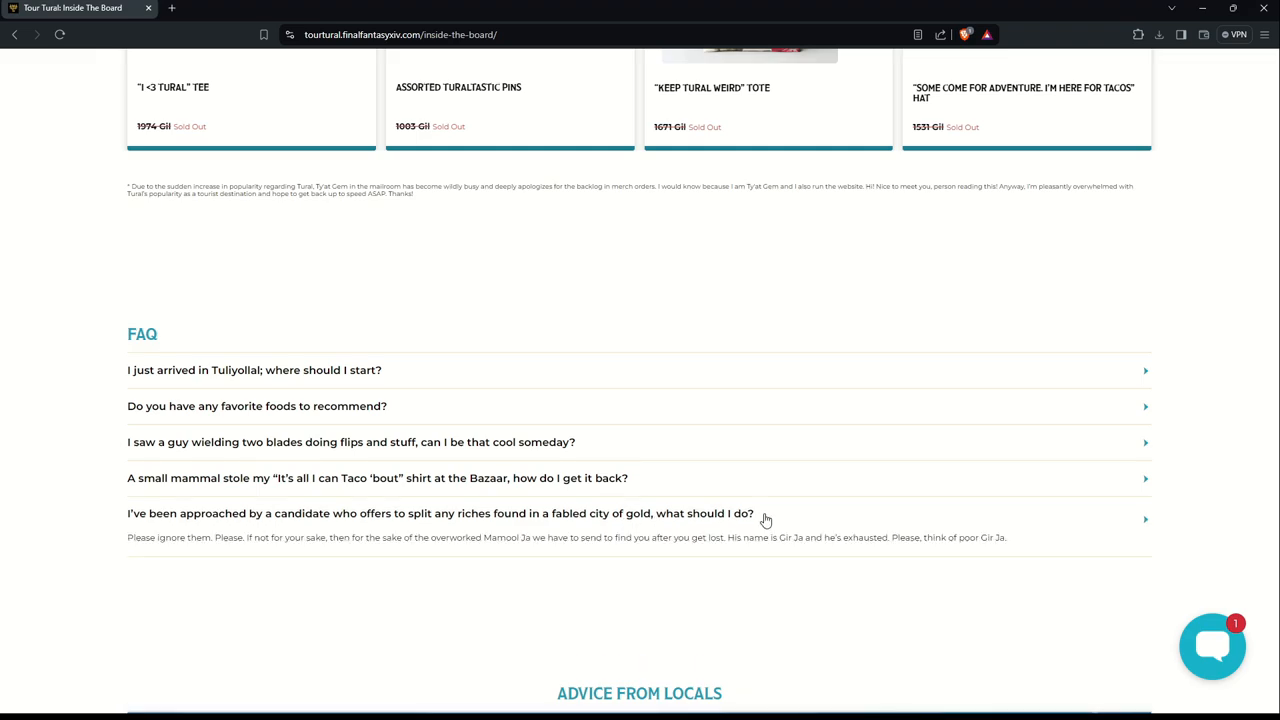
left_click(1145, 519)
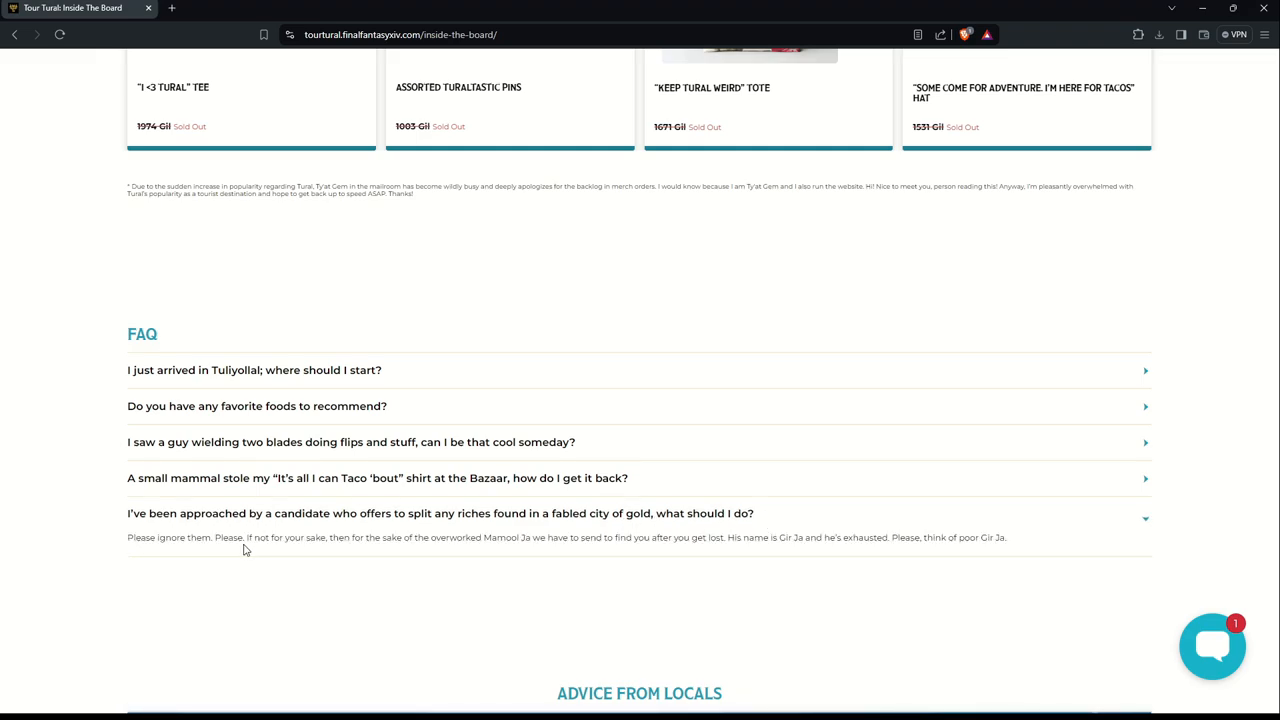
mouse_move(288, 553)
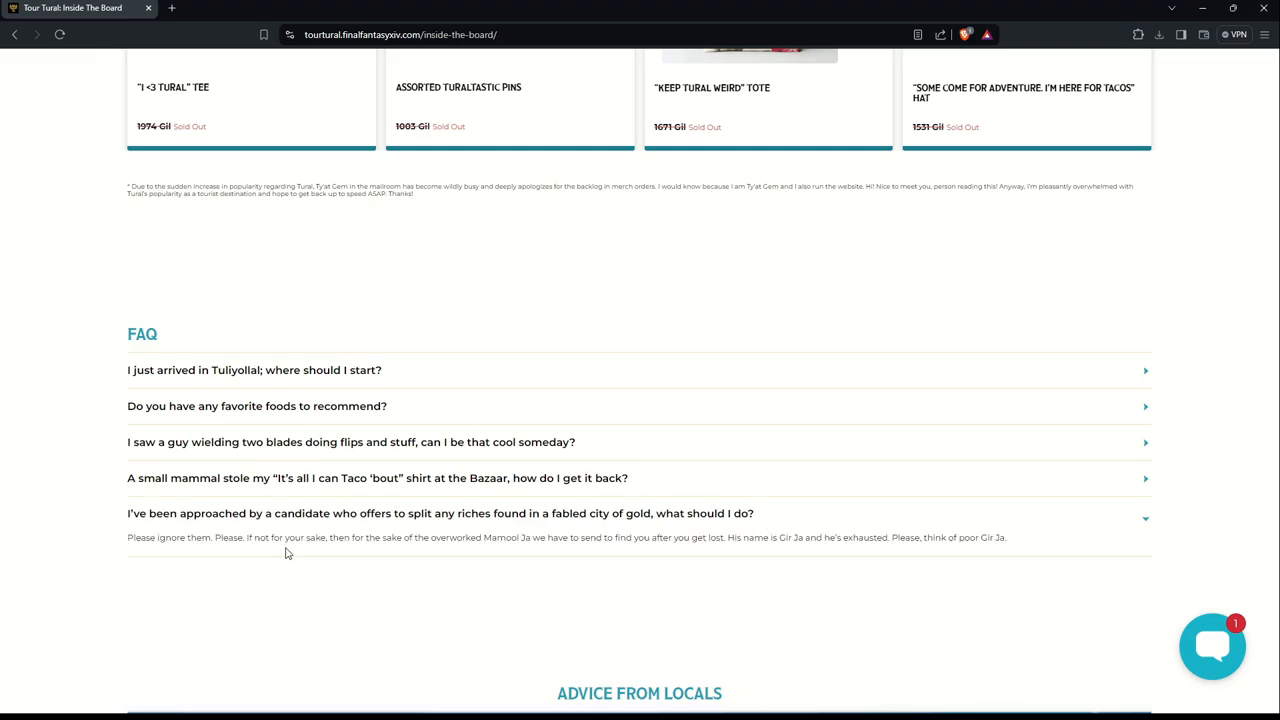
mouse_move(521, 550)
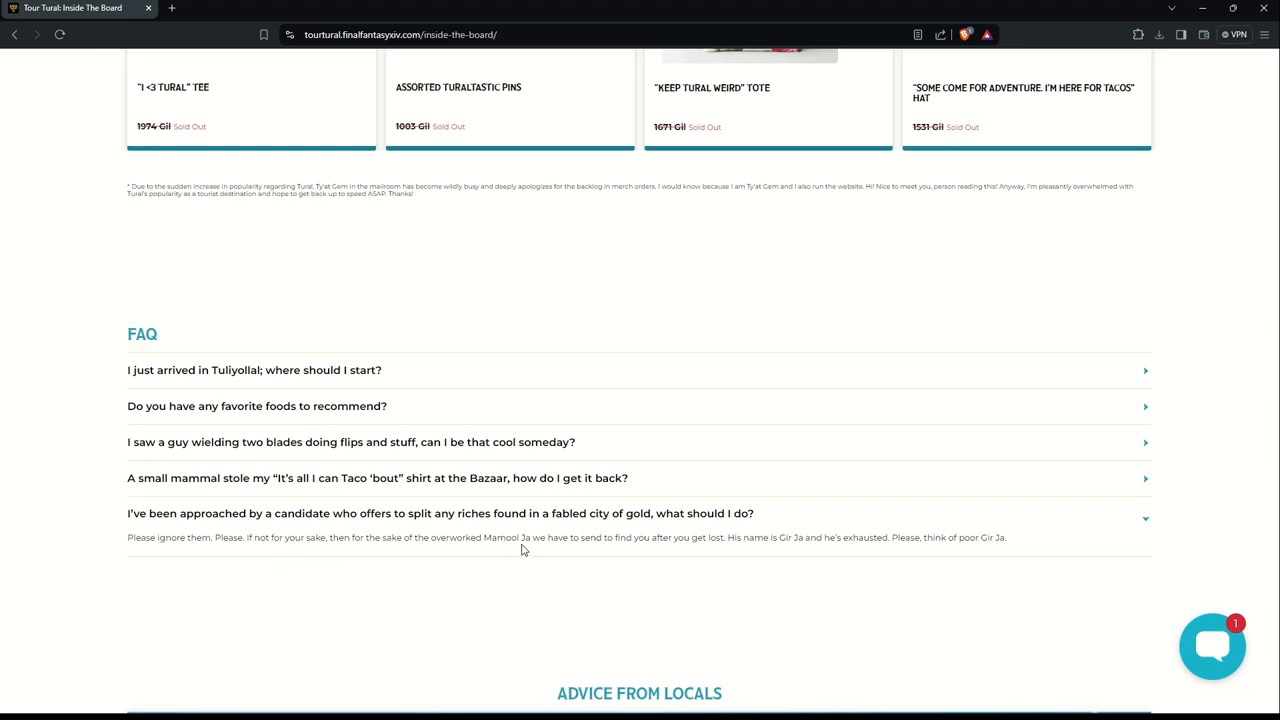
mouse_move(724, 551)
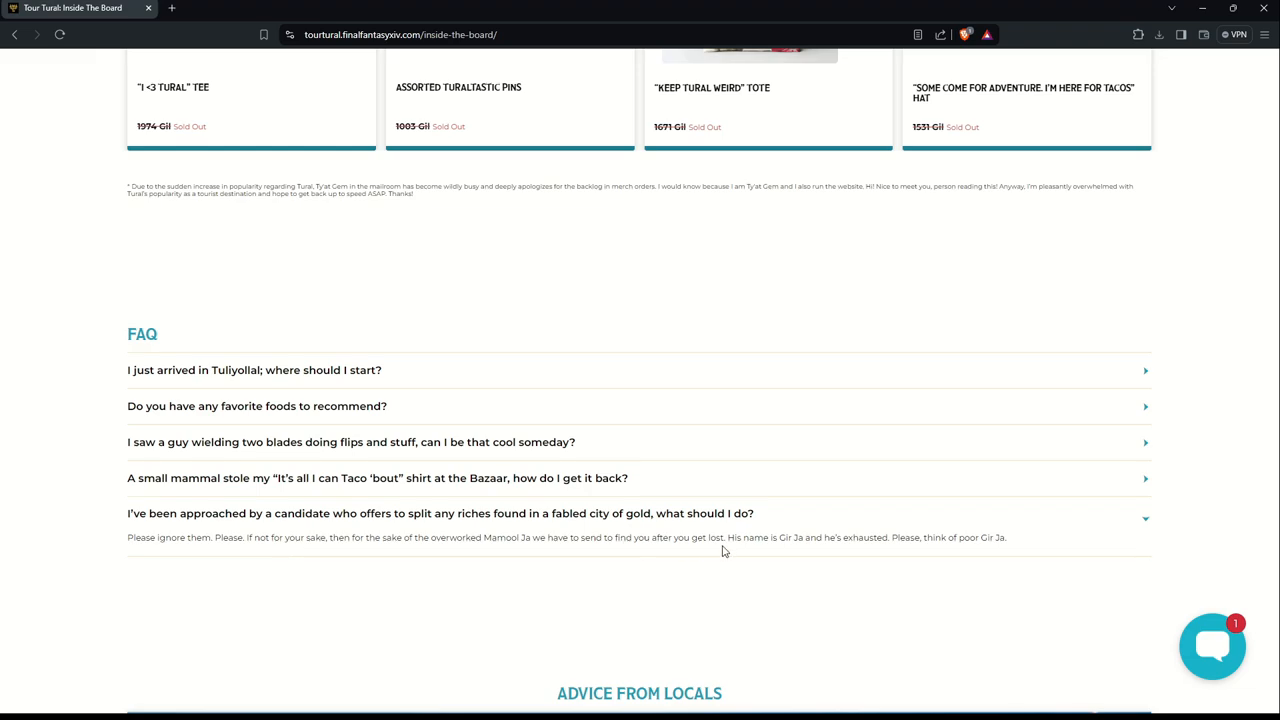
mouse_move(947, 567)
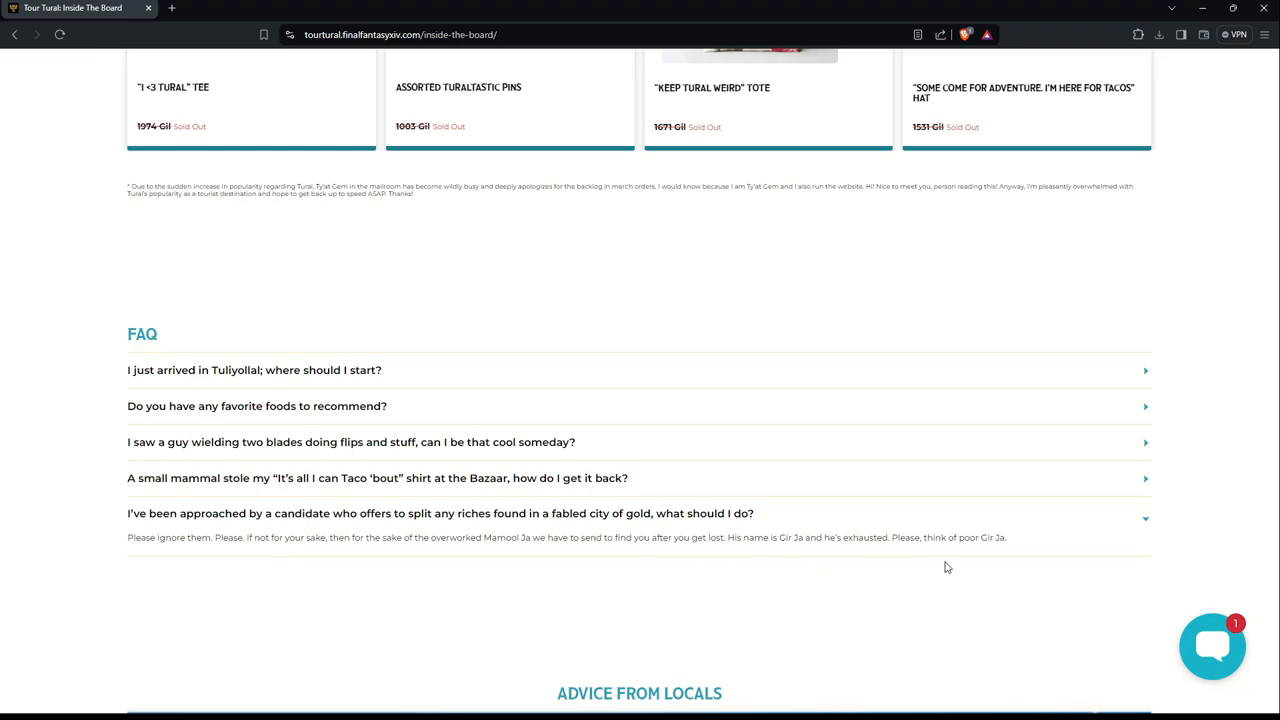
mouse_move(1138, 534)
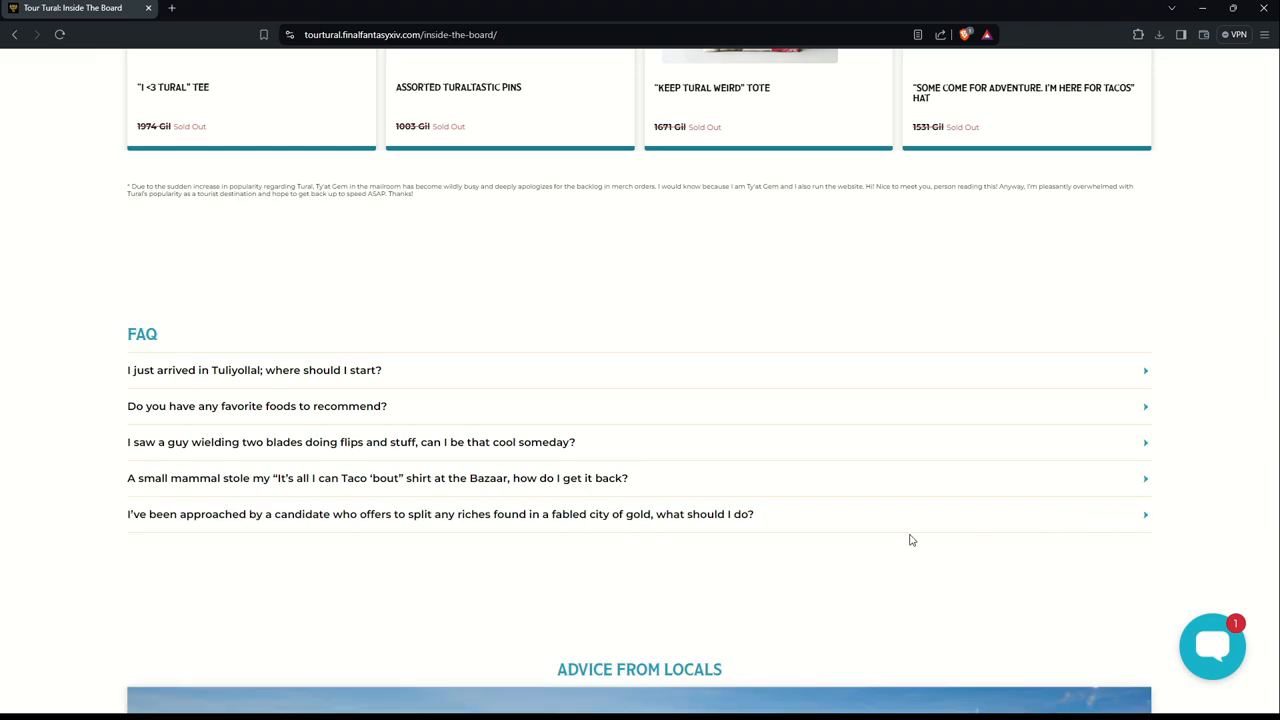
Step: Open the Board Updates page and scroll to the Interim Deputy Director's 'My New Job!' post
scroll("down", 3)
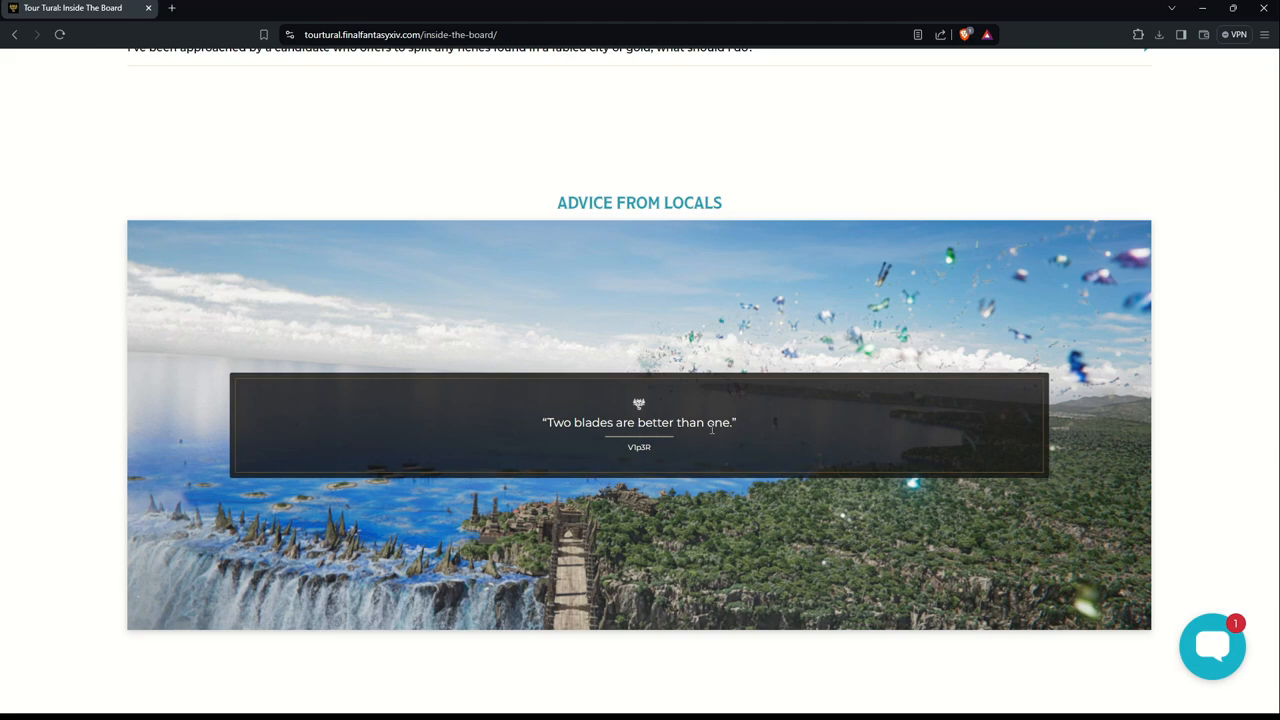
mouse_move(646, 462)
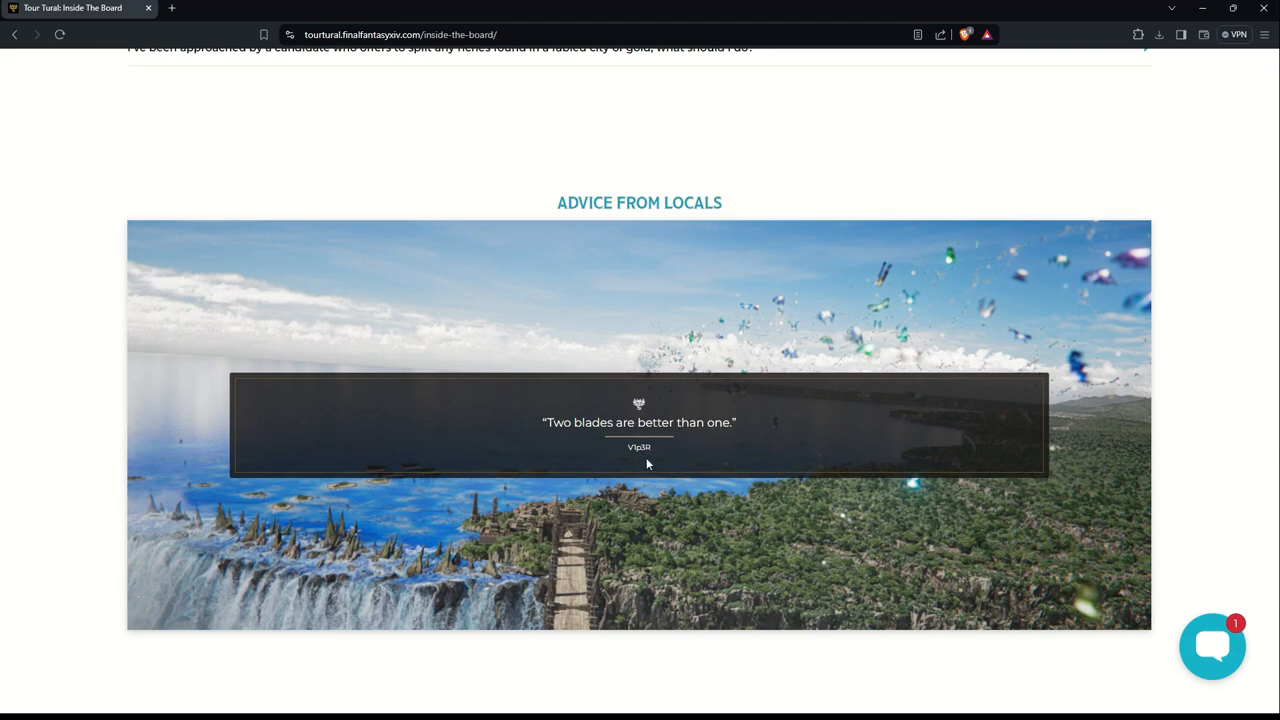
mouse_move(688, 466)
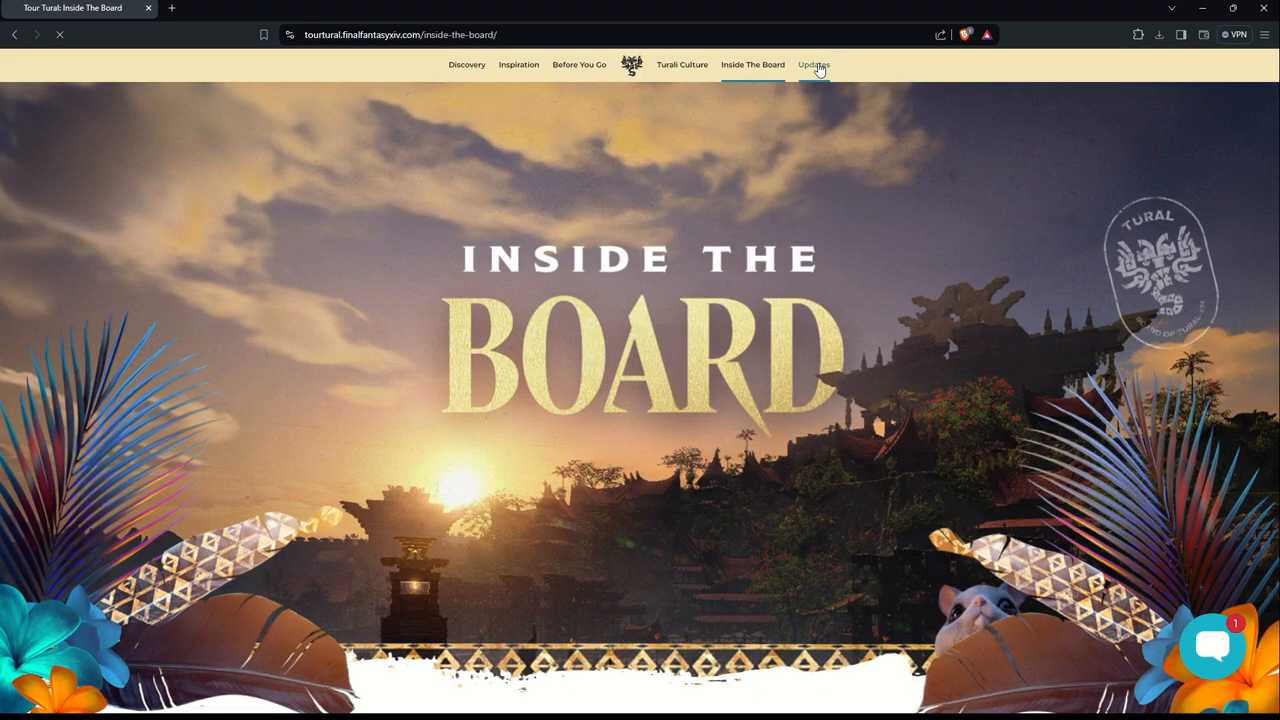
left_click(813, 64)
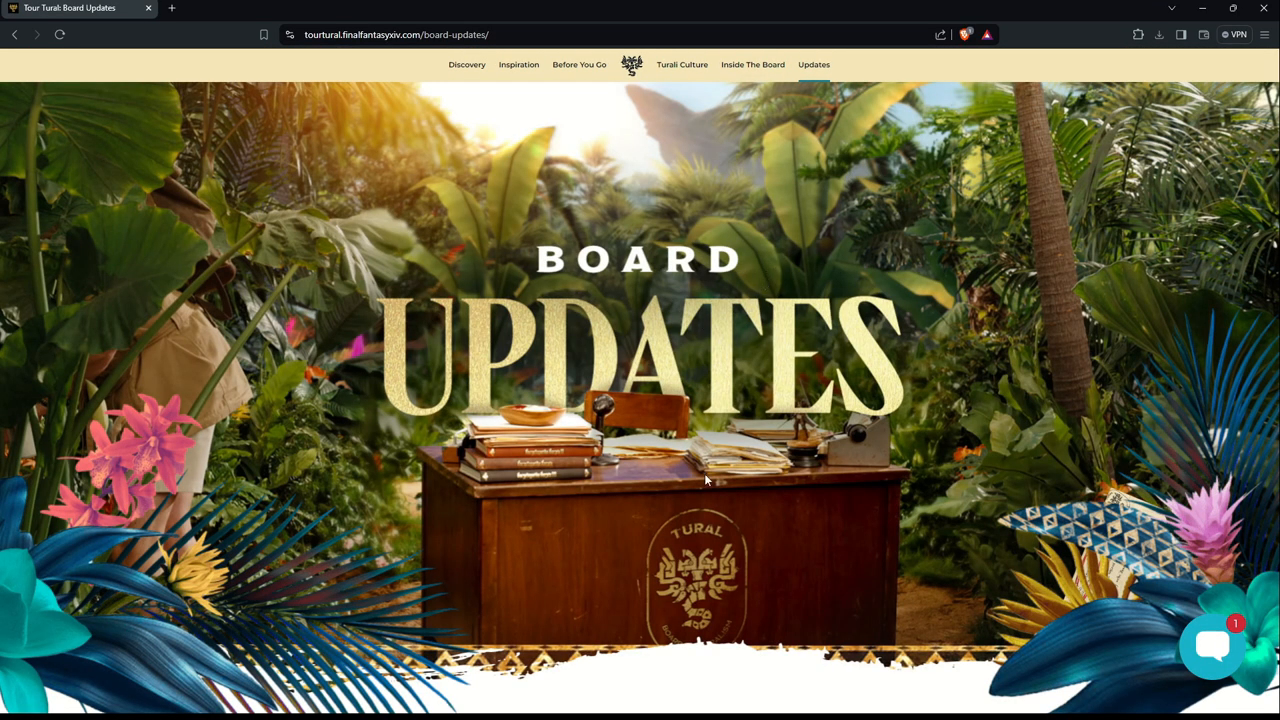
scroll("down", 3)
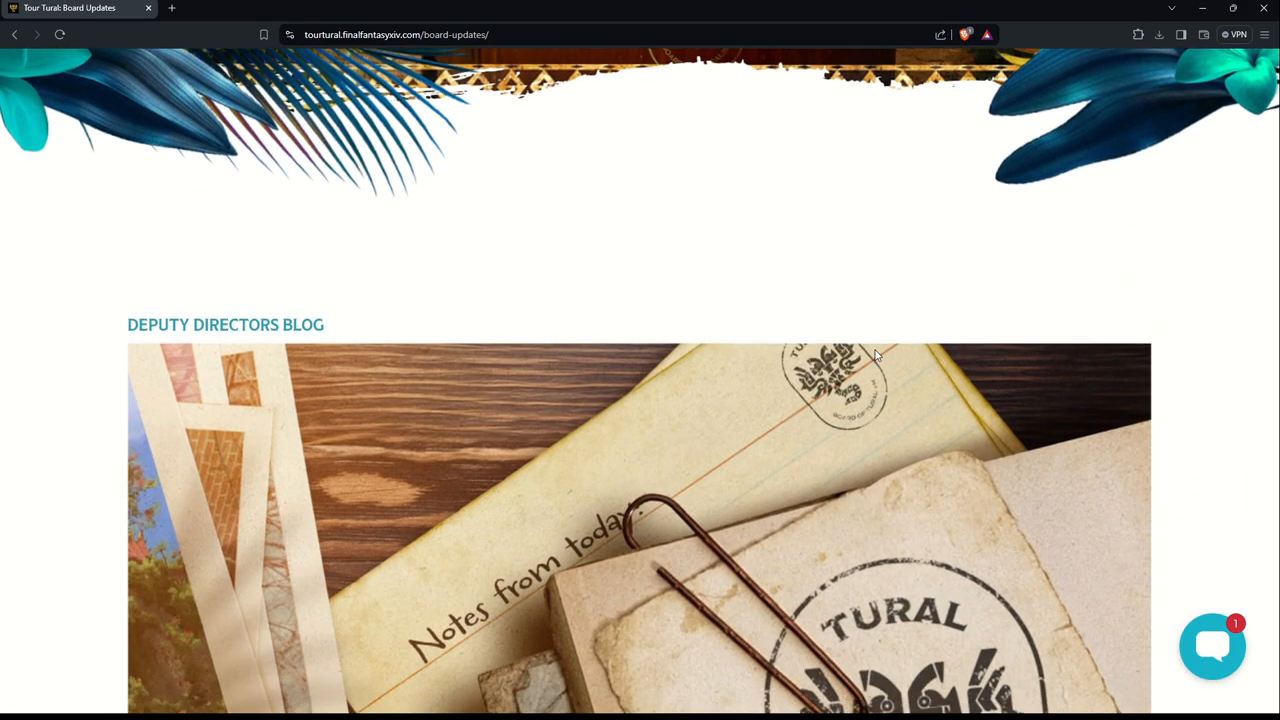
scroll("down", 3)
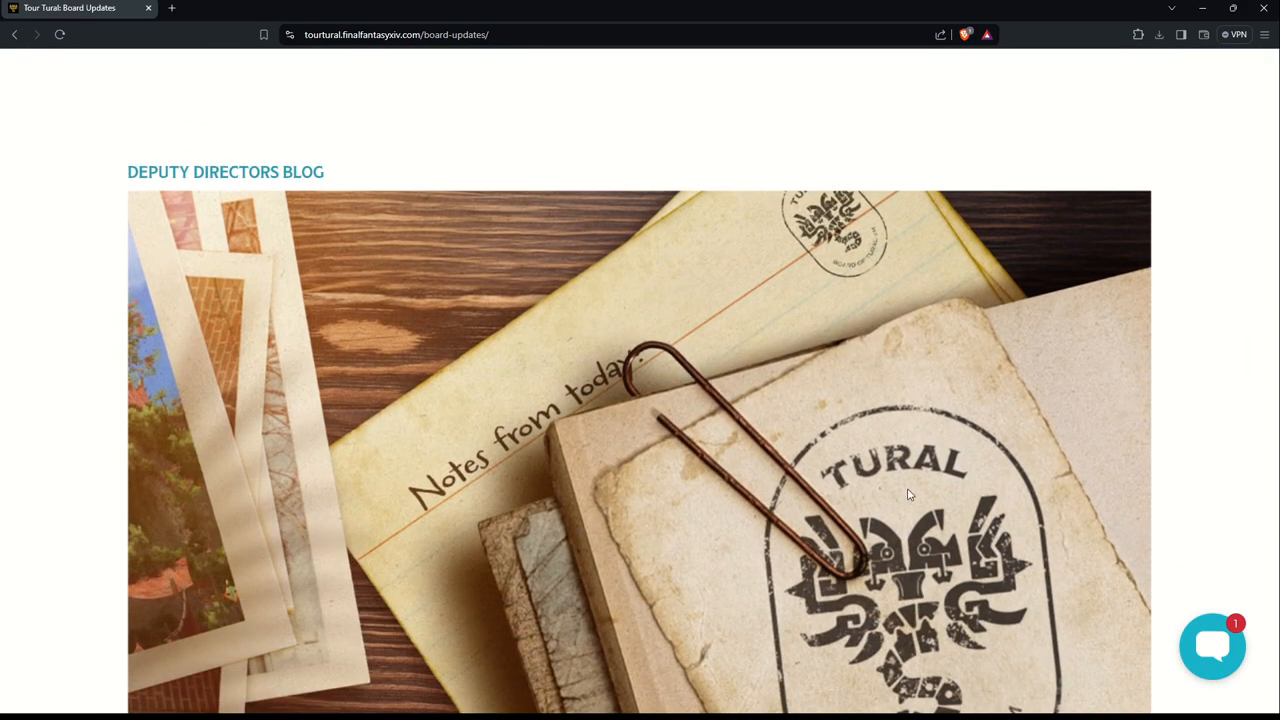
scroll("down", 3)
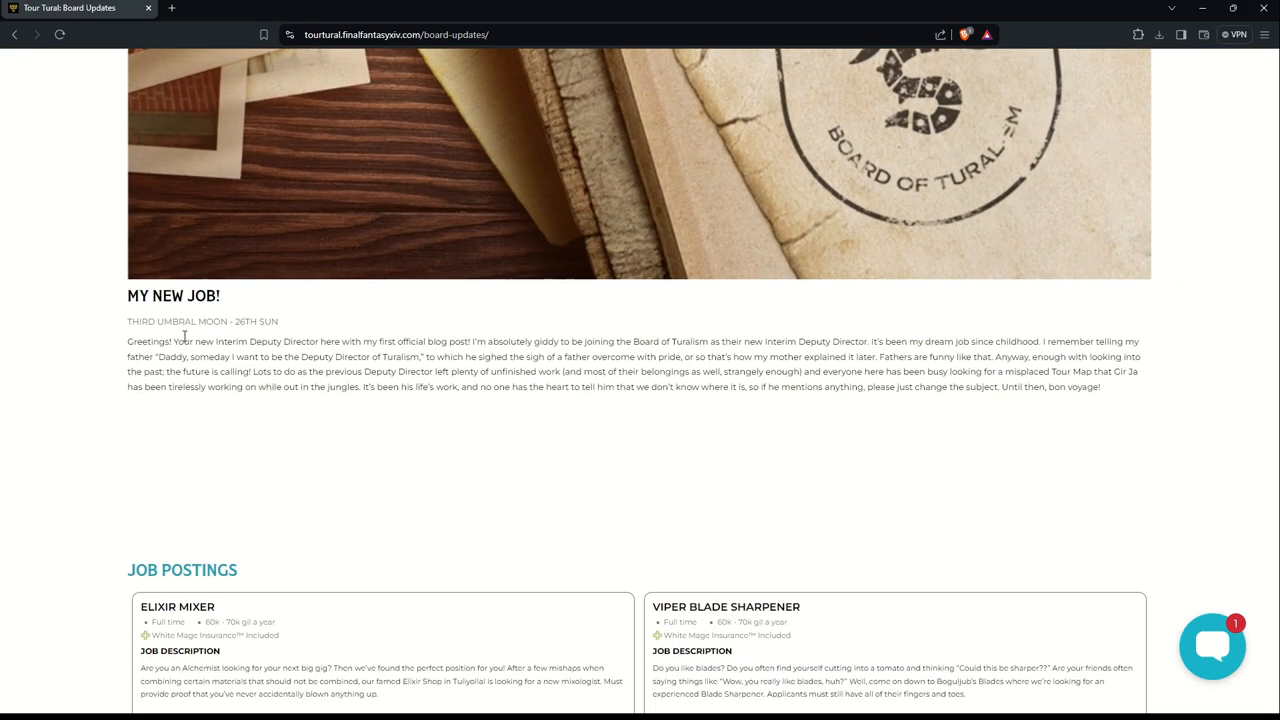
mouse_move(253, 343)
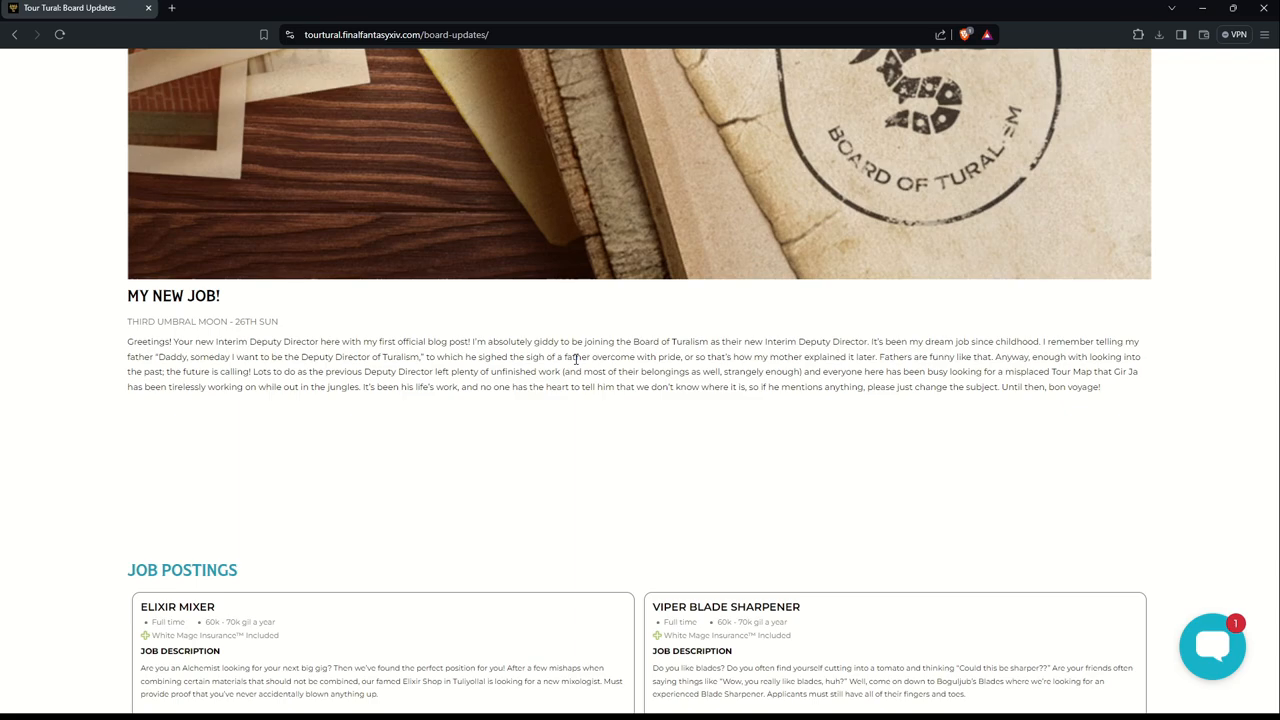
mouse_move(808, 368)
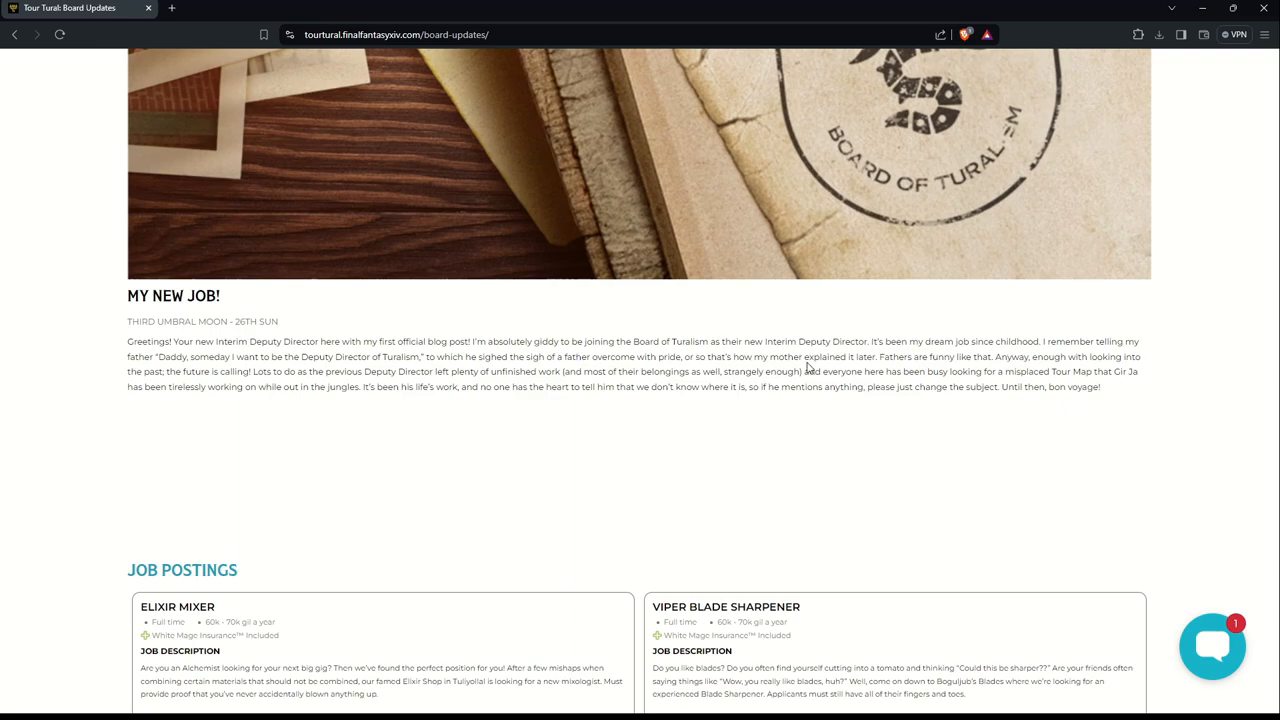
mouse_move(810, 368)
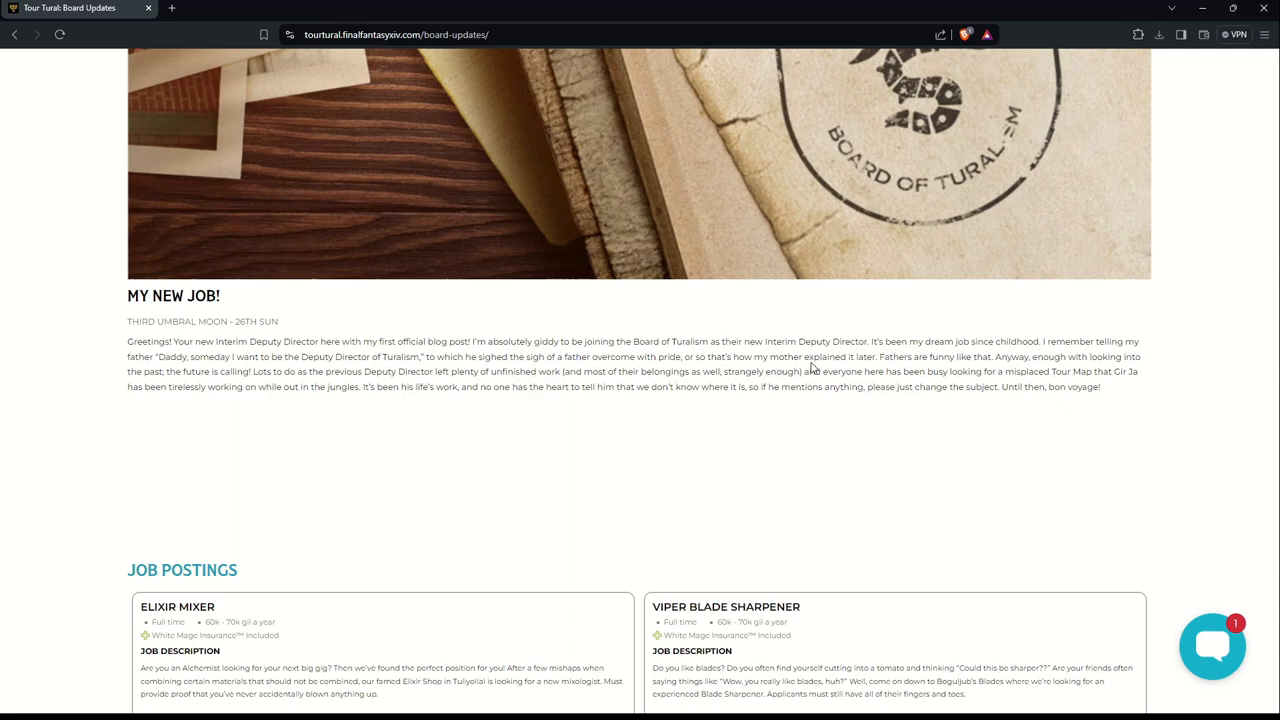
mouse_move(1097, 372)
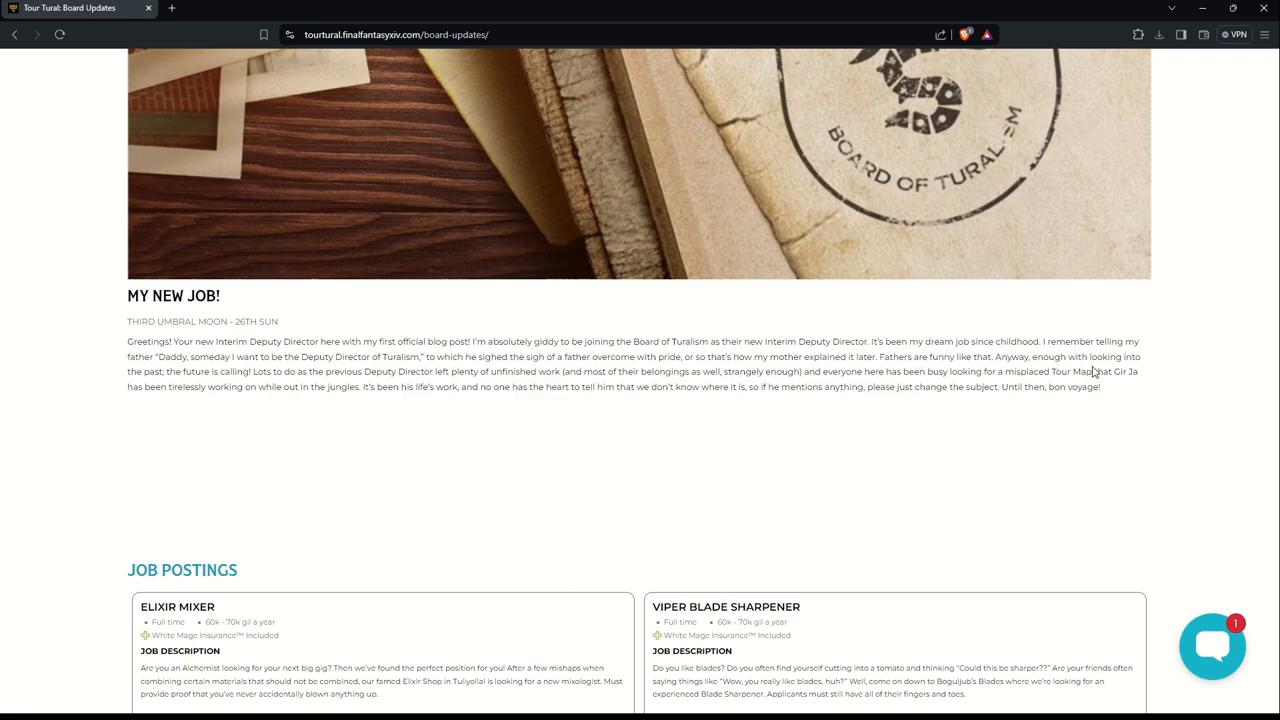
mouse_move(212, 397)
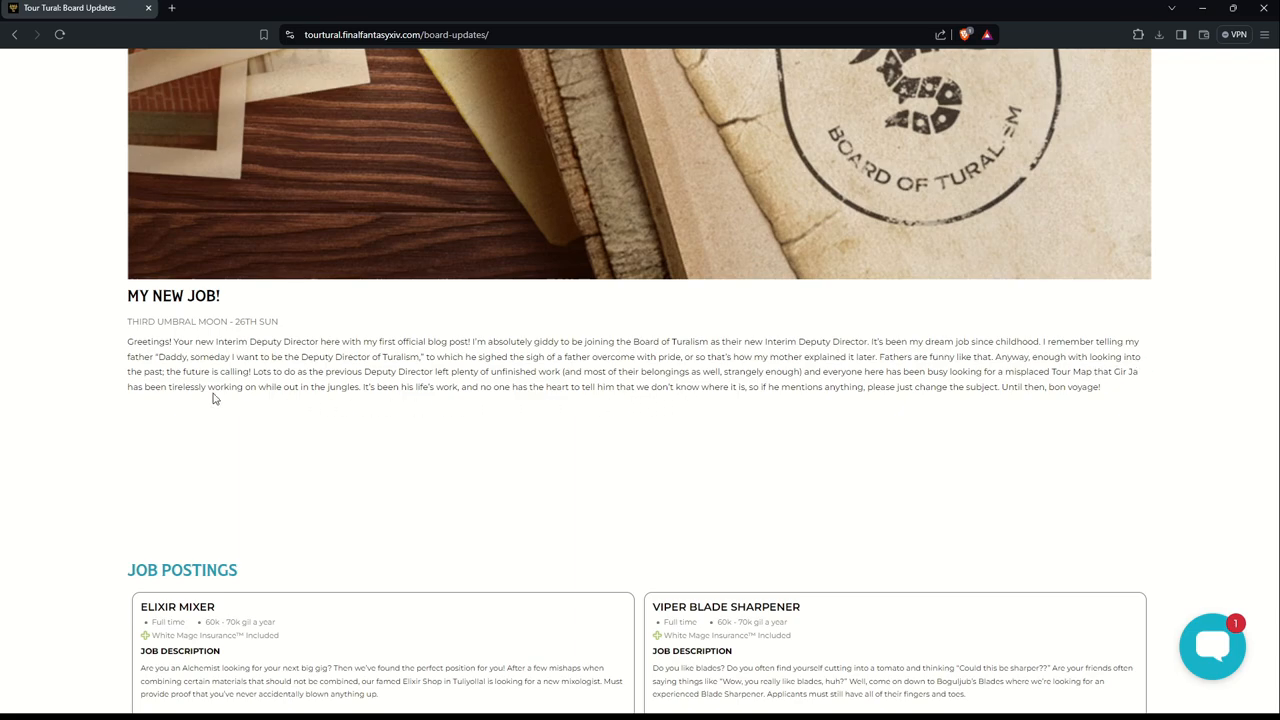
mouse_move(320, 386)
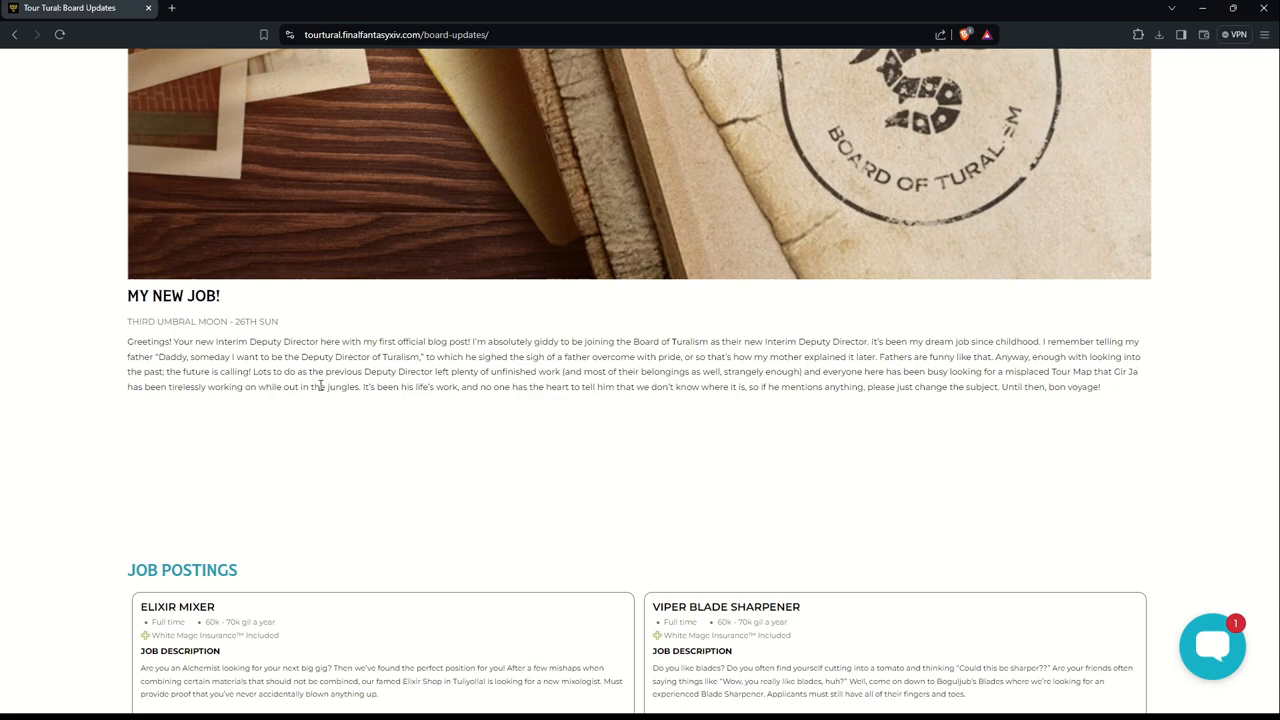
mouse_move(380, 386)
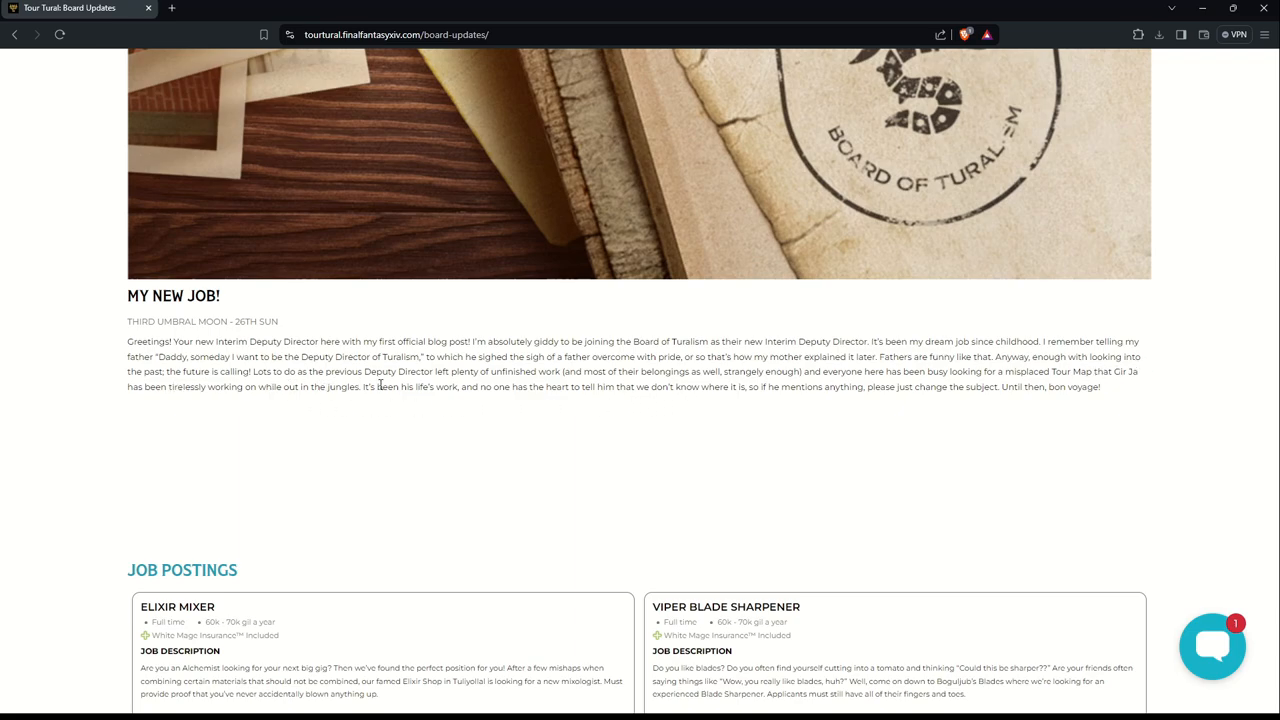
mouse_move(479, 387)
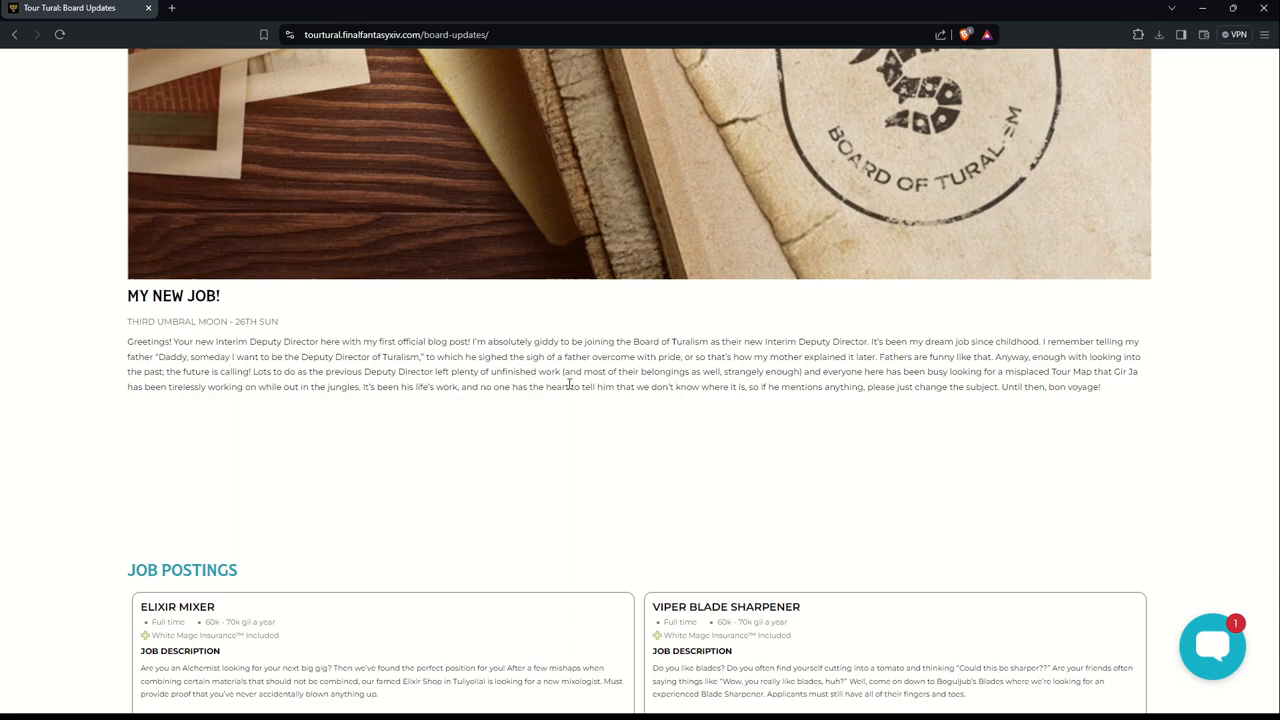
mouse_move(730, 385)
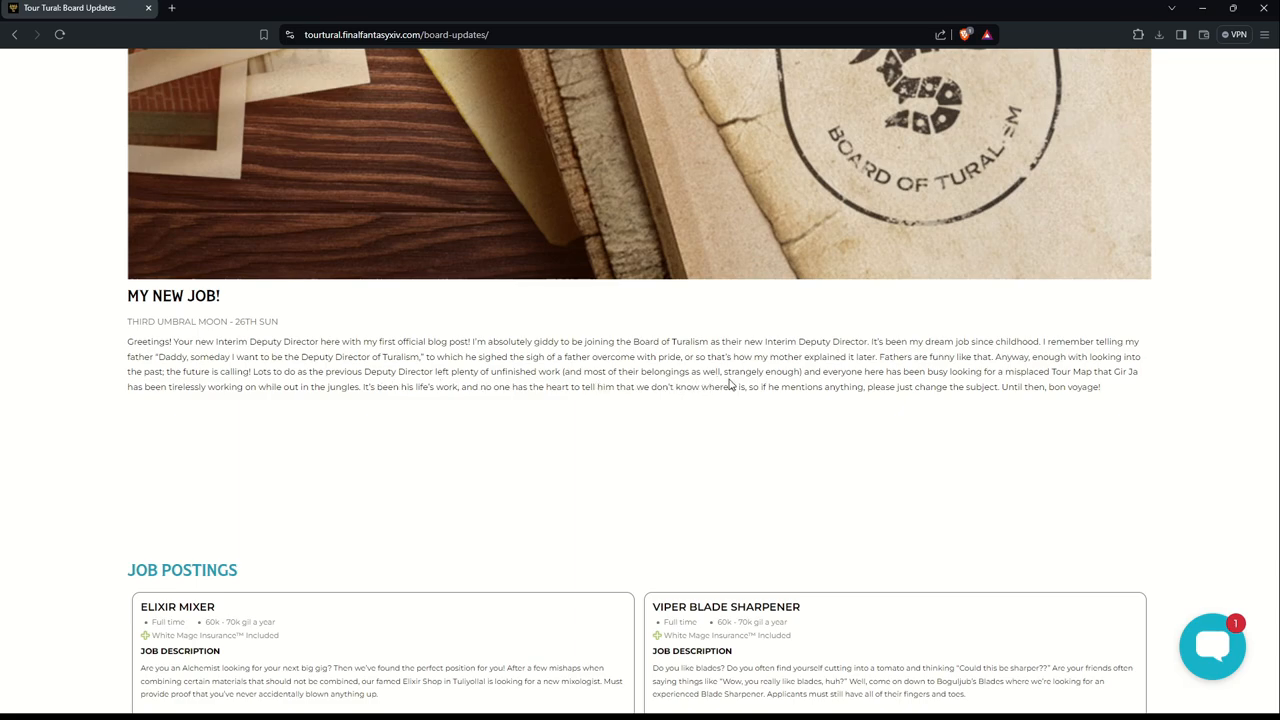
mouse_move(785, 384)
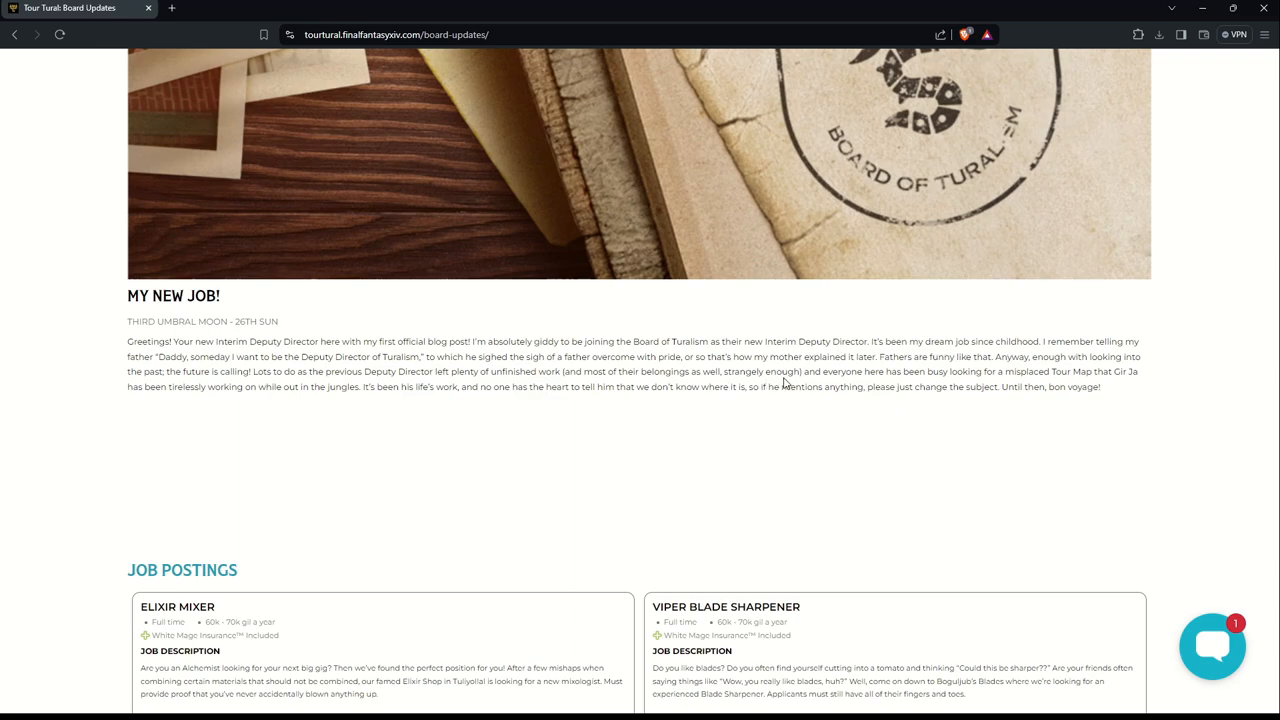
mouse_move(1016, 401)
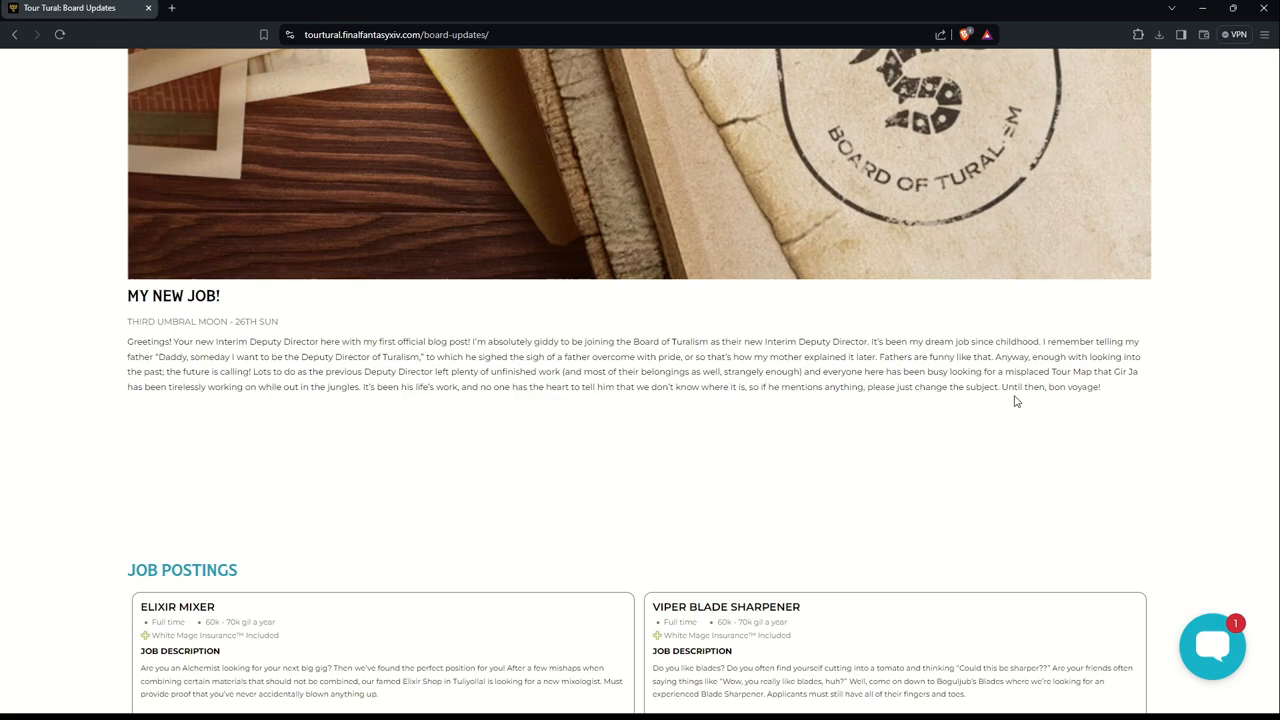
mouse_move(1148, 382)
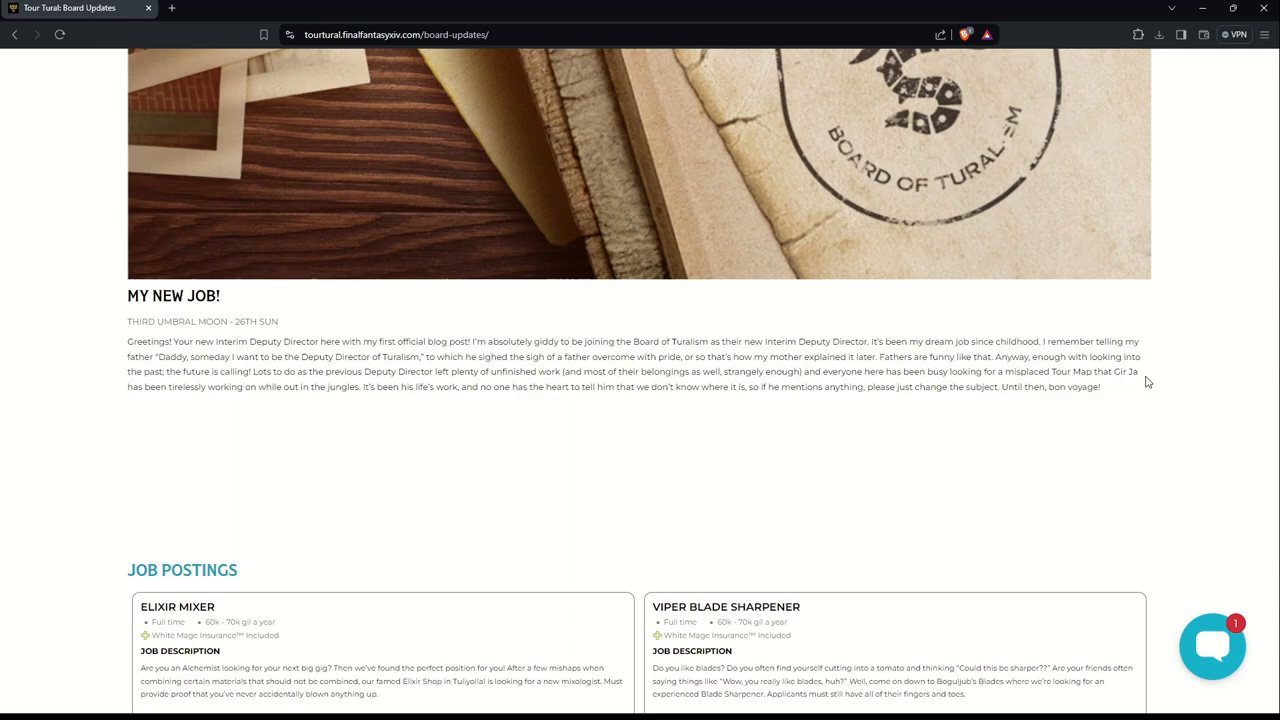
mouse_move(463, 397)
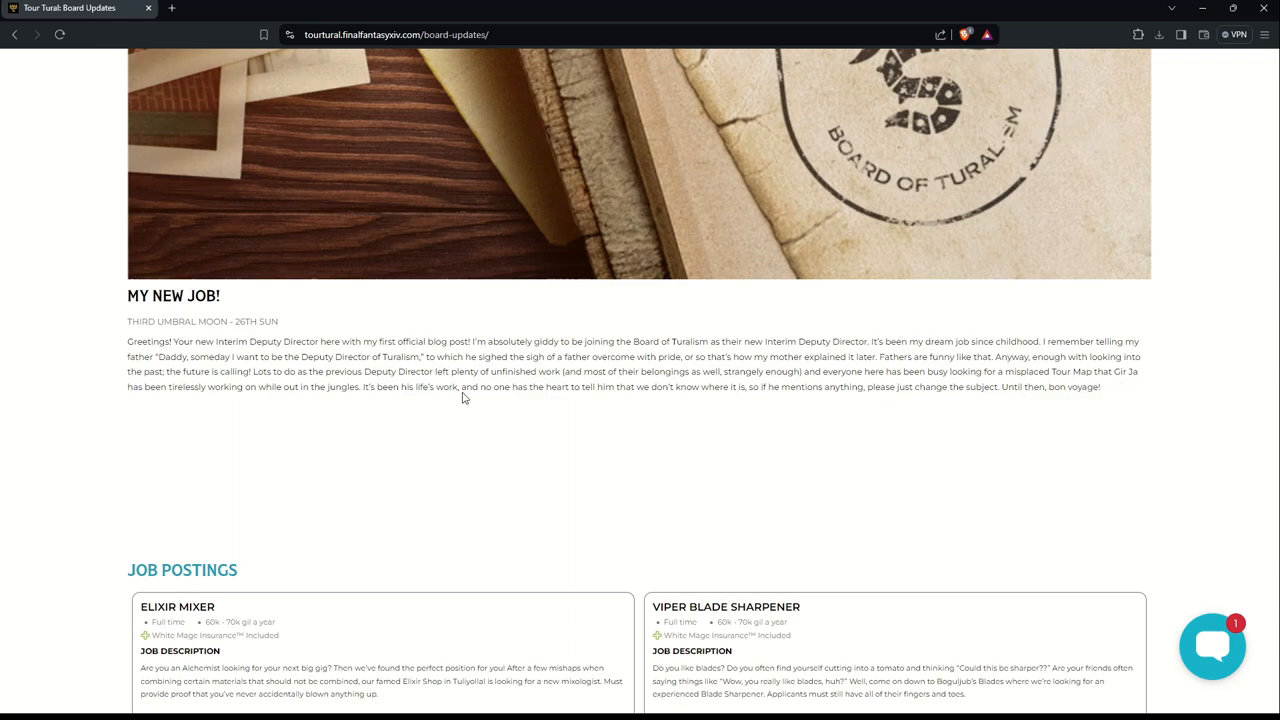
mouse_move(268, 402)
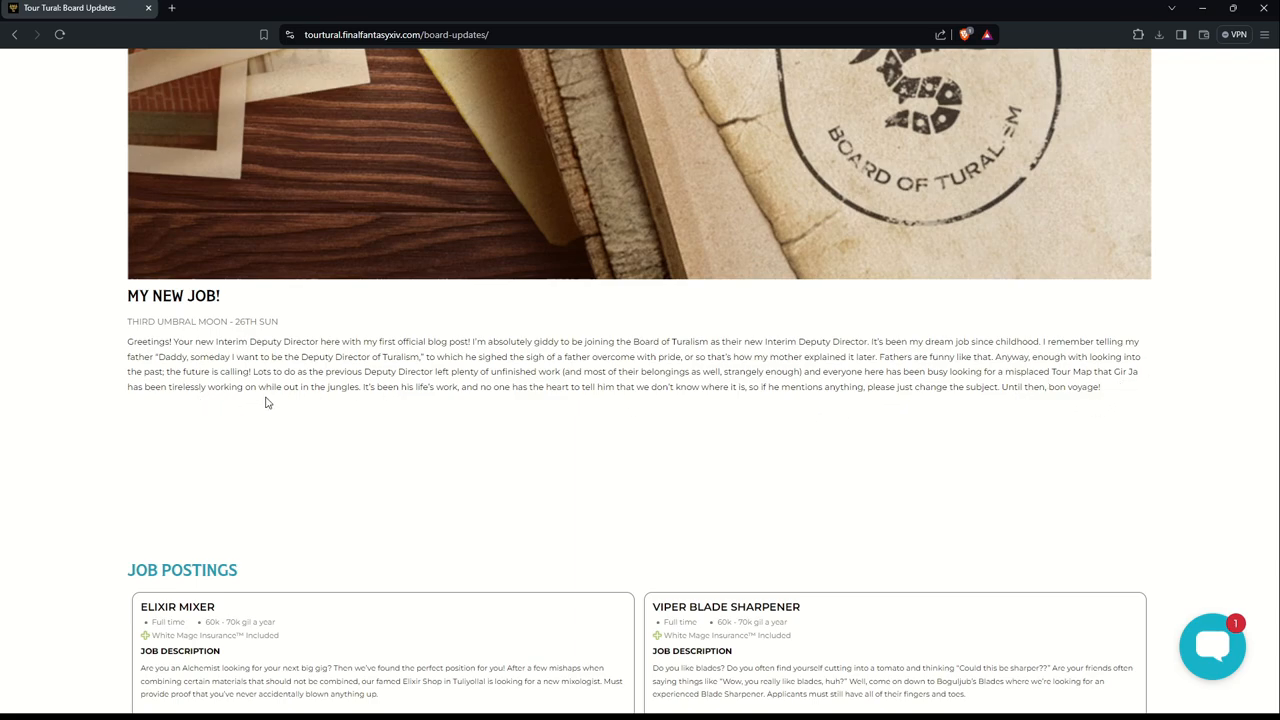
mouse_move(413, 407)
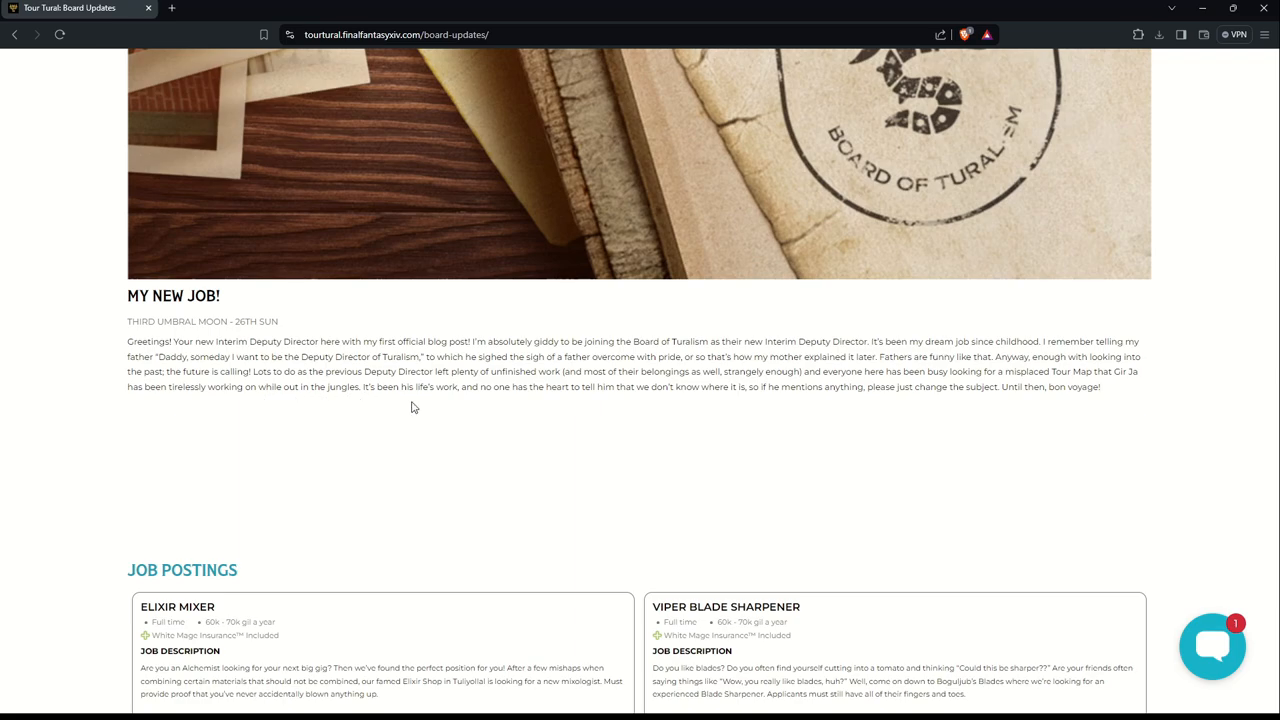
mouse_move(568, 402)
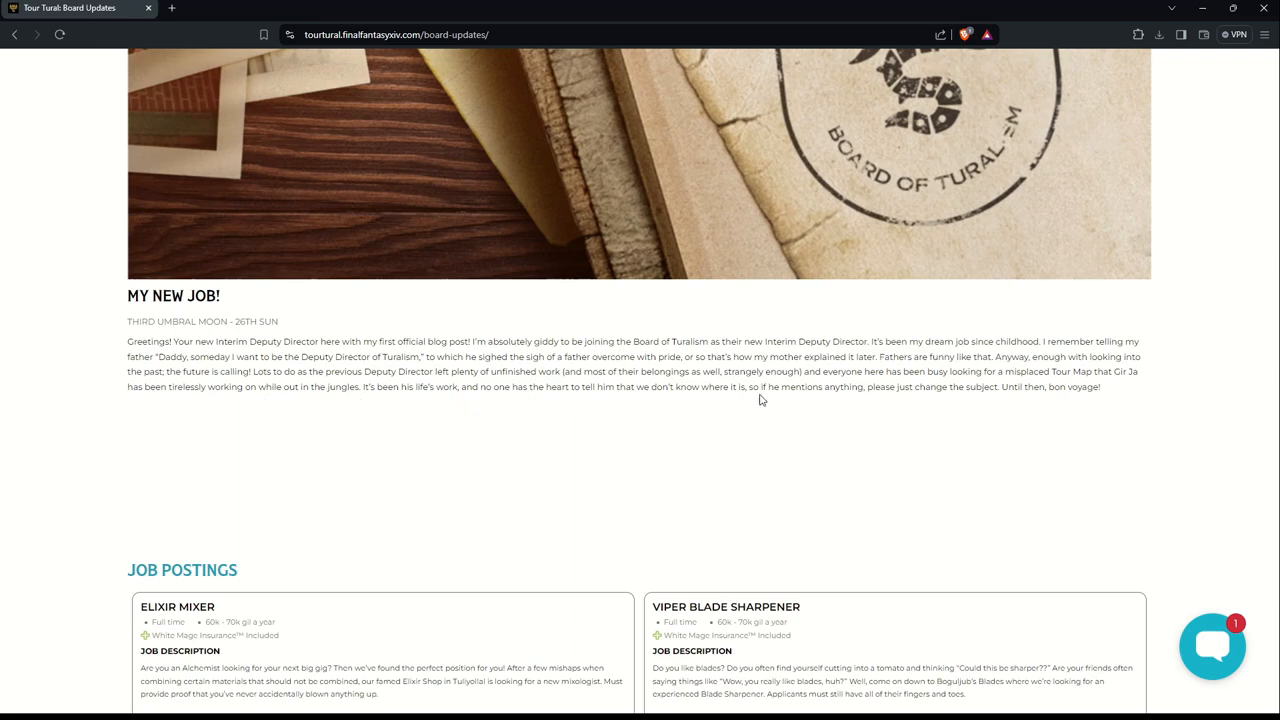
mouse_move(970, 411)
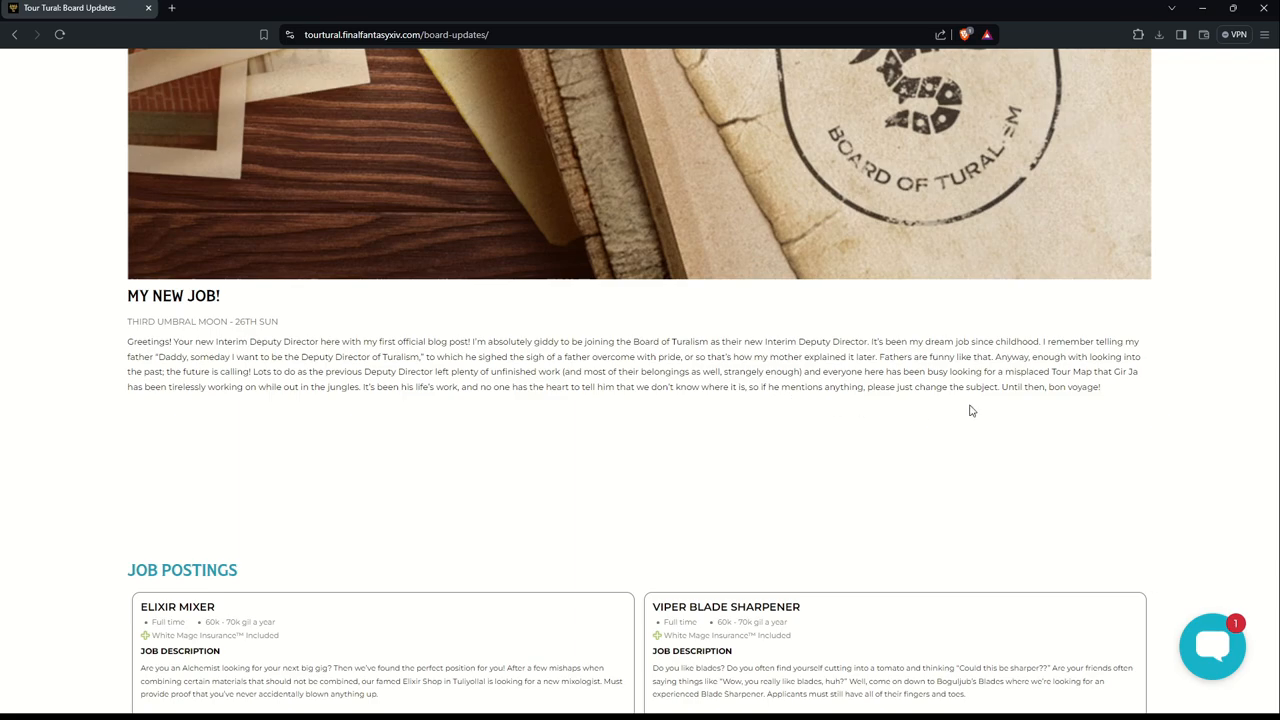
mouse_move(1163, 421)
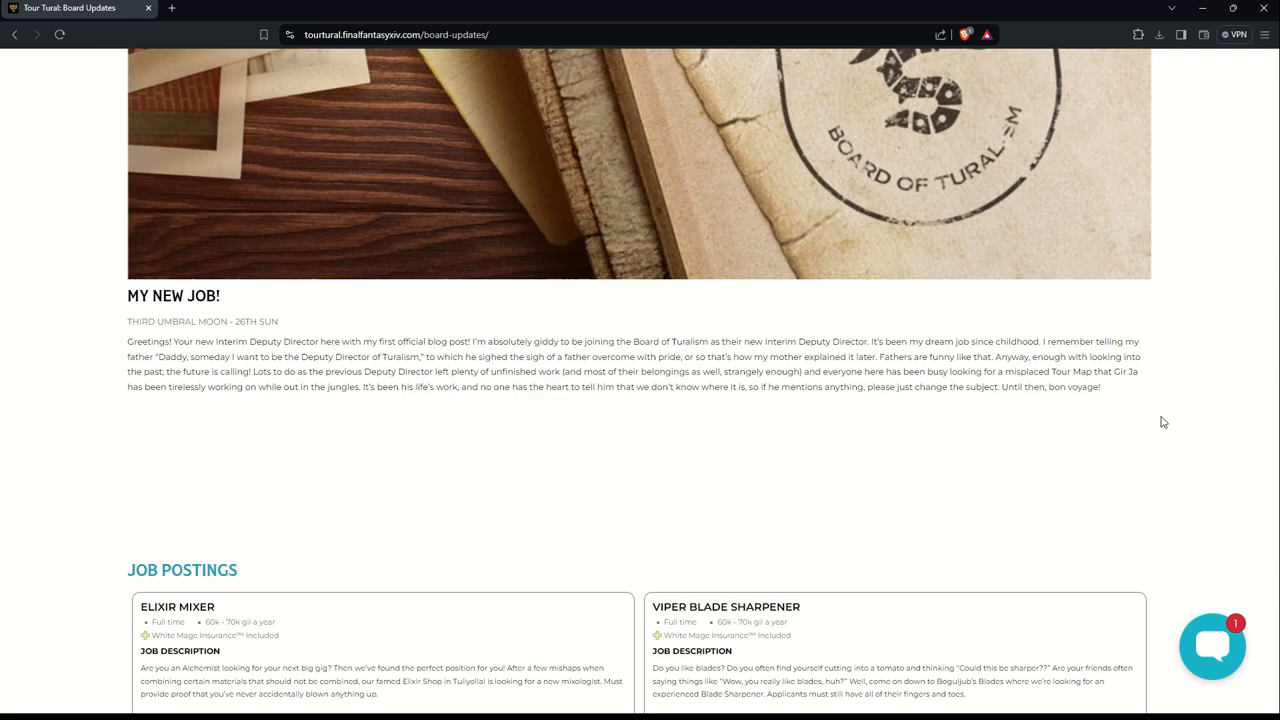
Step: Scroll down to all three job postings, ending with the unpaid Assistant Turalist Wrangler
scroll("down", 3)
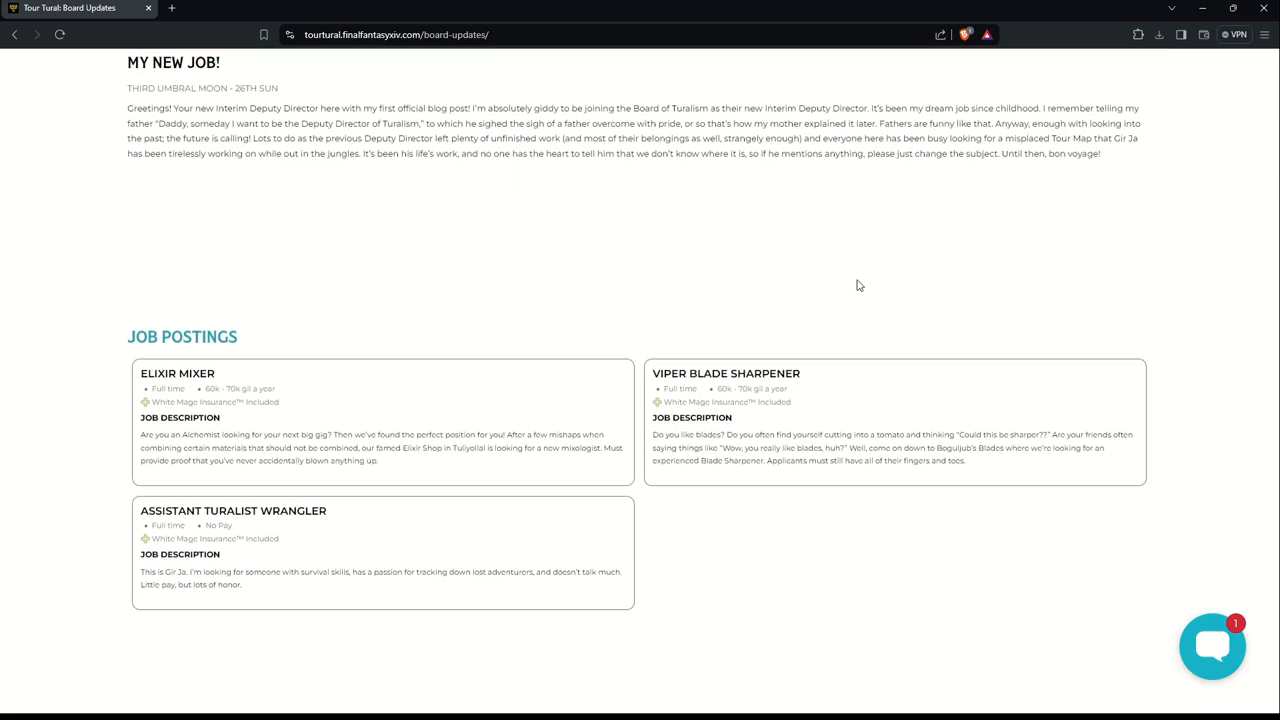
scroll("down", 3)
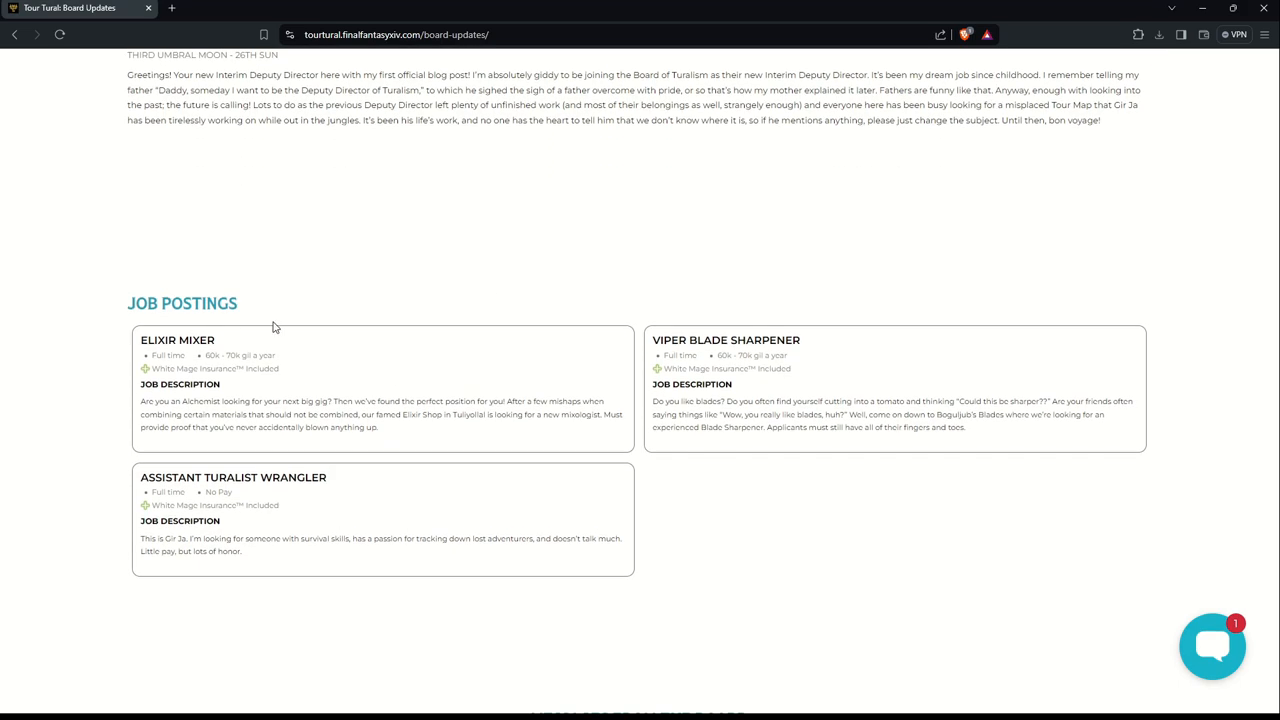
mouse_move(213, 366)
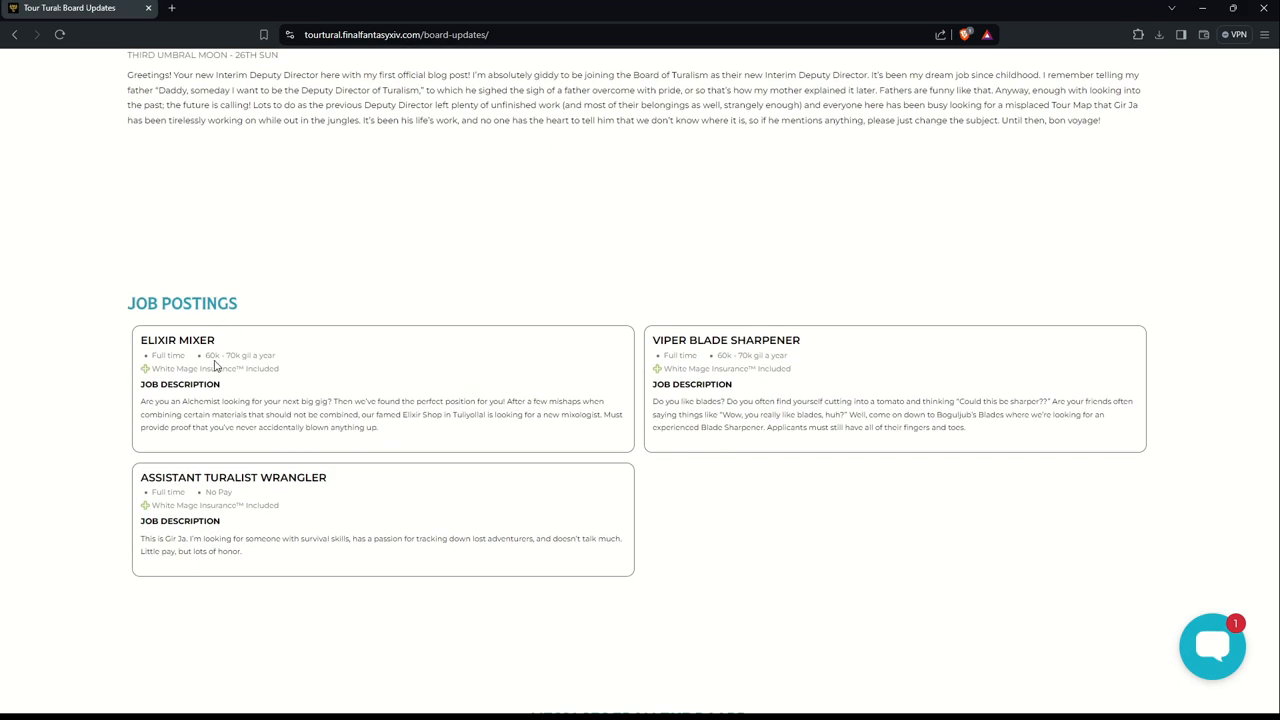
mouse_move(276, 367)
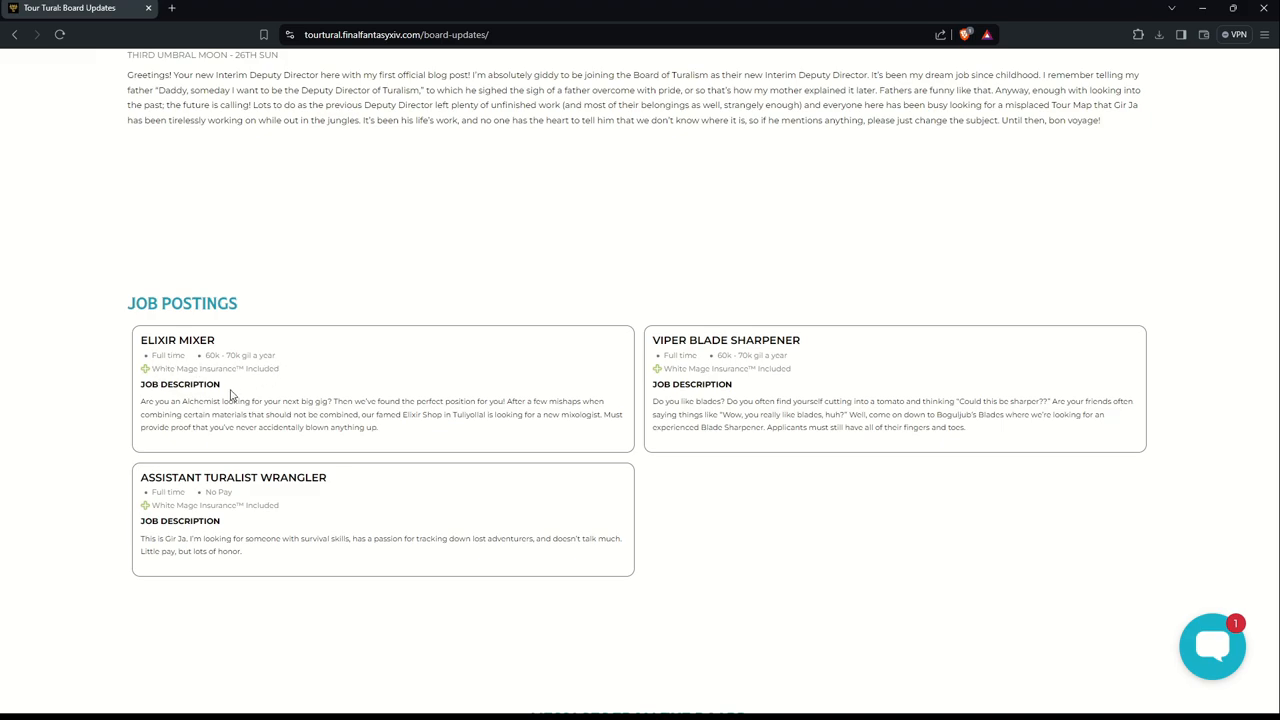
mouse_move(300, 405)
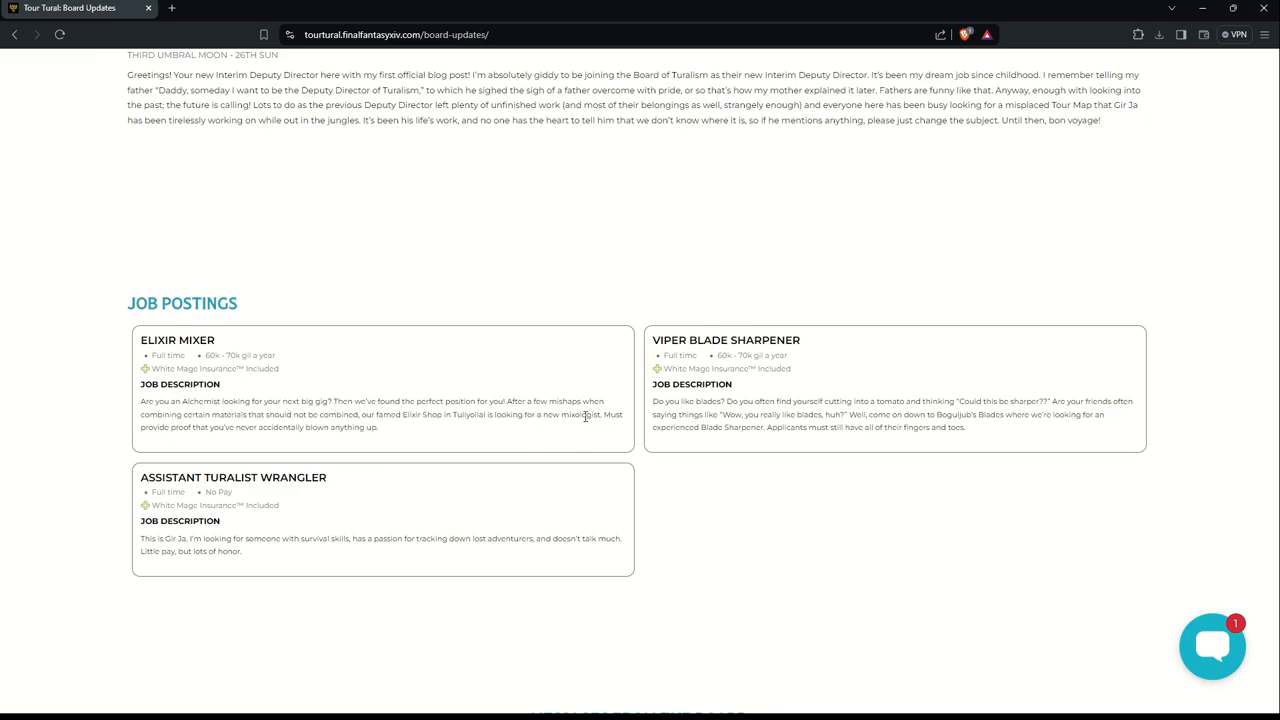
mouse_move(209, 427)
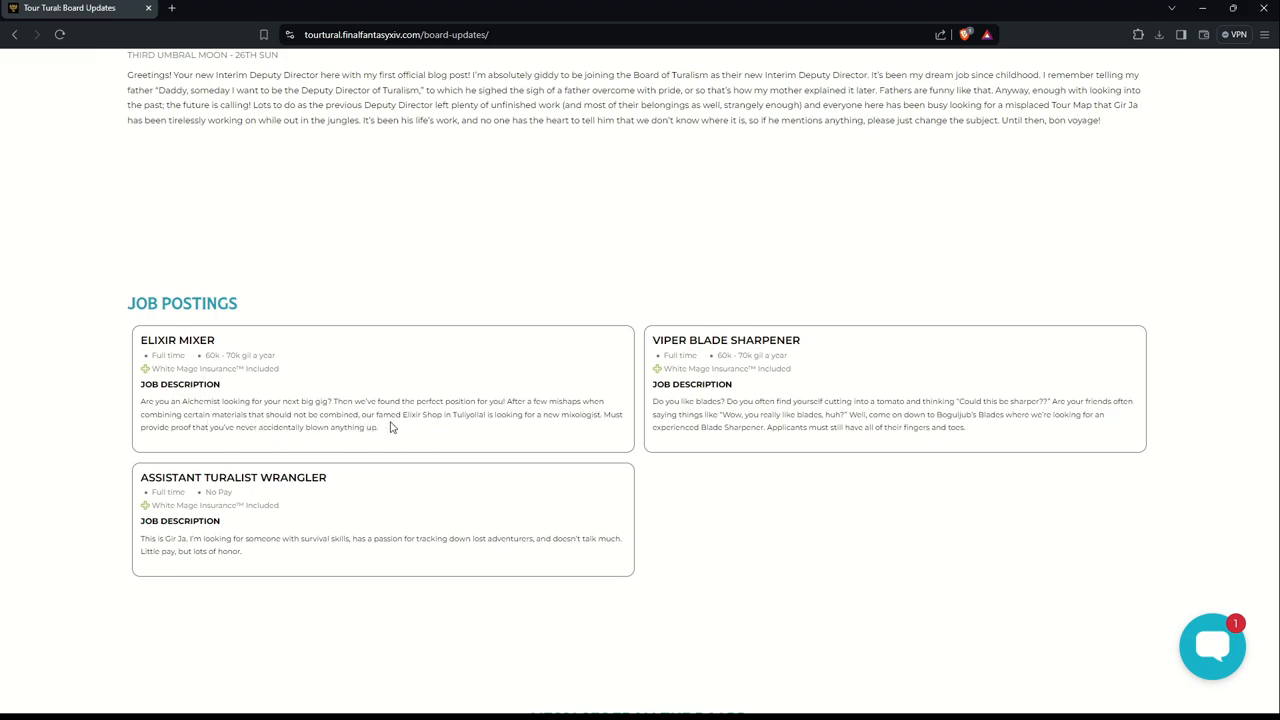
mouse_move(472, 425)
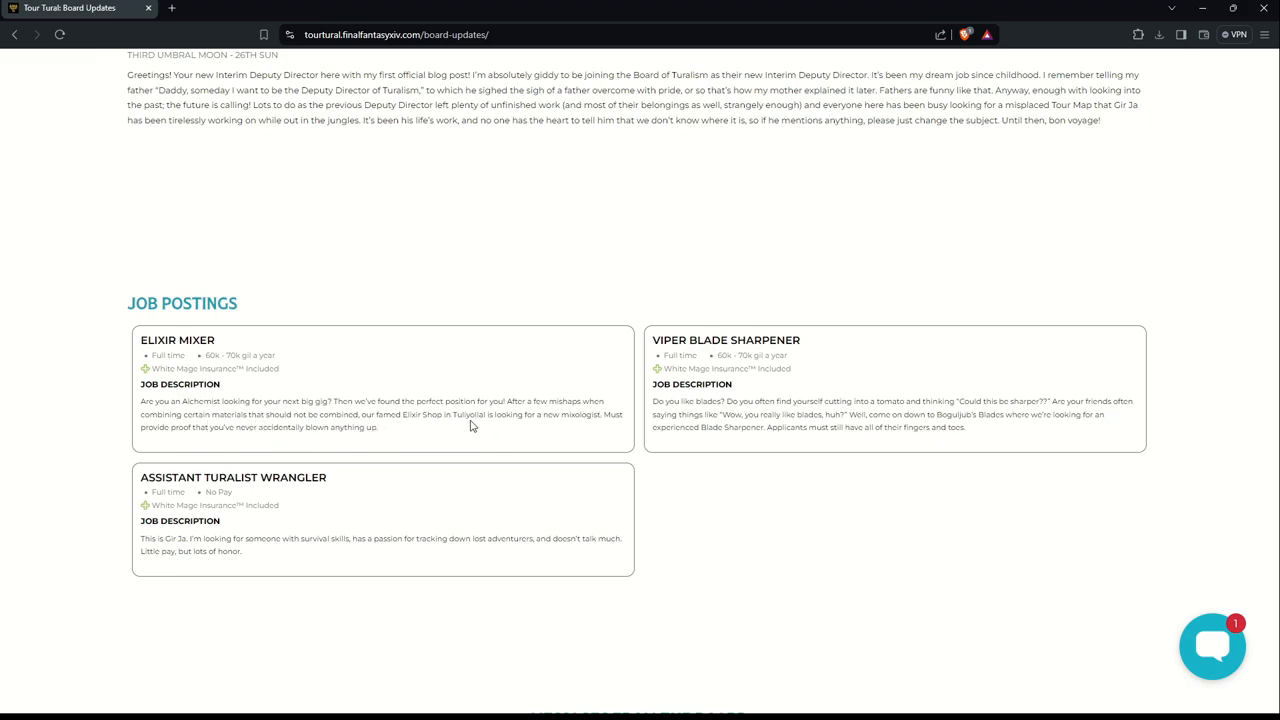
mouse_move(617, 425)
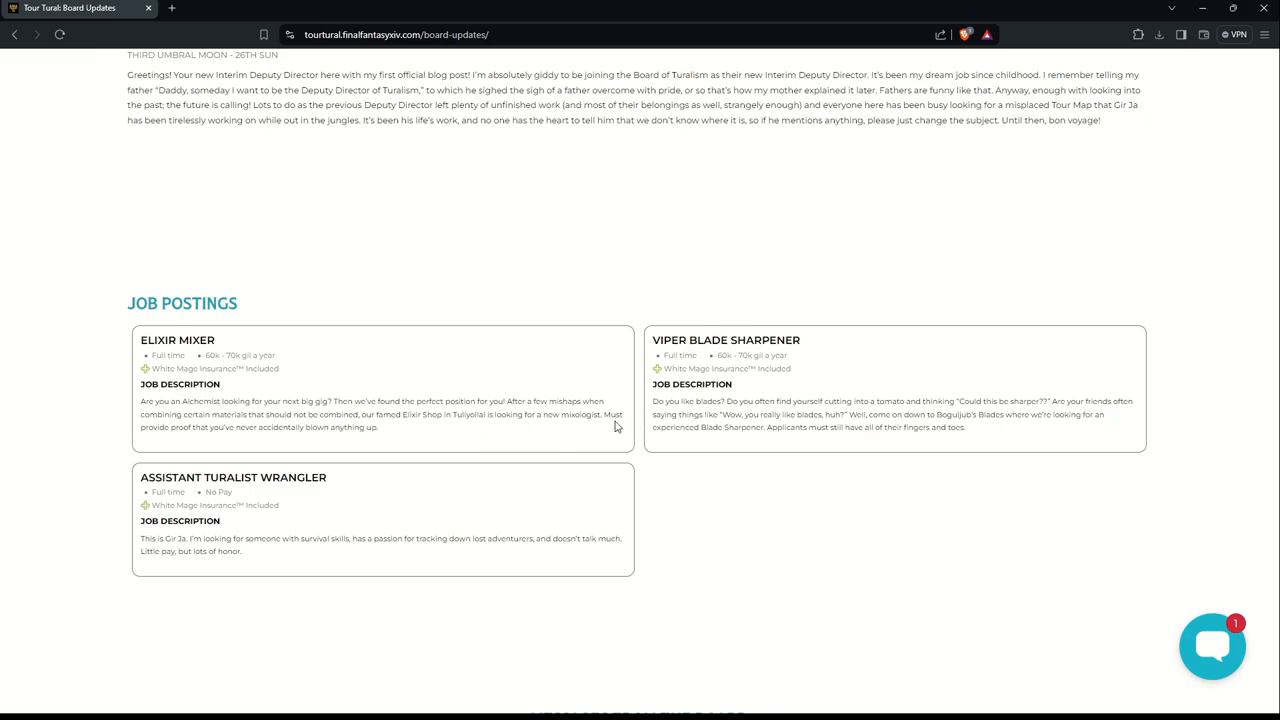
mouse_move(614, 427)
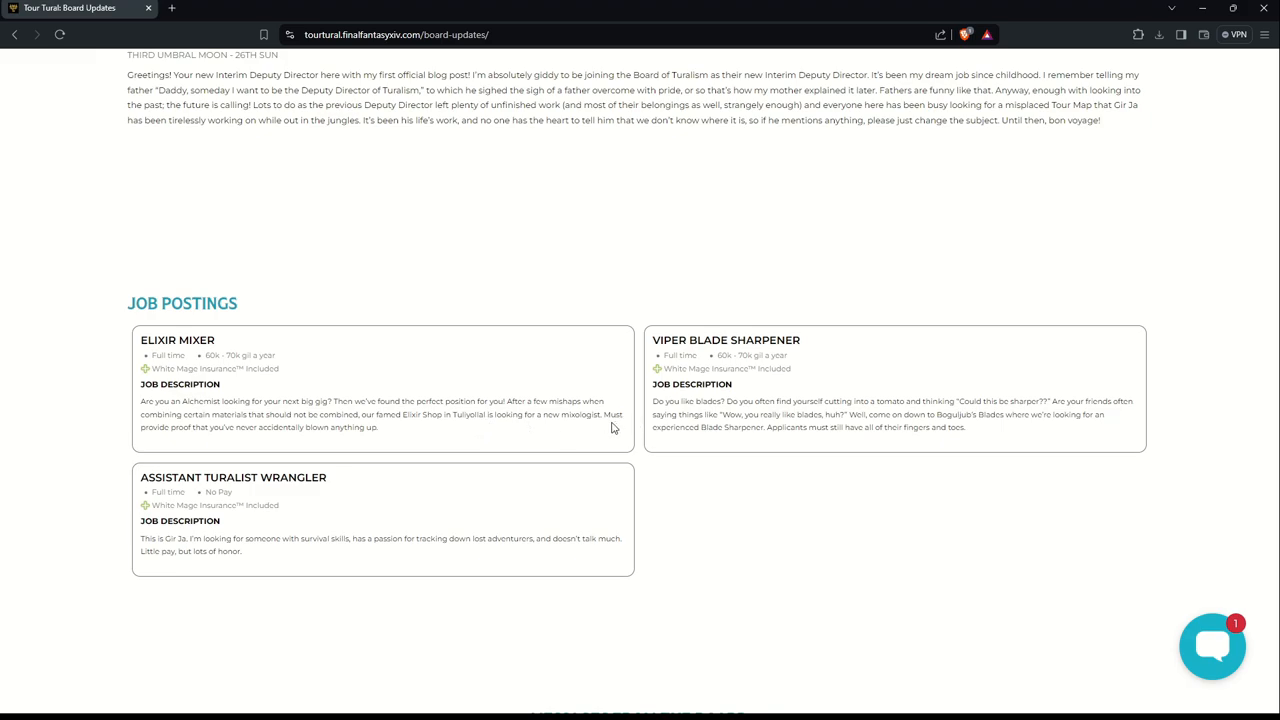
mouse_move(330, 452)
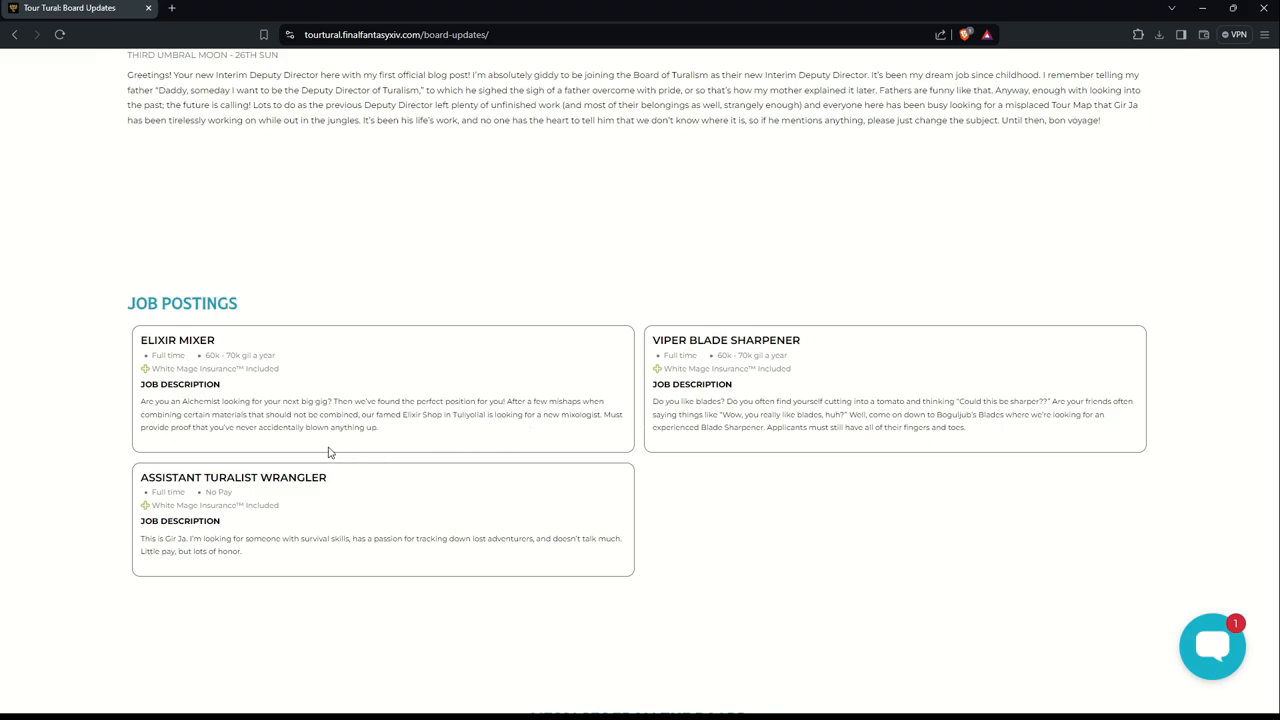
mouse_move(380, 444)
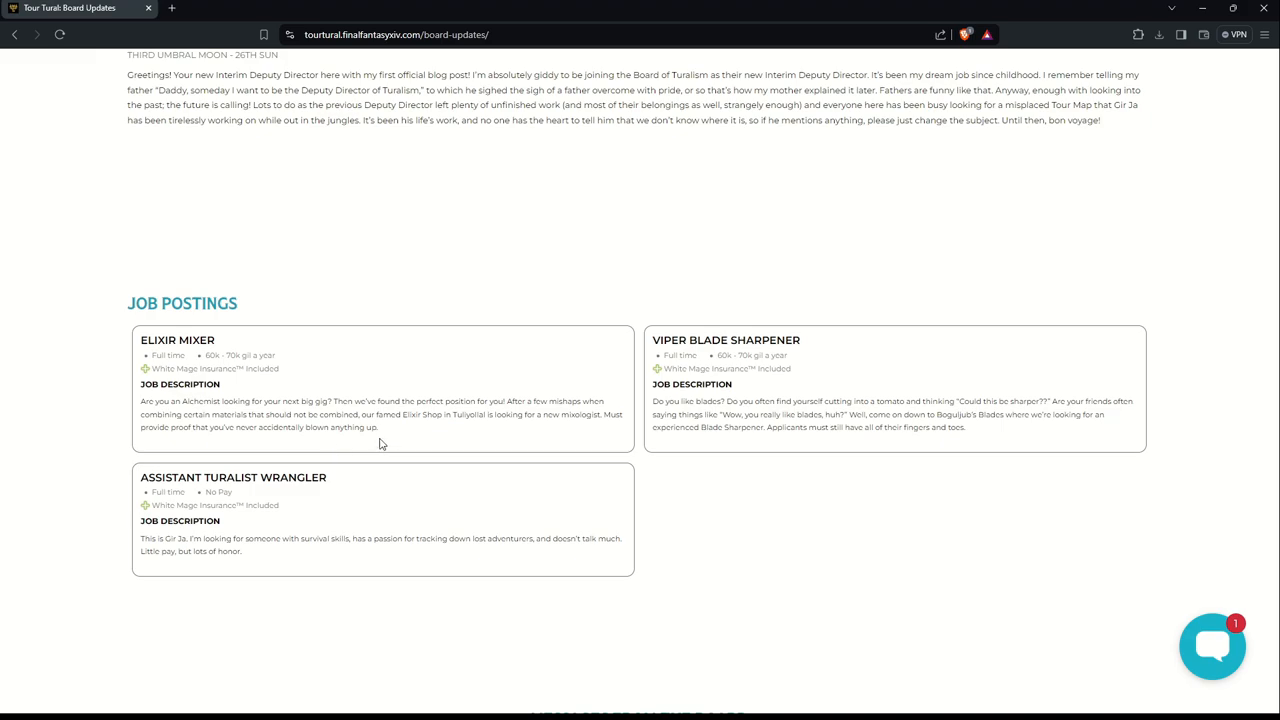
scroll("down", 3)
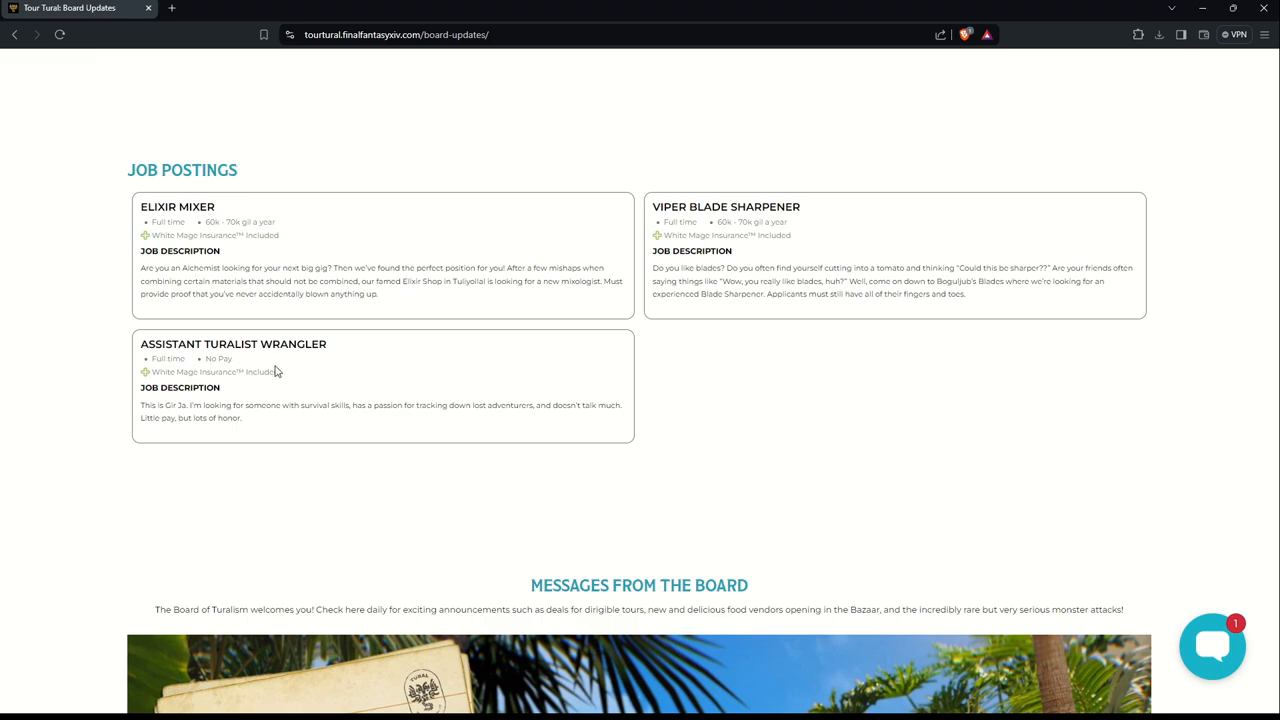
mouse_move(225, 384)
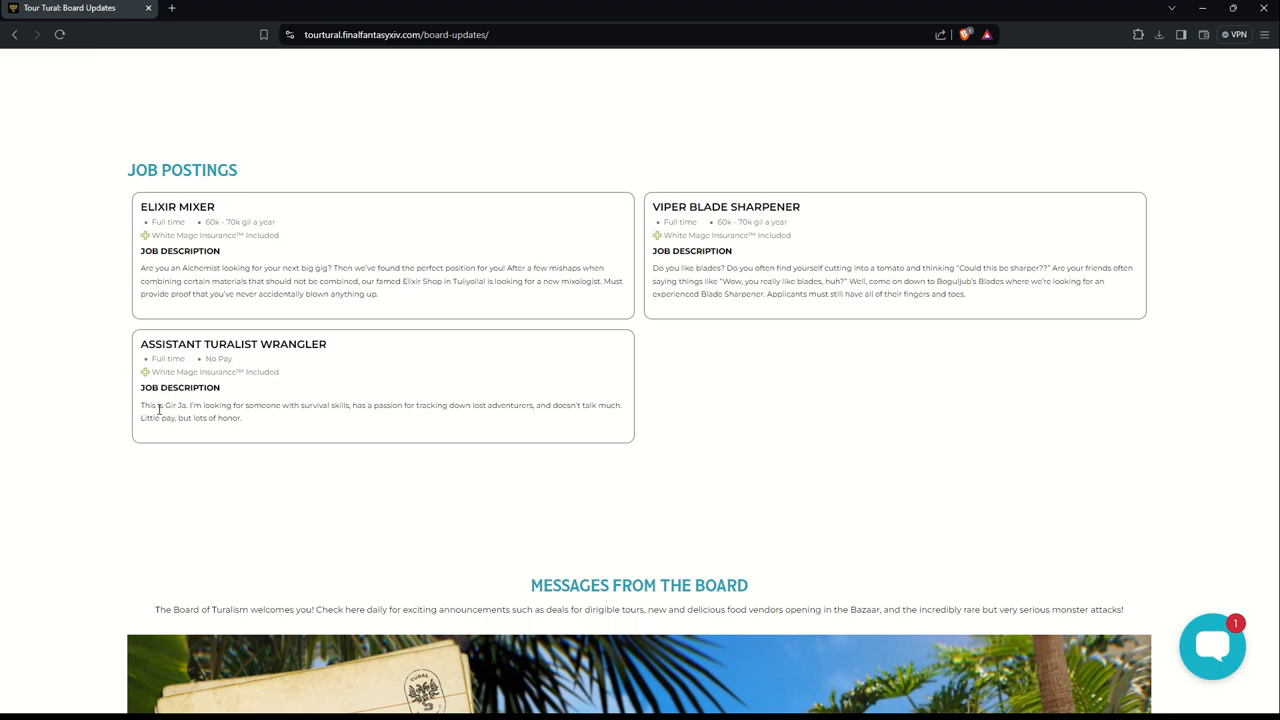
mouse_move(293, 420)
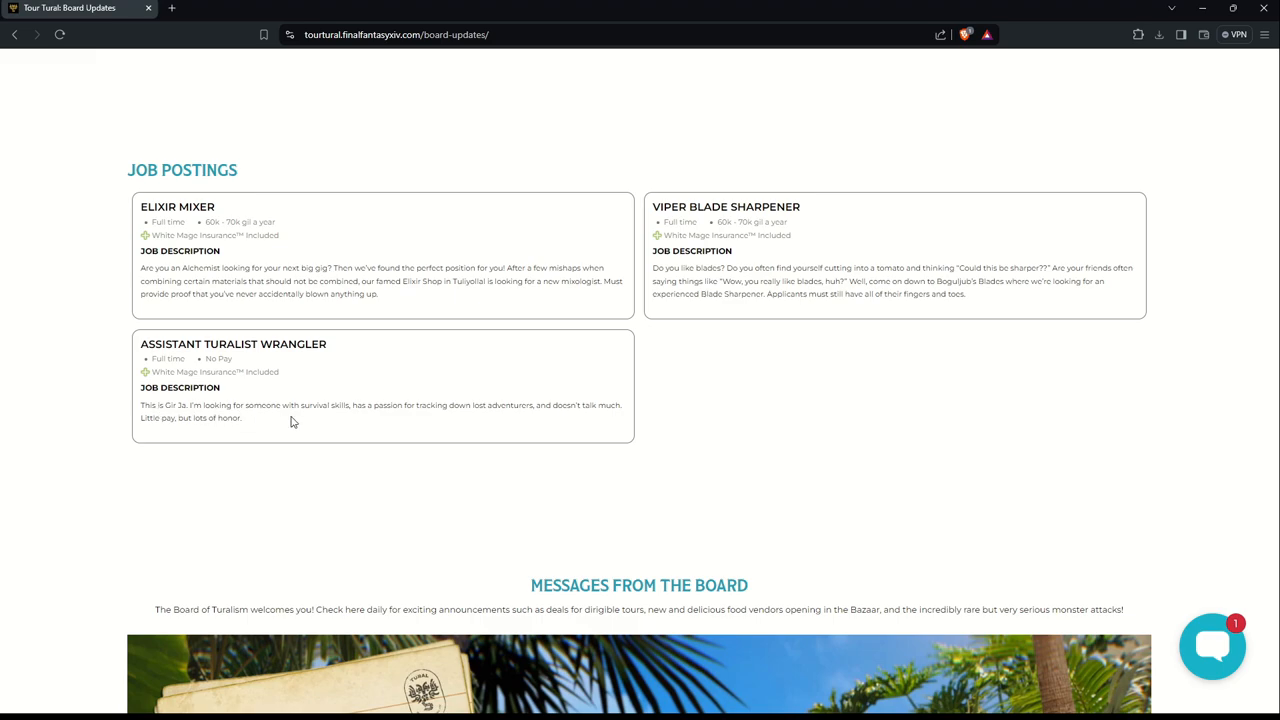
mouse_move(426, 416)
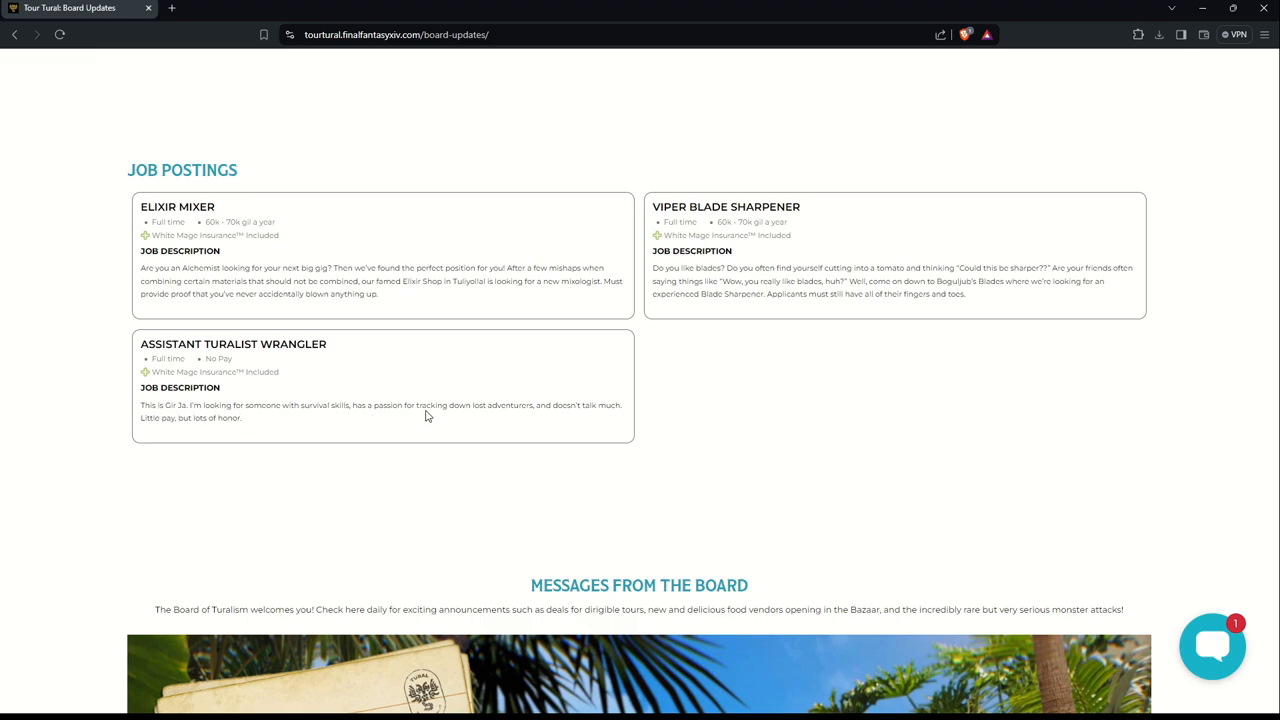
mouse_move(456, 418)
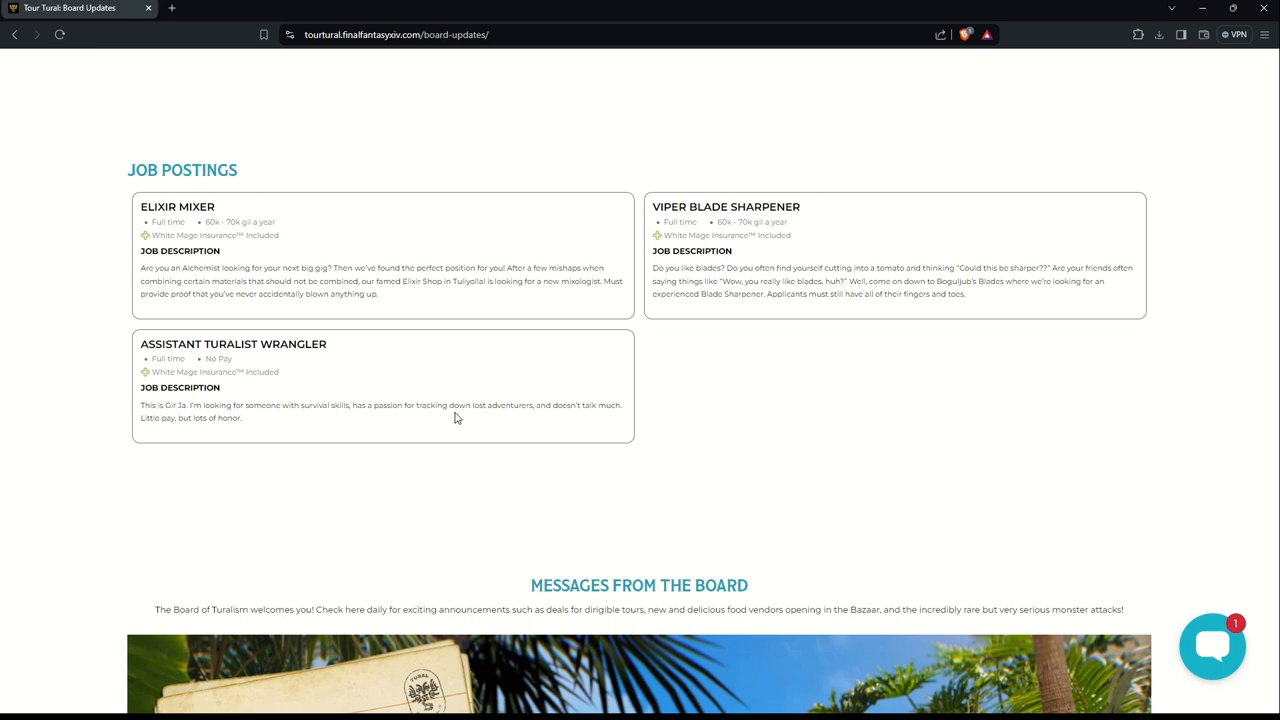
mouse_move(593, 416)
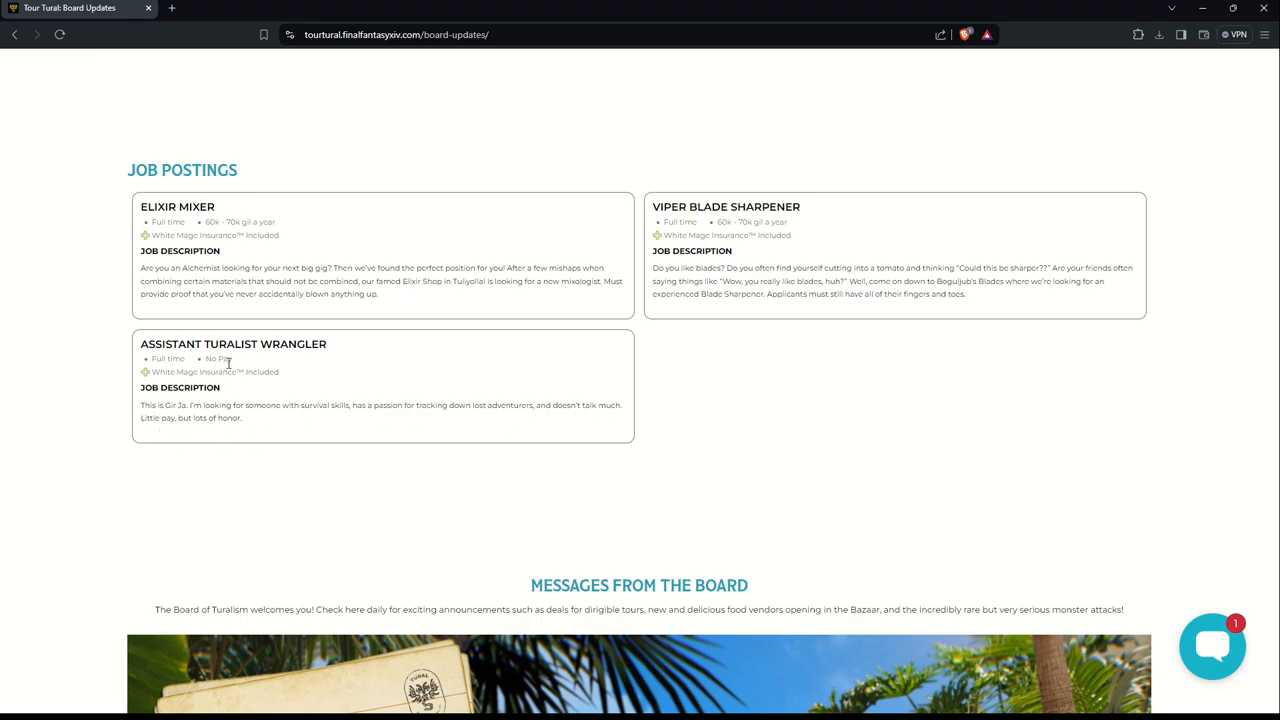
mouse_move(807, 463)
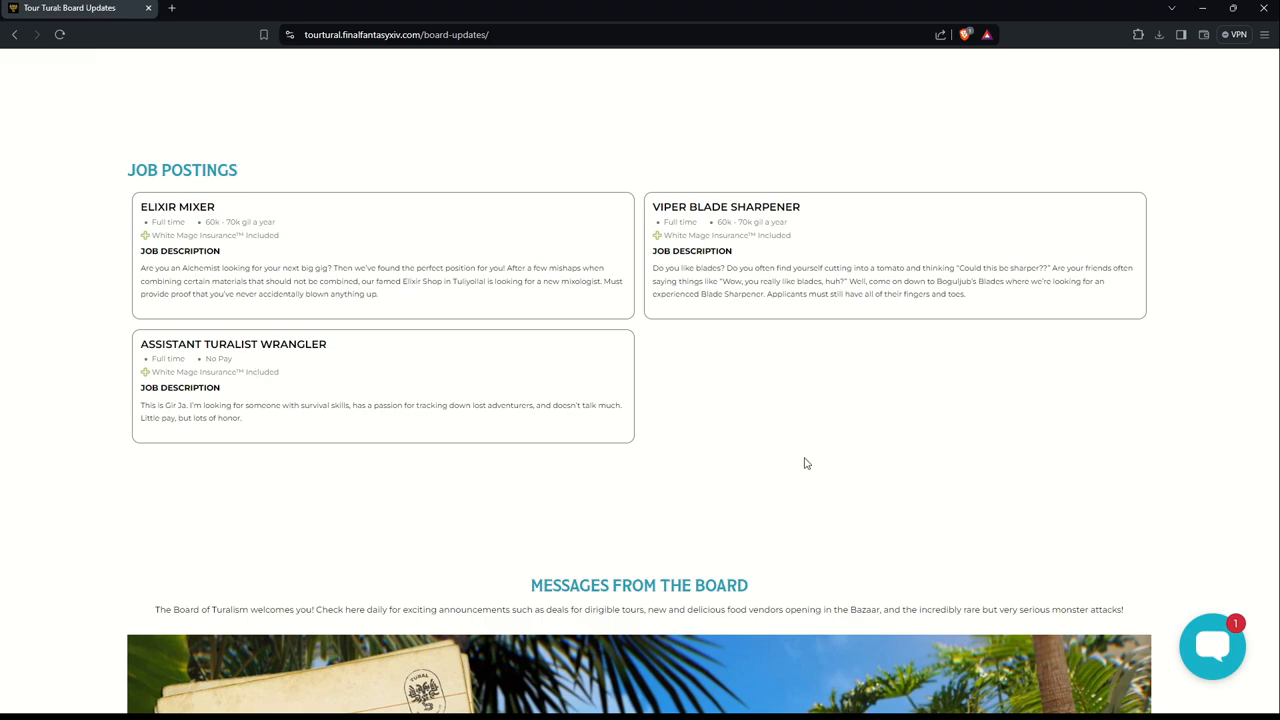
mouse_move(806, 462)
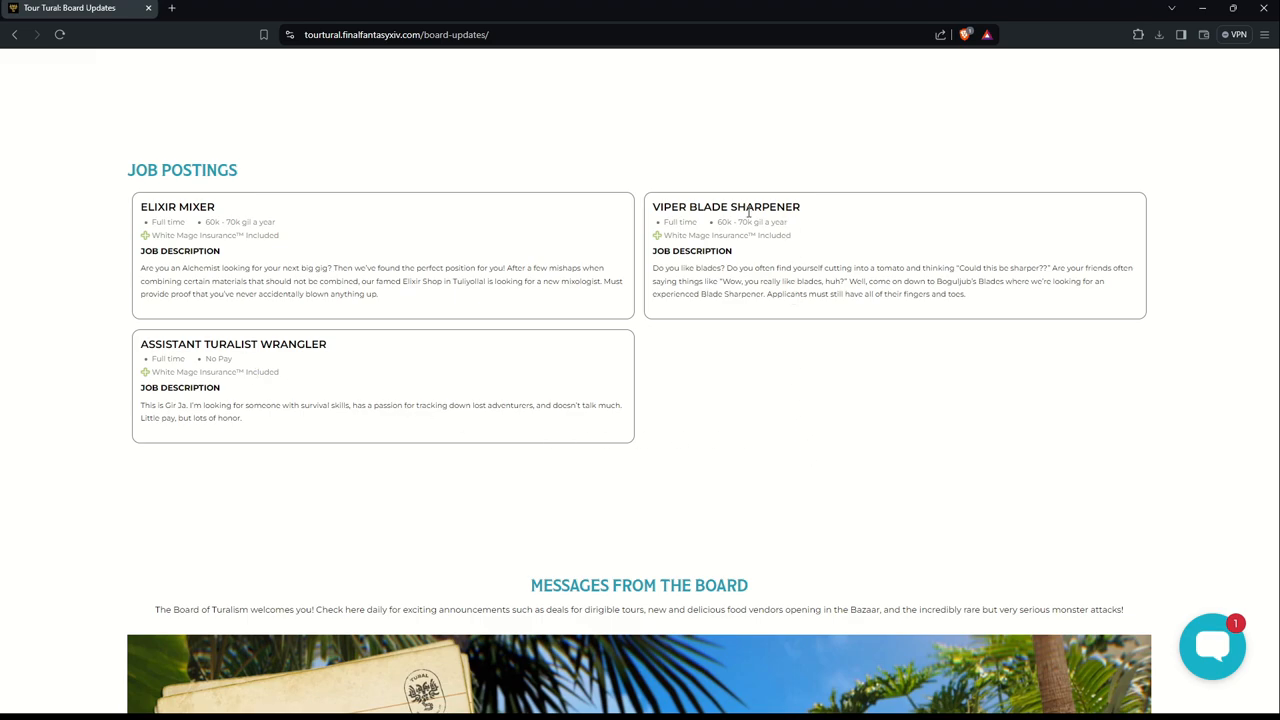
mouse_move(790, 247)
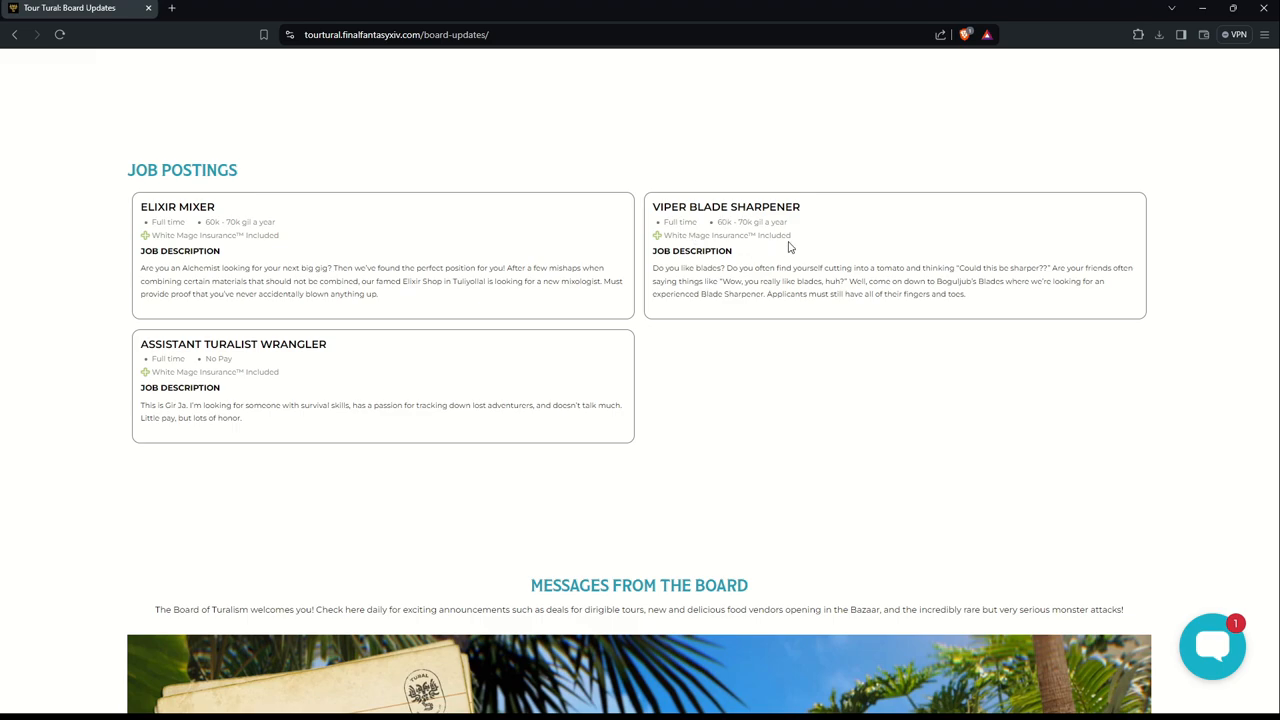
mouse_move(770, 232)
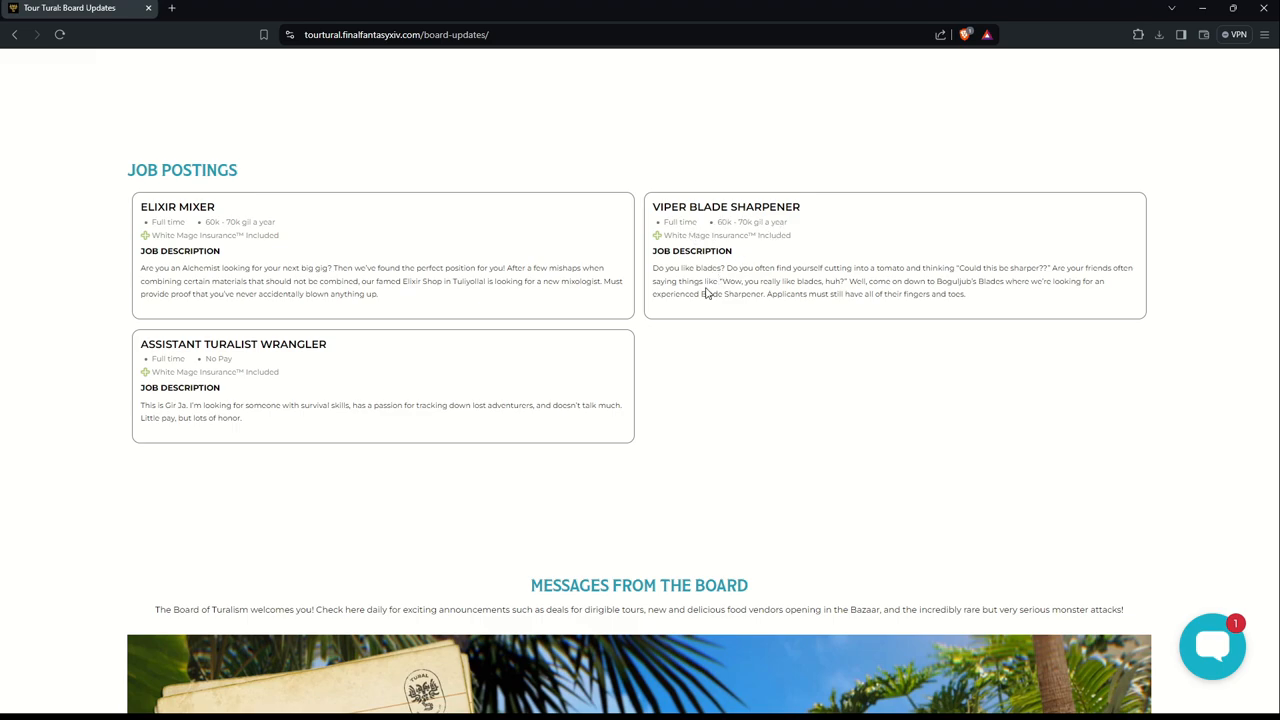
mouse_move(903, 279)
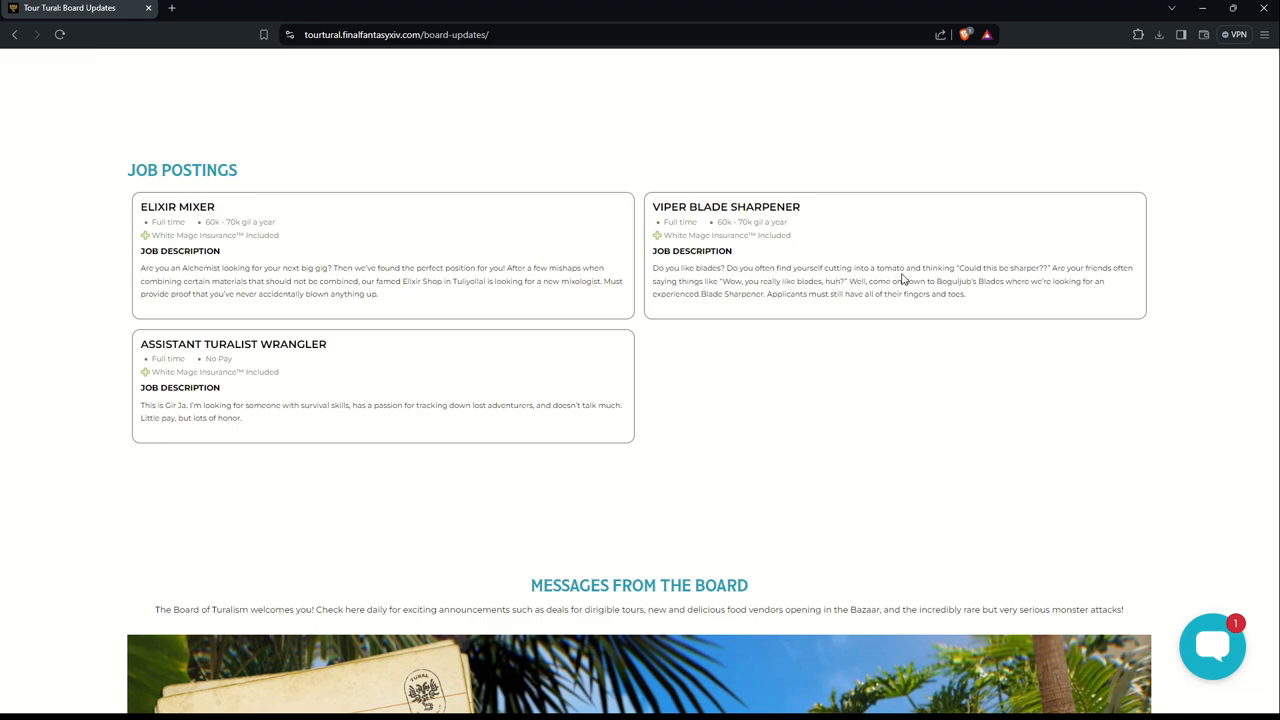
mouse_move(963, 272)
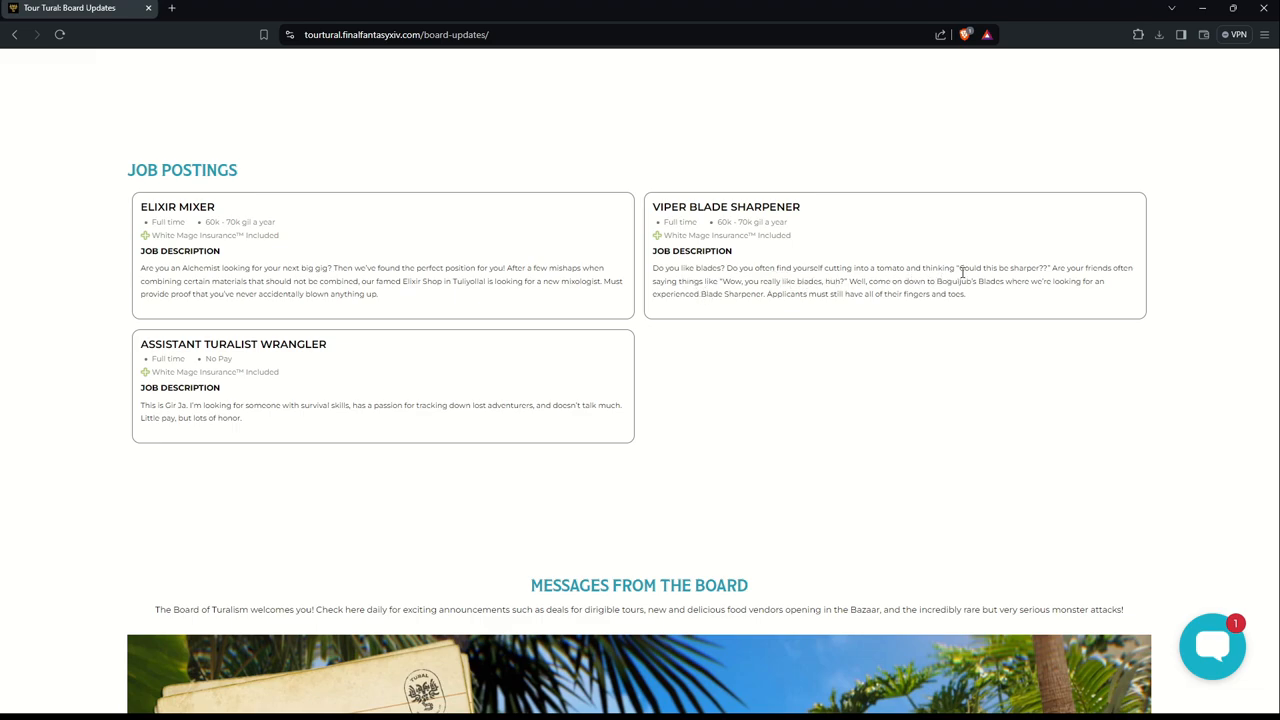
mouse_move(1122, 285)
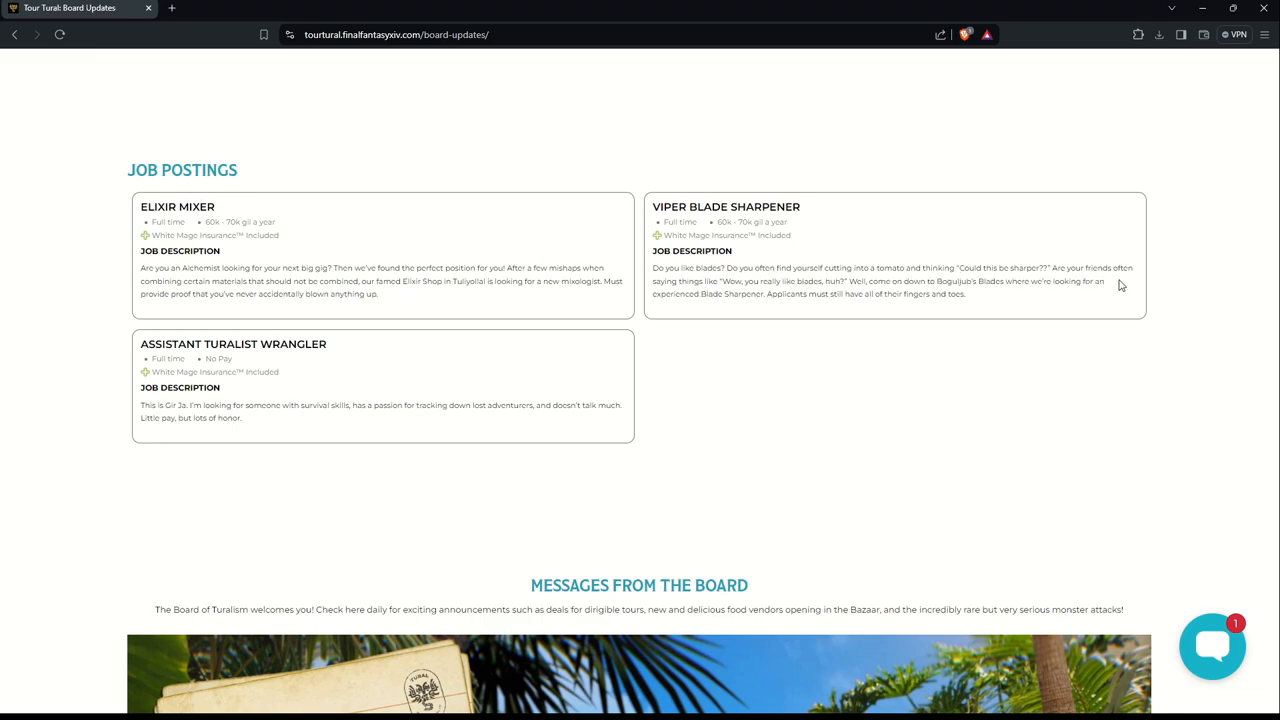
mouse_move(750, 293)
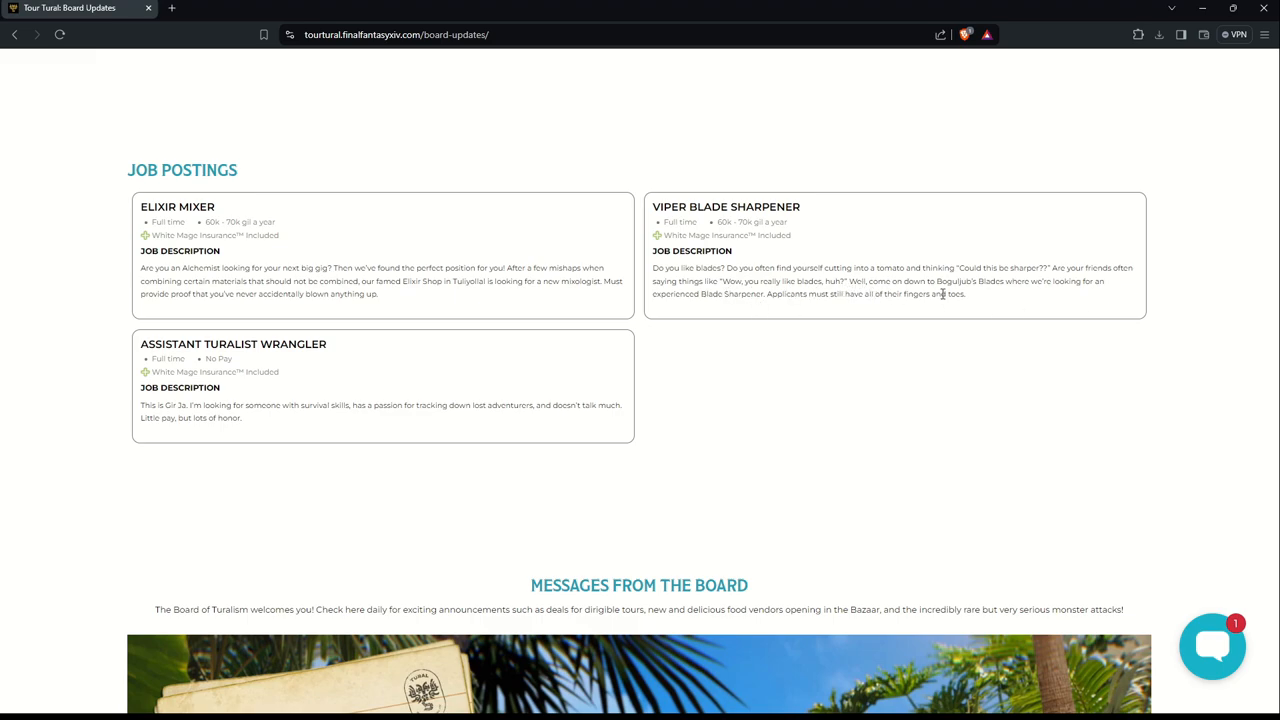
mouse_move(963, 305)
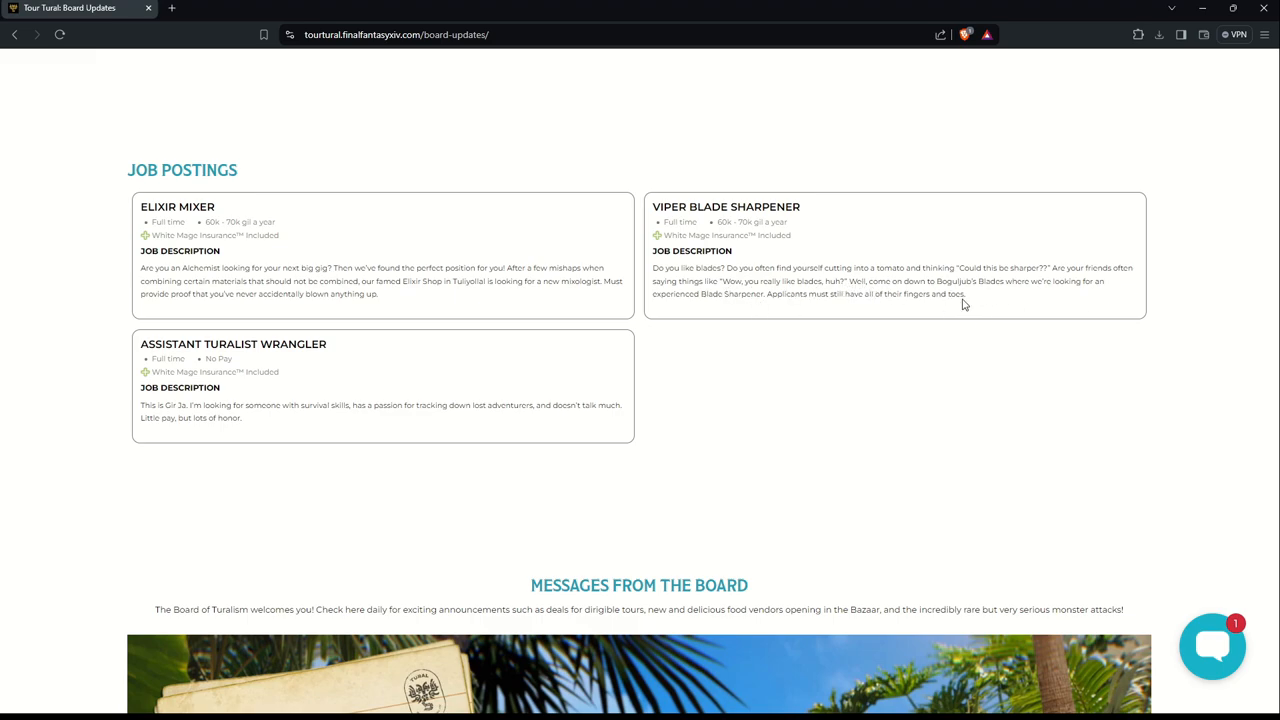
mouse_move(958, 297)
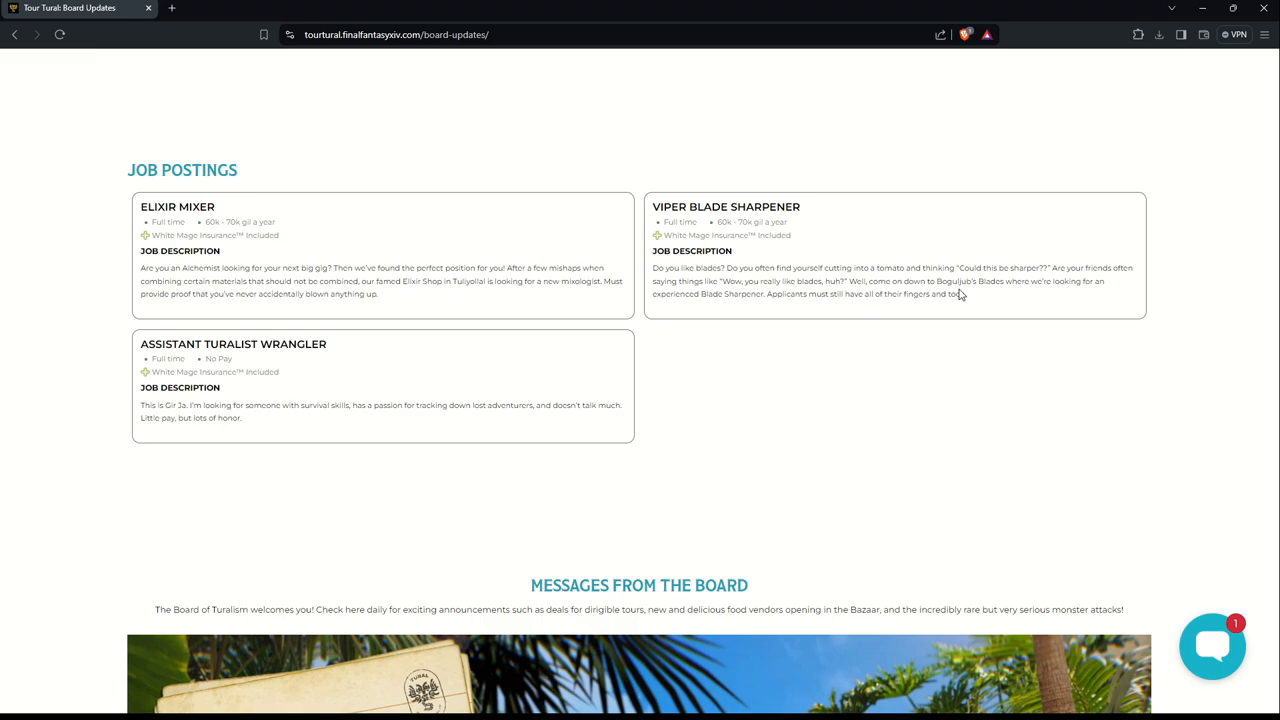
mouse_move(1025, 301)
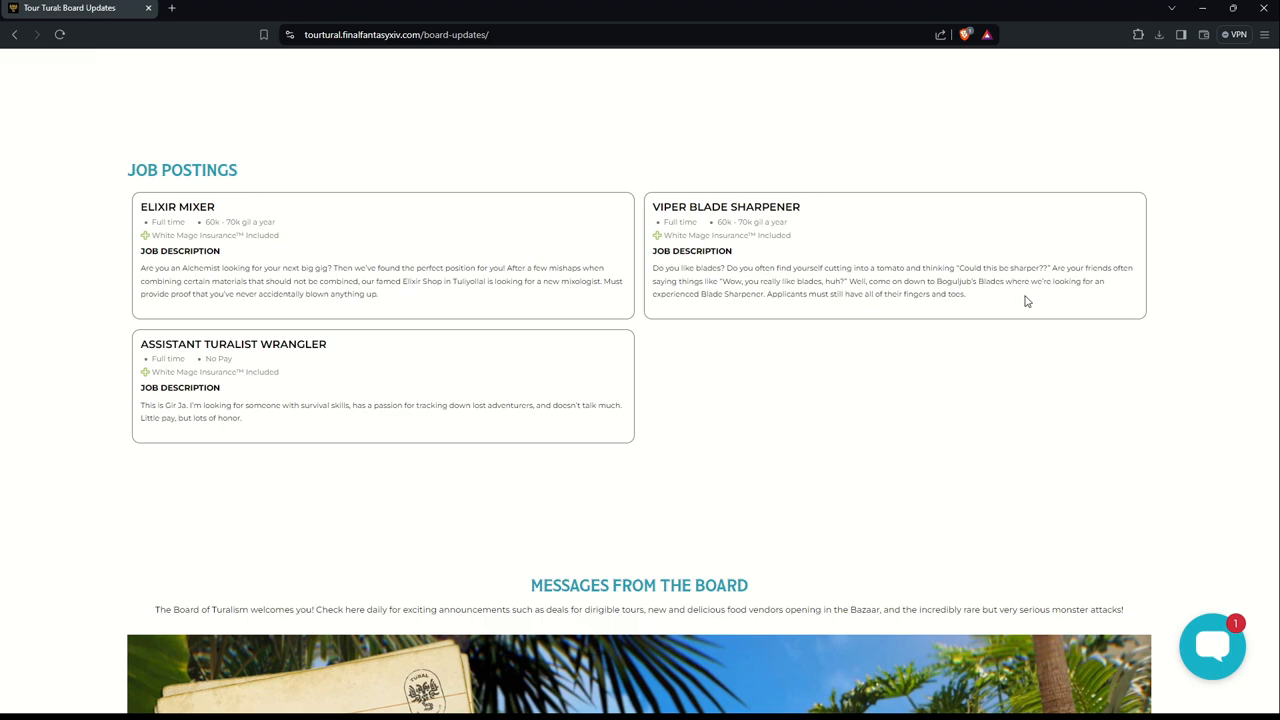
mouse_move(681, 294)
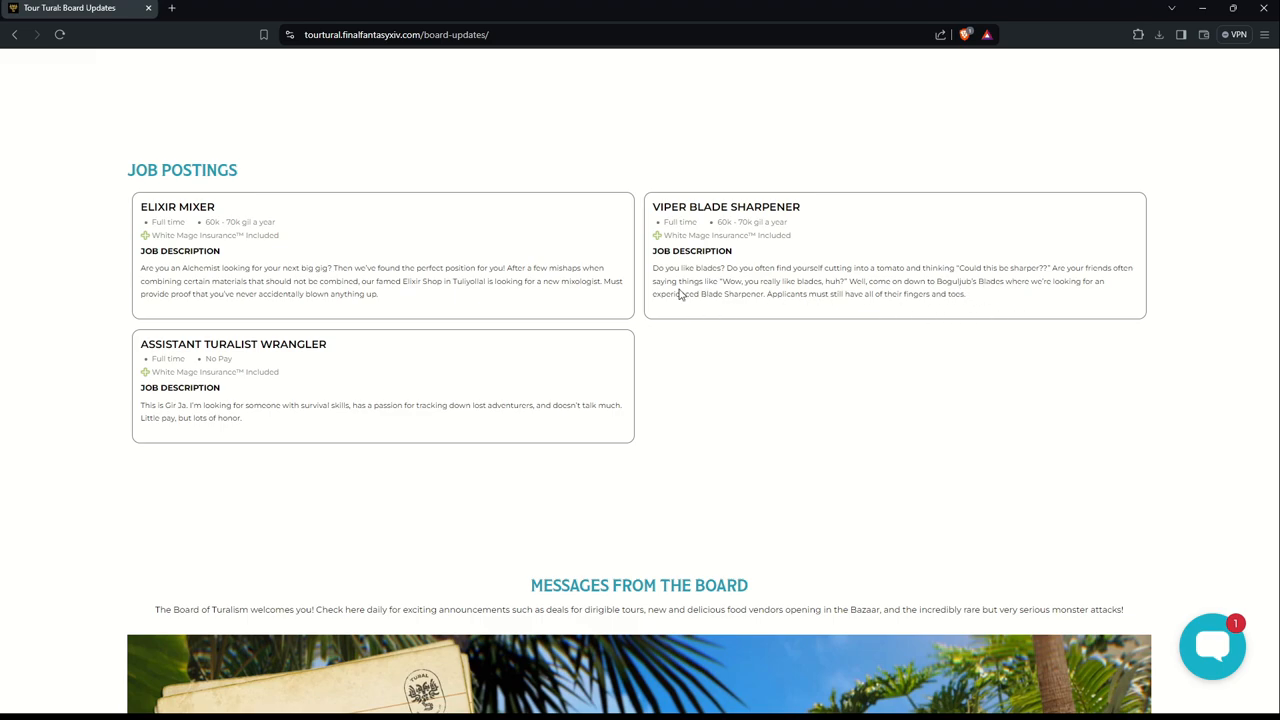
mouse_move(885, 307)
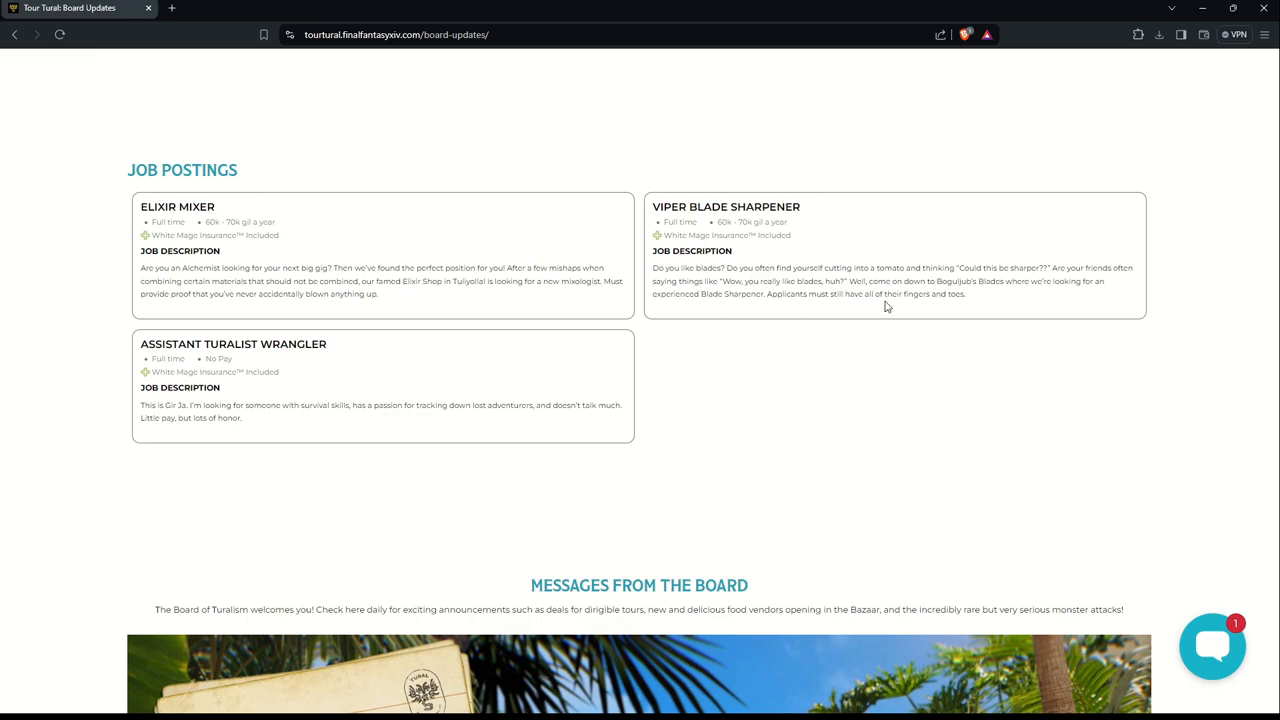
mouse_move(1007, 297)
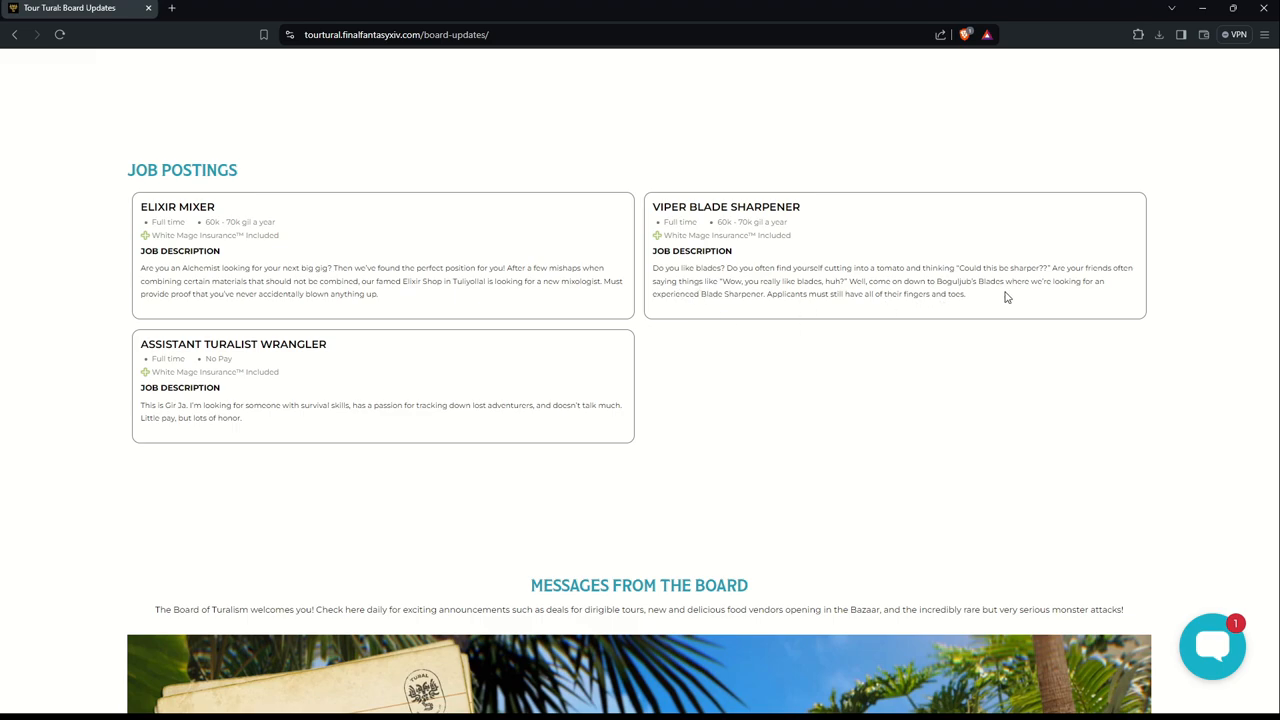
Step: Scroll to Messages From the Board and play the Tural Welcomes You video
scroll("down", 3)
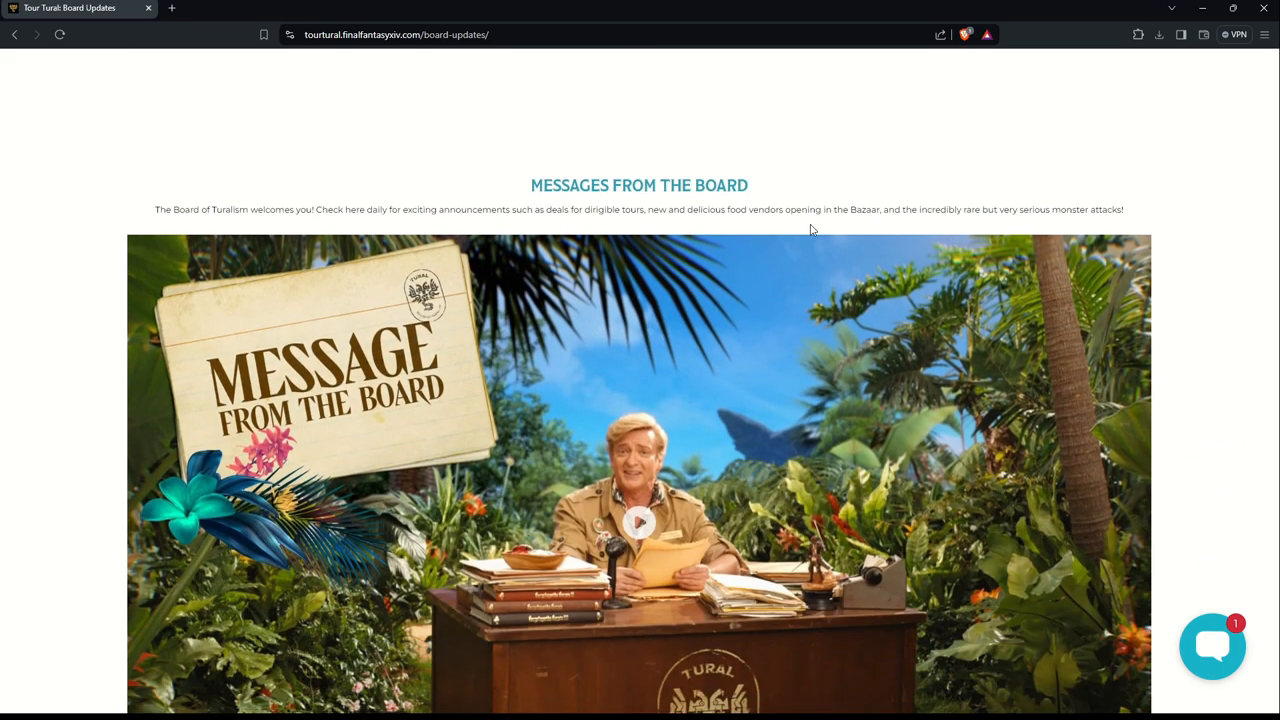
mouse_move(605, 226)
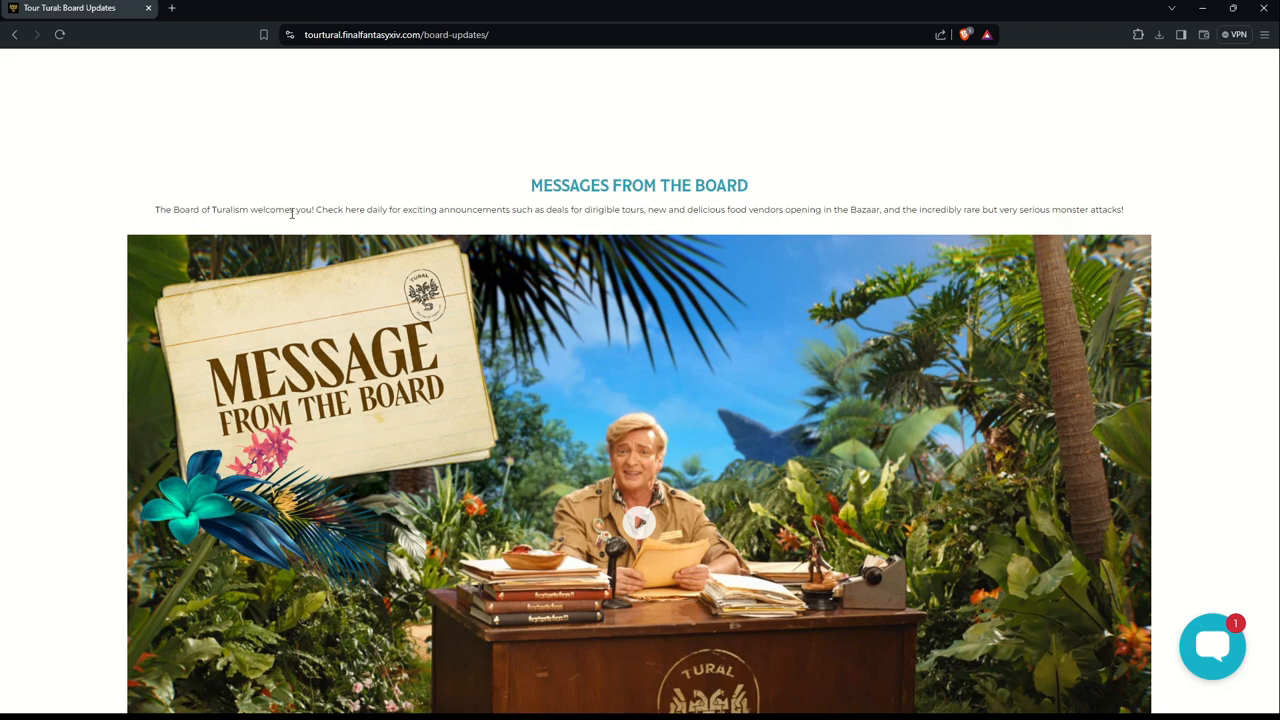
mouse_move(419, 225)
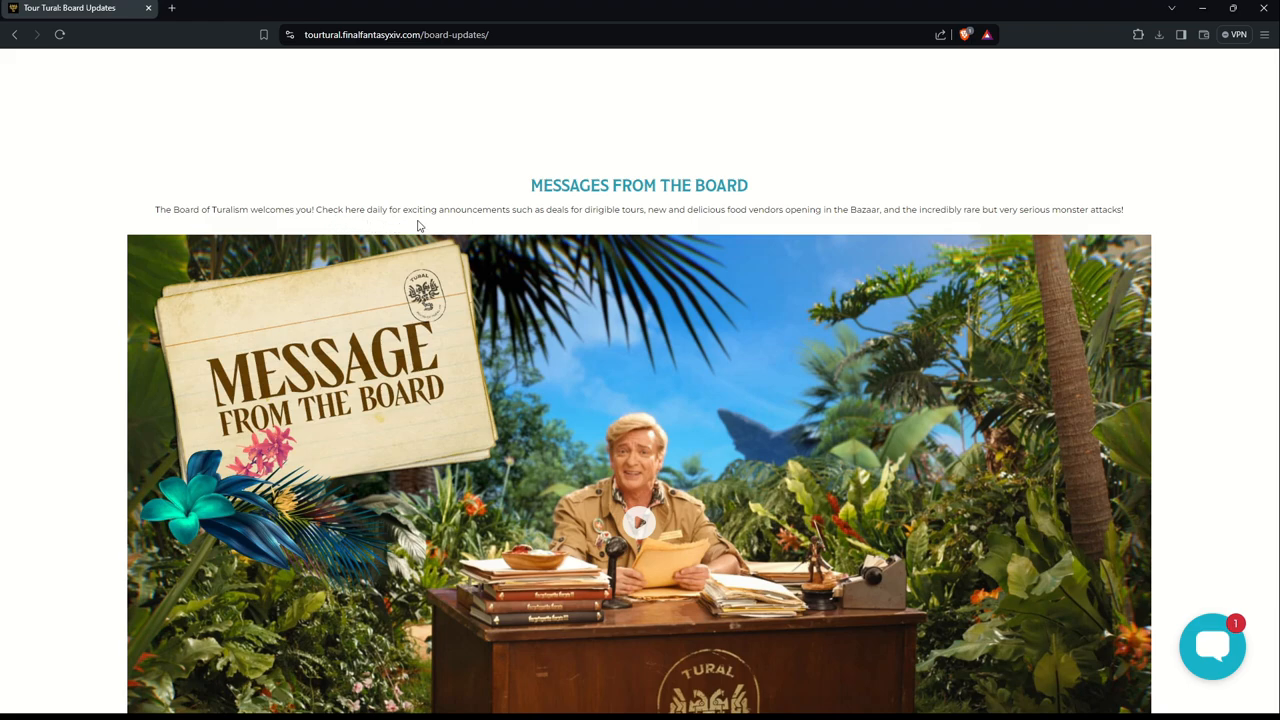
mouse_move(590, 231)
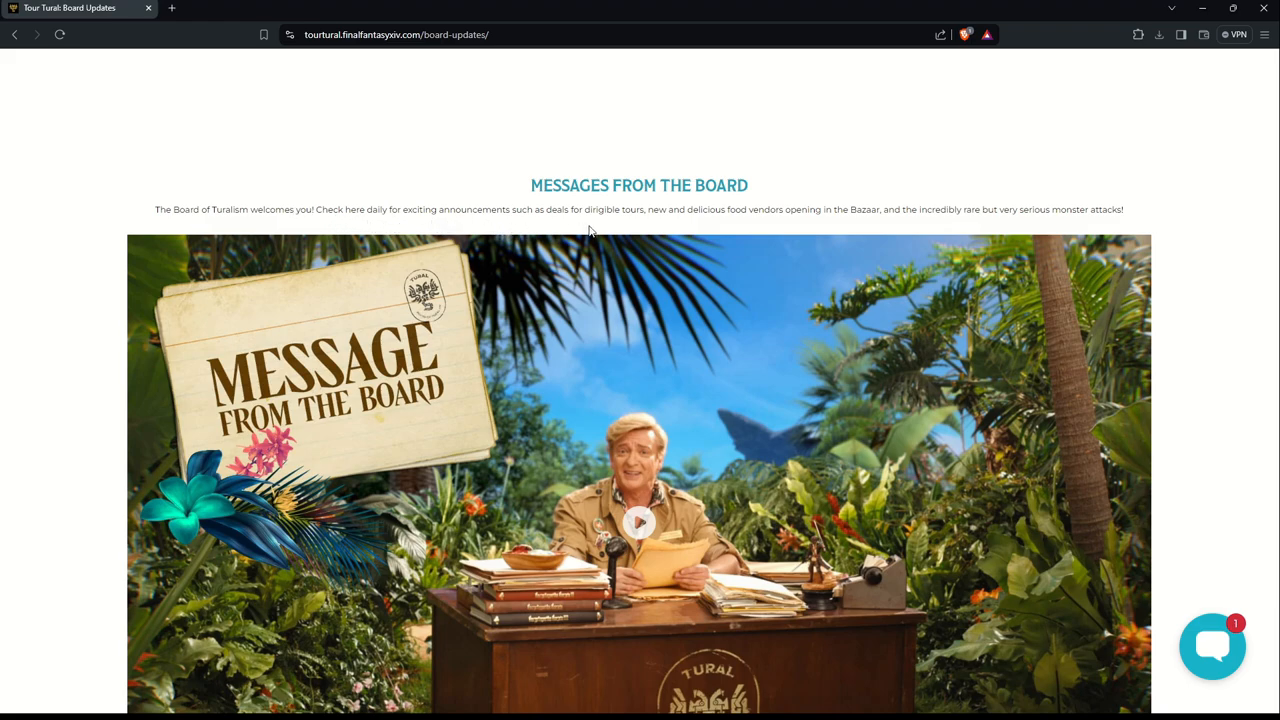
mouse_move(665, 224)
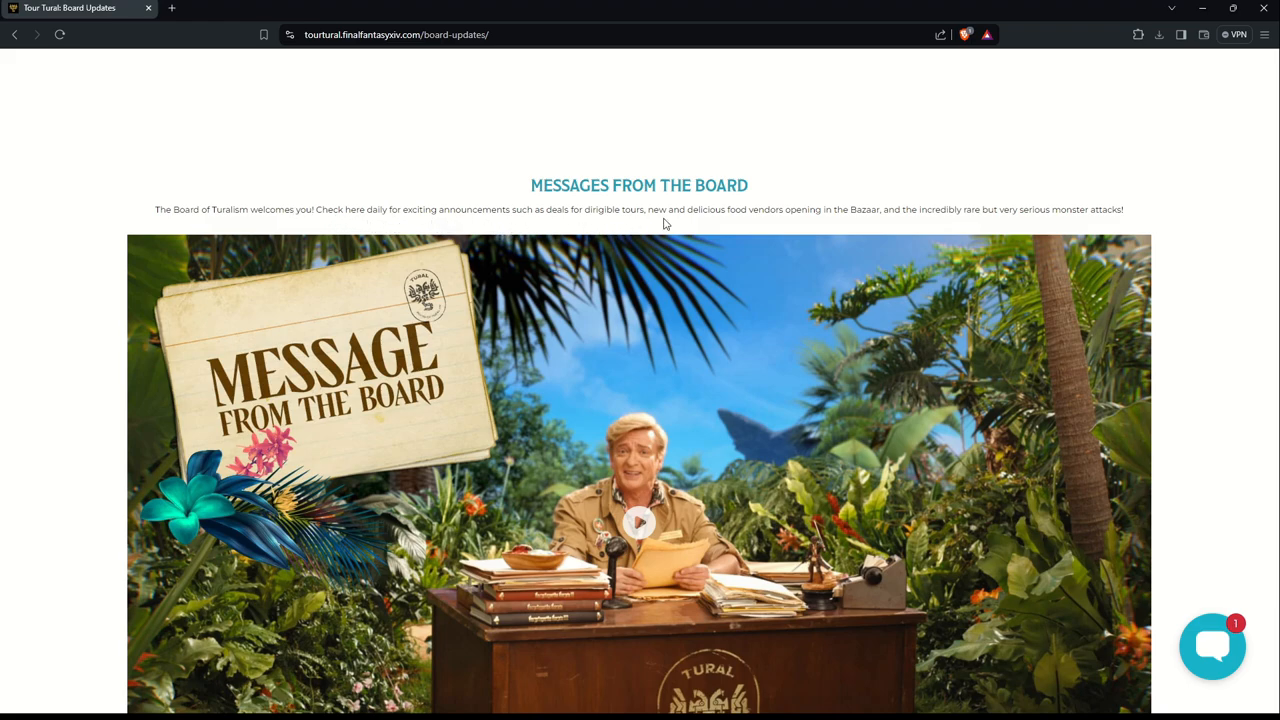
mouse_move(729, 226)
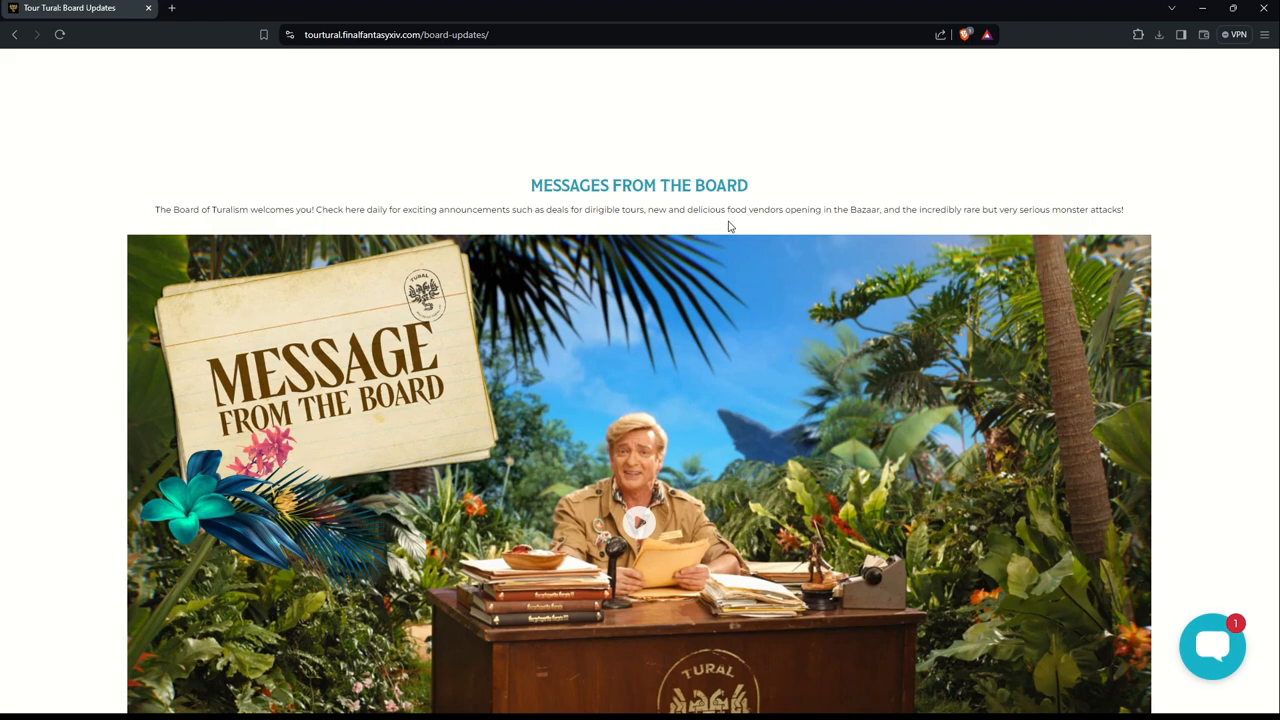
mouse_move(886, 226)
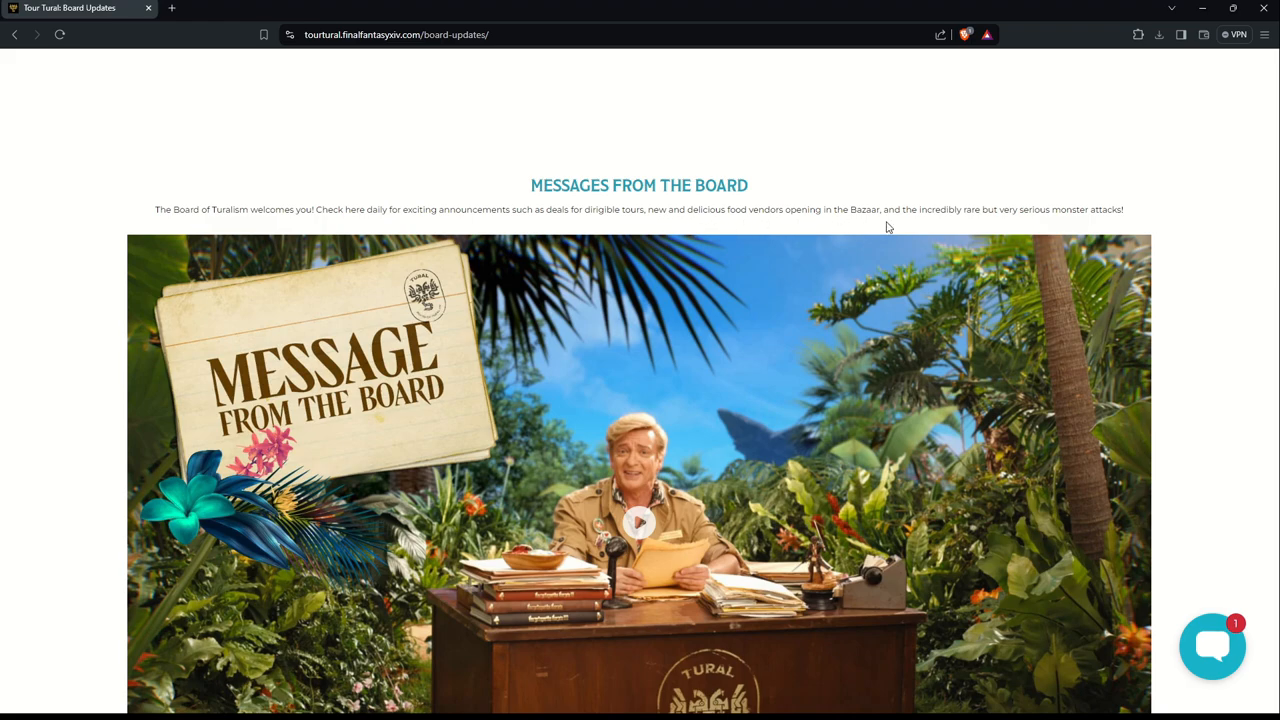
mouse_move(1063, 229)
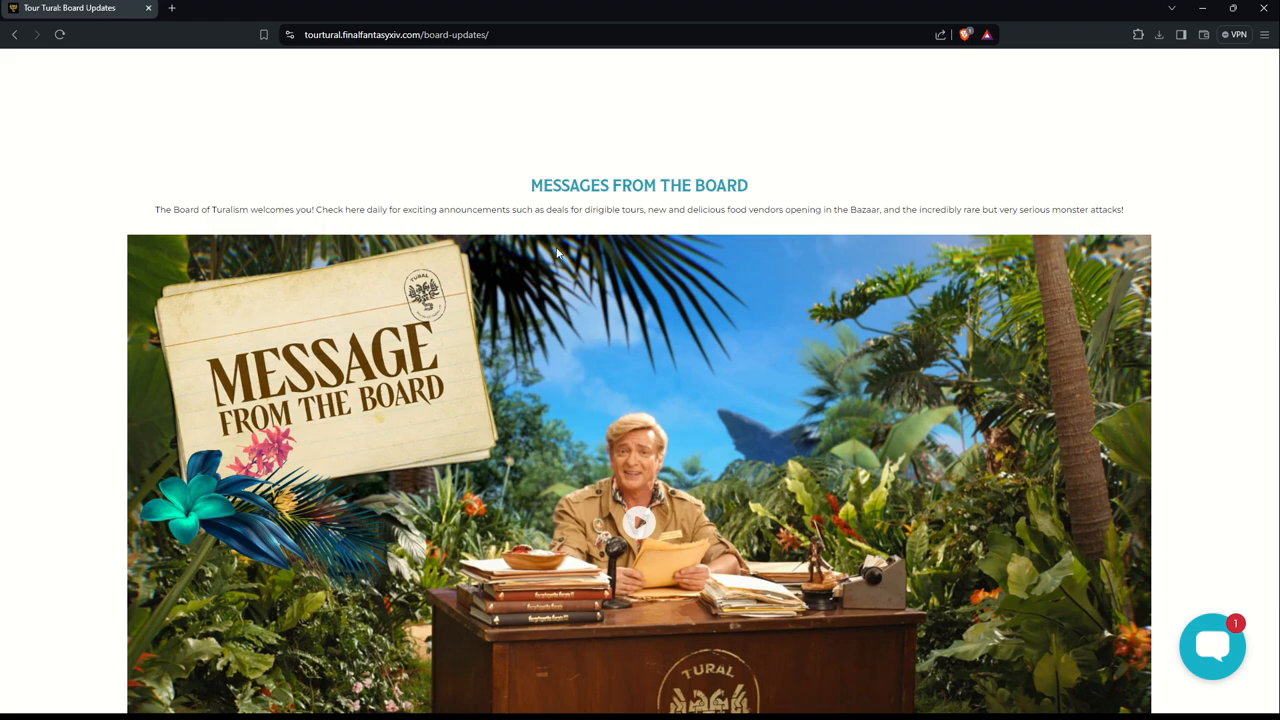
left_click(639, 523)
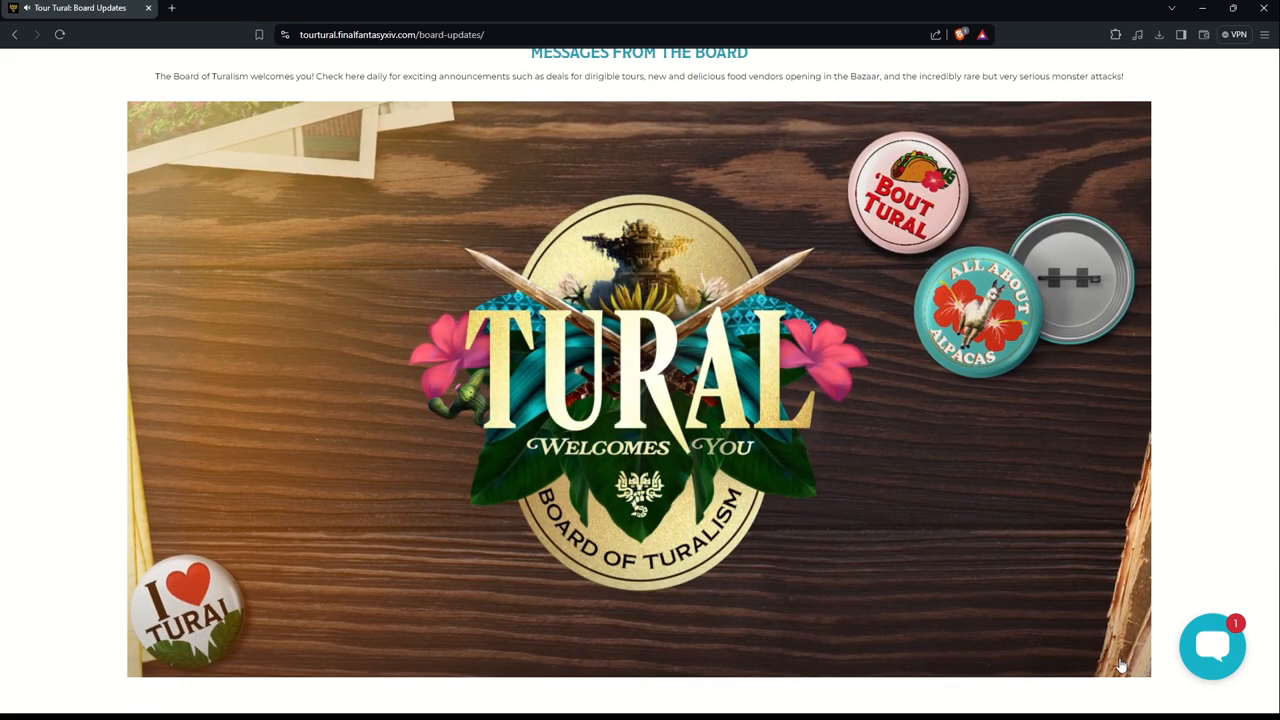
Step: Play the Message From the Board video to its end card, then glance at the Dawntrail banner
left_click(639, 385)
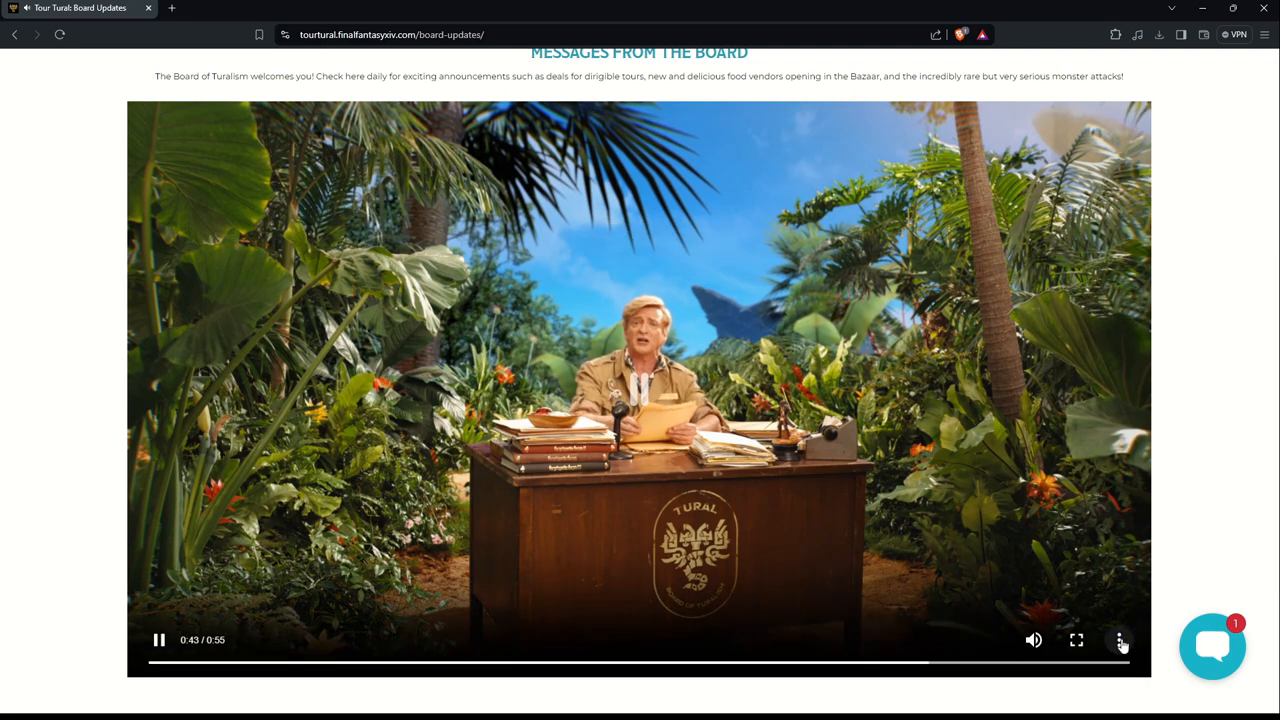
left_click(1120, 640)
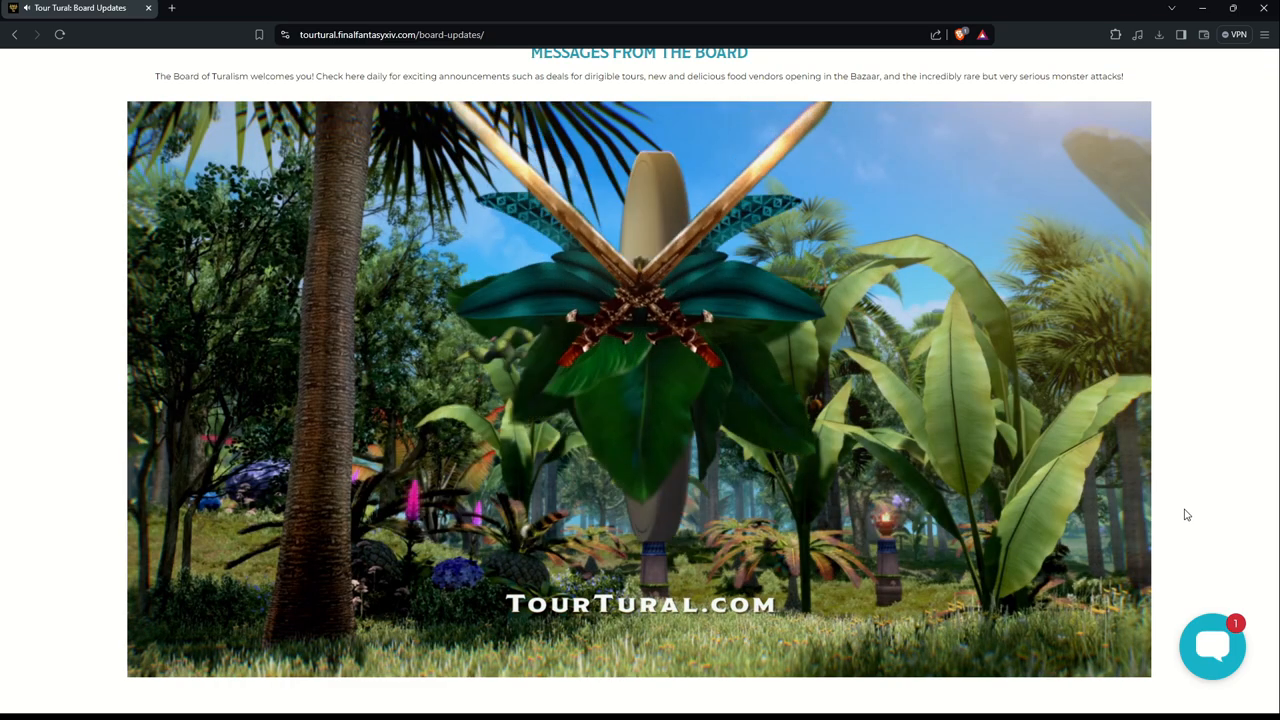
left_click(640, 390)
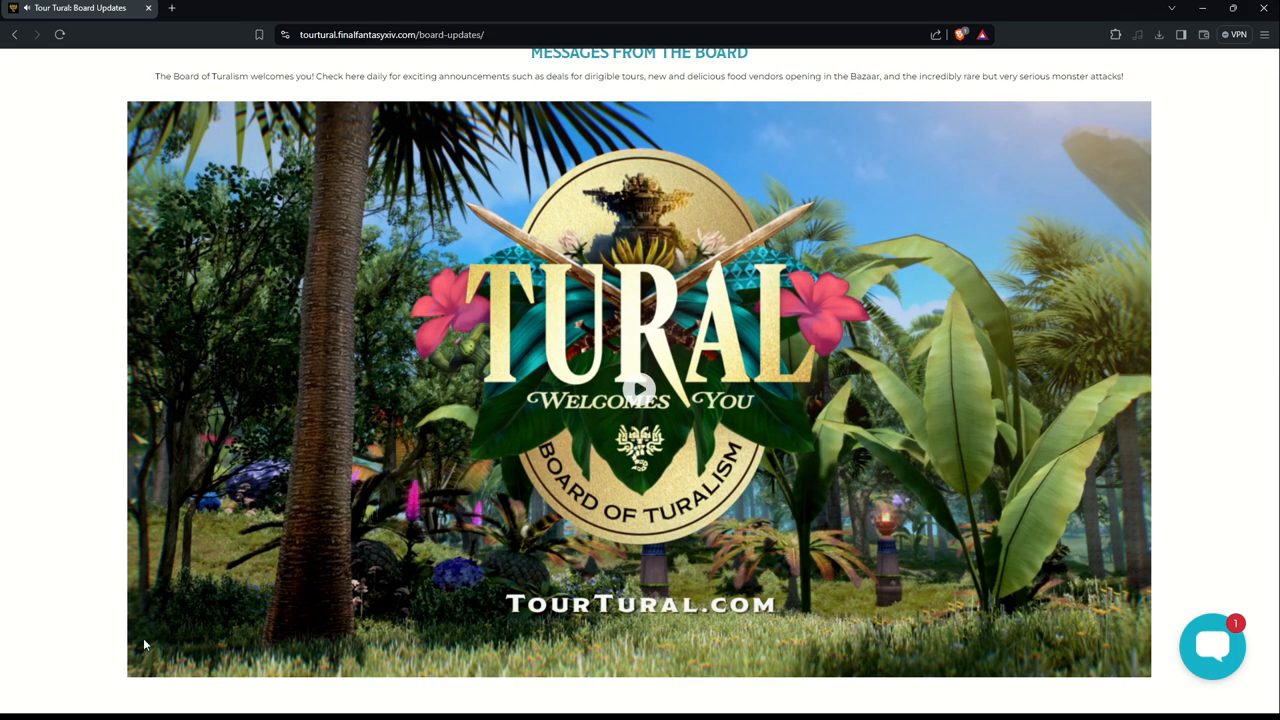
mouse_move(1158, 581)
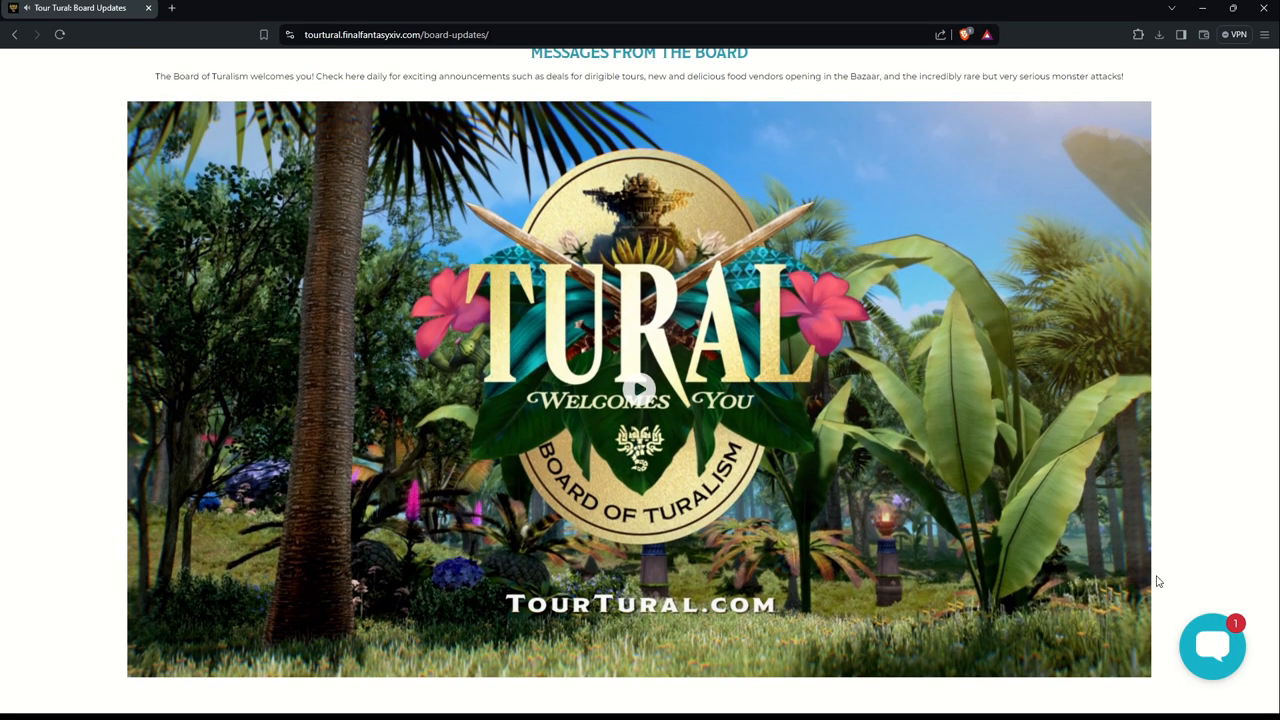
scroll("down", 3)
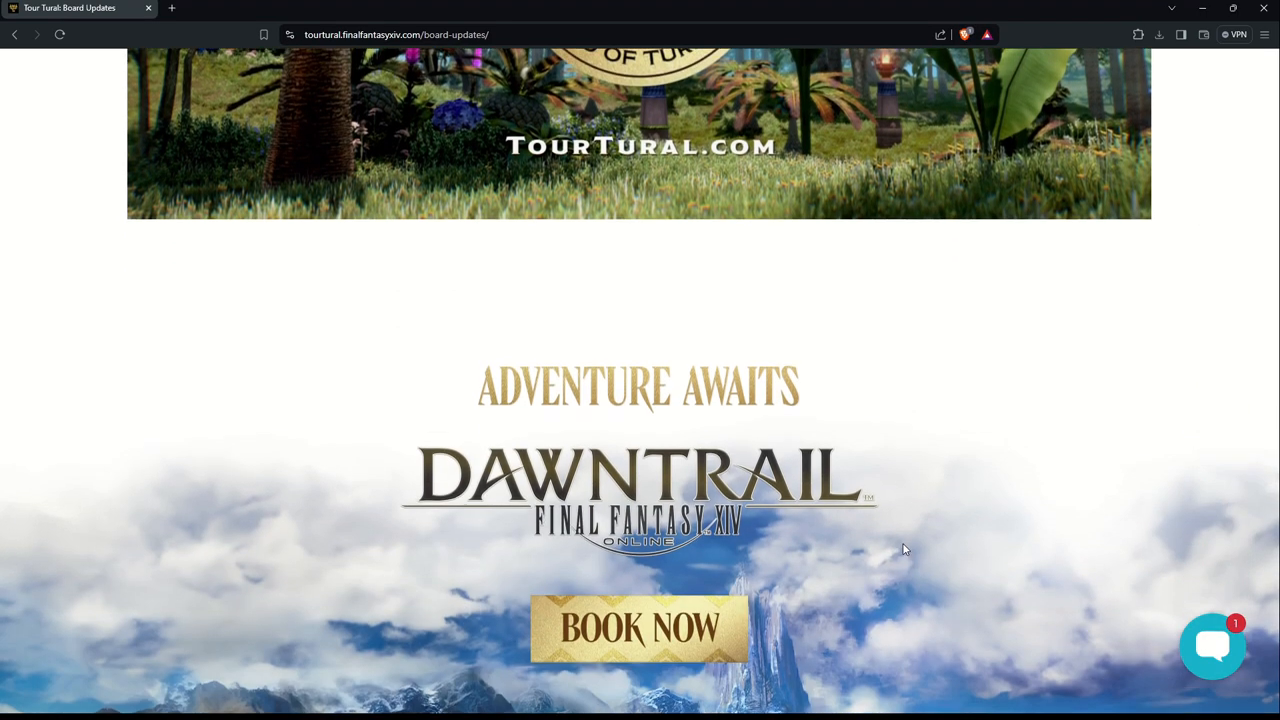
scroll("up", 3)
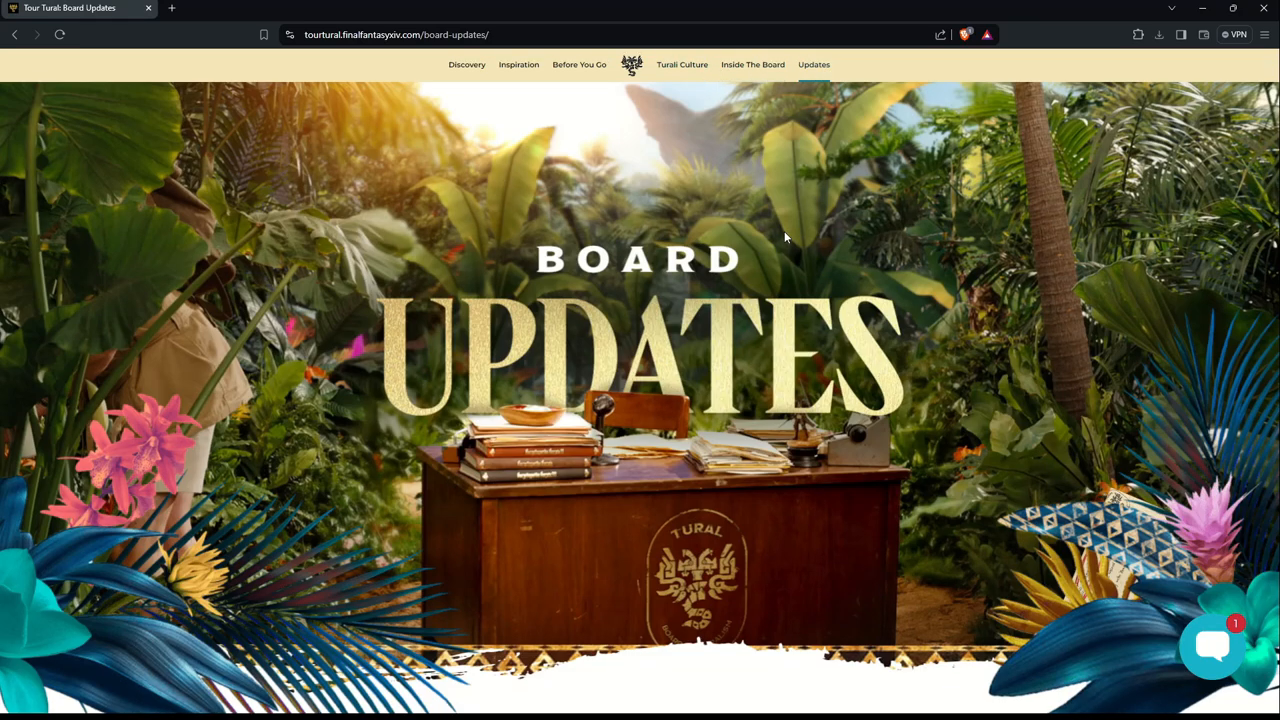
Step: Return to the home page and scroll to the New Merch, Tural Talk and video tiles
left_click(631, 64)
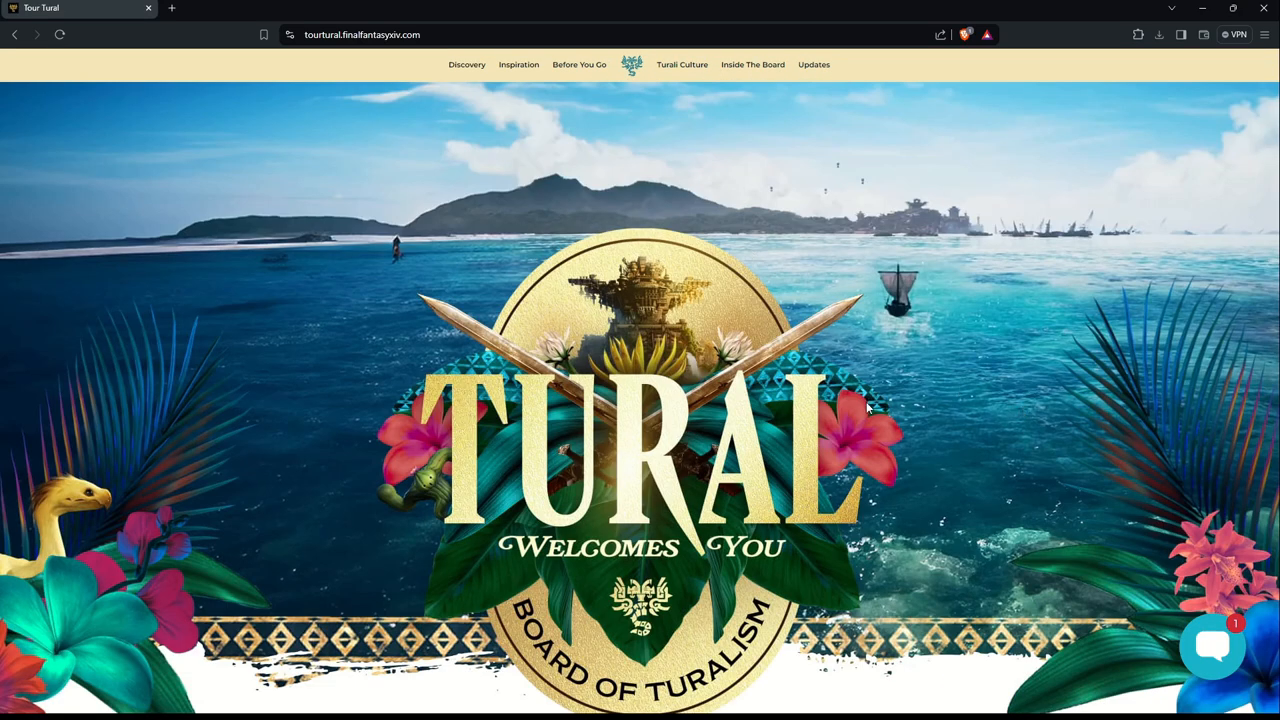
mouse_move(62, 500)
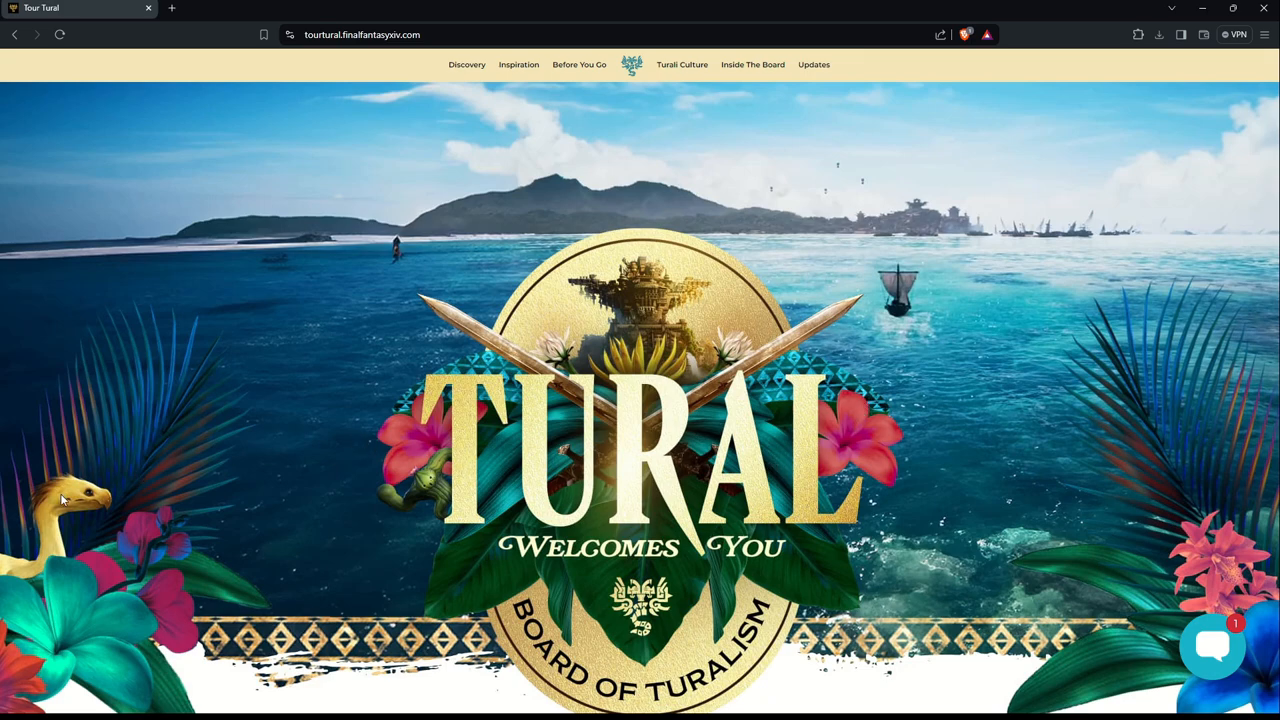
mouse_move(453, 502)
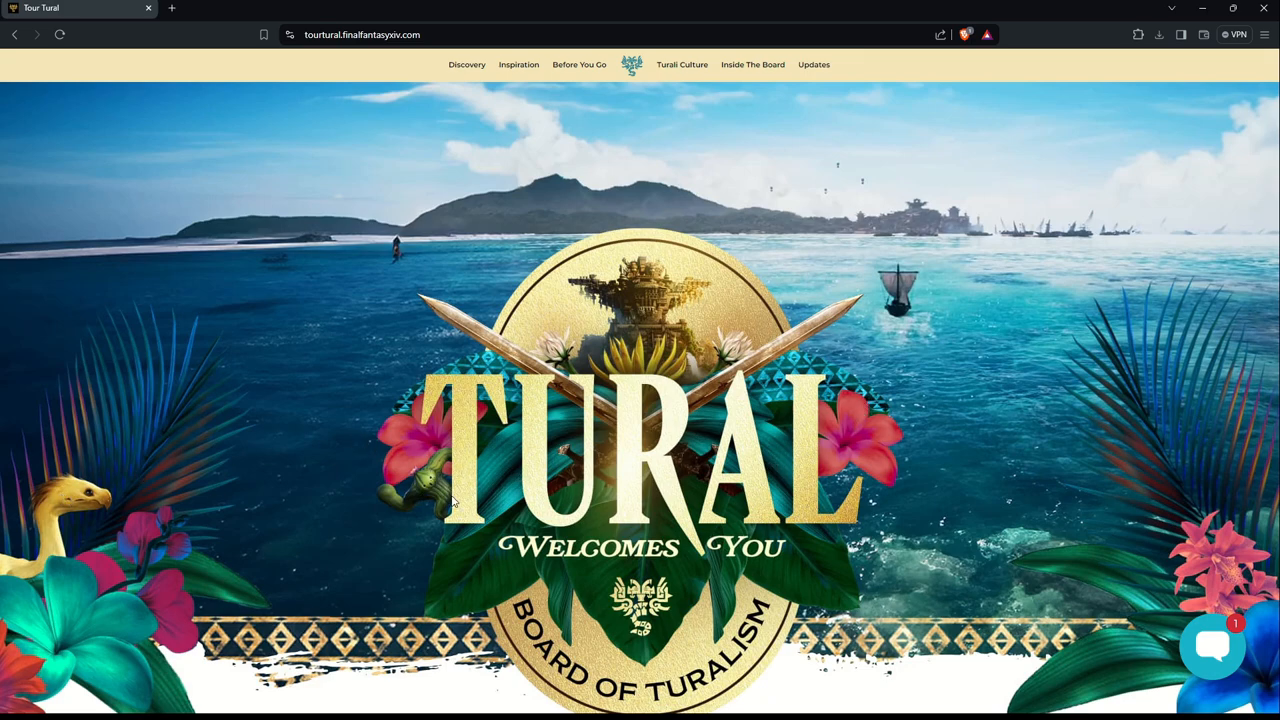
mouse_move(433, 490)
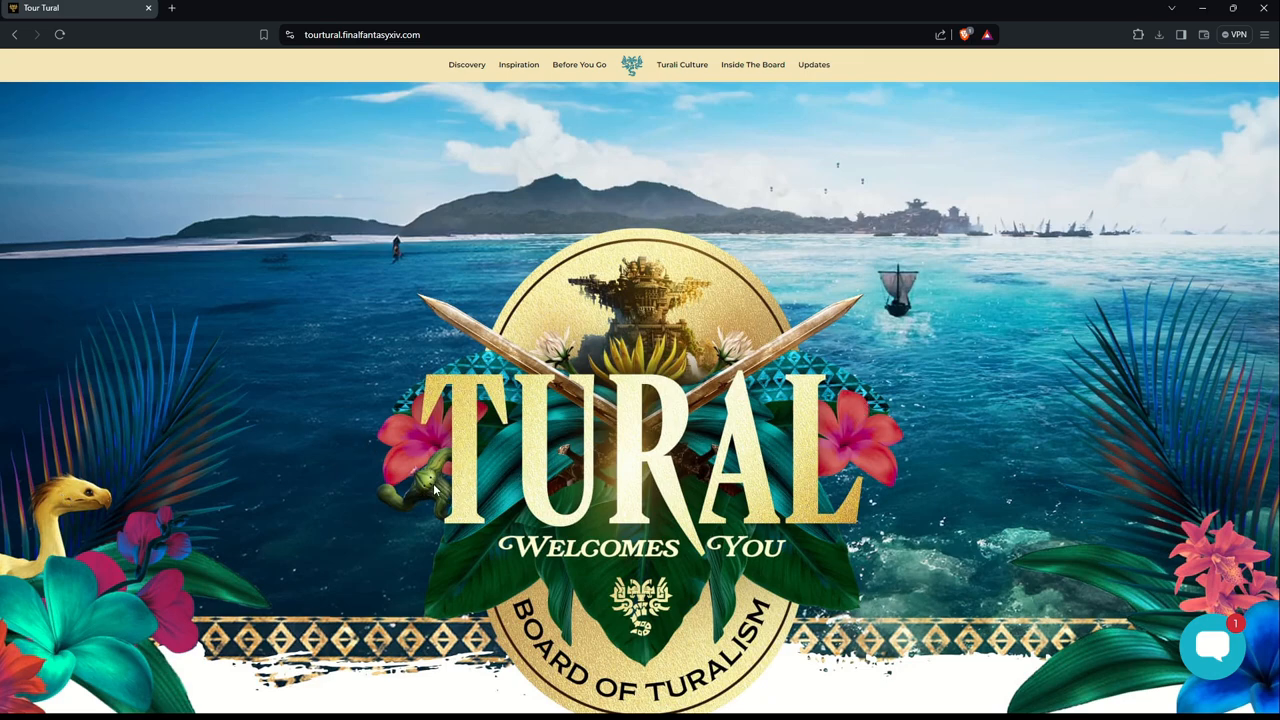
scroll("down", 3)
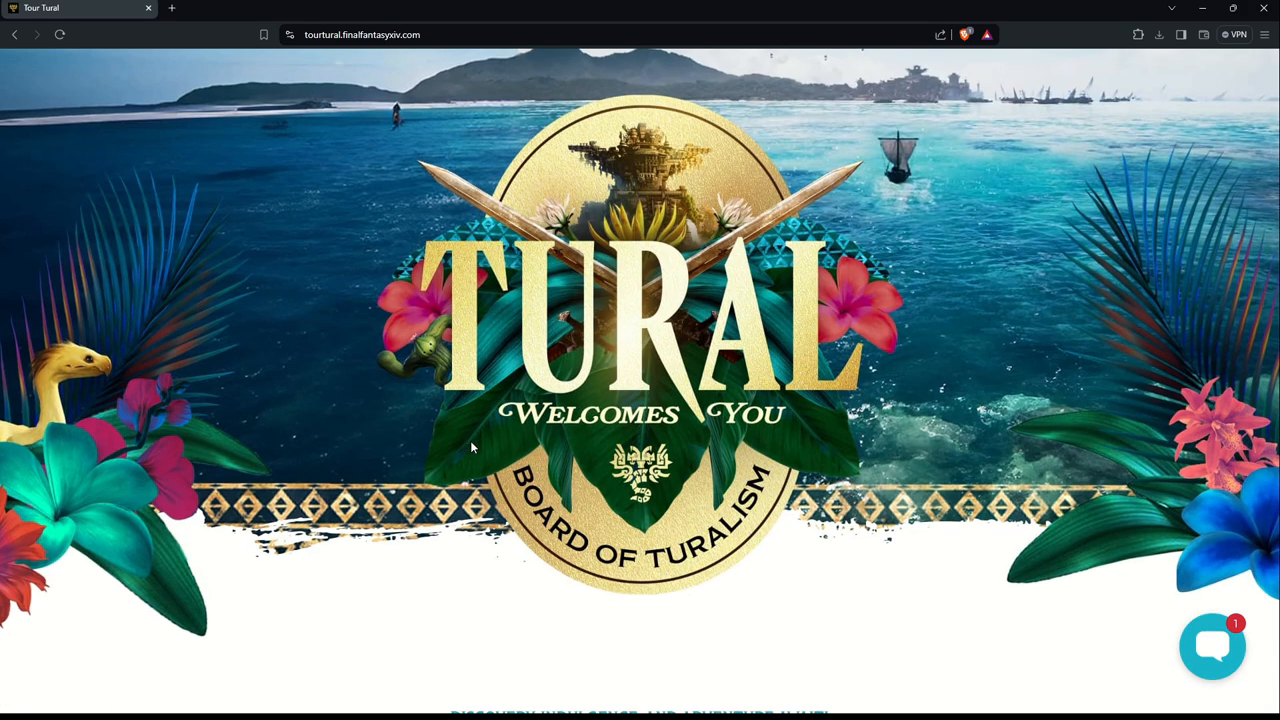
scroll("down", 3)
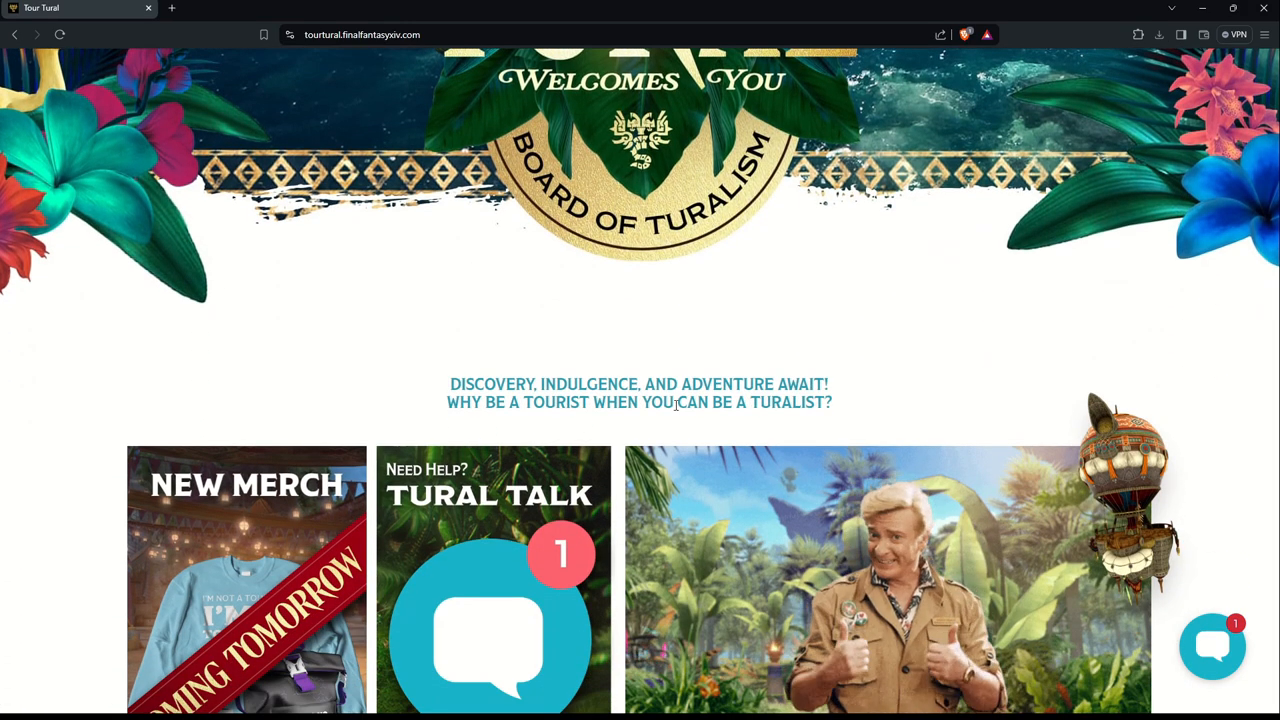
scroll("down", 3)
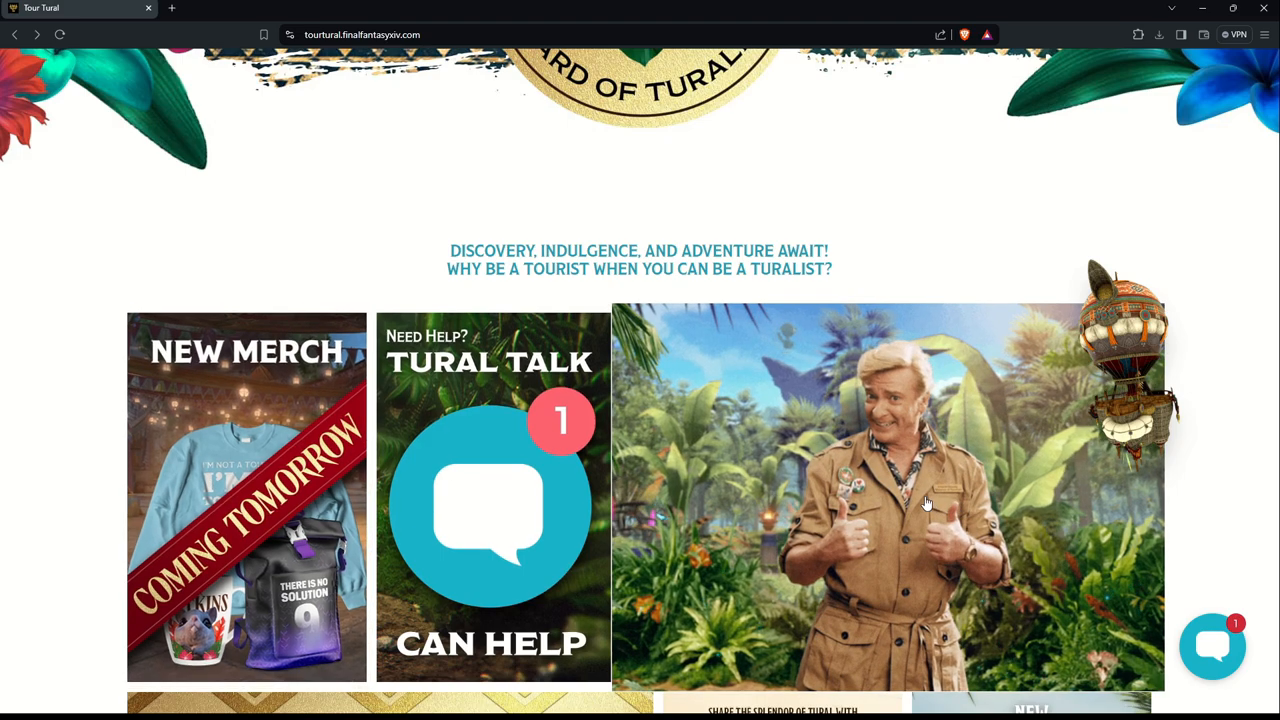
Step: Peek at the Board Updates page, then go back to the home page
left_click(814, 64)
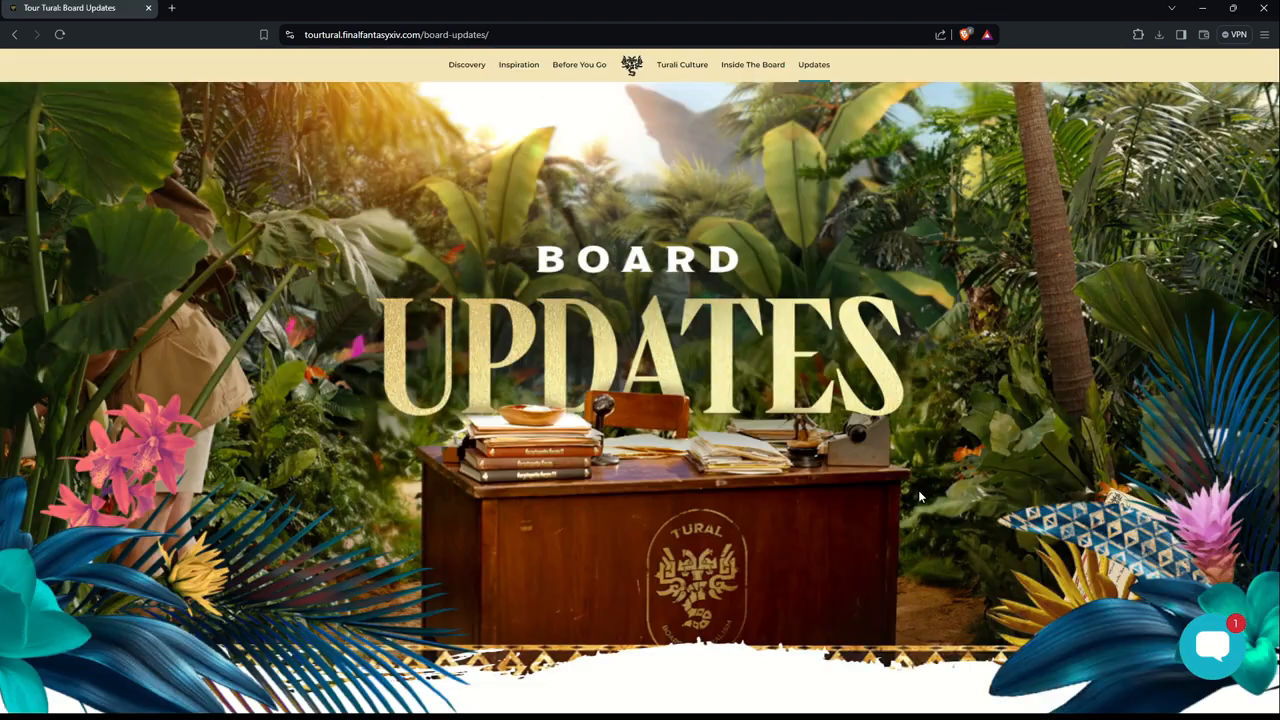
scroll("down", 3)
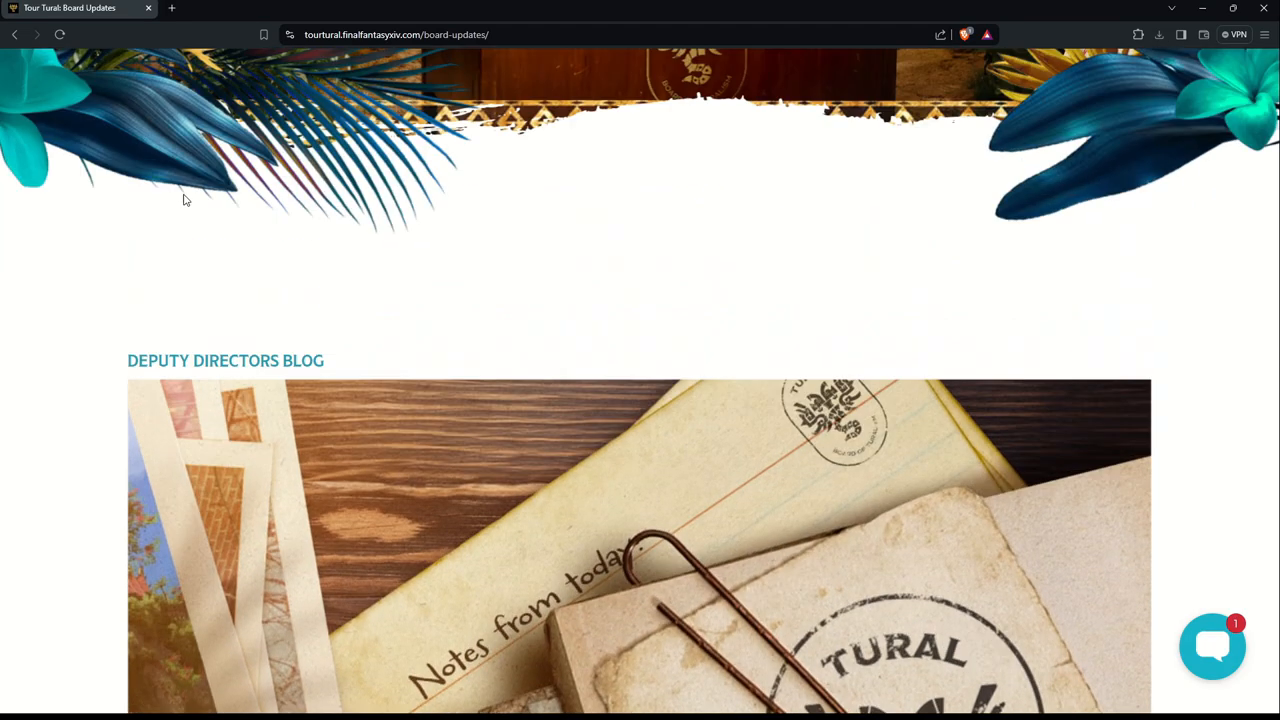
left_click(14, 34)
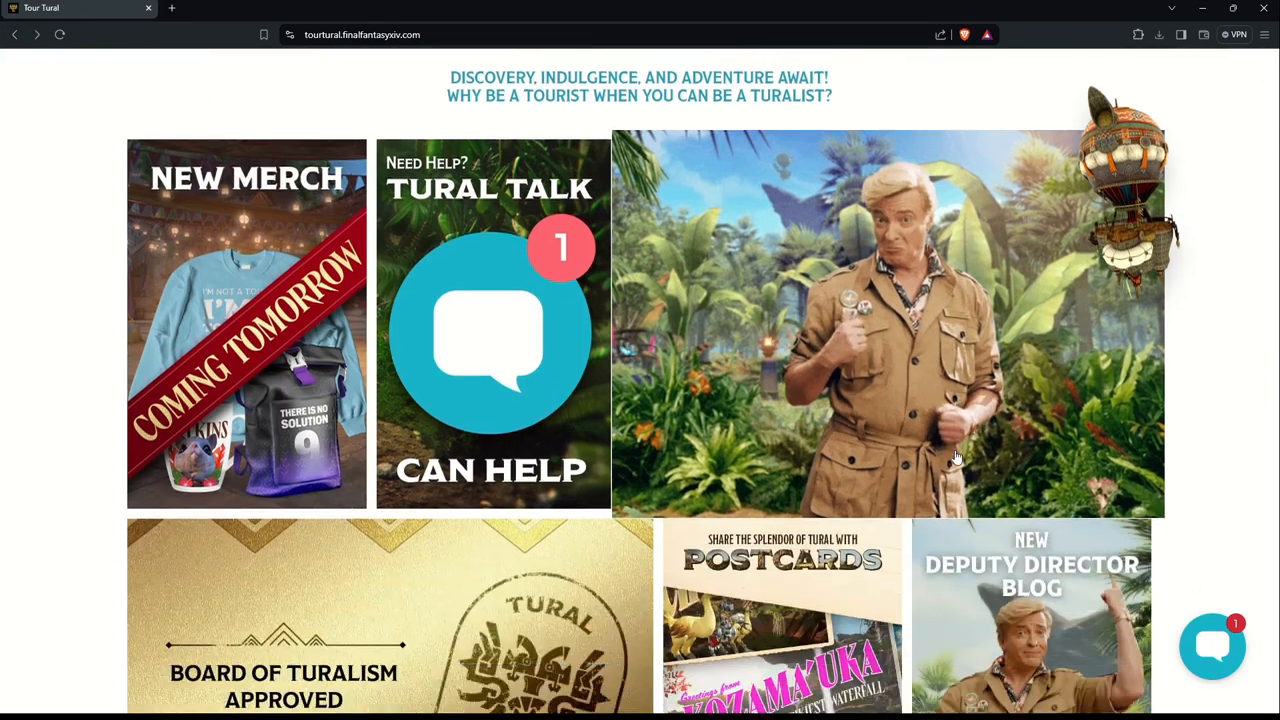
Step: Scroll to the Board of Turalism Approved tile and open Inside The Board
scroll("down", 3)
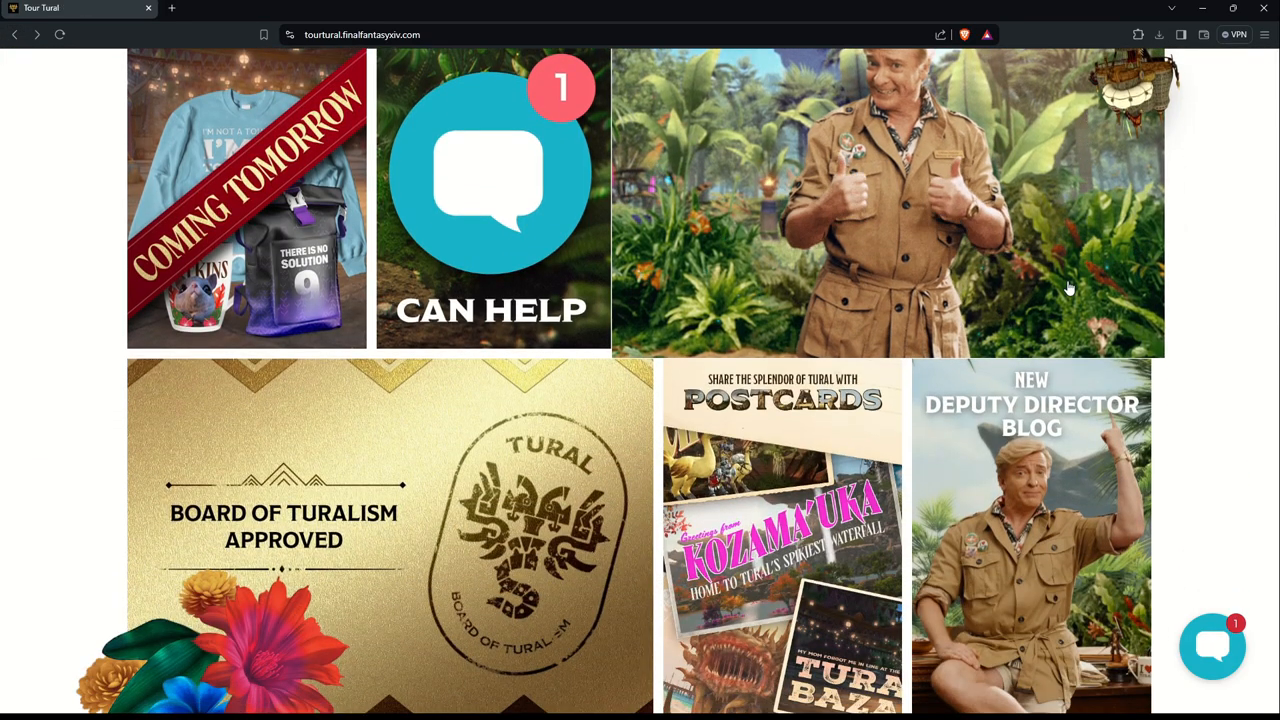
scroll("down", 3)
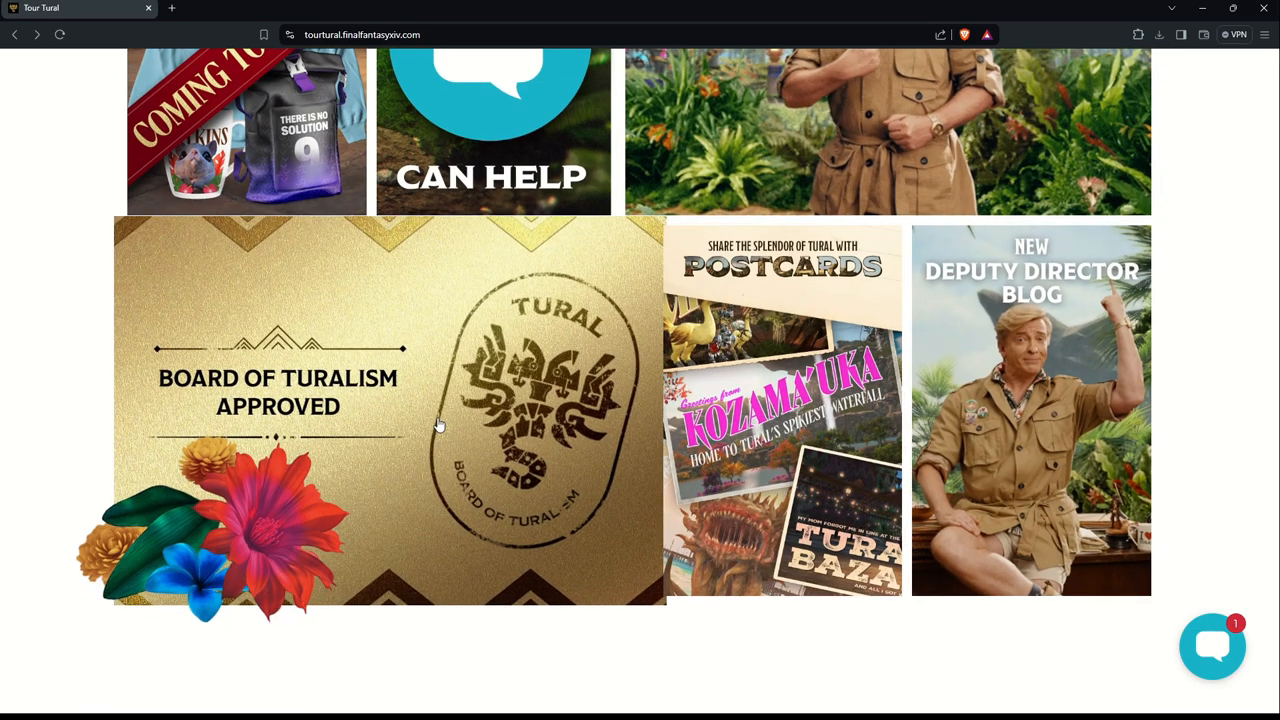
left_click(350, 410)
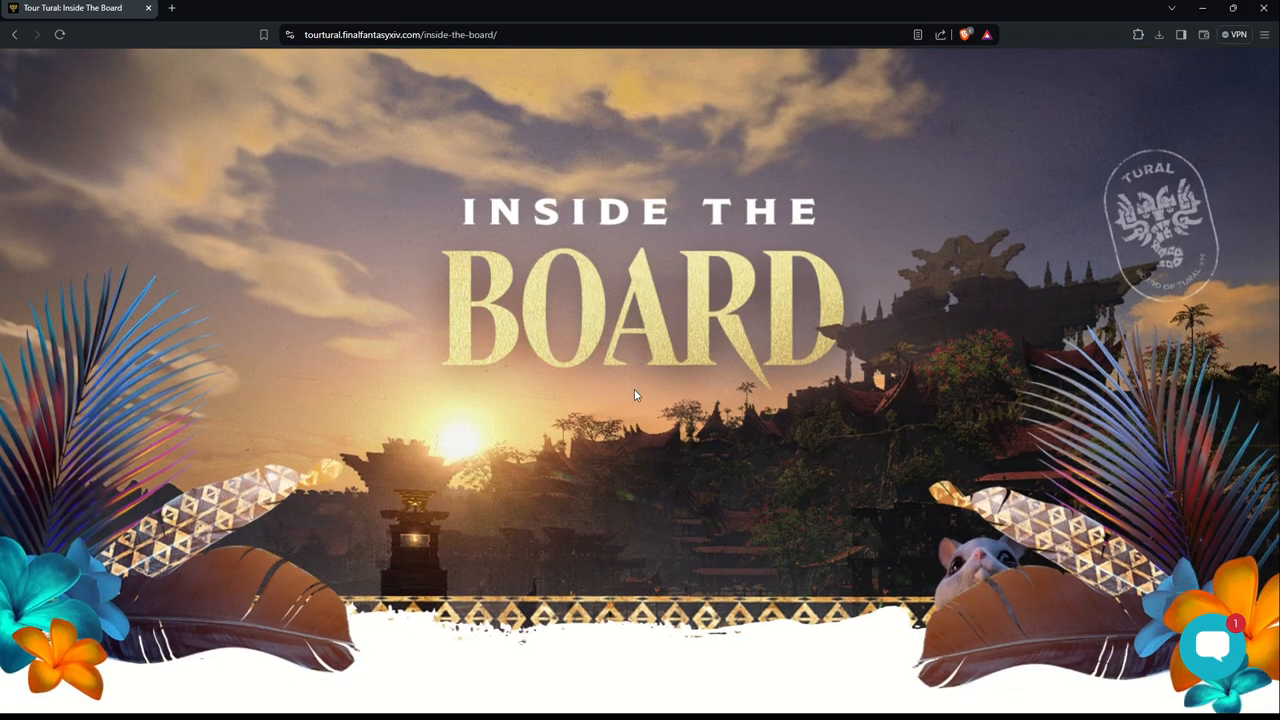
scroll("down", 3)
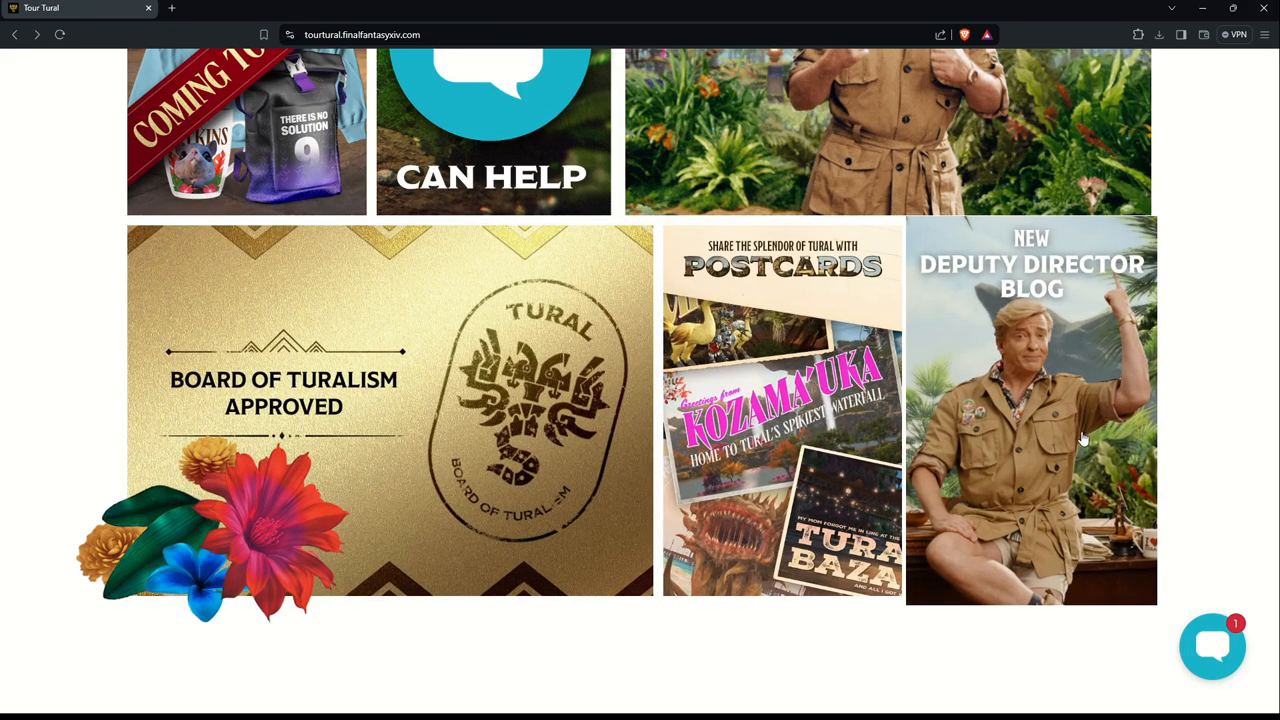
Step: Scroll past Breathtaking Landscapes, Culture Like No Other and The Adventure of a Lifetime to Book Now
scroll("down", 3)
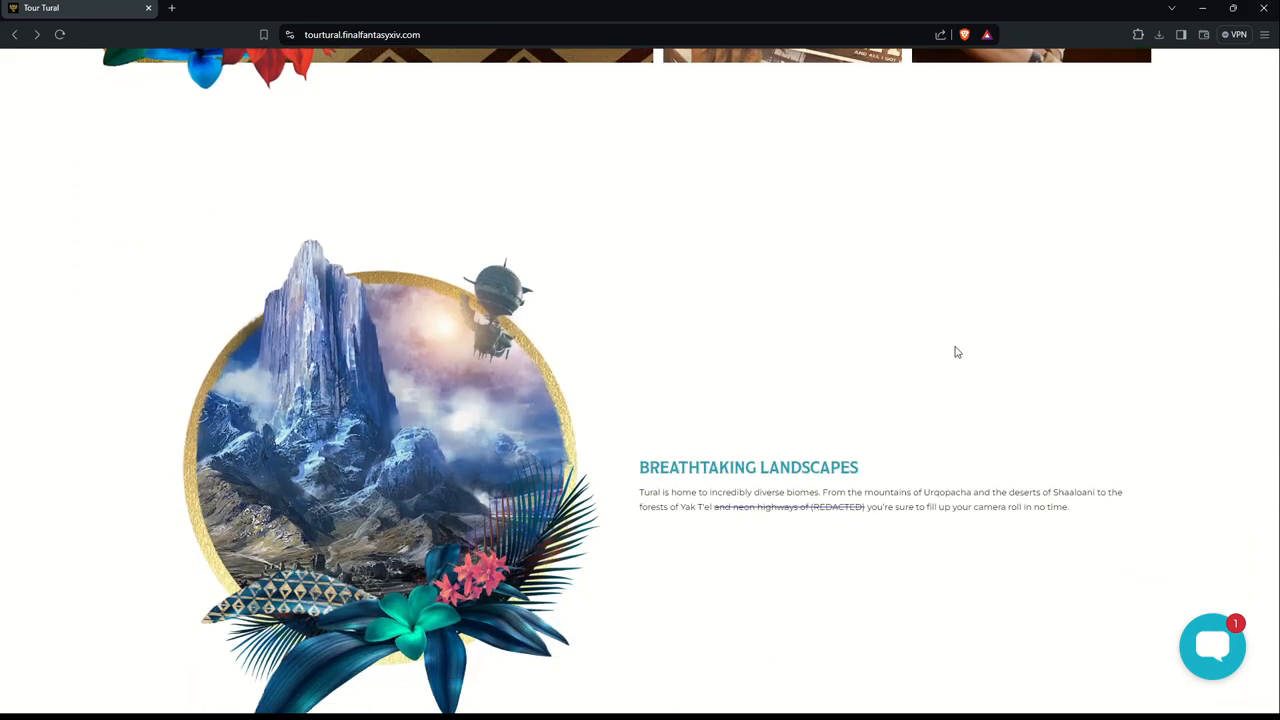
scroll("down", 3)
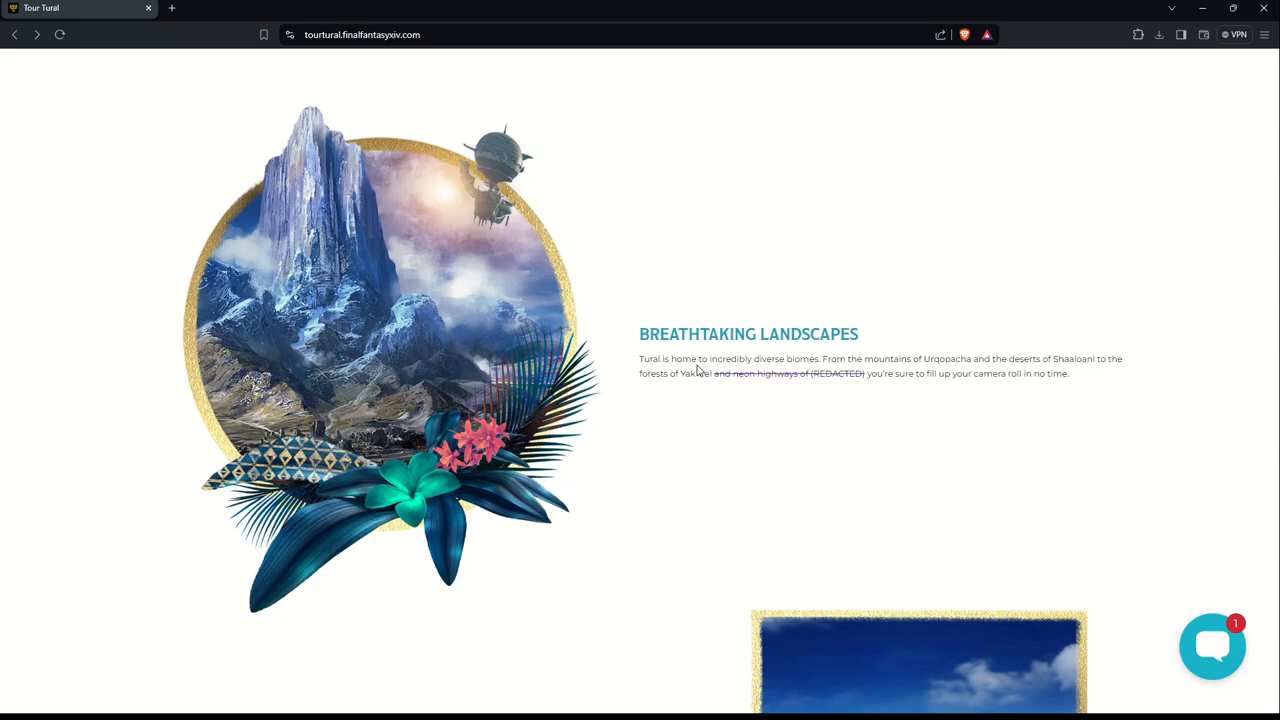
mouse_move(926, 429)
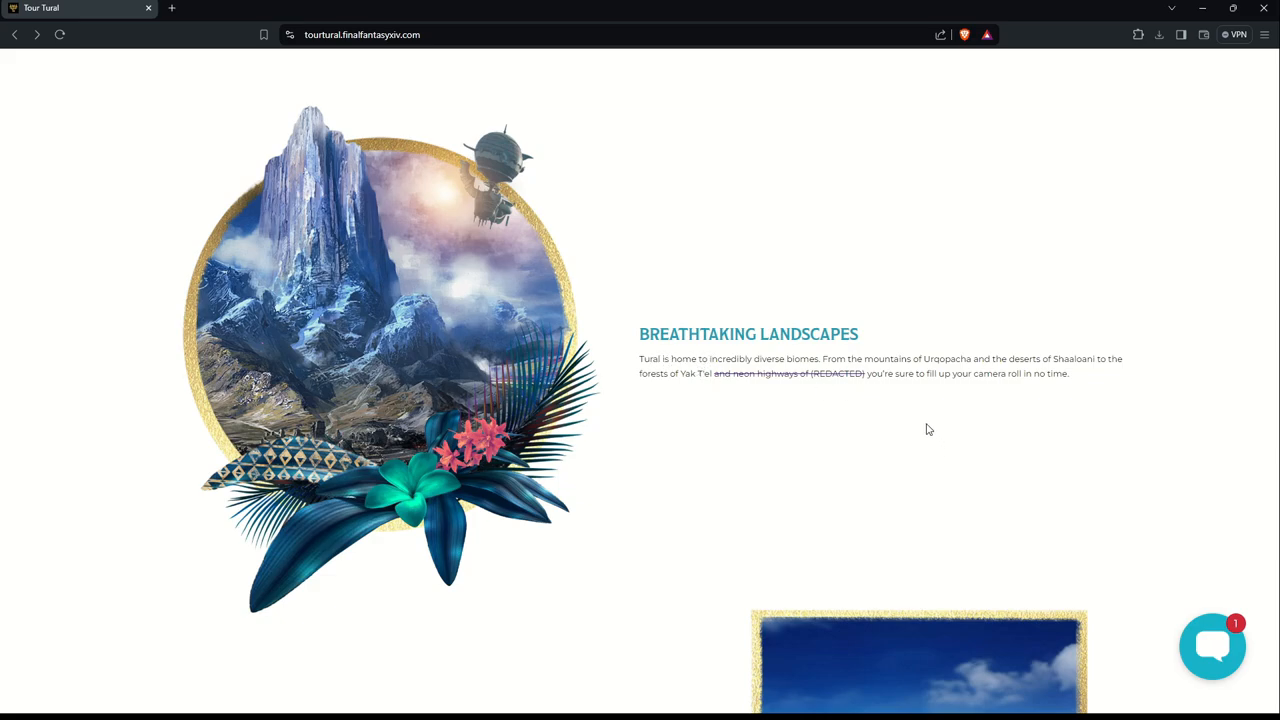
mouse_move(959, 373)
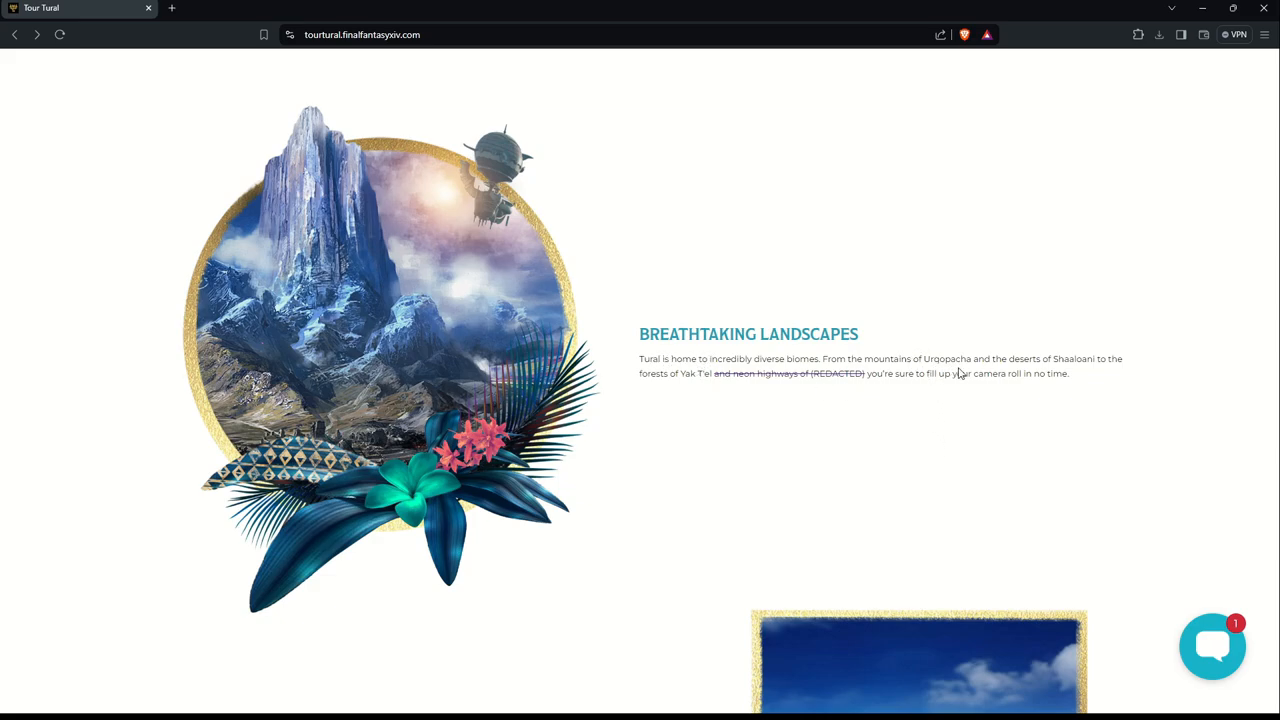
mouse_move(1078, 370)
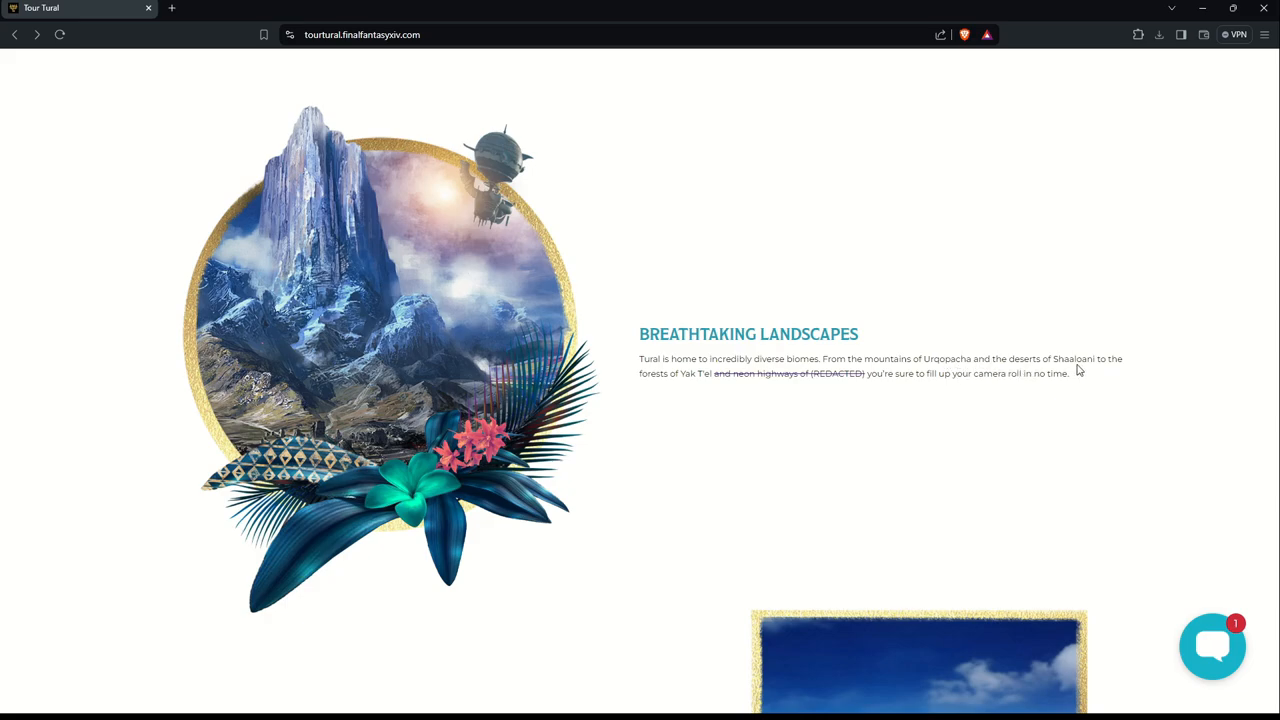
mouse_move(611, 386)
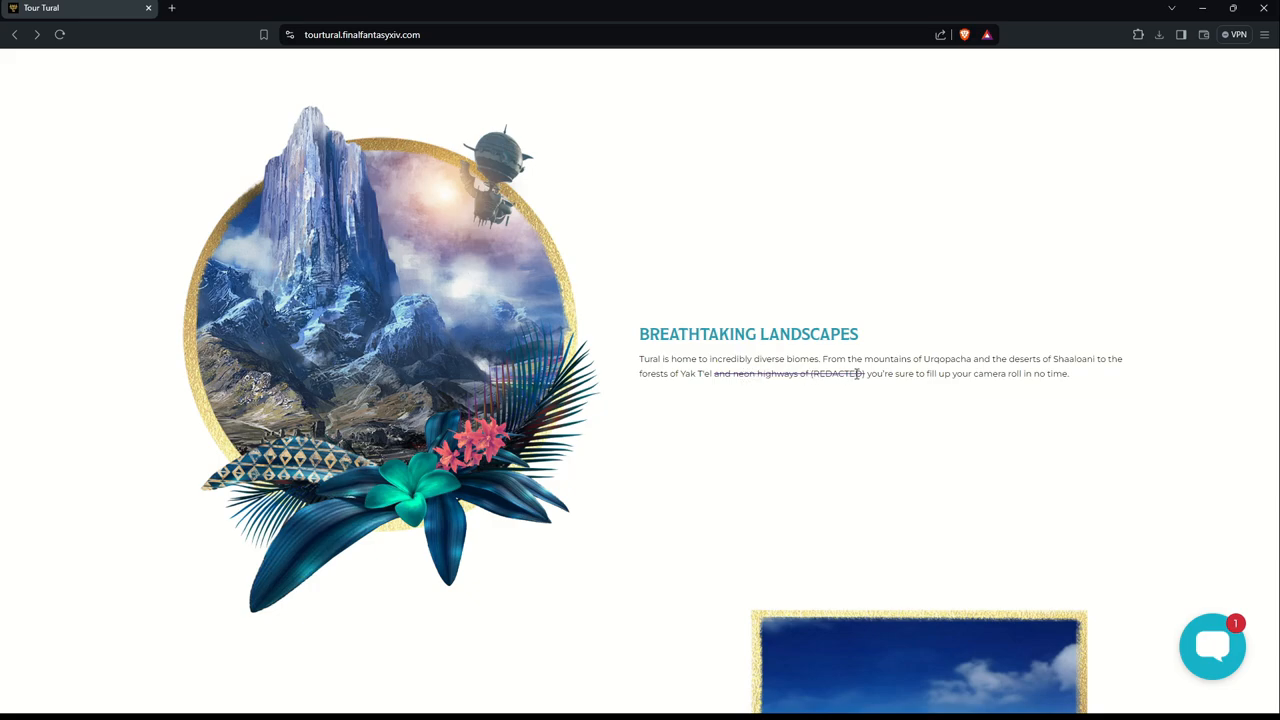
mouse_move(1097, 387)
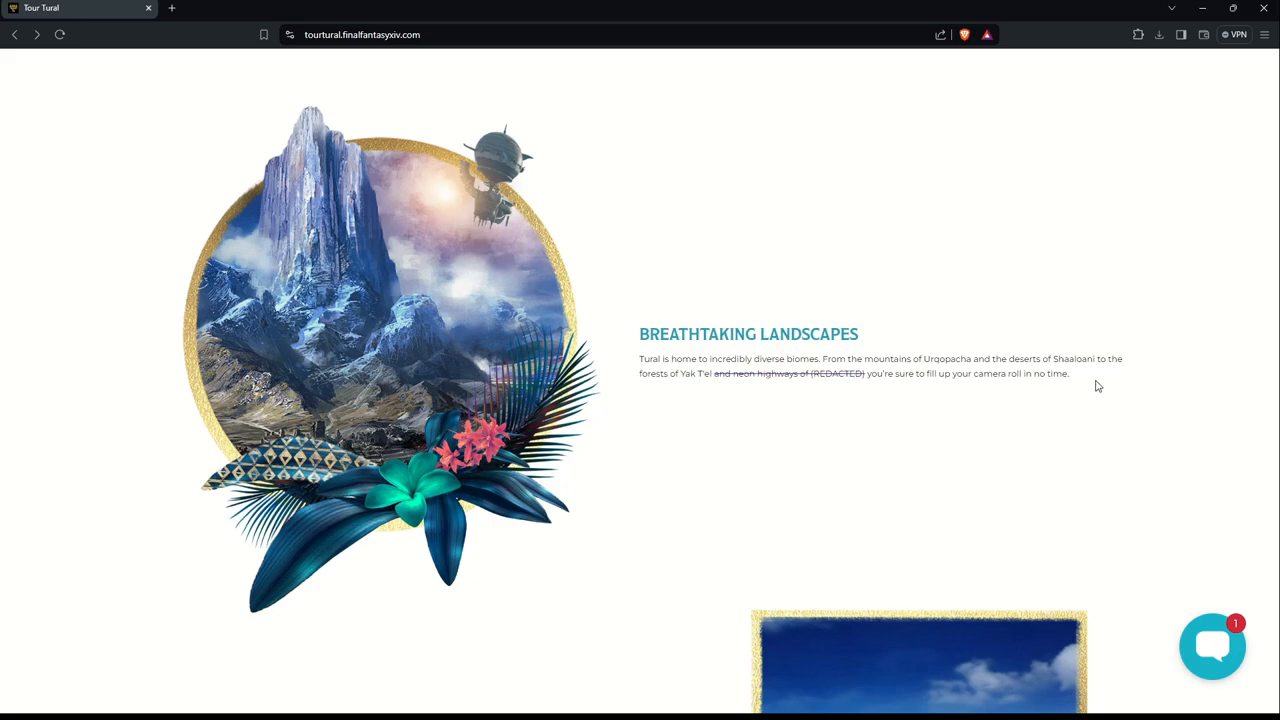
scroll("down", 3)
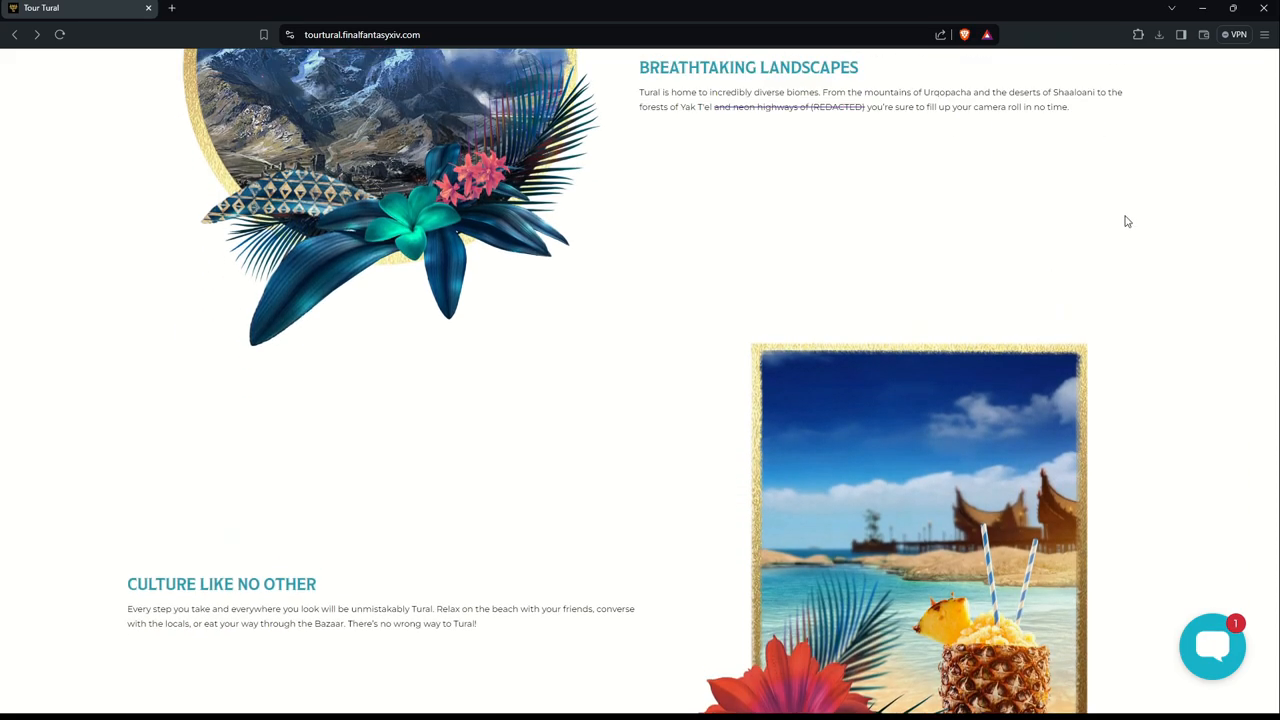
scroll("down", 3)
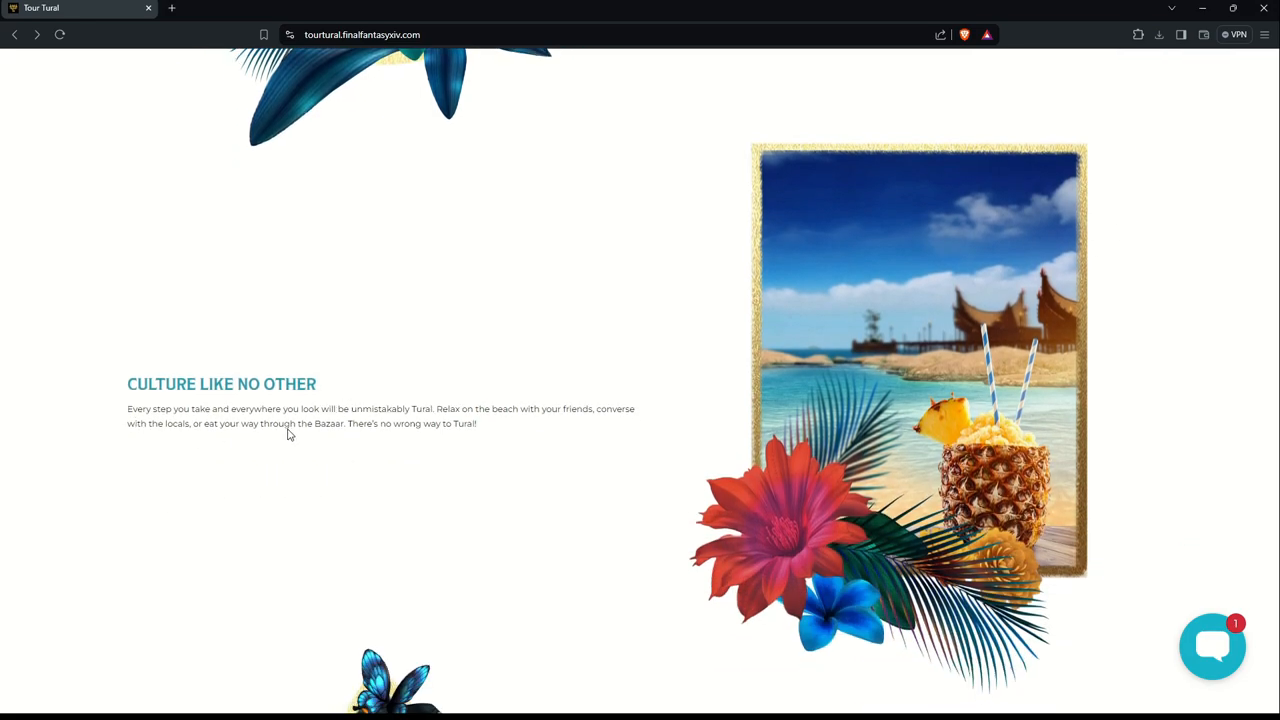
mouse_move(534, 434)
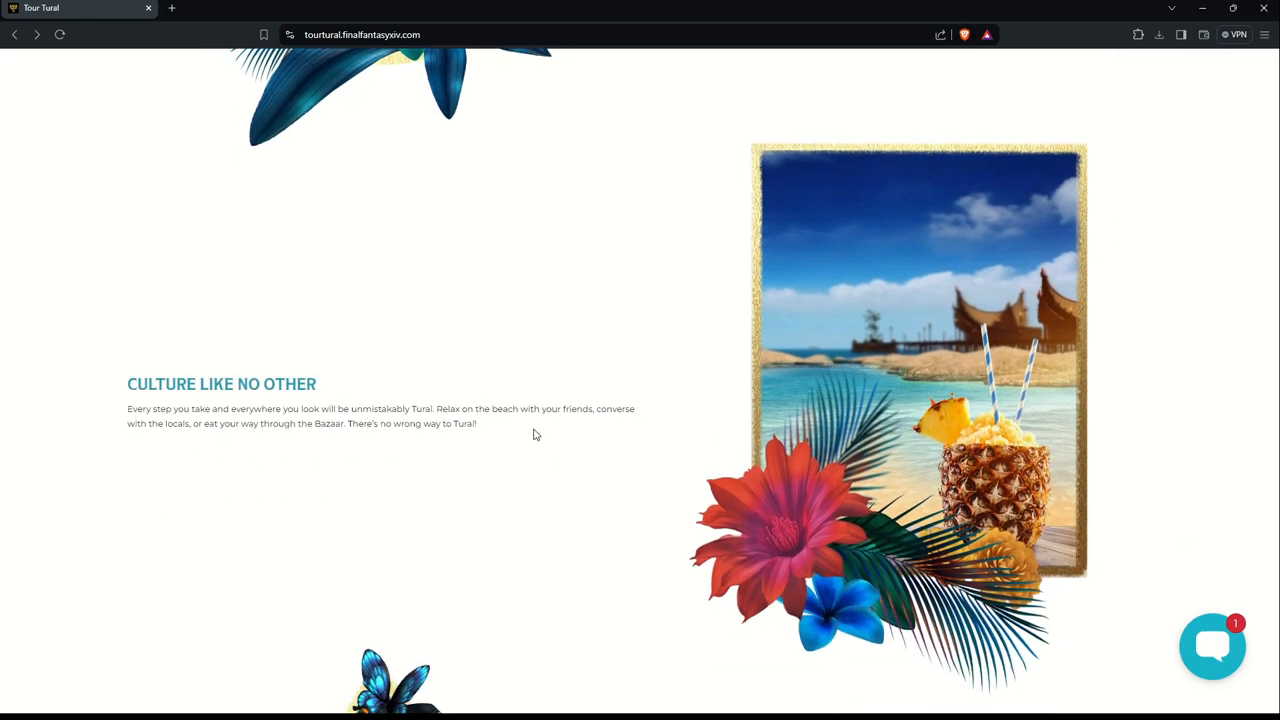
mouse_move(260, 444)
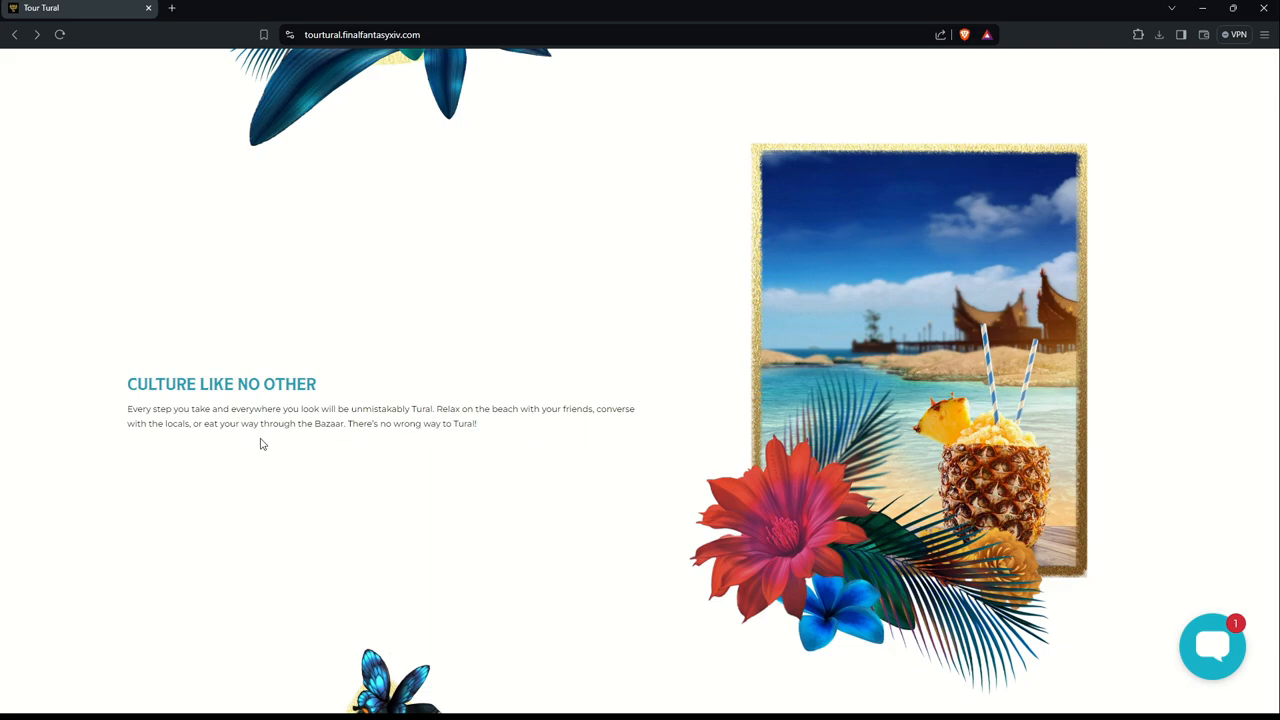
mouse_move(253, 444)
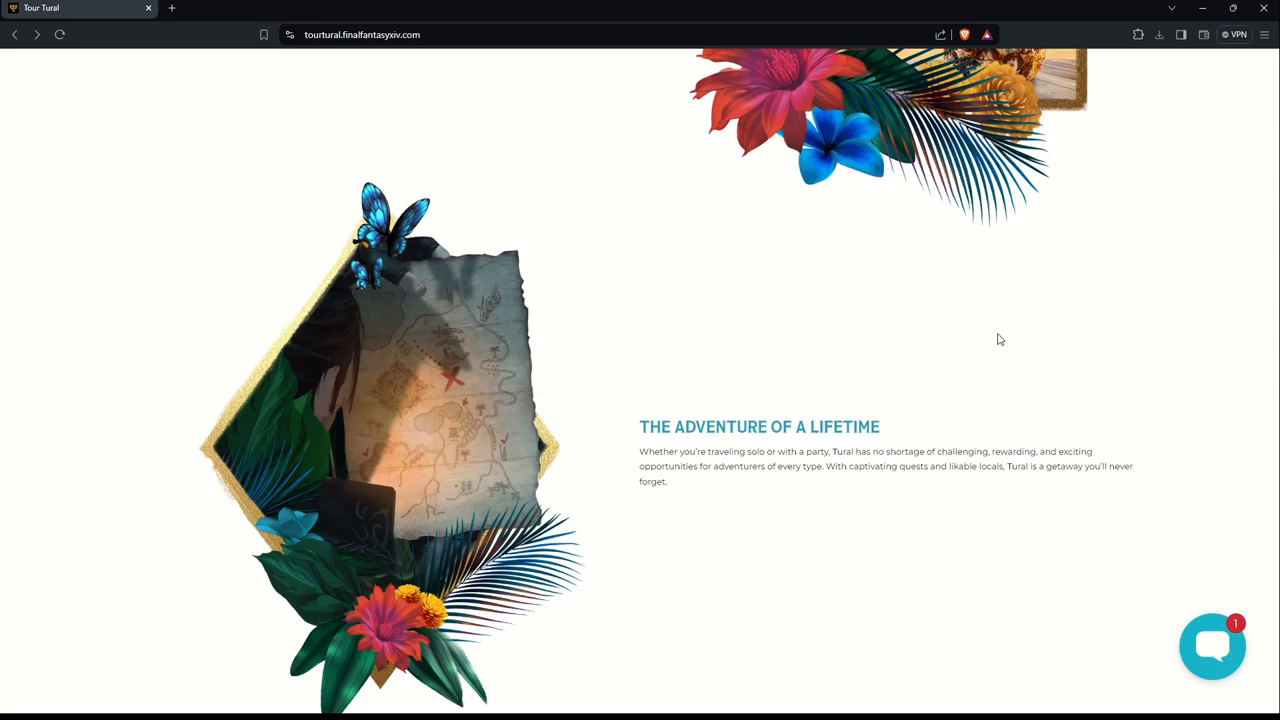
mouse_move(835, 485)
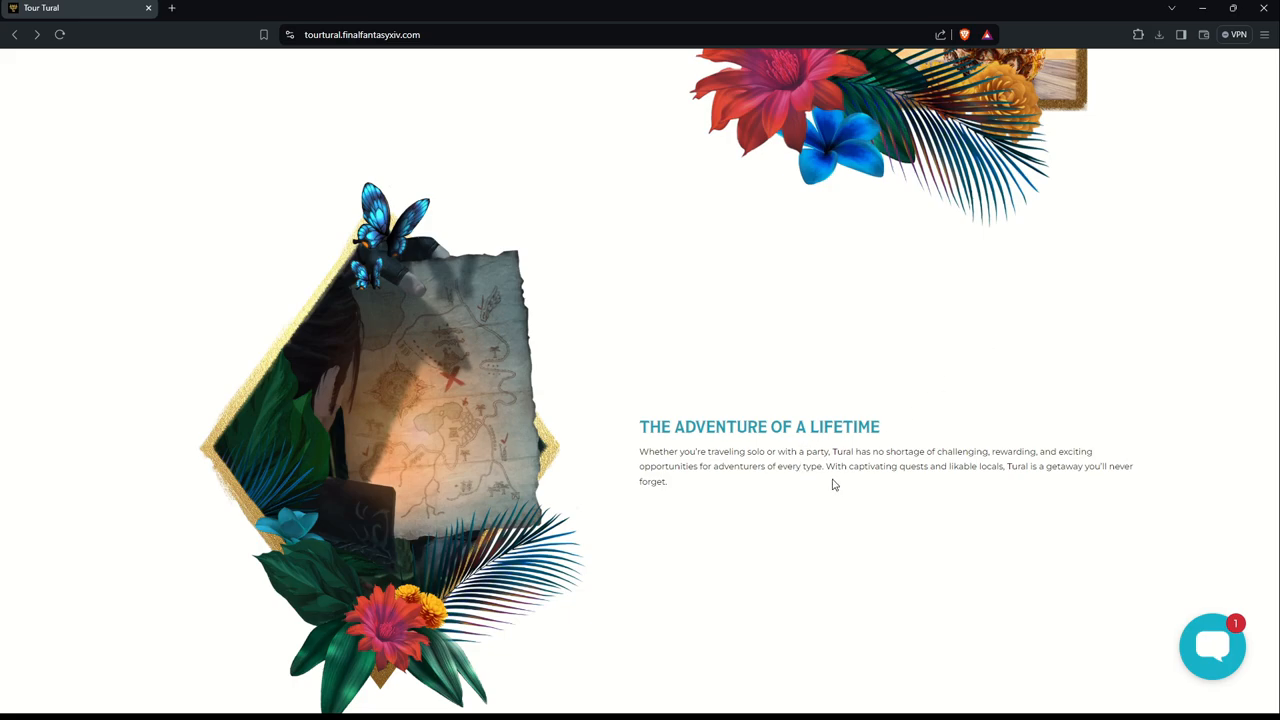
mouse_move(890, 457)
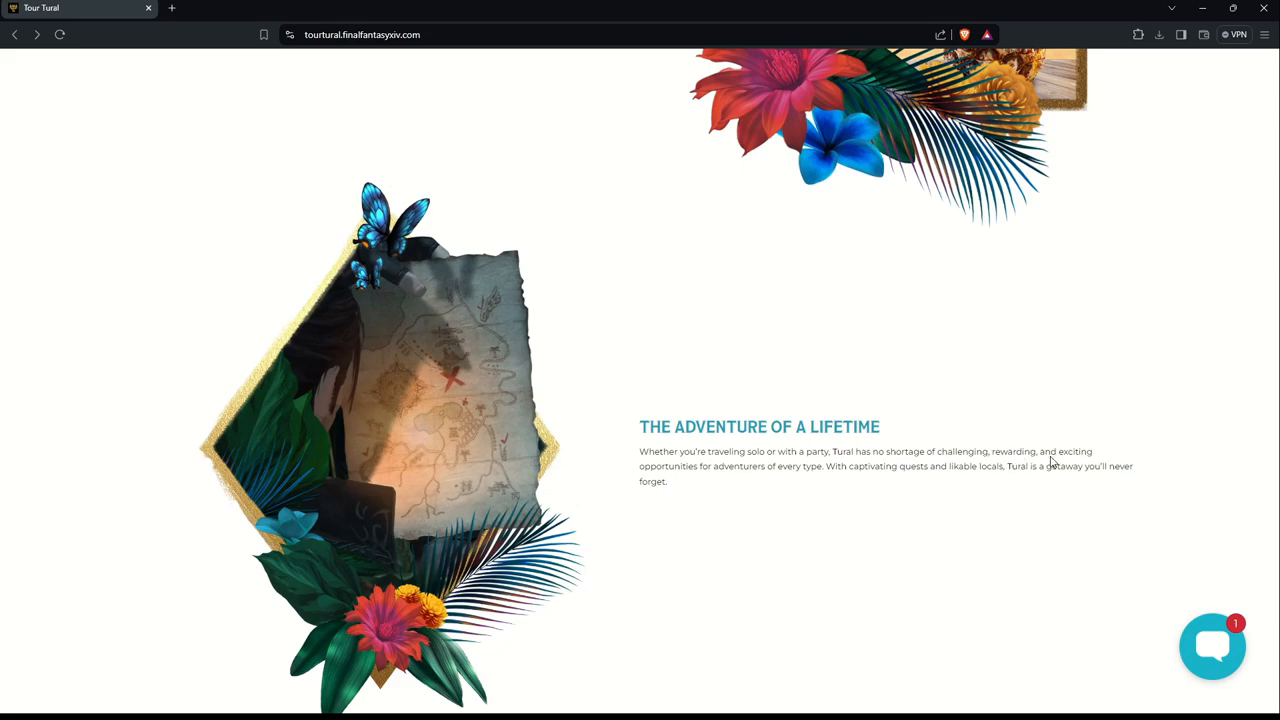
mouse_move(778, 491)
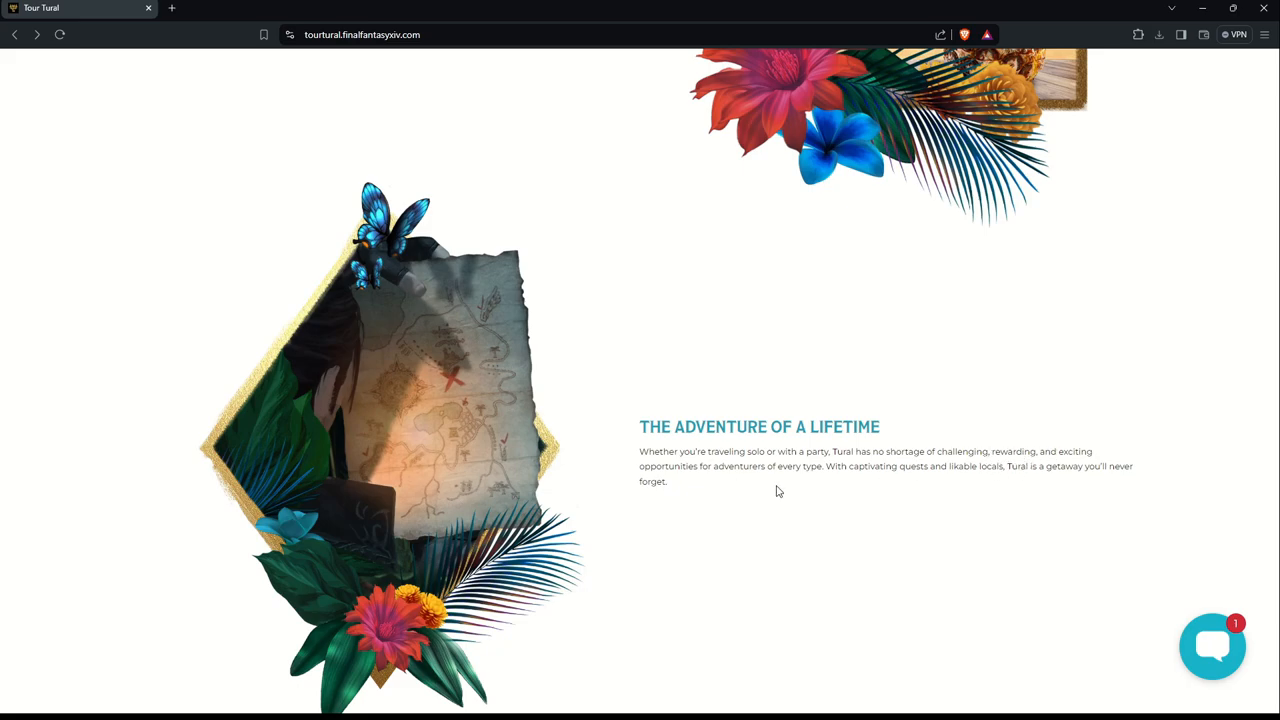
mouse_move(888, 481)
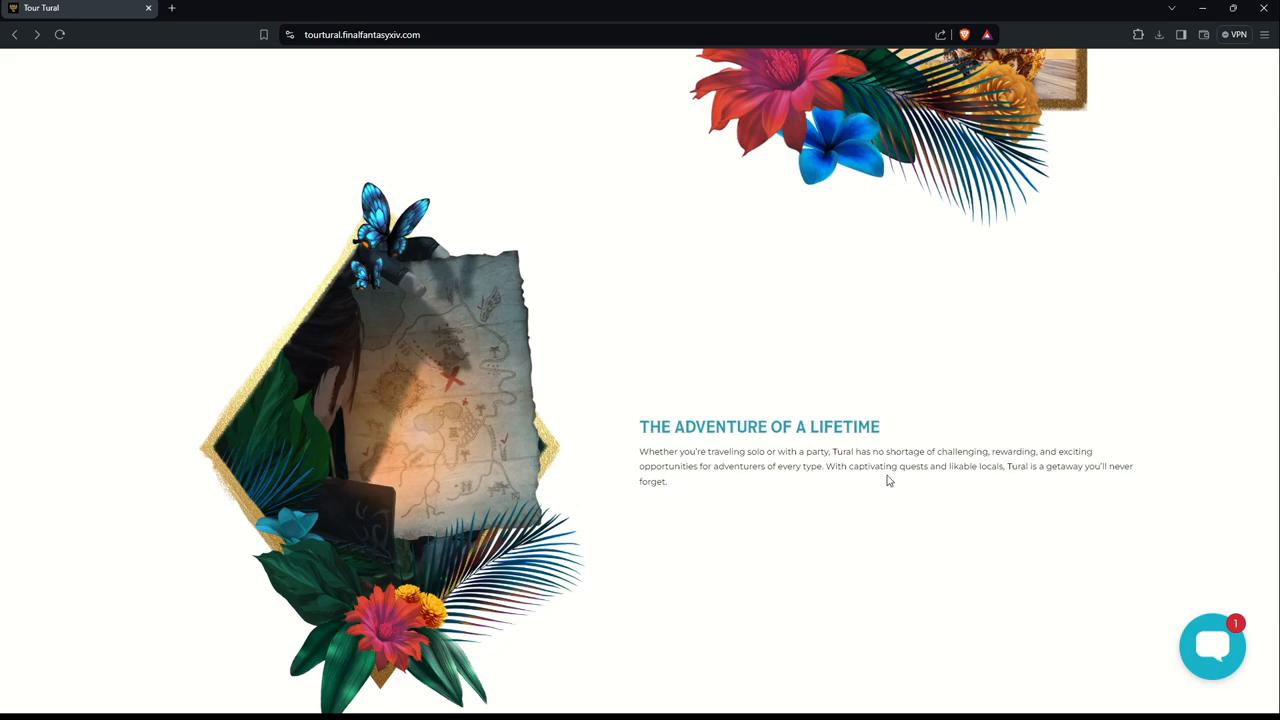
mouse_move(945, 488)
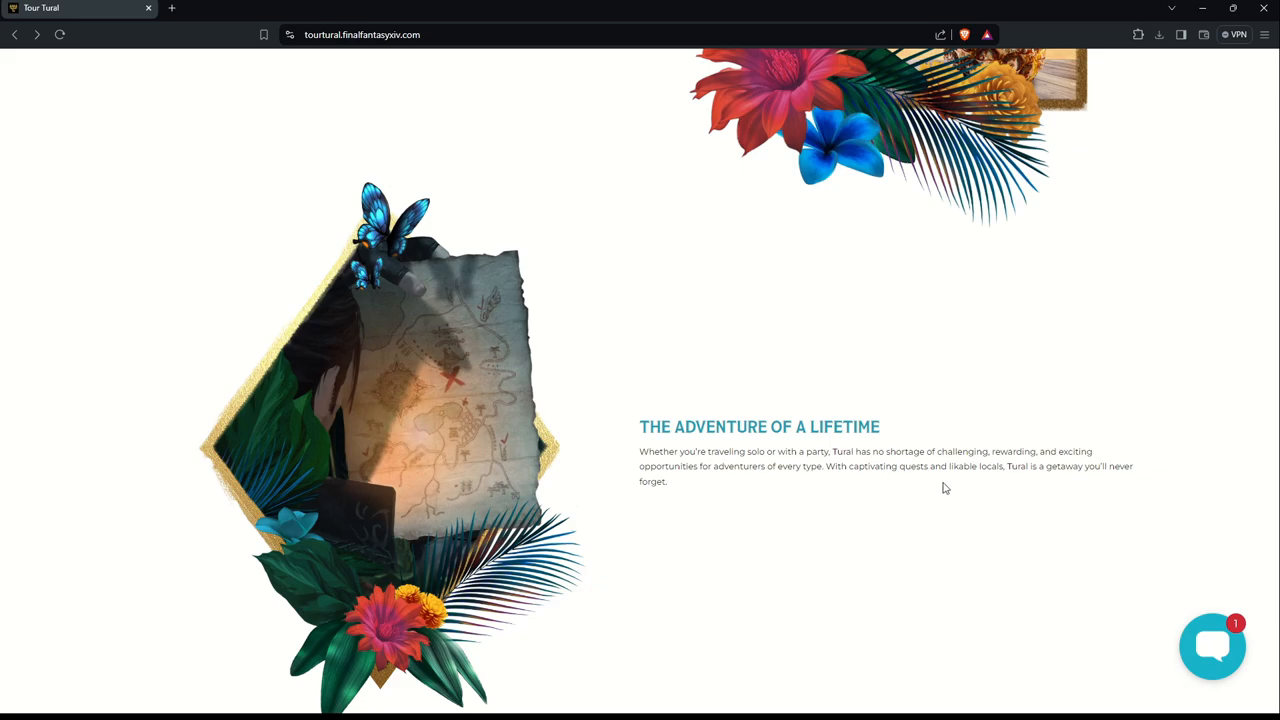
mouse_move(991, 485)
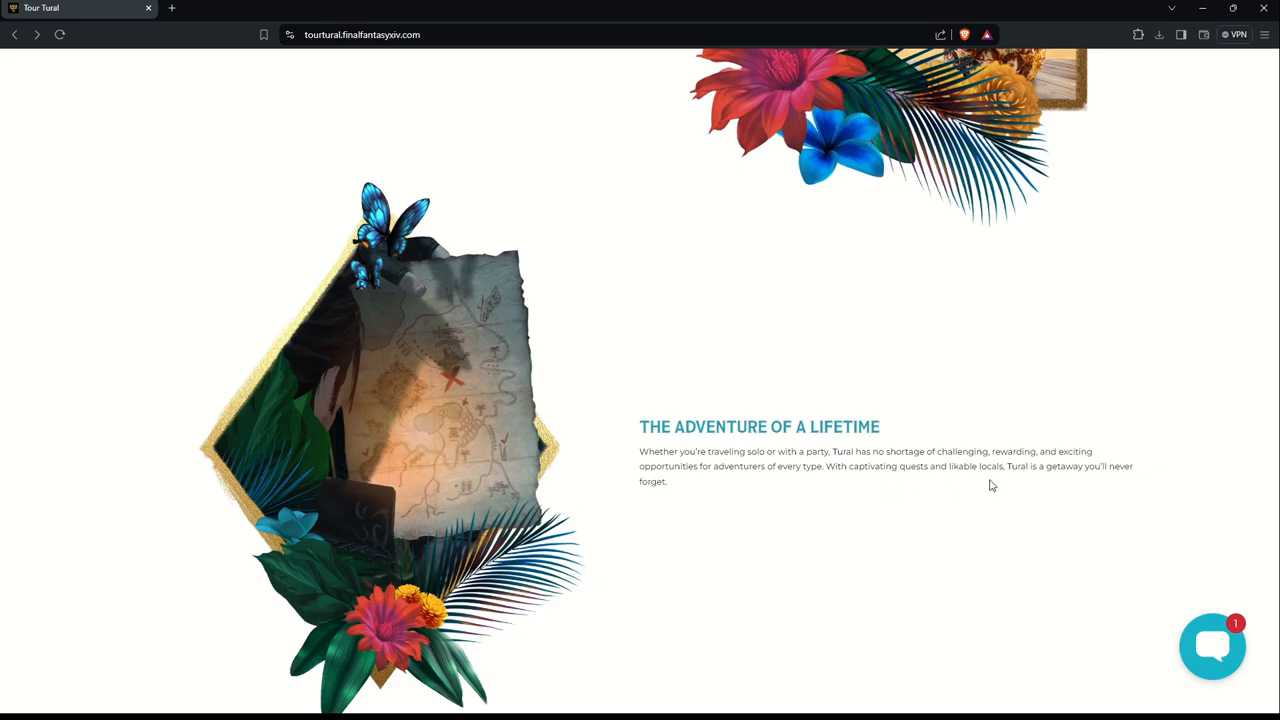
scroll("down", 3)
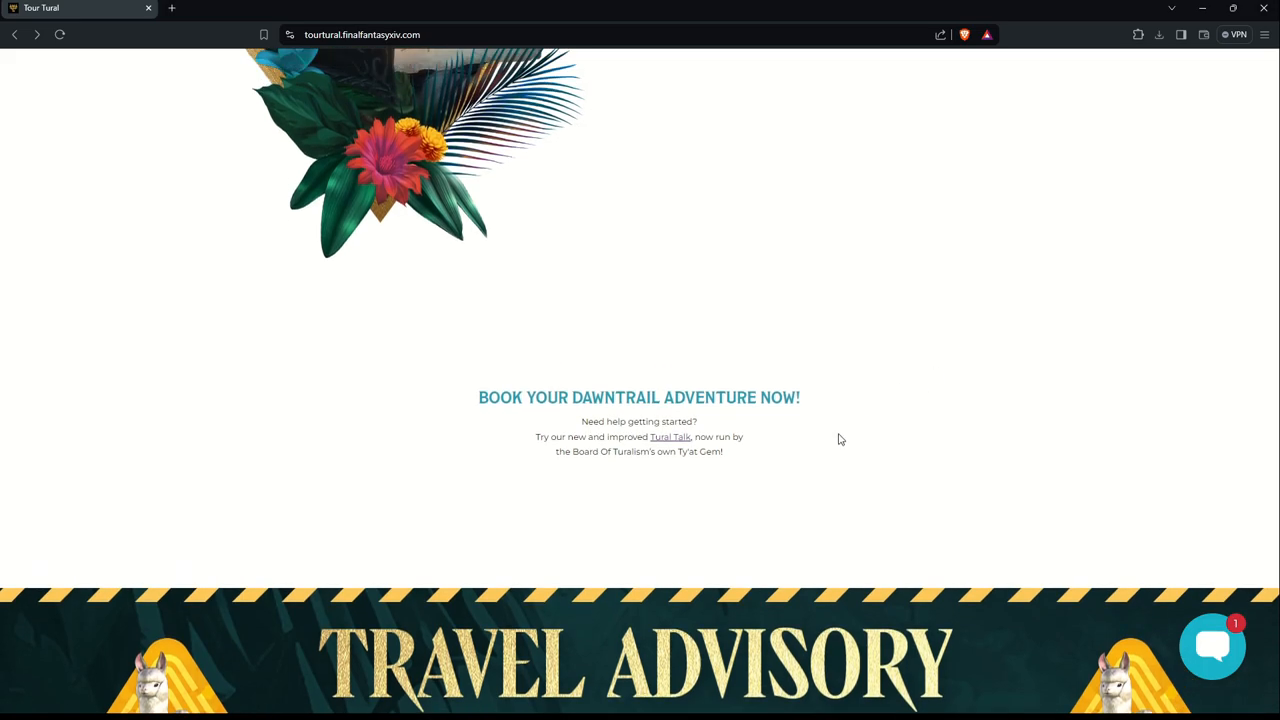
Step: Scroll past the Loose Alpacas advisory and Message From the Board to Other Popular Destinations
scroll("down", 3)
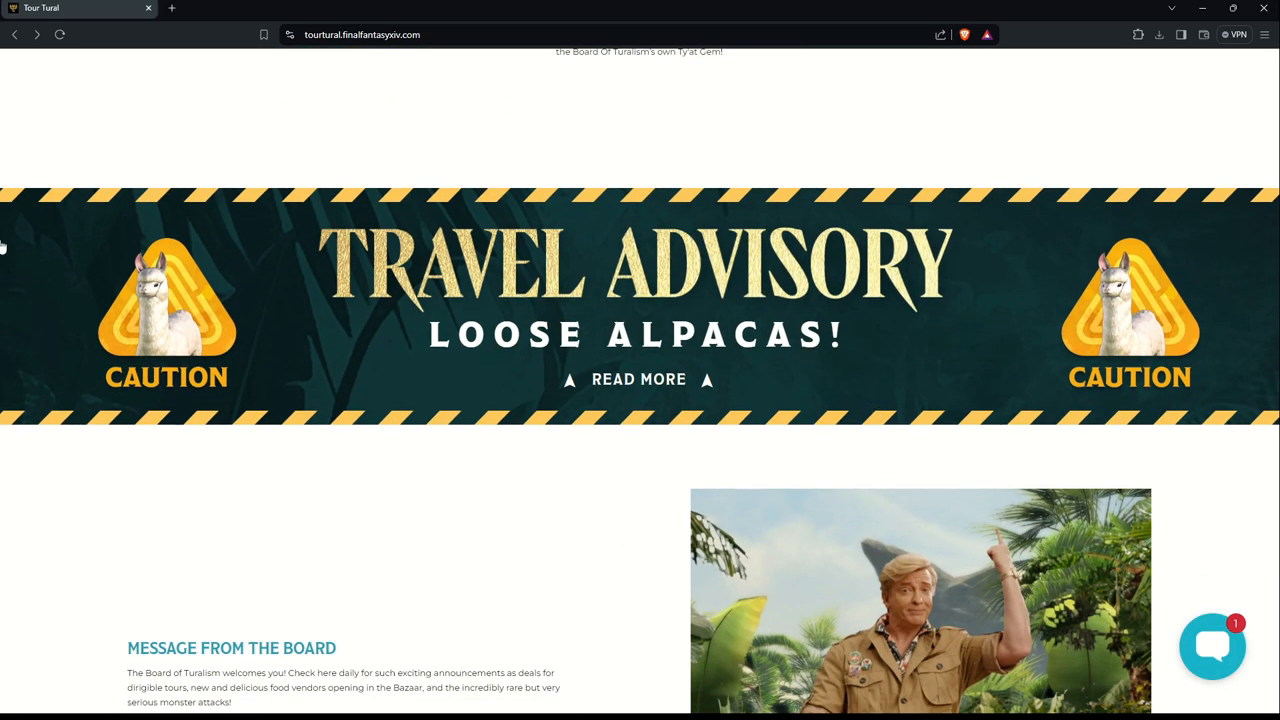
scroll("down", 3)
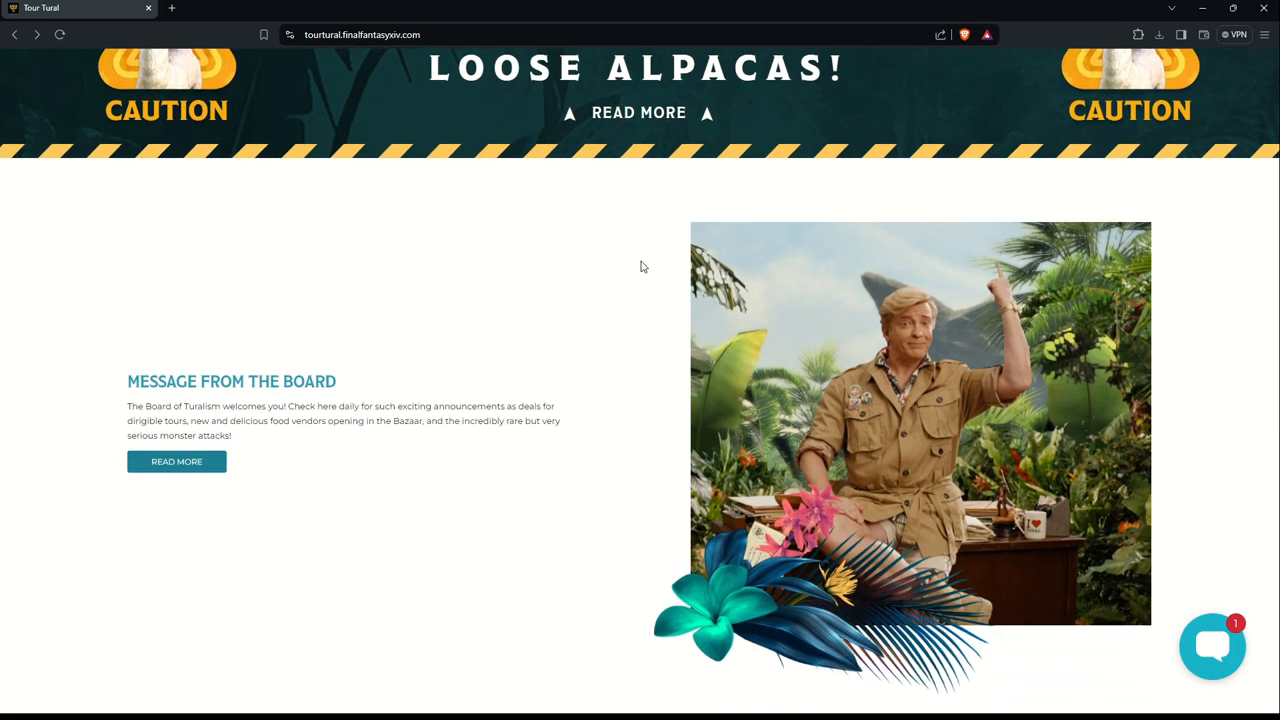
mouse_move(466, 441)
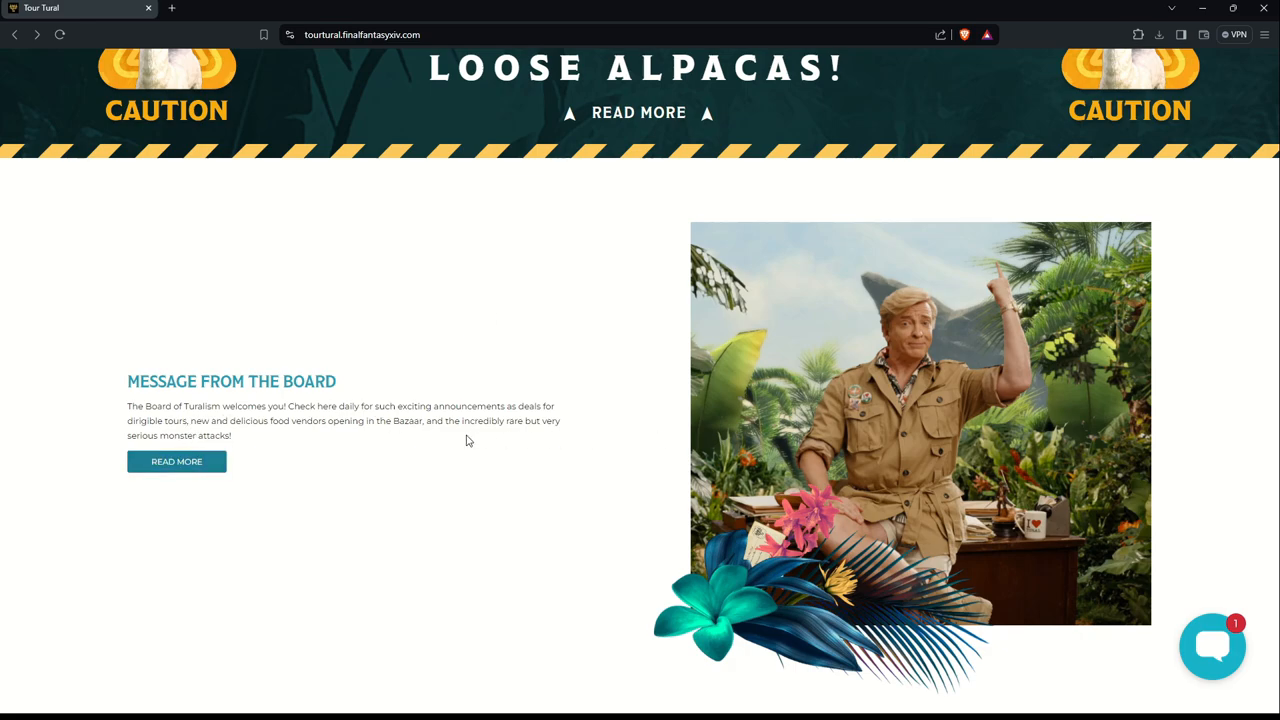
scroll("down", 3)
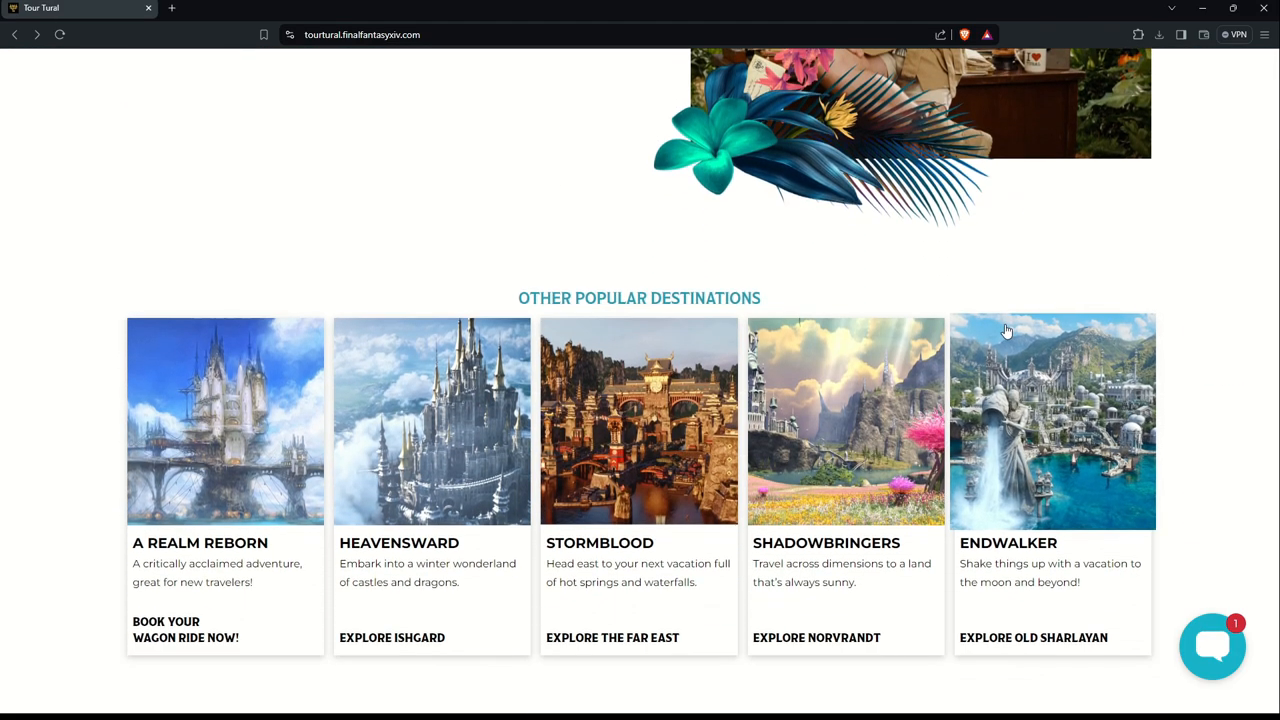
scroll("down", 3)
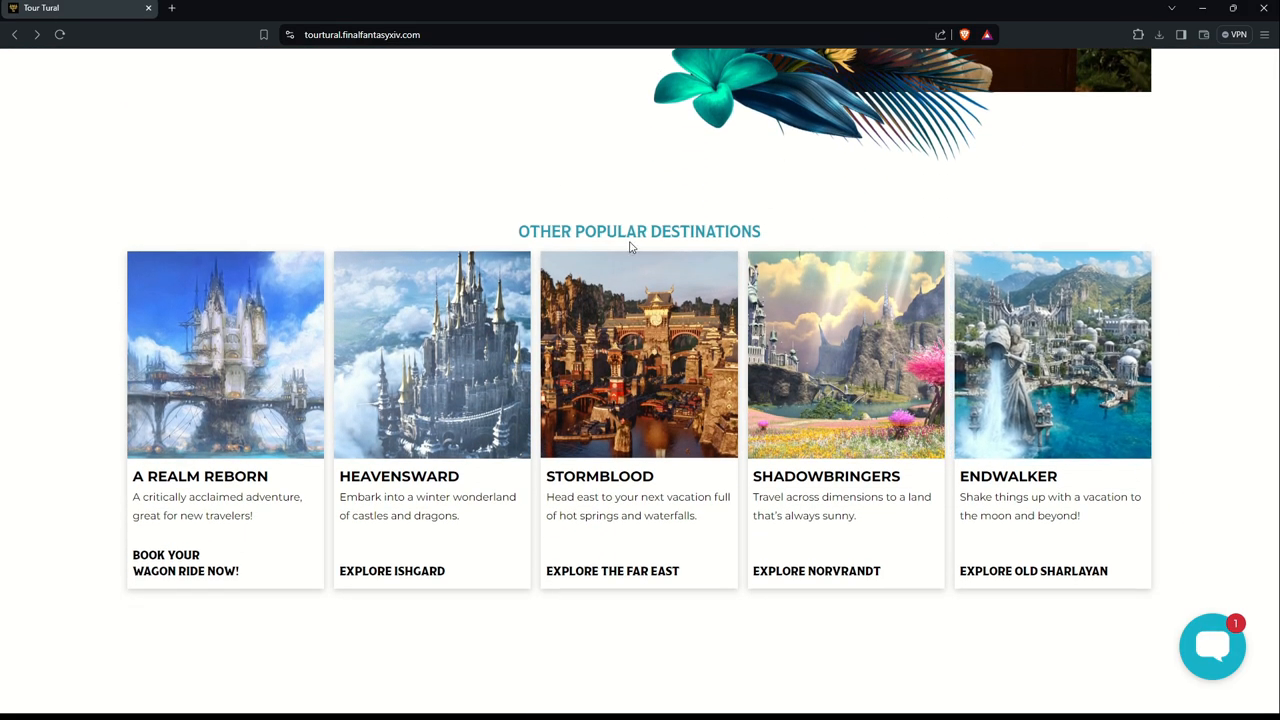
mouse_move(17, 326)
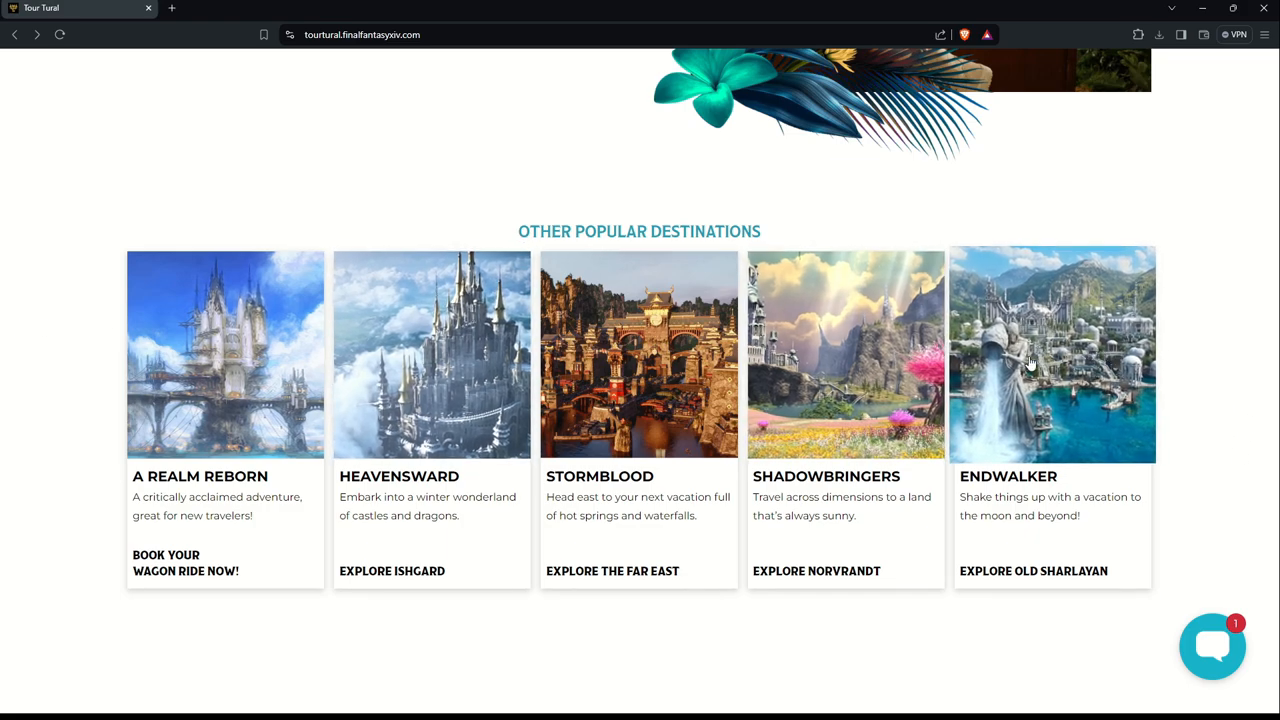
mouse_move(1082, 375)
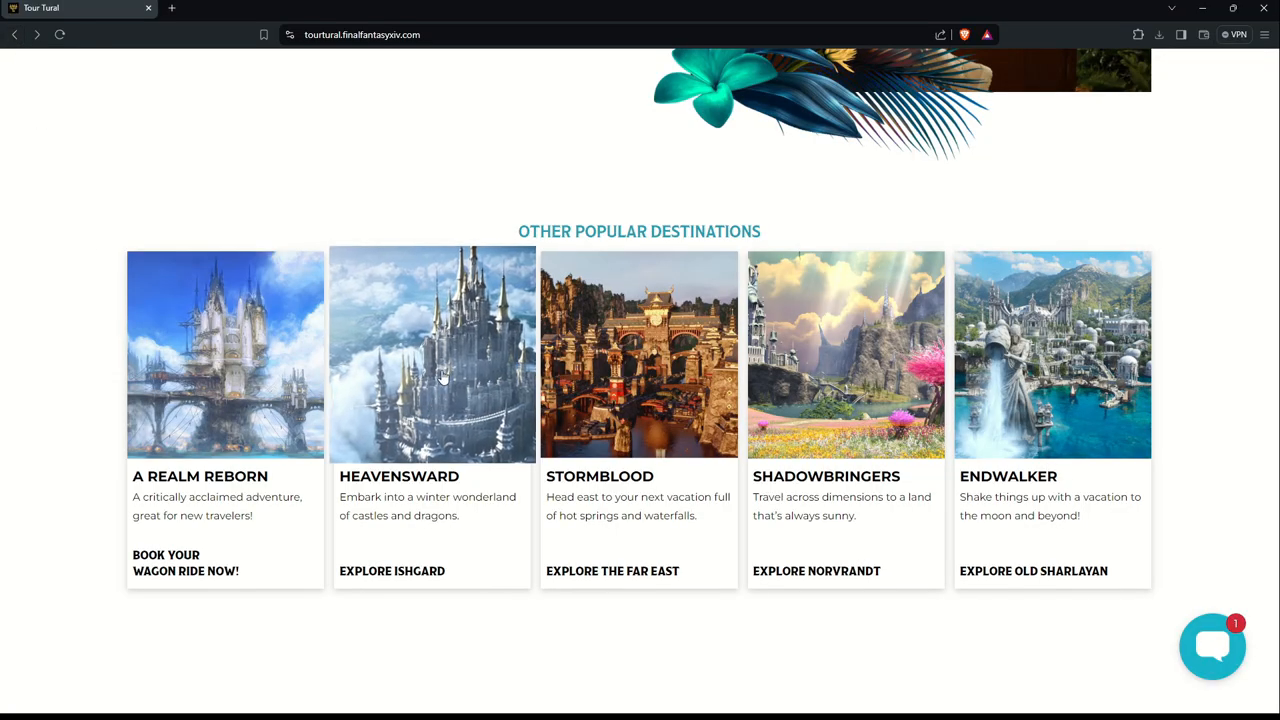
left_click(432, 354)
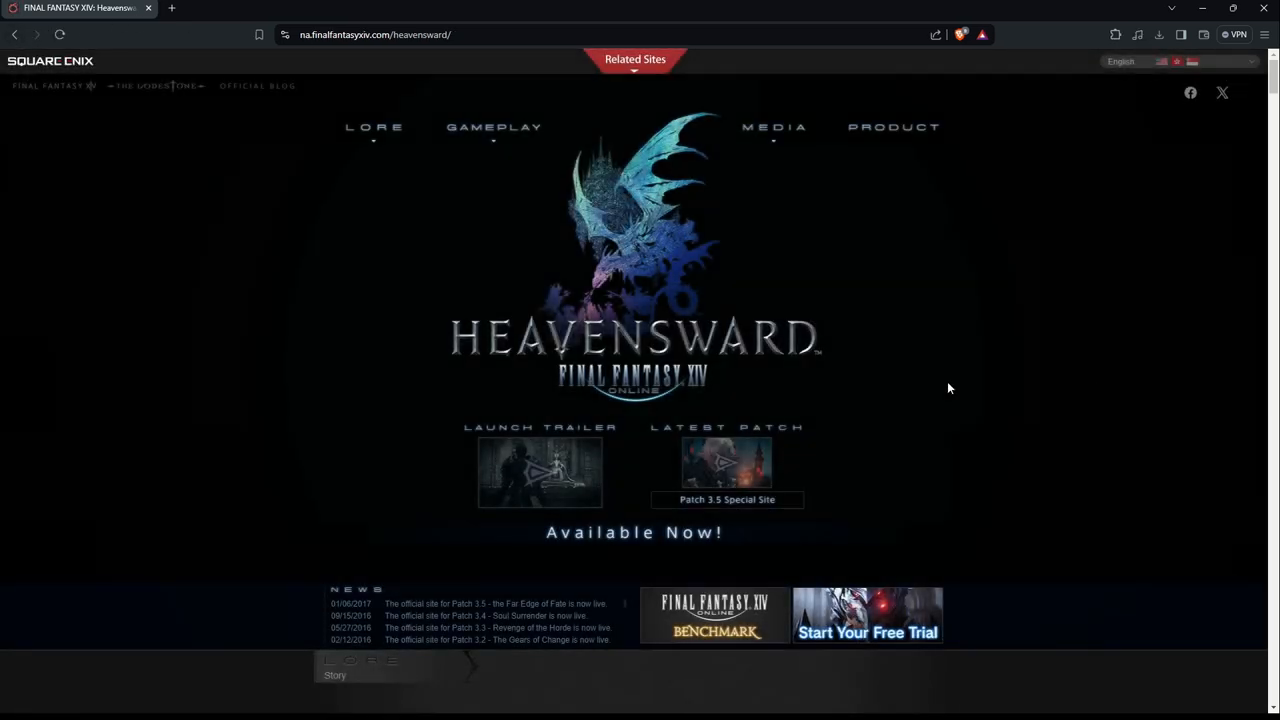
scroll("down", 3)
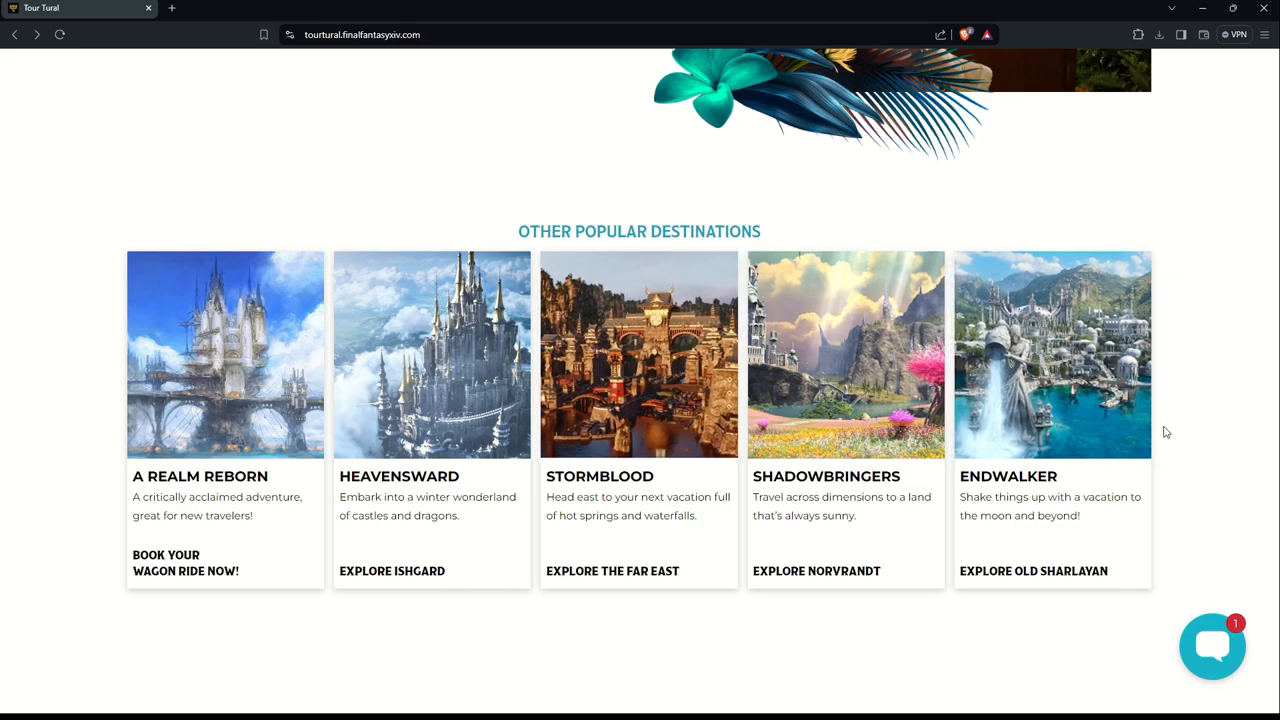
Step: Scroll down the home page, then jump back to the Tural Welcomes You banner
scroll("down", 3)
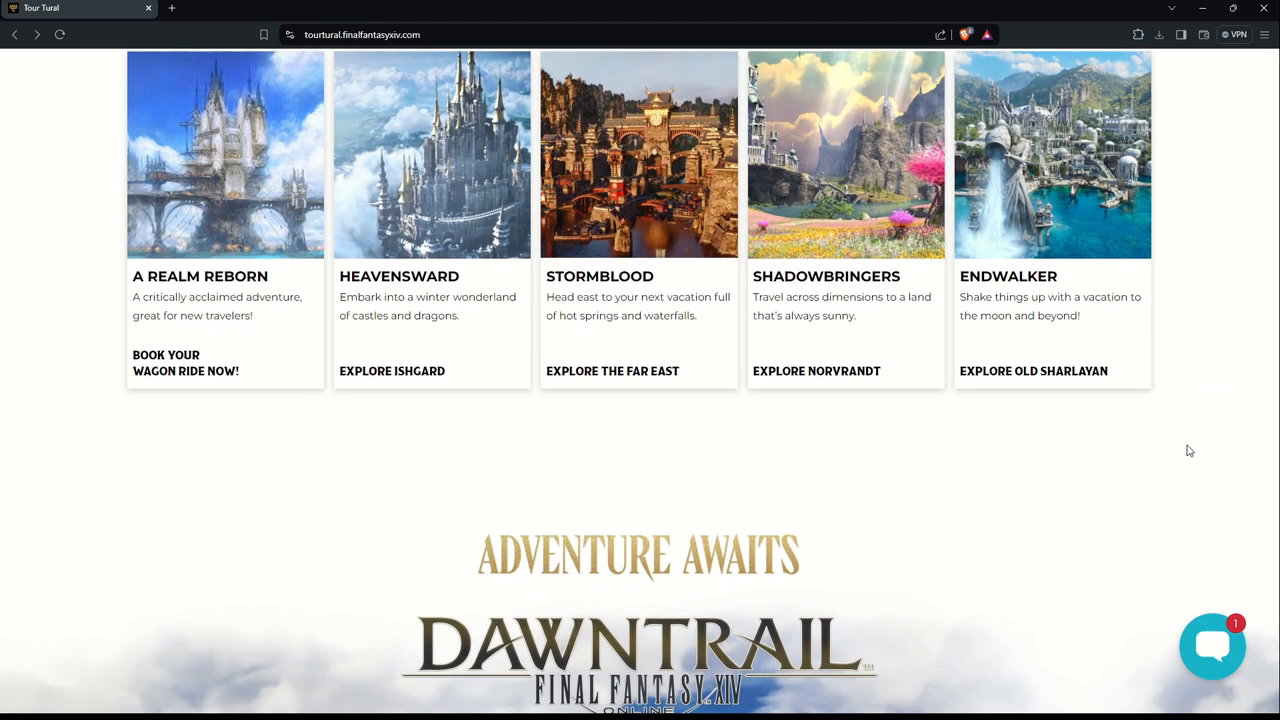
scroll("down", 3)
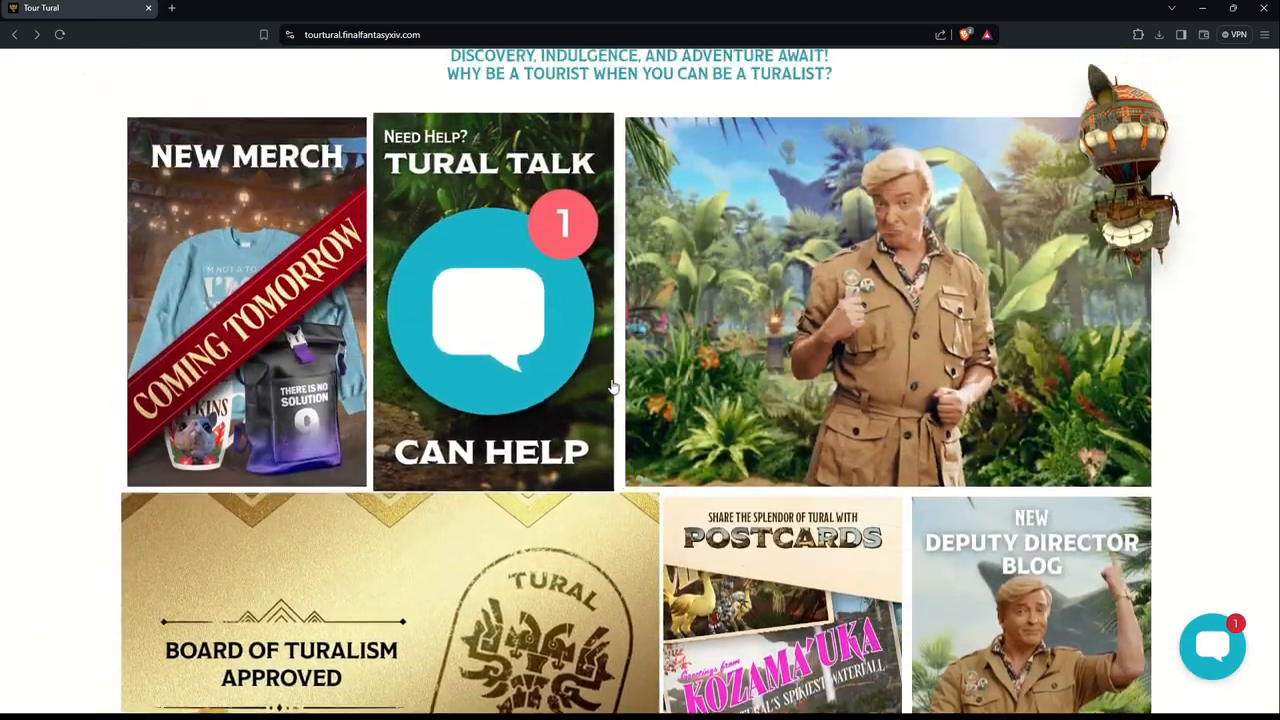
left_click(814, 64)
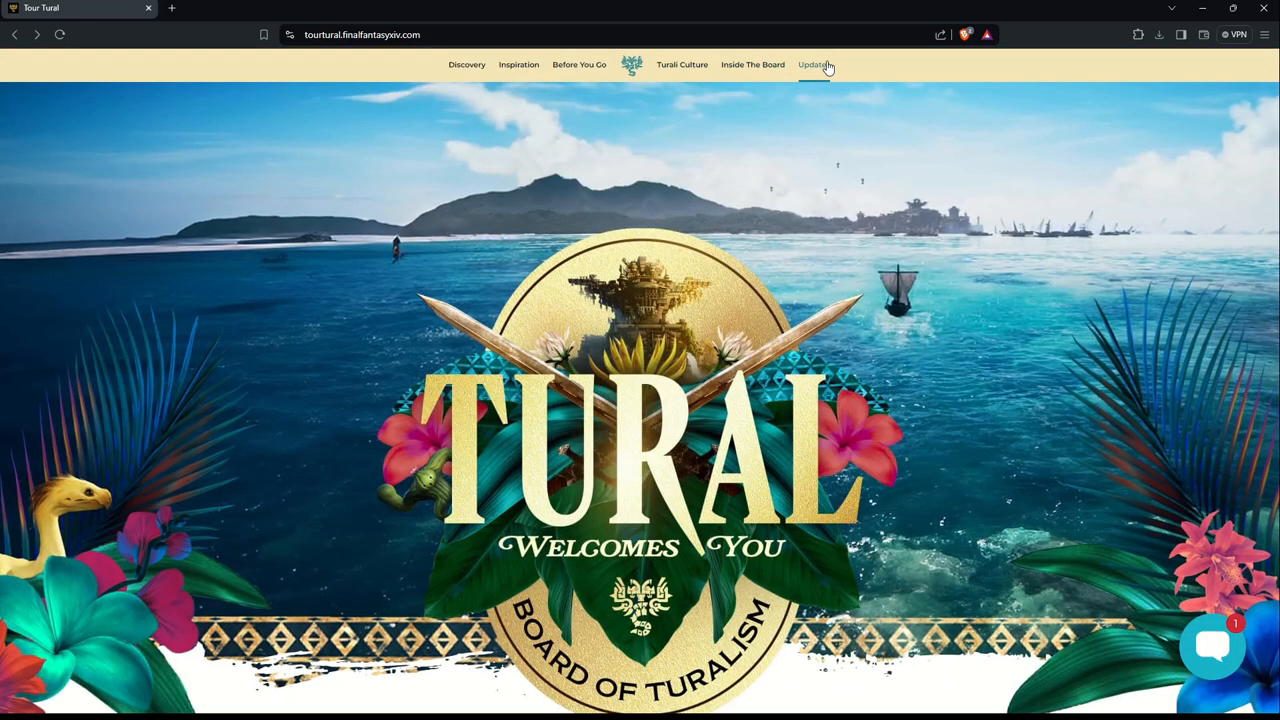
mouse_move(631, 64)
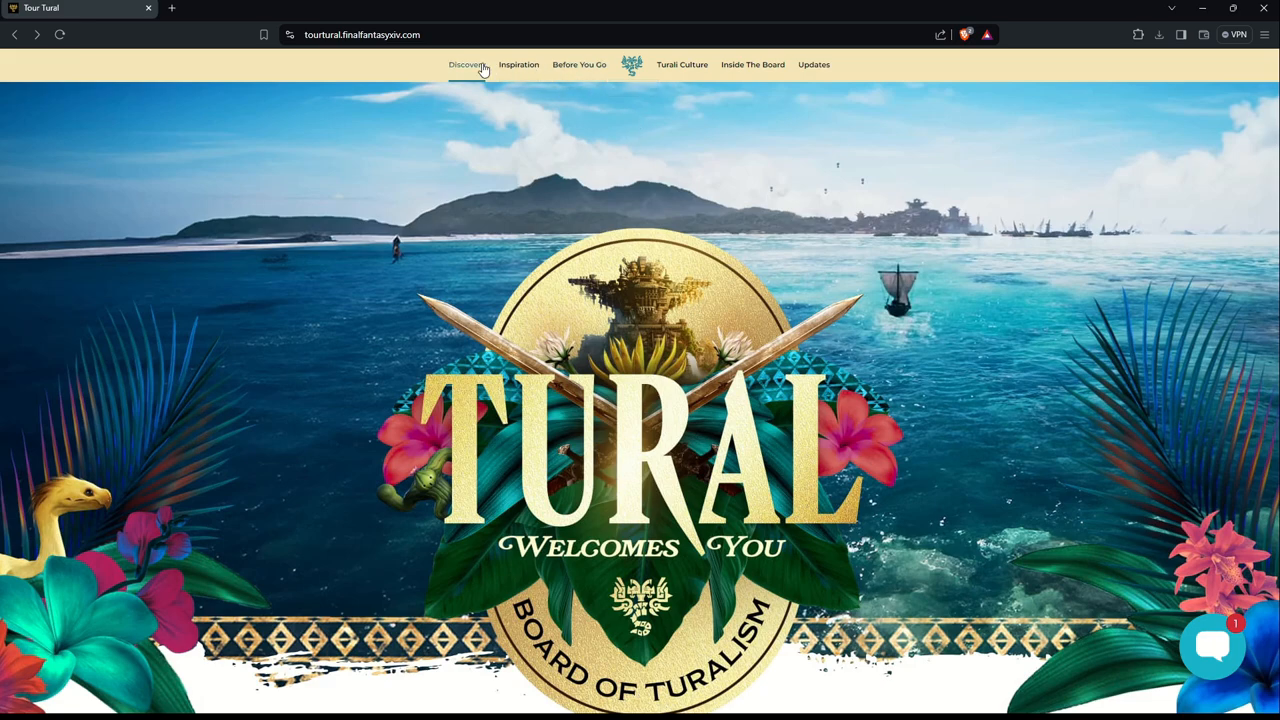
mouse_move(567, 277)
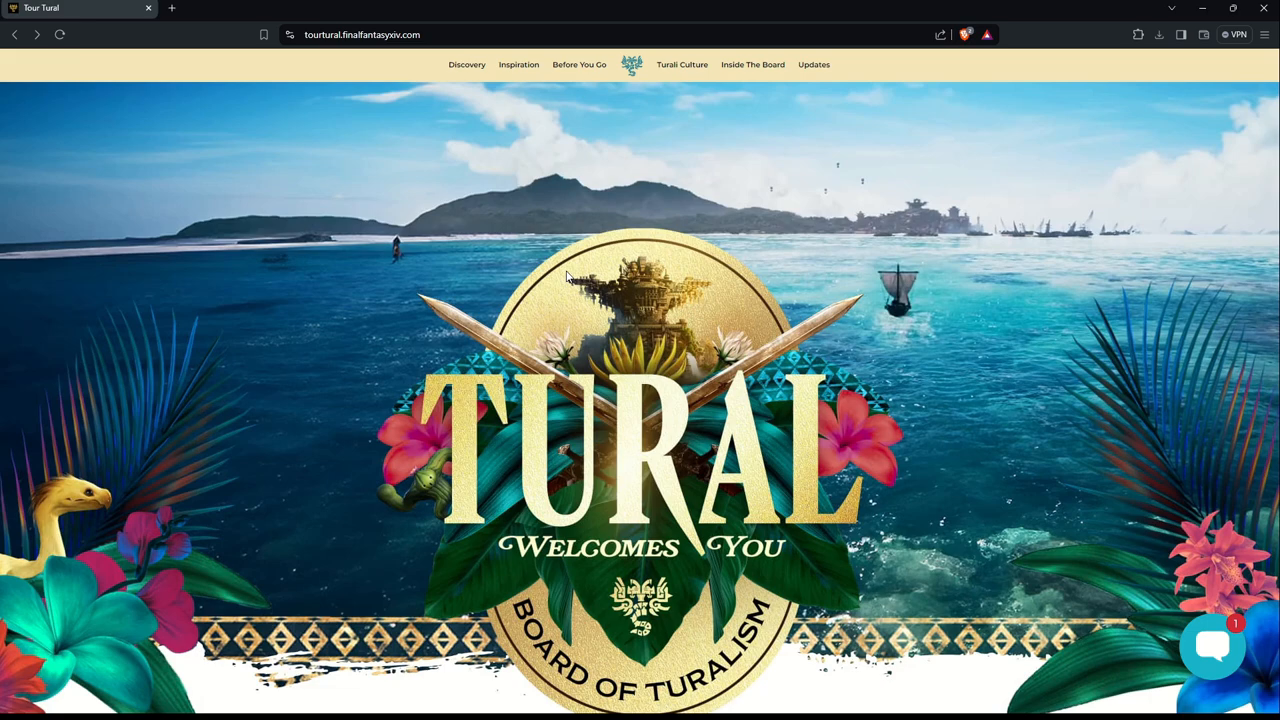
mouse_move(643, 457)
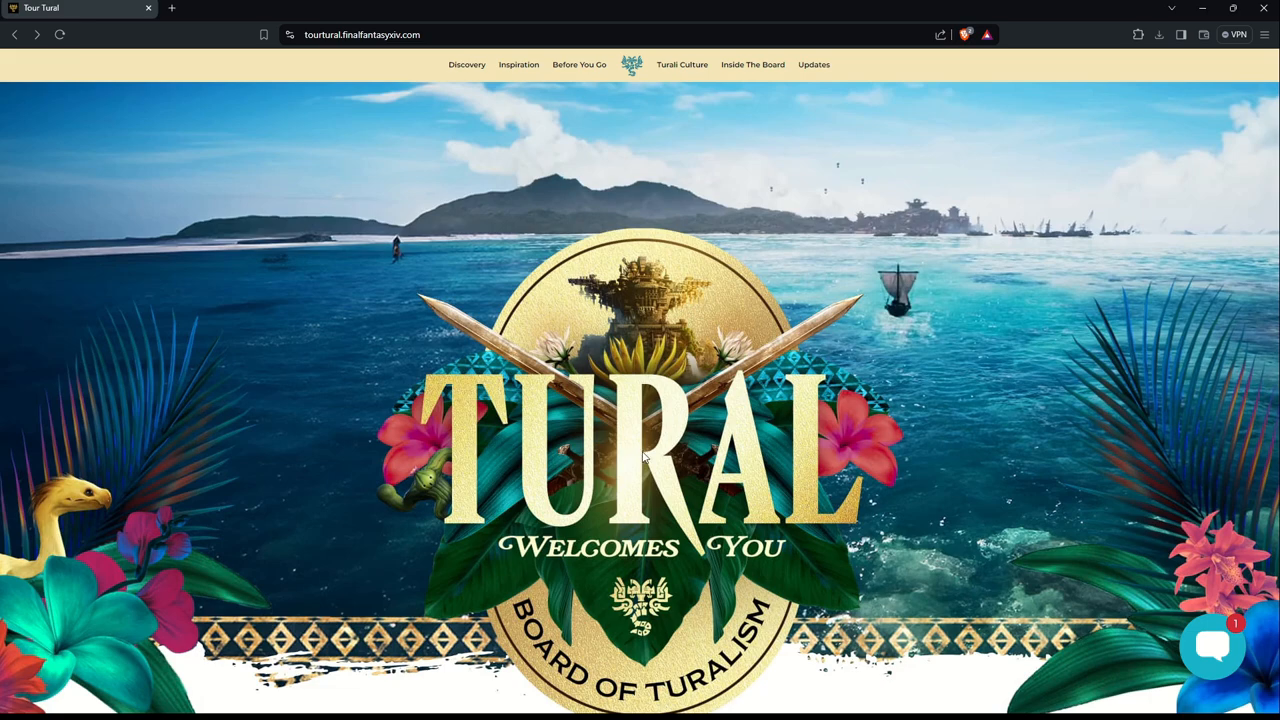
mouse_move(998, 390)
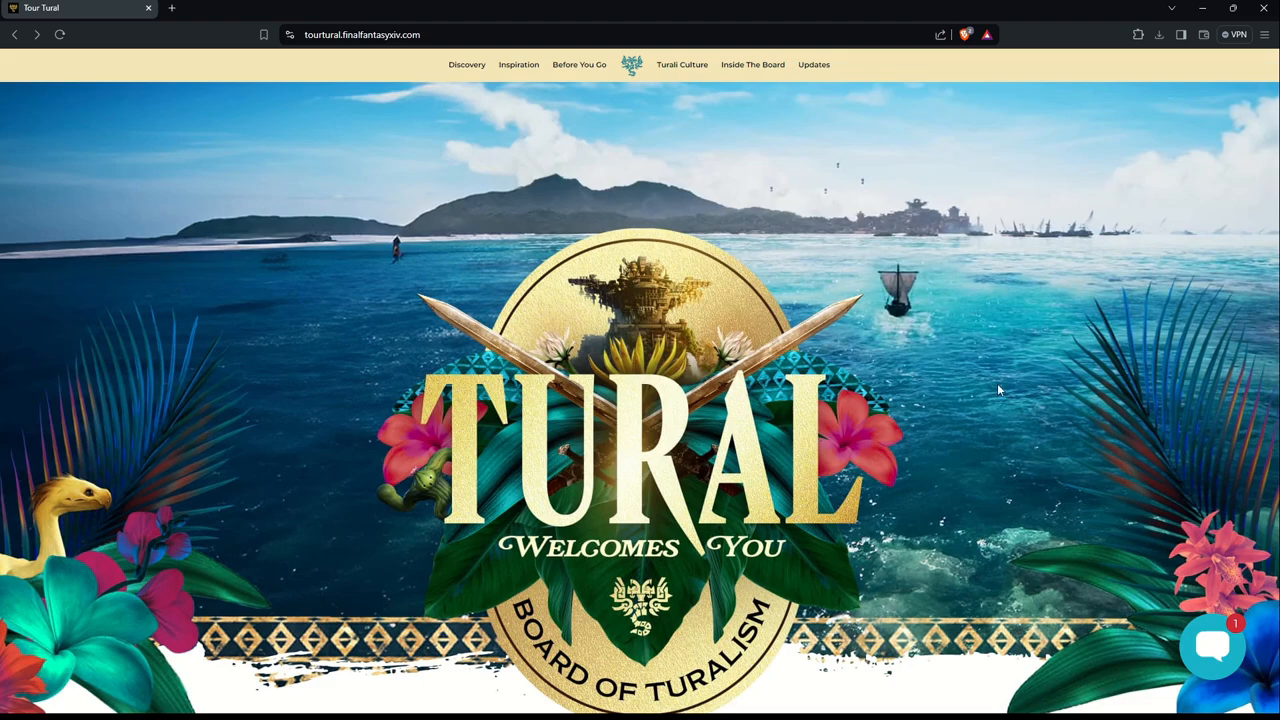
Step: Scroll down again through the promo tiles and Breathtaking Landscapes section
scroll("down", 3)
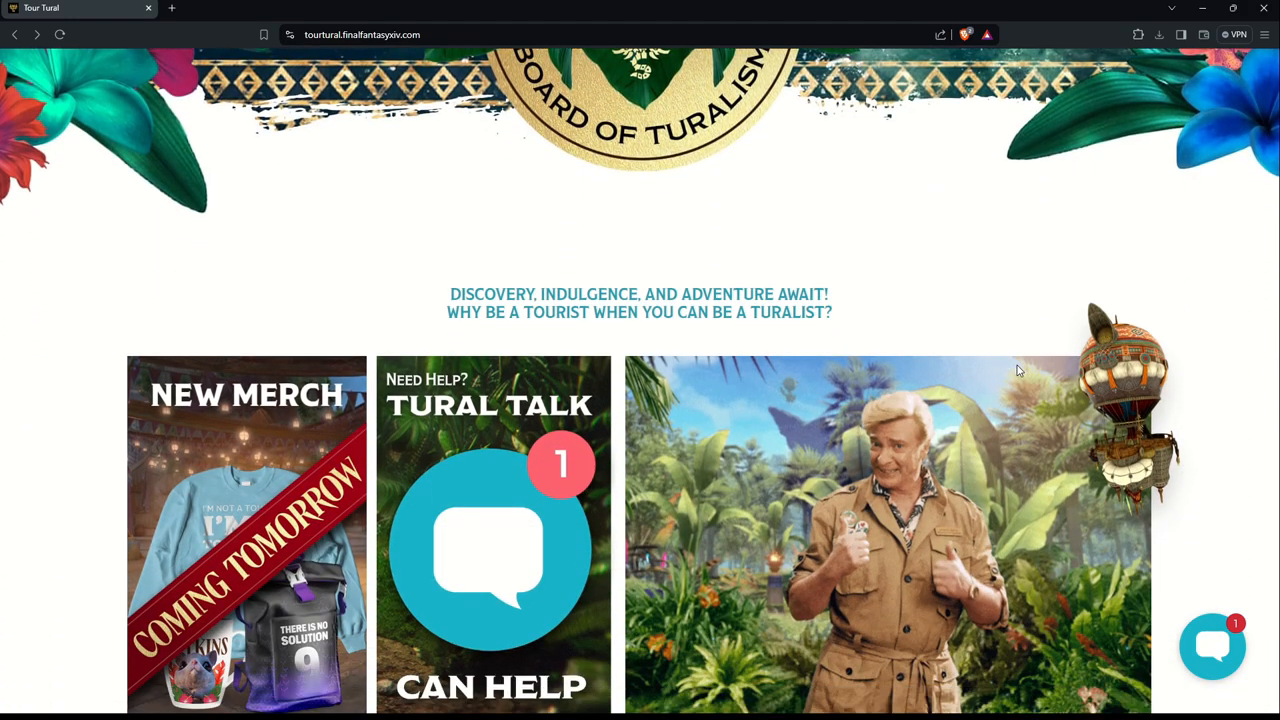
scroll("down", 3)
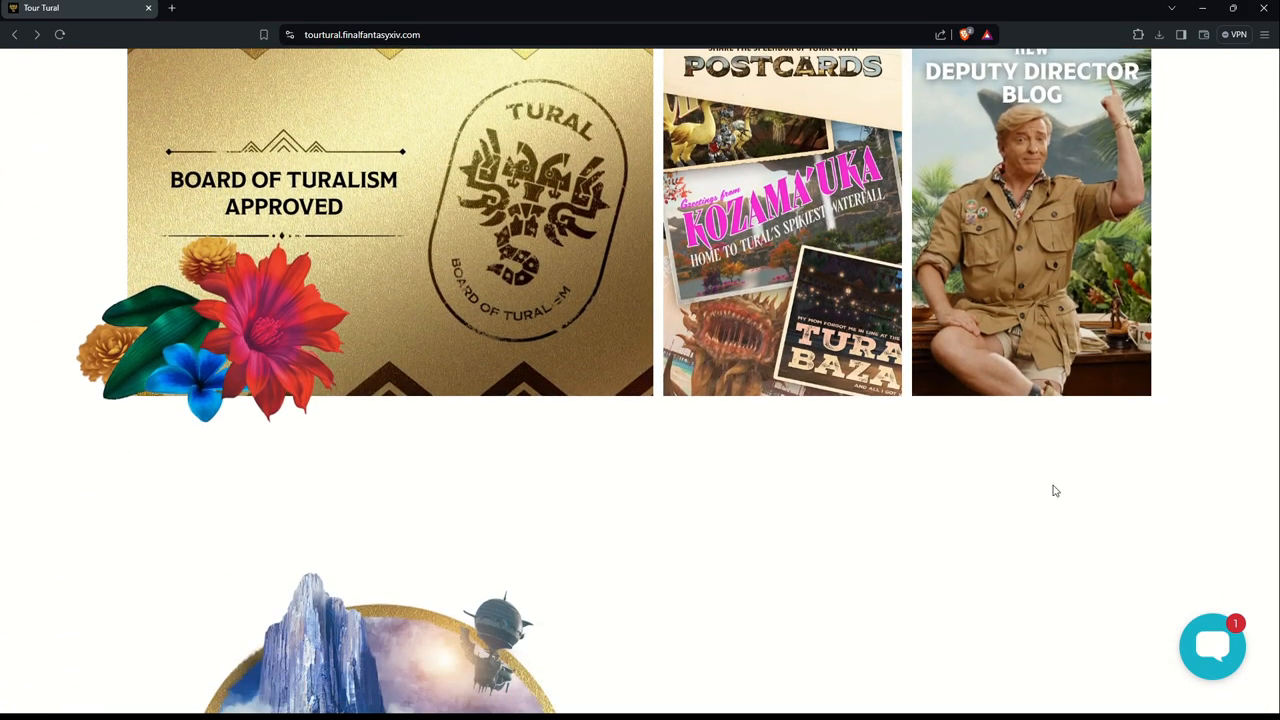
scroll("down", 3)
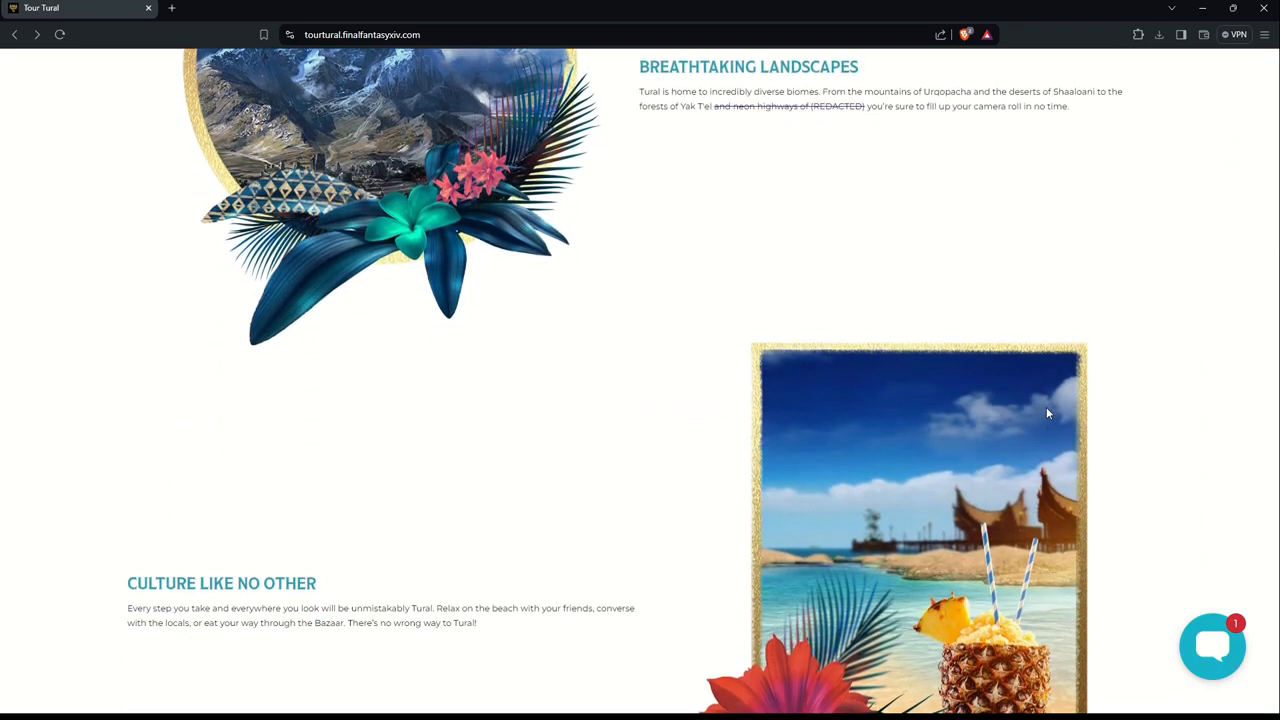
scroll("down", 3)
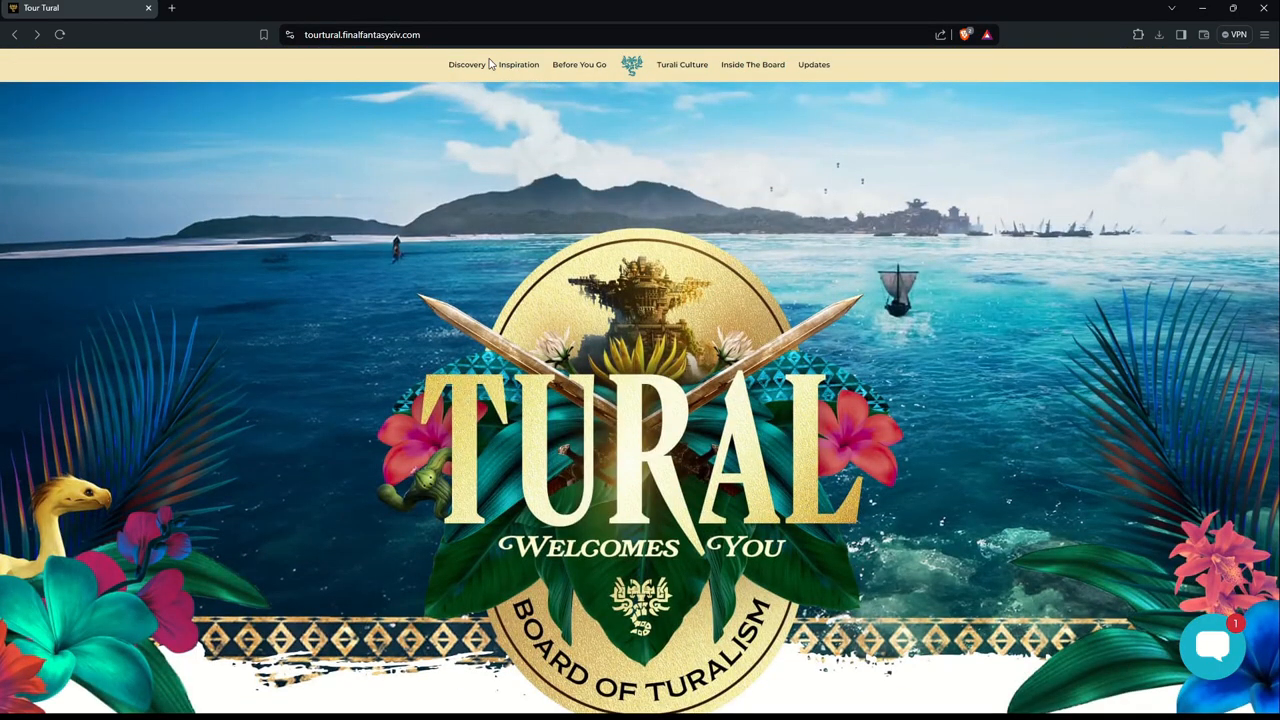
Step: Open Destination Discovery and scroll through Places To See to Solution 9's password prompt
left_click(465, 64)
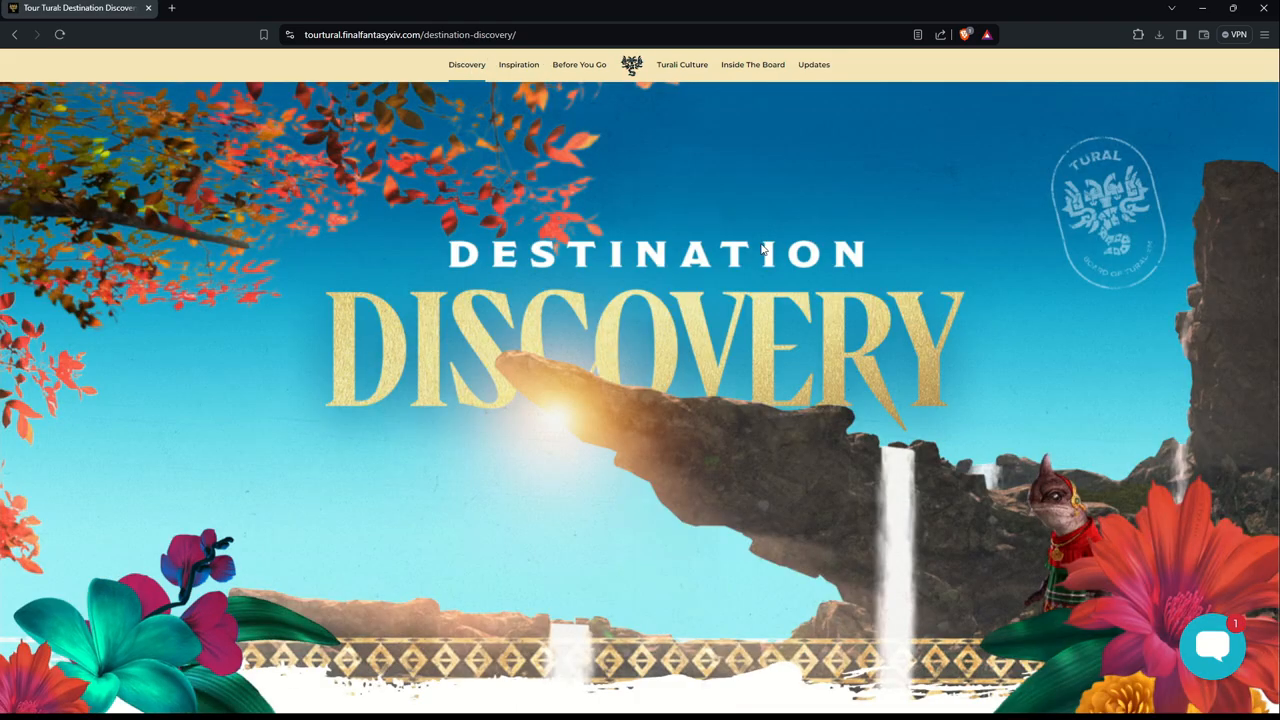
scroll("down", 3)
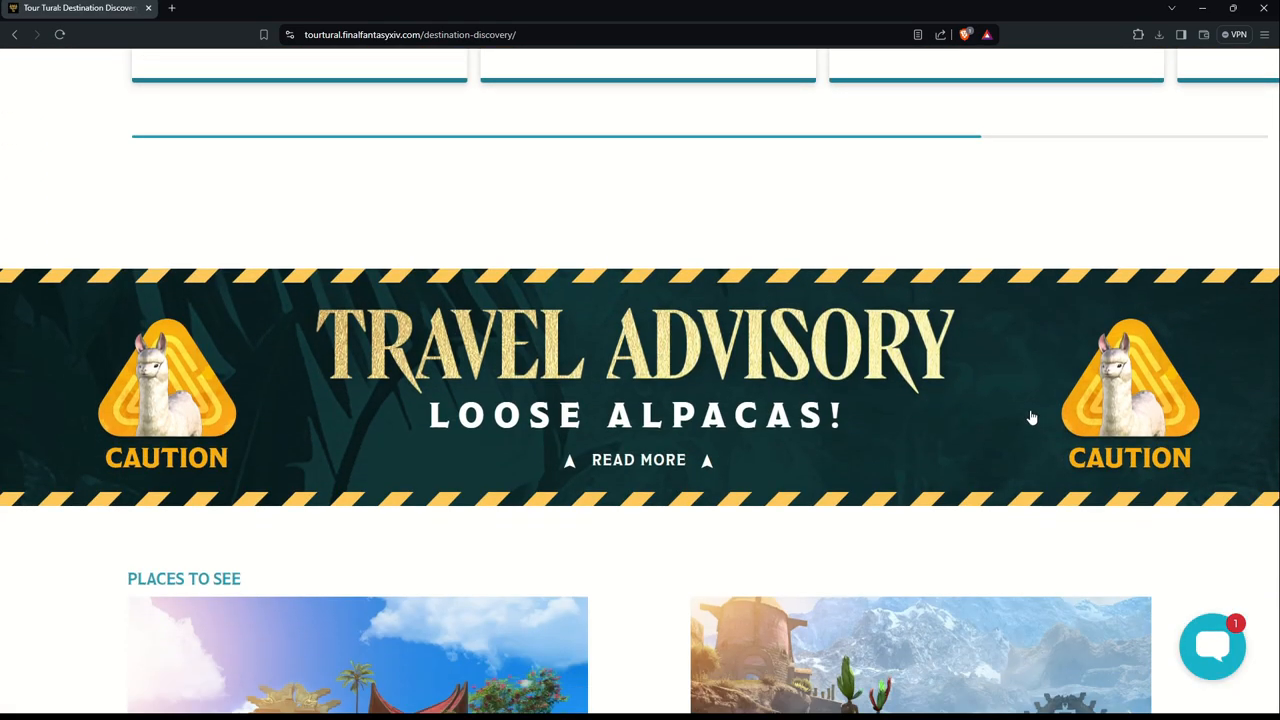
scroll("down", 3)
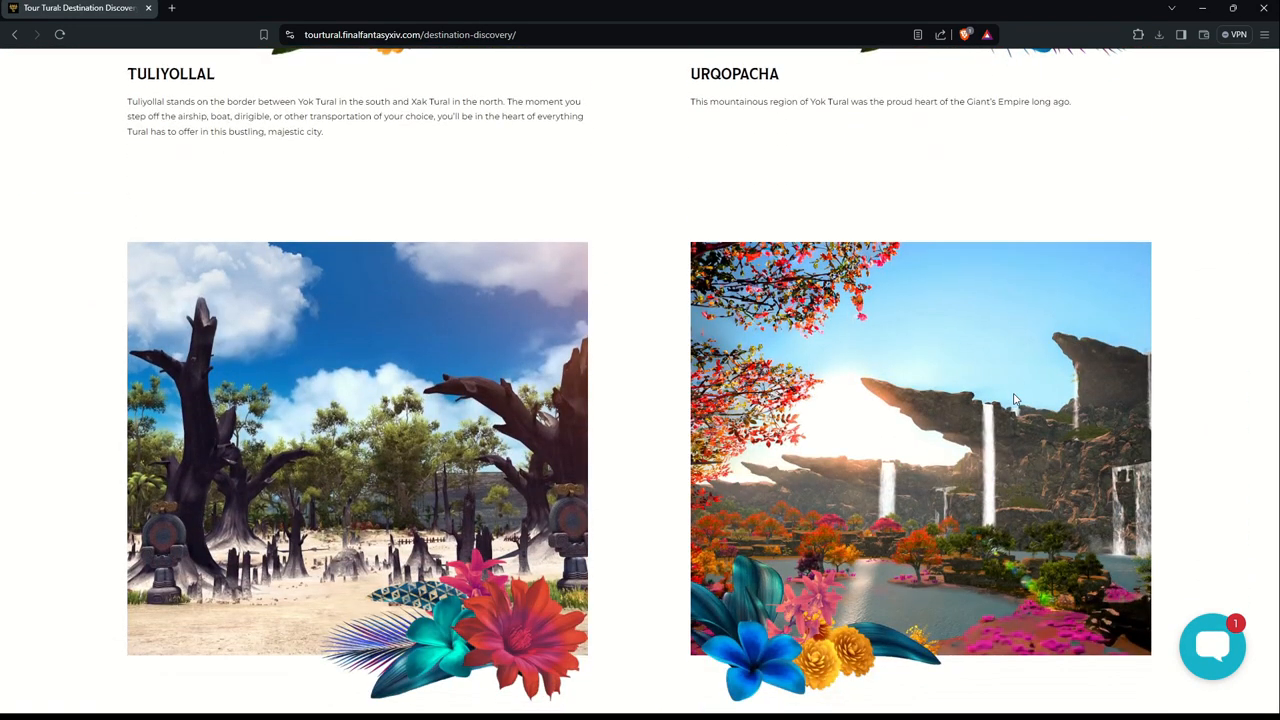
scroll("down", 3)
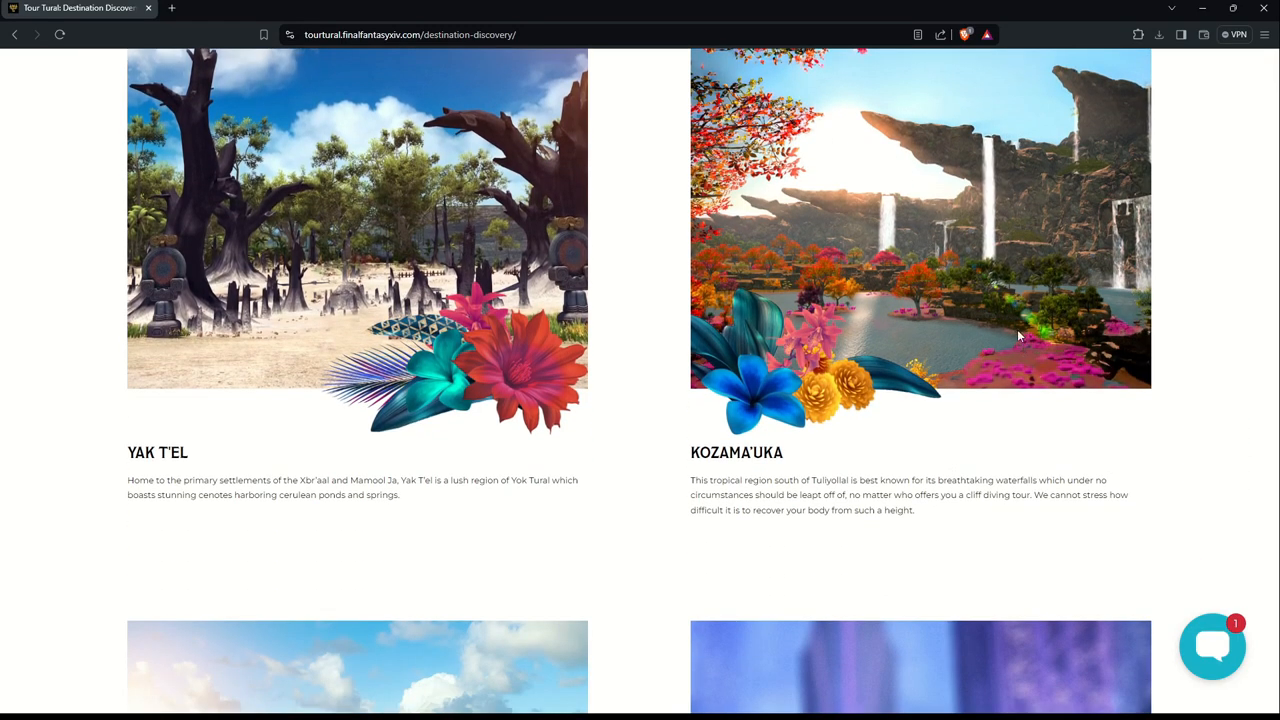
scroll("down", 3)
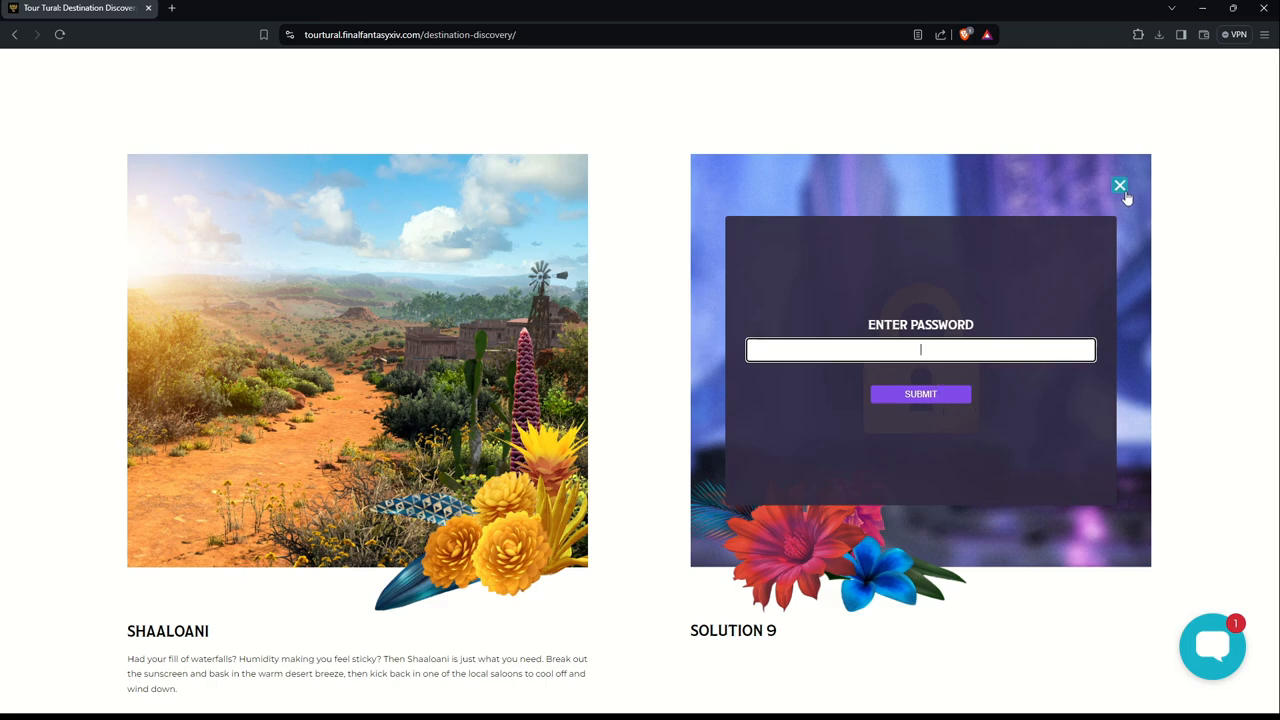
Step: Close Solution 9's password prompt, scroll down to Book Now and back to Solution 9
left_click(1120, 185)
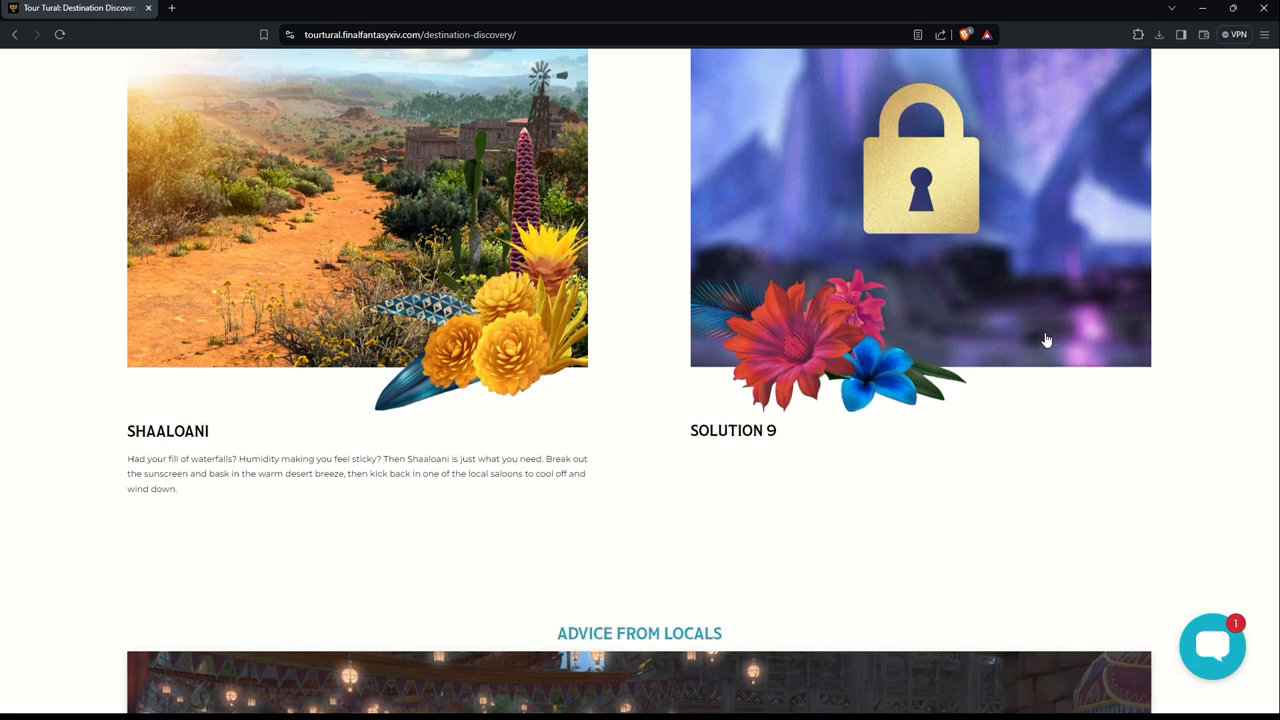
scroll("down", 3)
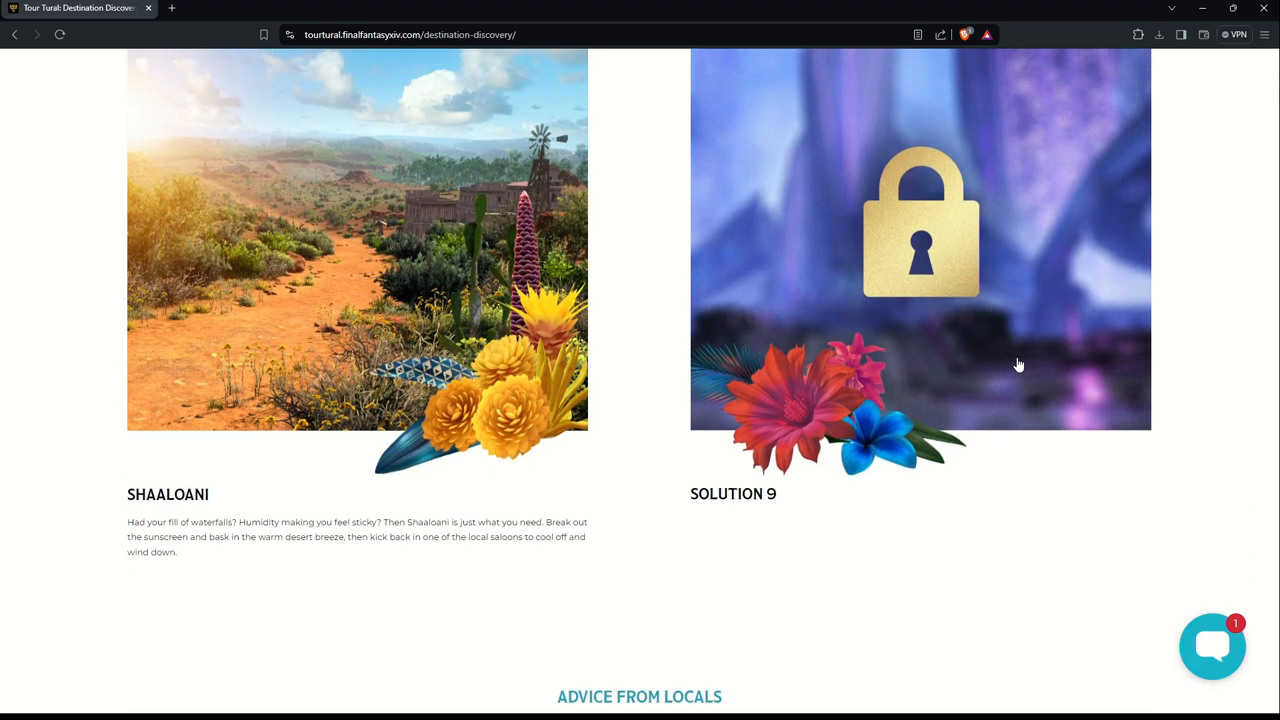
scroll("down", 3)
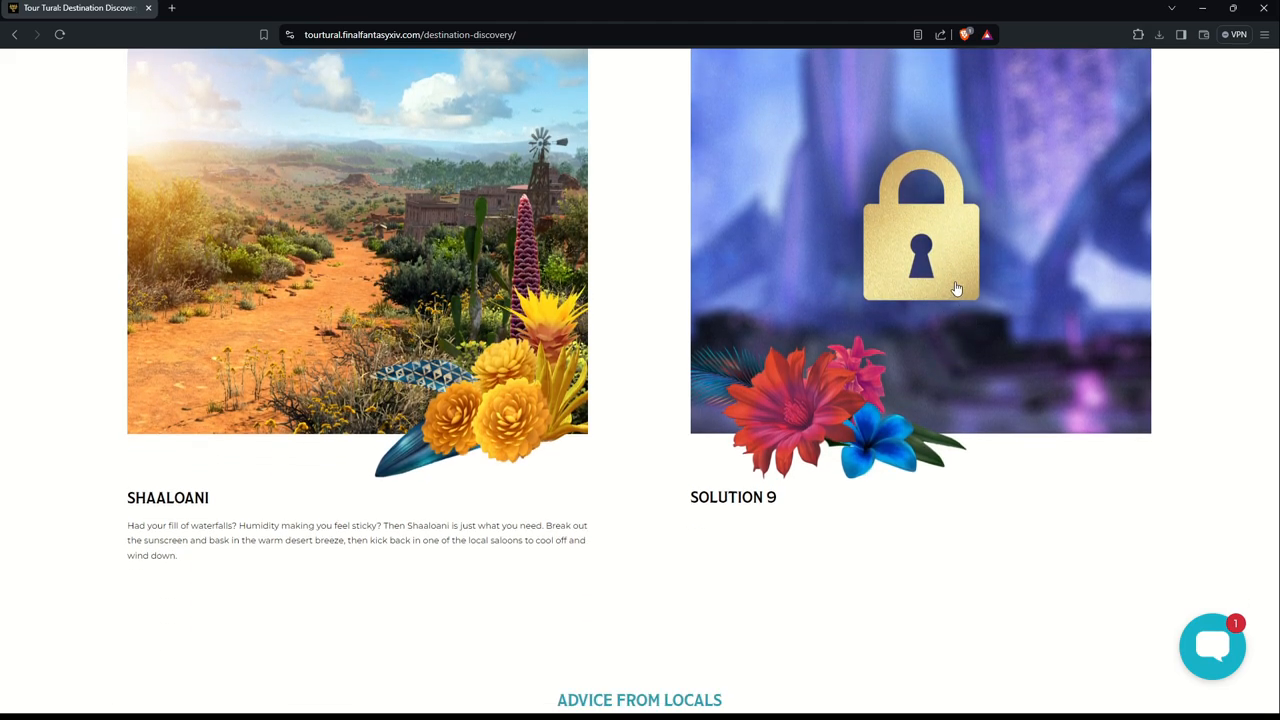
mouse_move(938, 278)
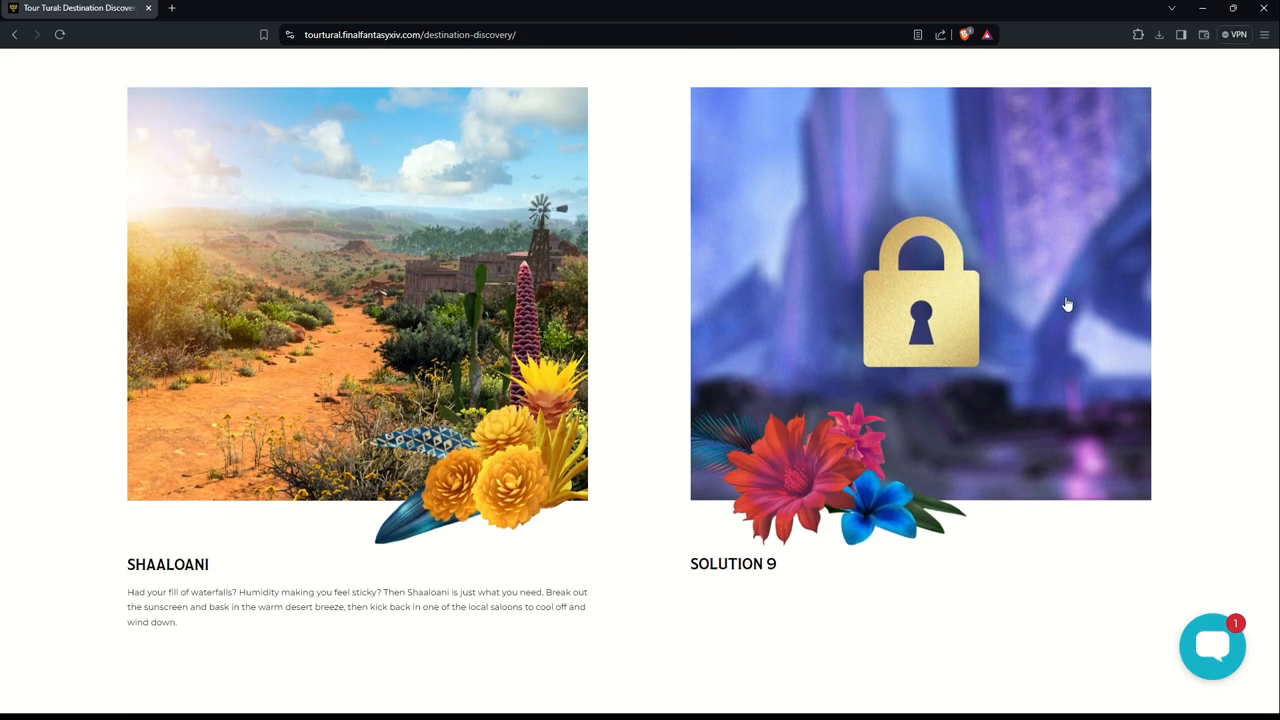
scroll("down", 3)
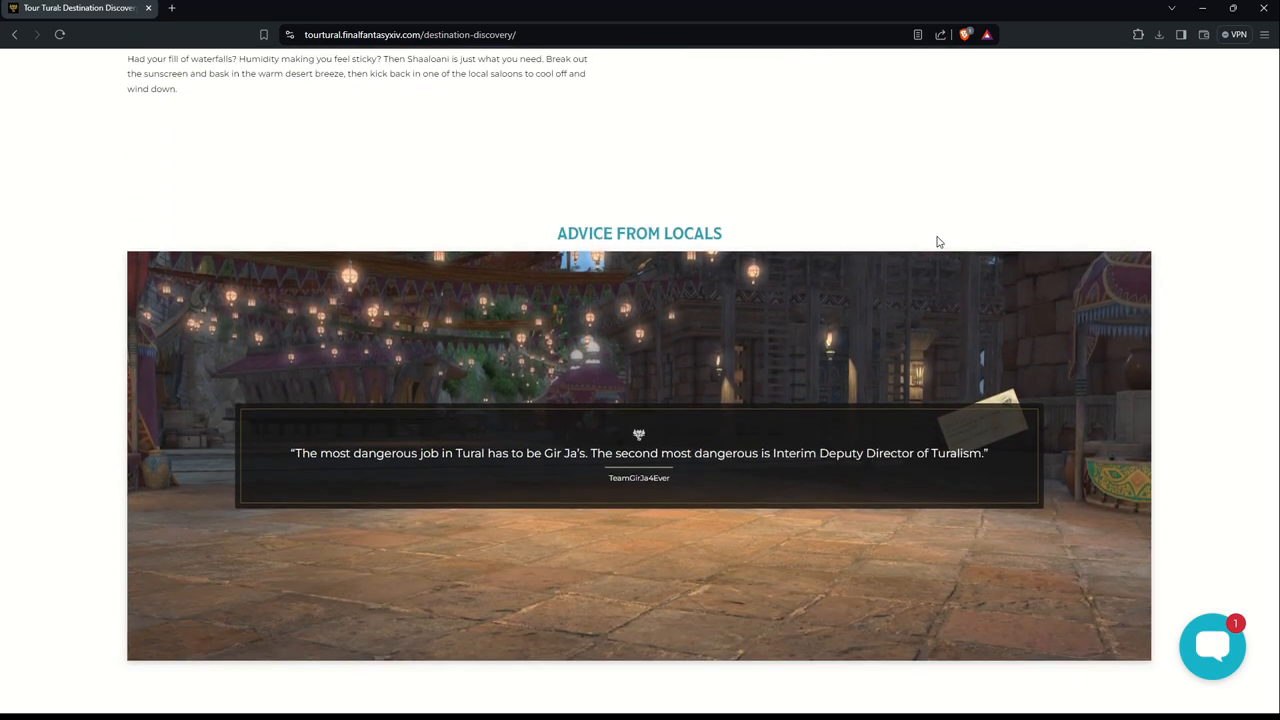
scroll("down", 3)
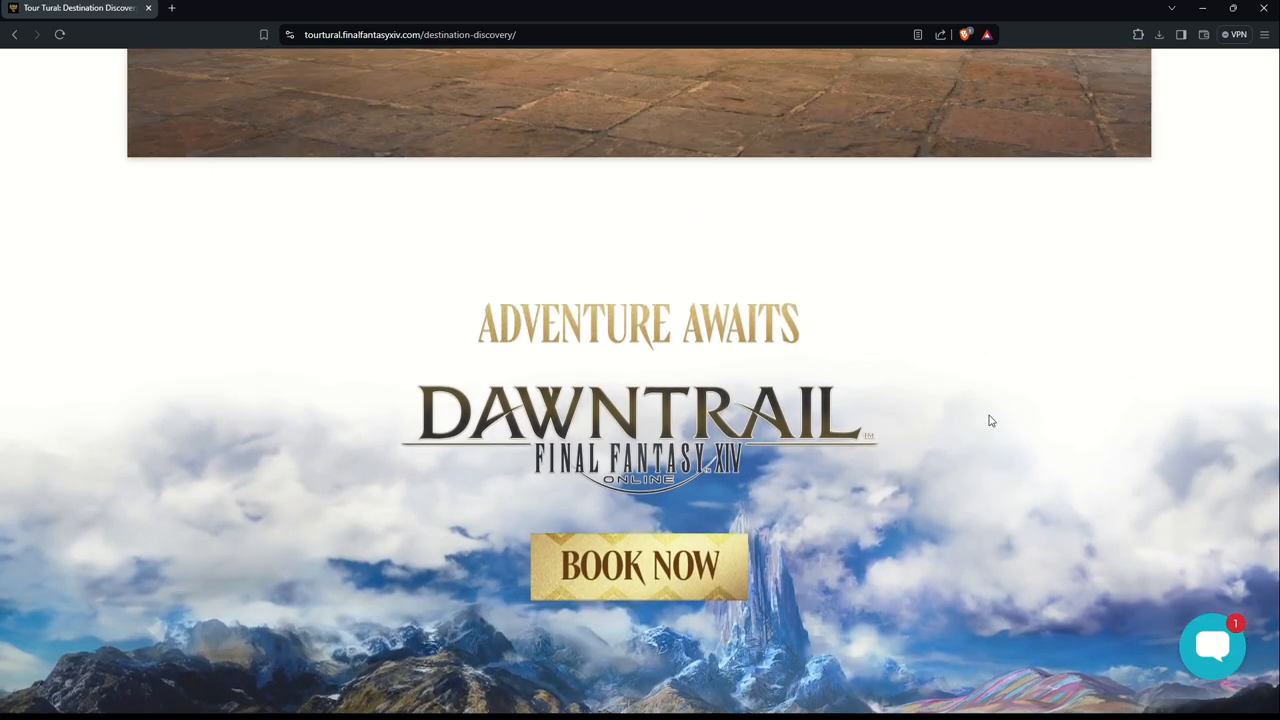
scroll("down", 3)
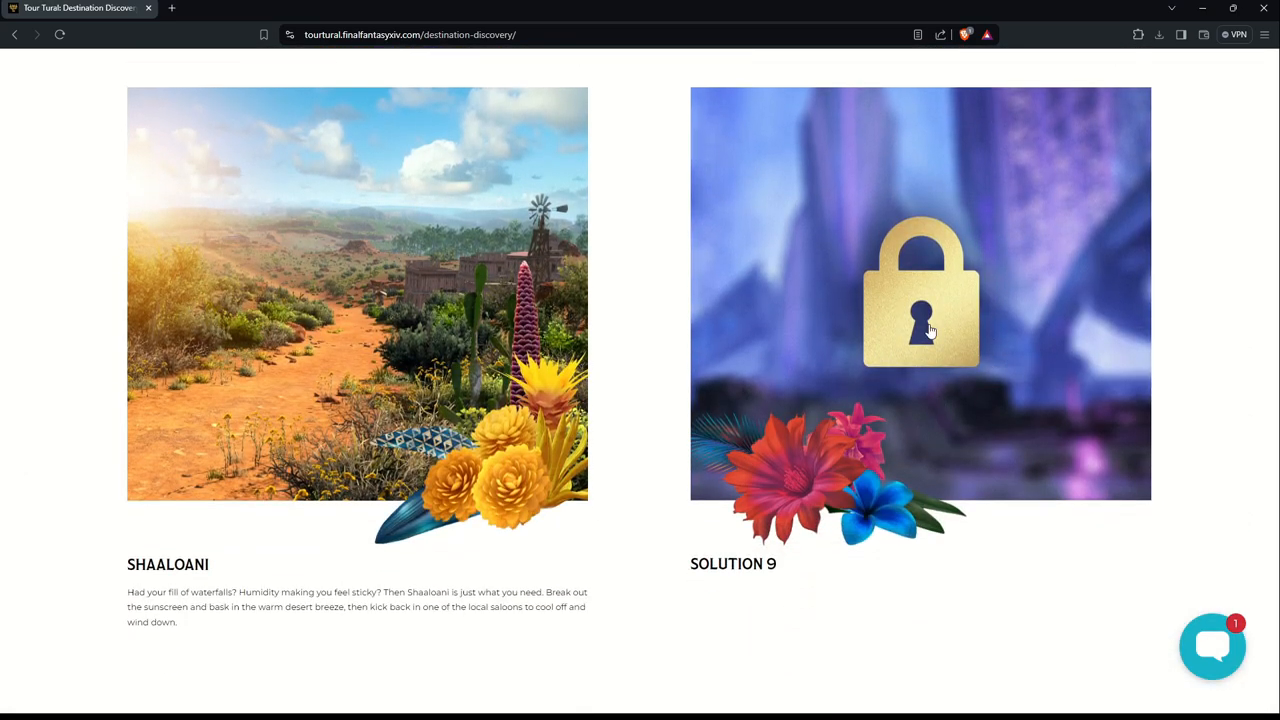
Step: Submit a password attempt for Solution 9 and close the rejected prompt
left_click(920, 290)
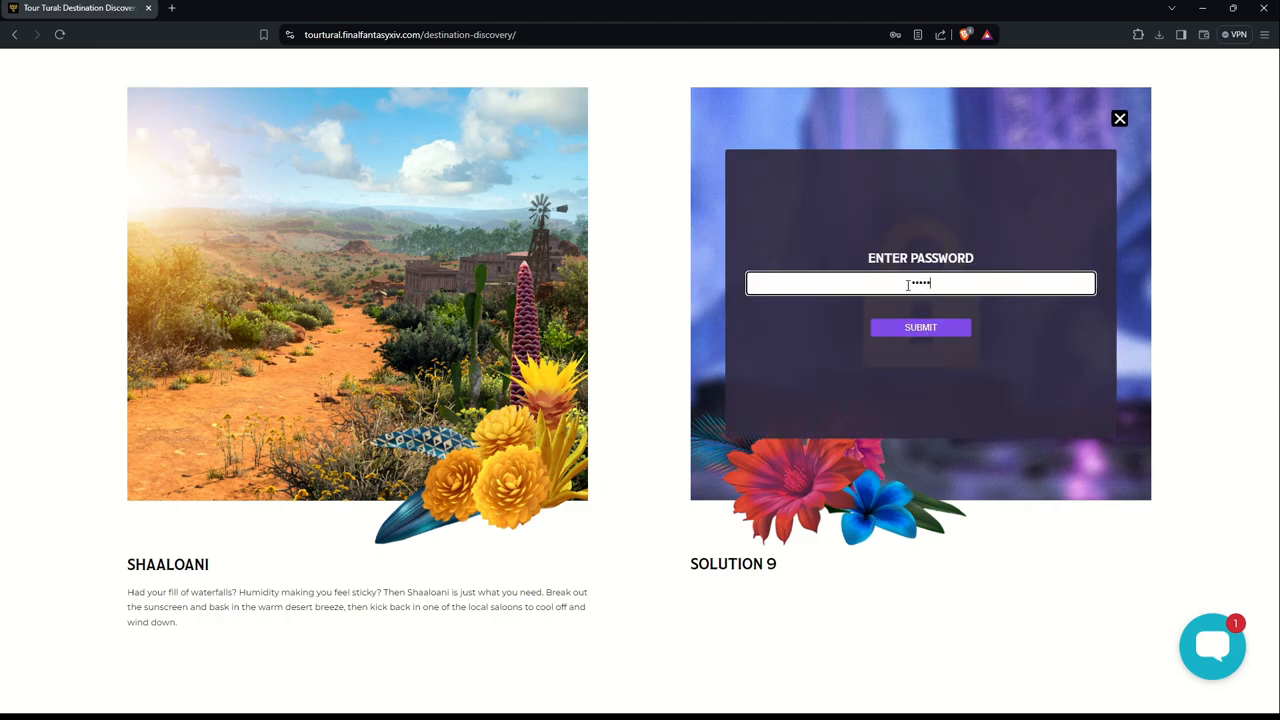
left_click(920, 327)
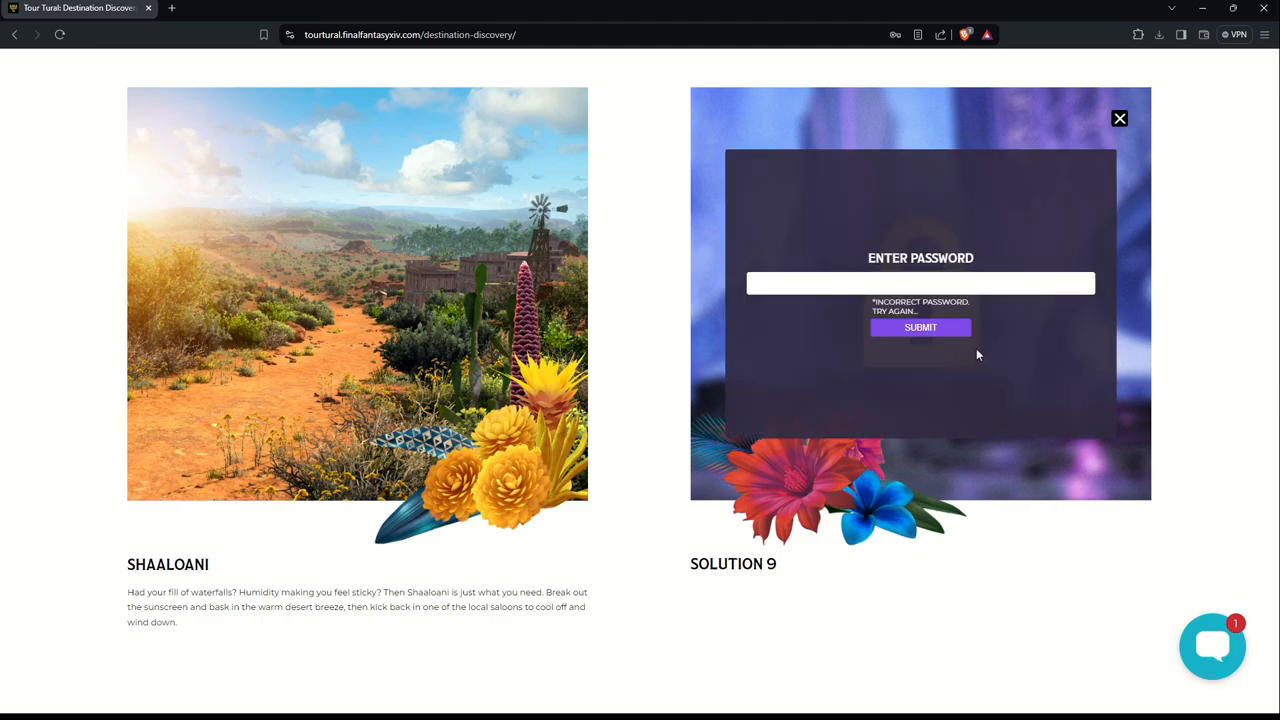
left_click(1119, 119)
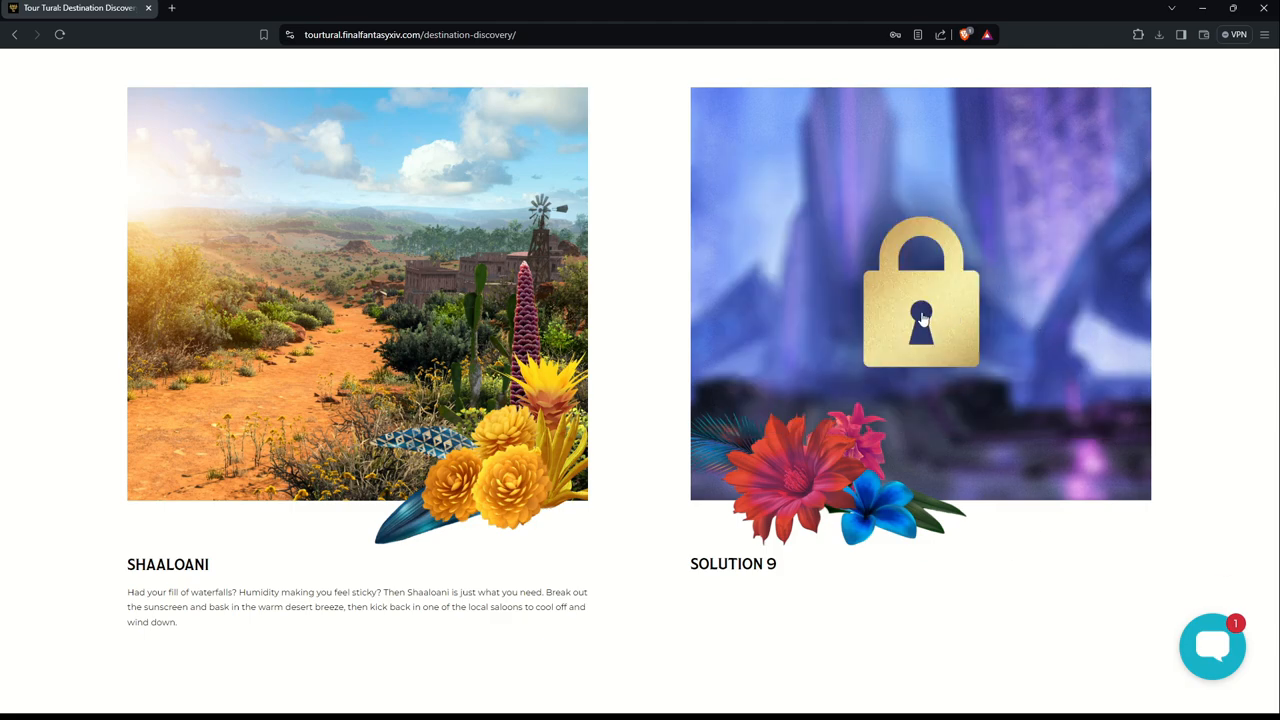
Step: Enter another password for Solution 9, submit it, and dismiss the rejection
left_click(920, 290)
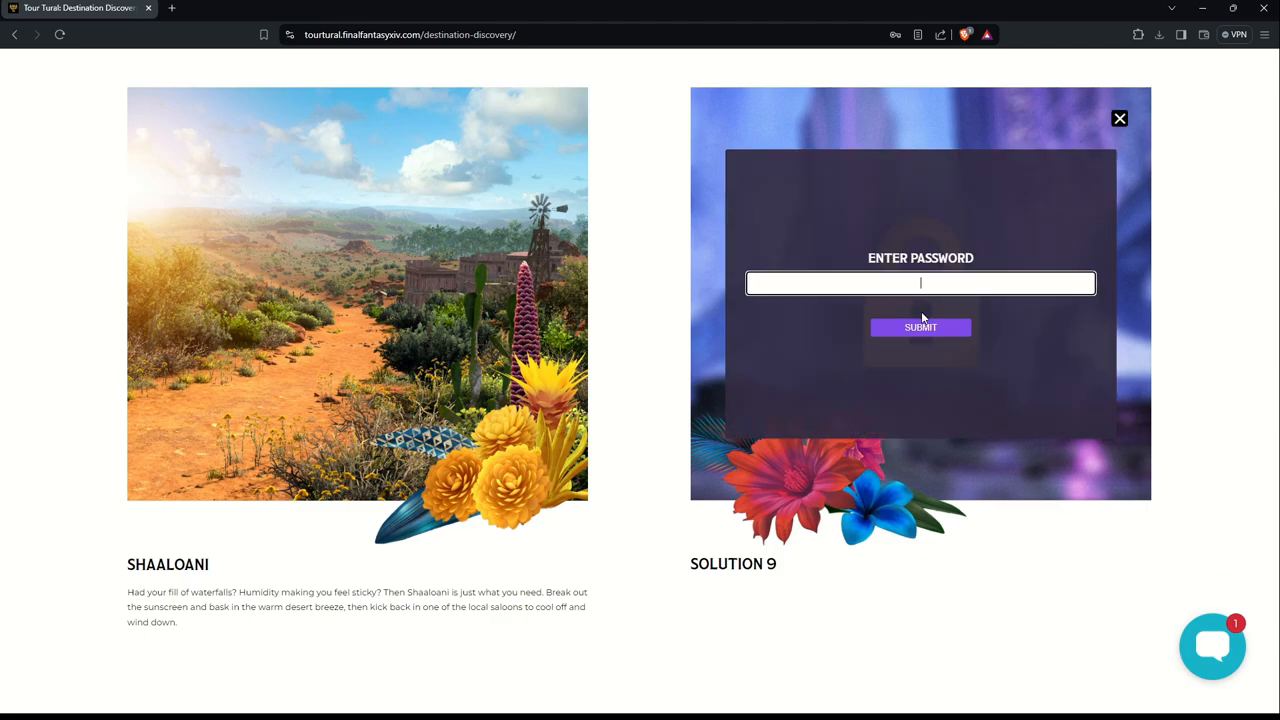
type("••")
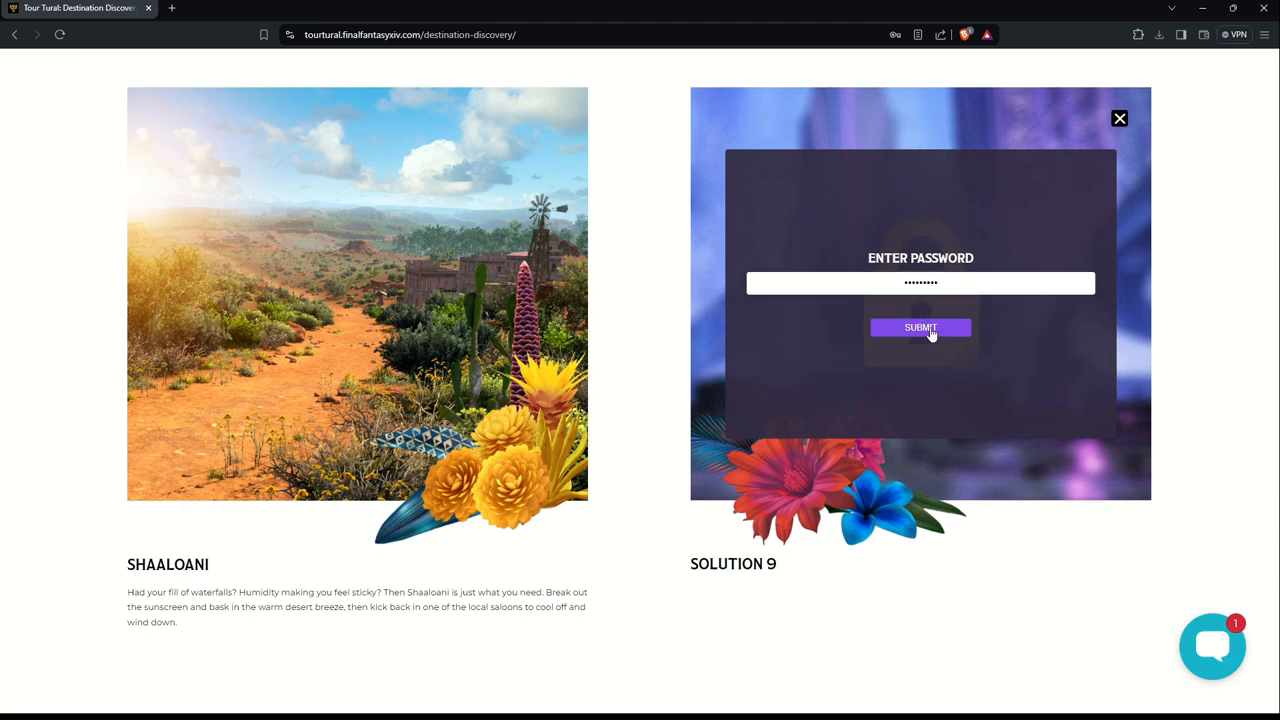
left_click(920, 327)
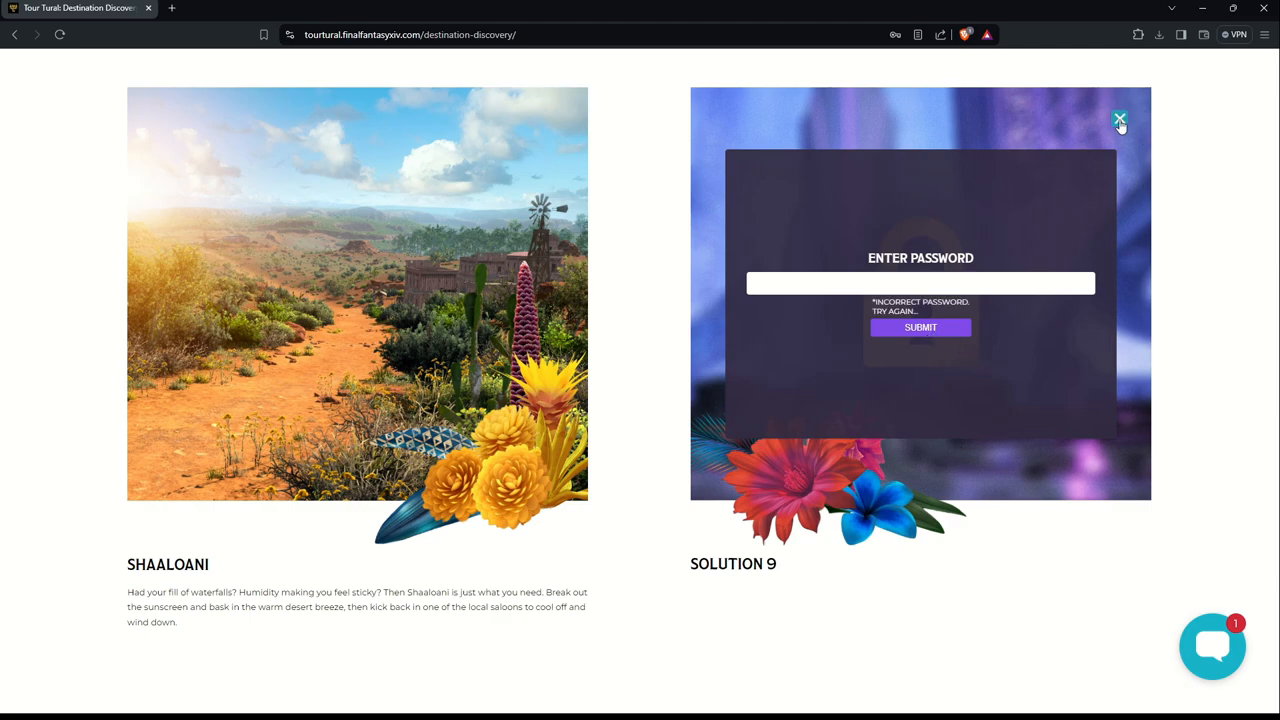
left_click(1119, 119)
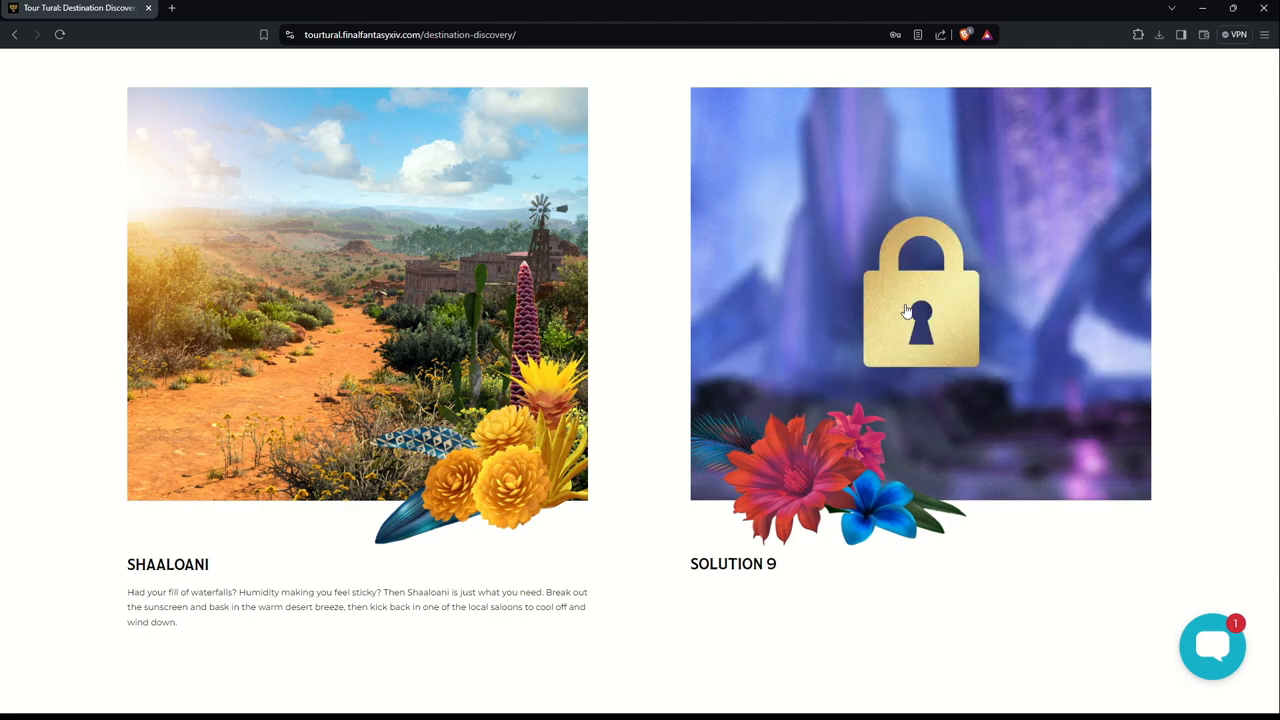
mouse_move(940, 311)
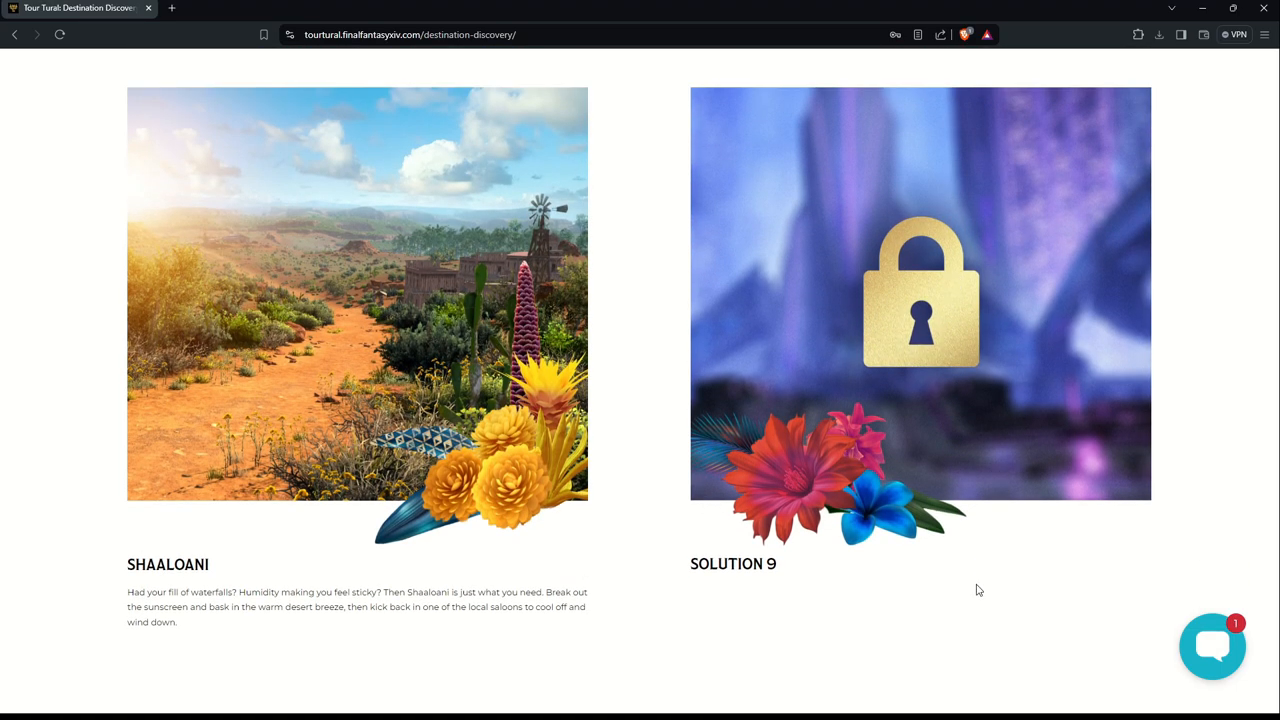
Step: Scroll the Destination Discovery page back to its hero banner
scroll("down", 3)
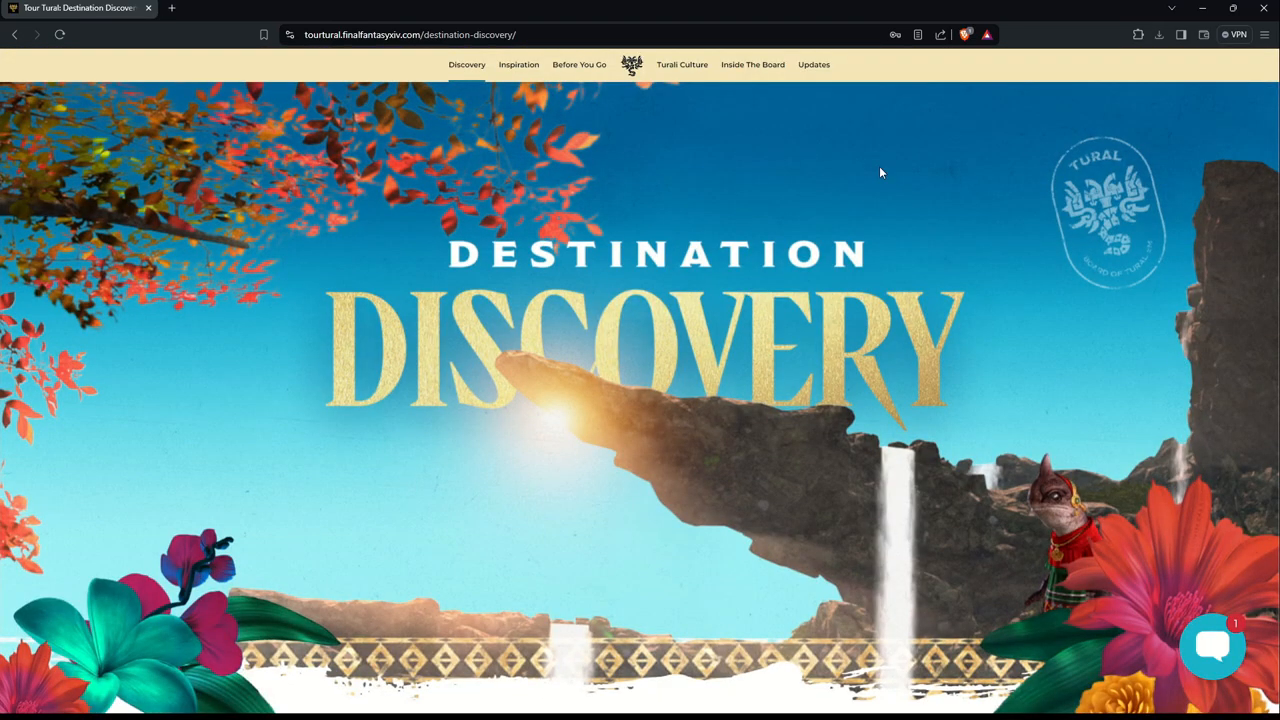
mouse_move(753, 64)
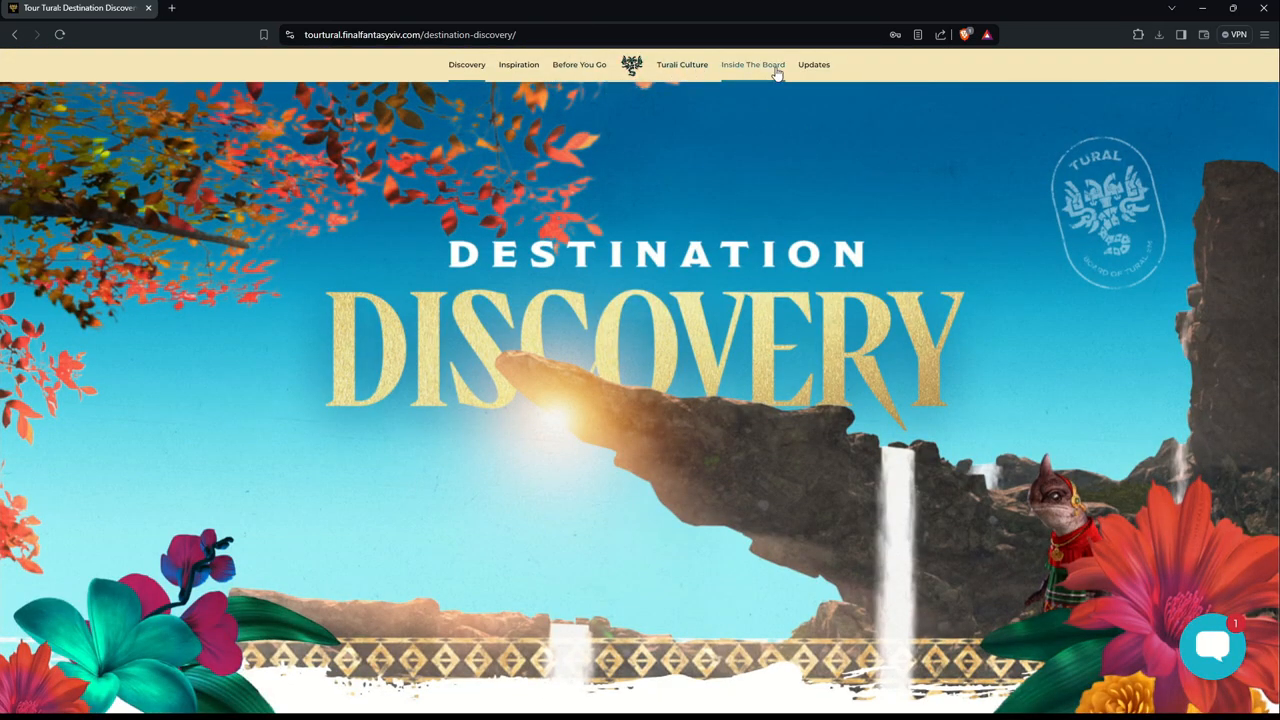
Step: Go to the Inside The Board page from the top navigation bar
left_click(753, 64)
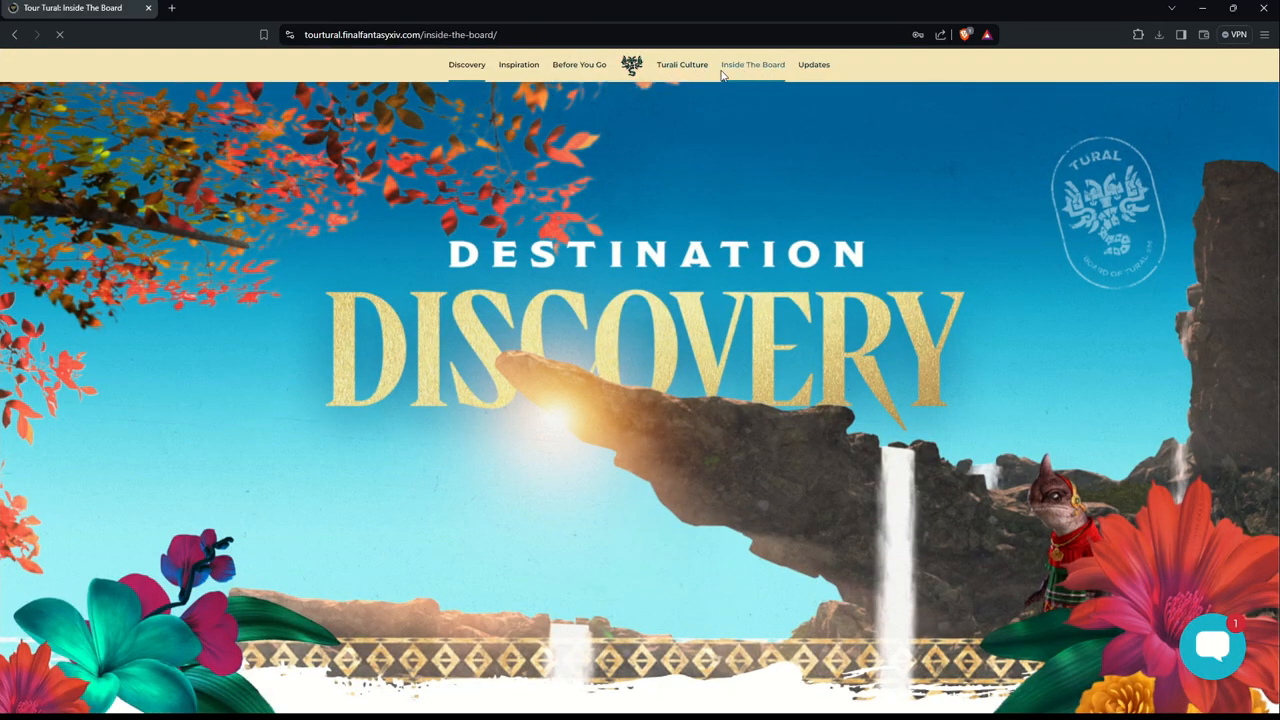
left_click(752, 64)
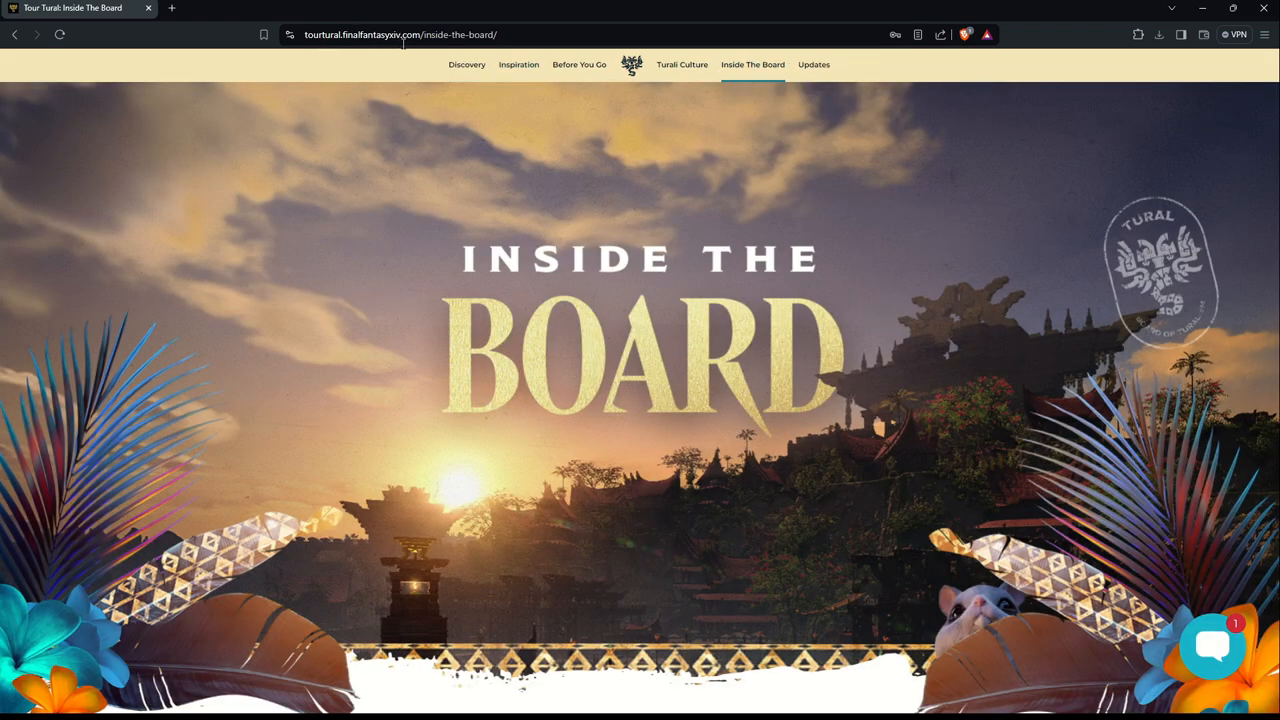
mouse_move(631, 64)
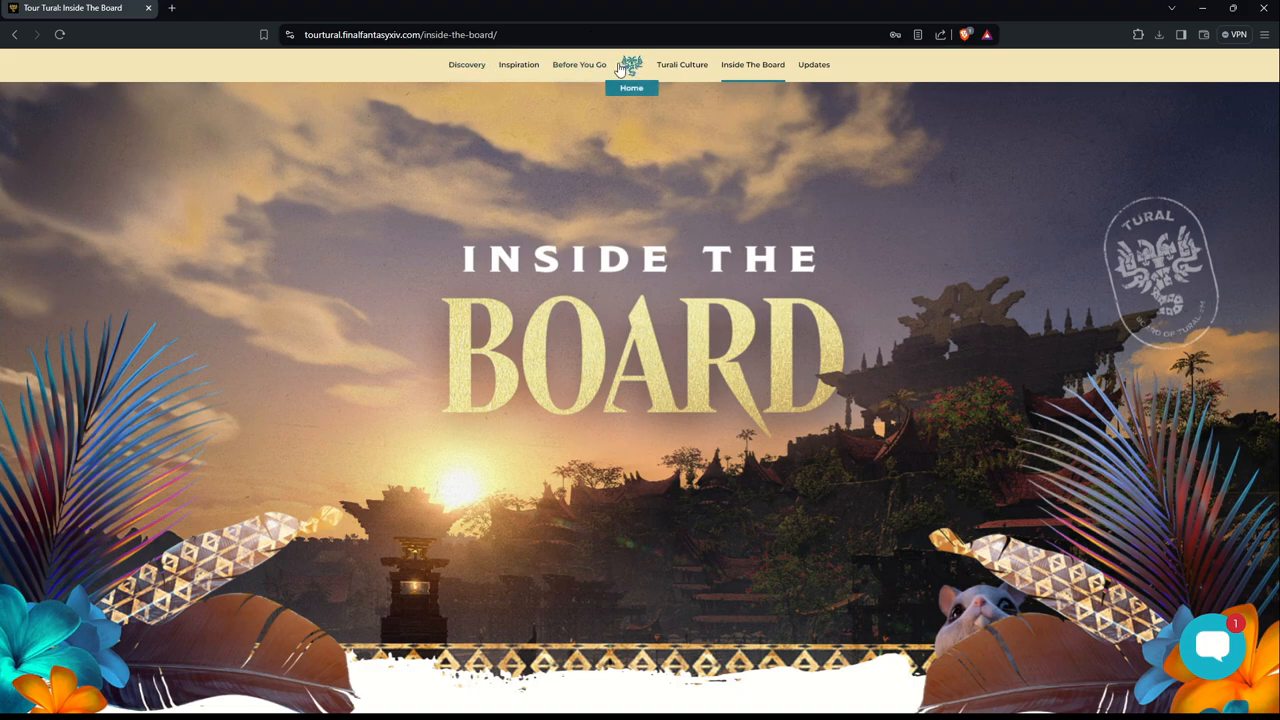
mouse_move(675, 52)
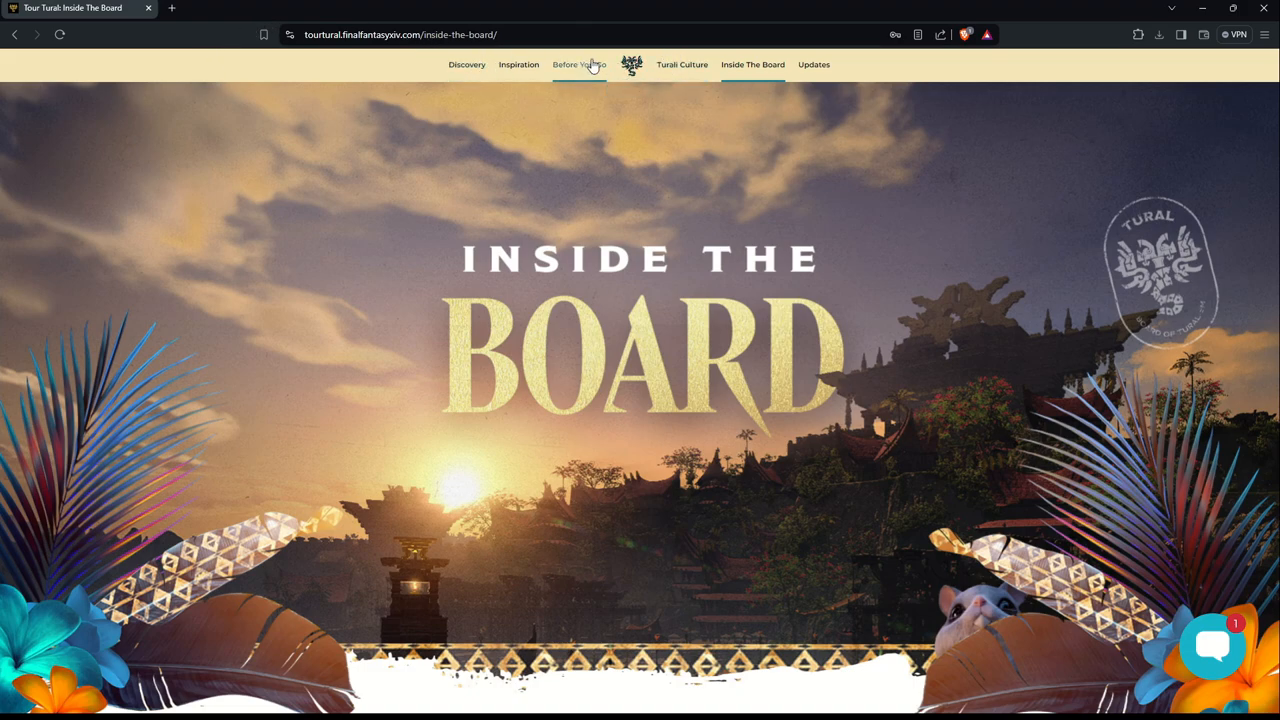
Step: Skim the Before You Go page's travel advice and locals' quote, then return to the hero banner
left_click(579, 64)
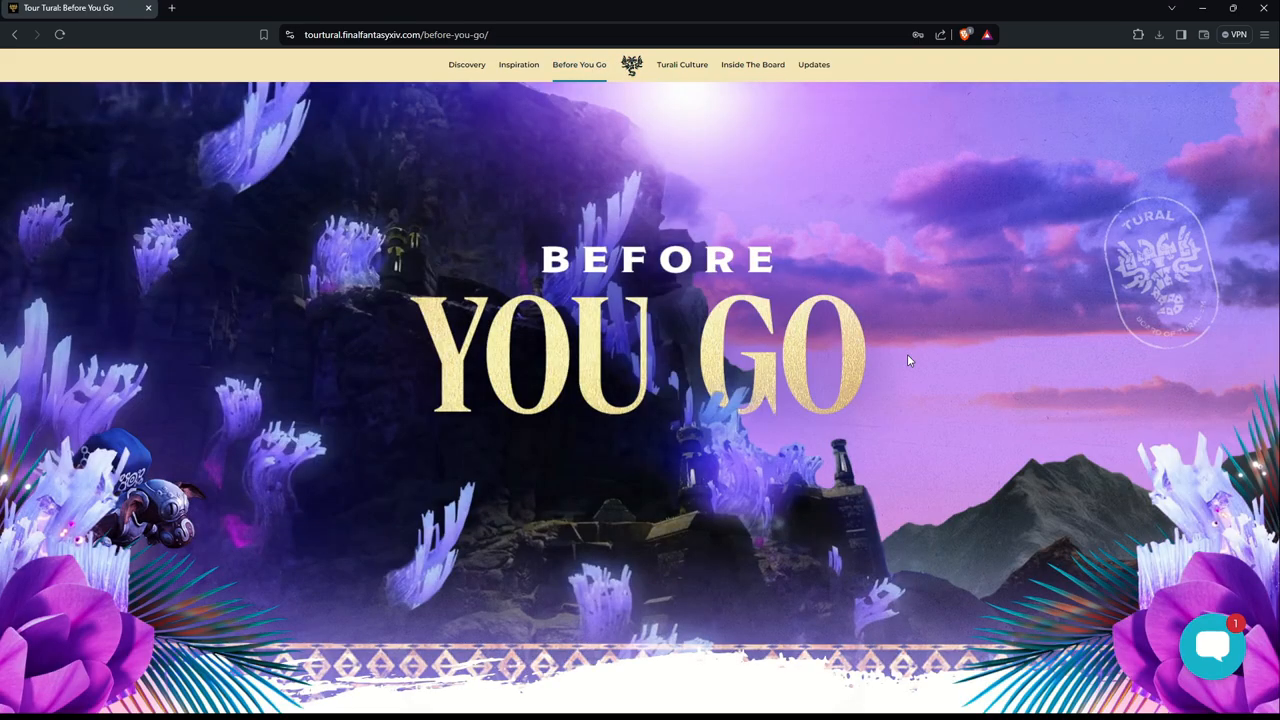
scroll("down", 3)
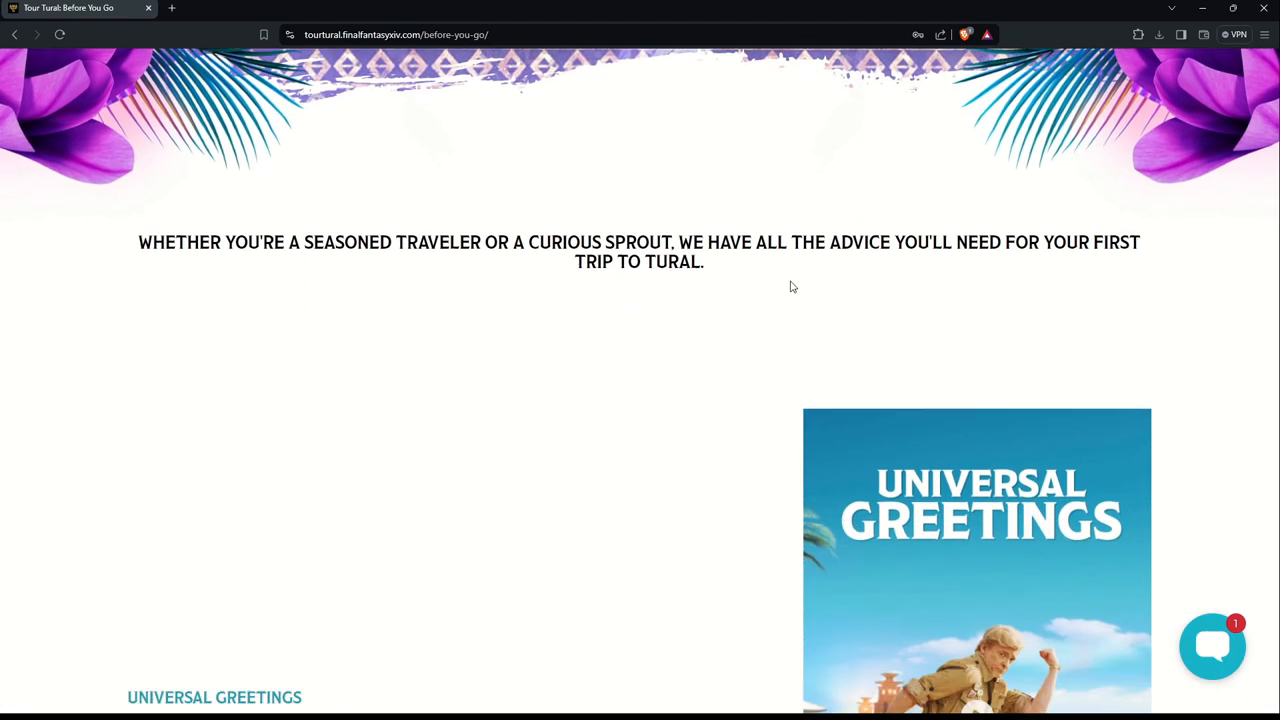
scroll("down", 3)
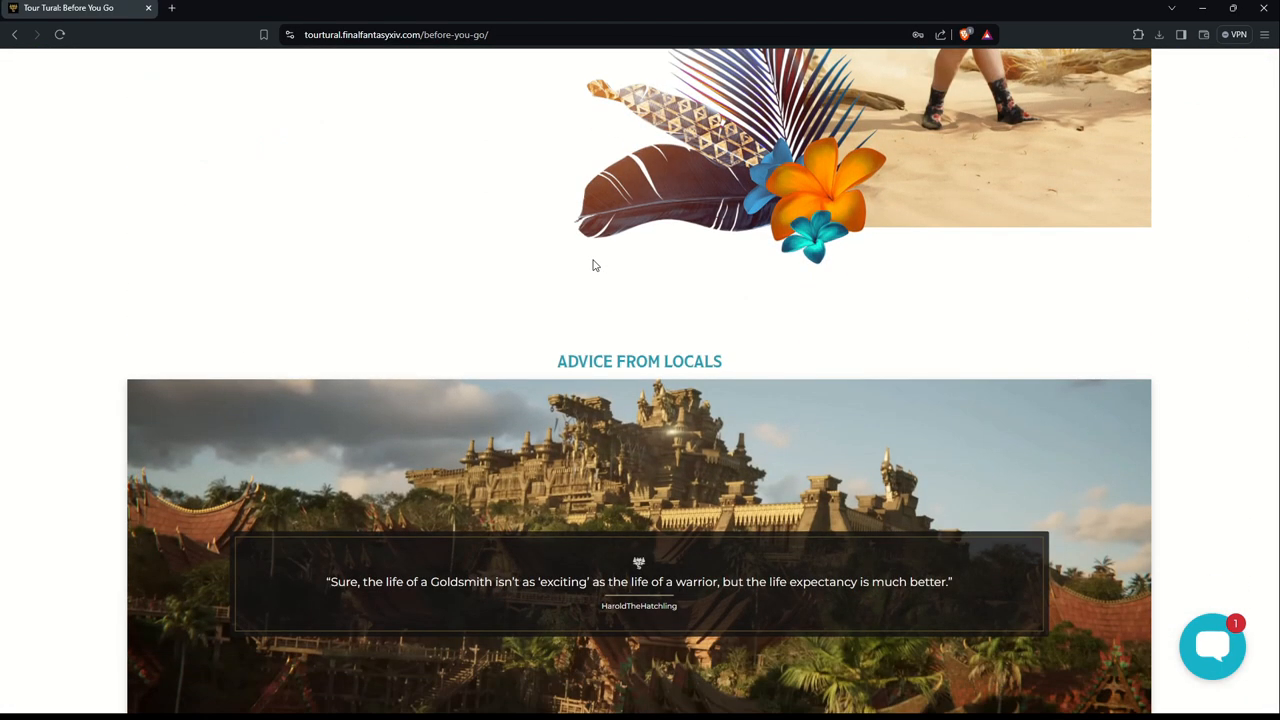
scroll("up", 3)
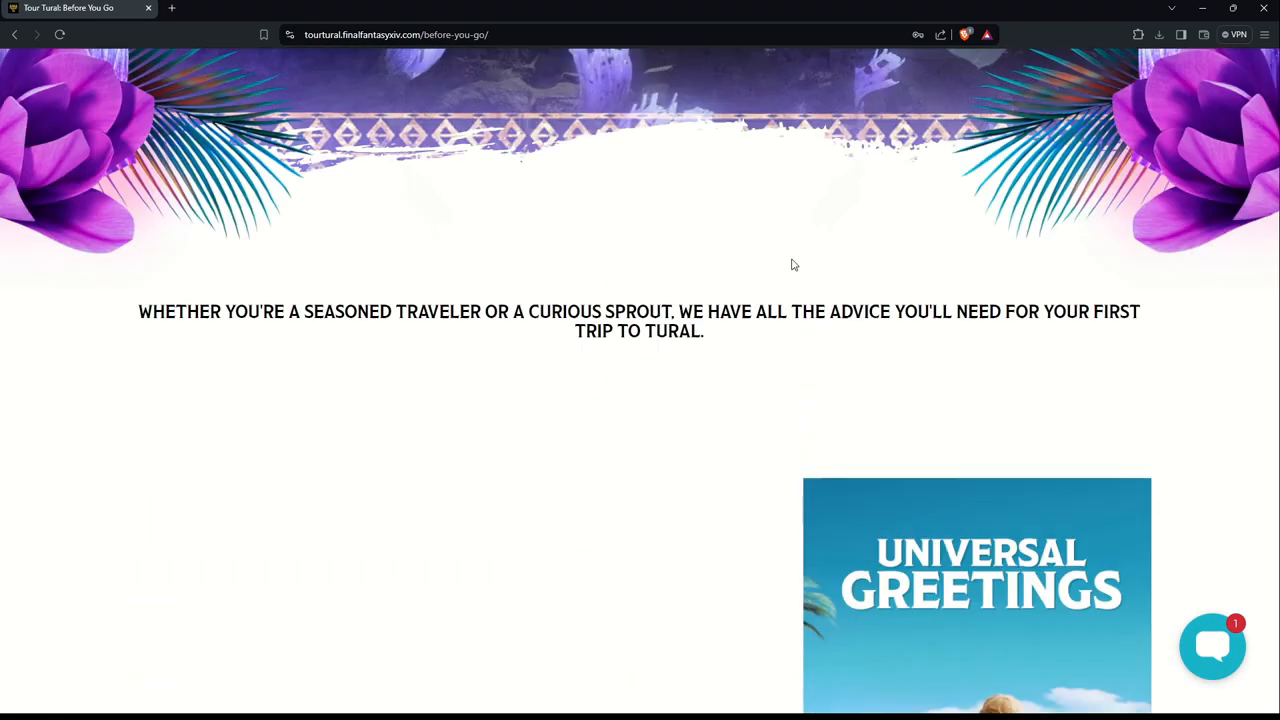
scroll("up", 3)
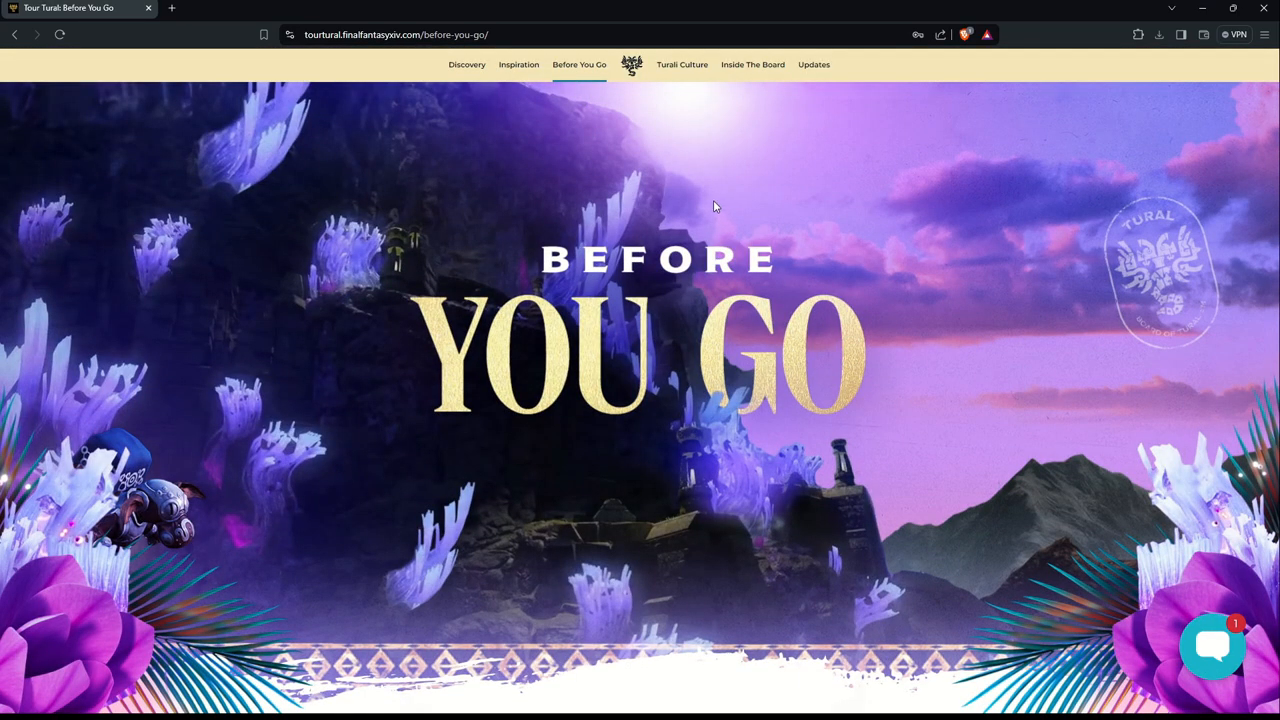
mouse_move(732, 250)
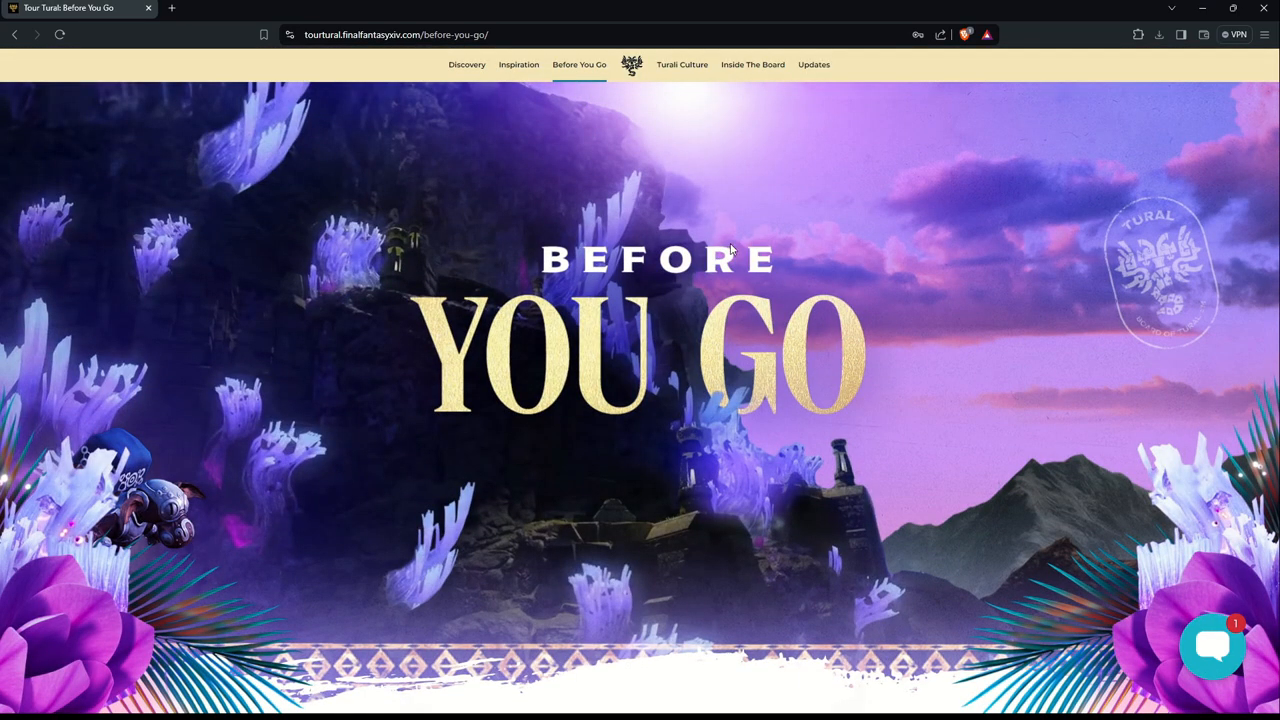